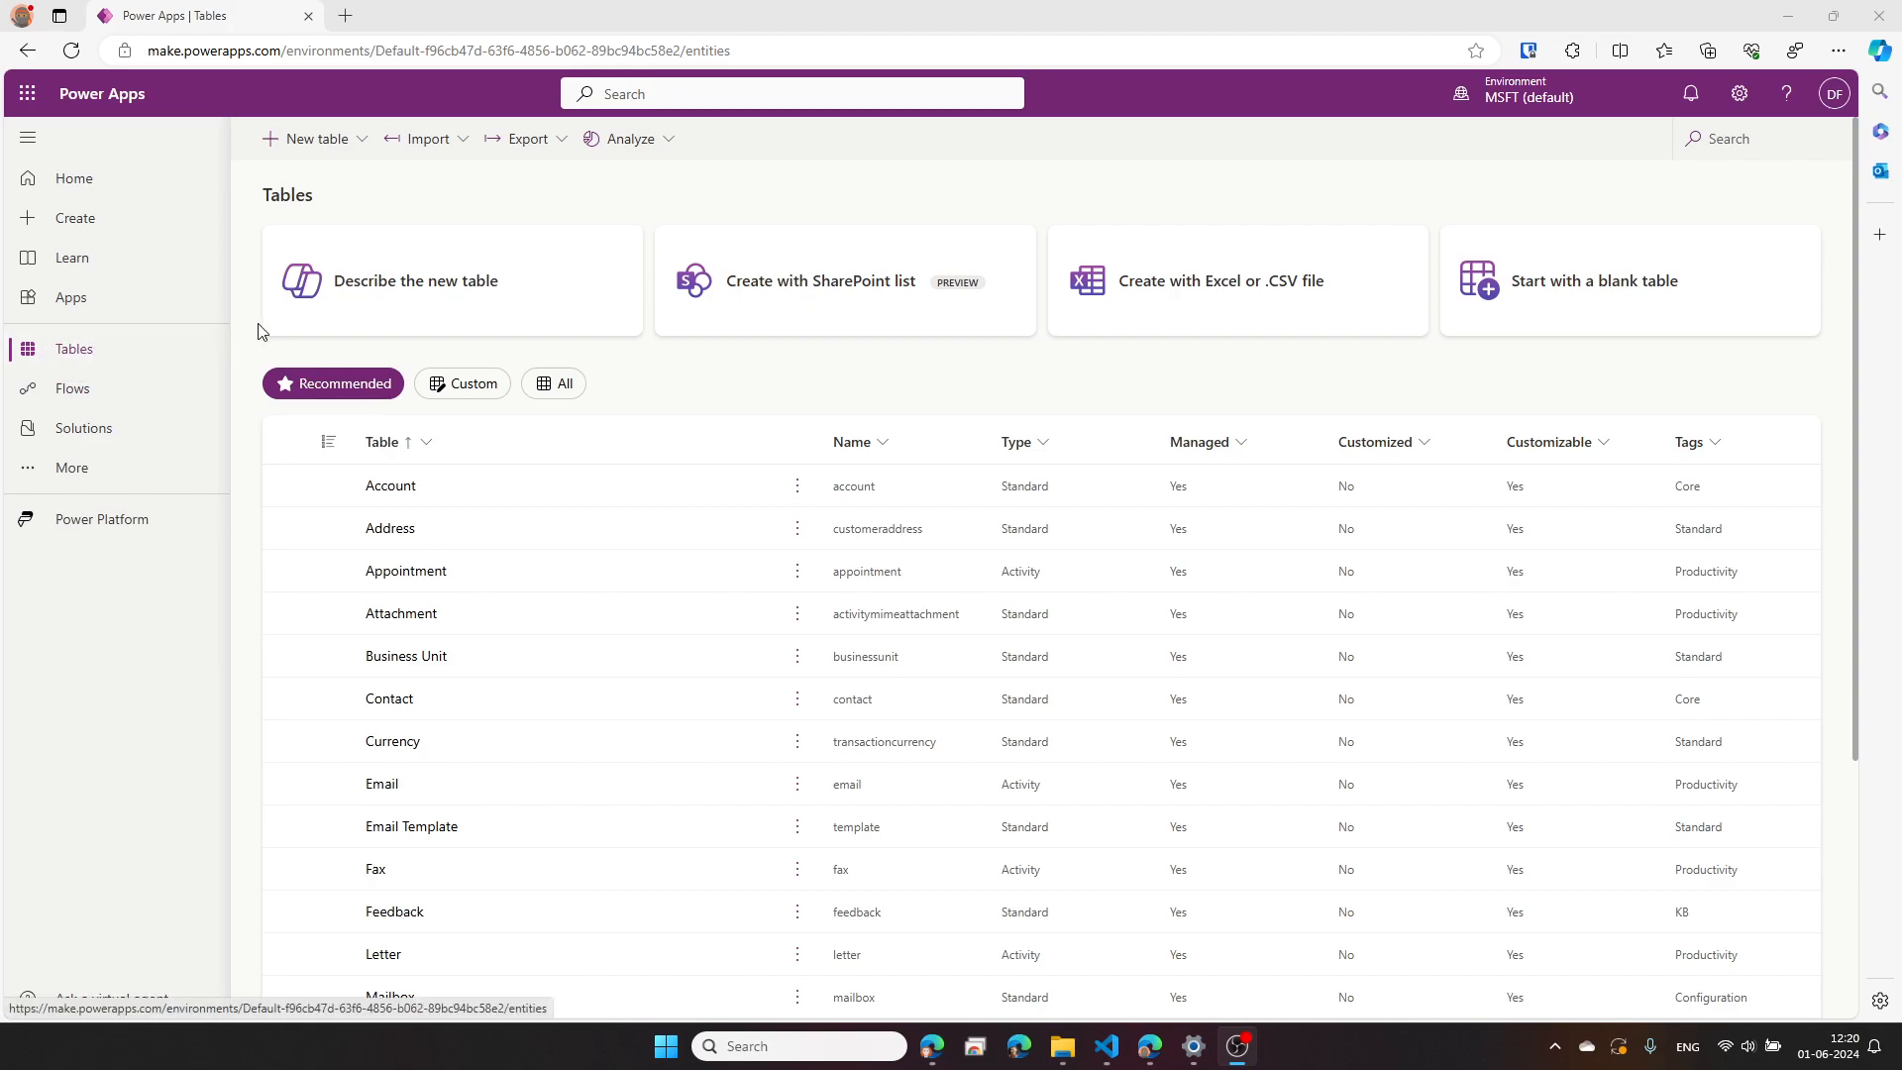
- Show all tables and search for 'bus' to find Available Business Central Table
left_click(563, 384)
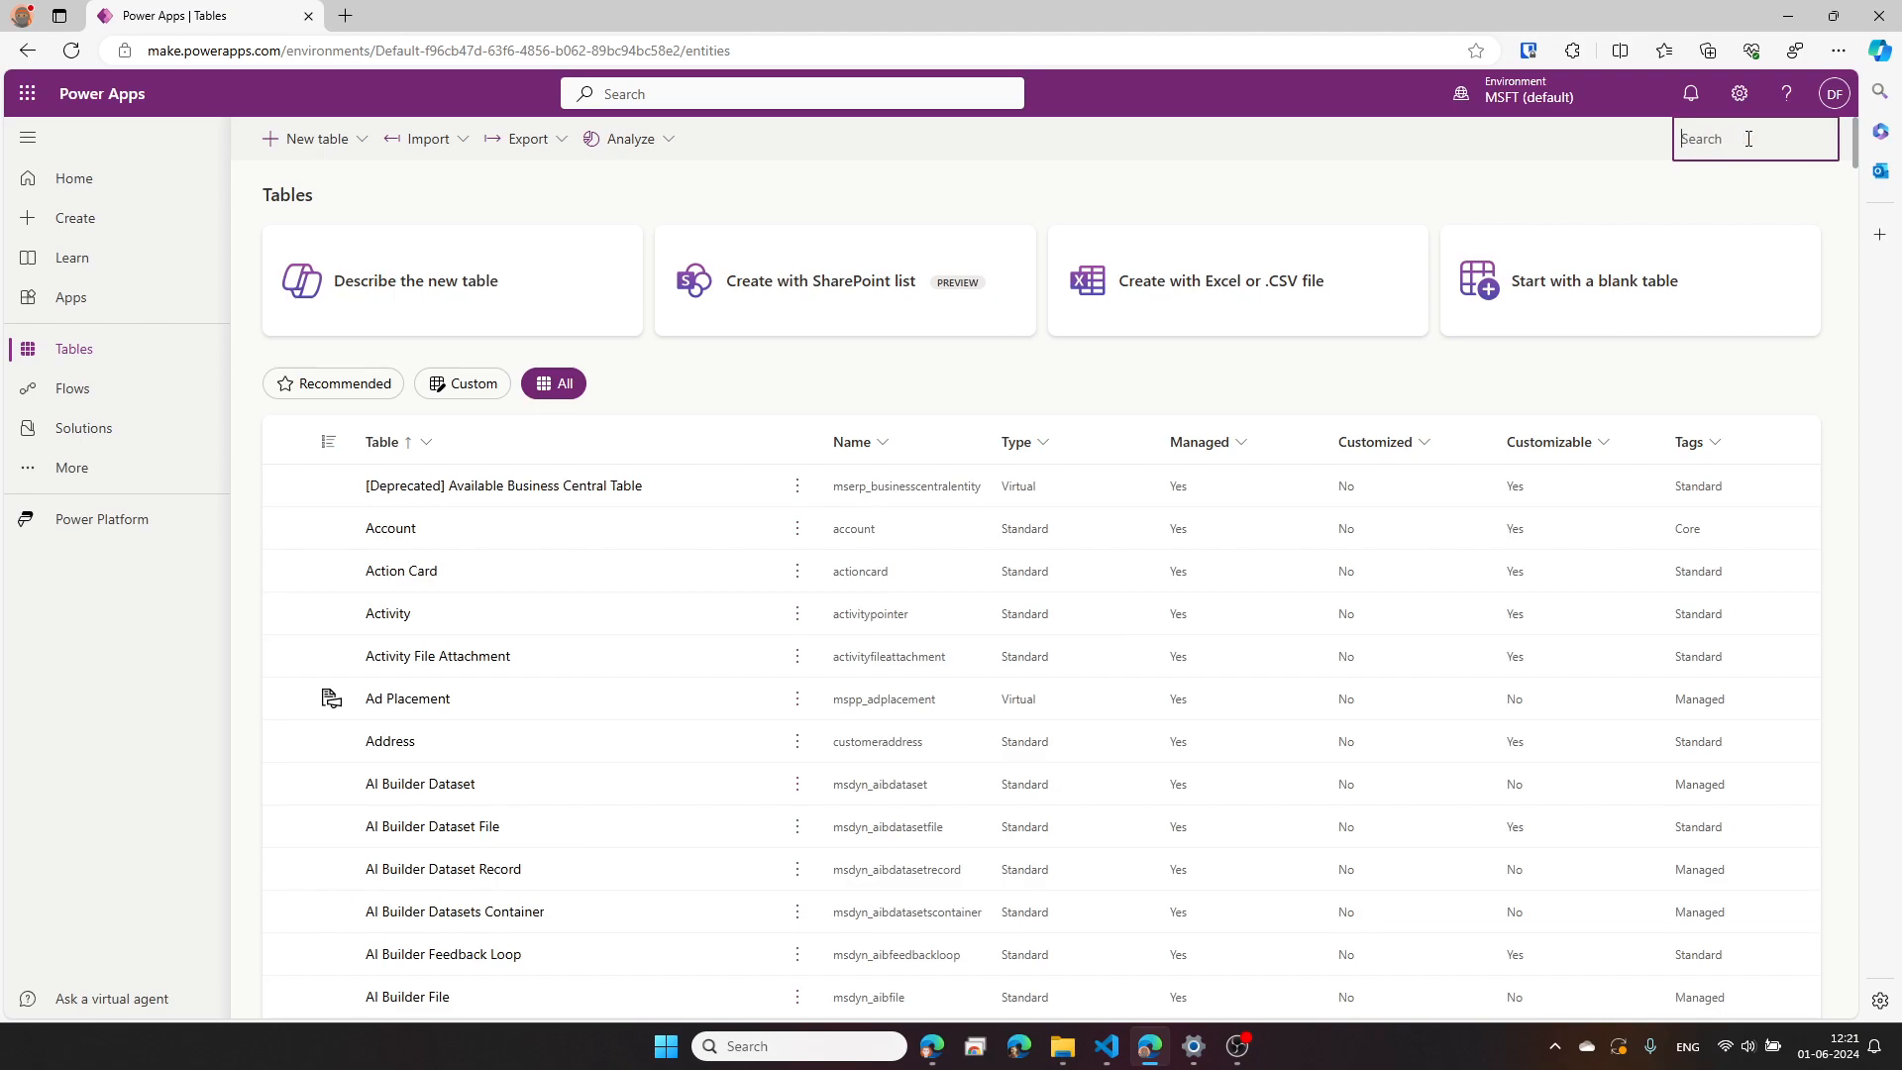
type("bus")
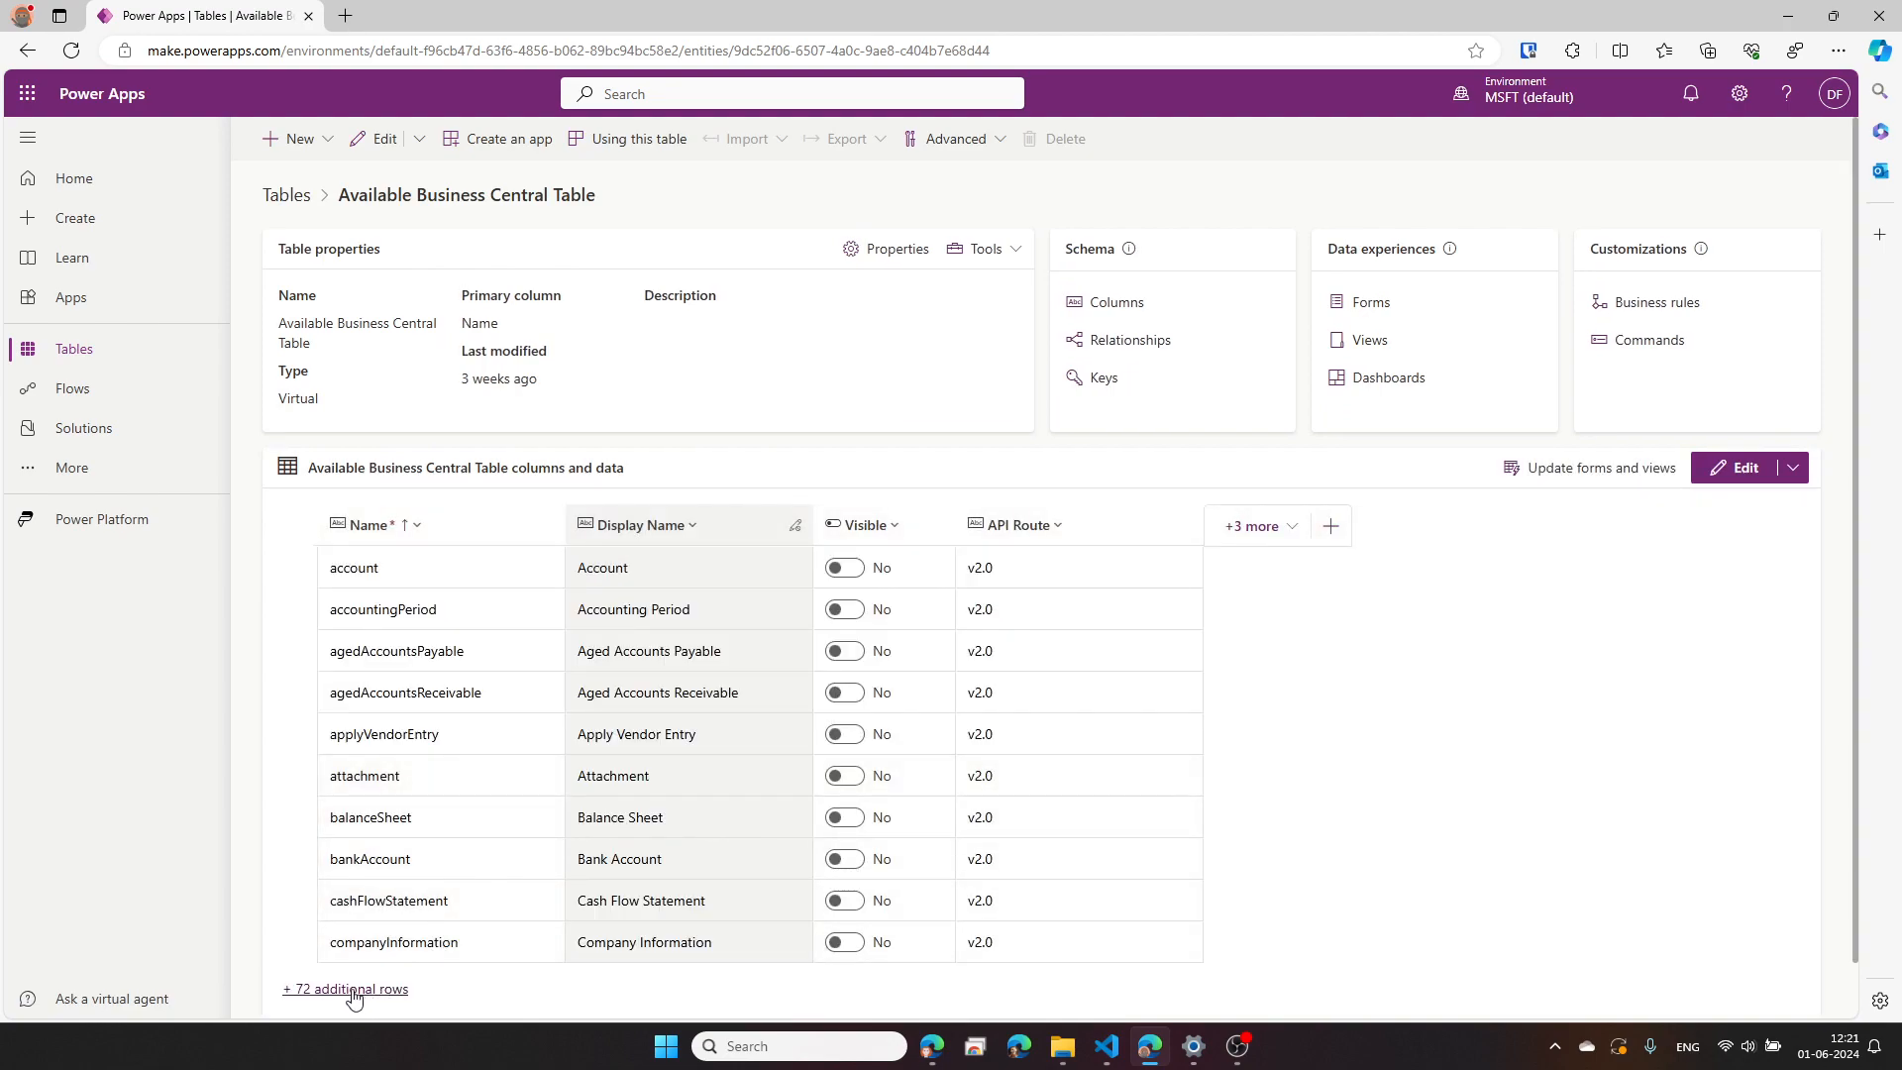
- Expand the Business Central table to all rows and scroll to the superhero entries
left_click(344, 989)
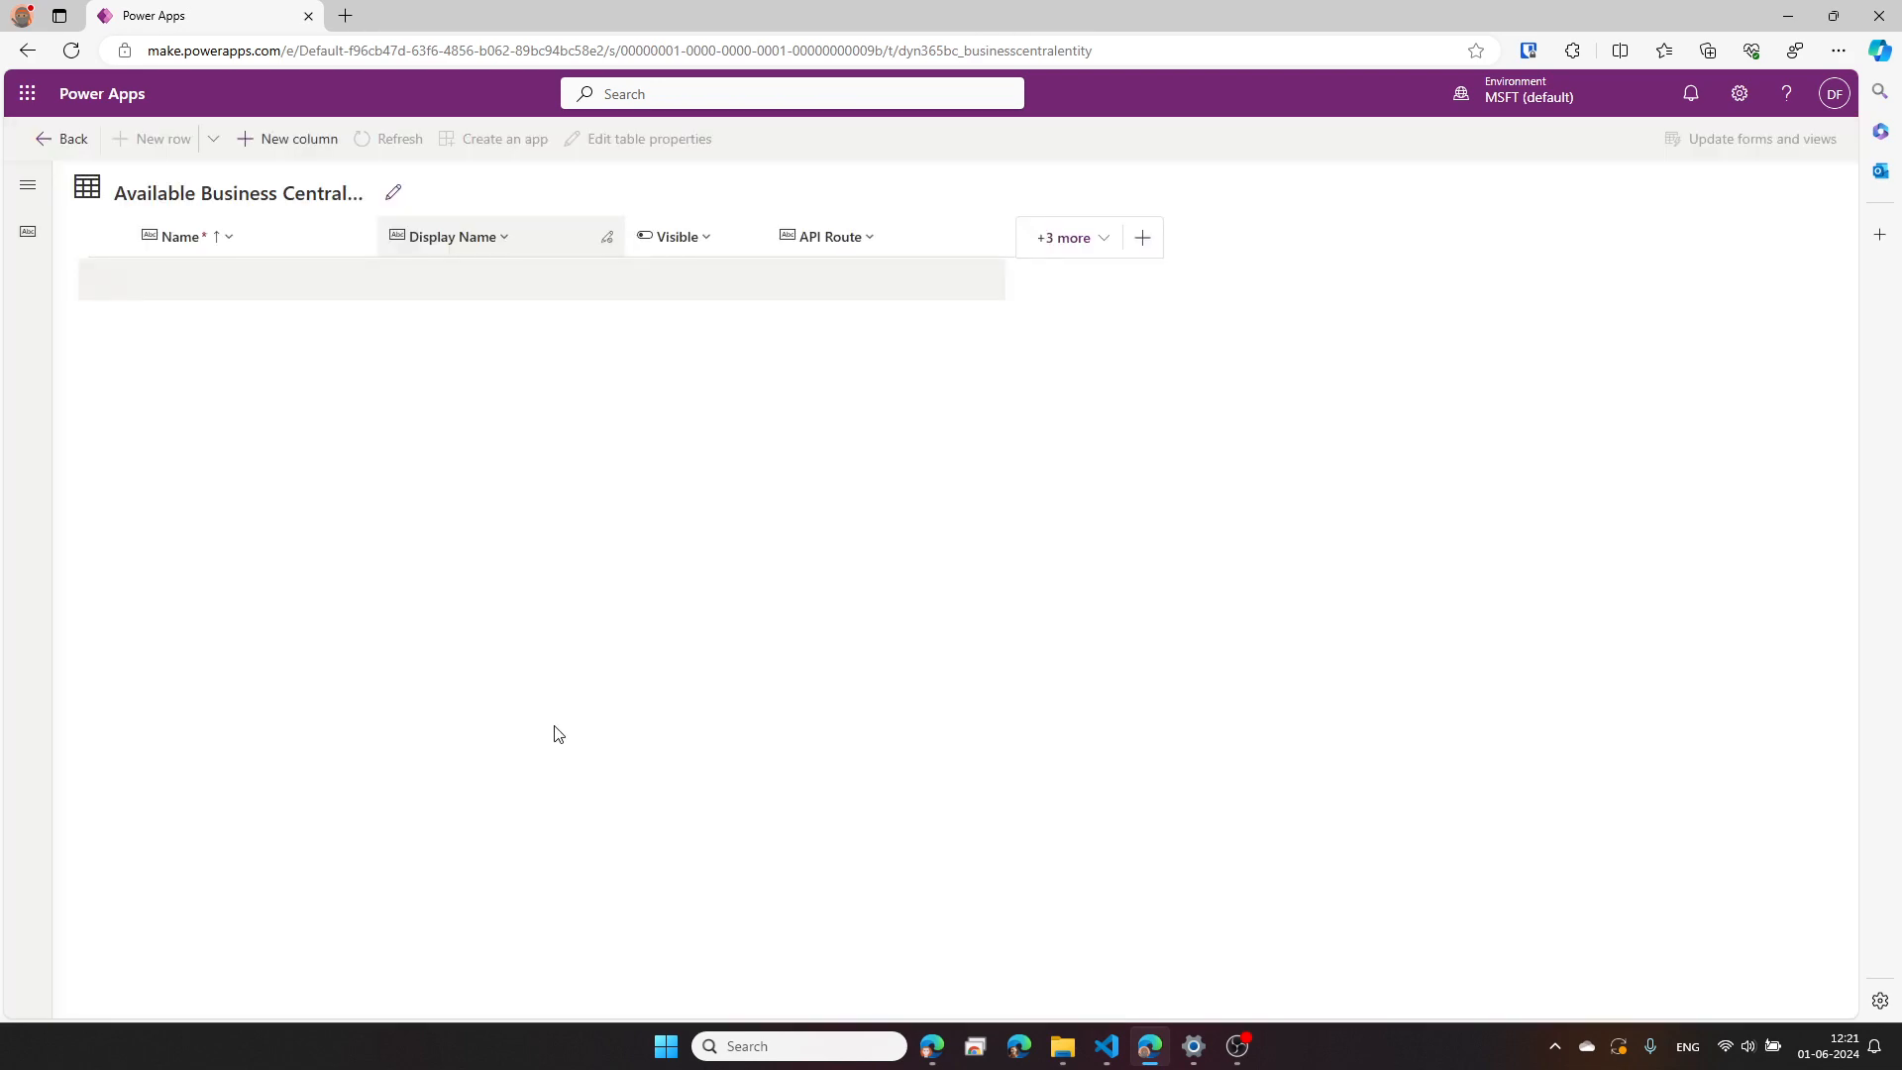
mouse_move(546, 713)
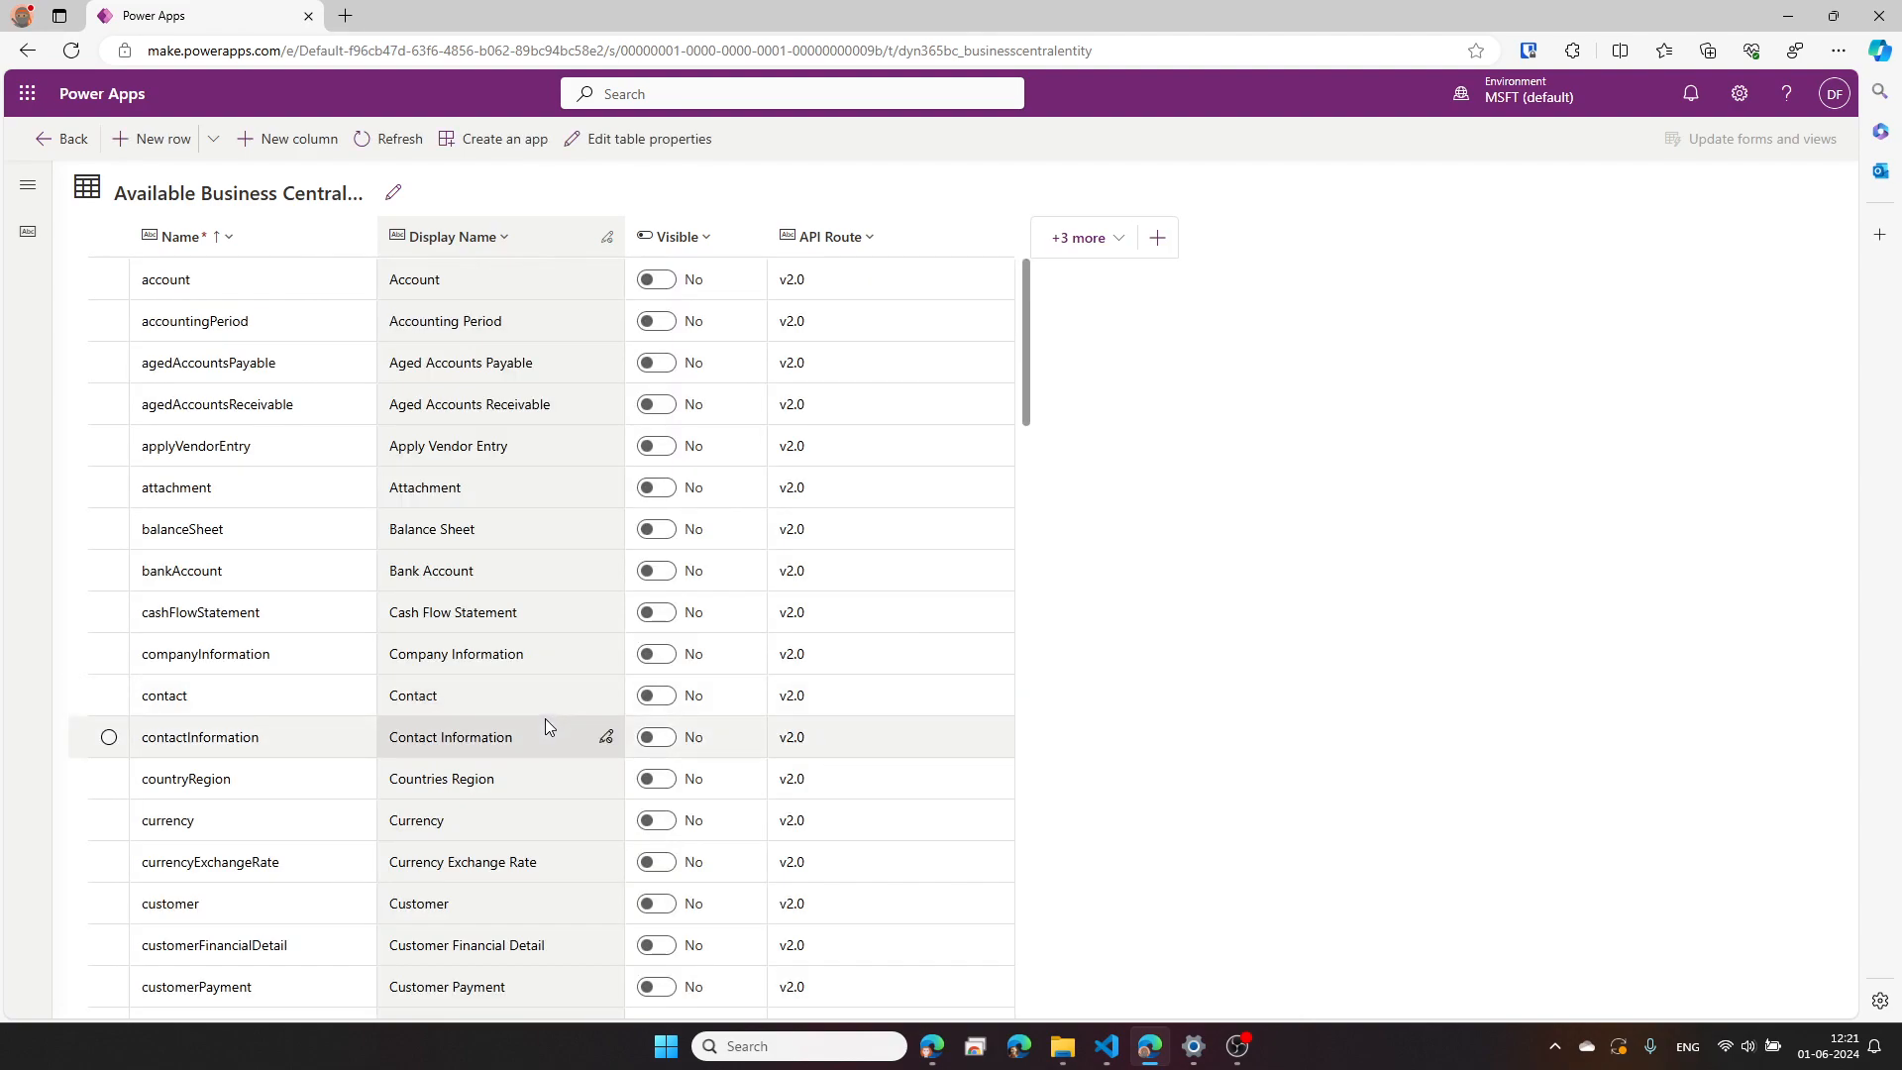
scroll("down", 3)
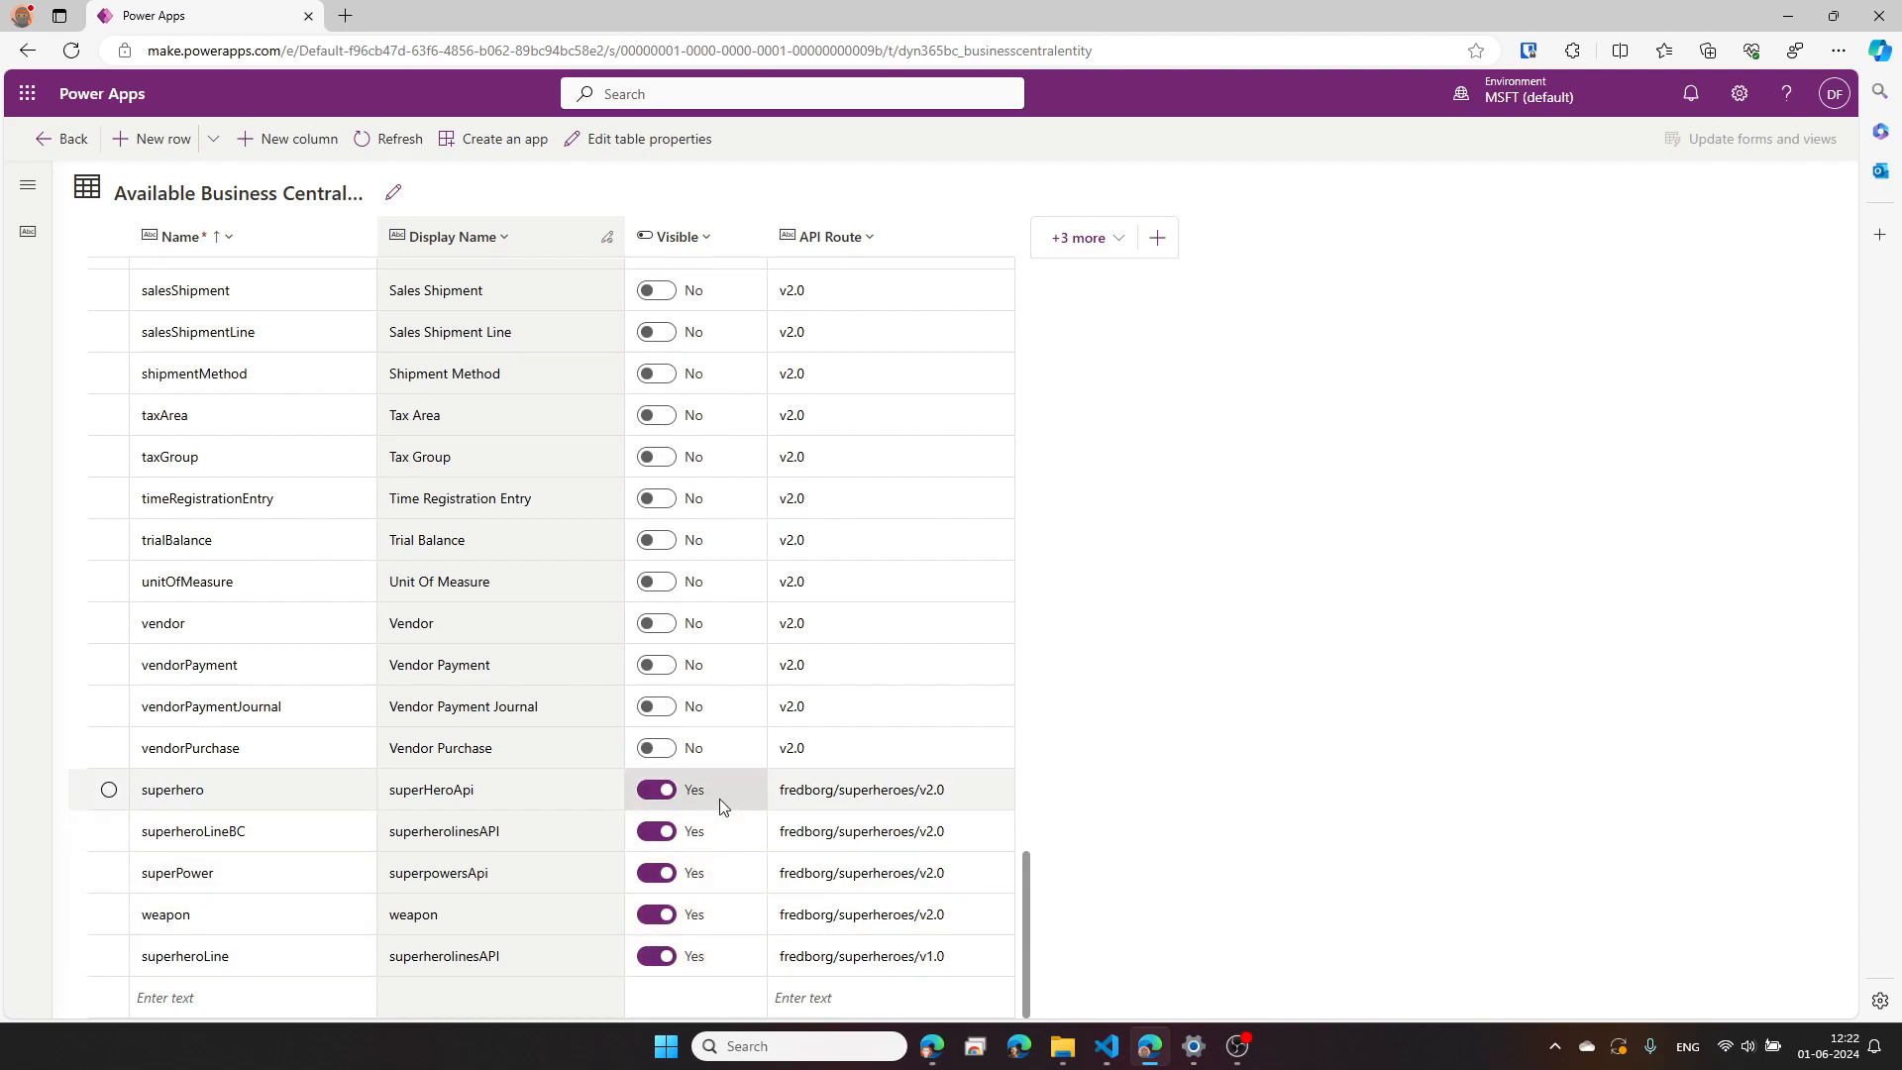
- Add the Refresh column to the table grid and go back to the overview
left_click(1079, 236)
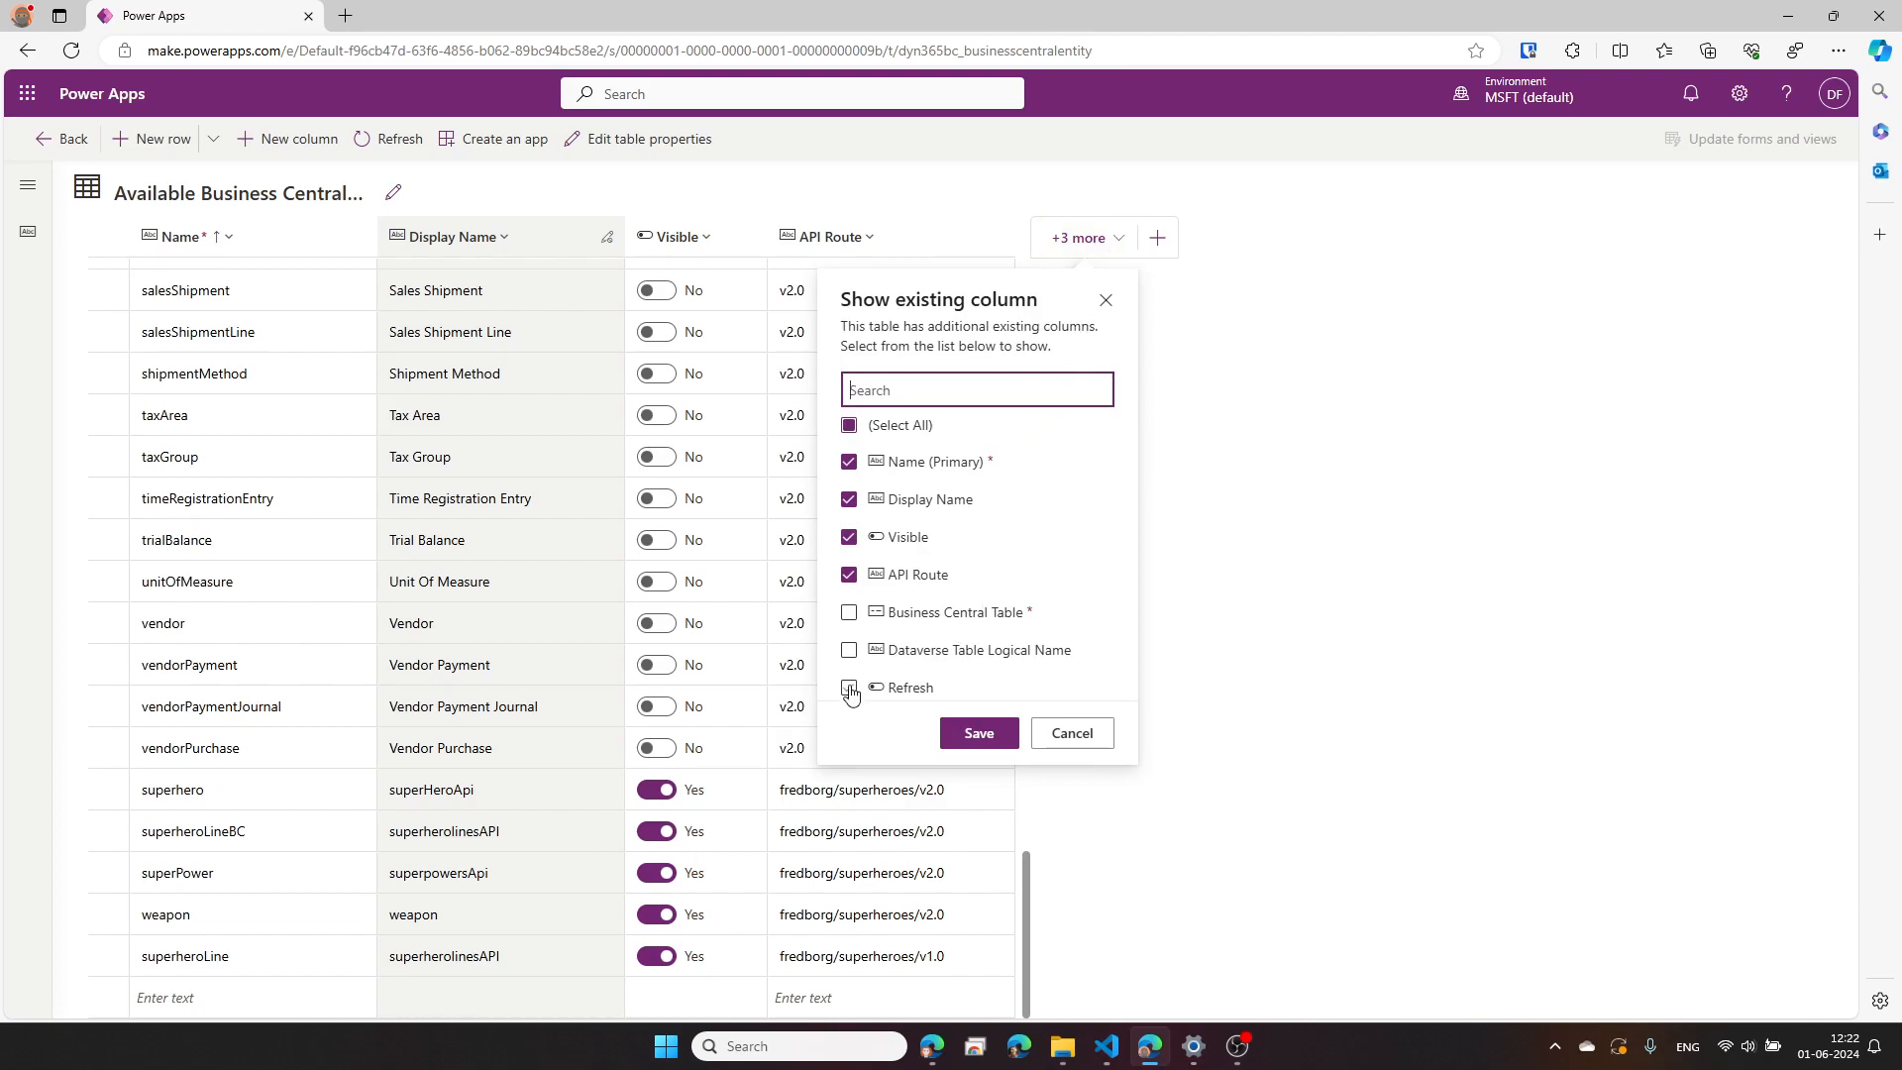
left_click(978, 733)
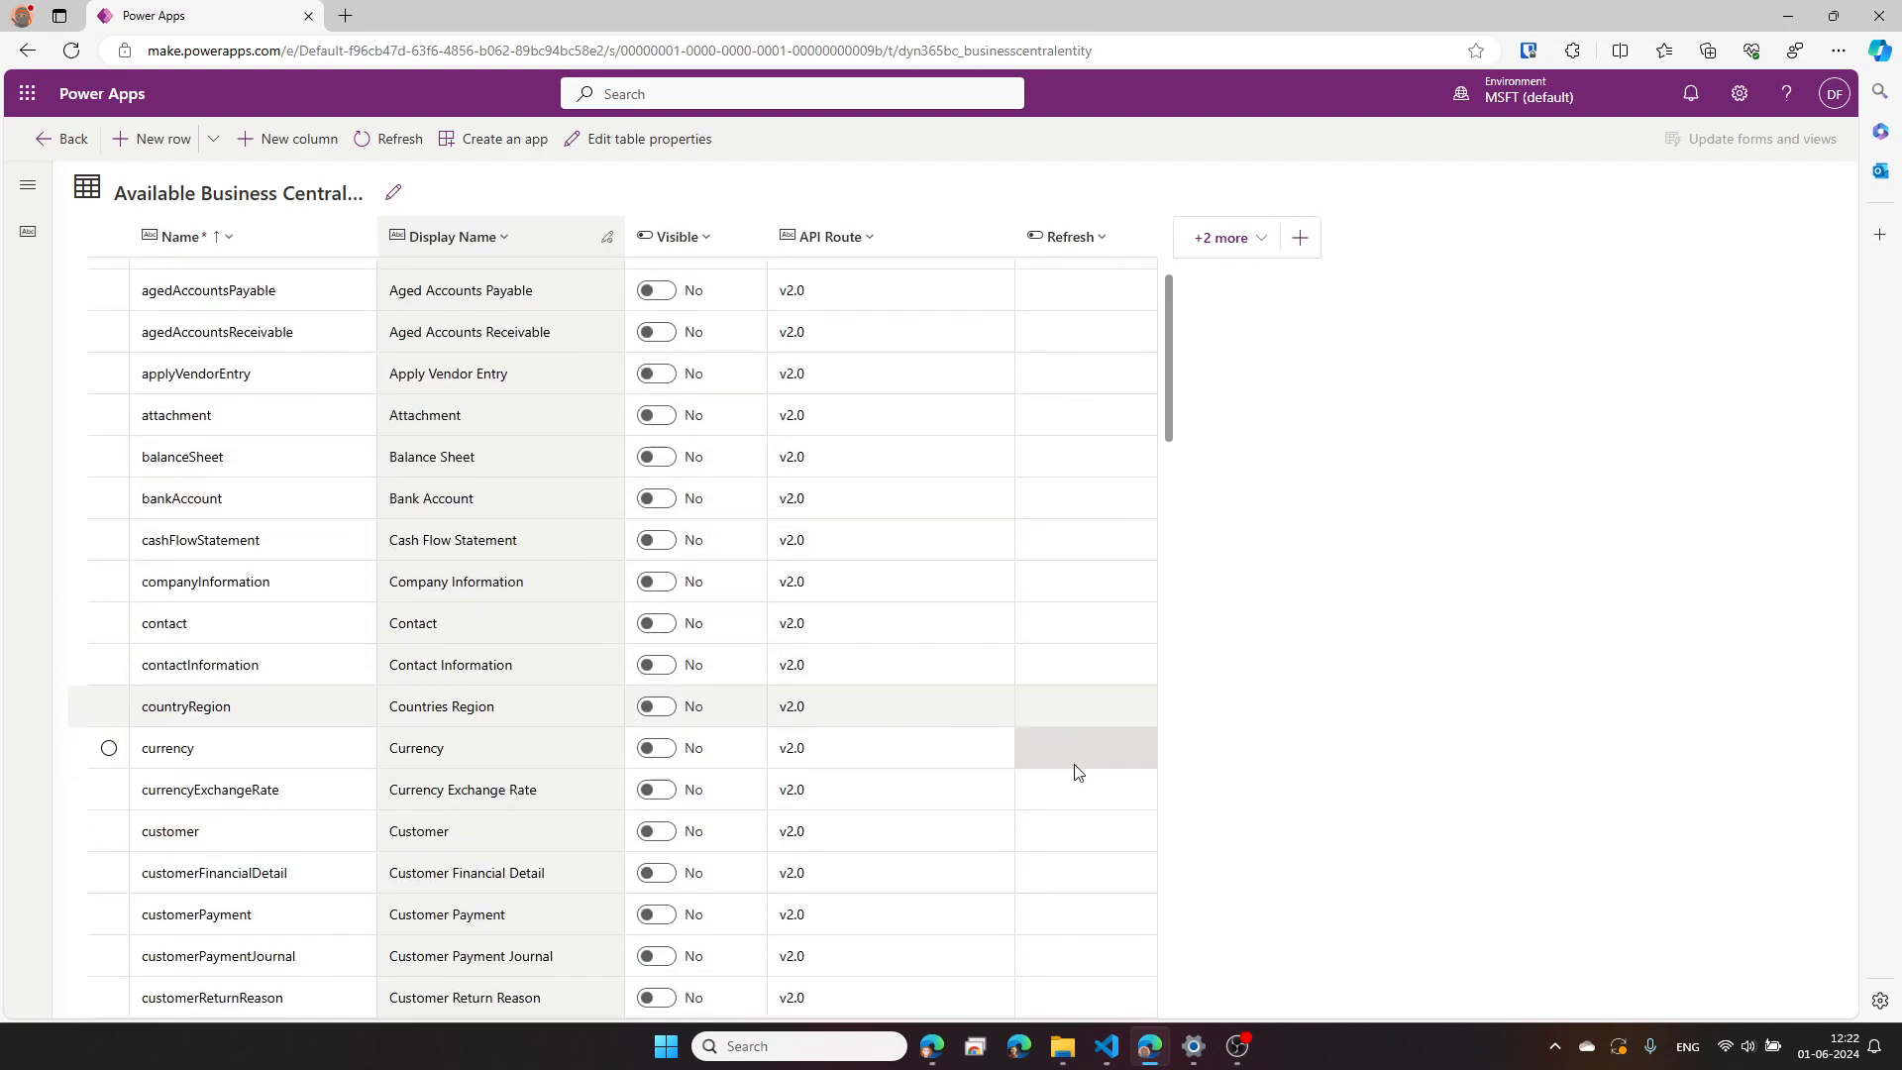
scroll("down", 3)
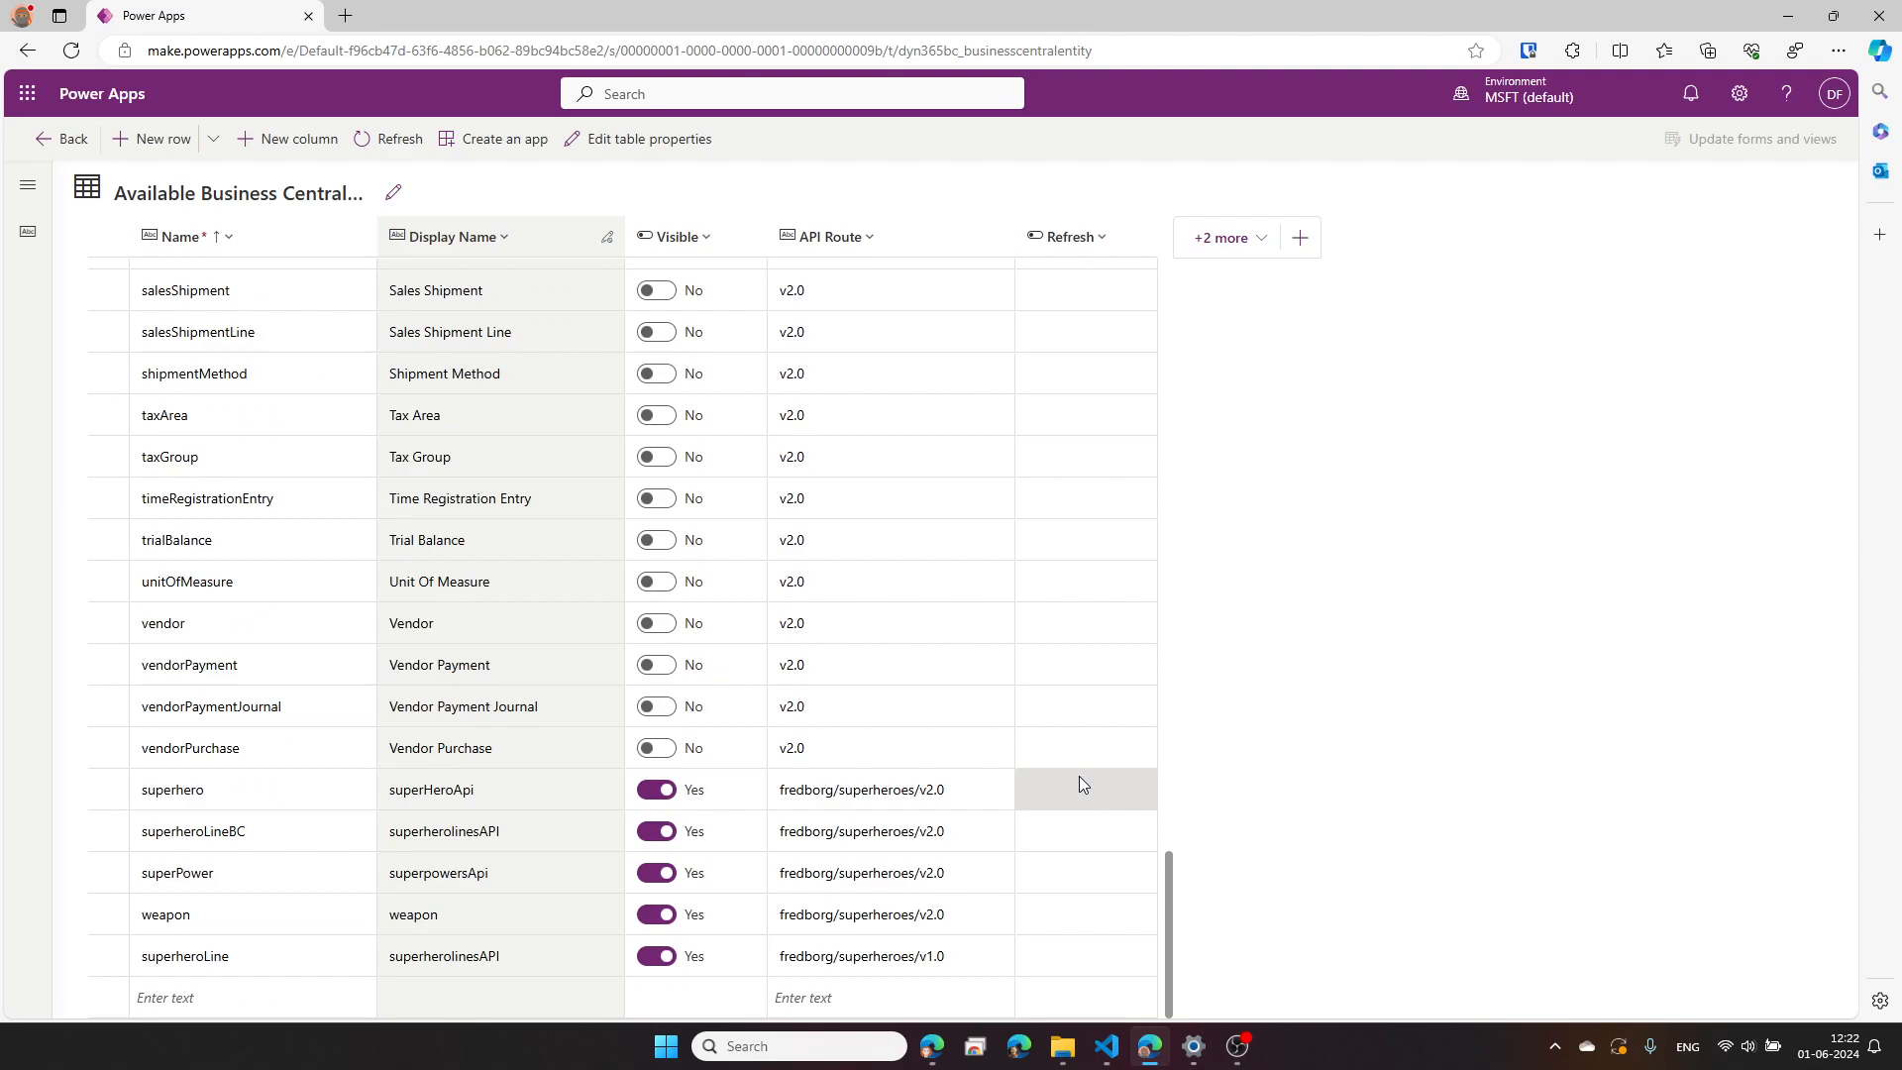
mouse_move(1068, 789)
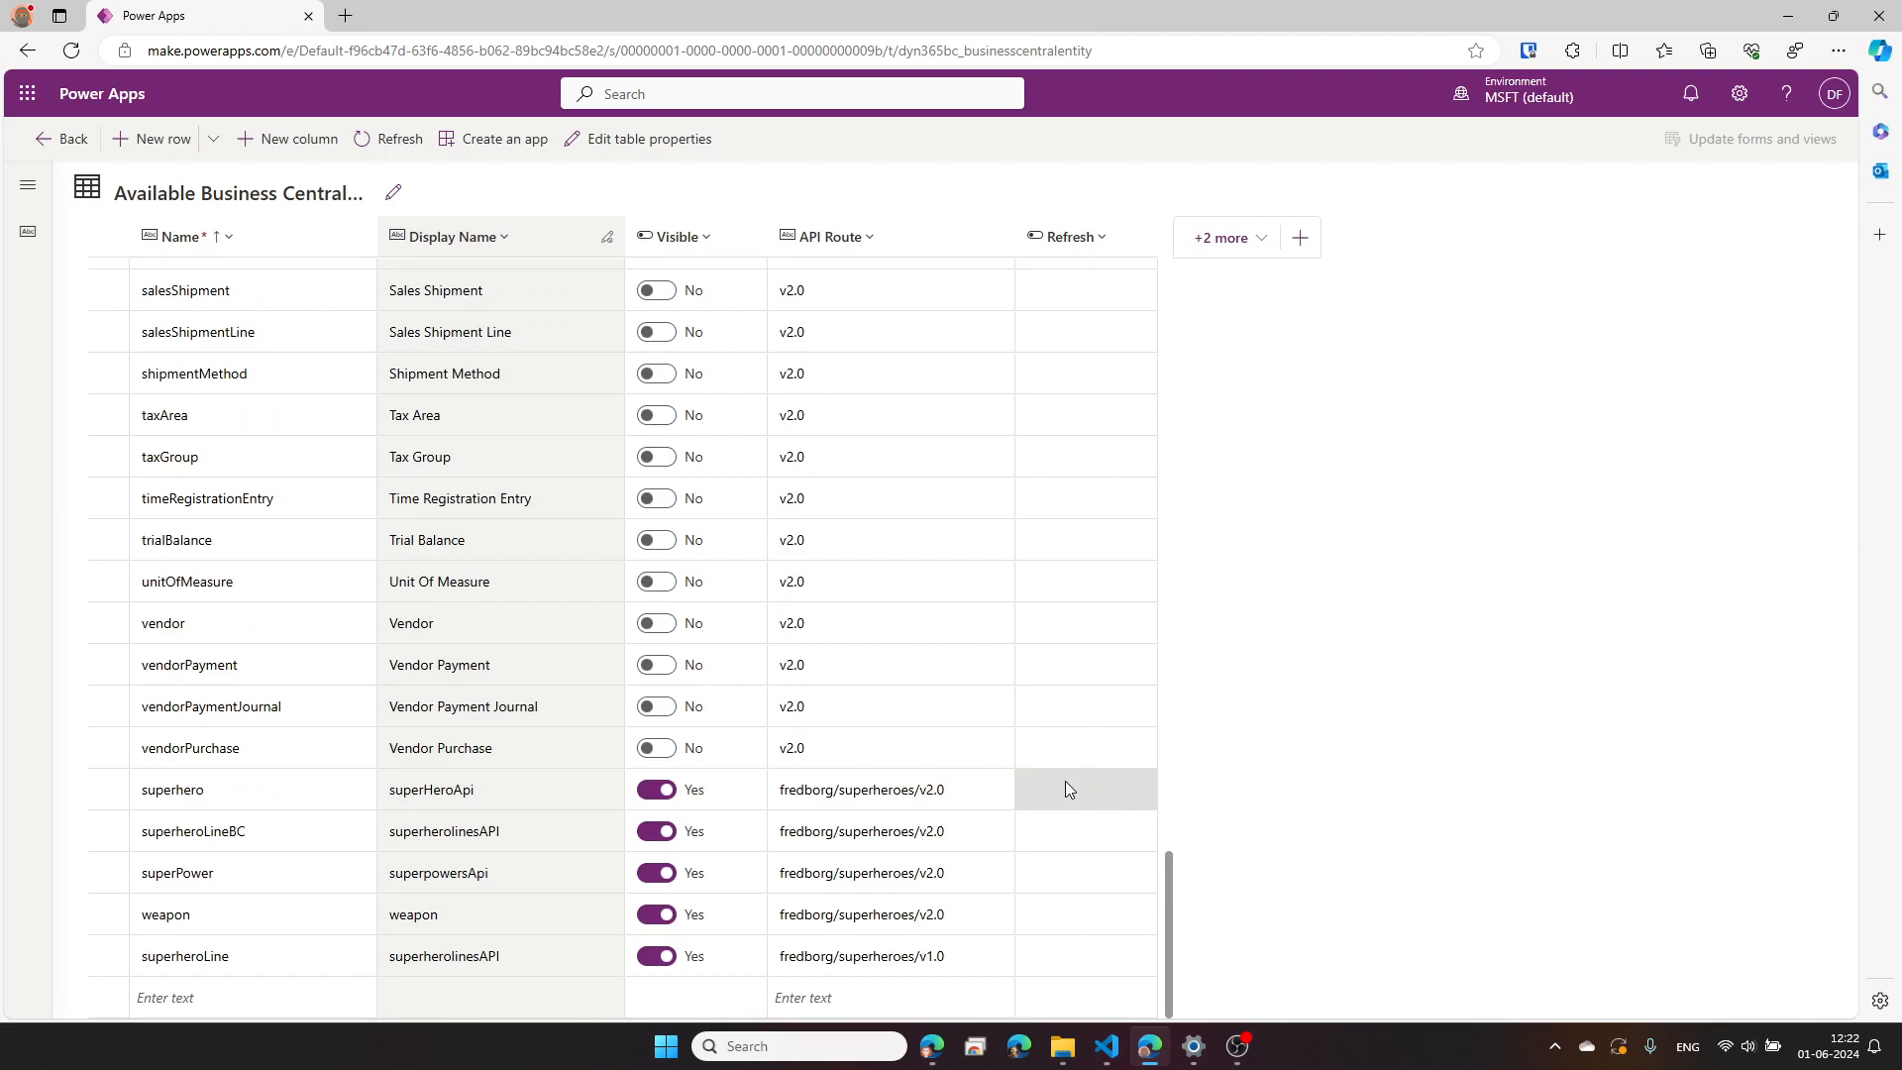
mouse_move(1092, 793)
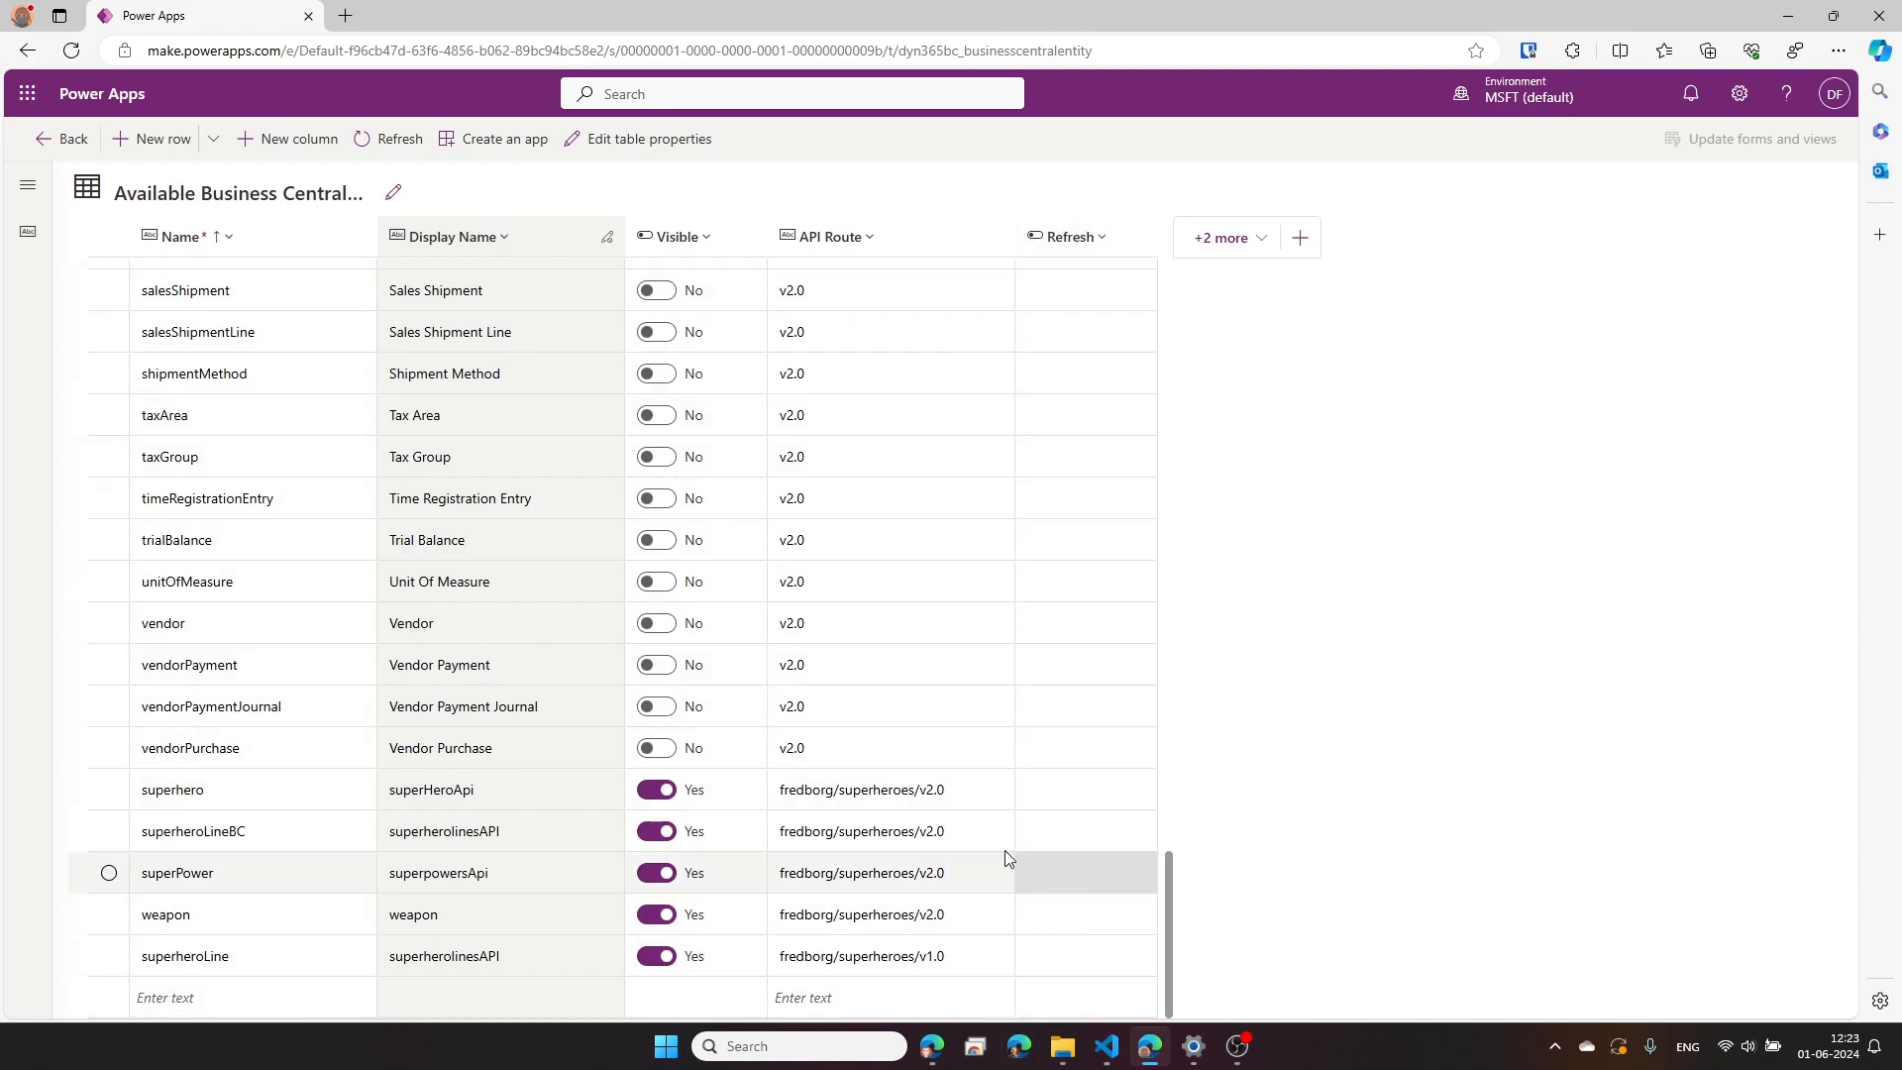
mouse_move(504, 388)
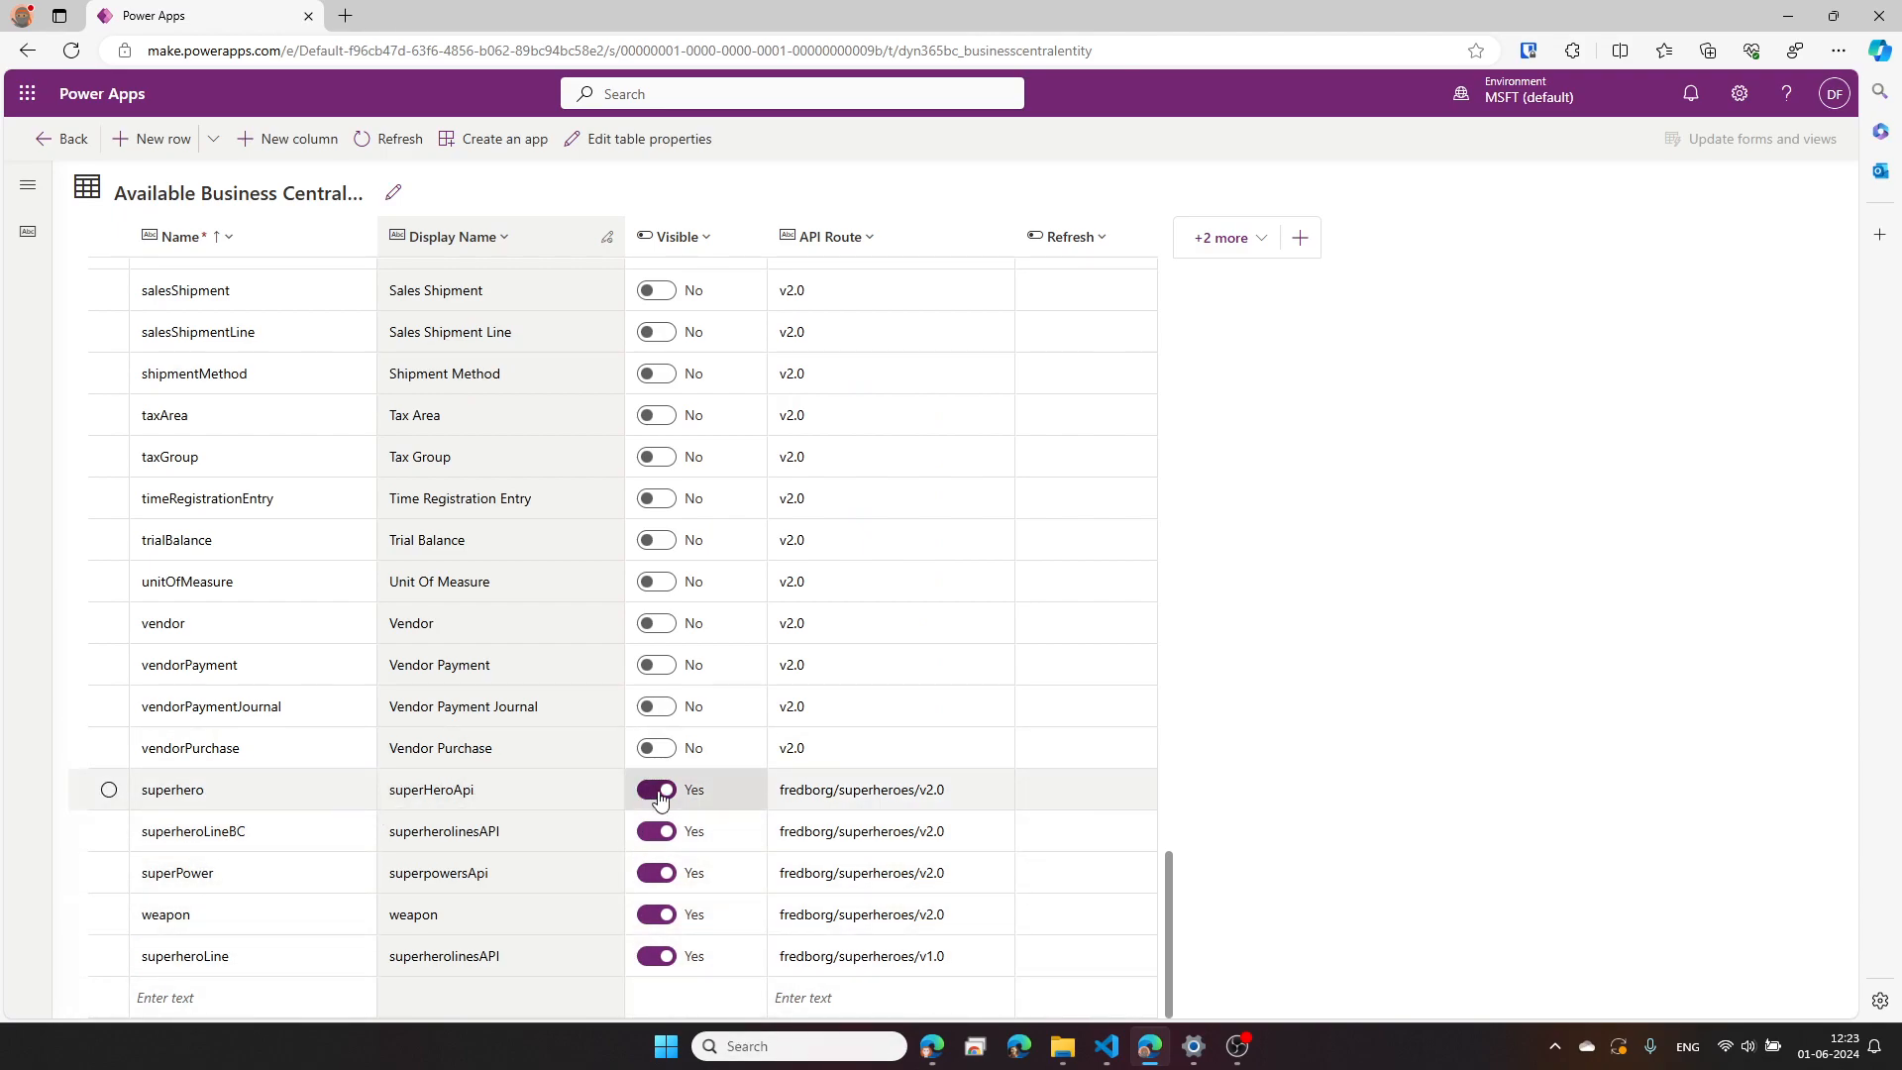
left_click(656, 790)
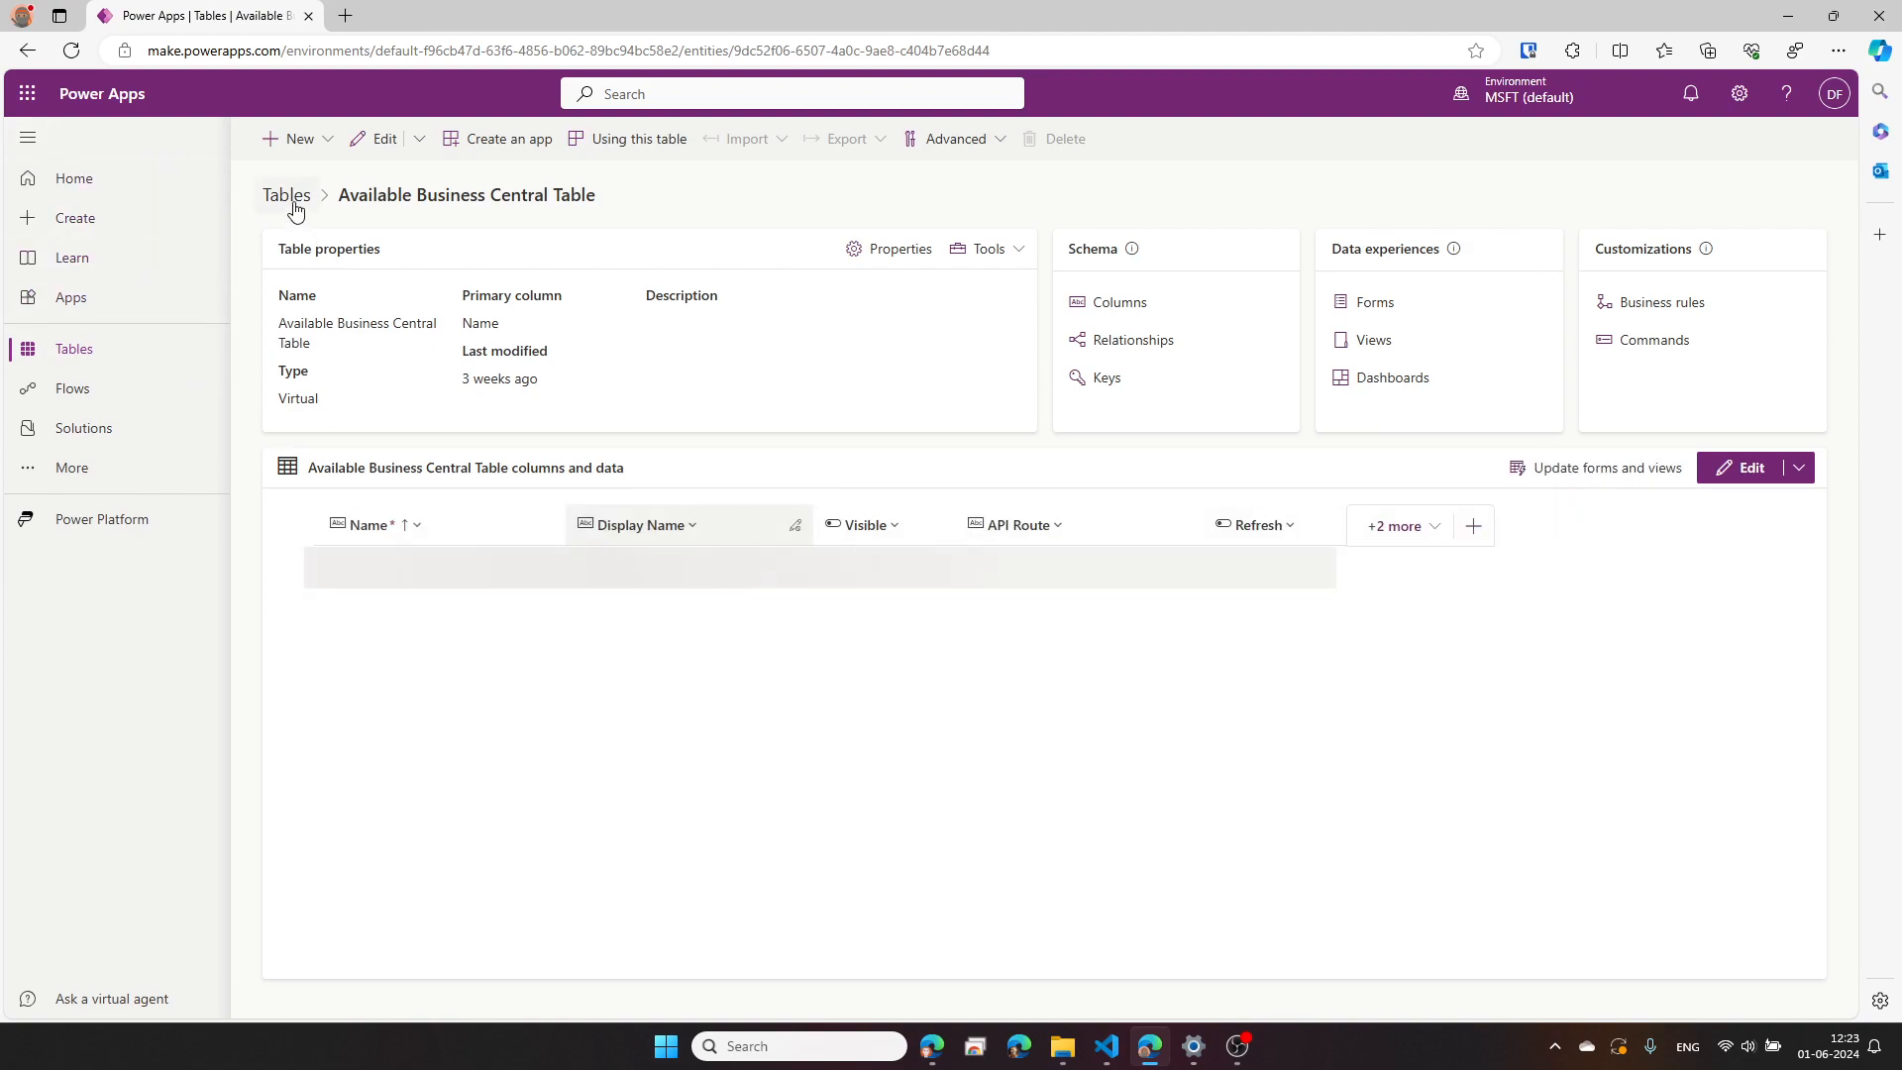
- Filter all tables by 'super' and select the Superhero Line table
left_click(285, 194)
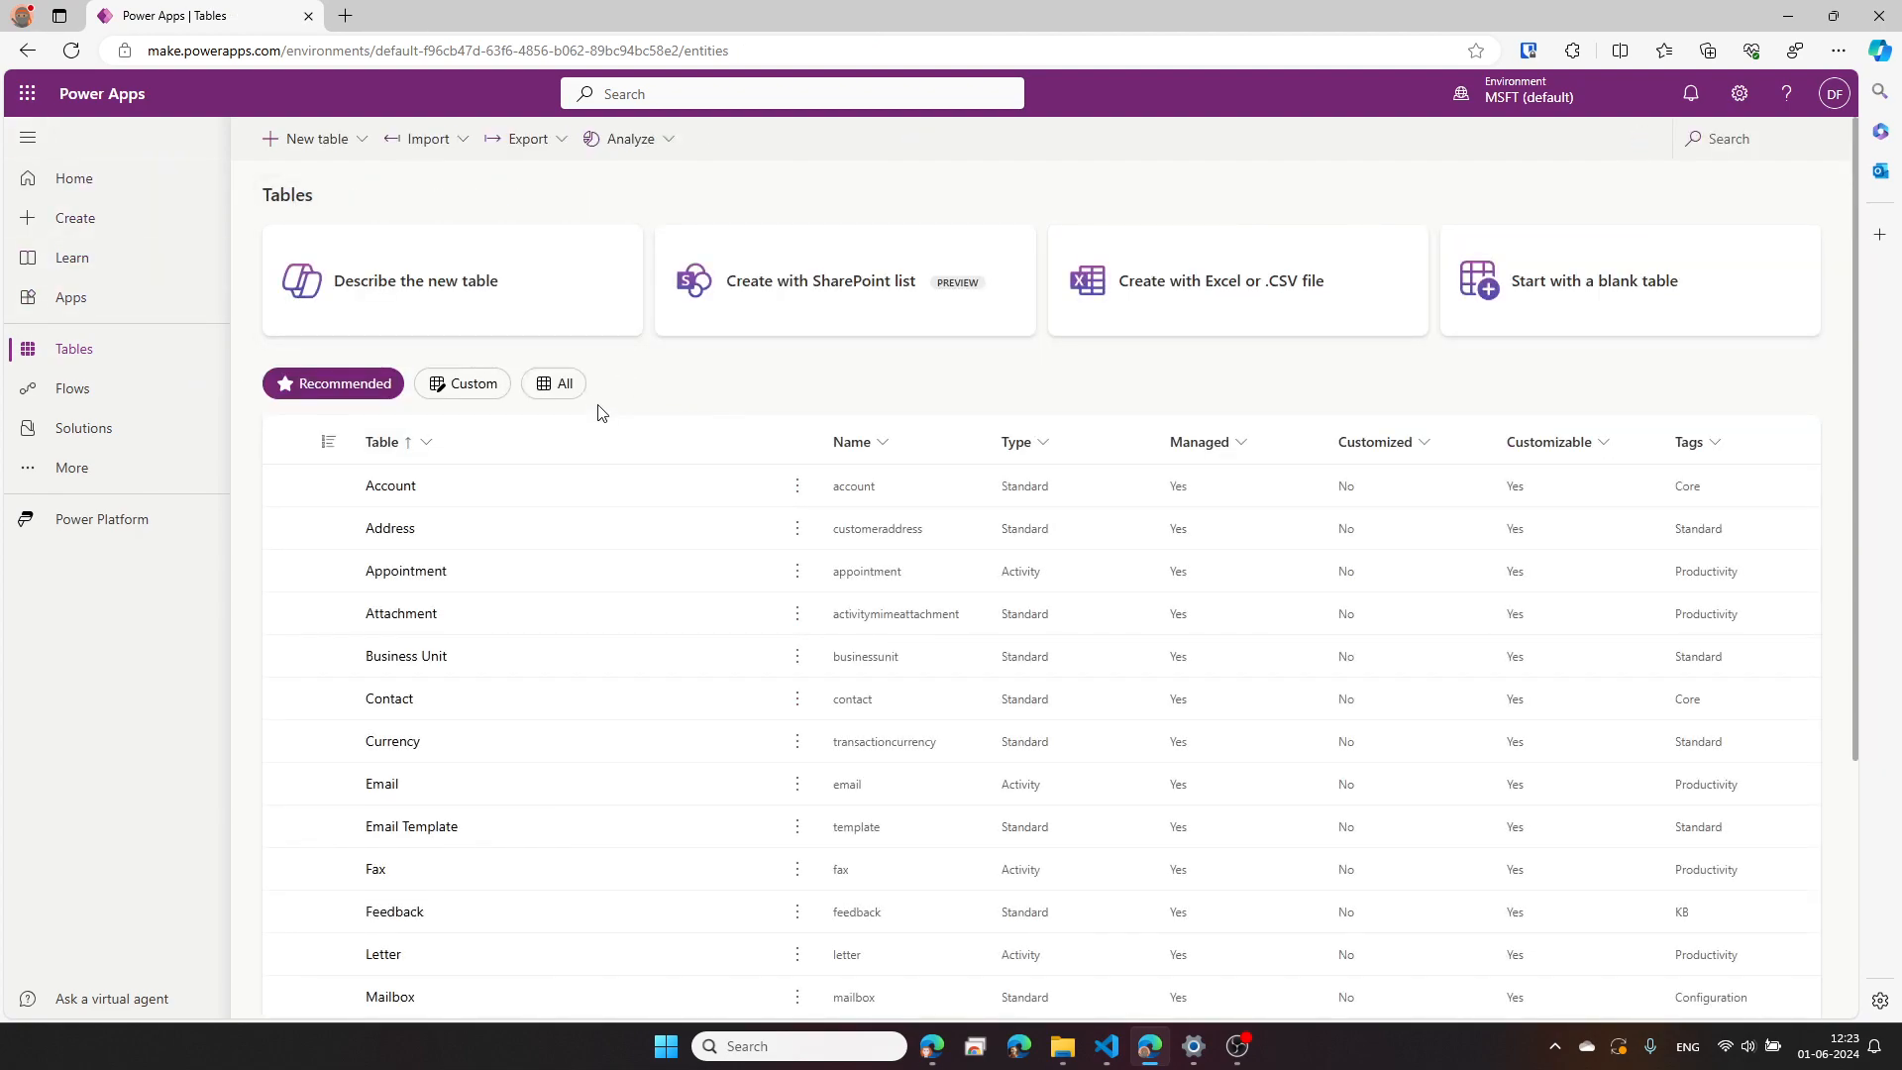
left_click(562, 383)
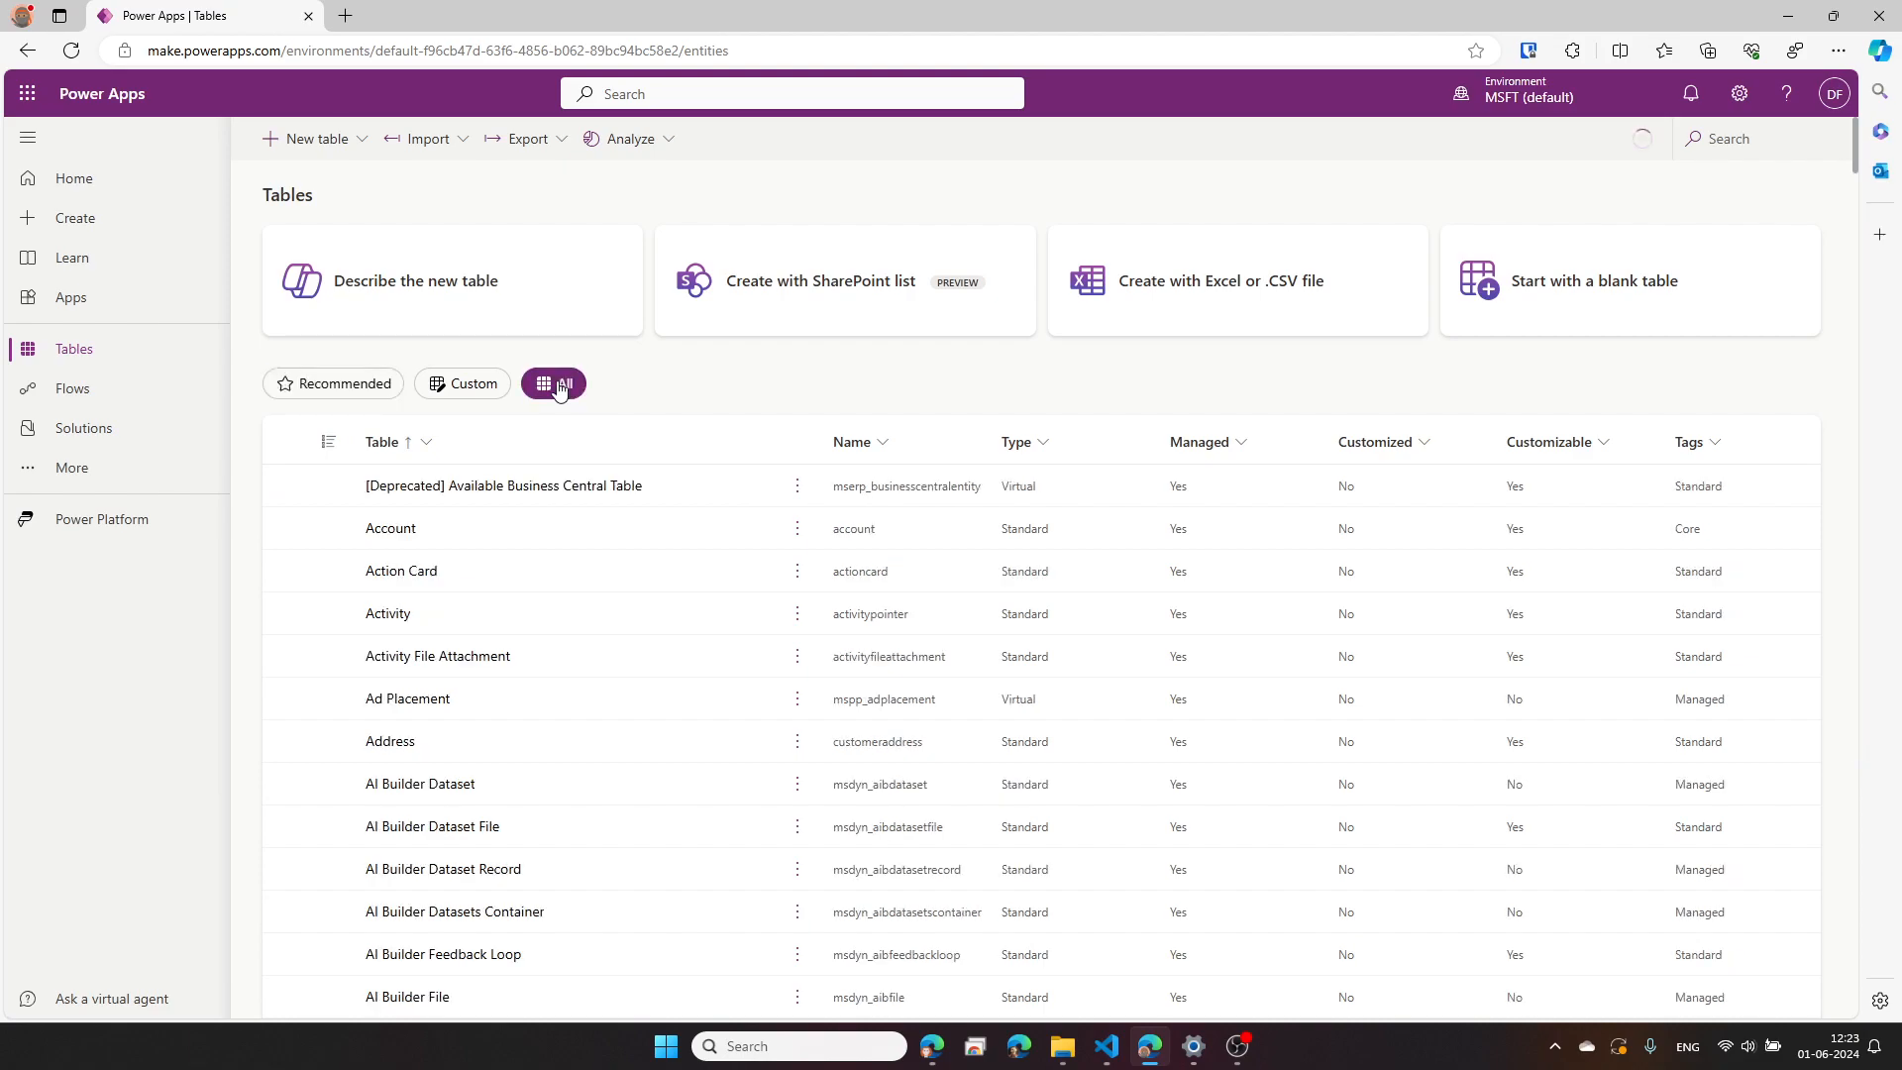
left_click(1752, 136)
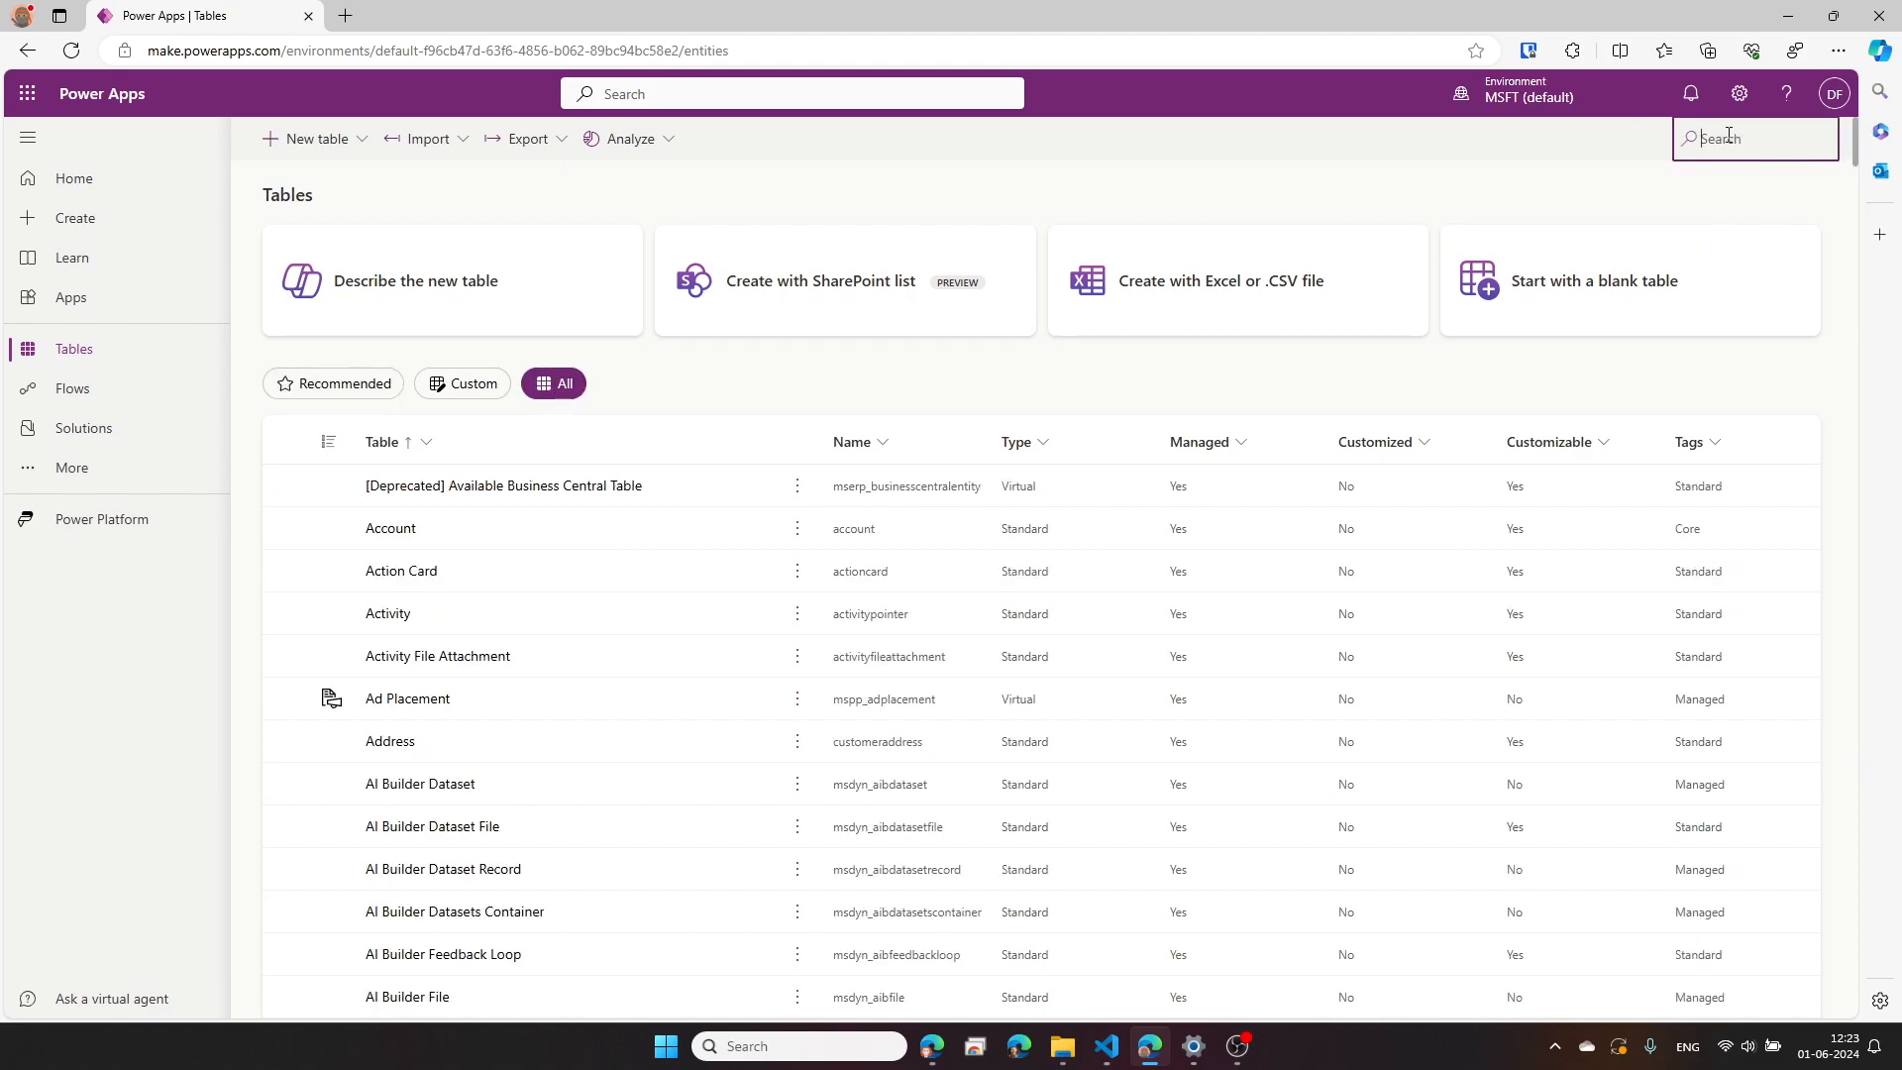
type("super")
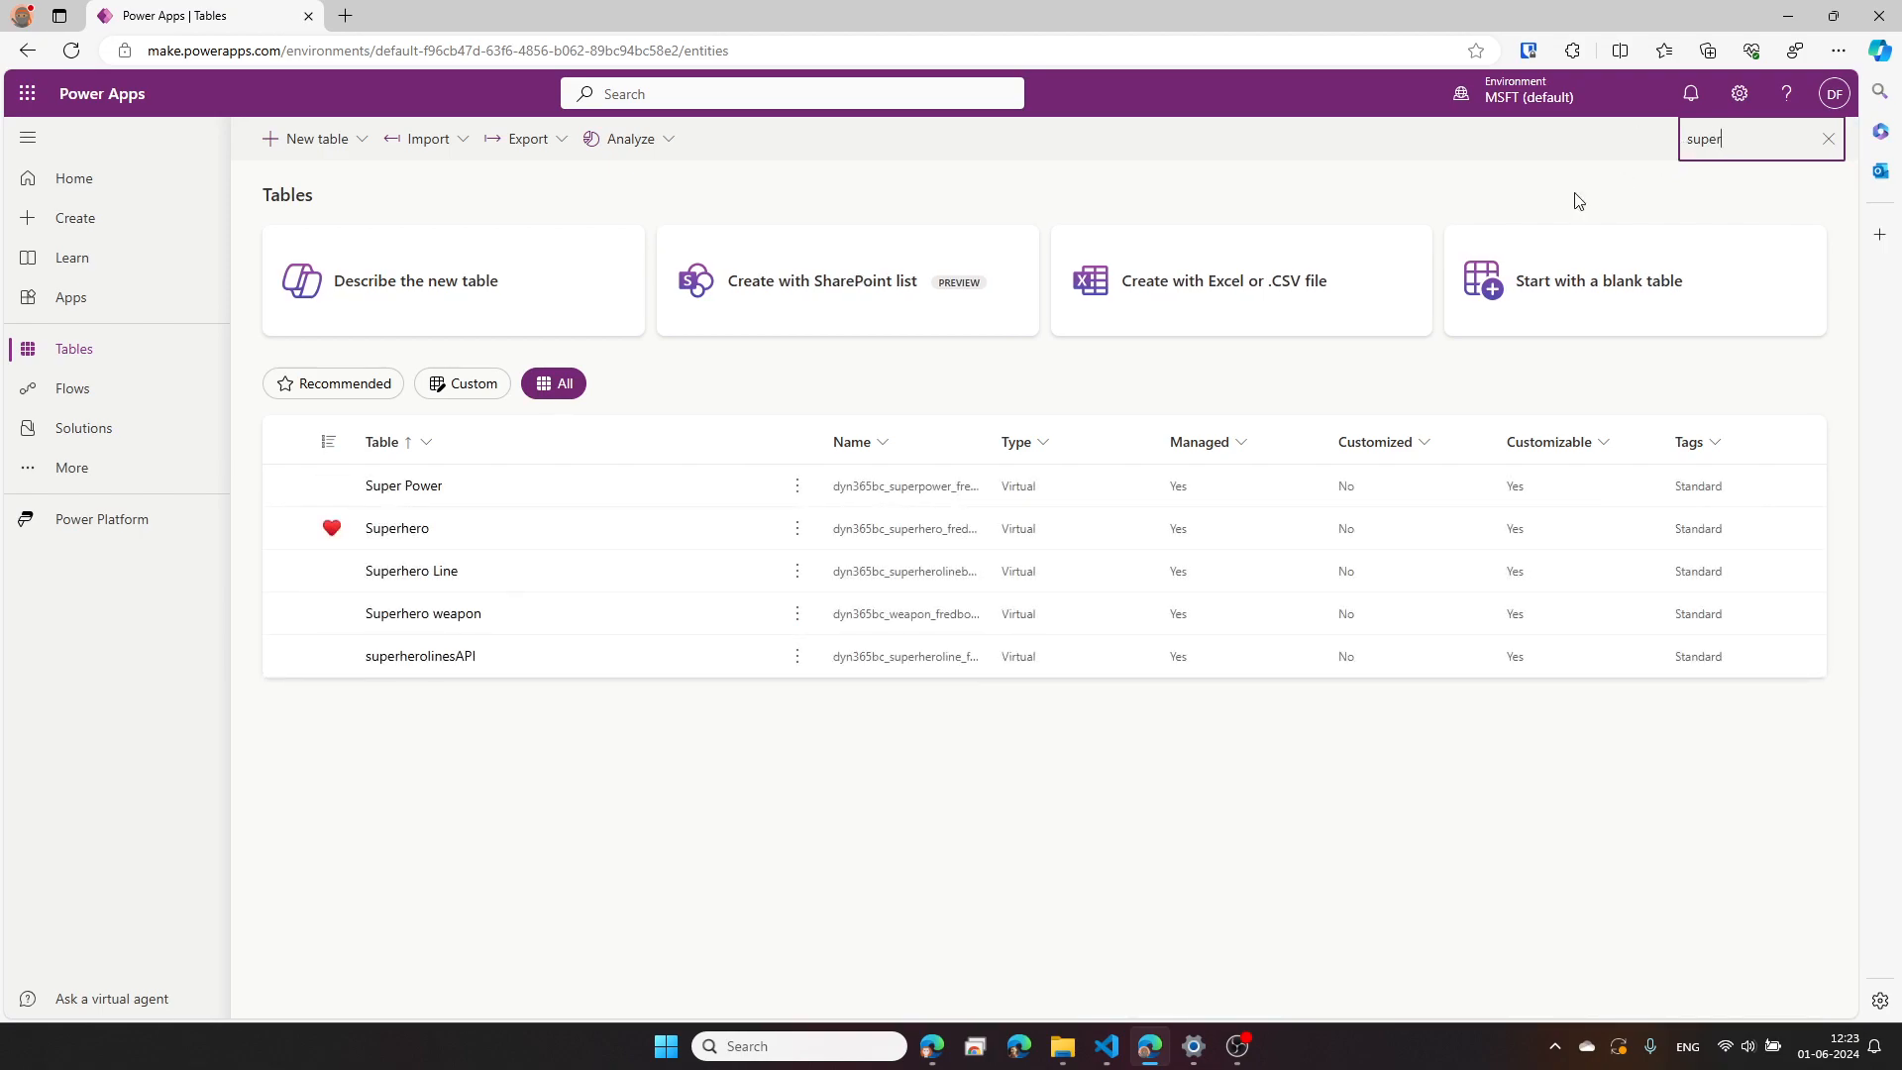
mouse_move(503, 760)
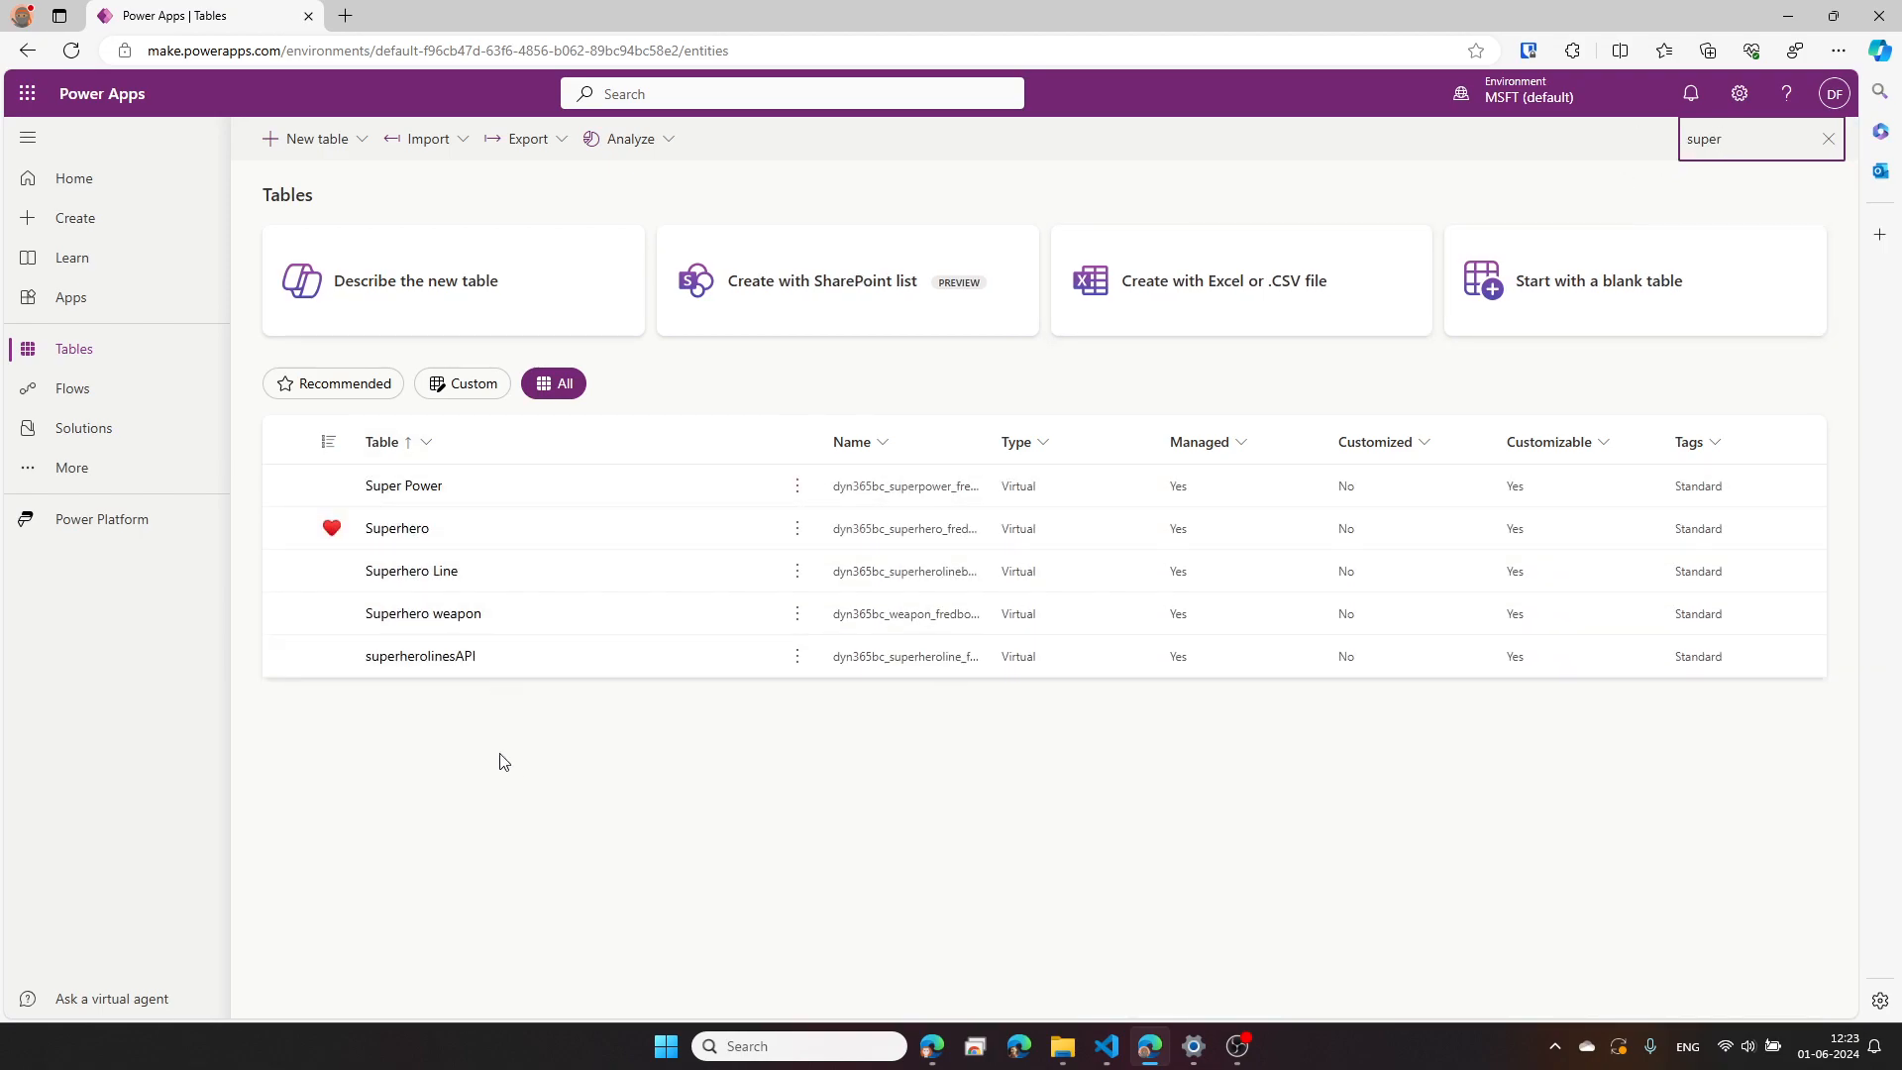
mouse_move(411, 571)
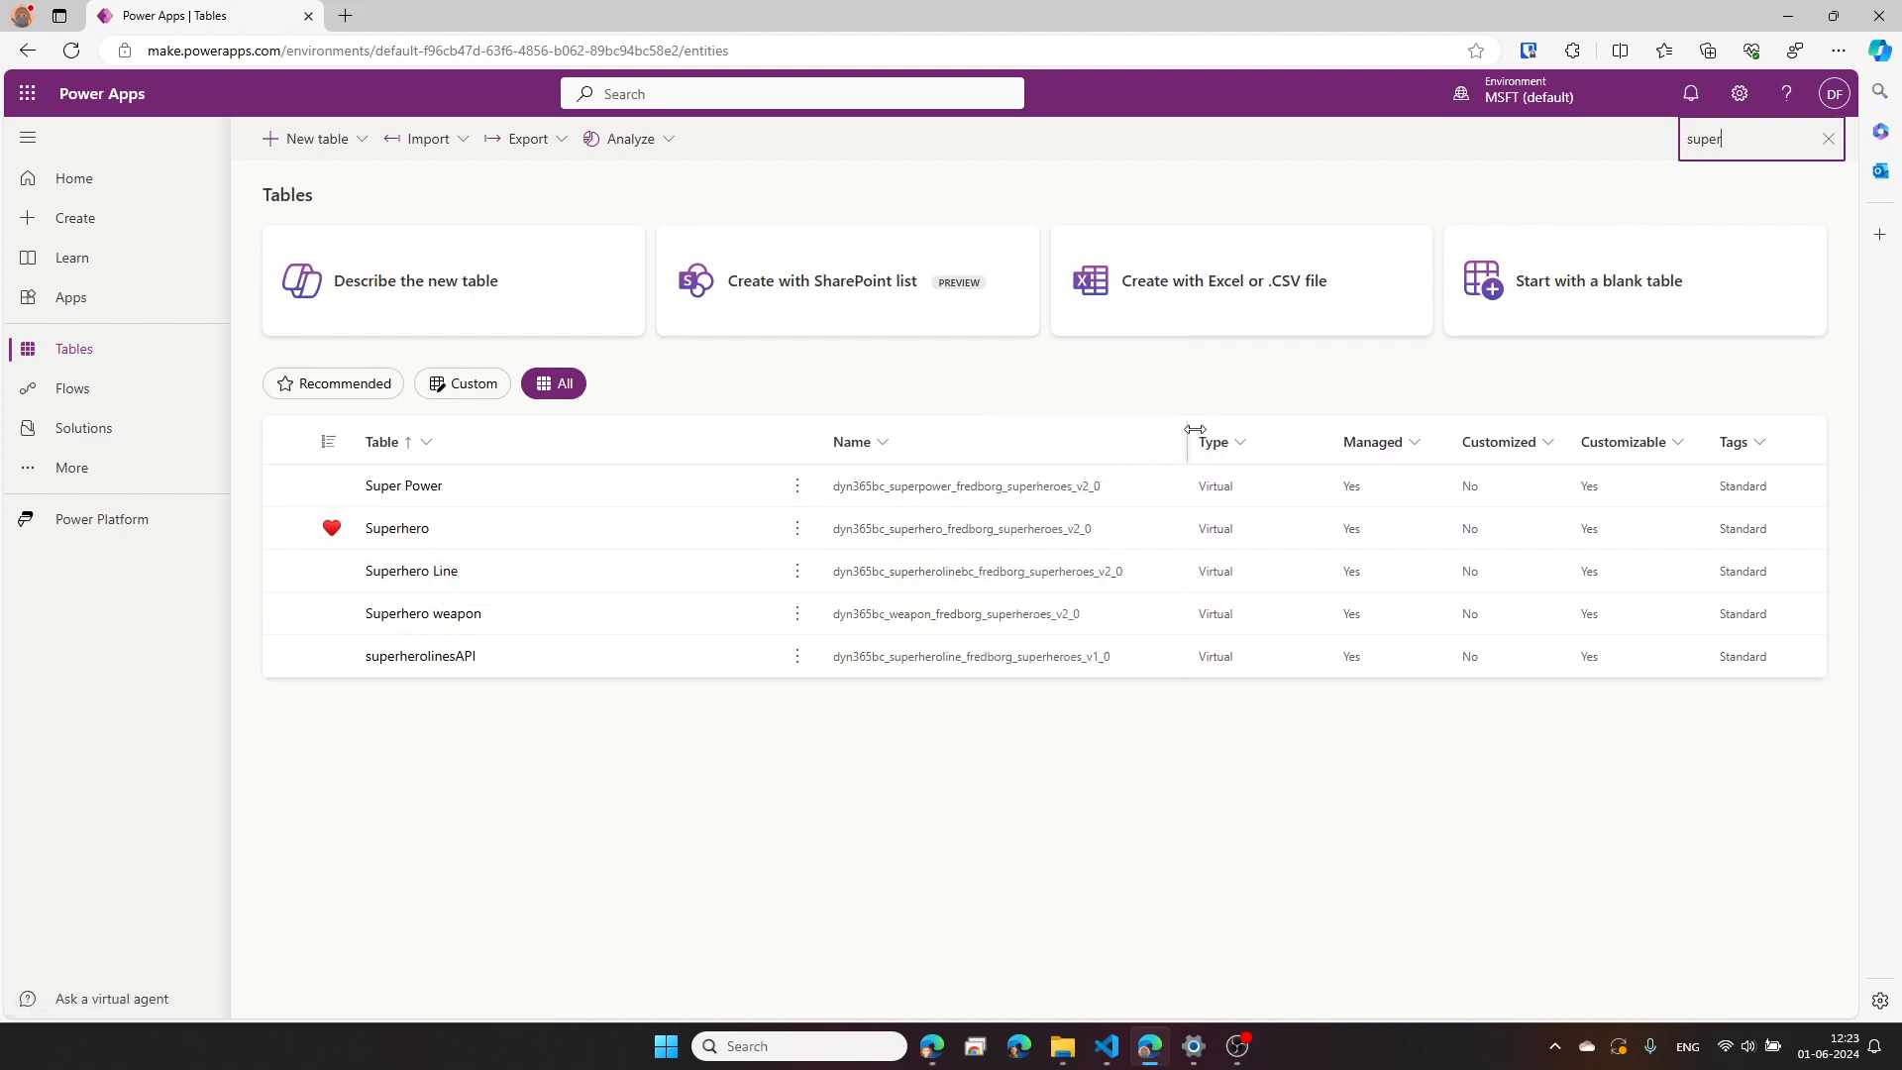
mouse_move(550, 572)
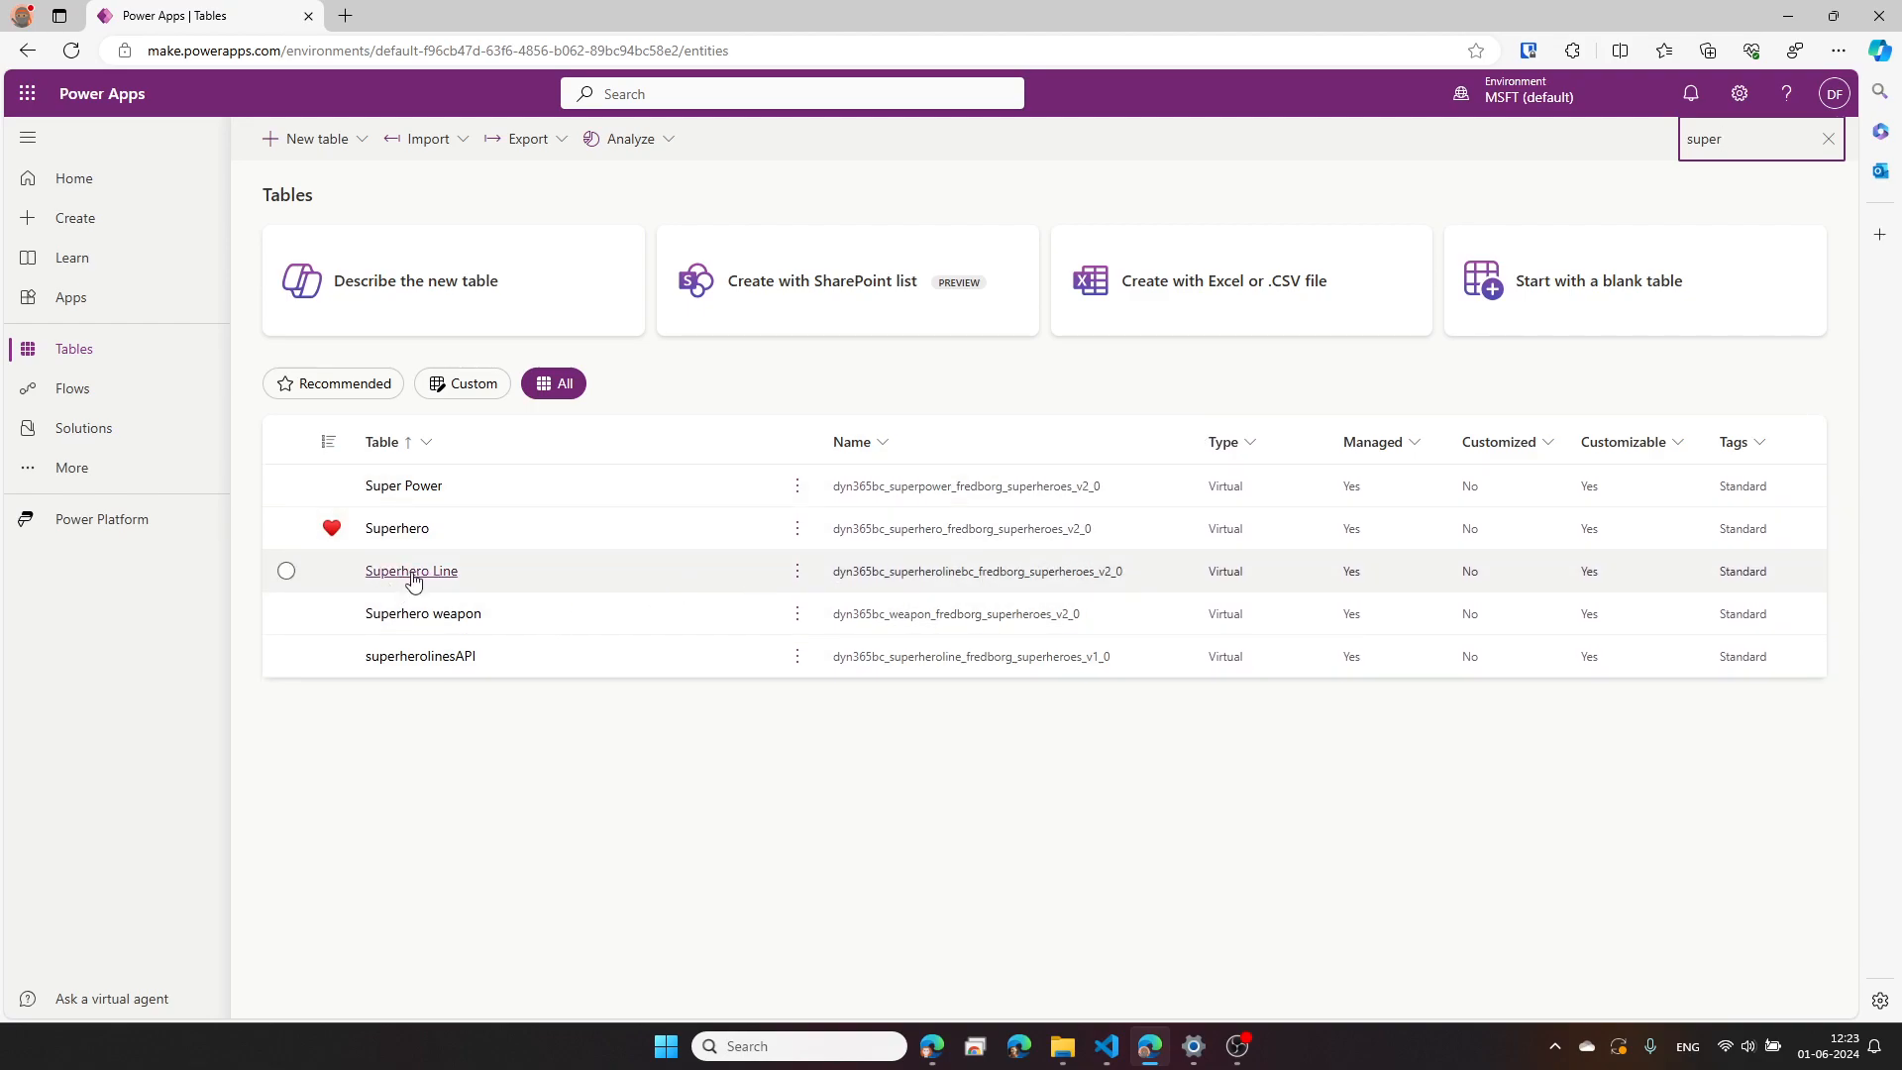
left_click(410, 571)
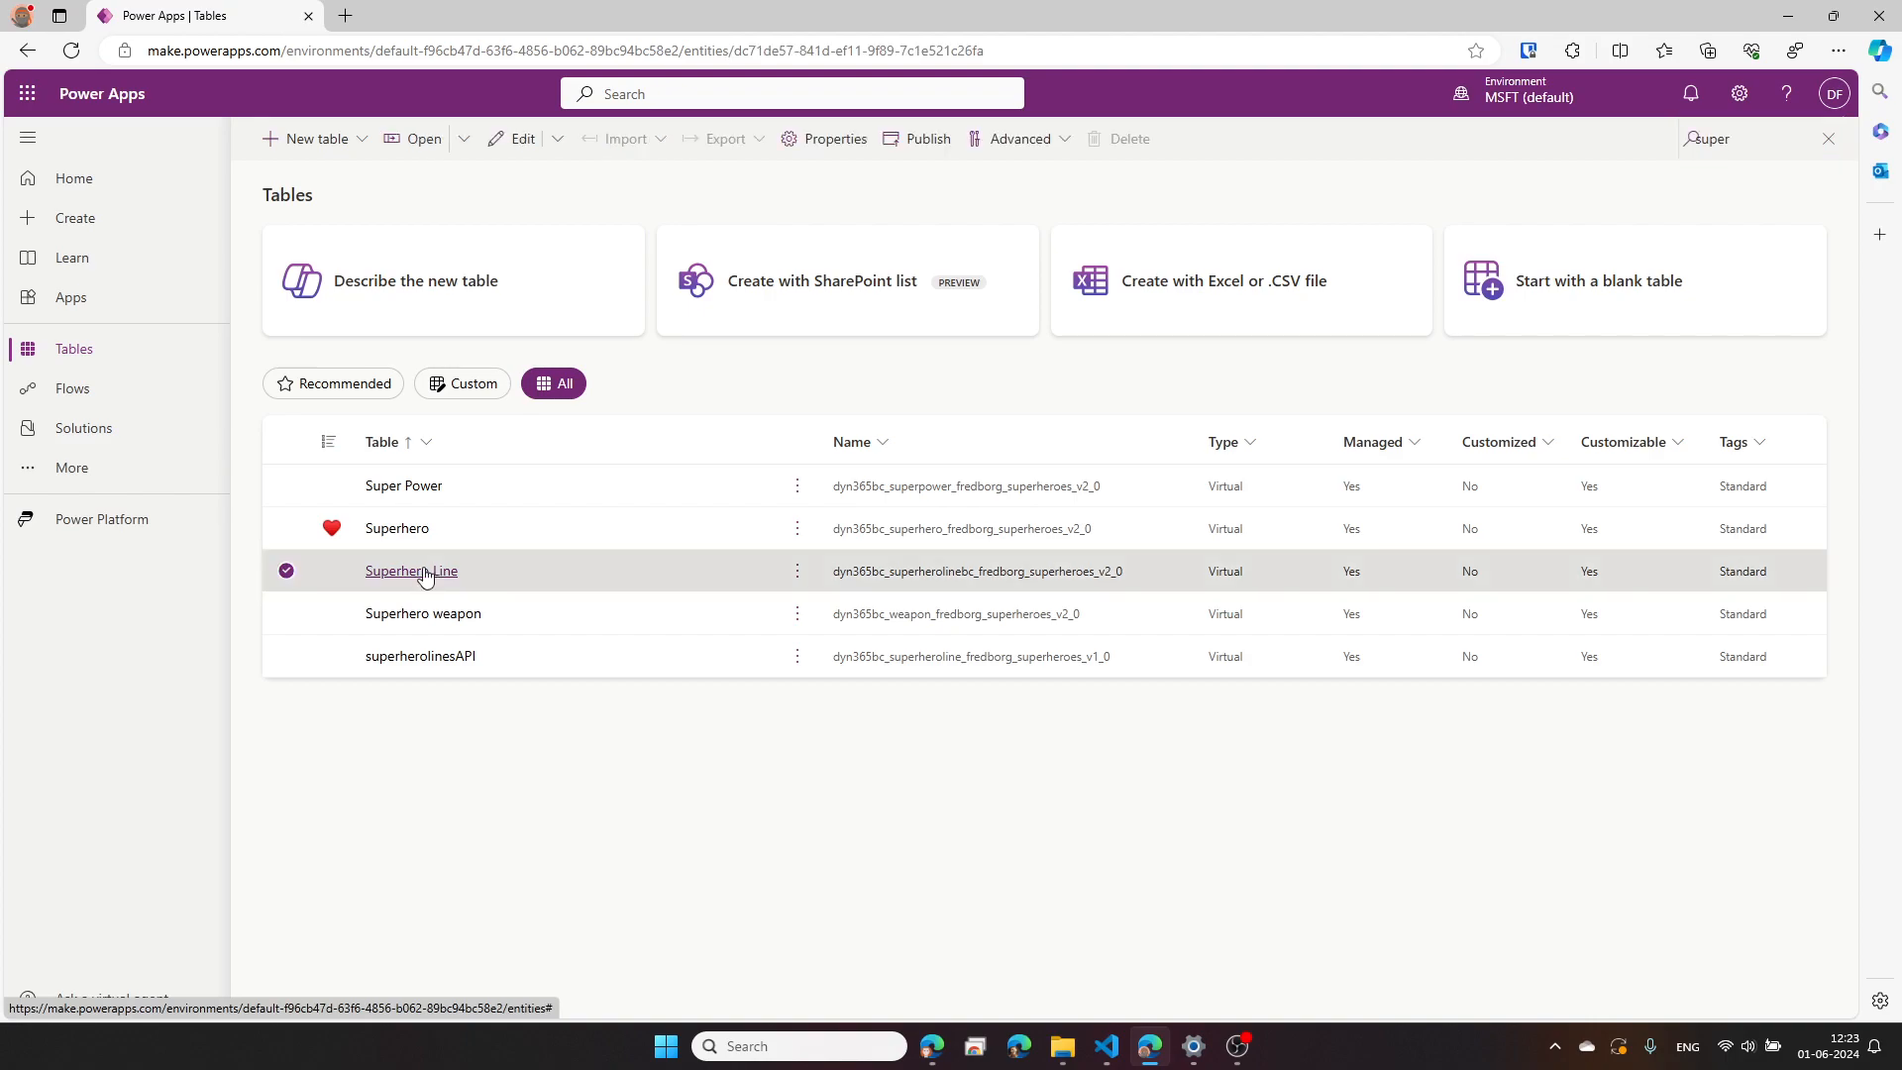
- Open Superhero Line and view its properties, closing Edit table without saving
left_click(411, 571)
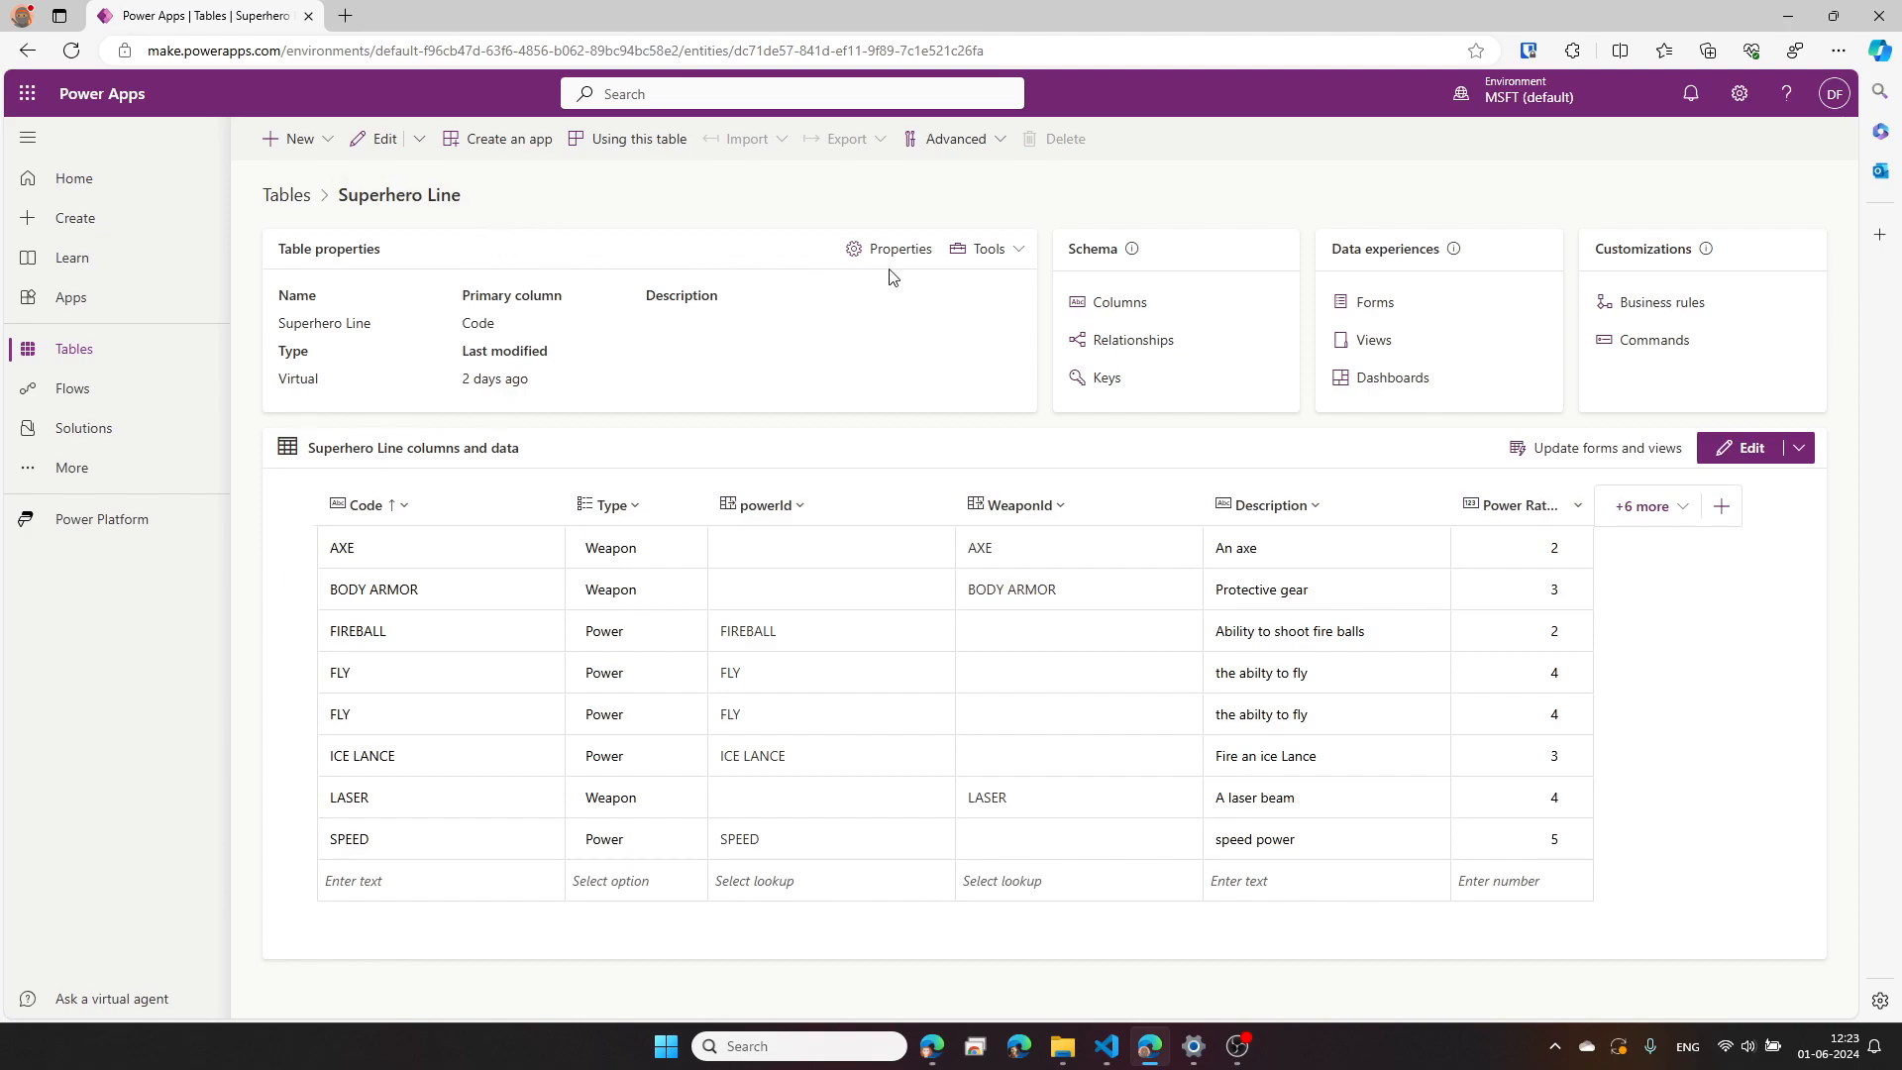
mouse_move(462, 233)
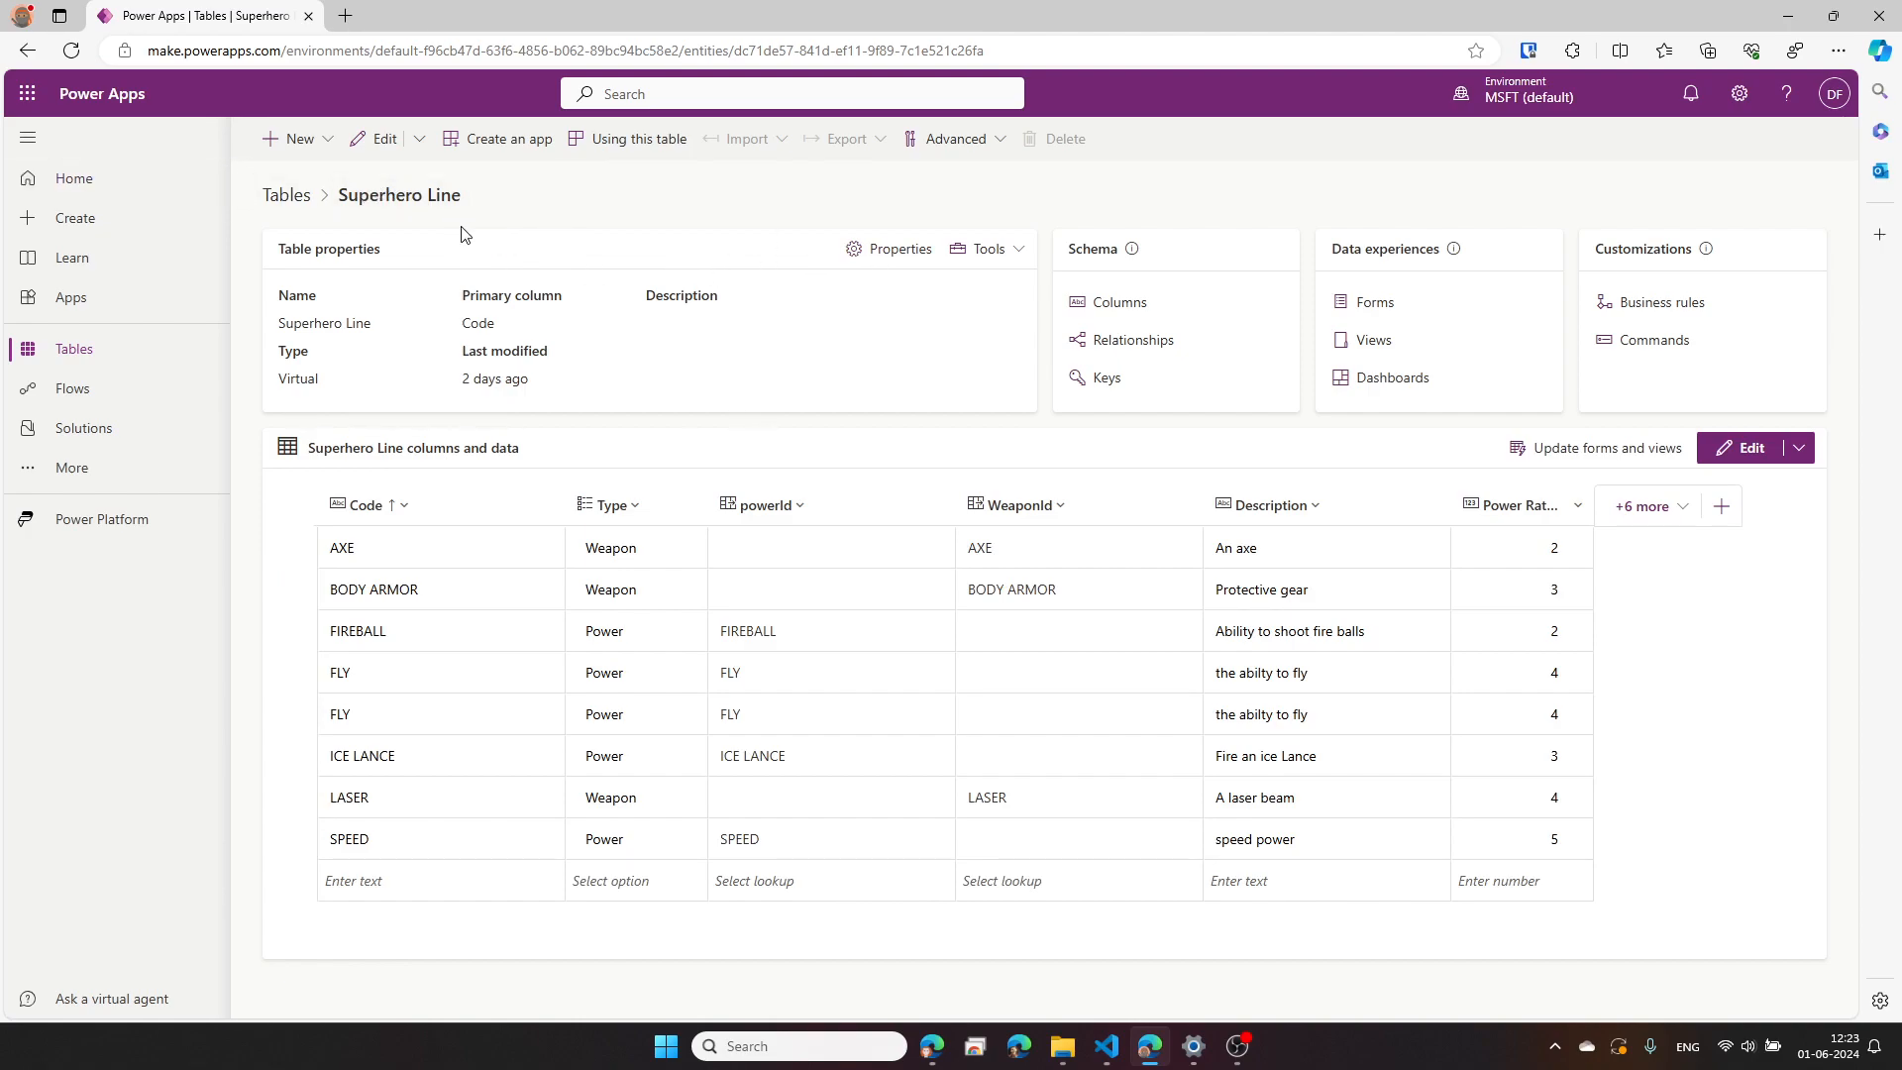
mouse_move(897, 249)
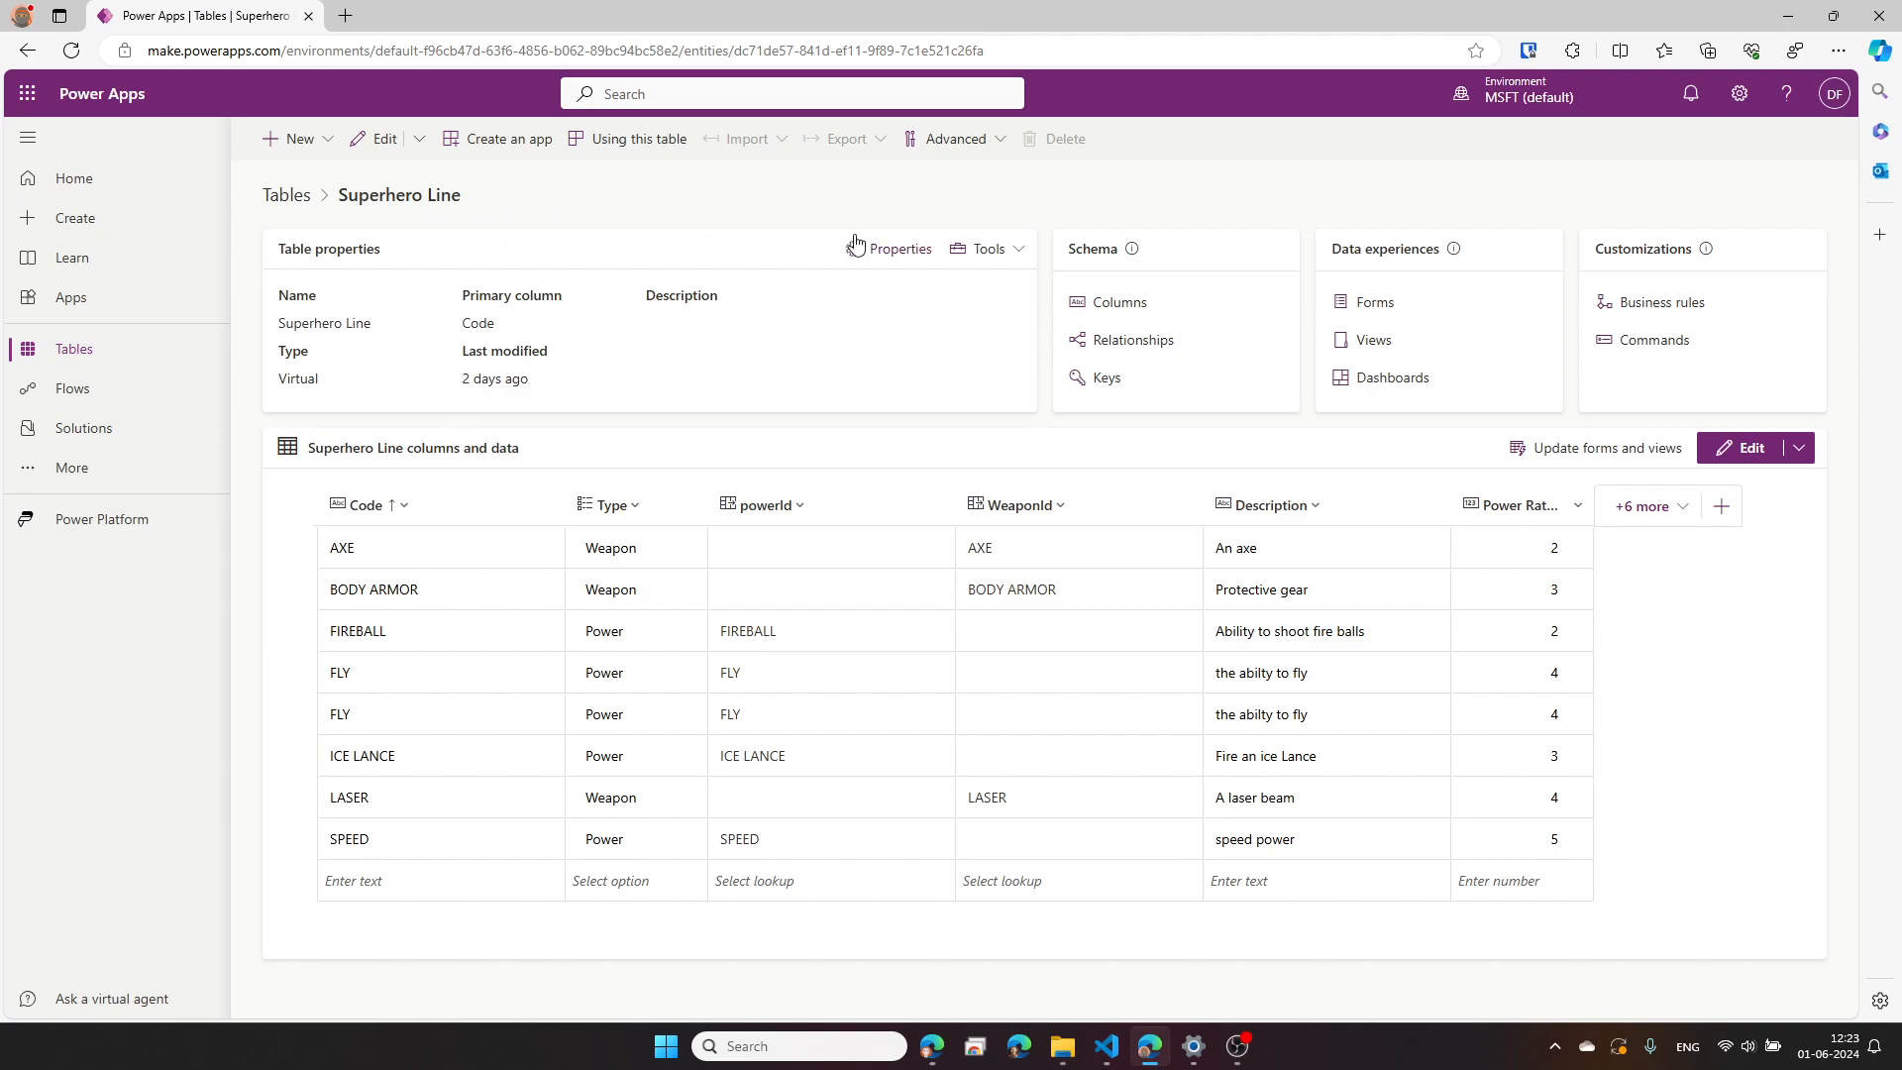
left_click(898, 249)
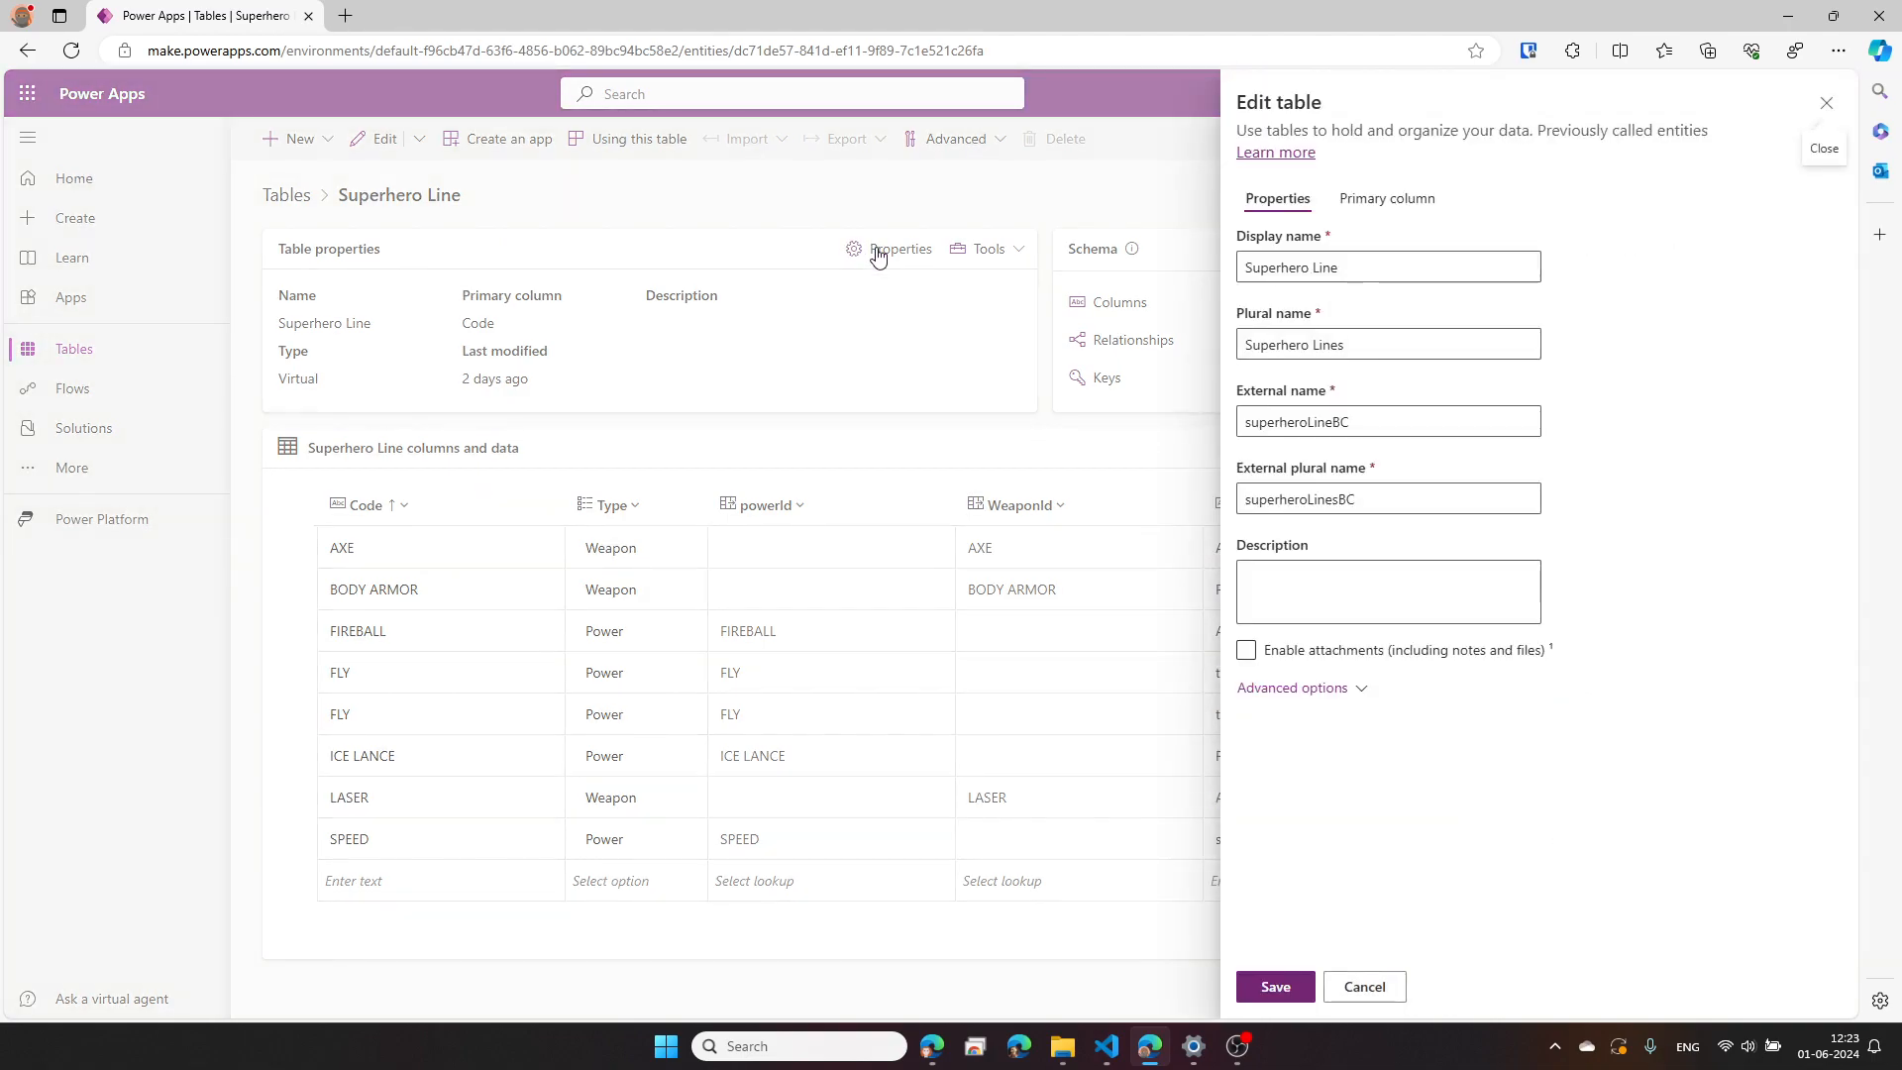
mouse_move(1400, 303)
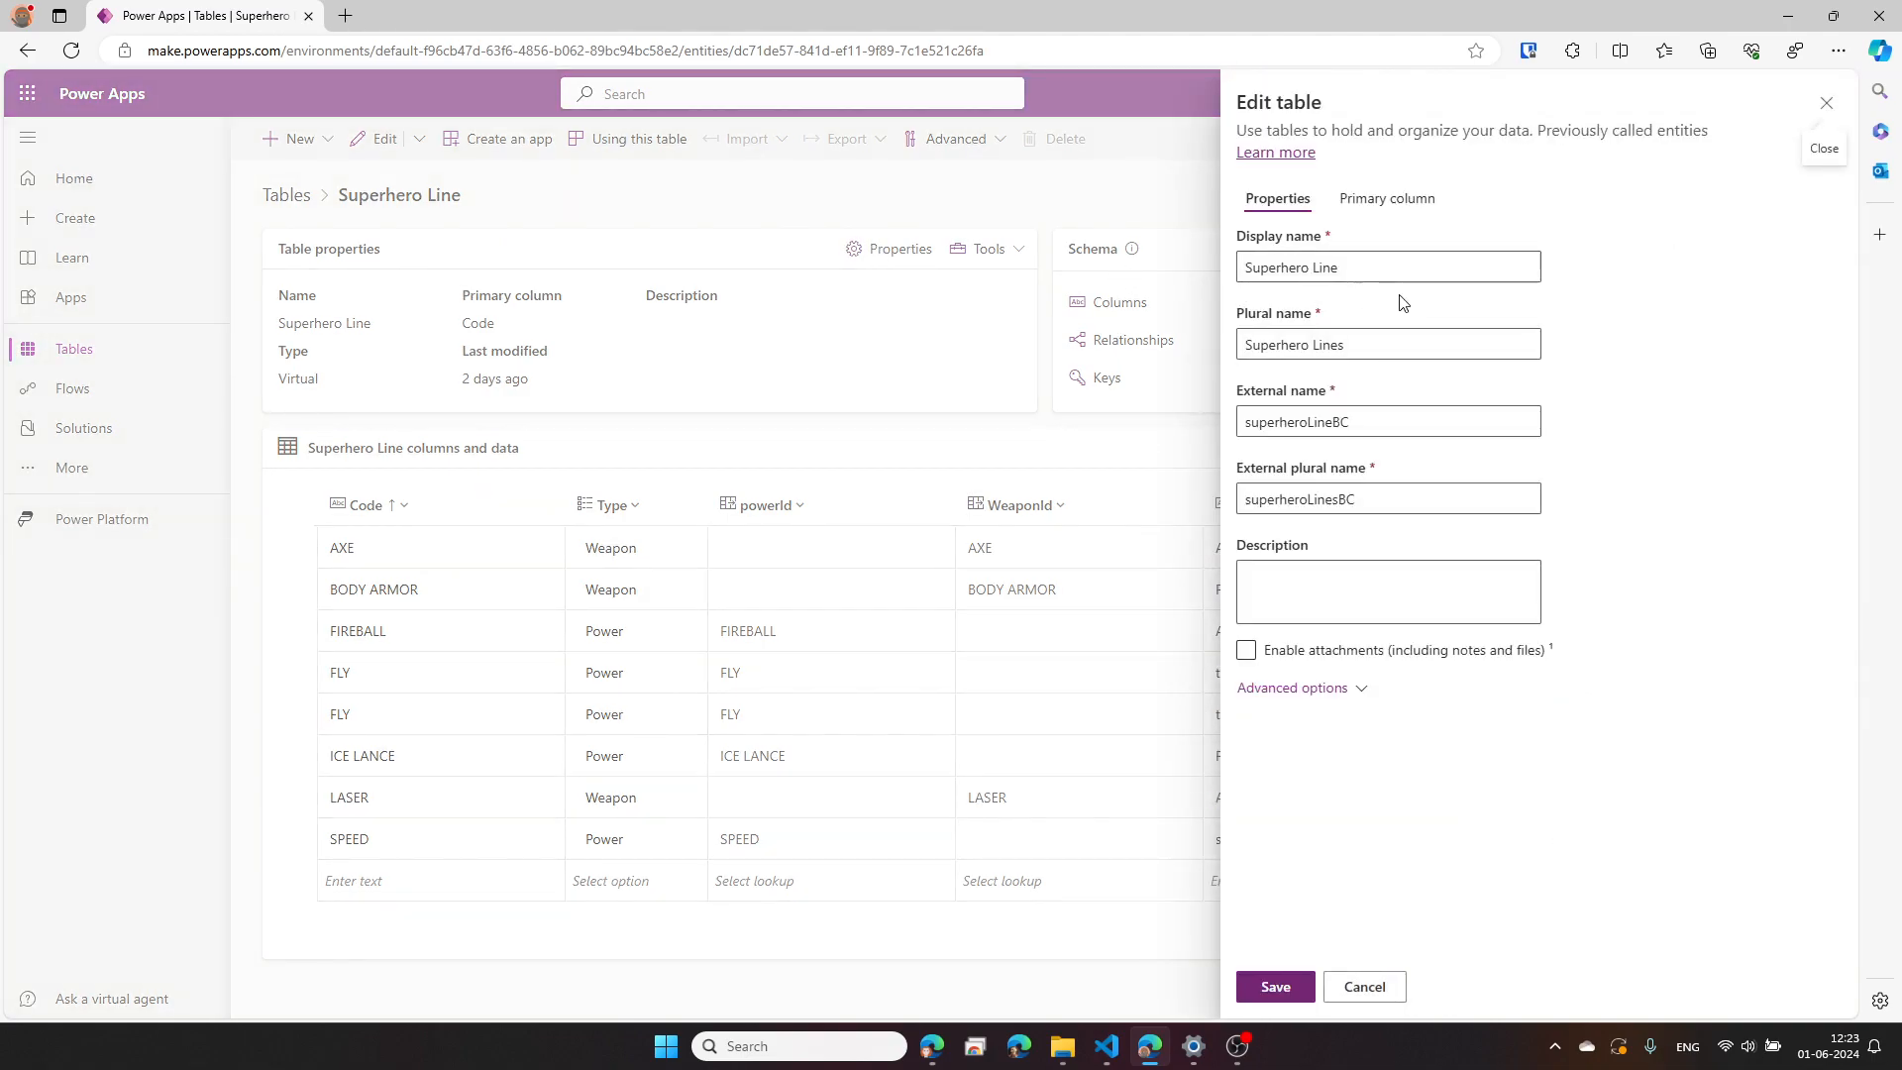
left_click(1334, 421)
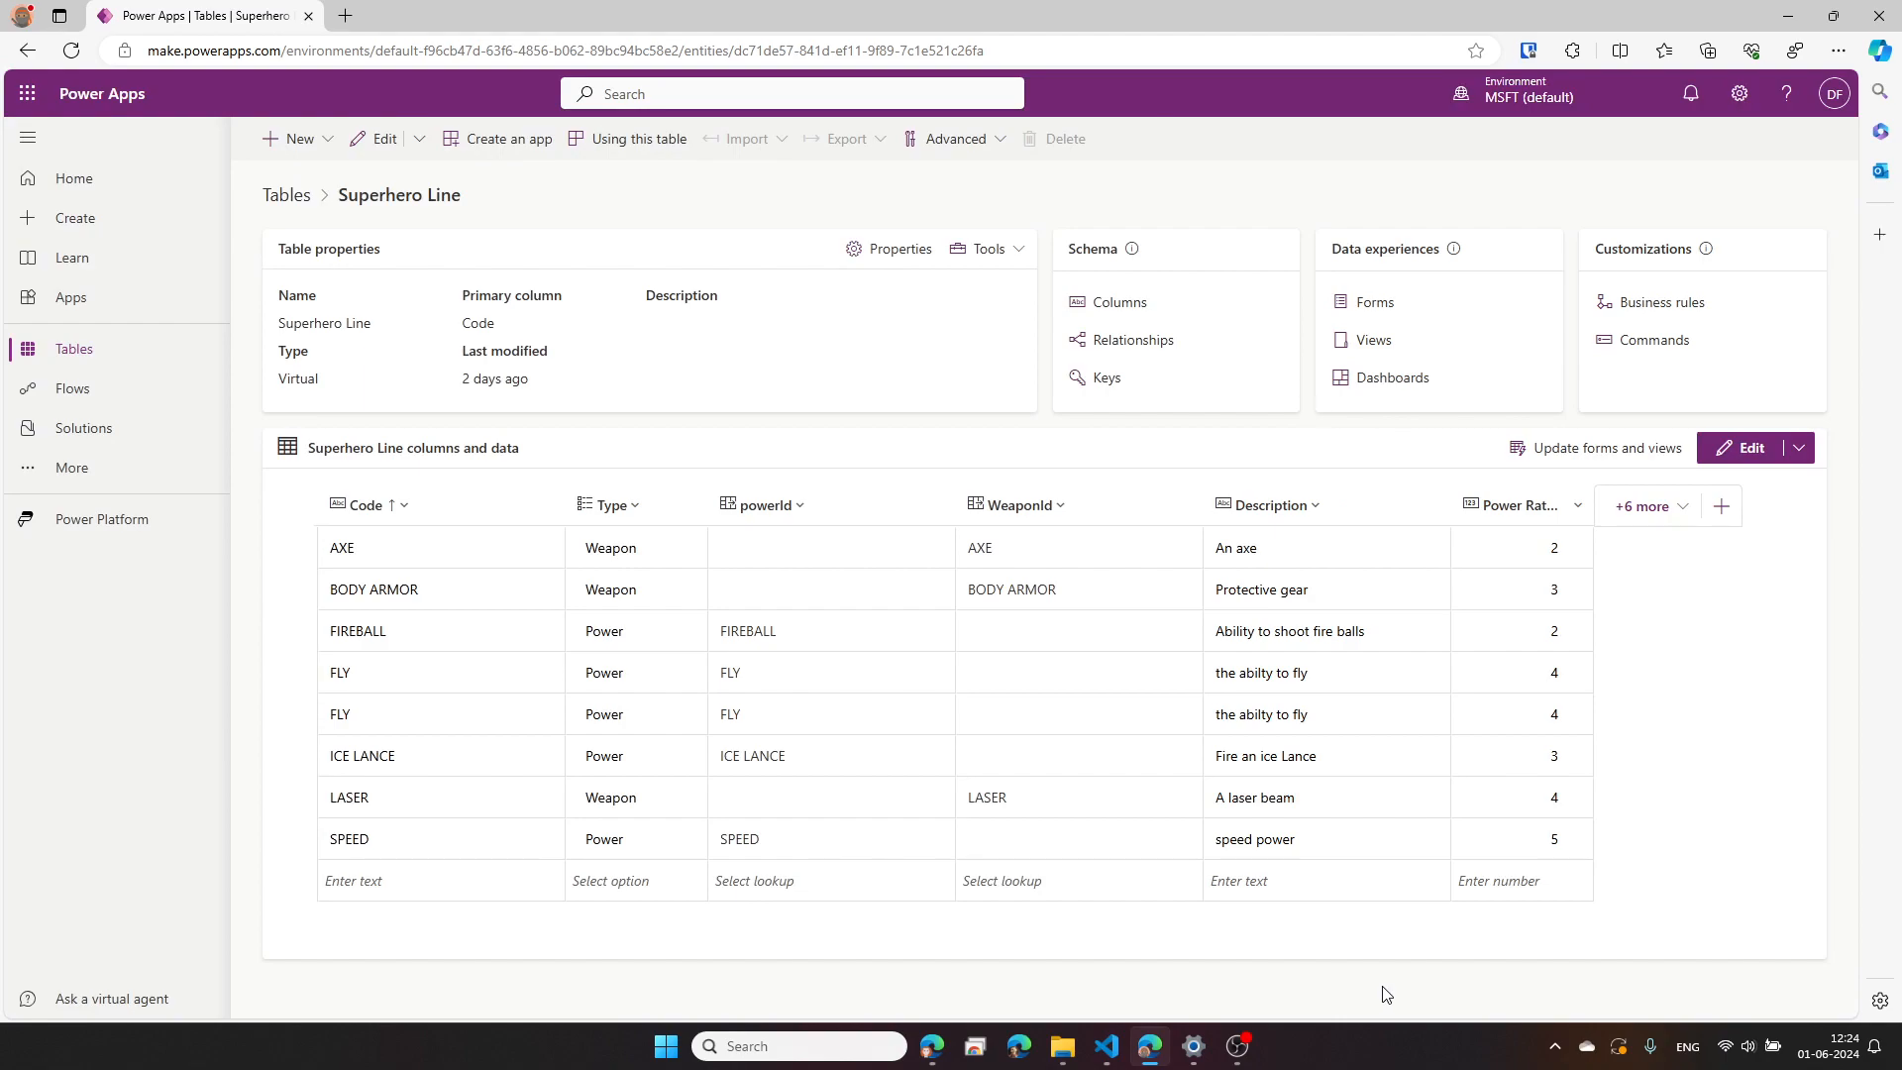
mouse_move(1131, 339)
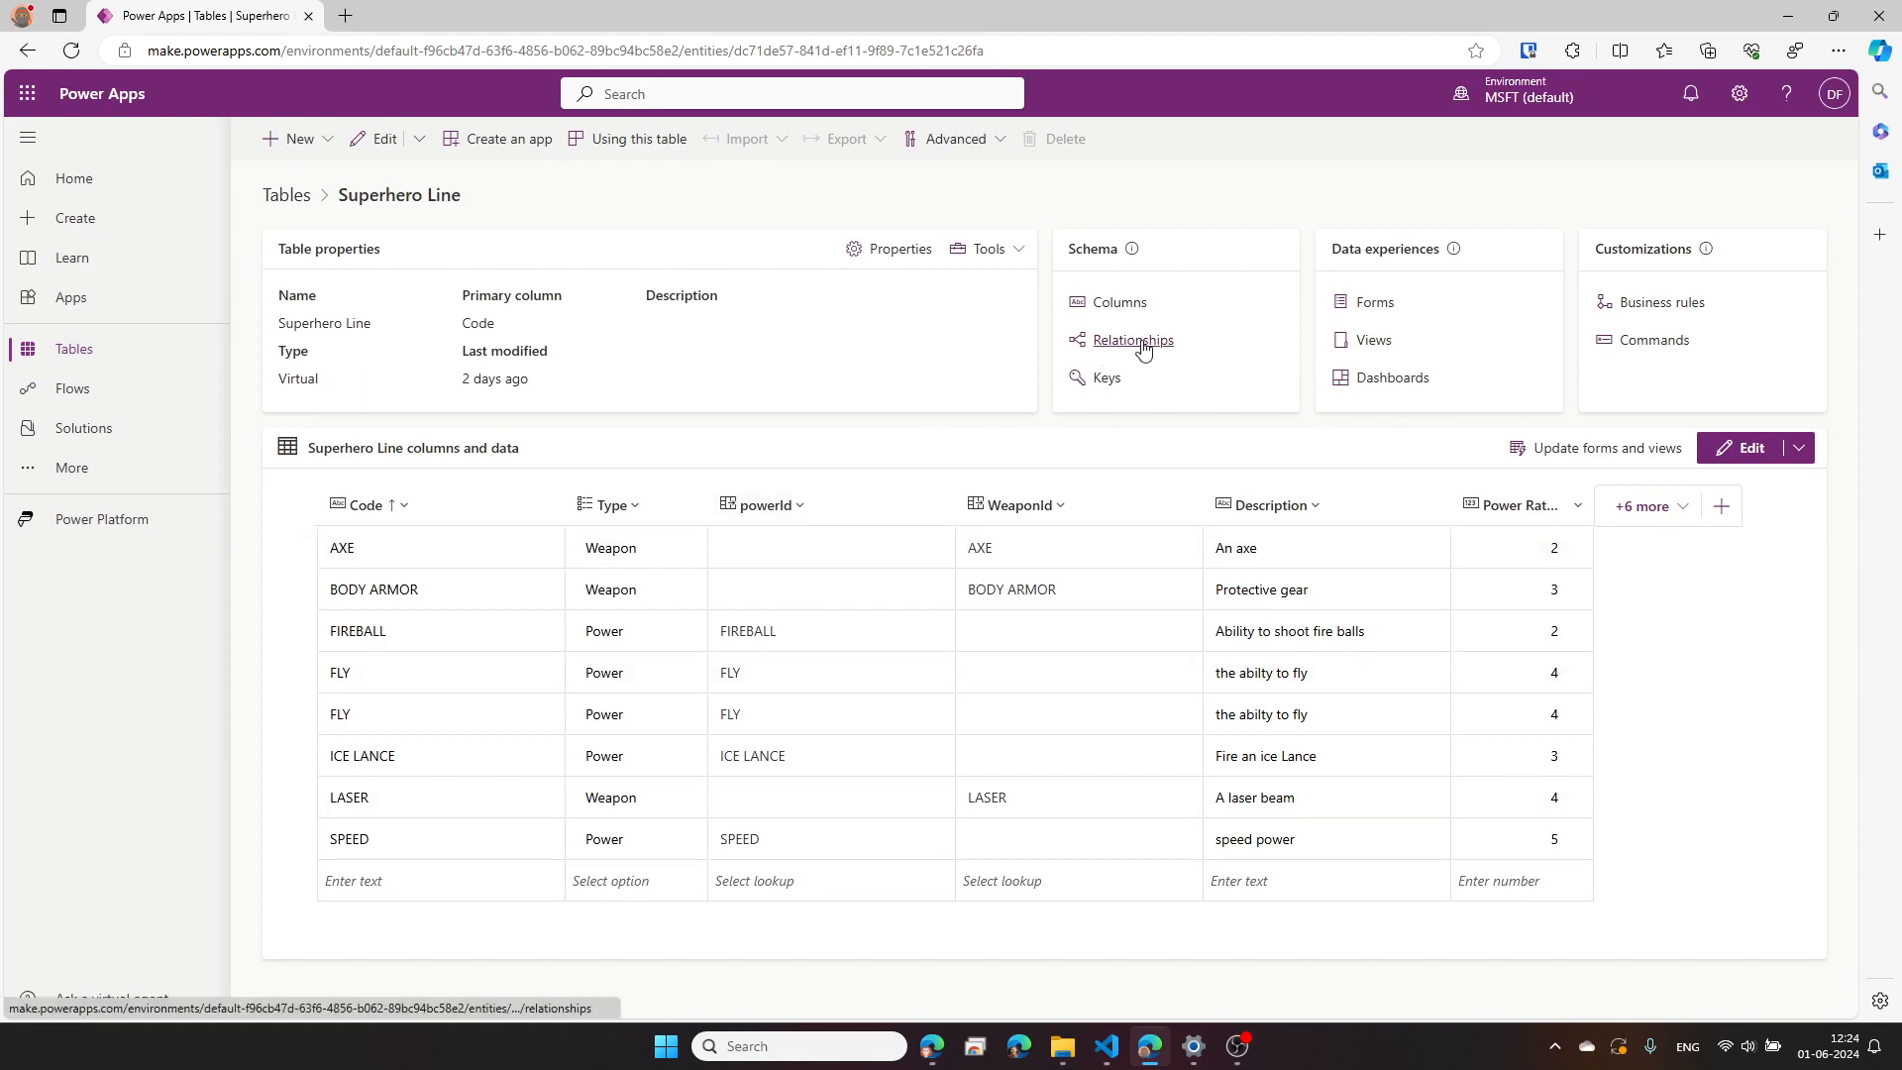
- Open Superhero Line's Relationships list to review its many-to-one links
left_click(1131, 339)
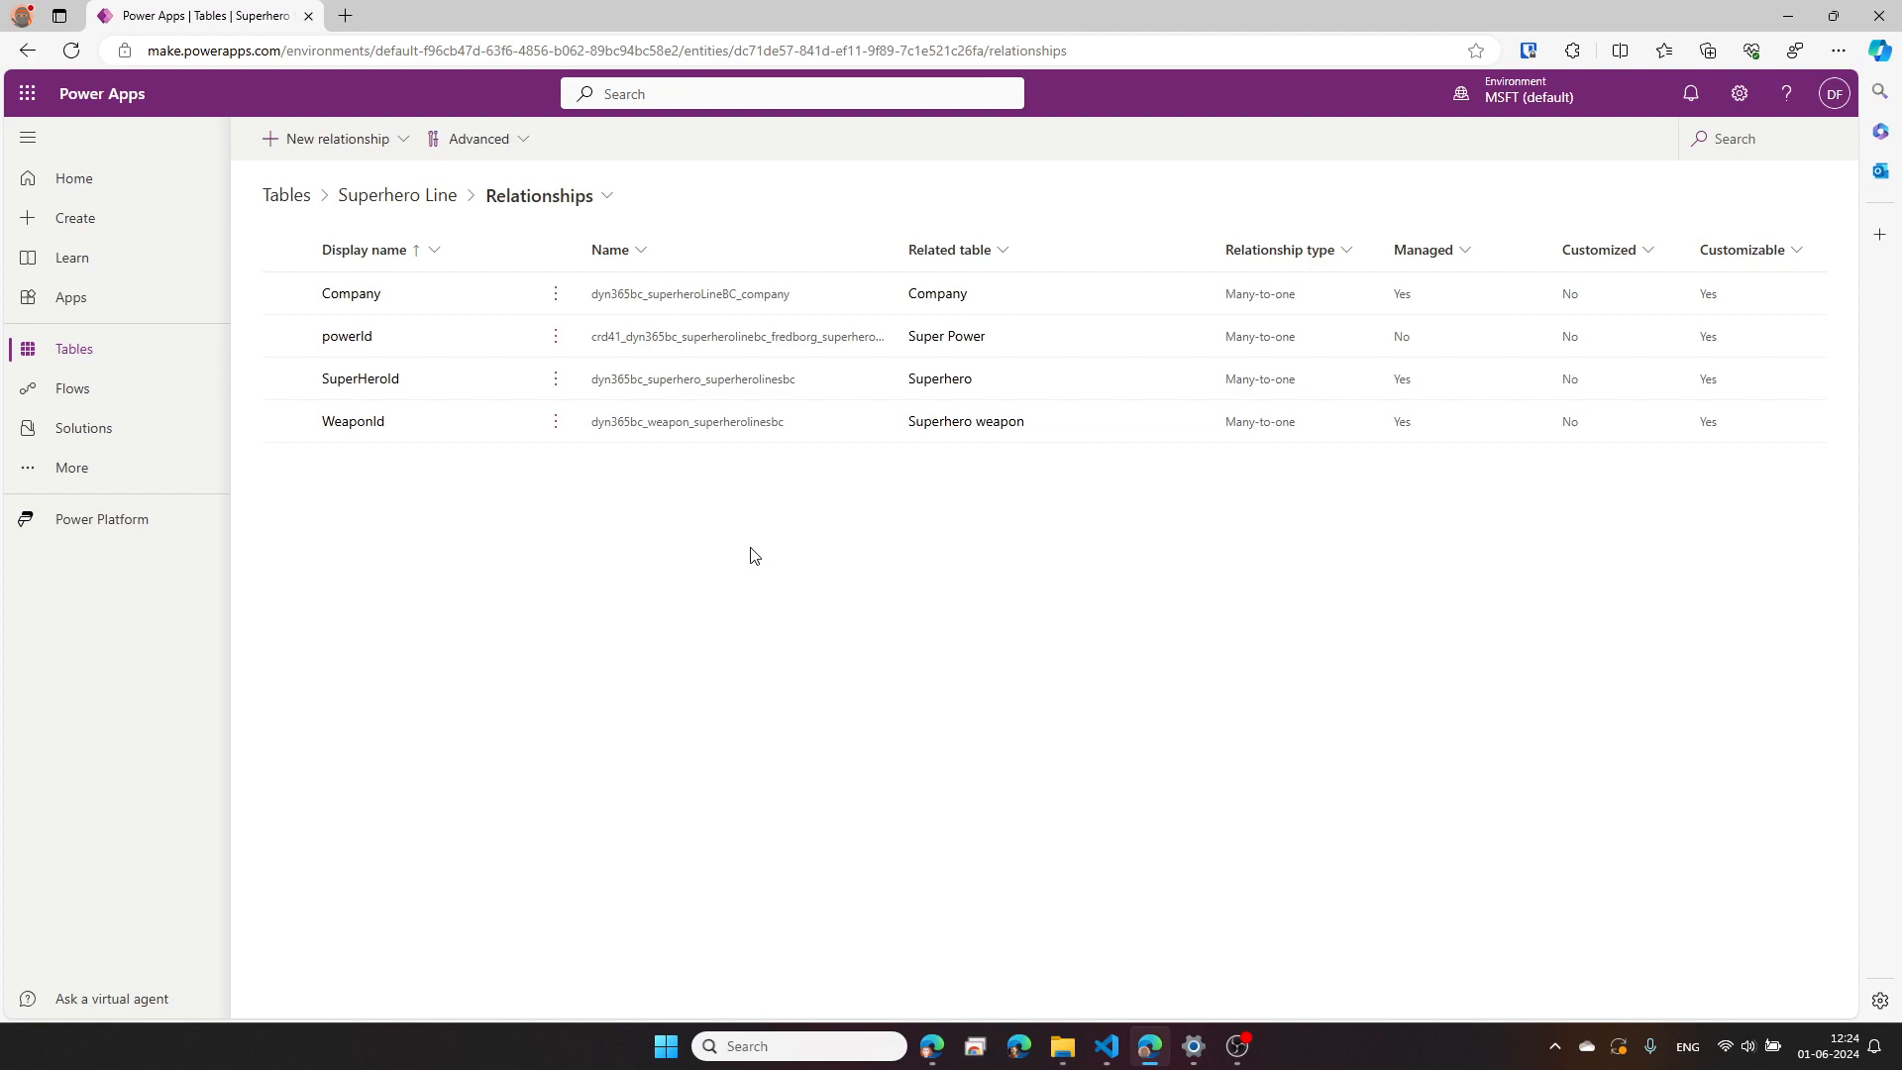
mouse_move(550, 479)
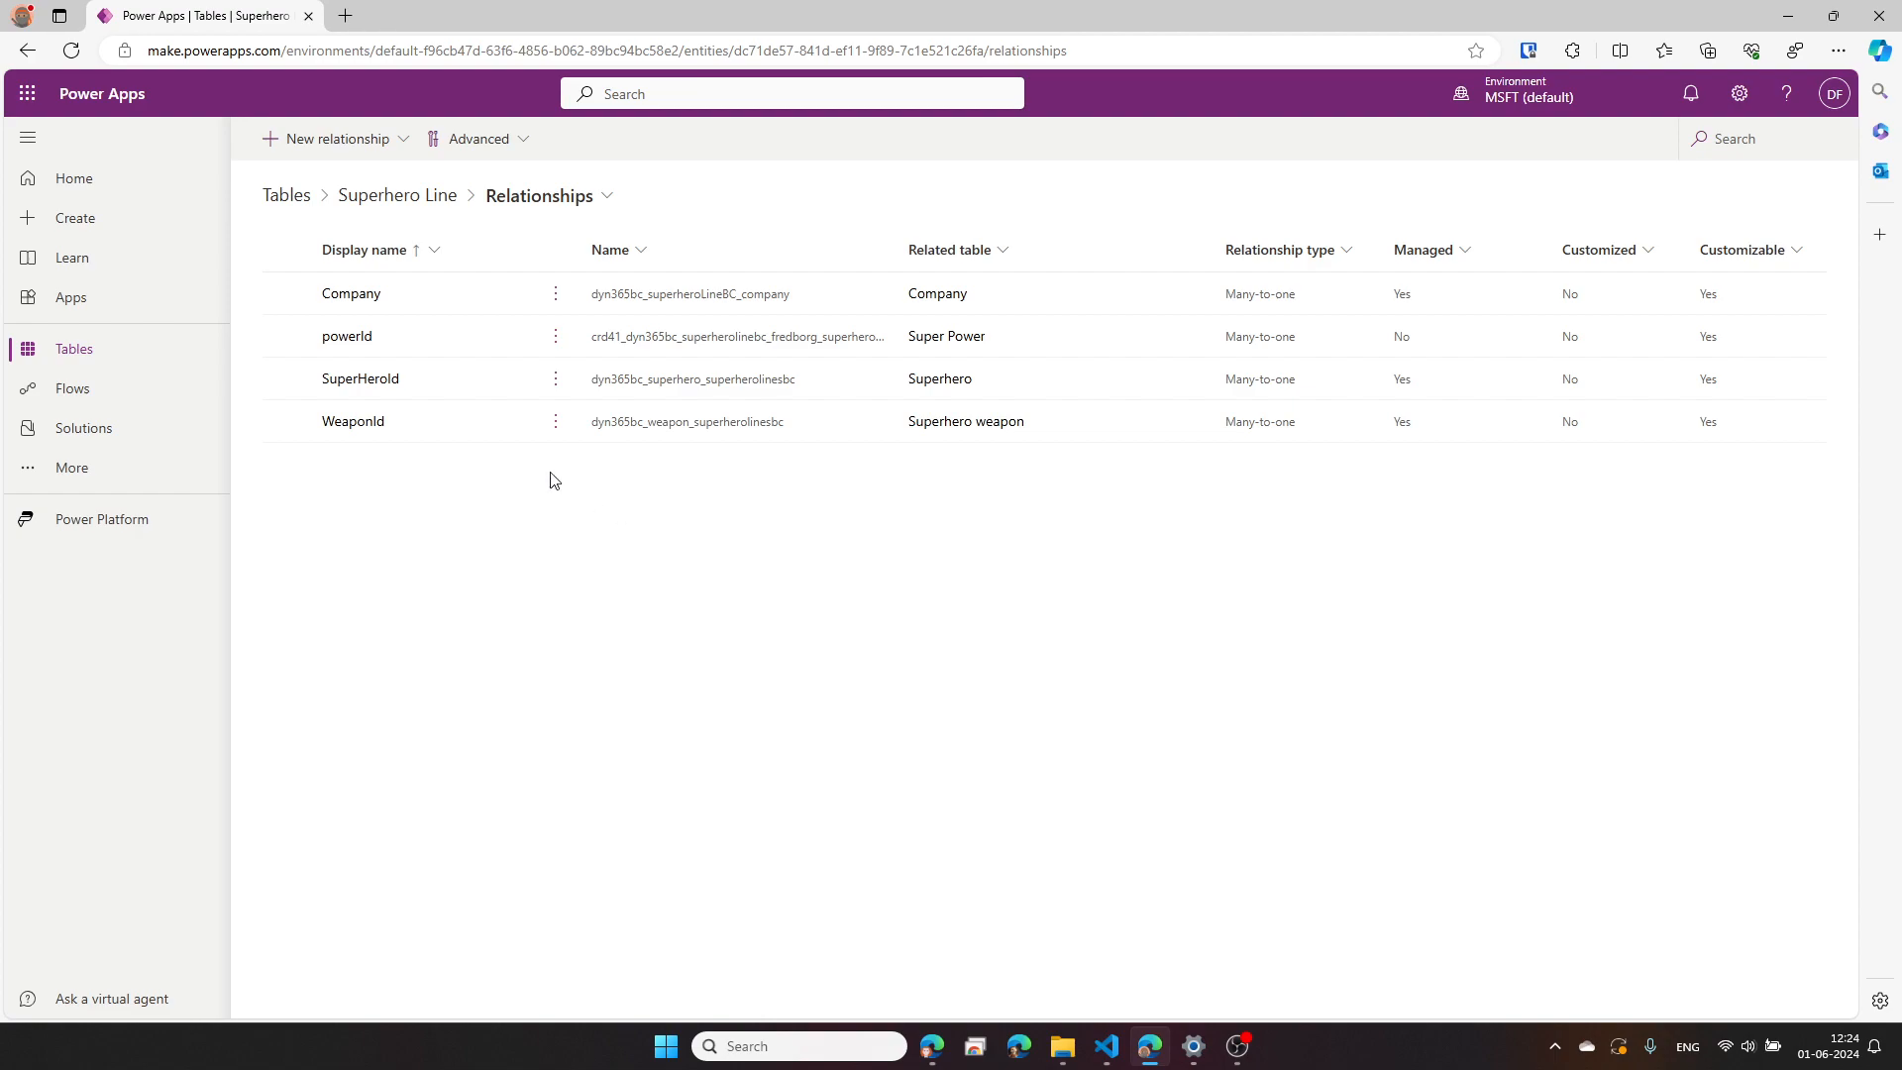
mouse_move(400, 378)
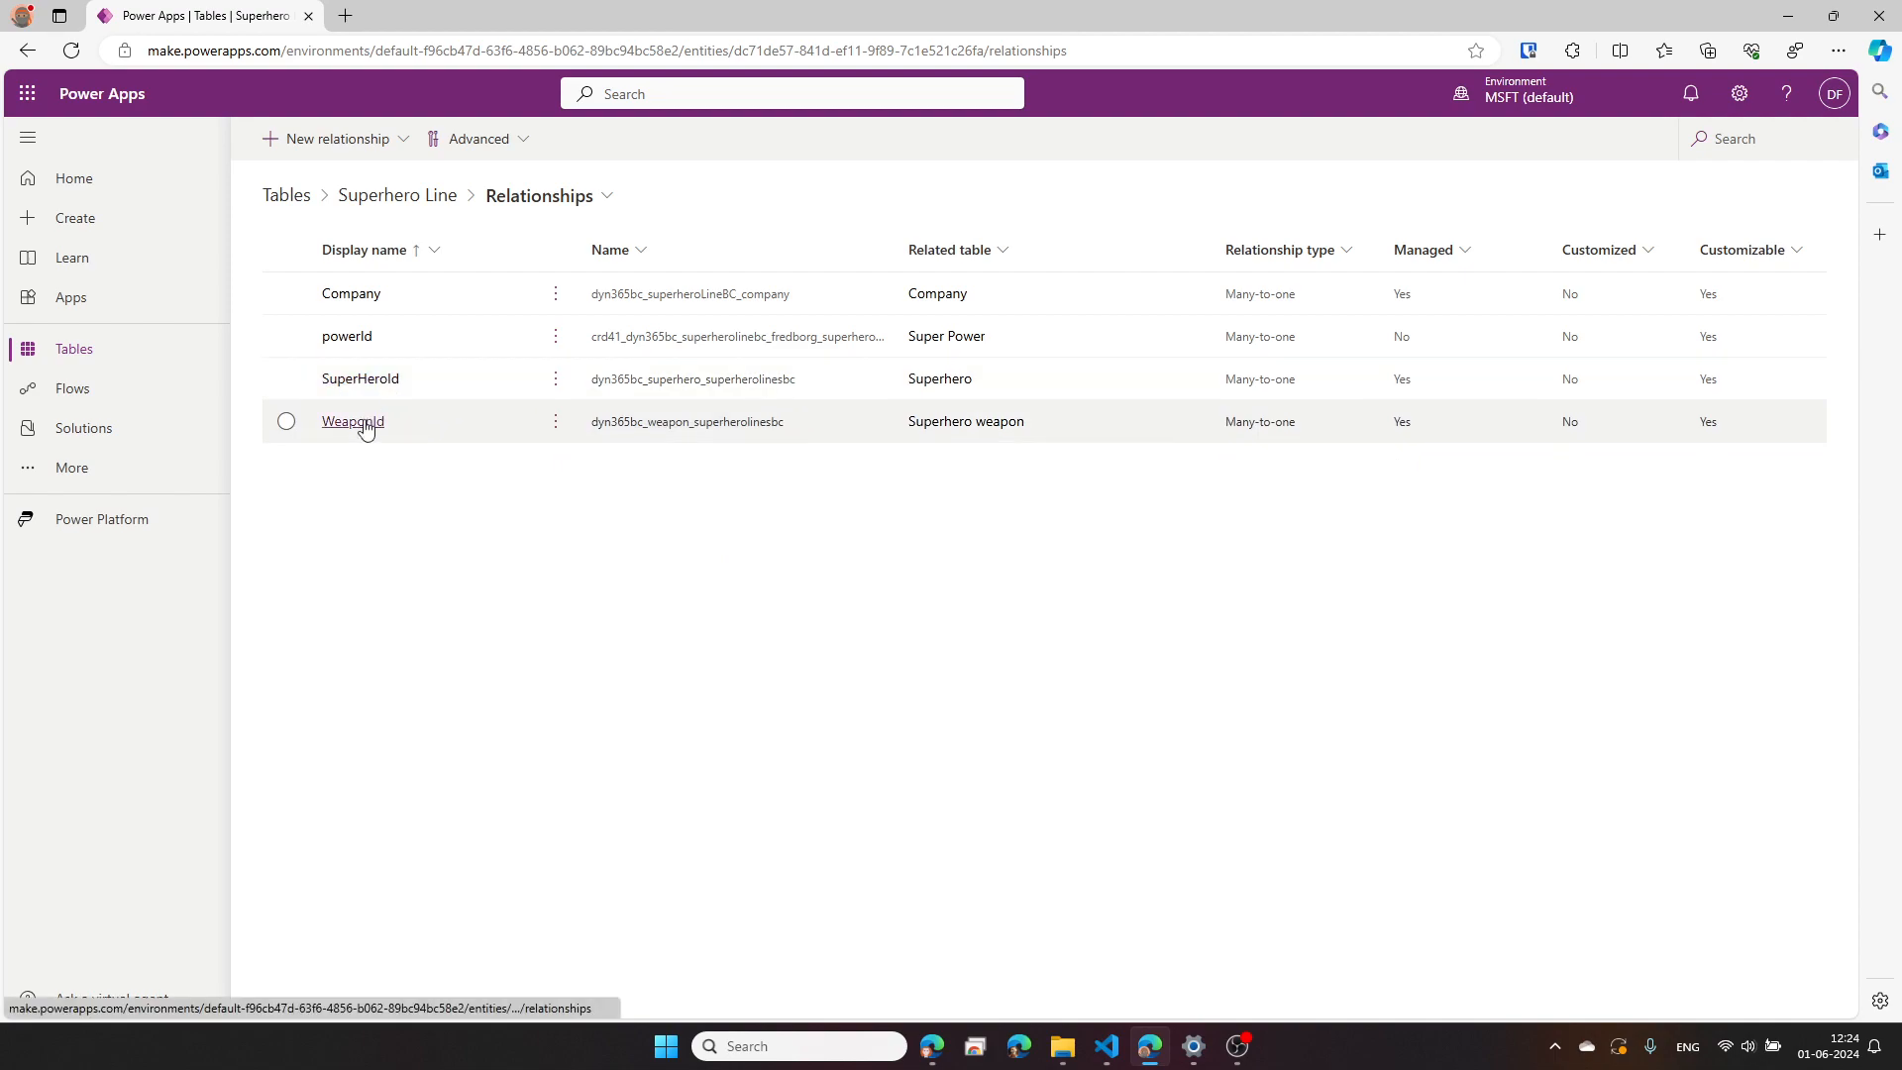
mouse_move(346, 335)
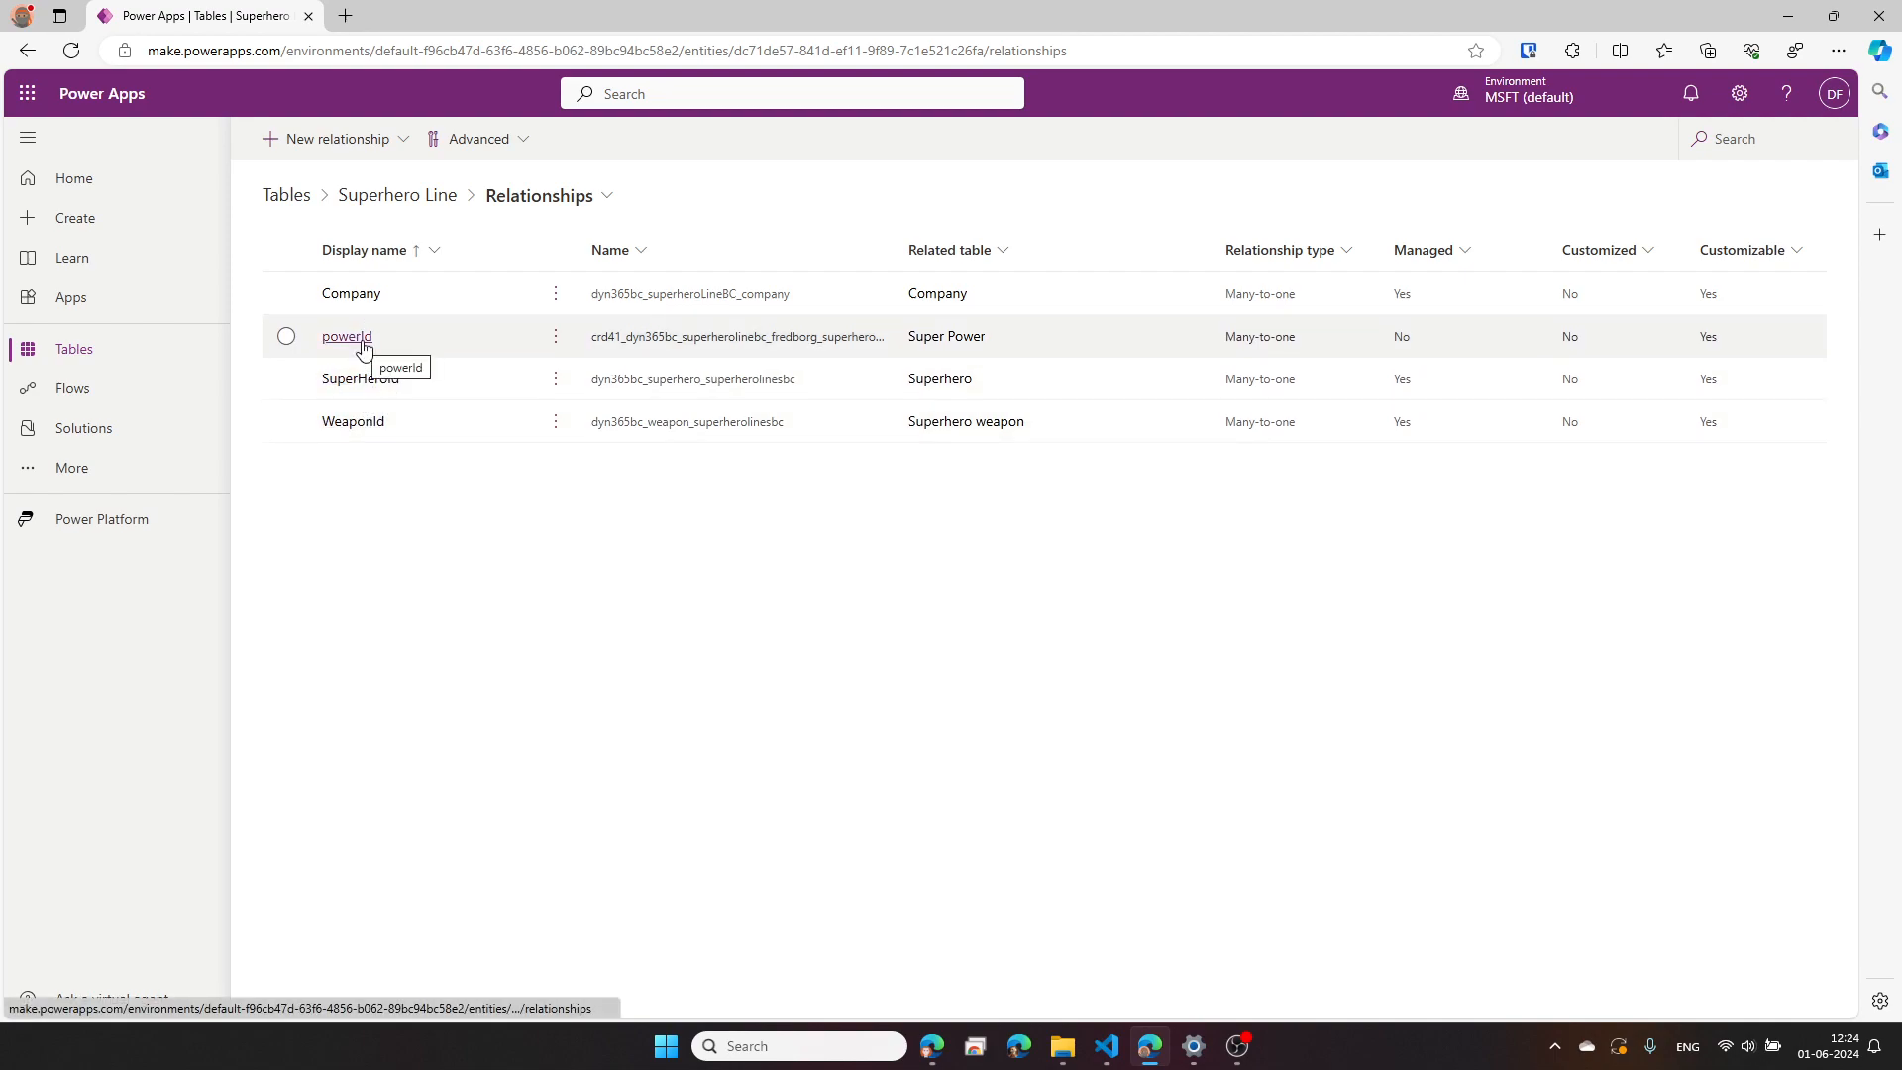
mouse_move(461, 485)
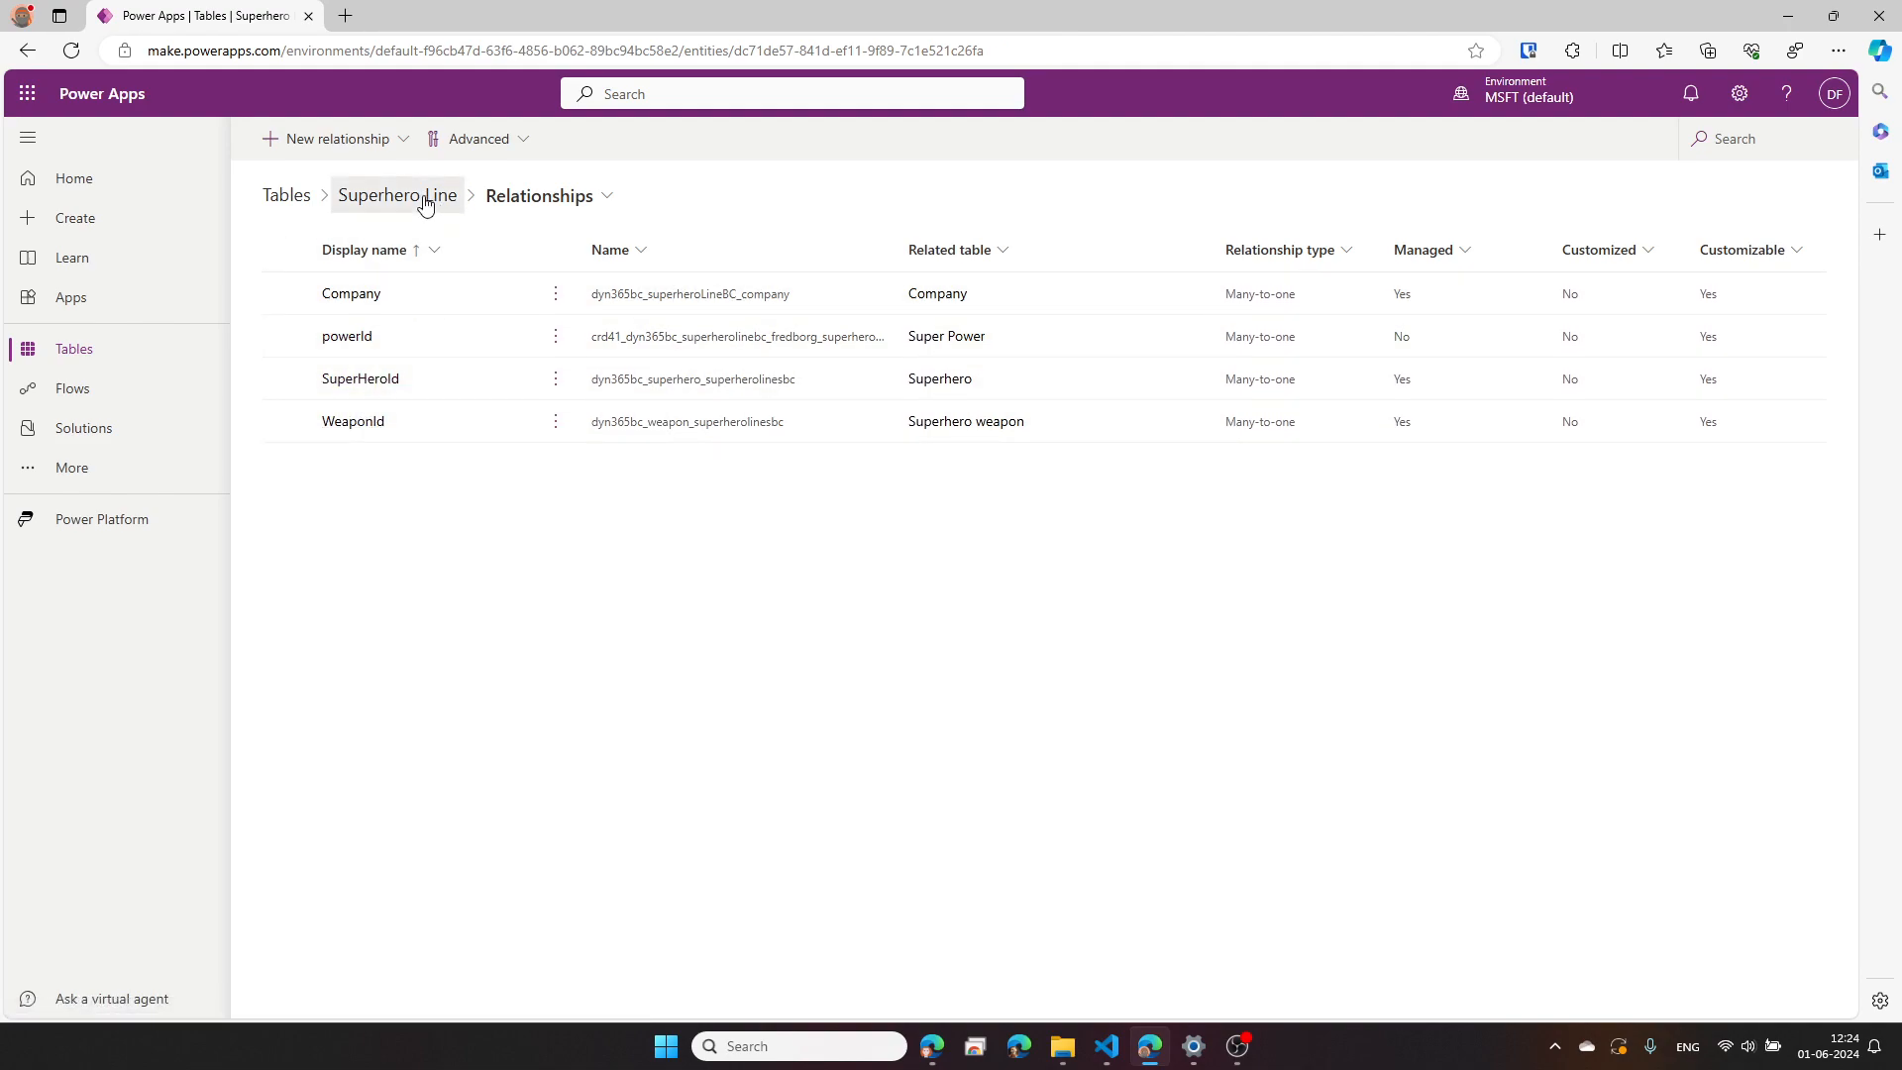
- Draft a new Lookup column in Superhero Line related to Super Power
left_click(398, 196)
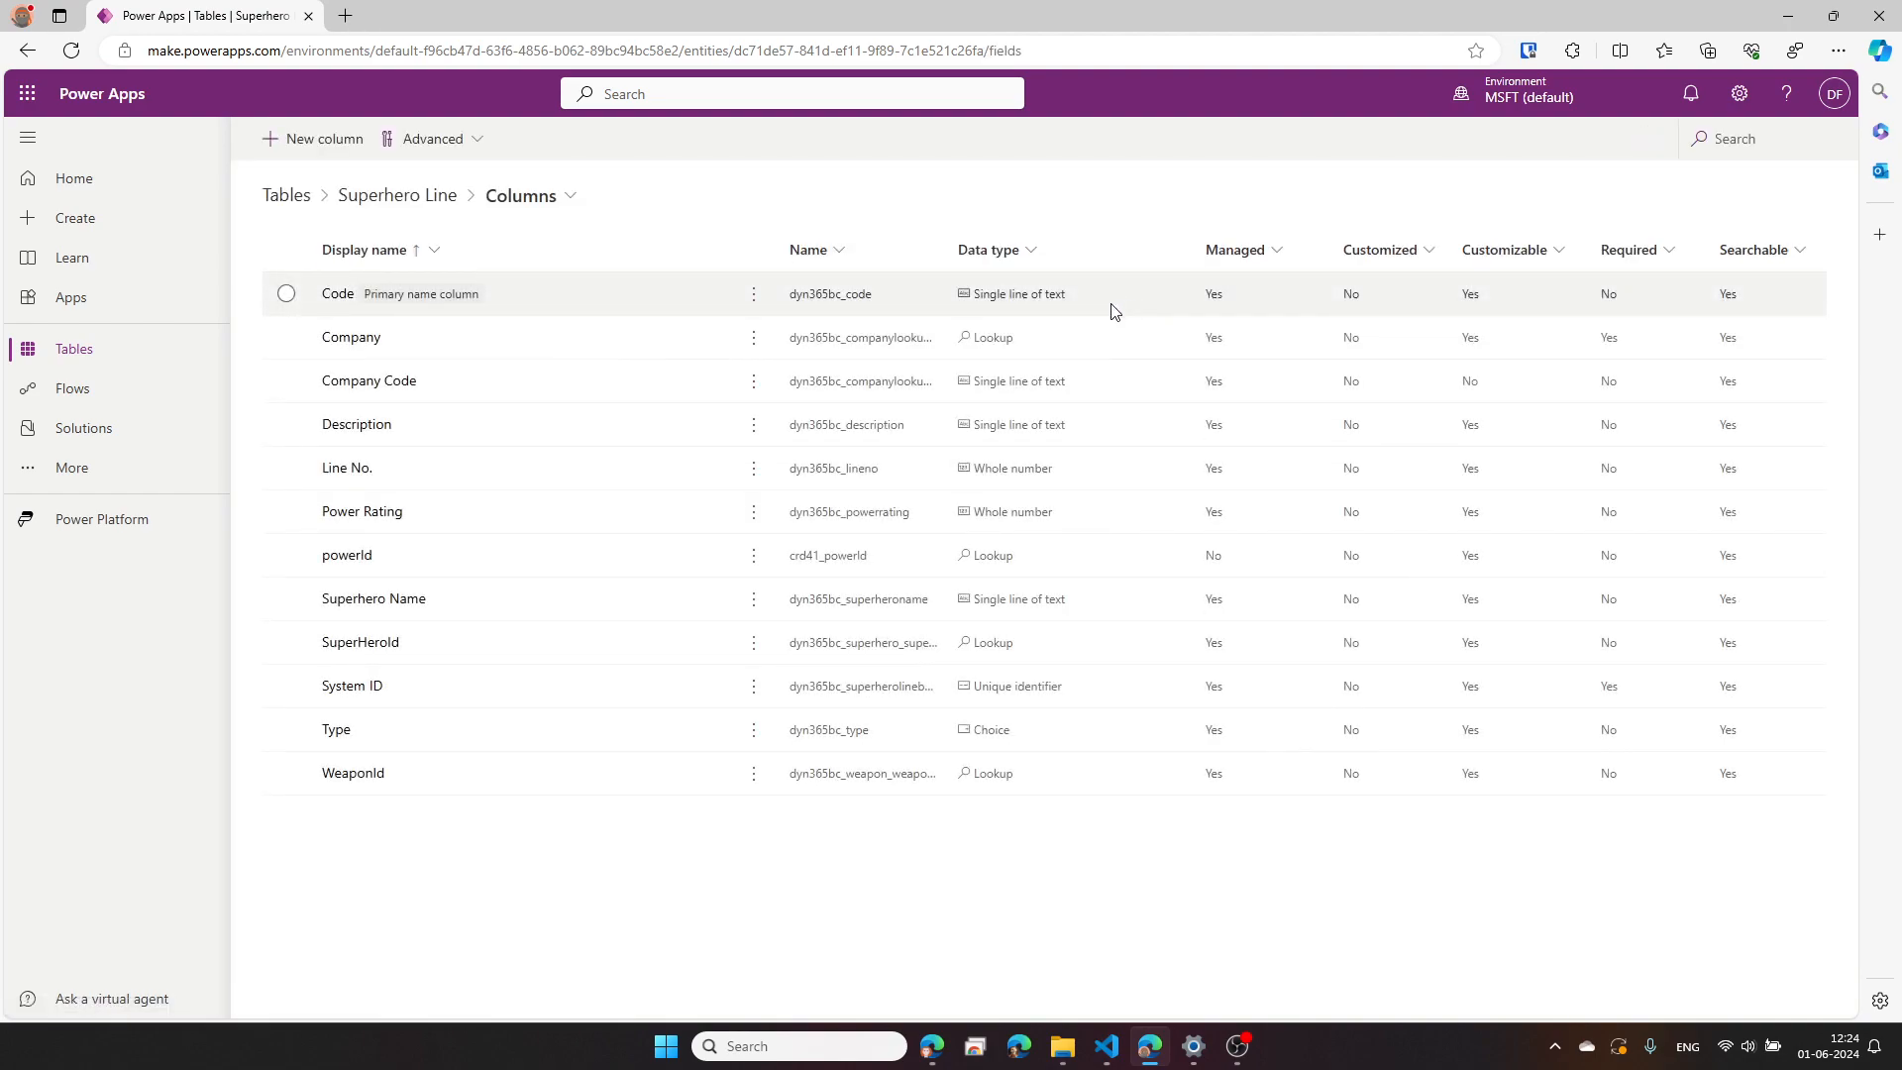
left_click(321, 139)
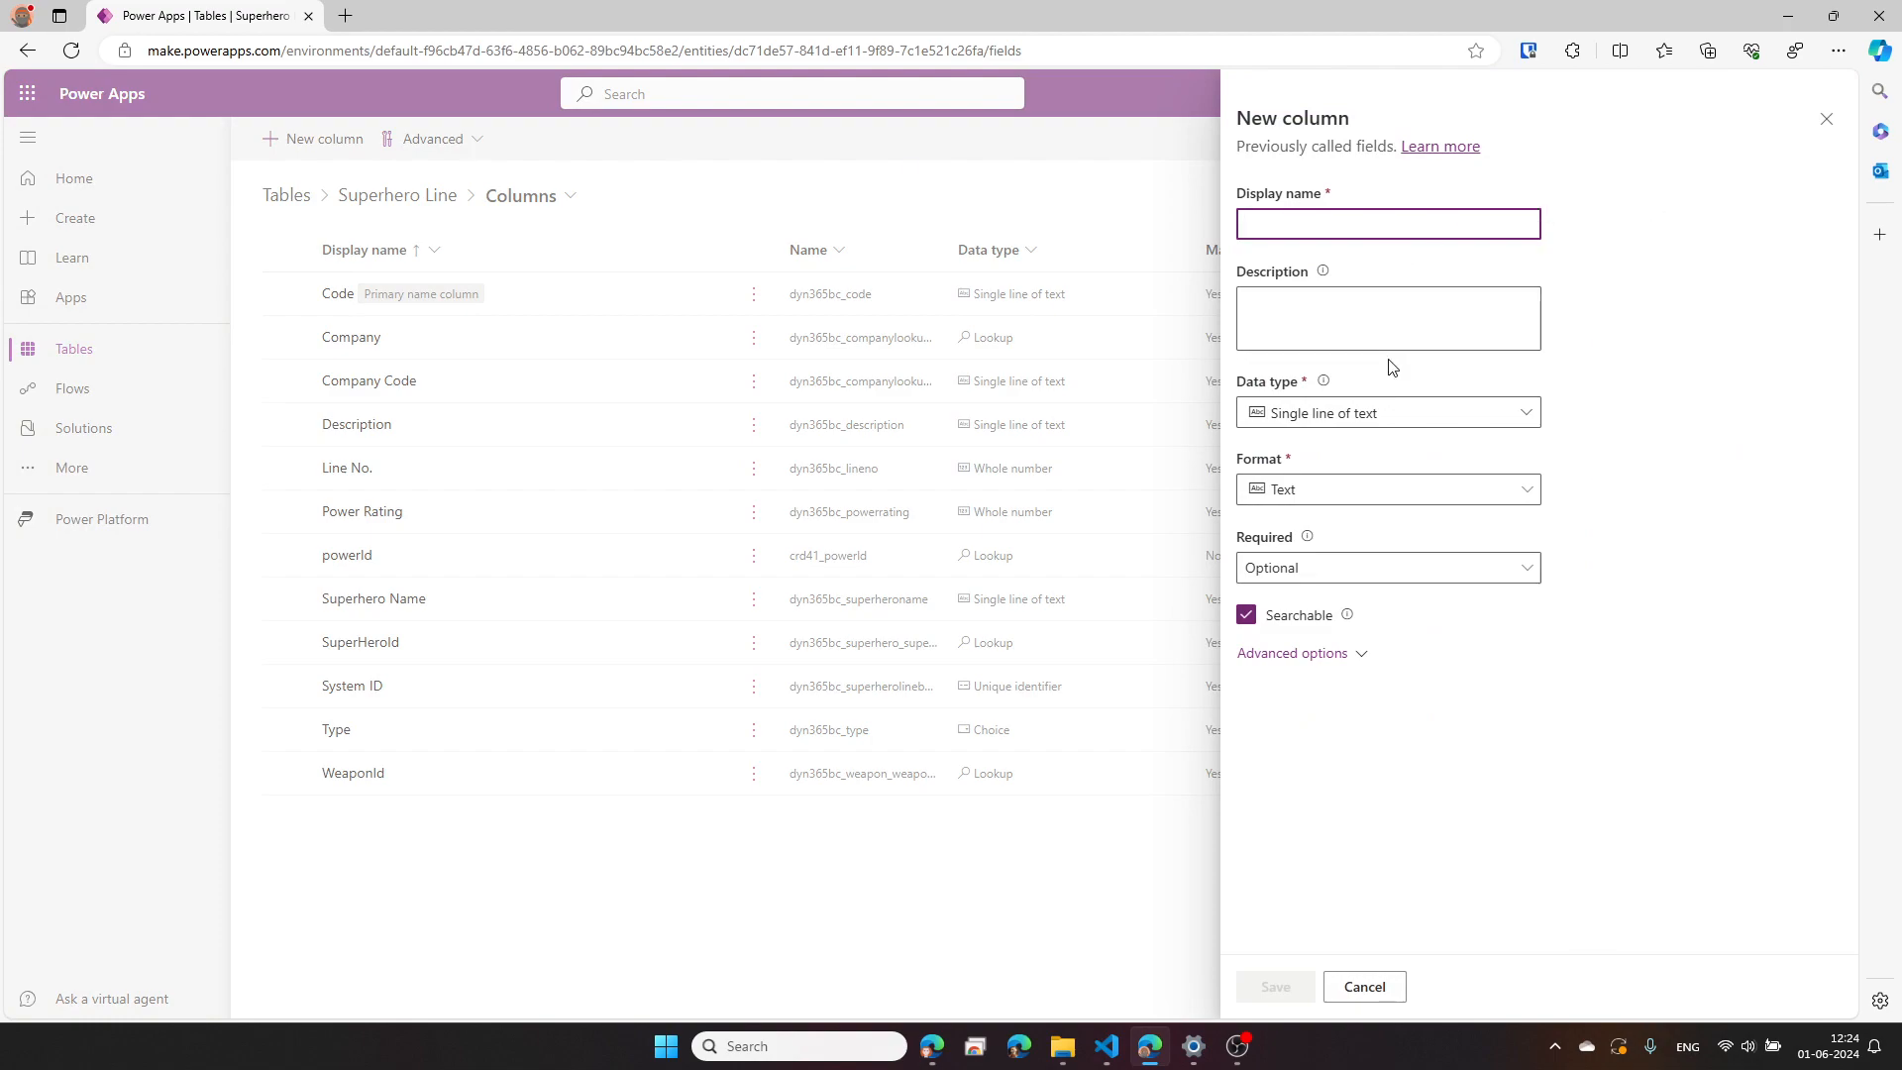
left_click(1386, 411)
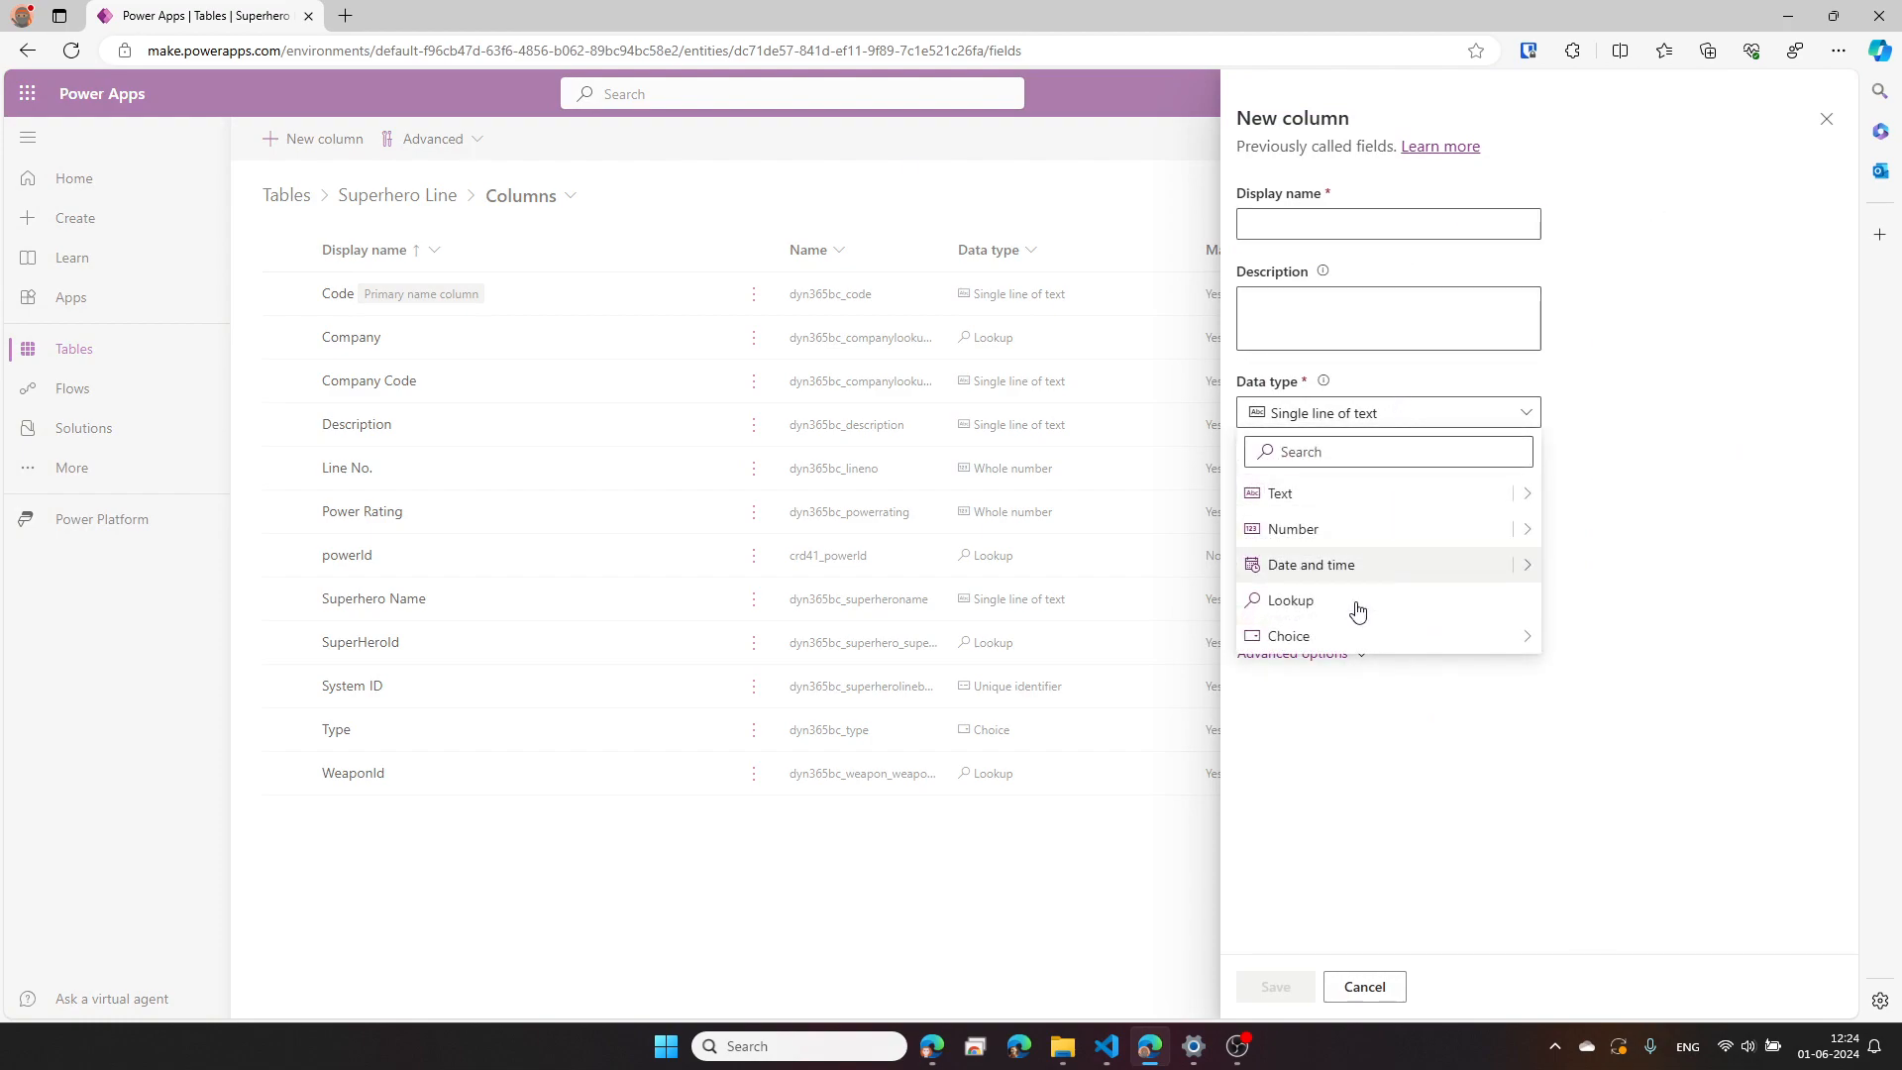
left_click(1289, 599)
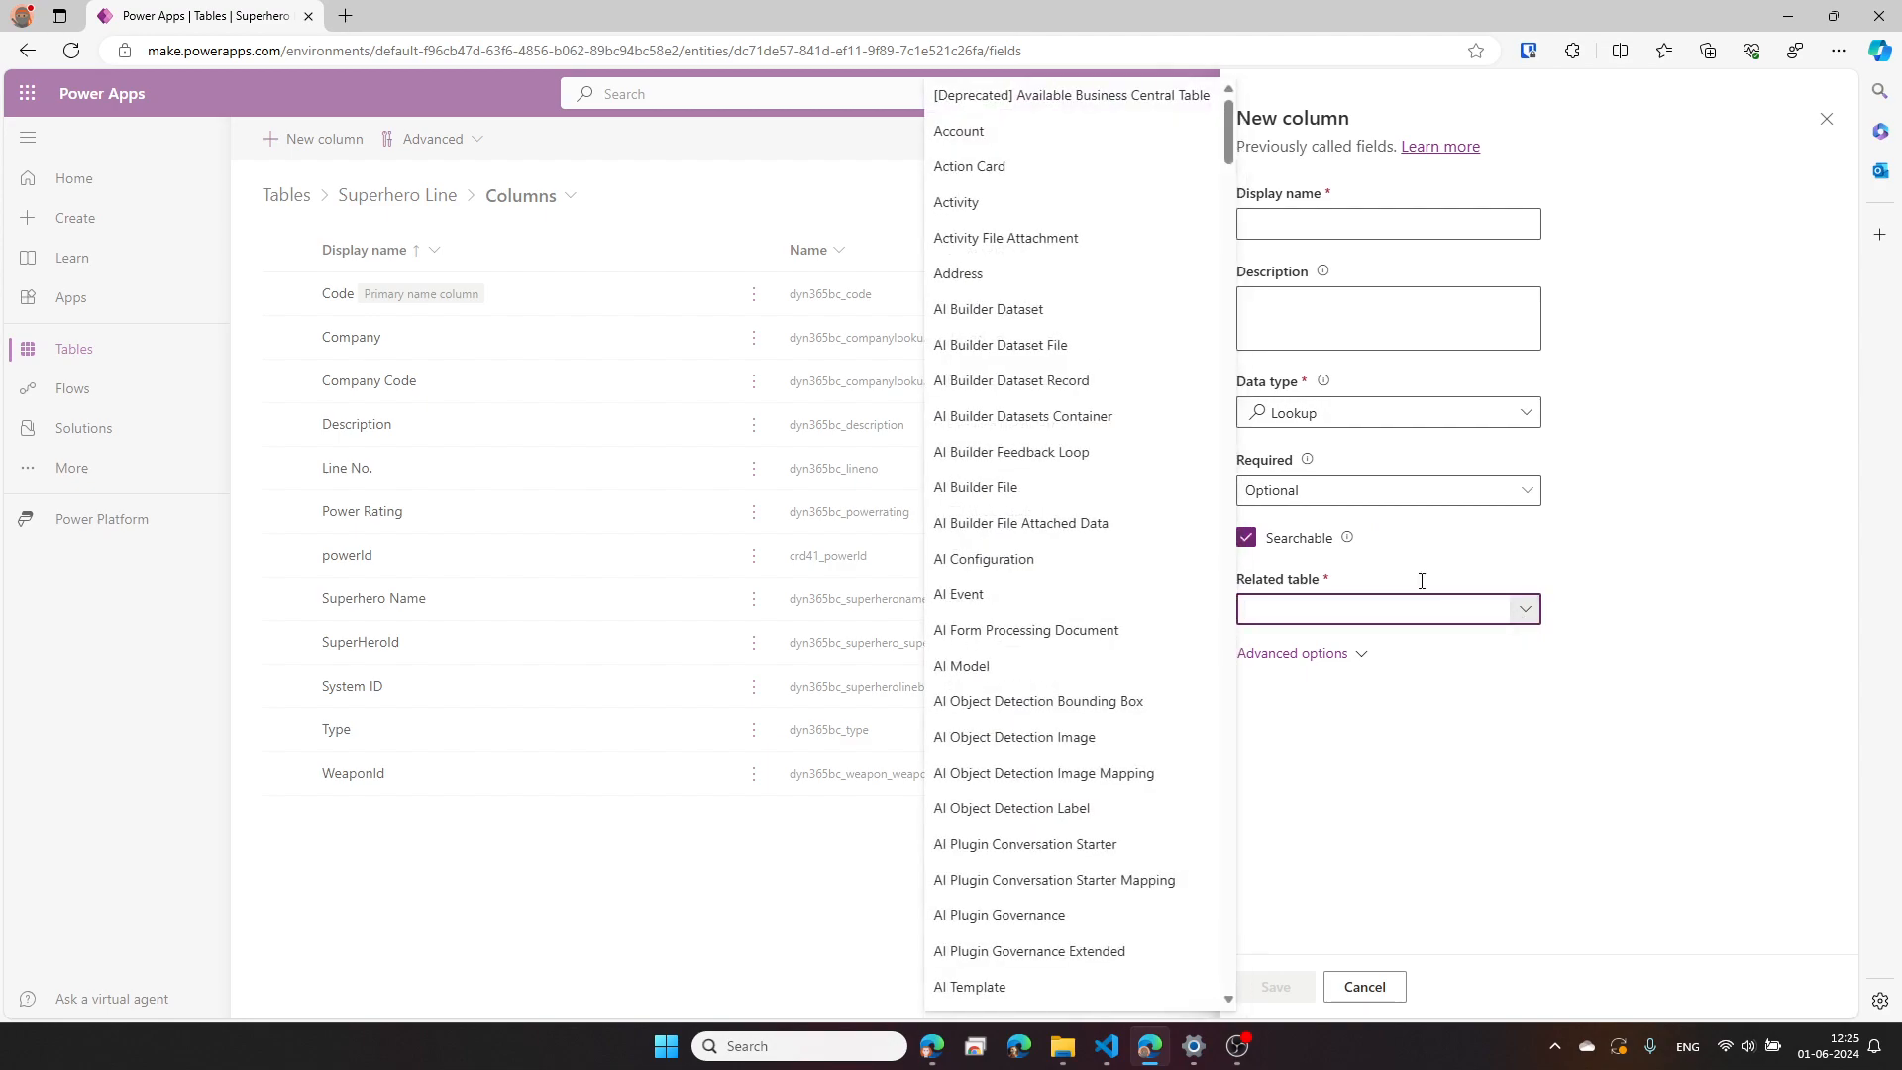
type("super")
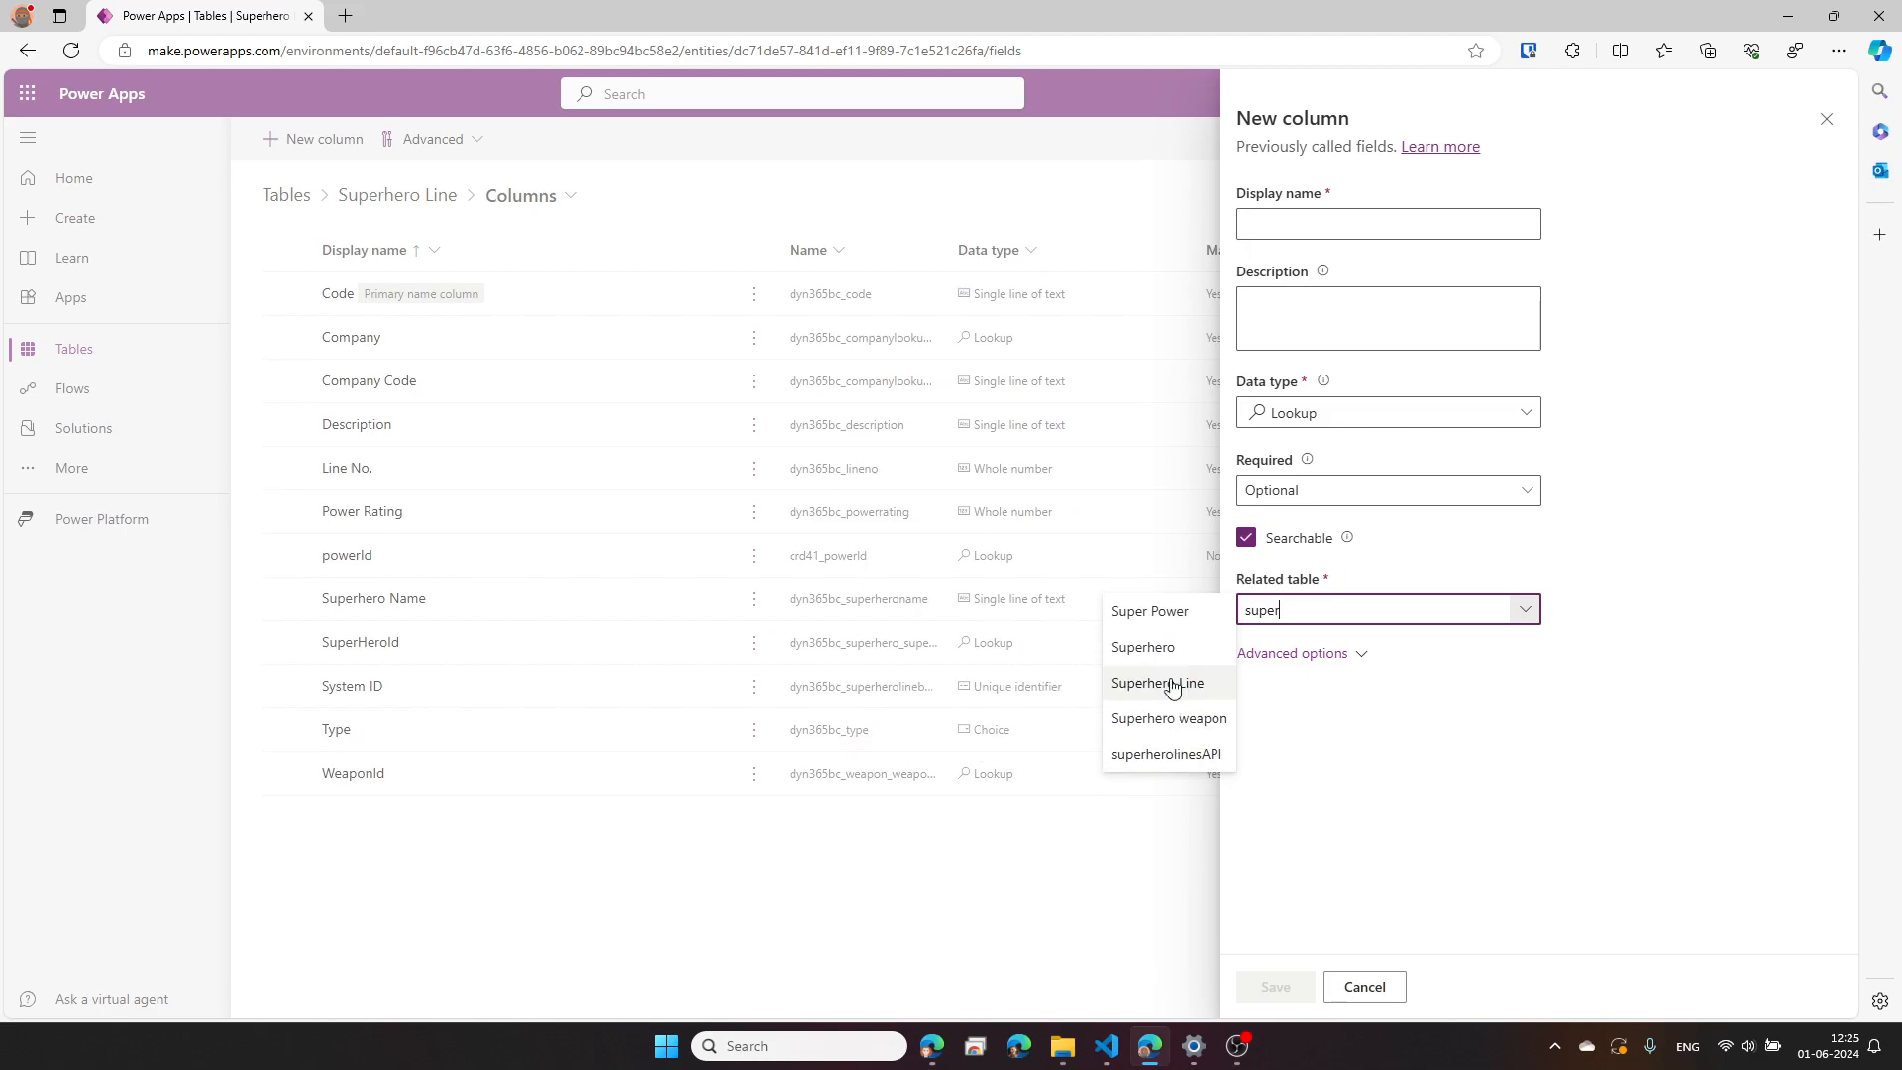
left_click(1149, 611)
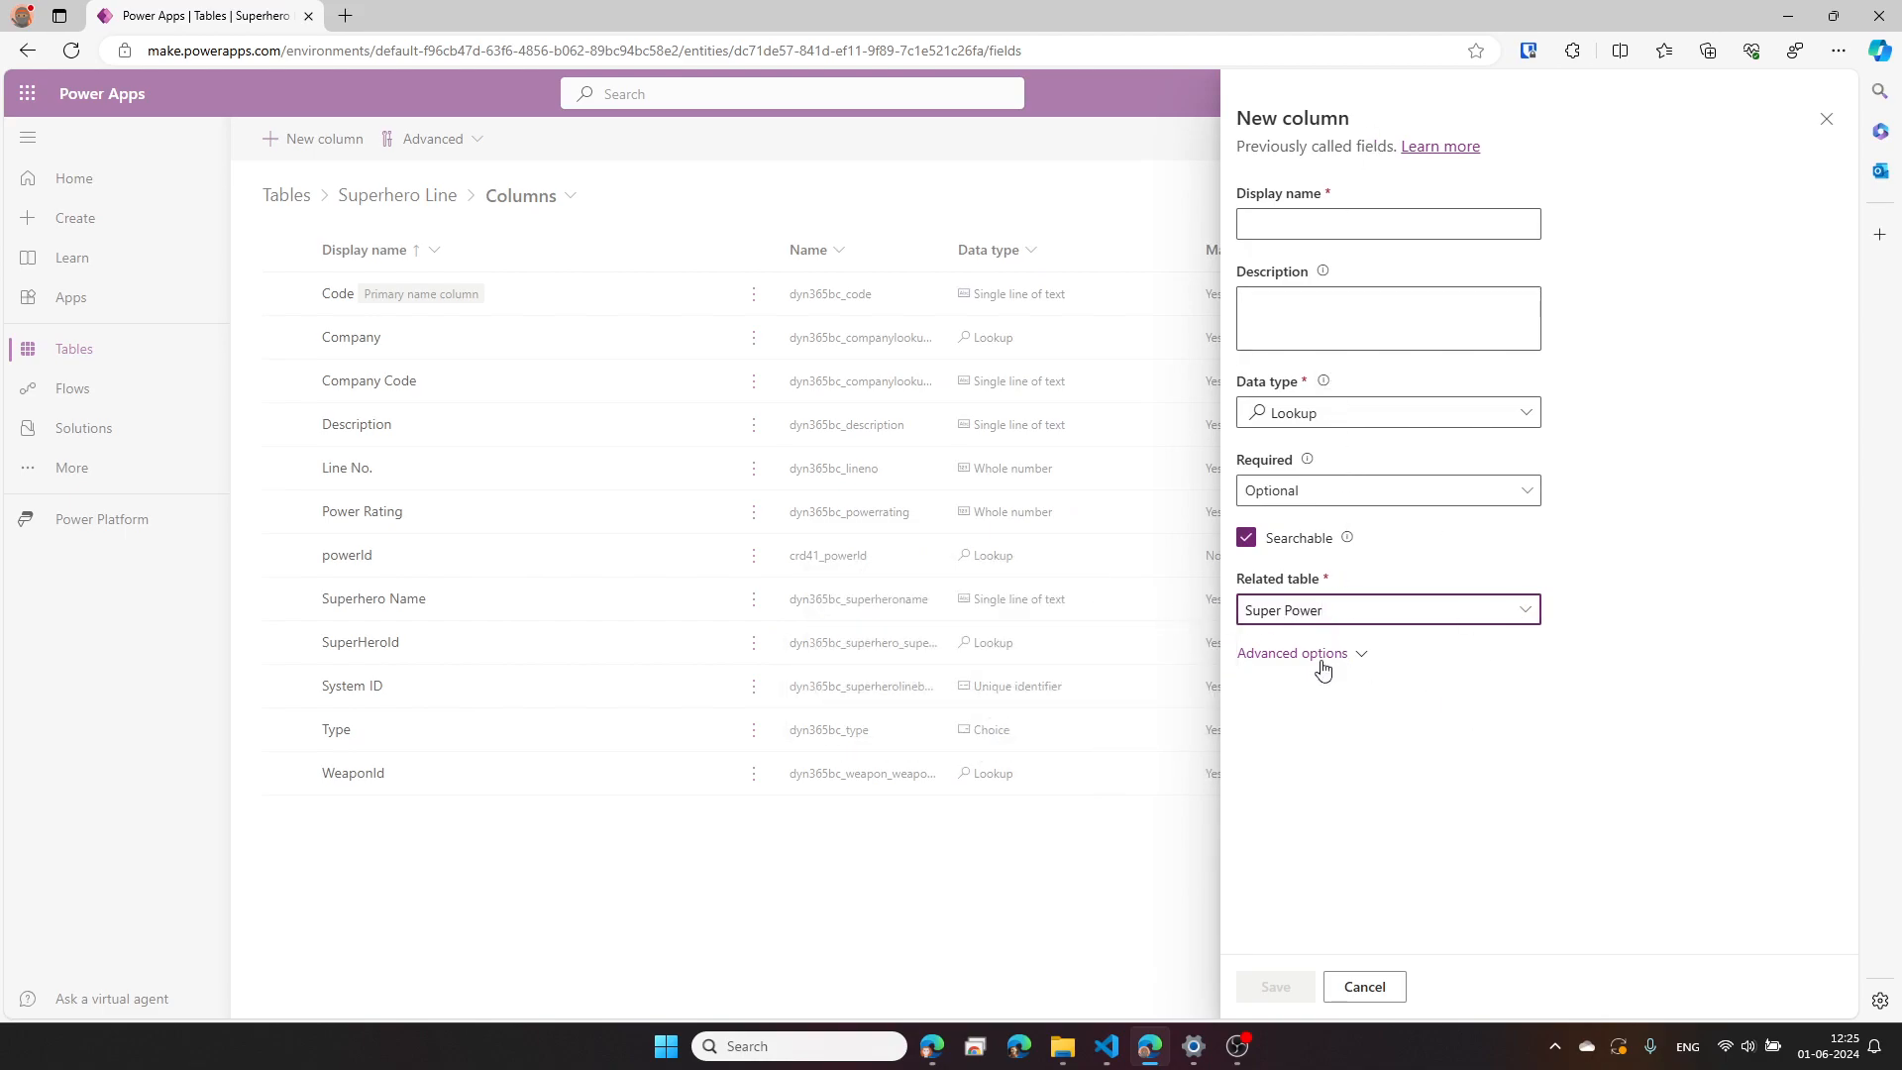
left_click(1291, 652)
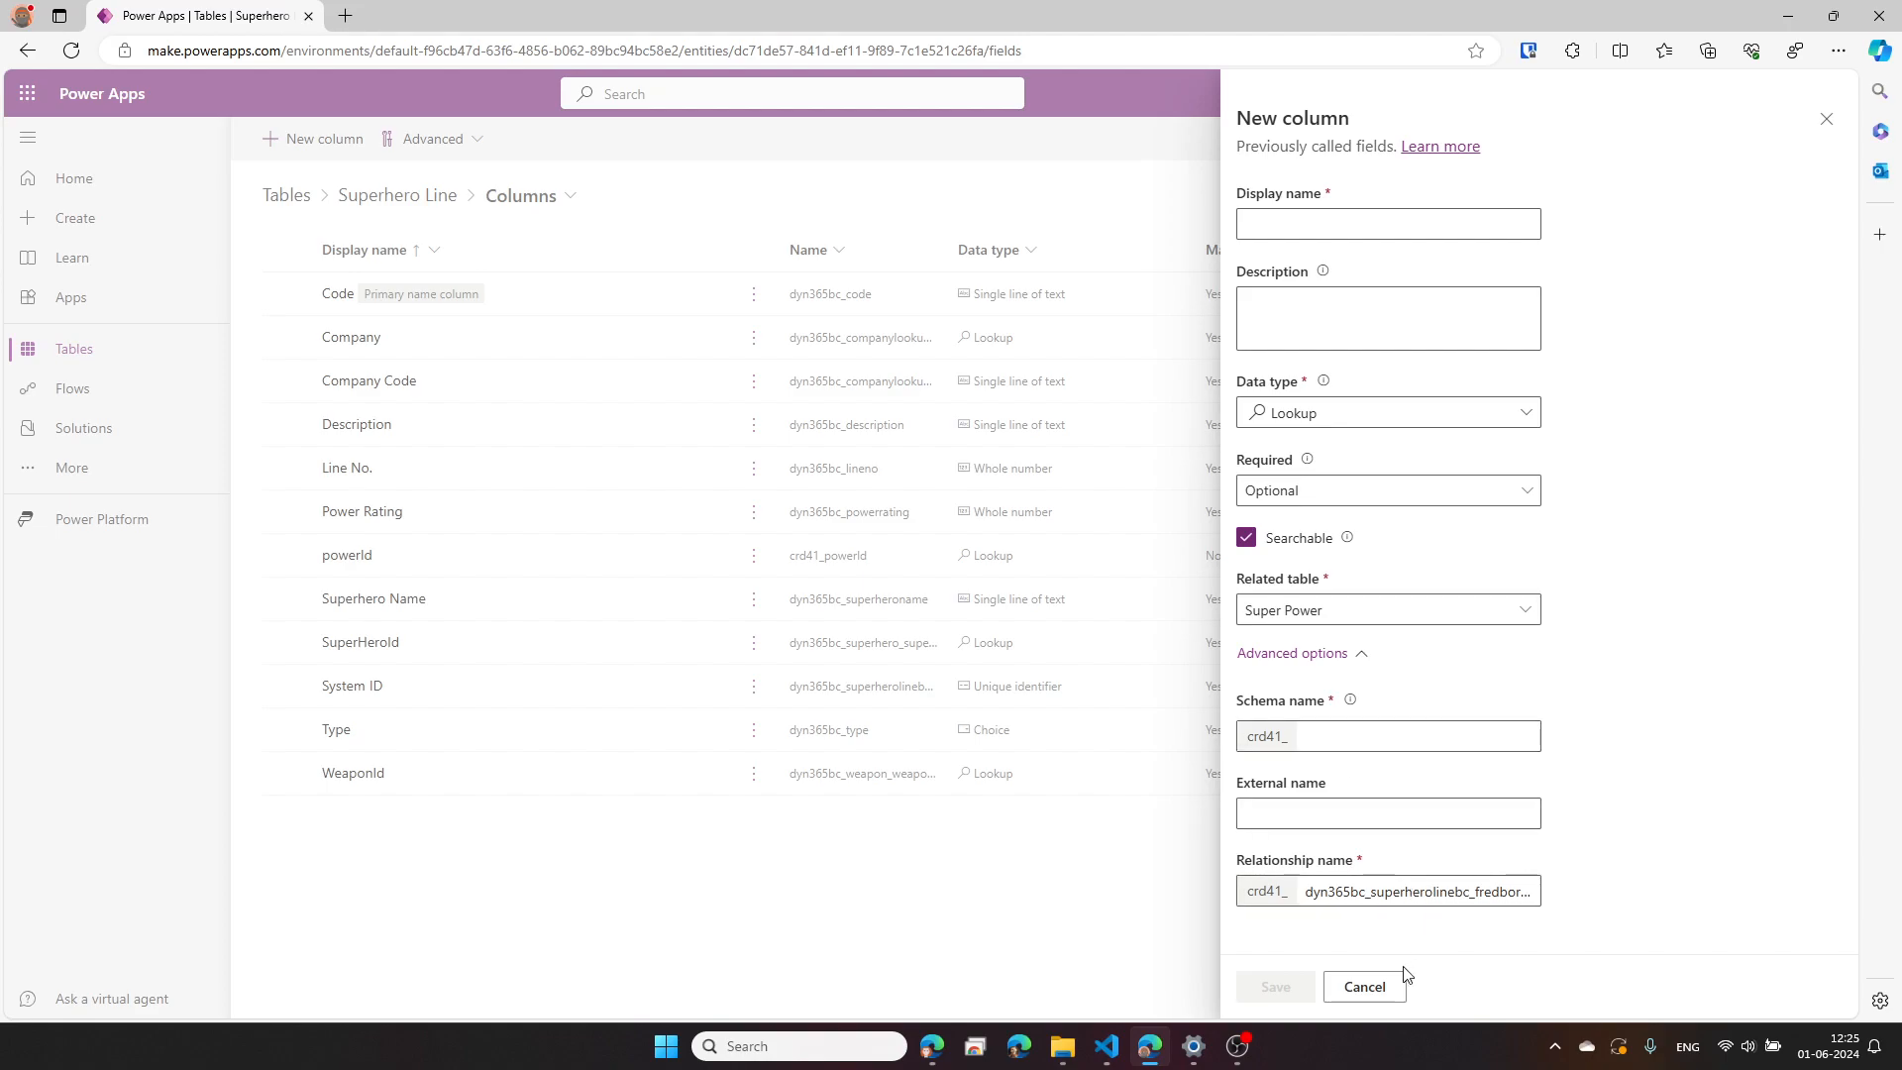
- Discard the draft column and return to the Superhero Line overview
left_click(1362, 986)
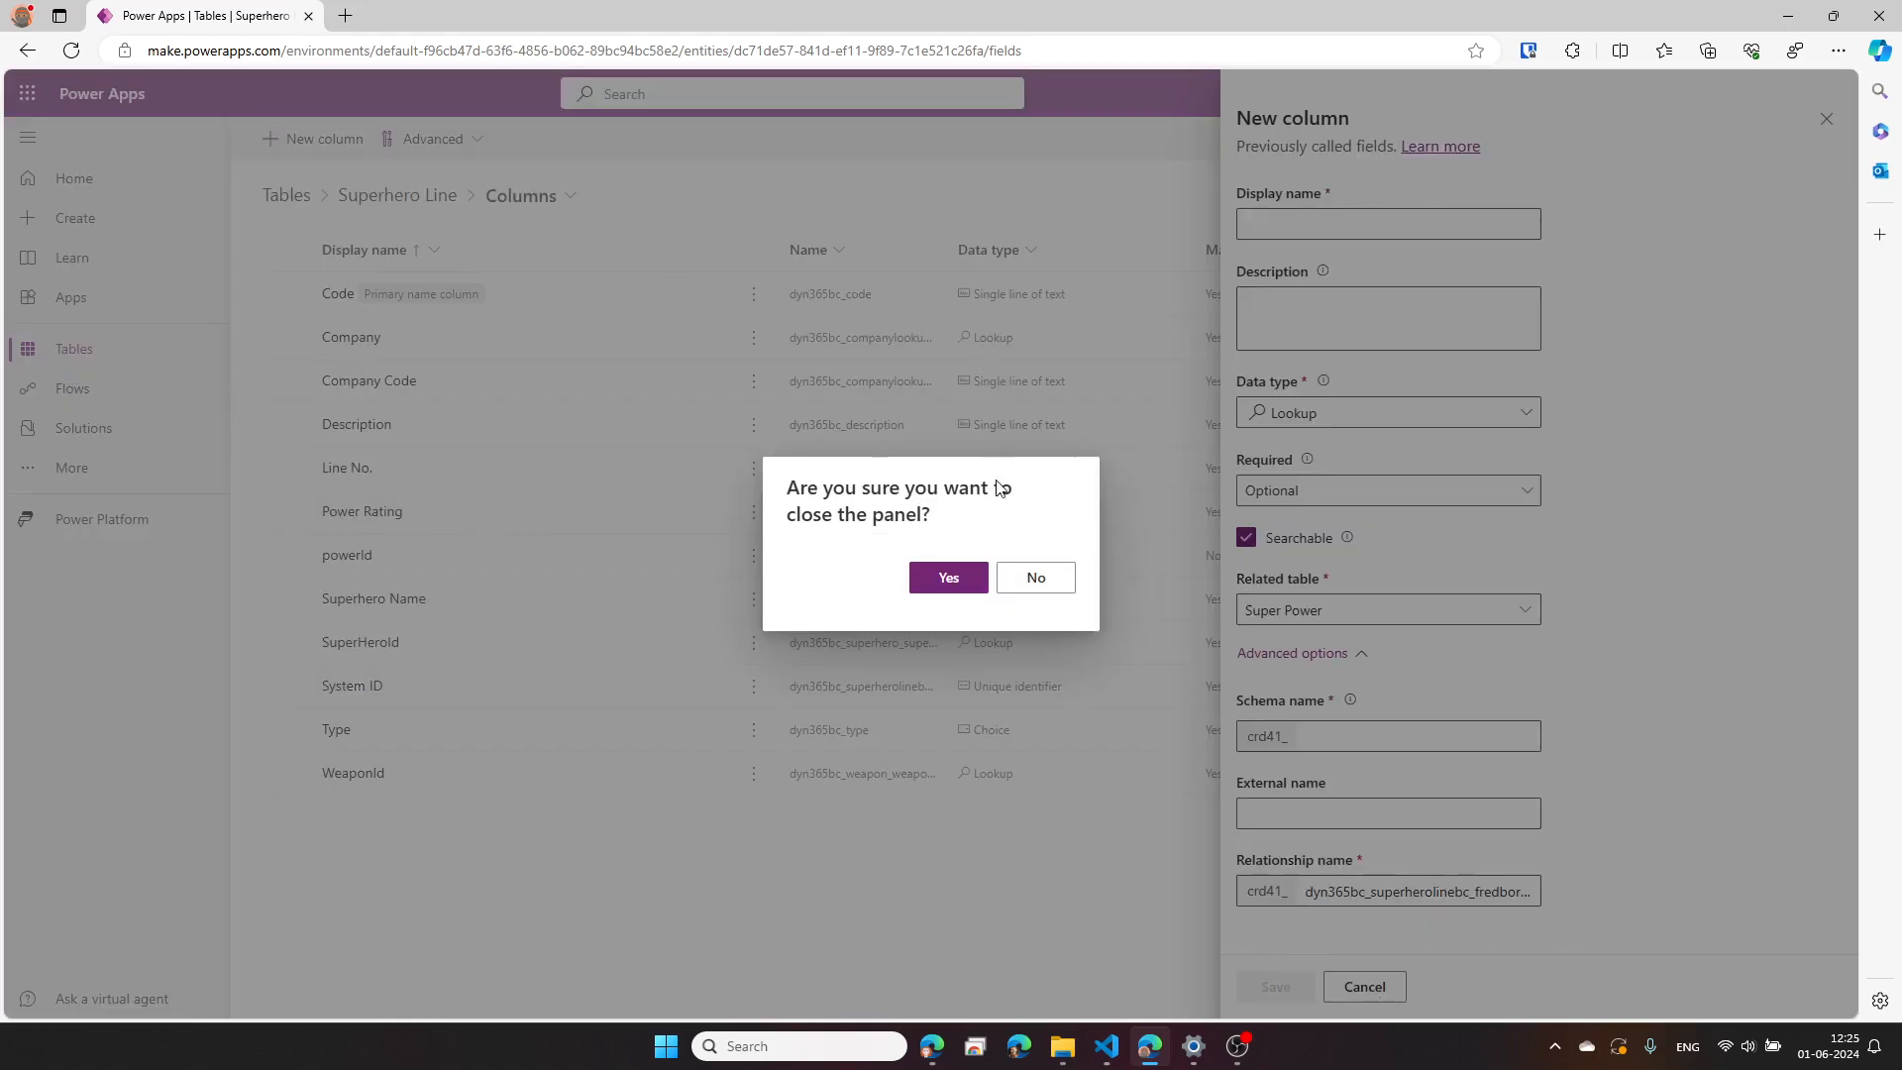
left_click(1034, 577)
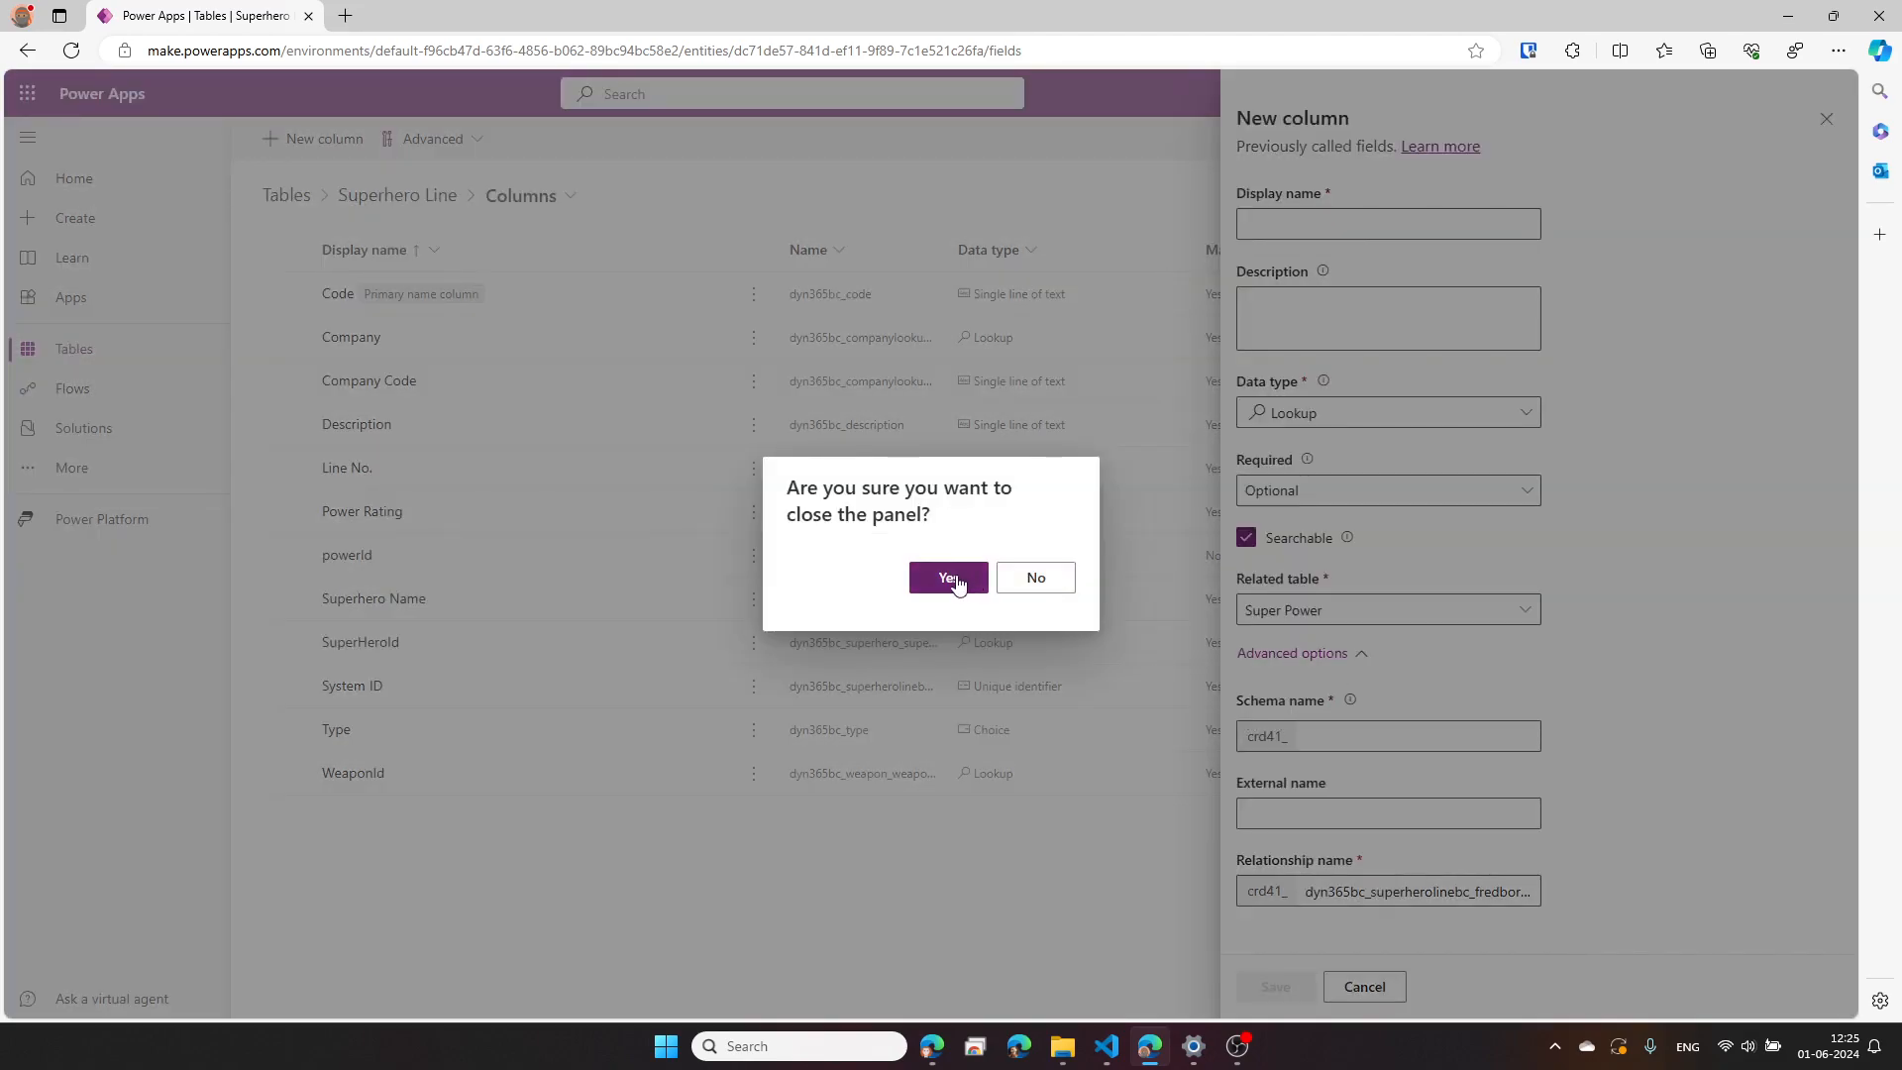
left_click(947, 578)
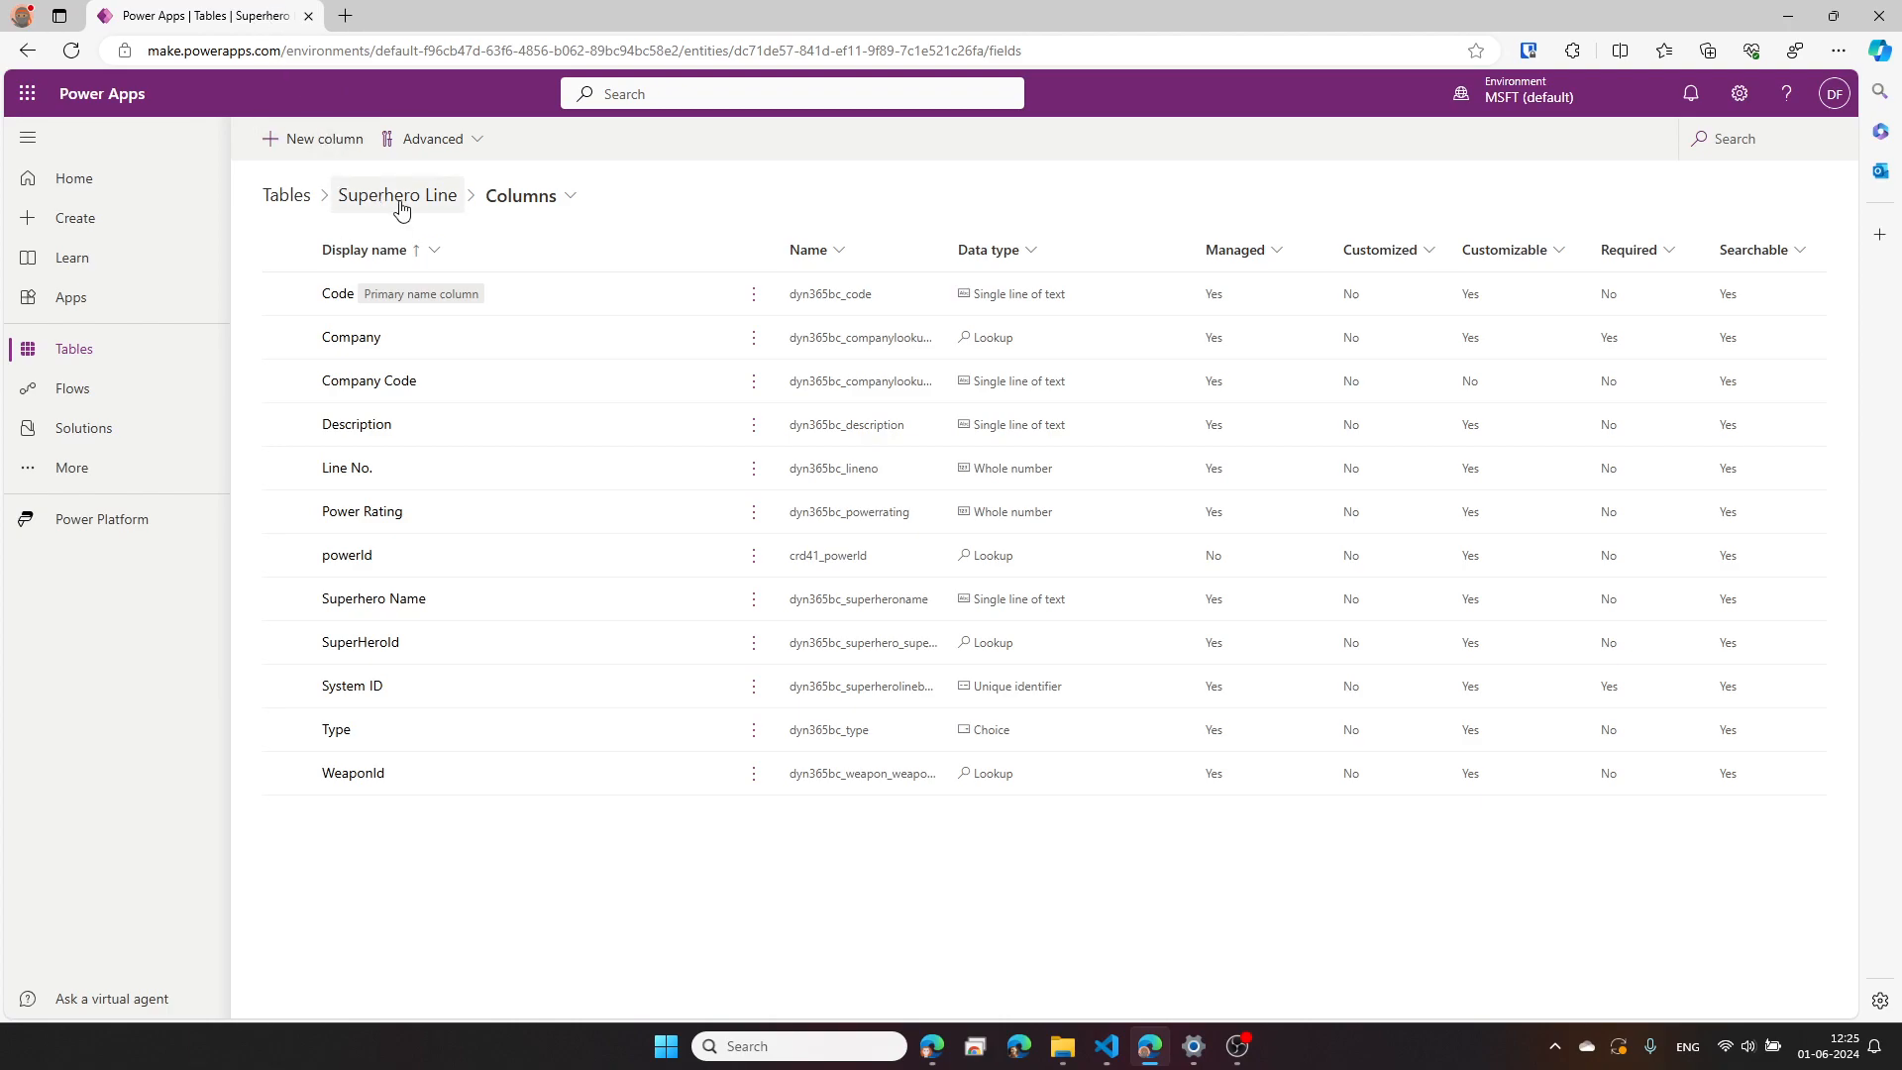
left_click(397, 195)
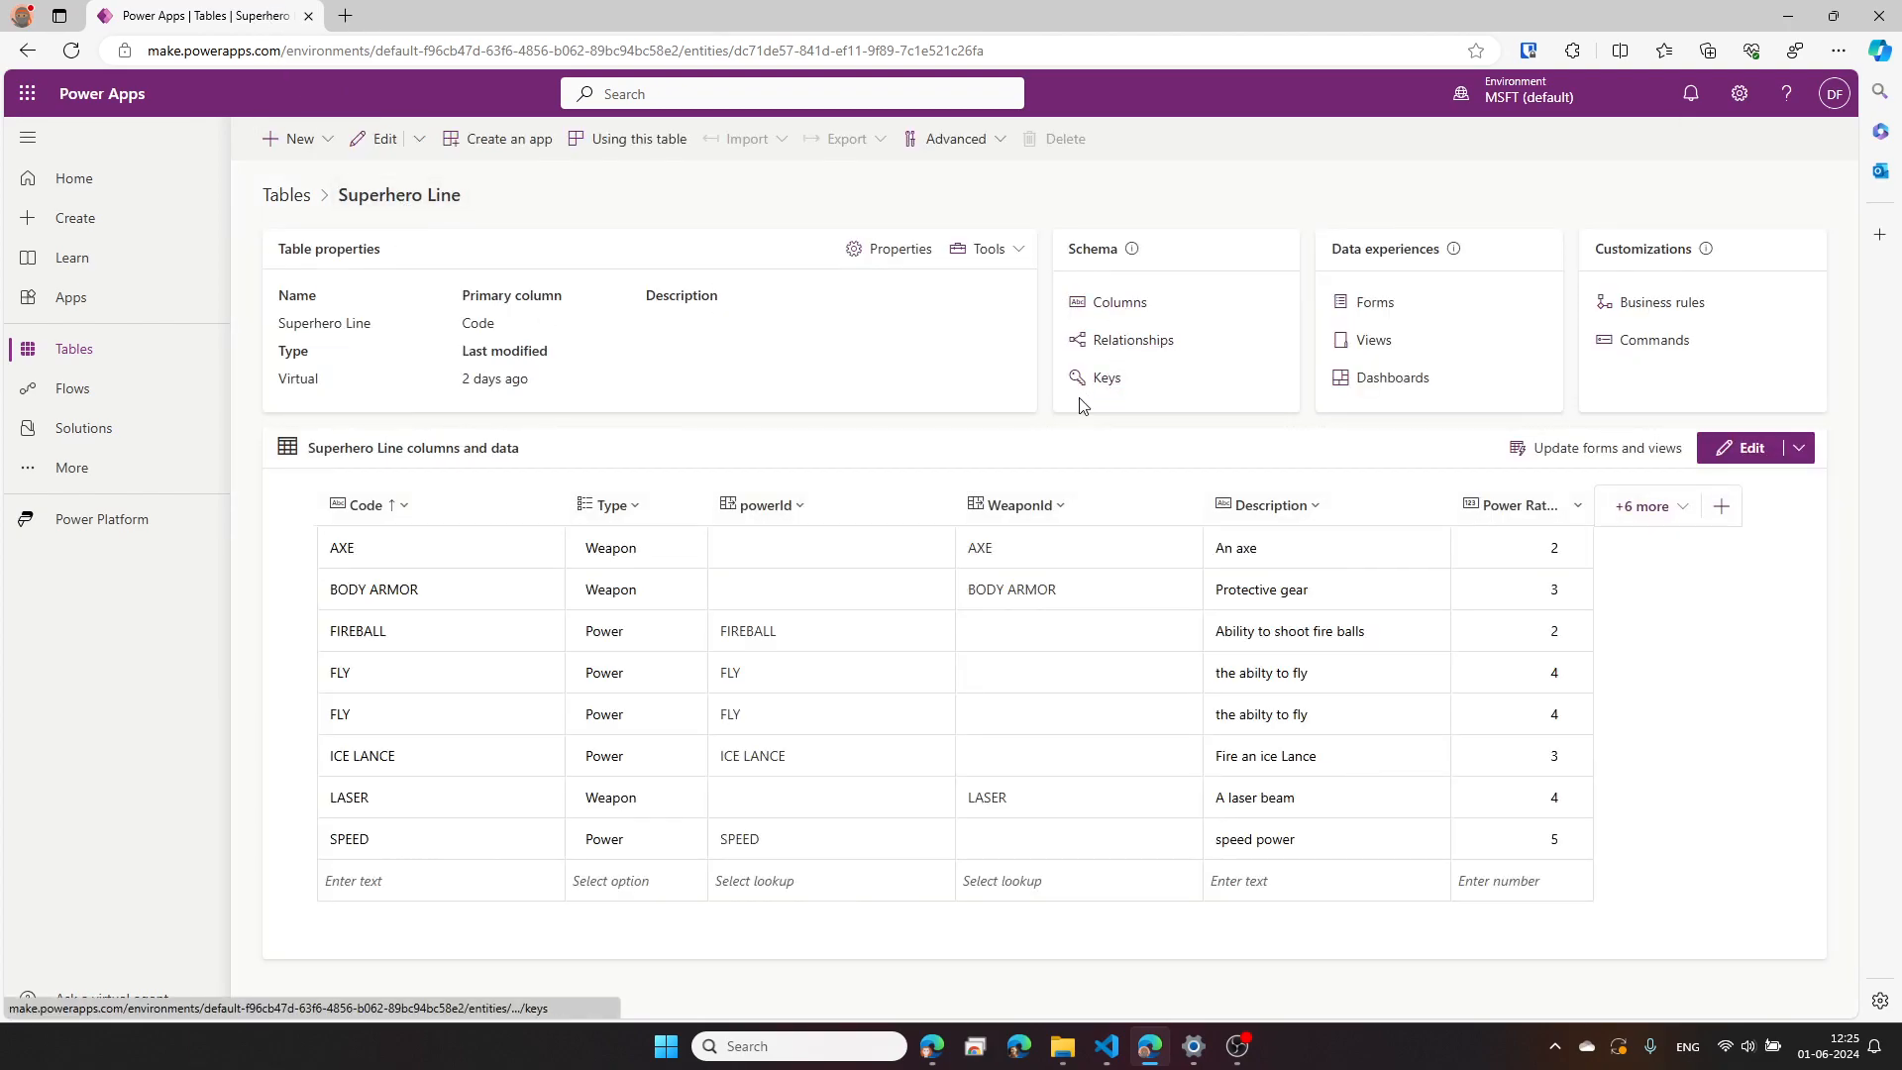
left_click(1077, 547)
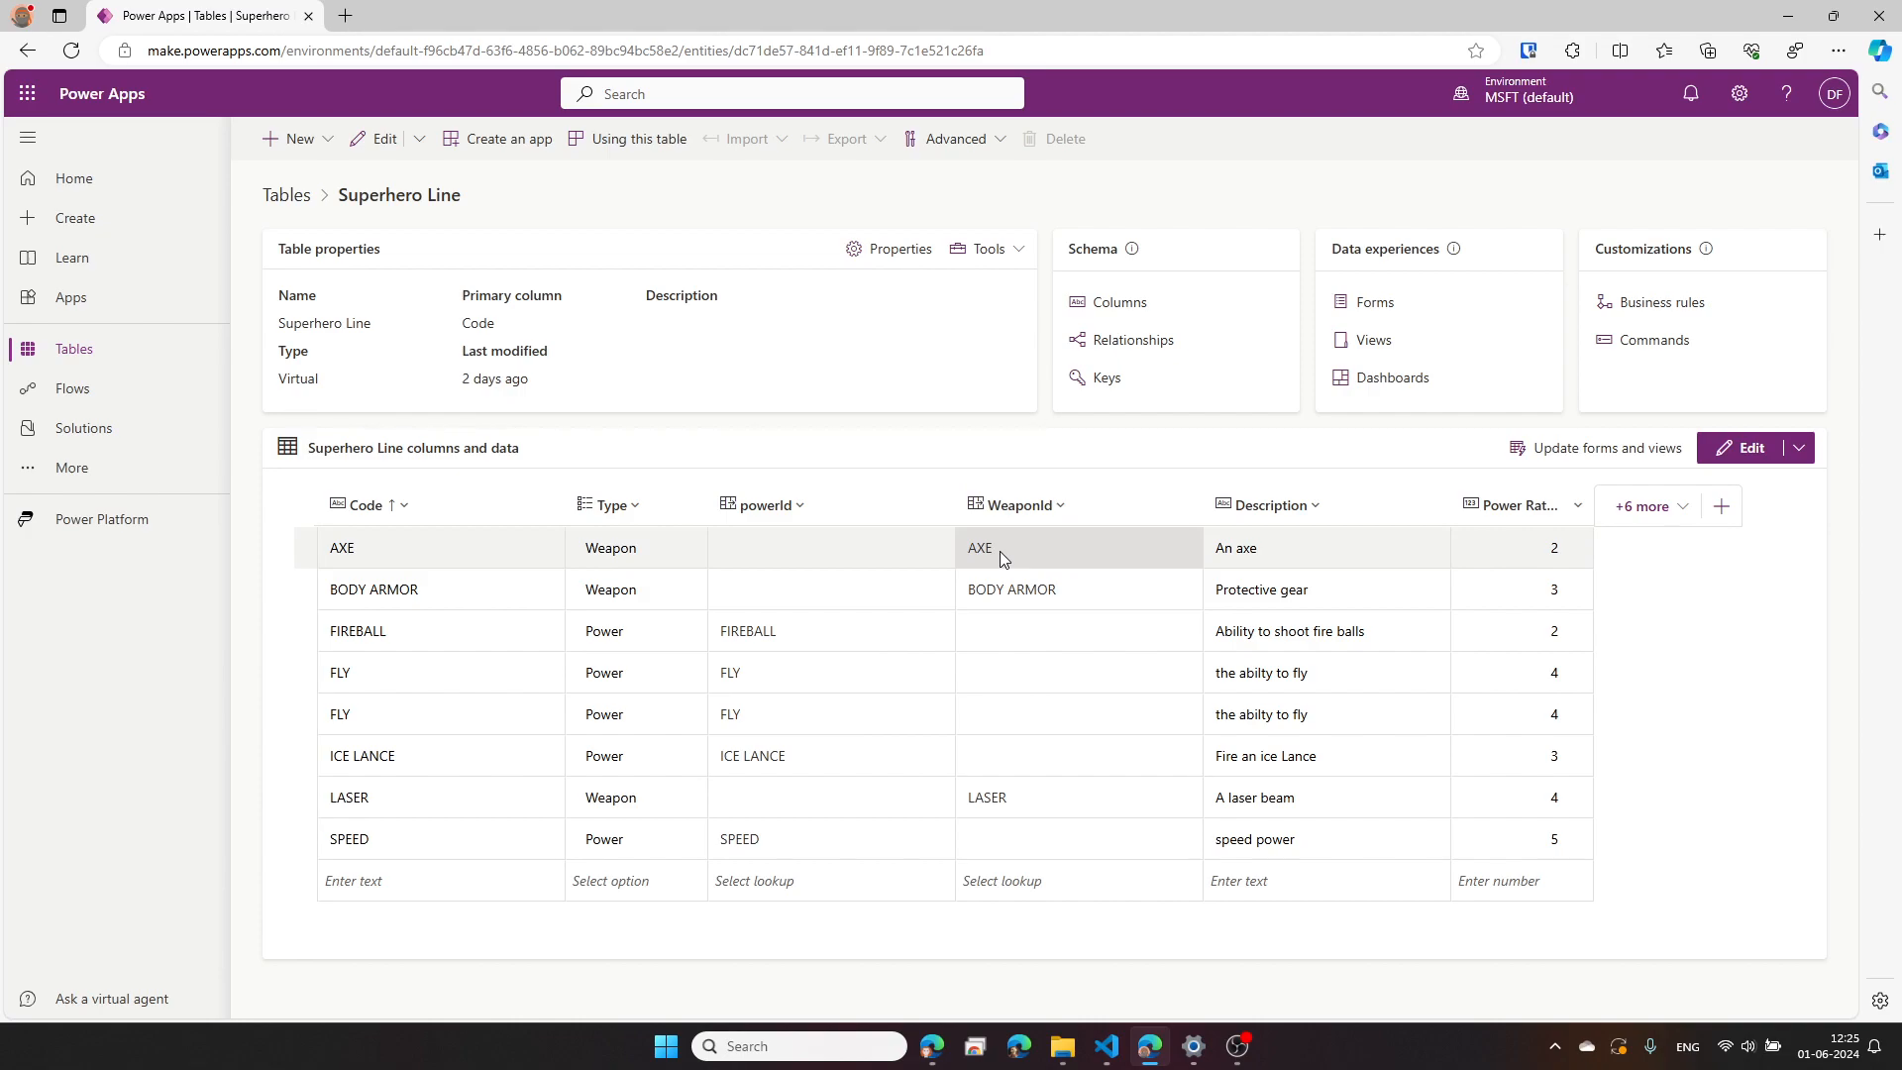
left_click(1011, 589)
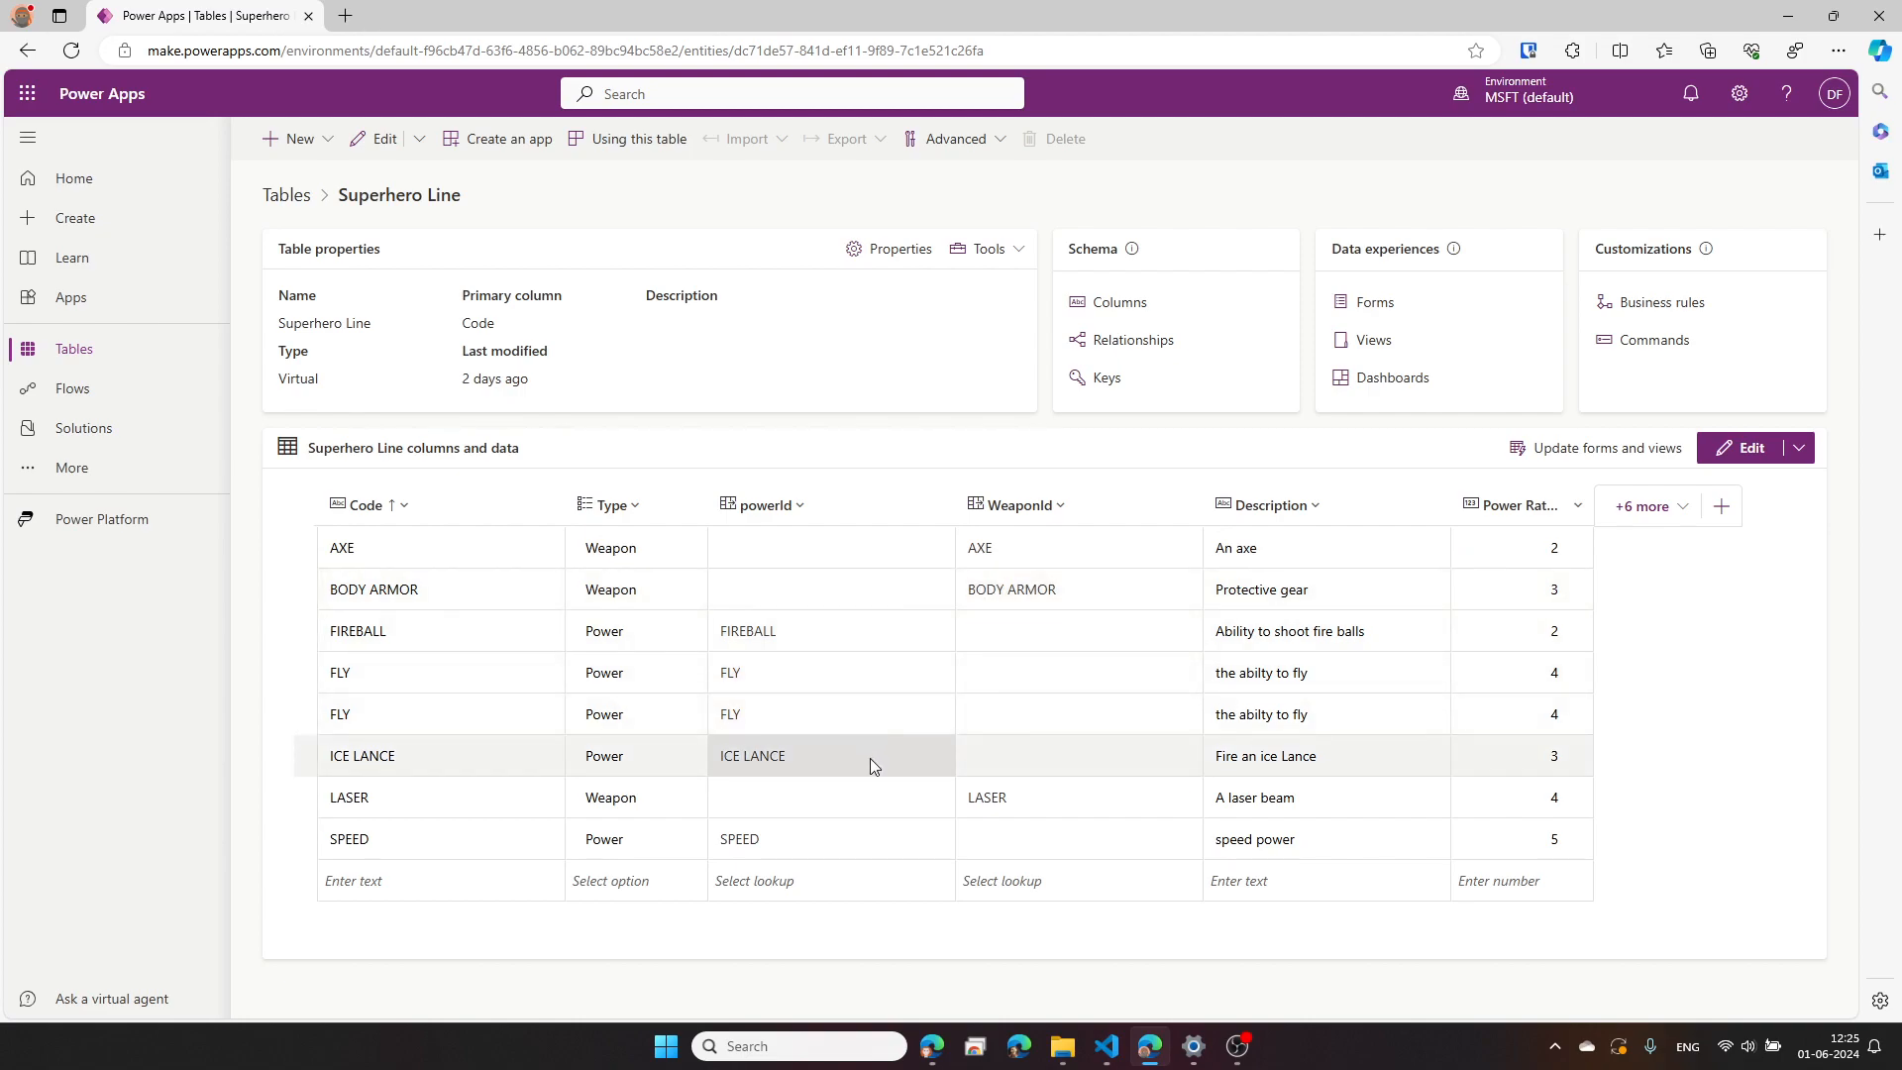
mouse_move(891, 713)
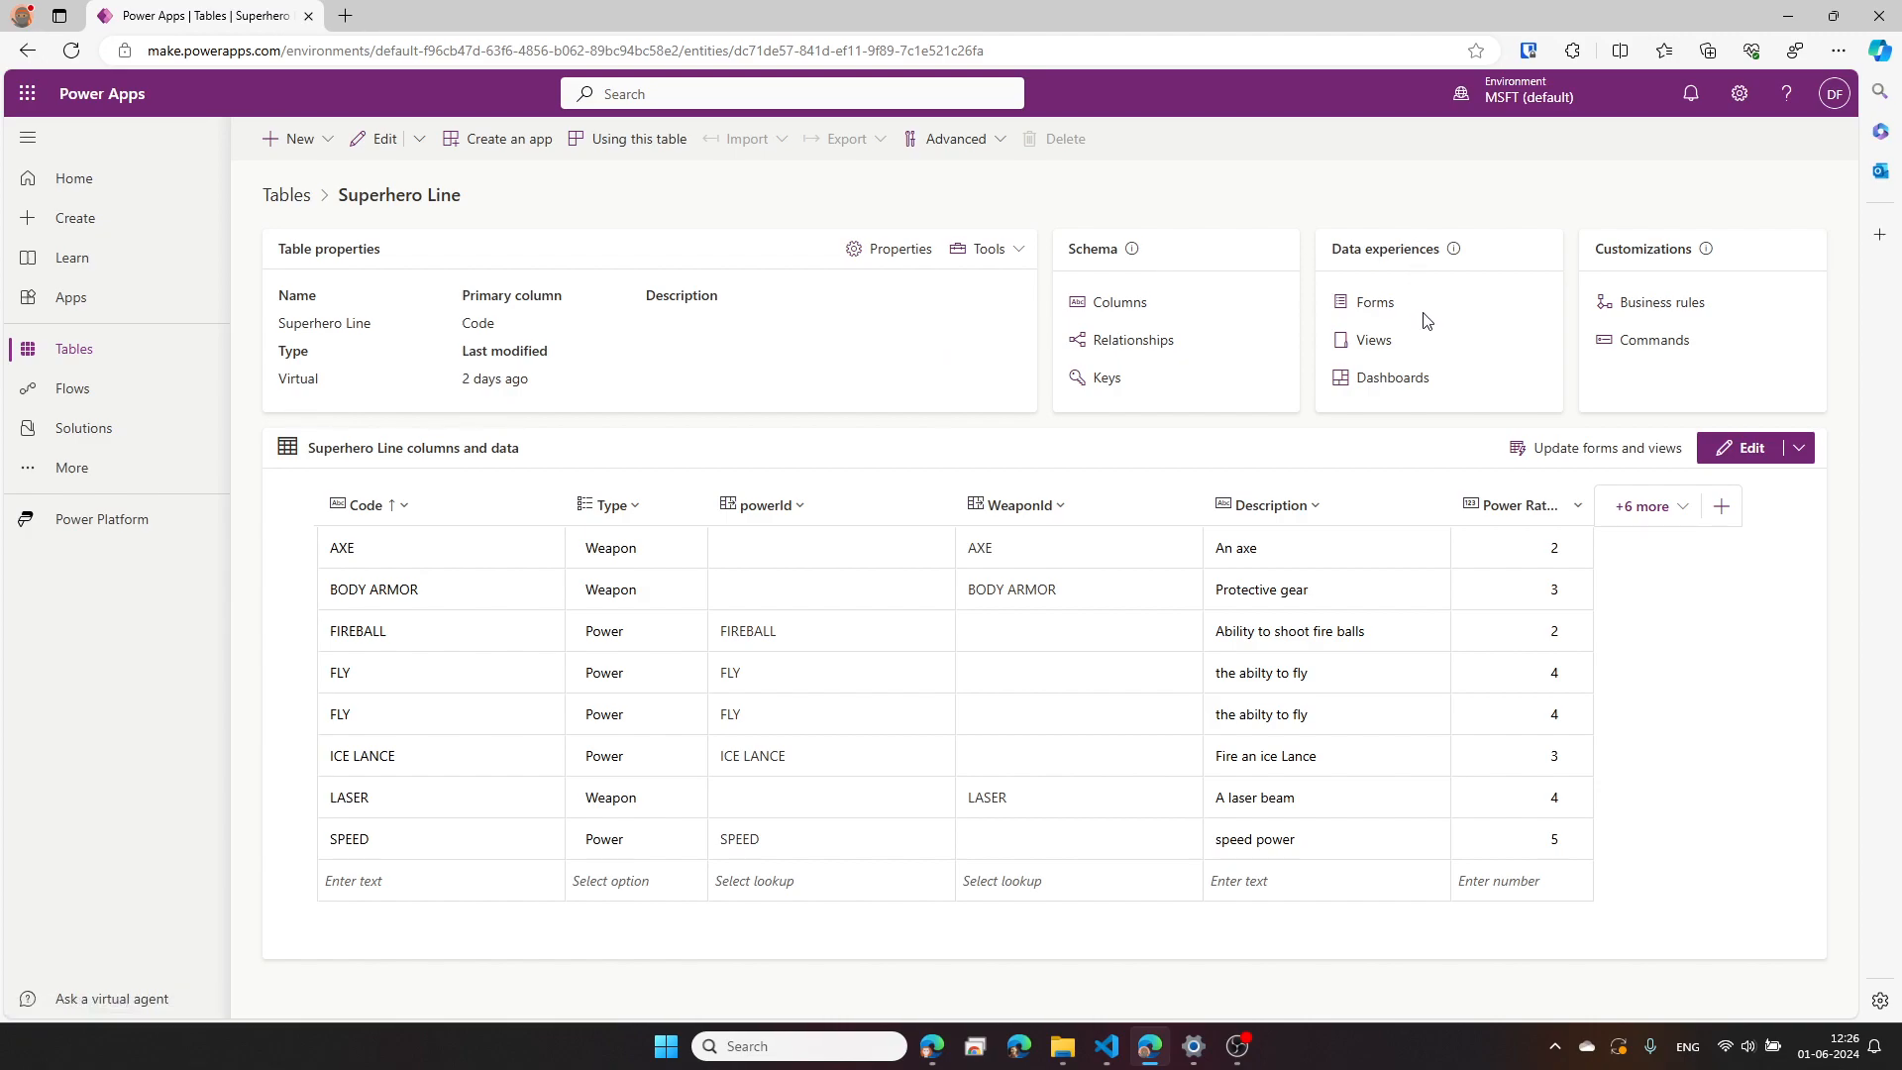
mouse_move(1376, 302)
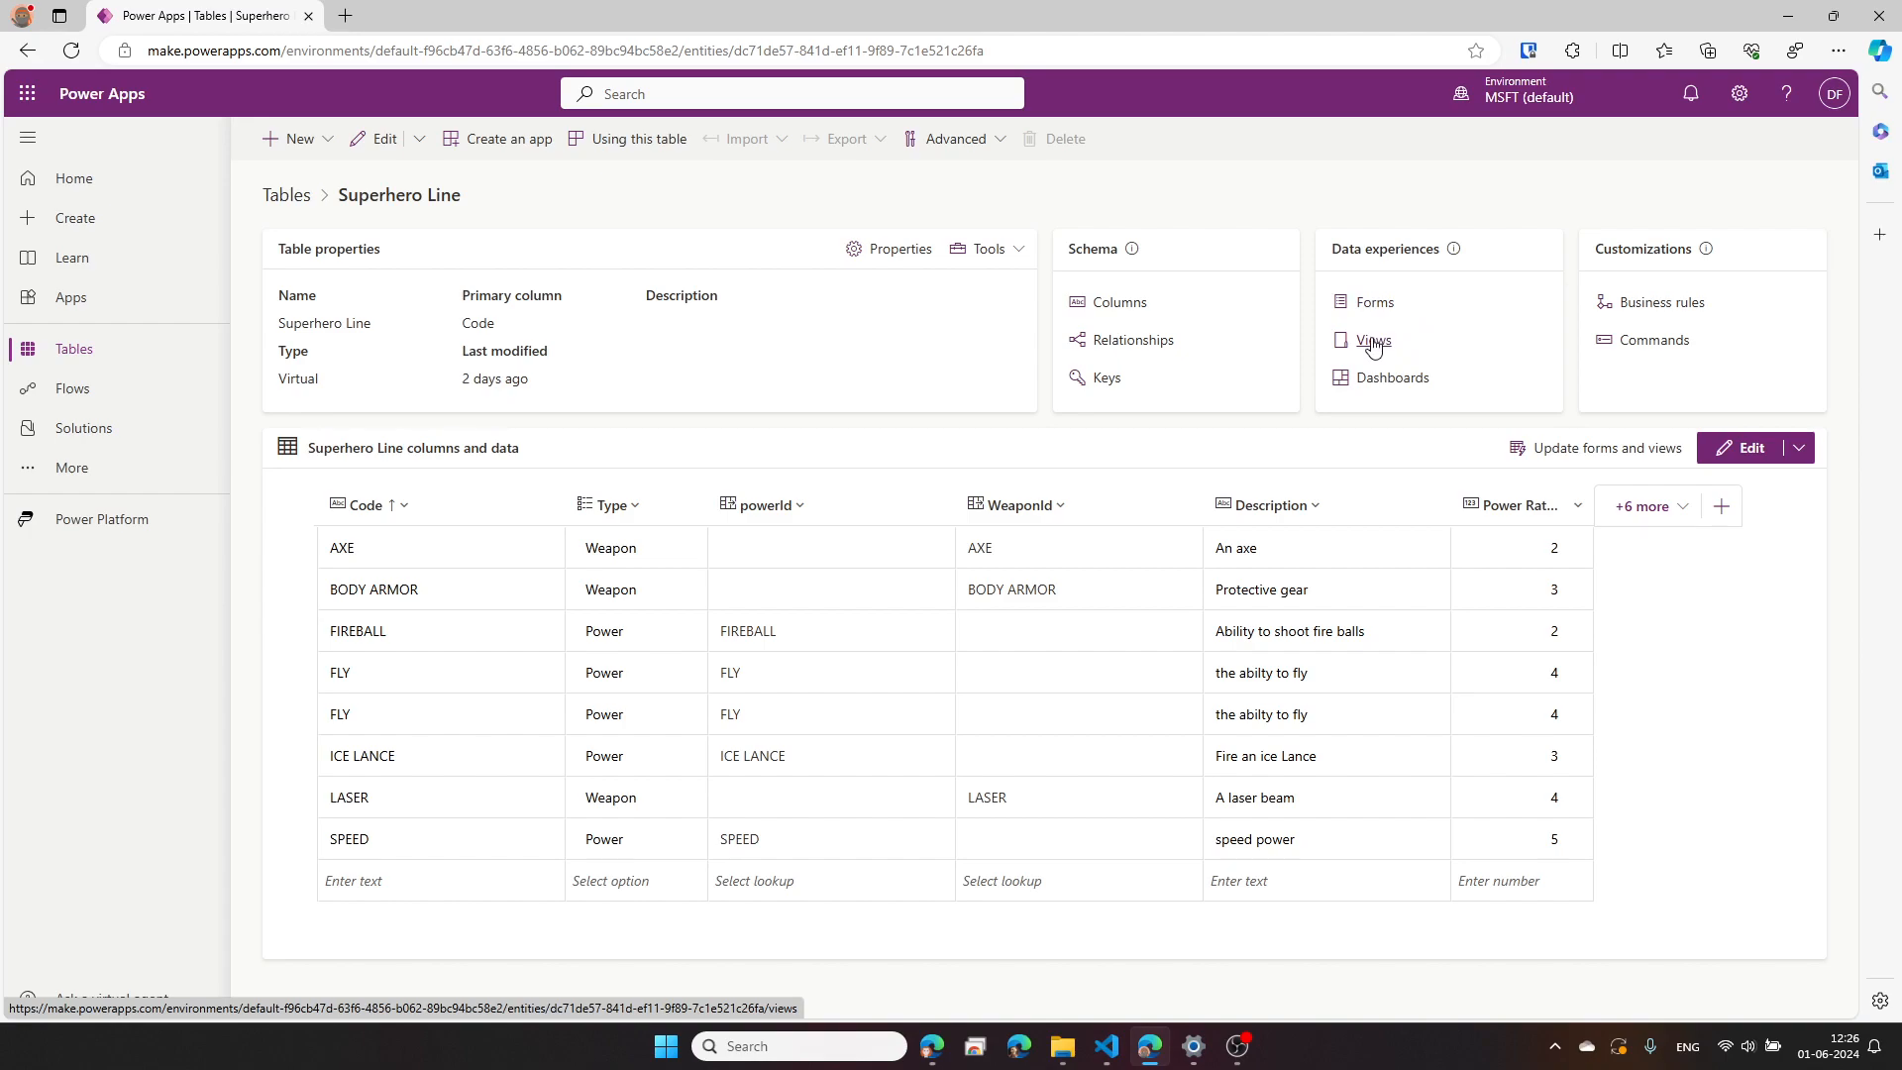
- Open the All superheroLineBC view and close the column picker without adding columns
left_click(1372, 340)
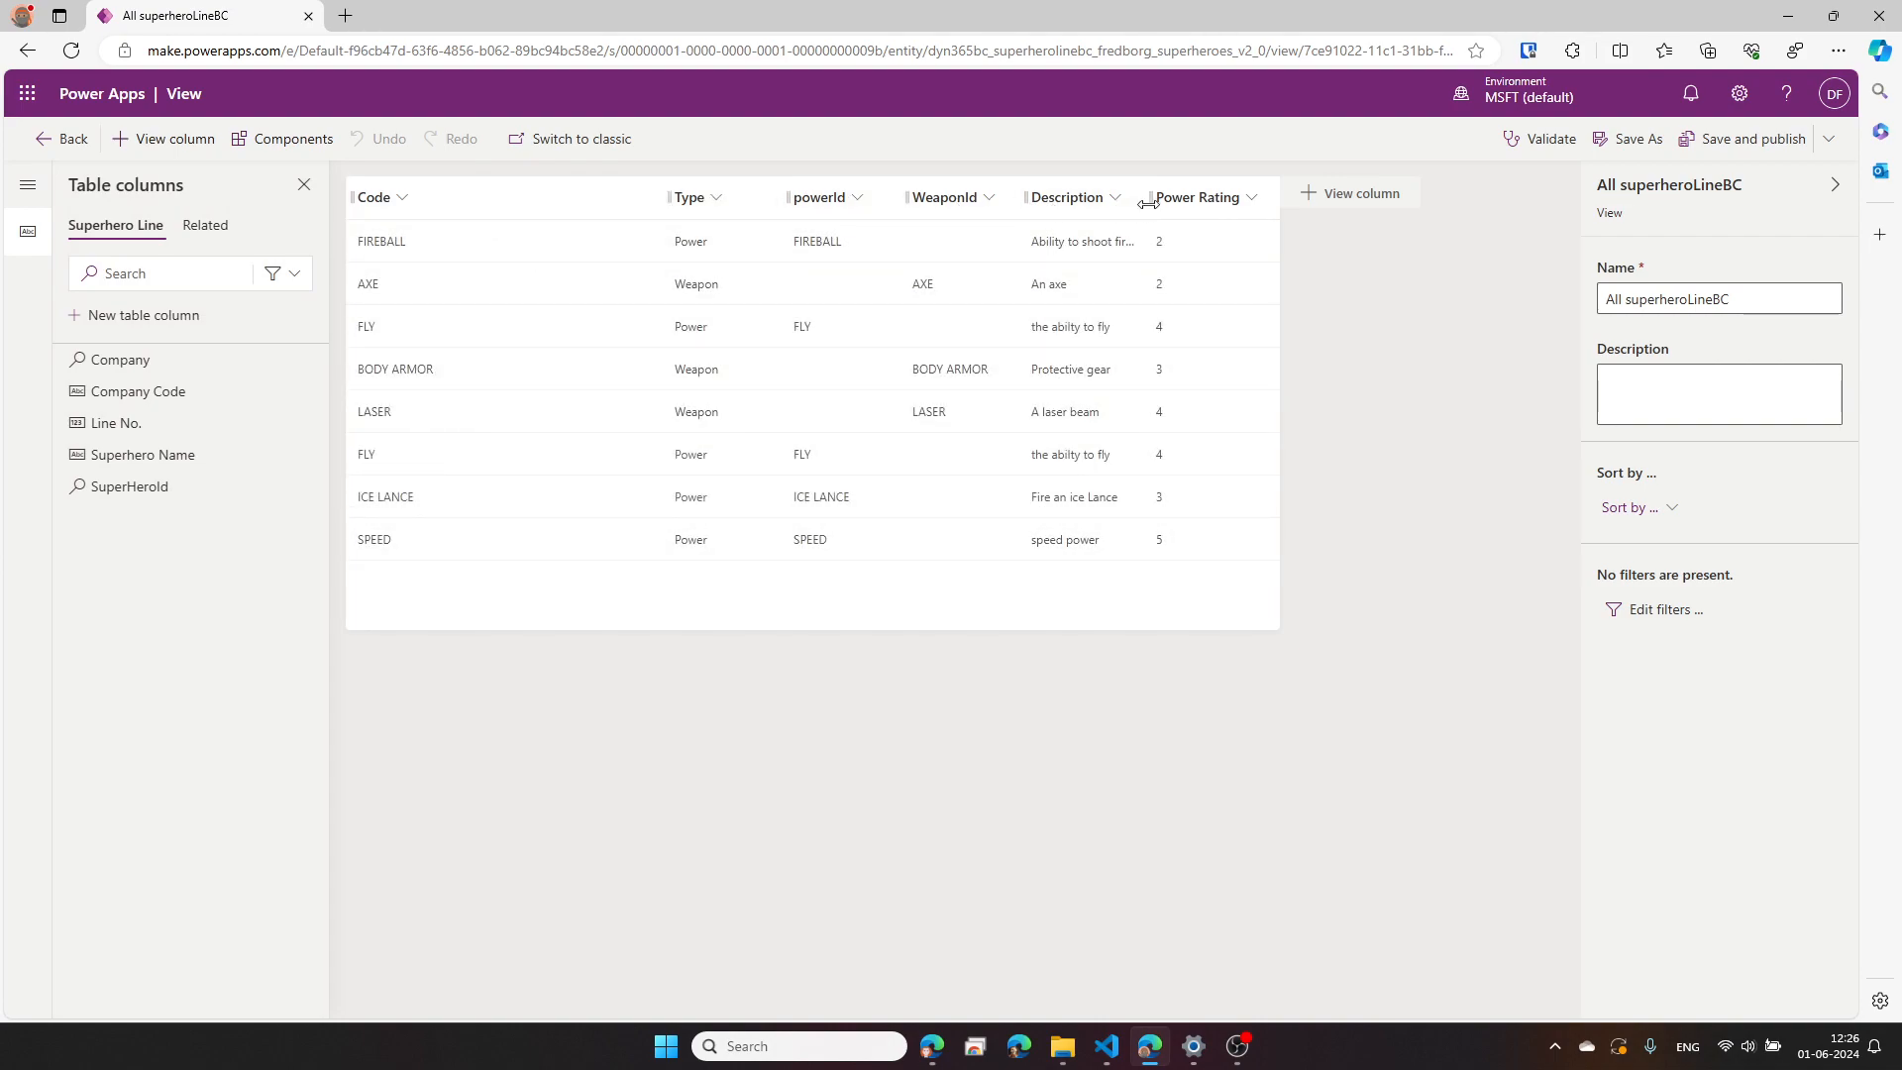
mouse_move(1205, 216)
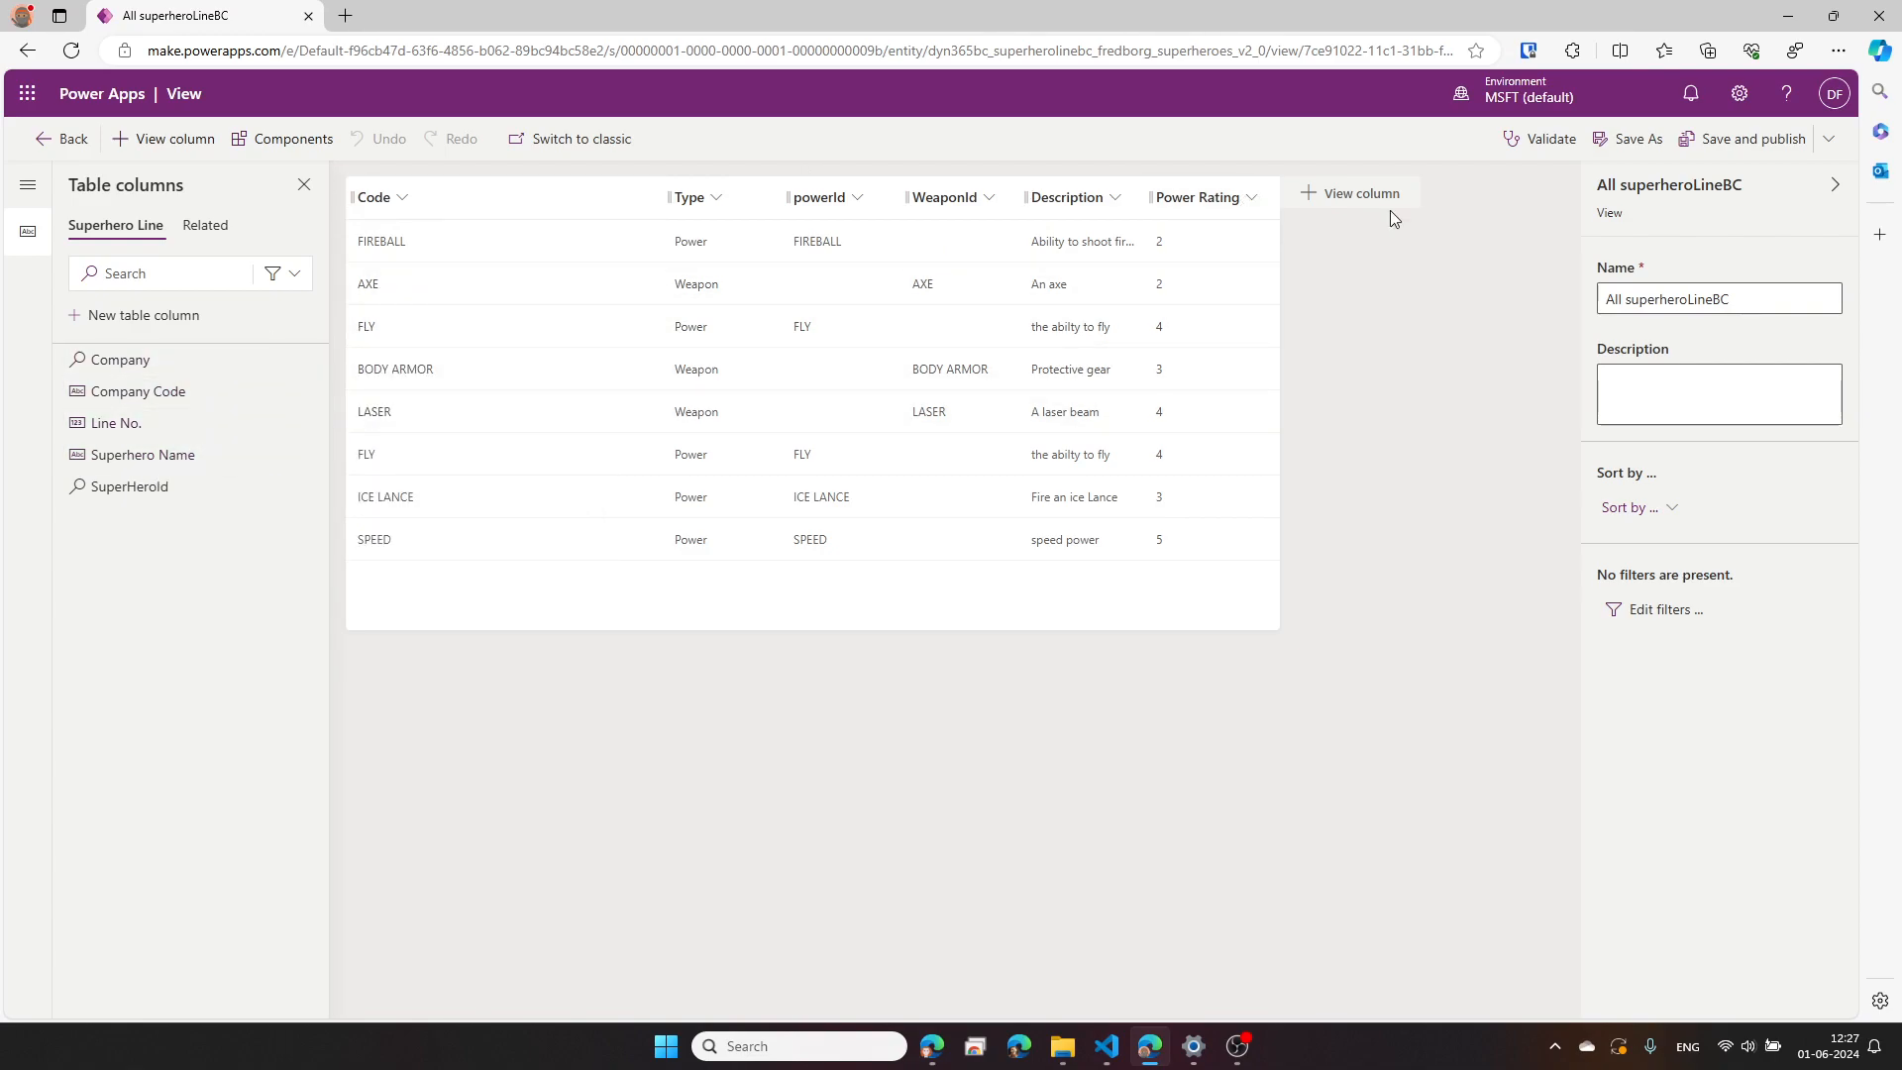
left_click(1351, 193)
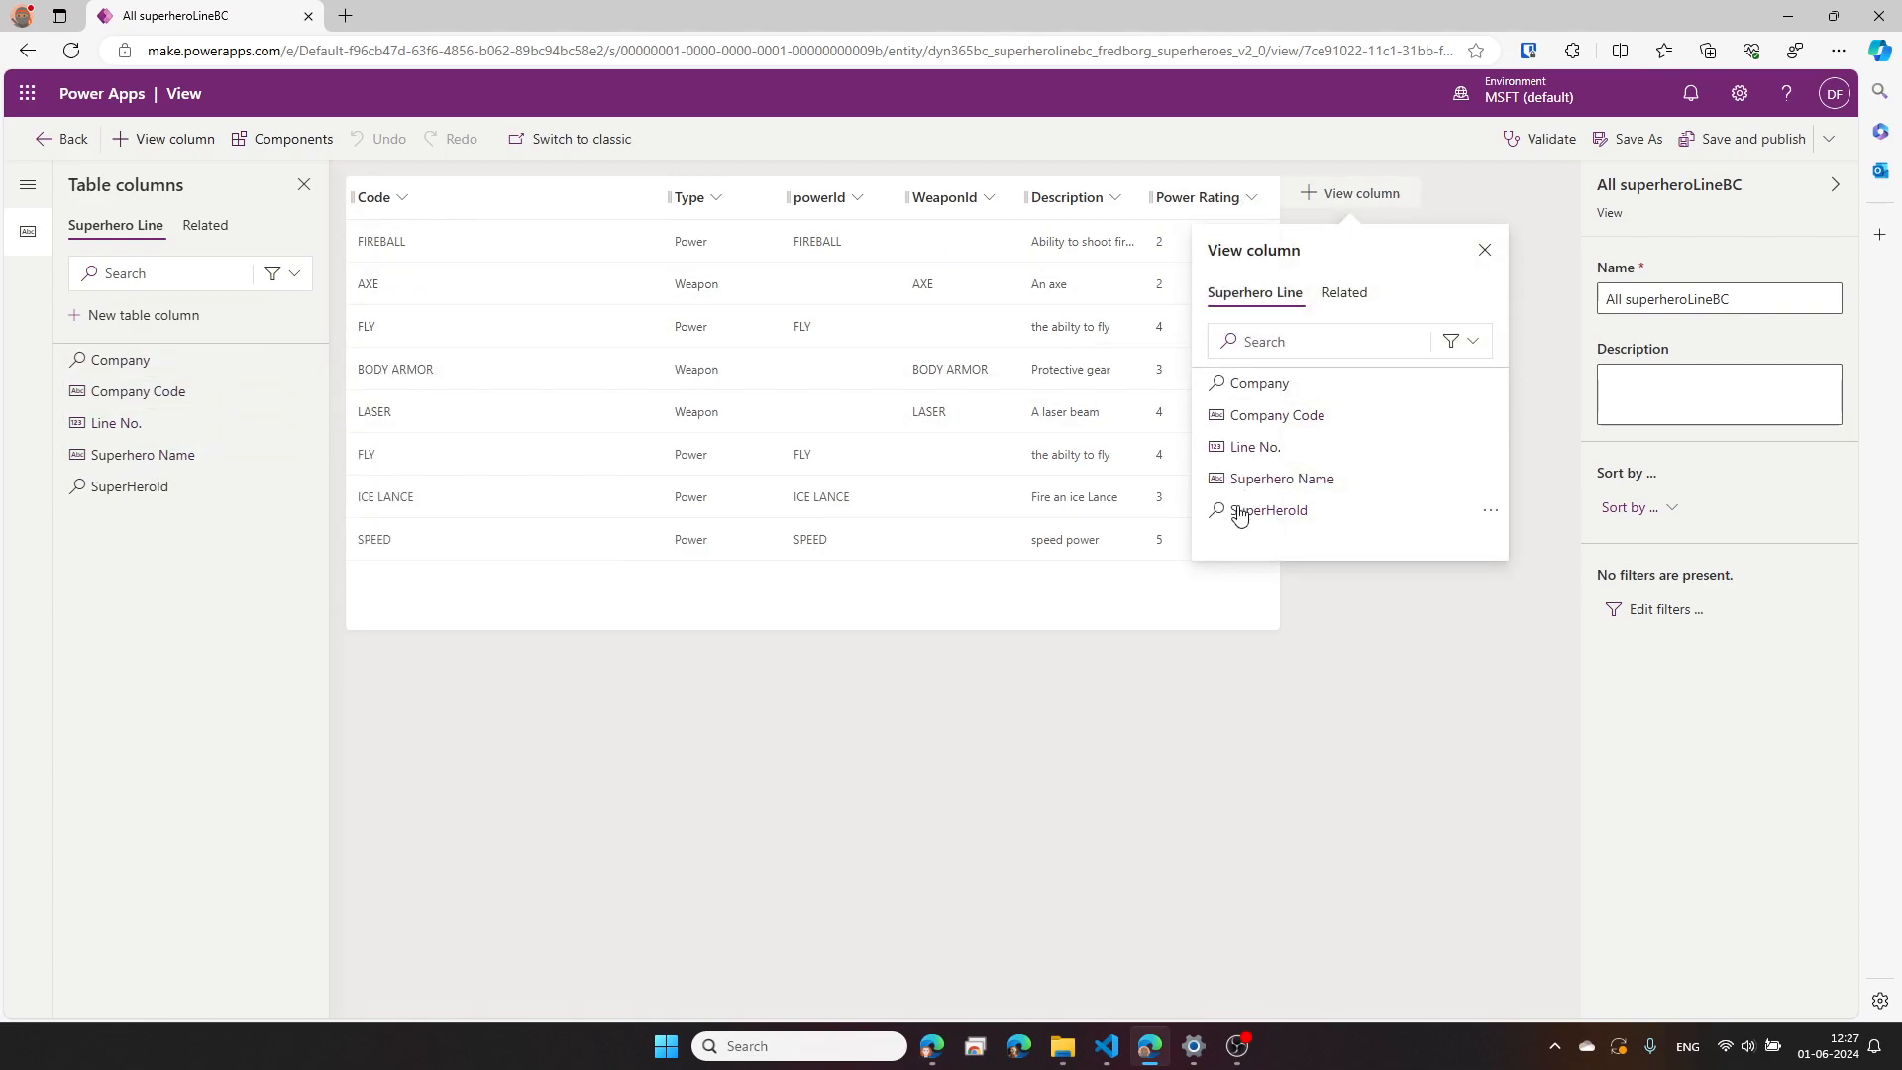
left_click(1482, 249)
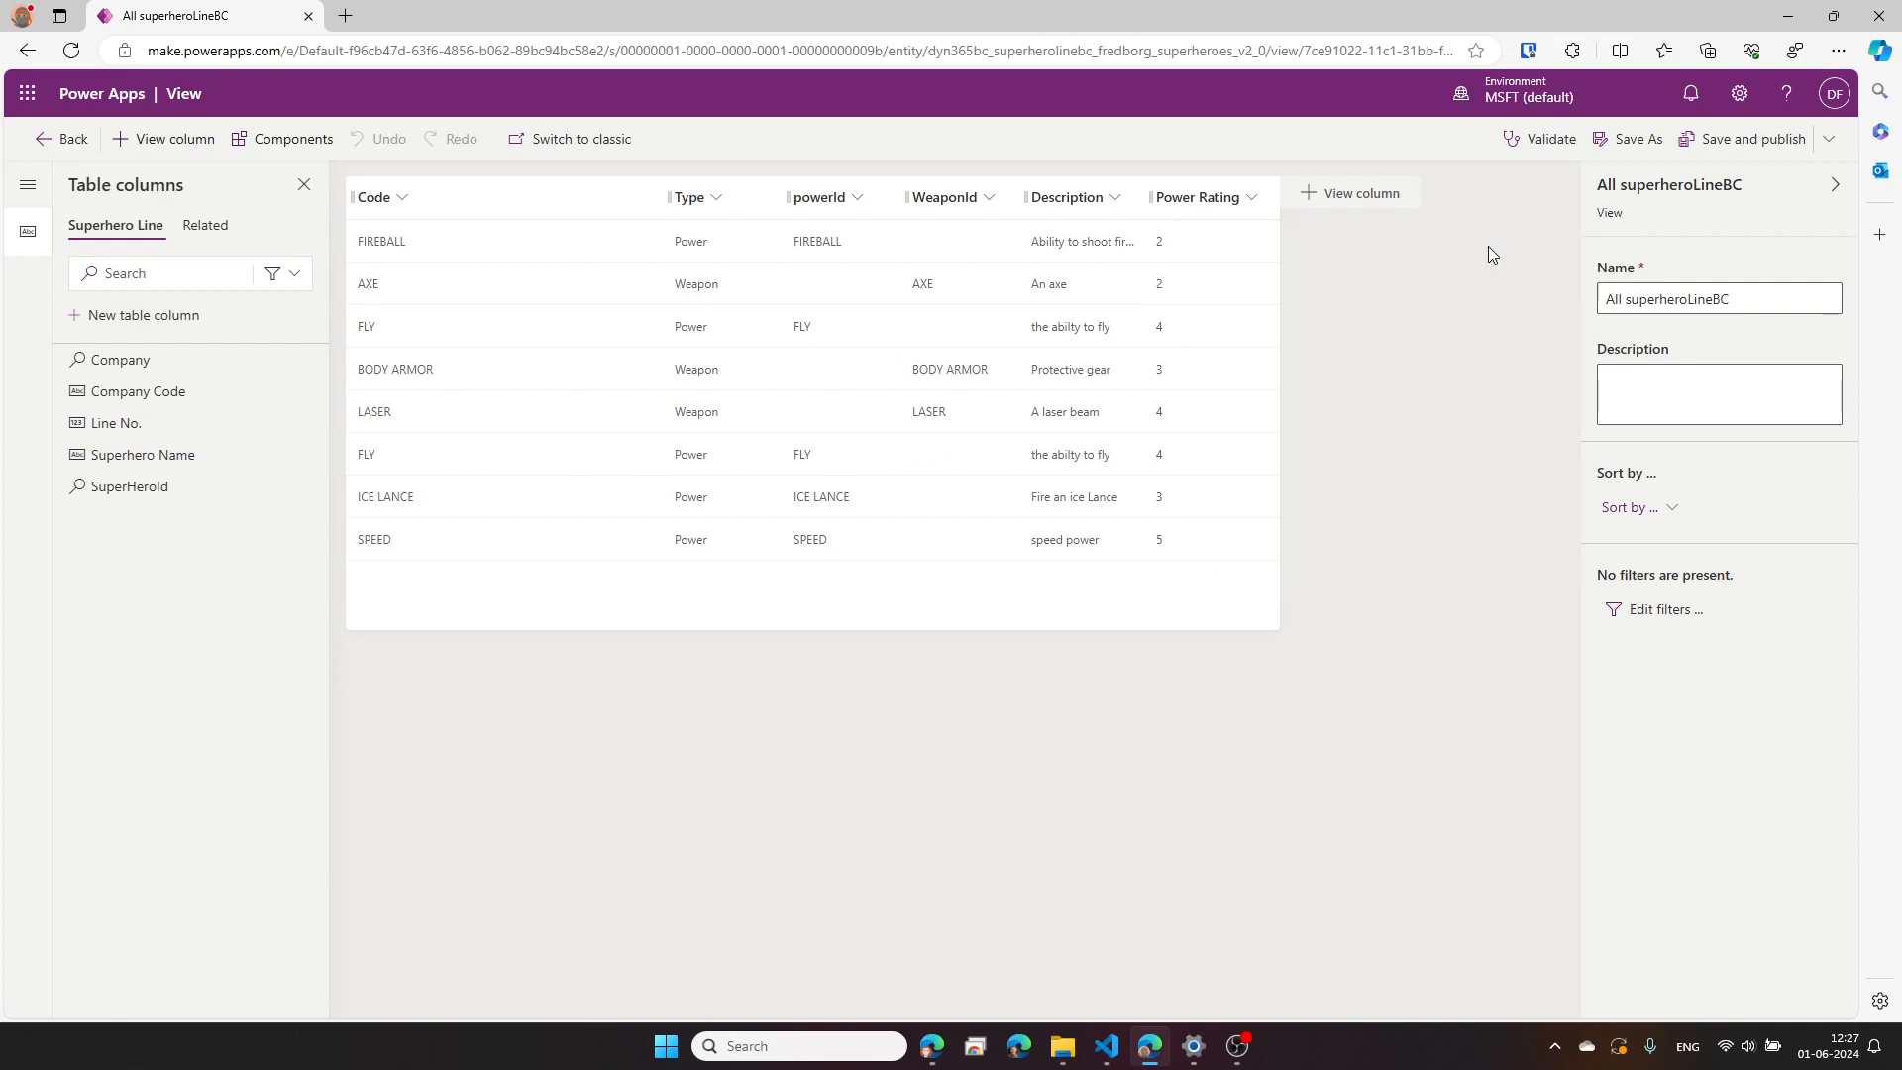
mouse_move(1367, 411)
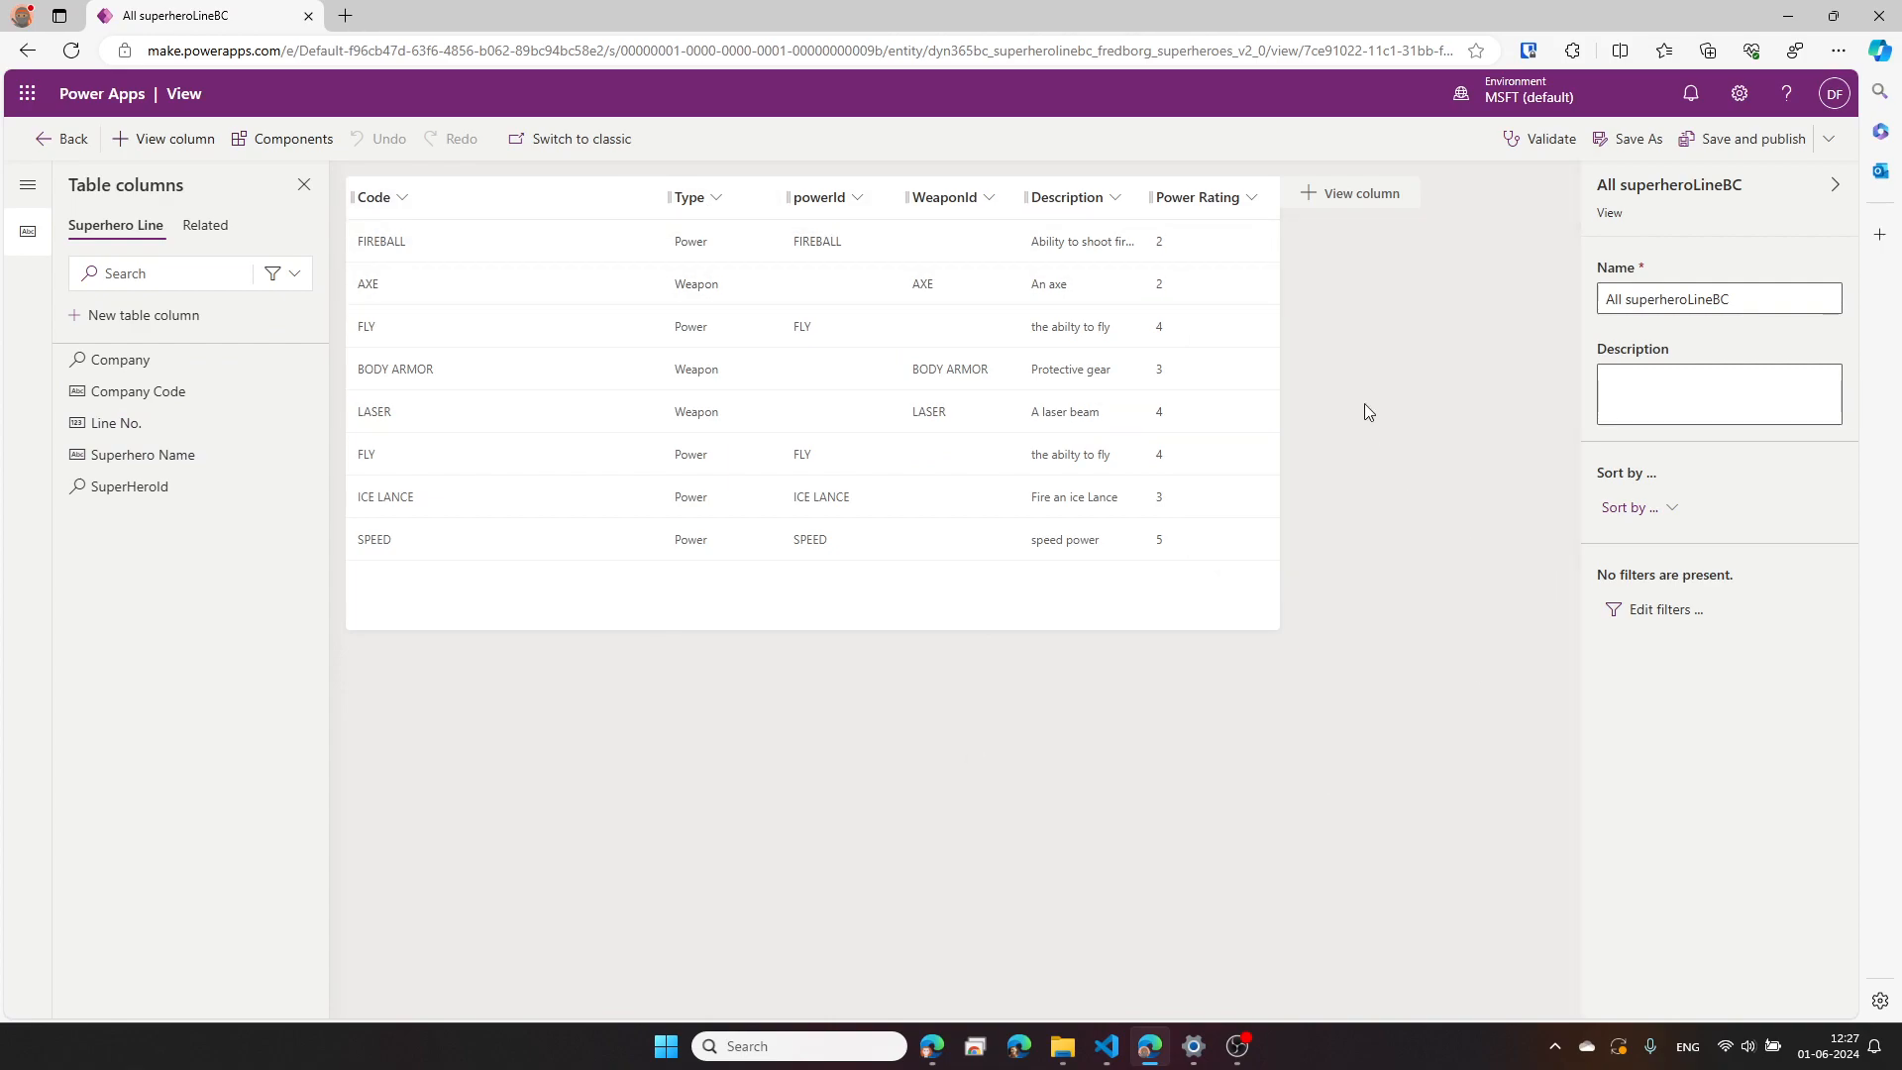
mouse_move(63, 143)
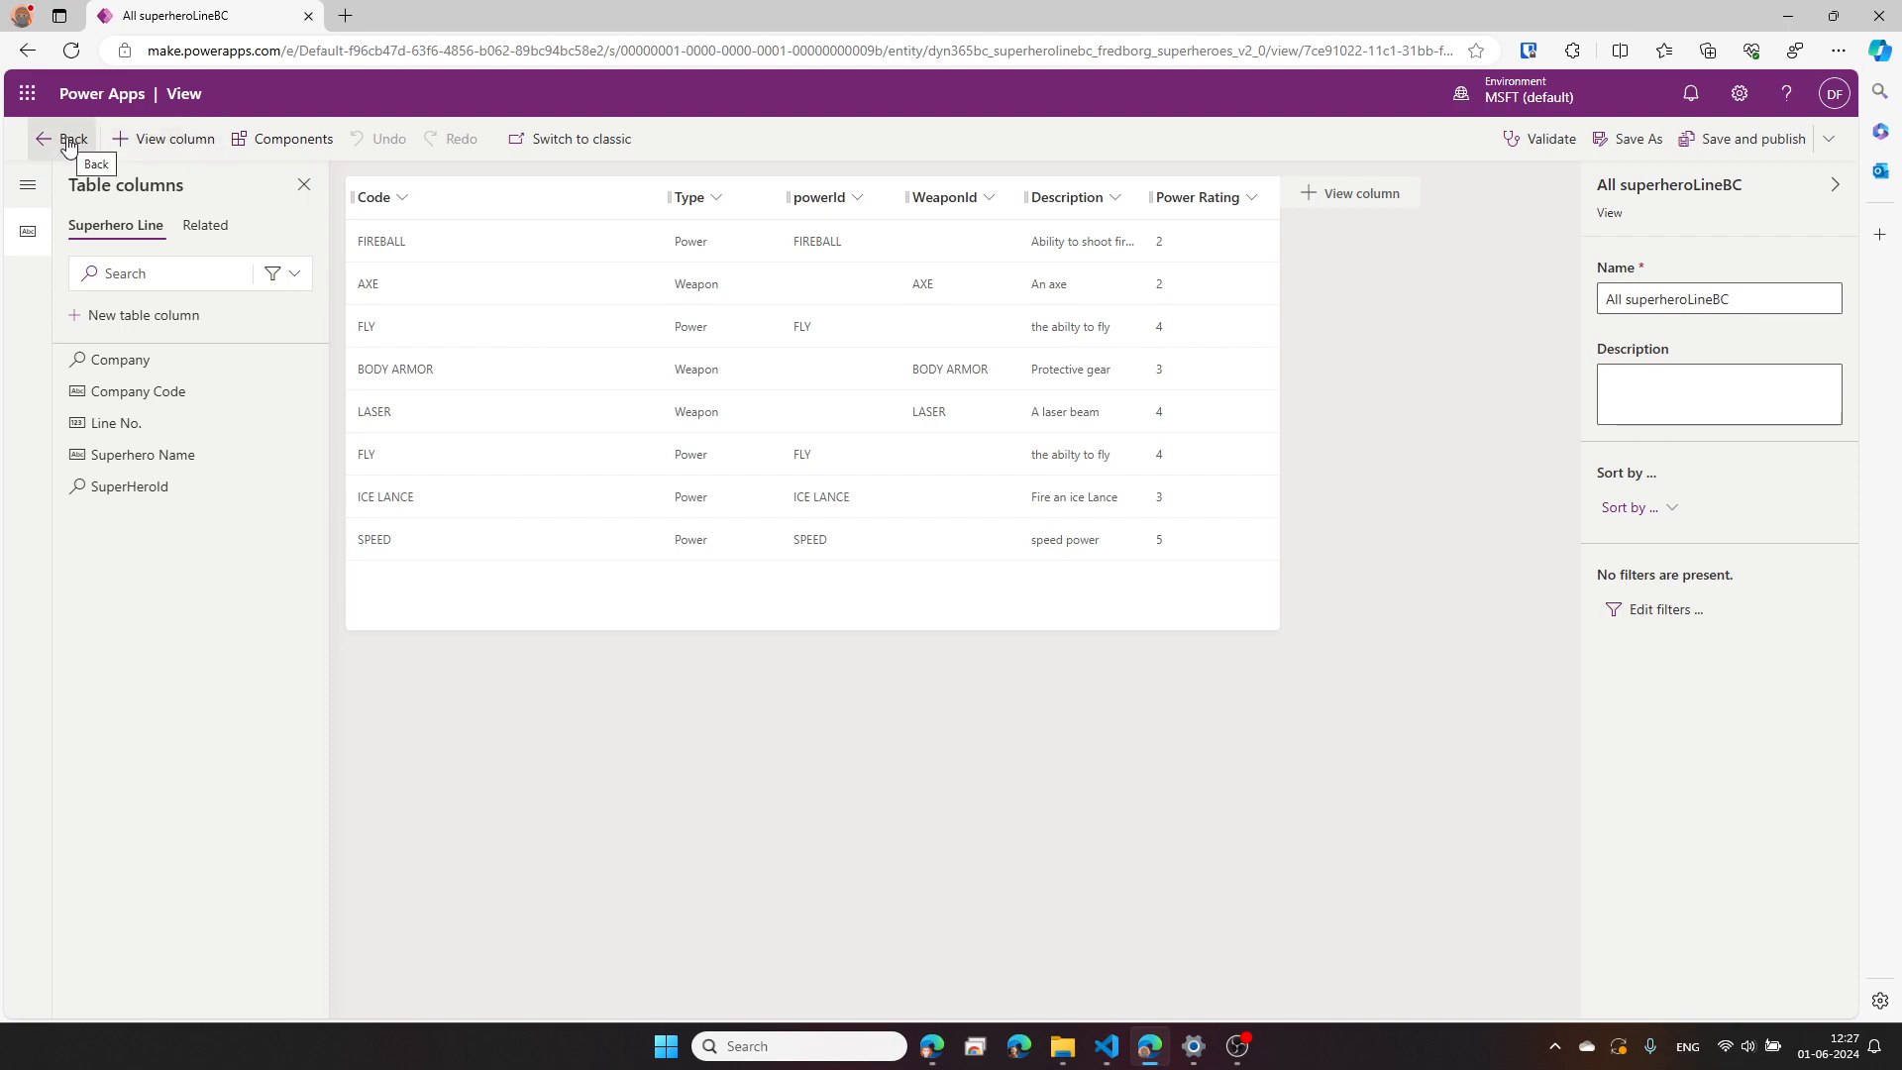
- Open Superhero Line's Main Information form and check its Related tab options
left_click(61, 139)
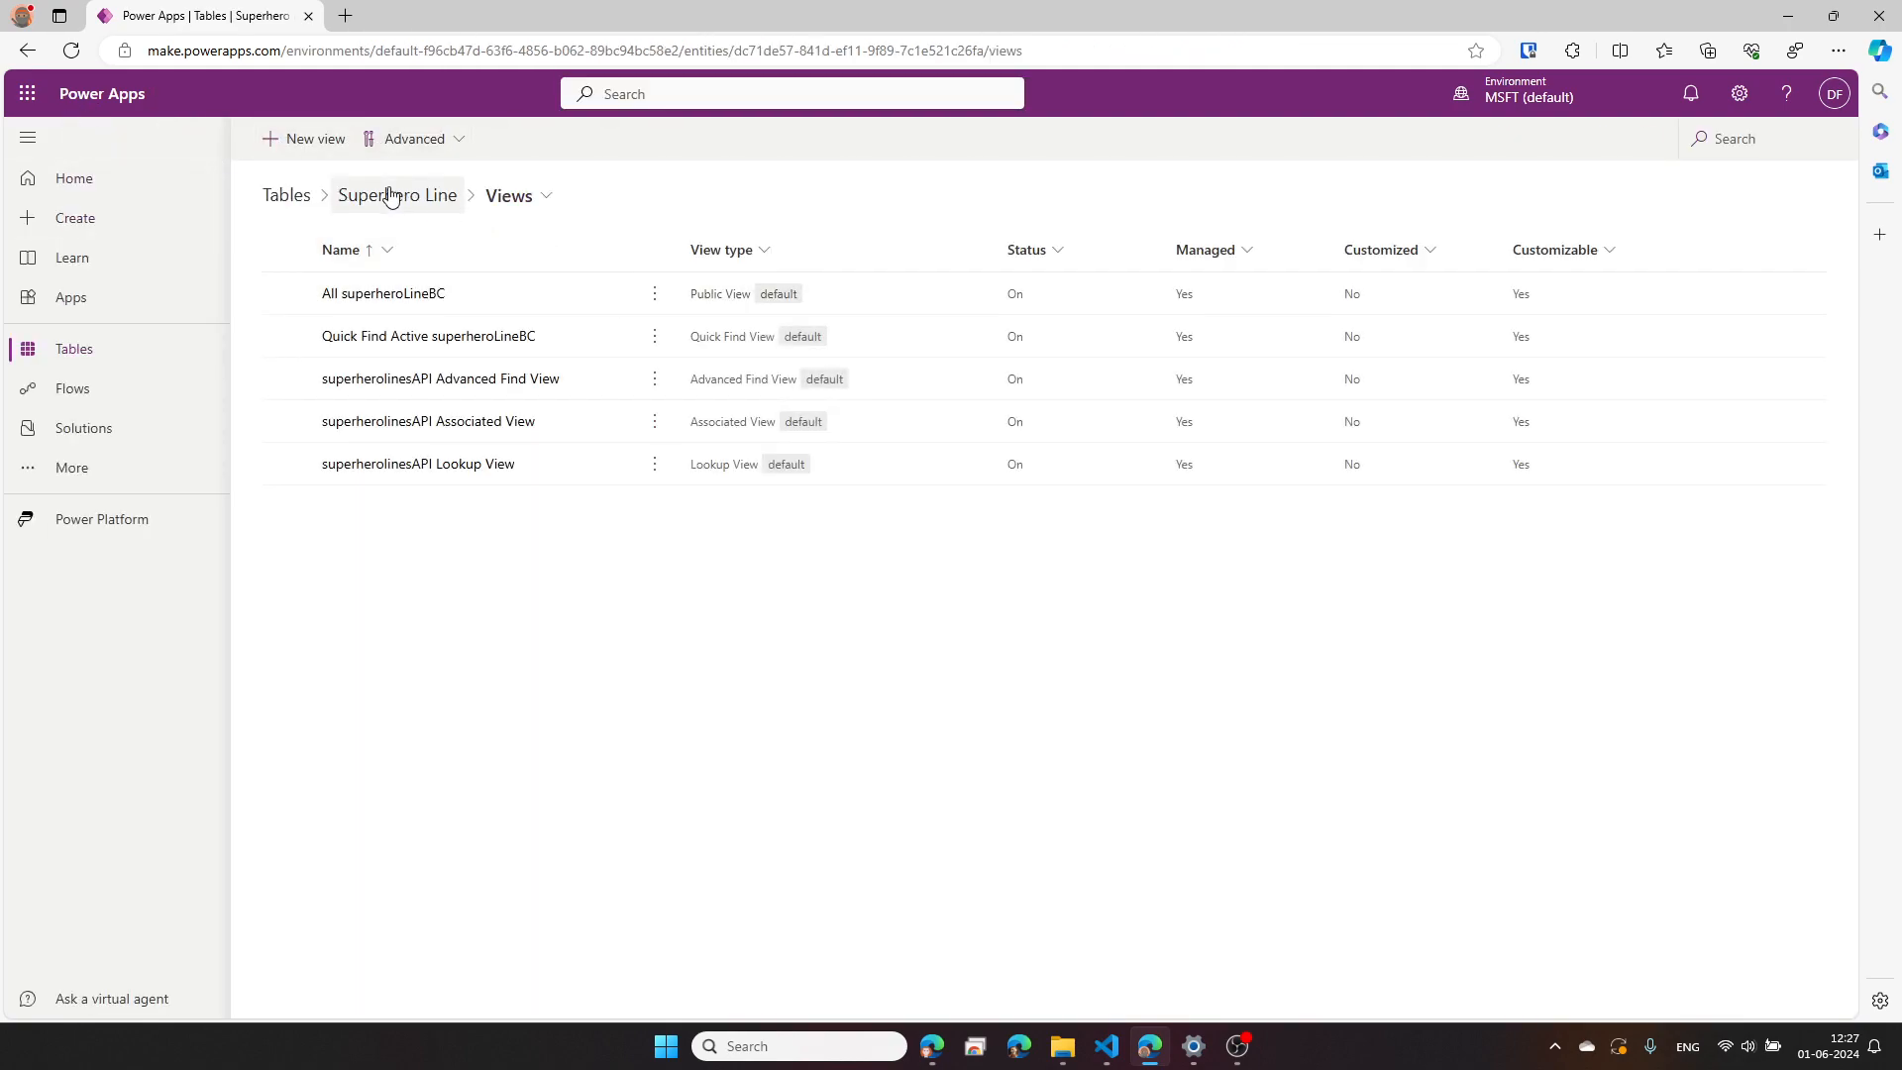
left_click(396, 194)
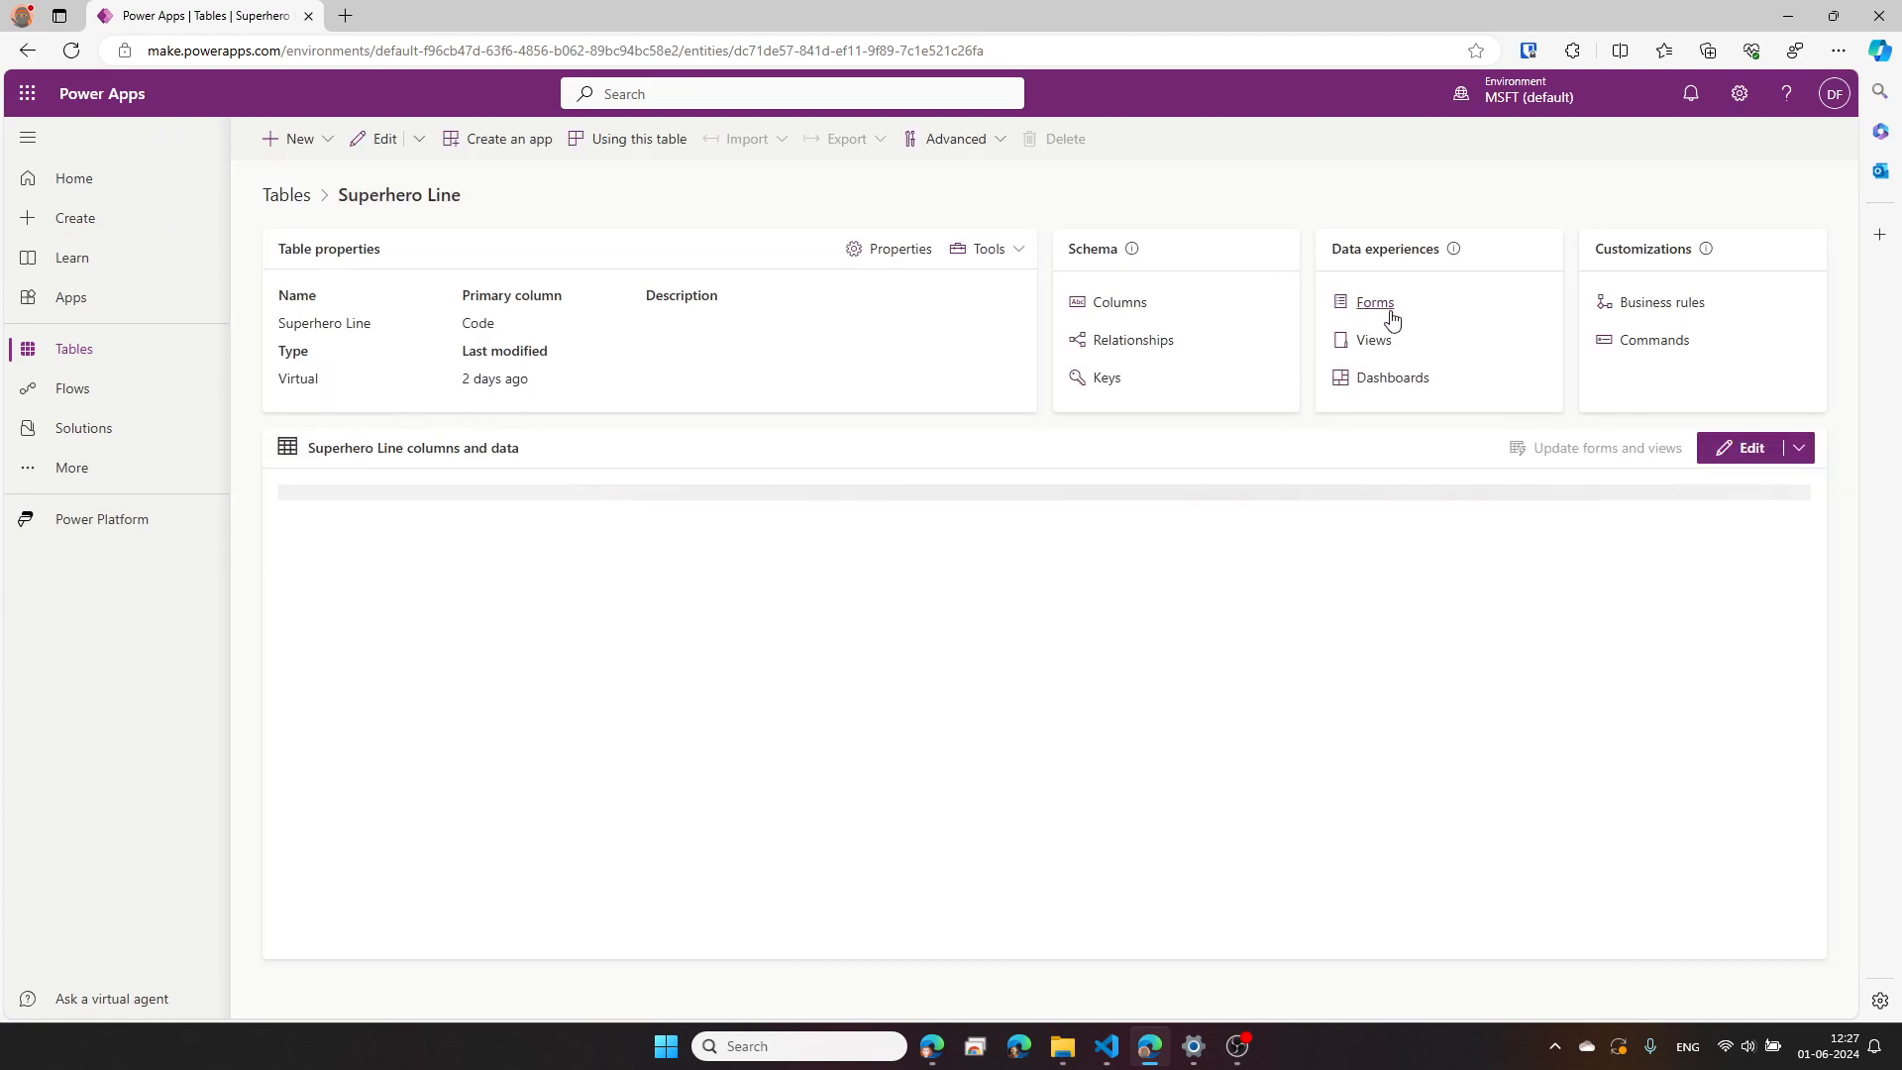
left_click(1372, 302)
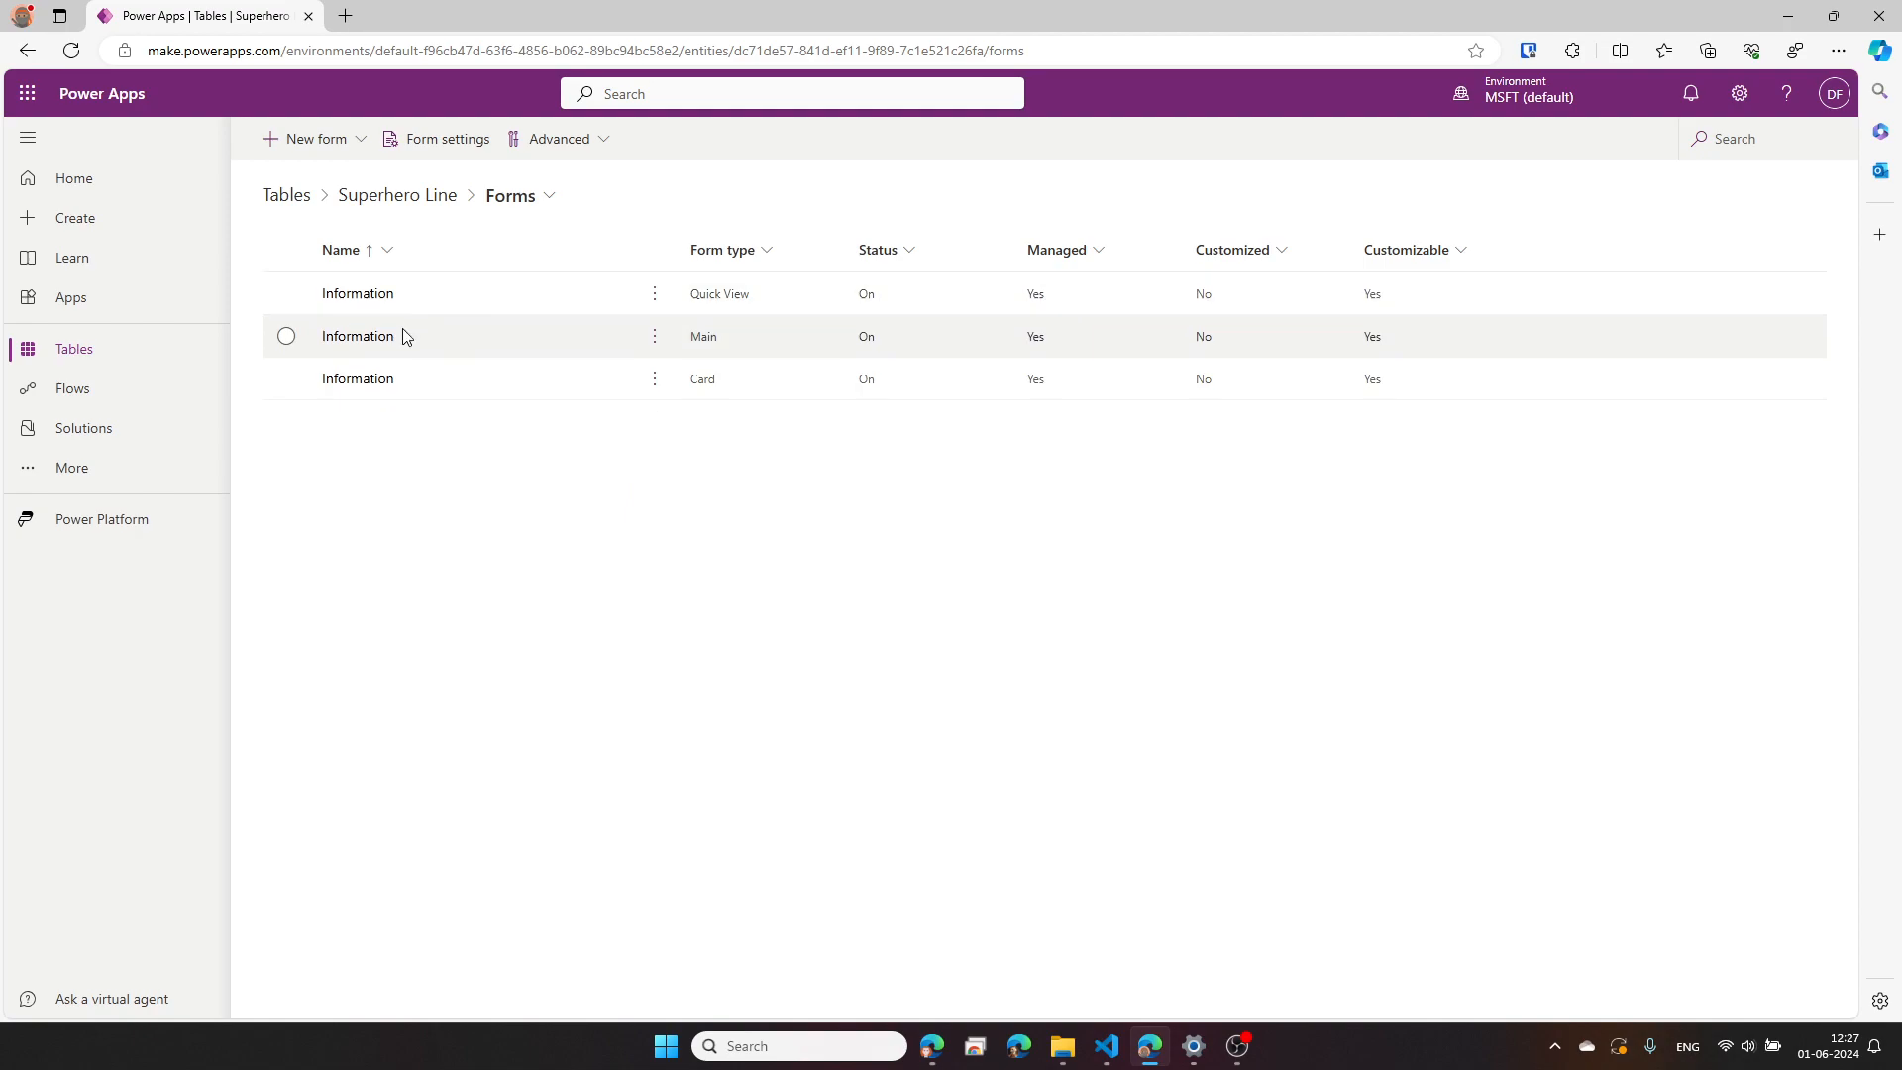
double_click(357, 335)
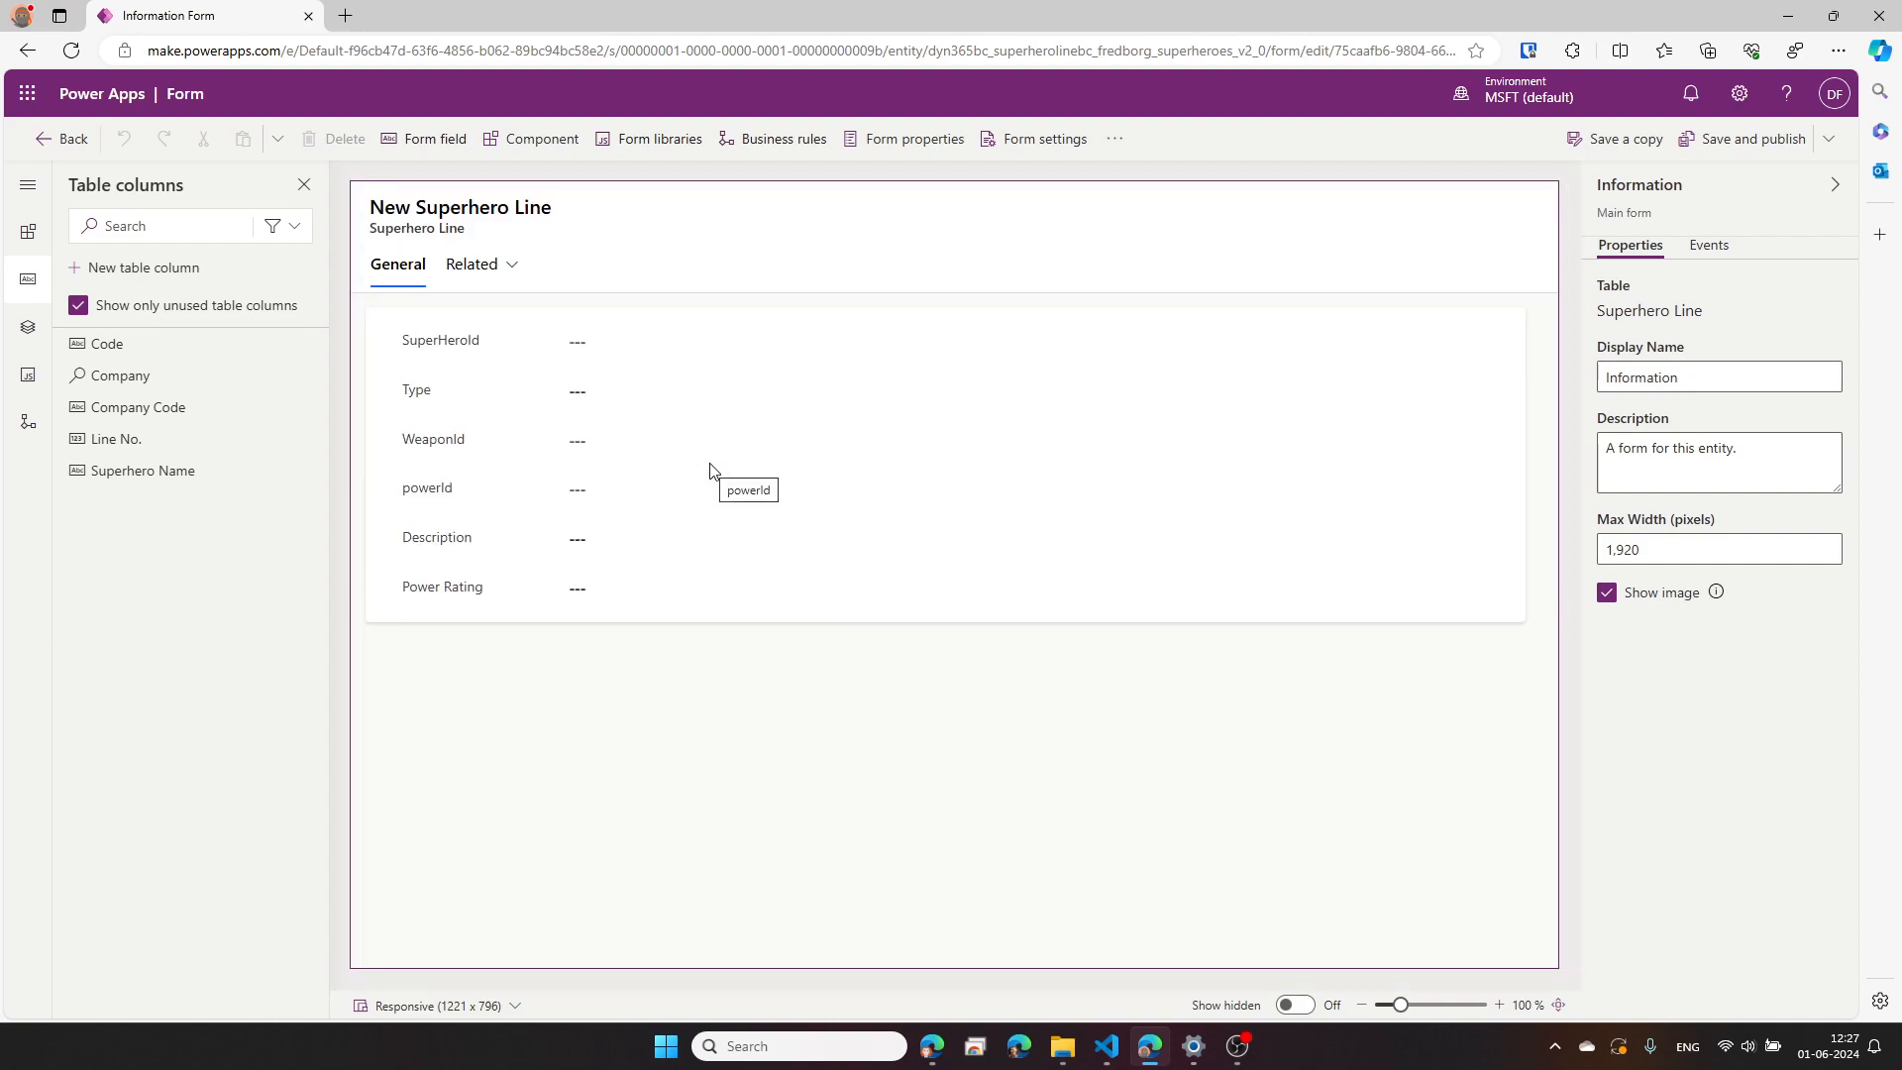
mouse_move(179, 513)
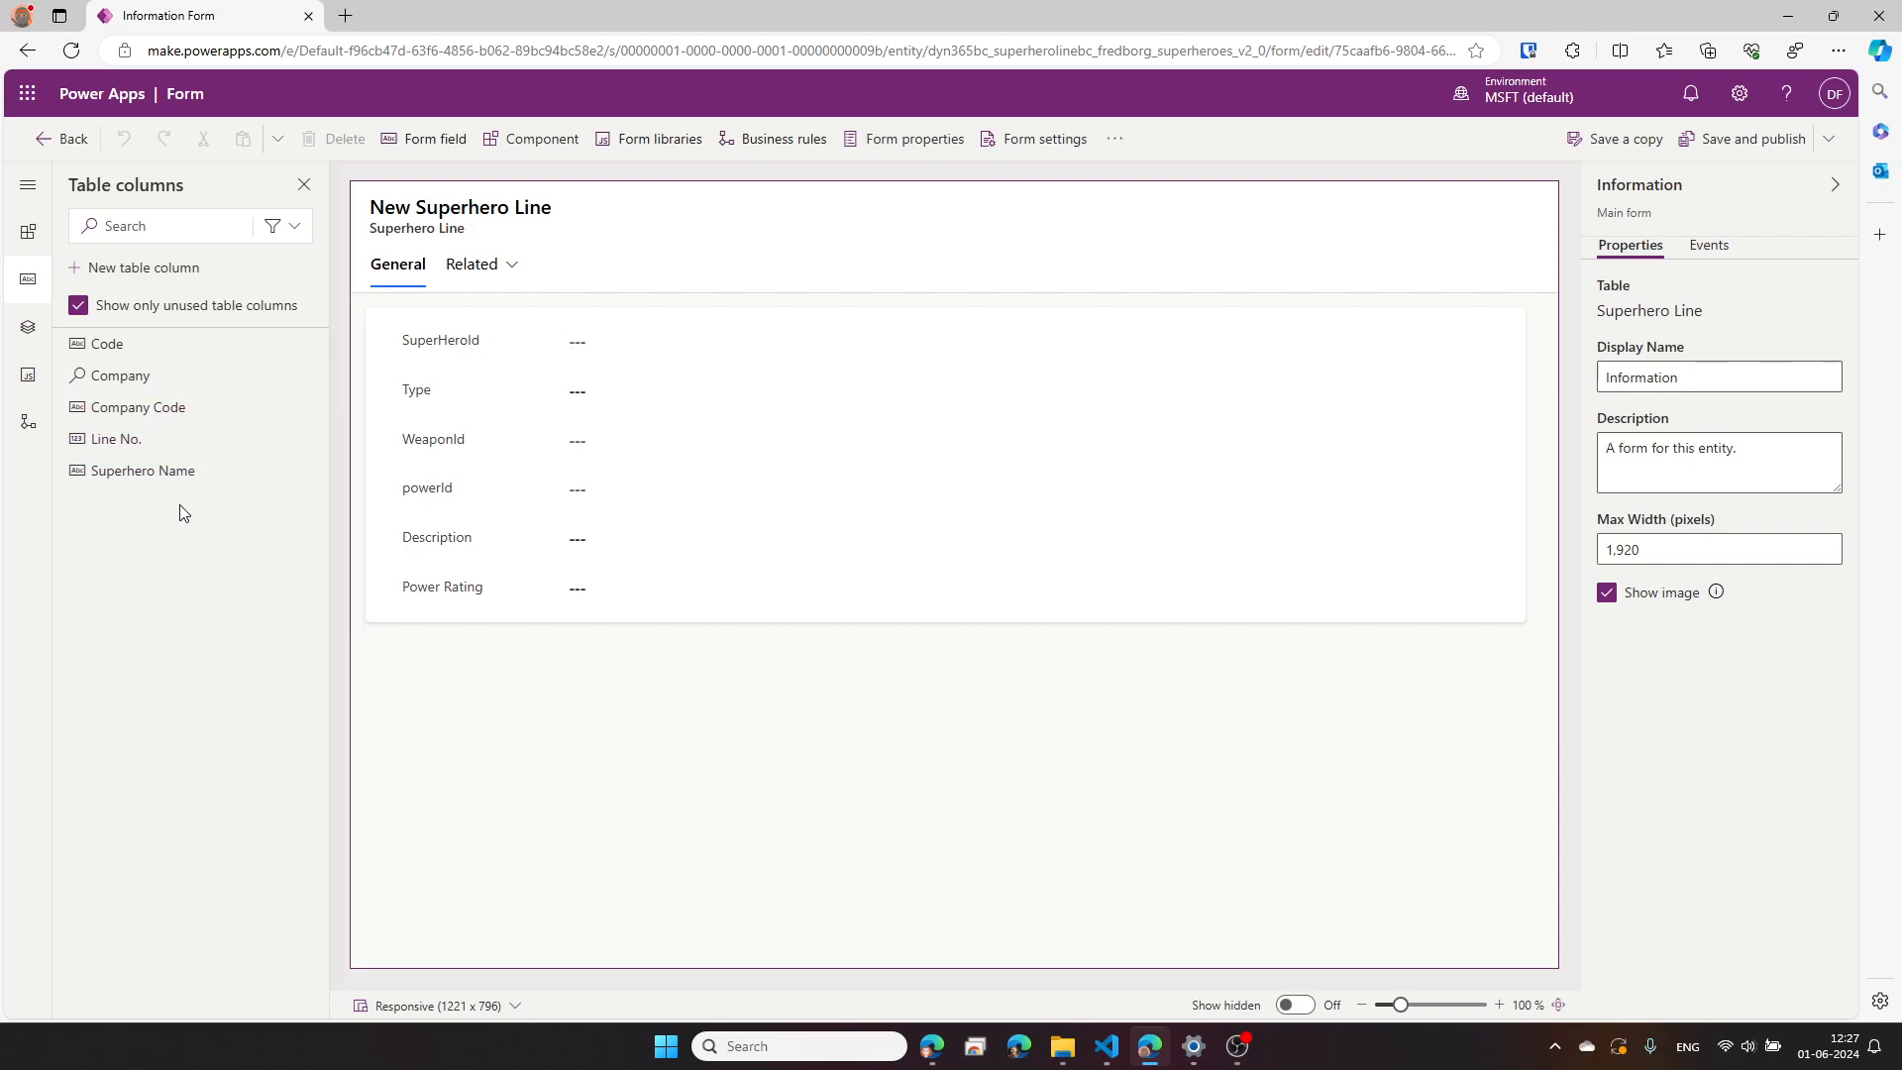
mouse_move(649, 668)
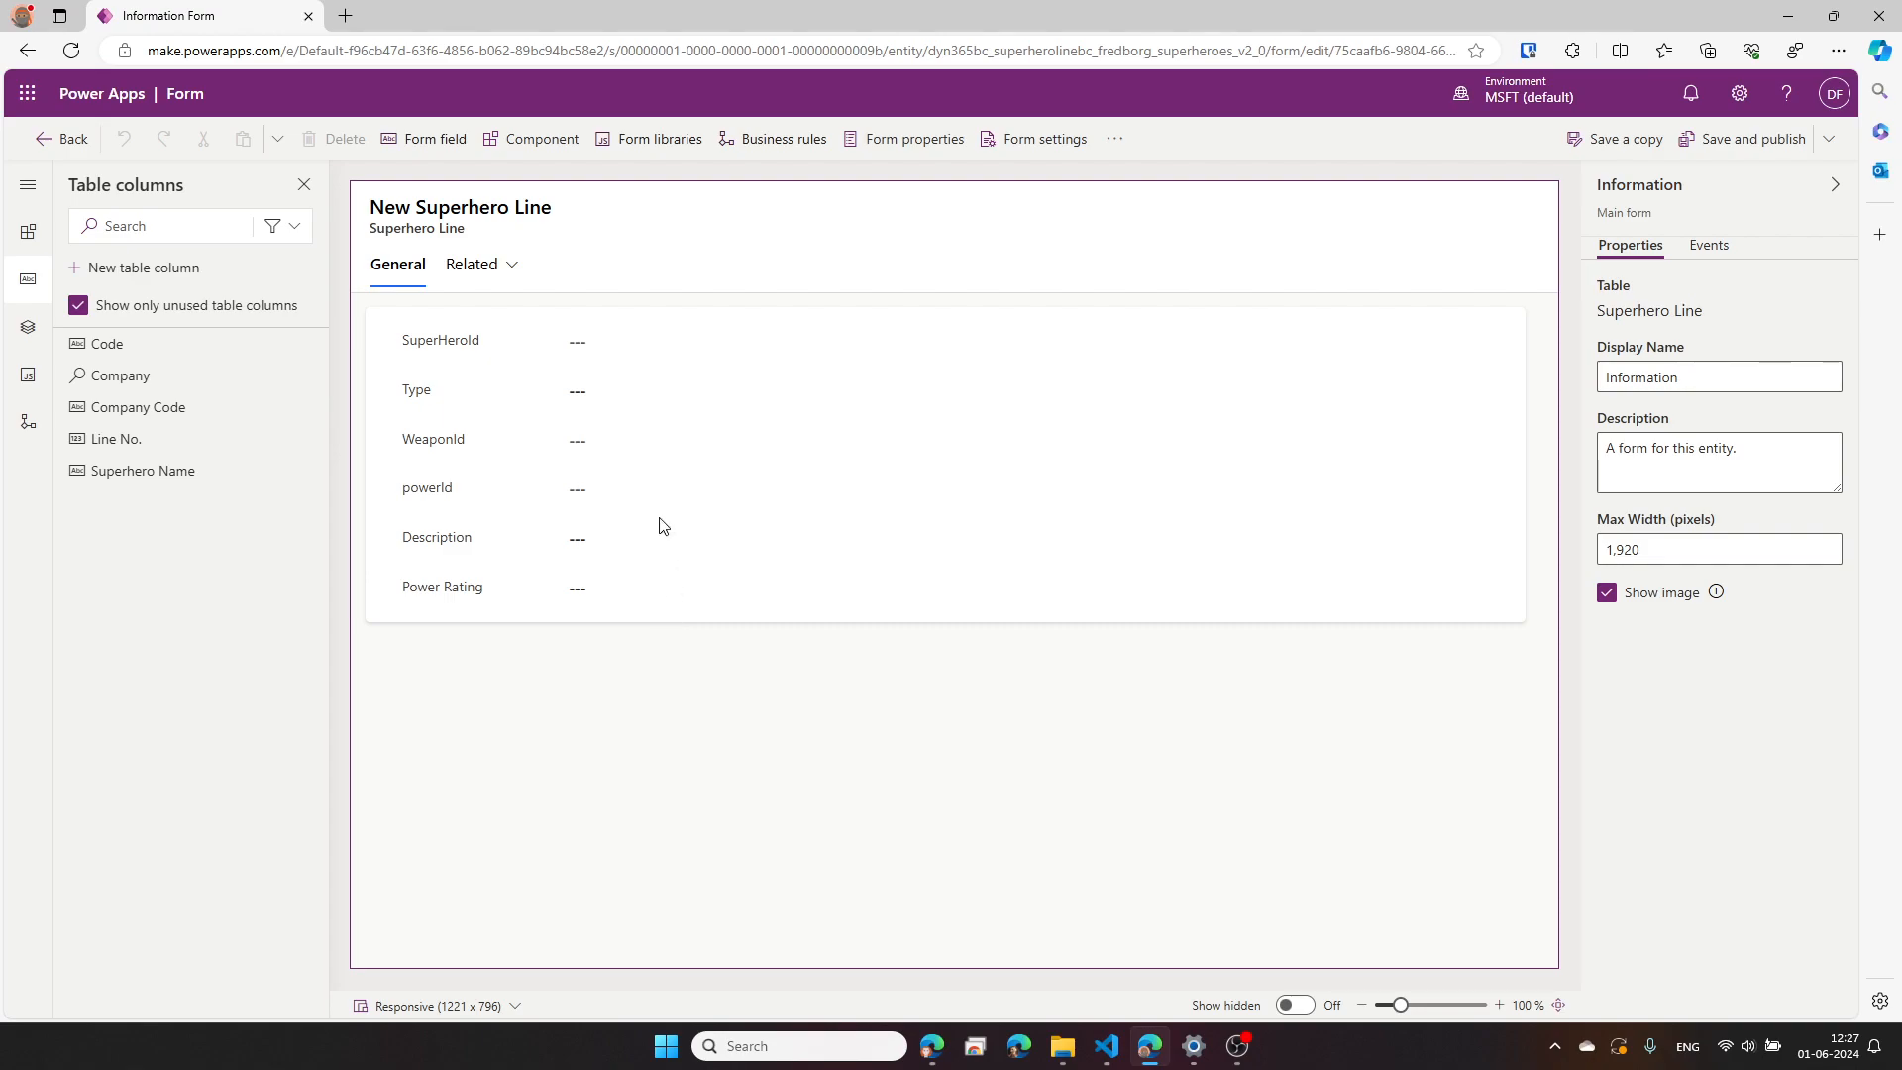
left_click(481, 263)
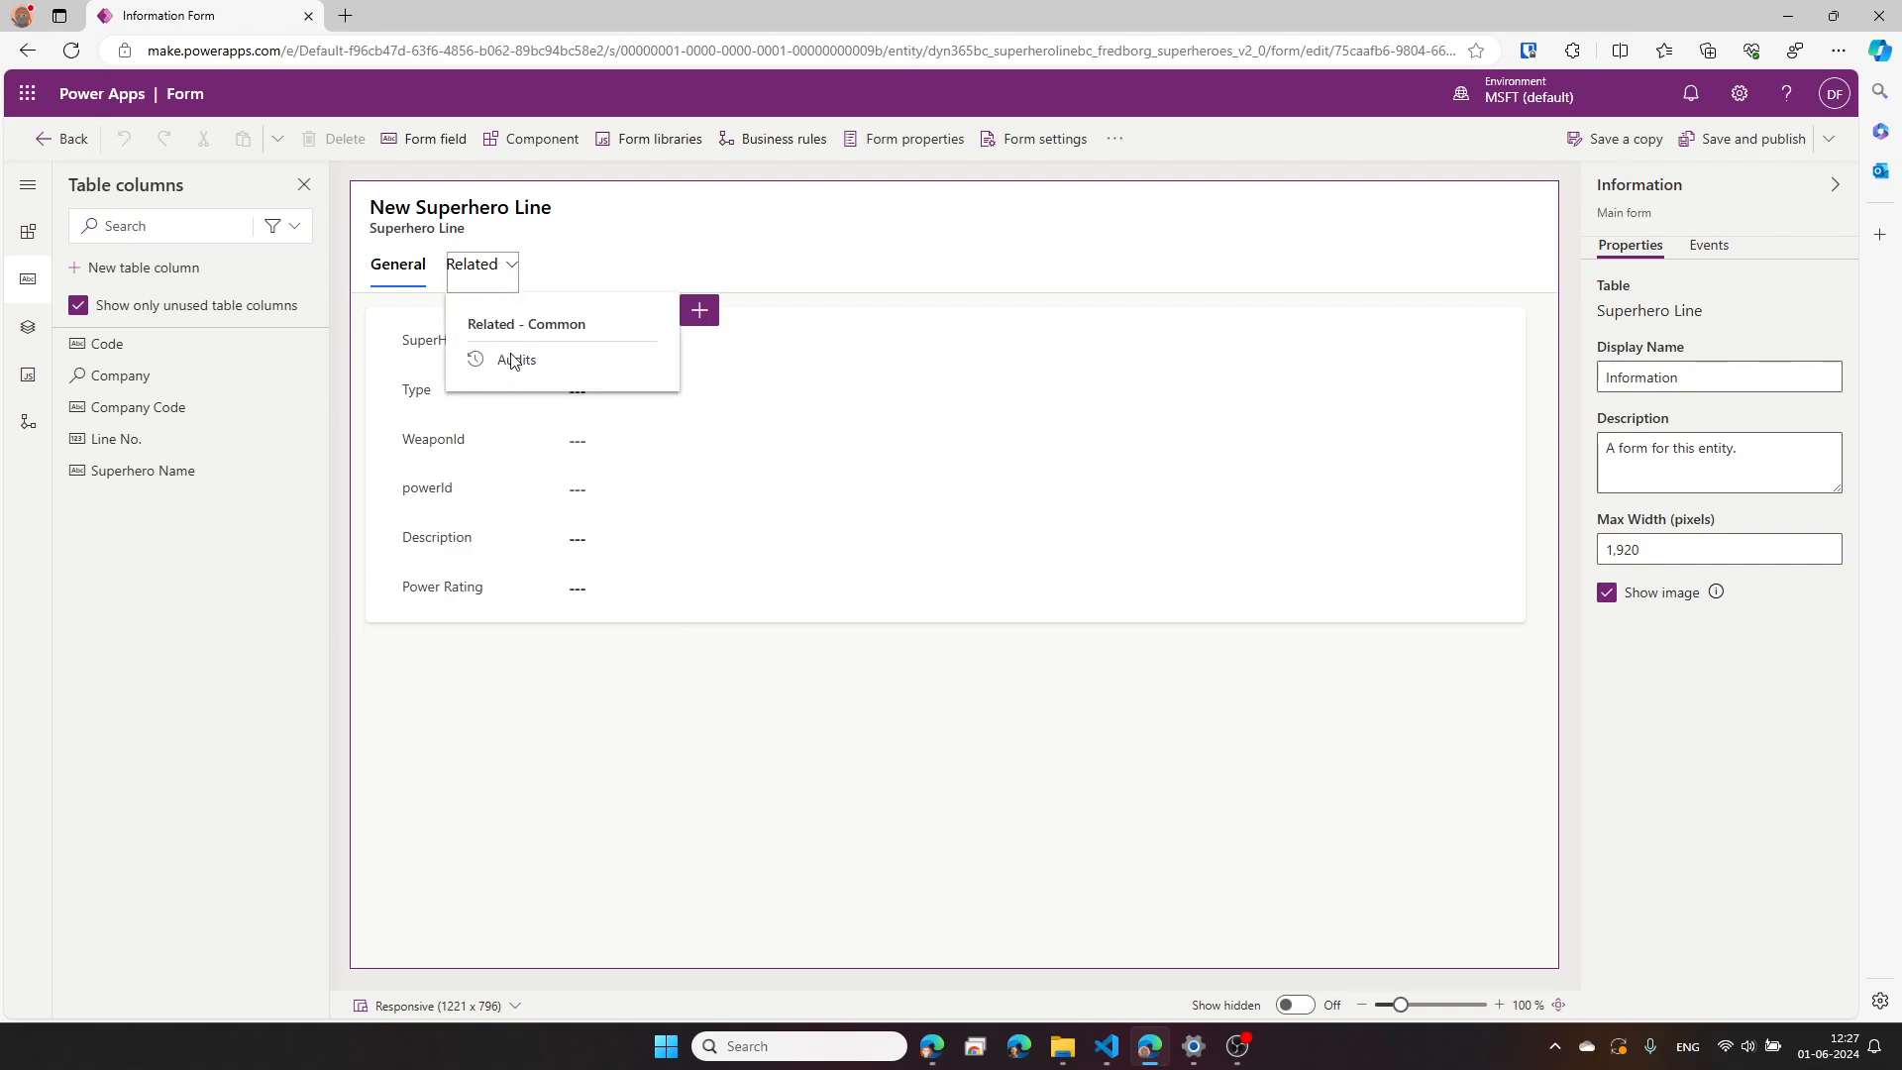
mouse_move(552, 277)
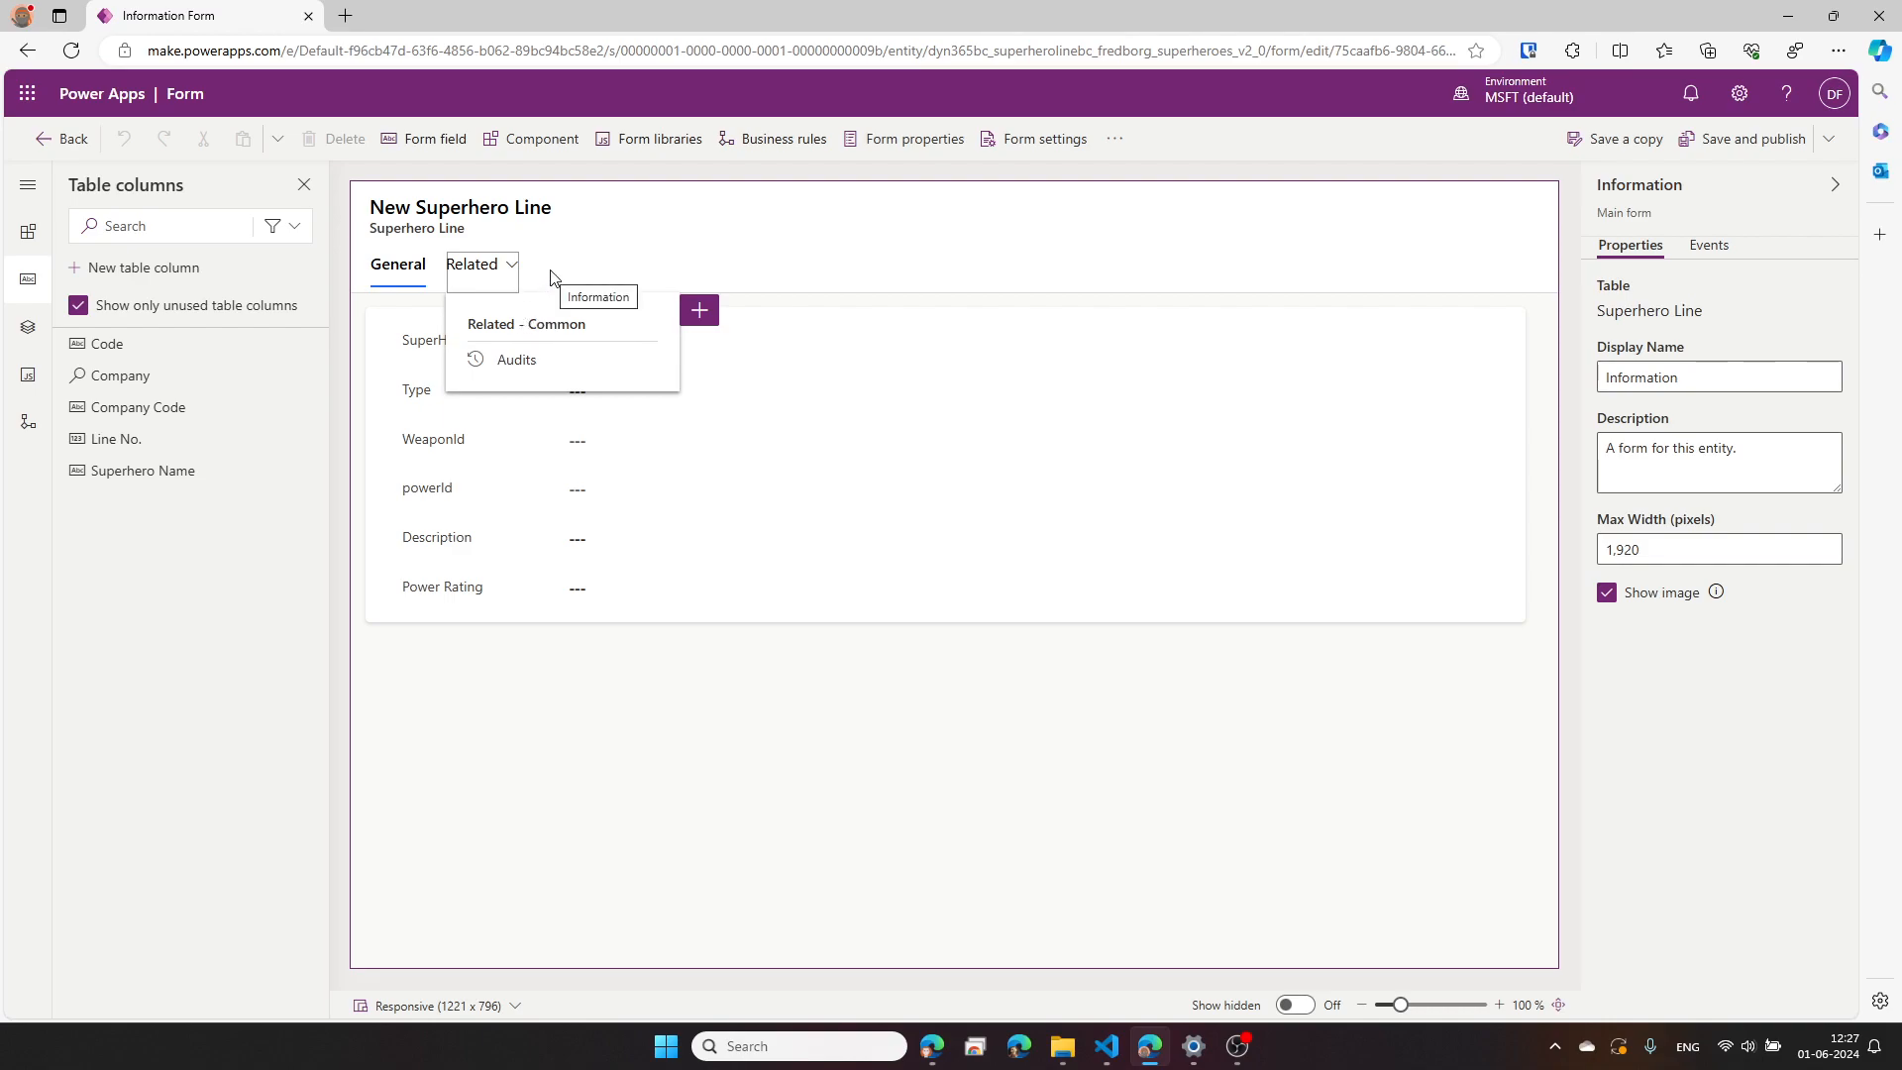
mouse_move(605, 258)
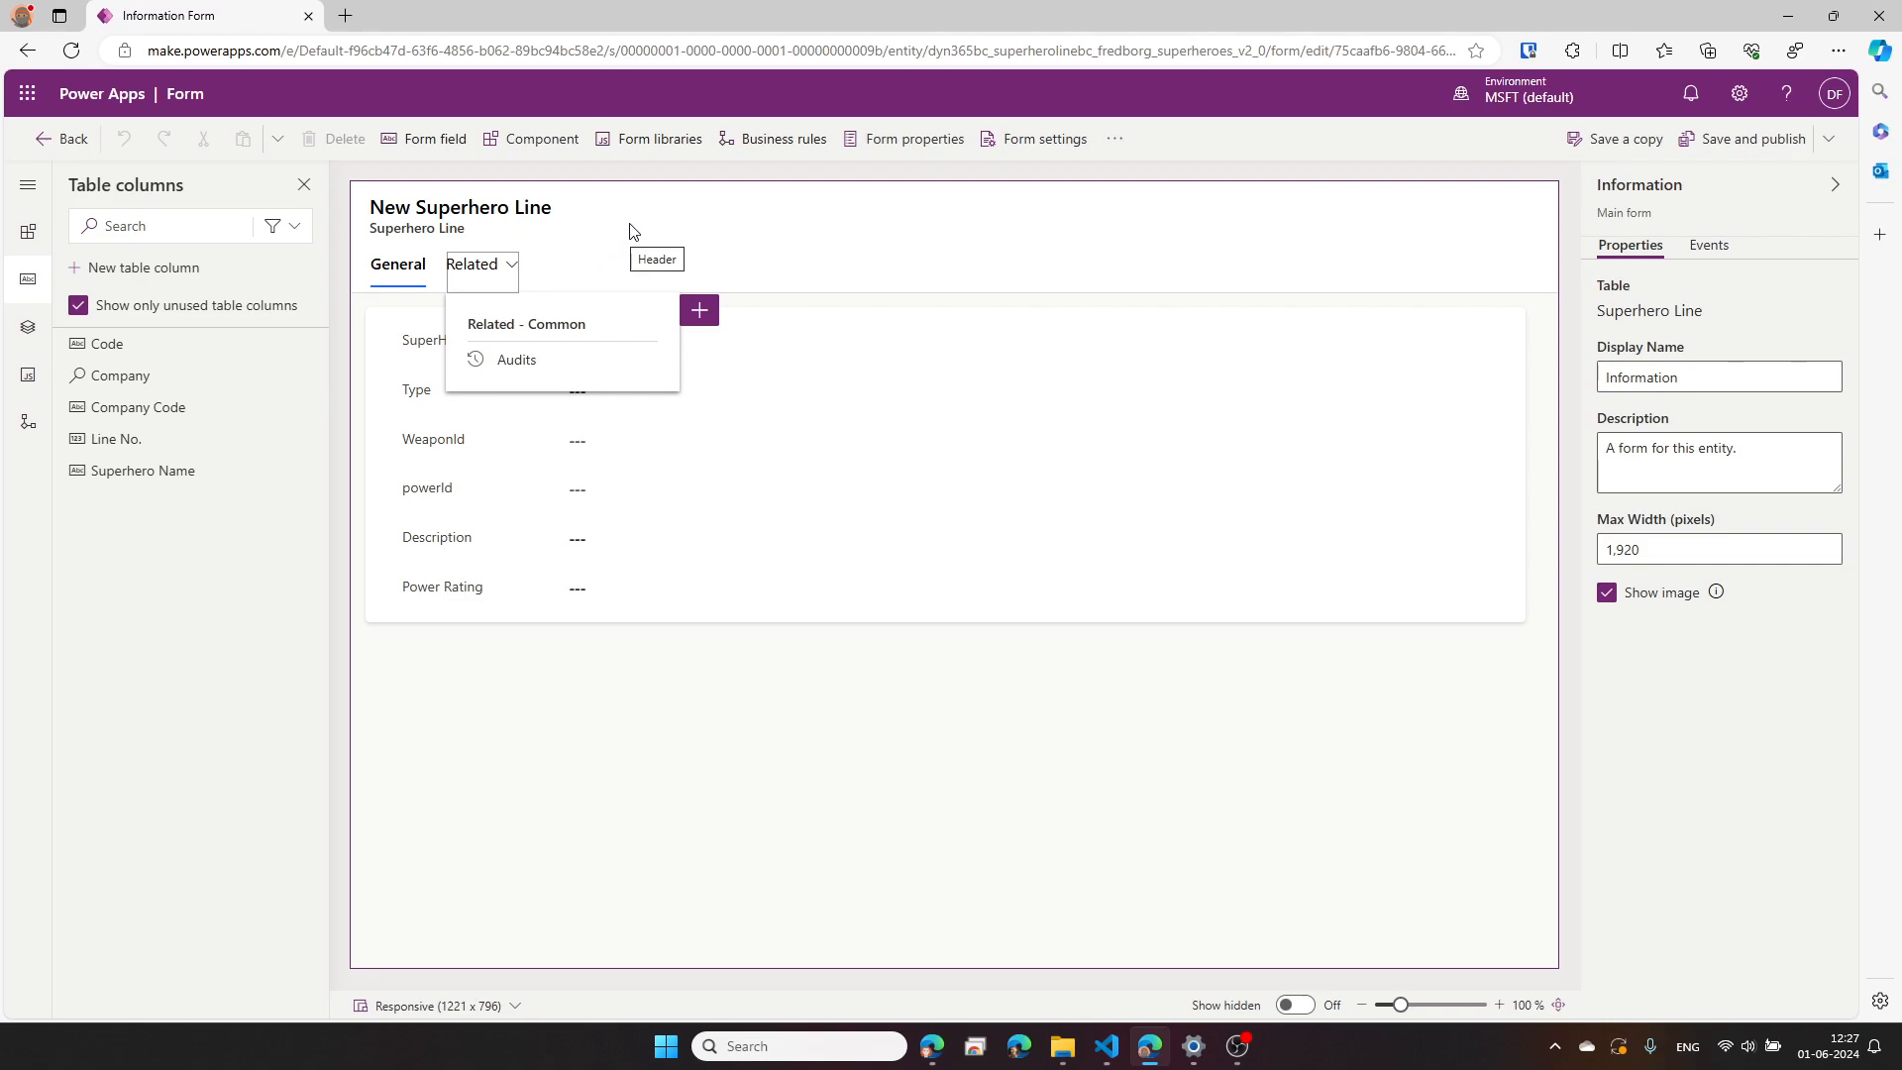
mouse_move(630, 232)
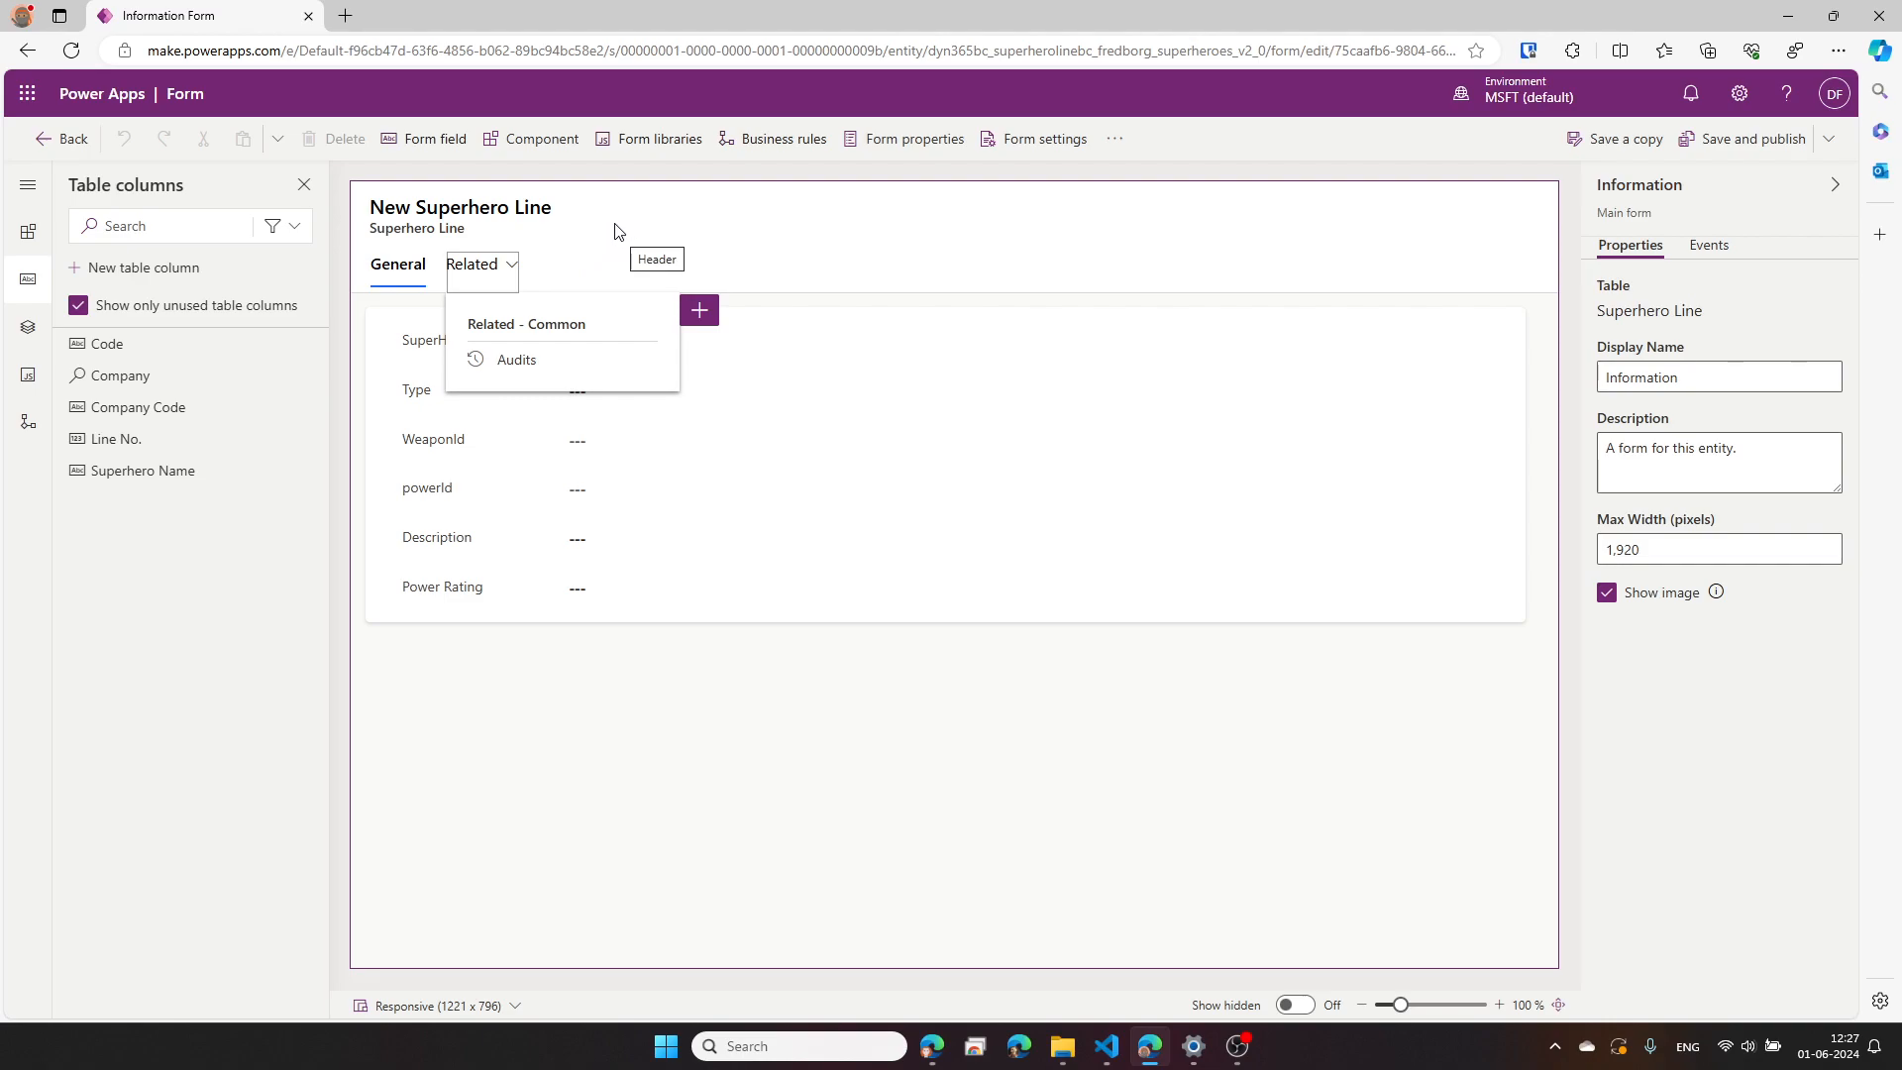
mouse_move(621, 218)
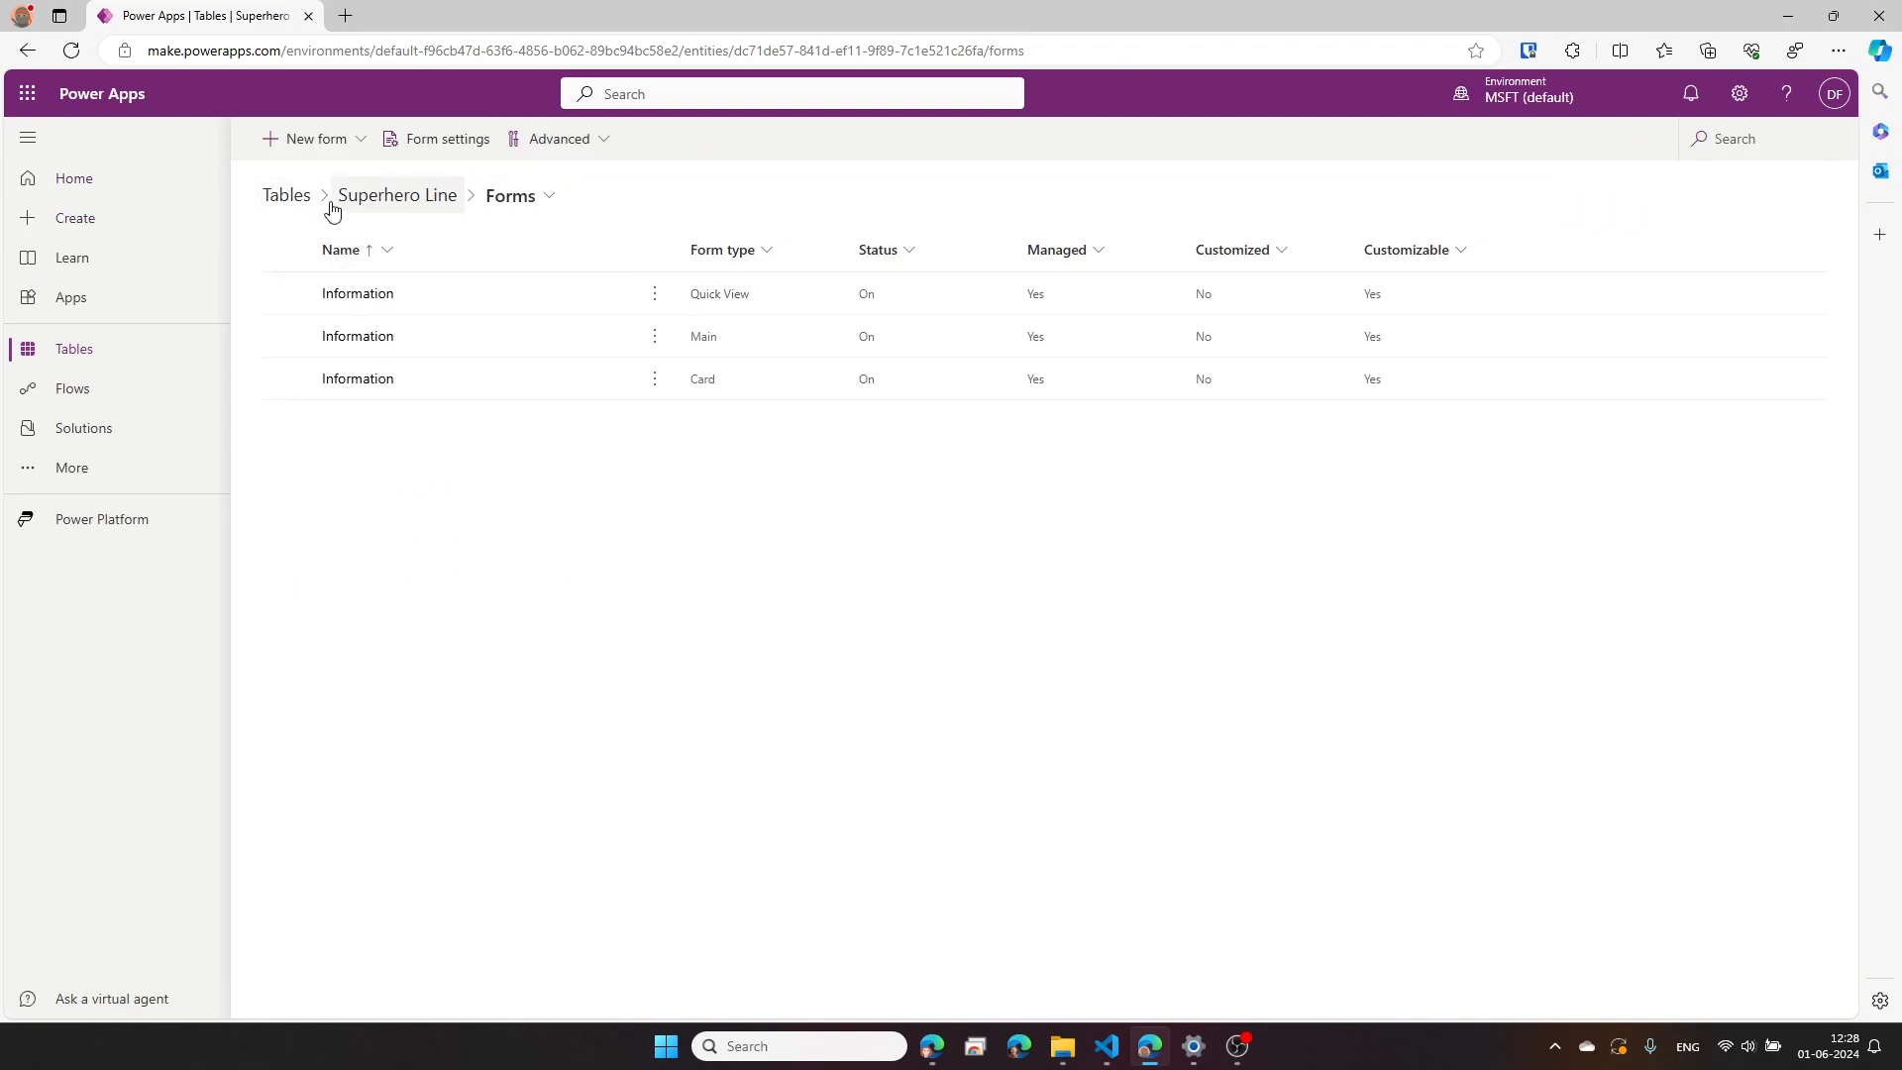
- Search all tables for 'super' and open the Superhero table
left_click(286, 195)
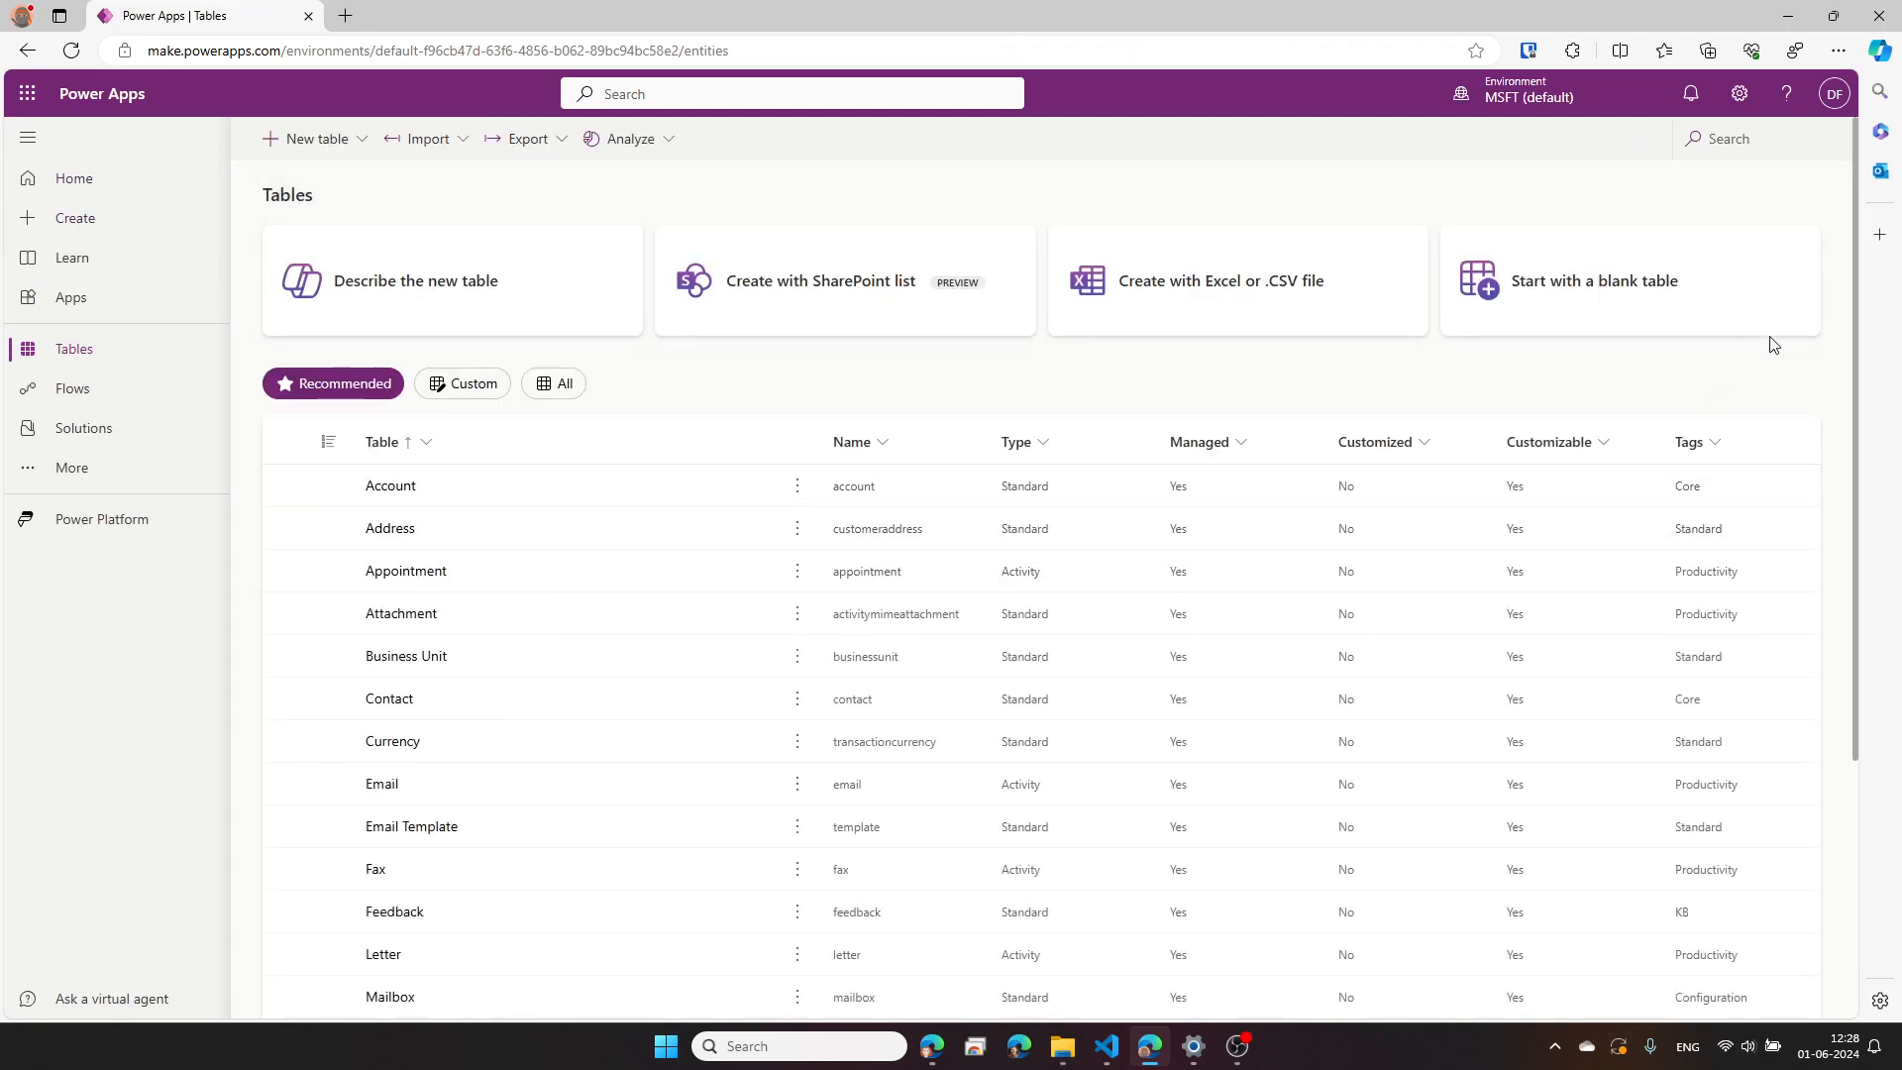
left_click(1754, 138)
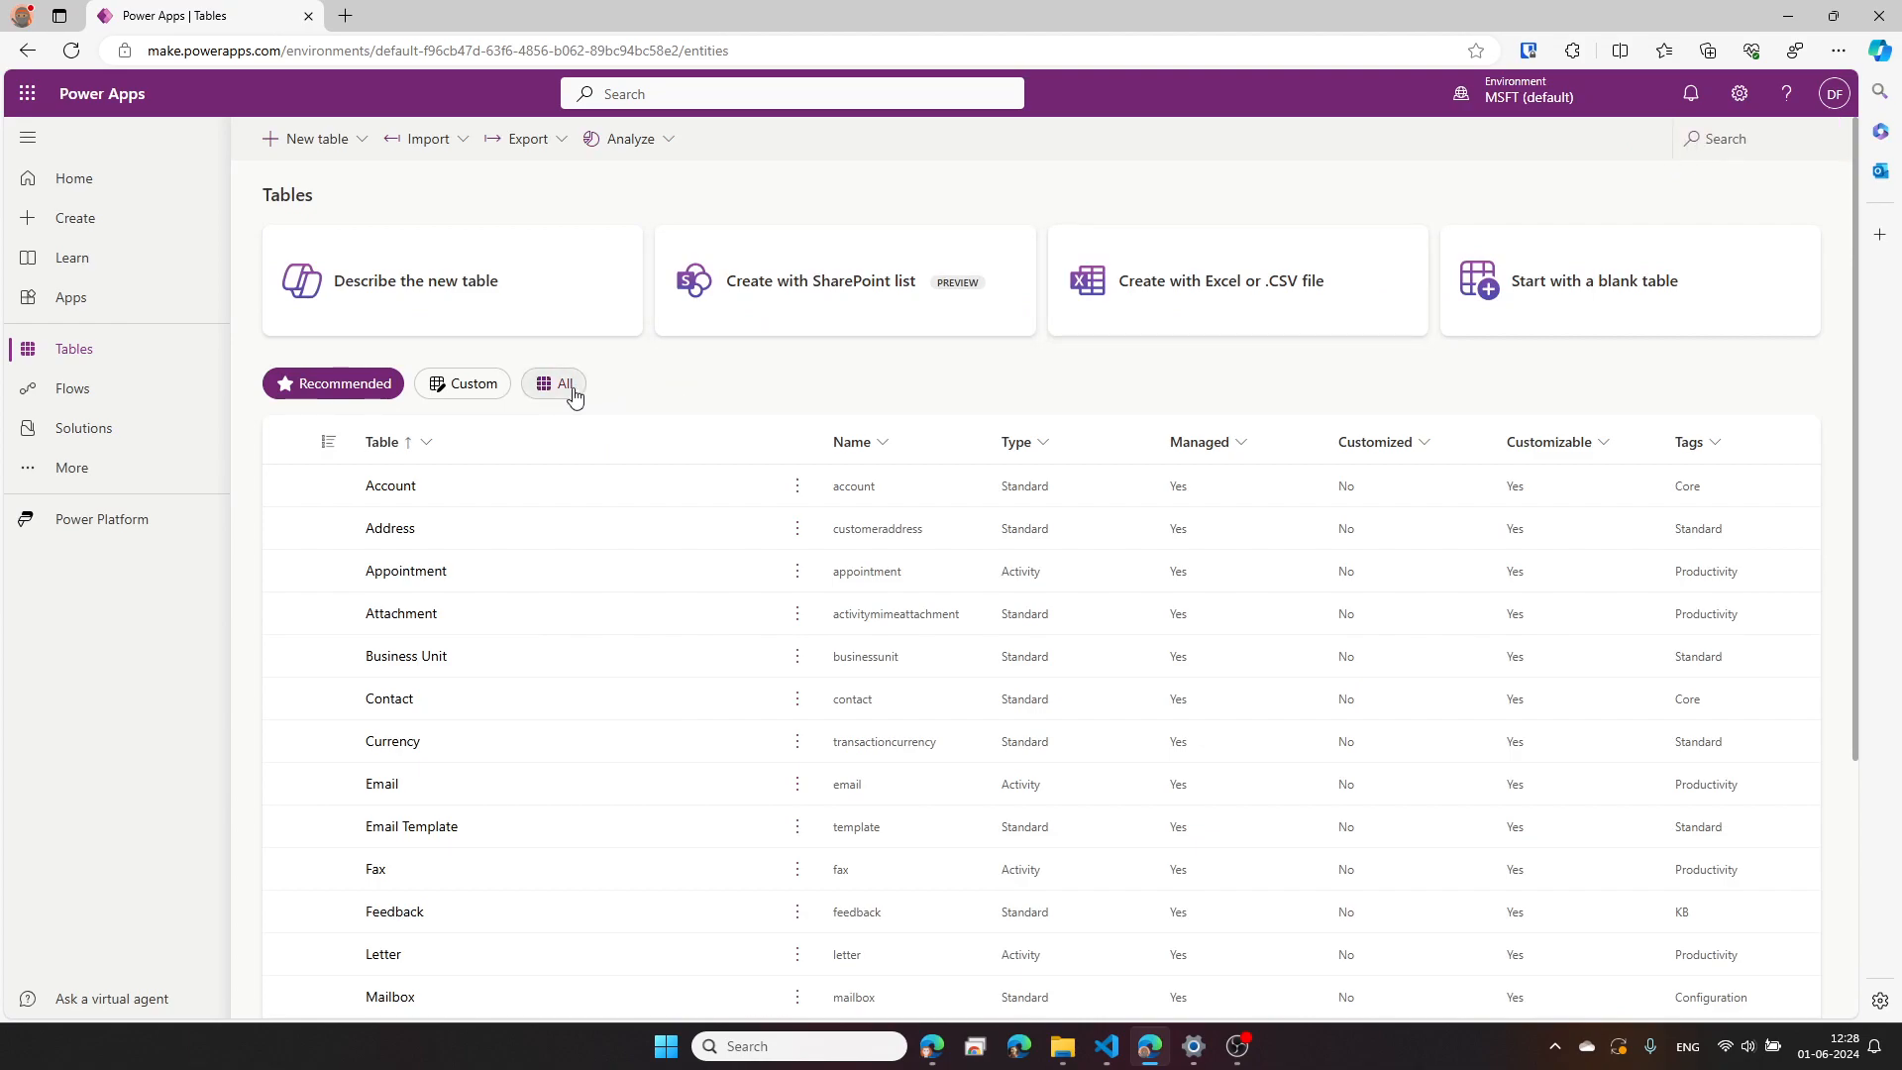
left_click(564, 383)
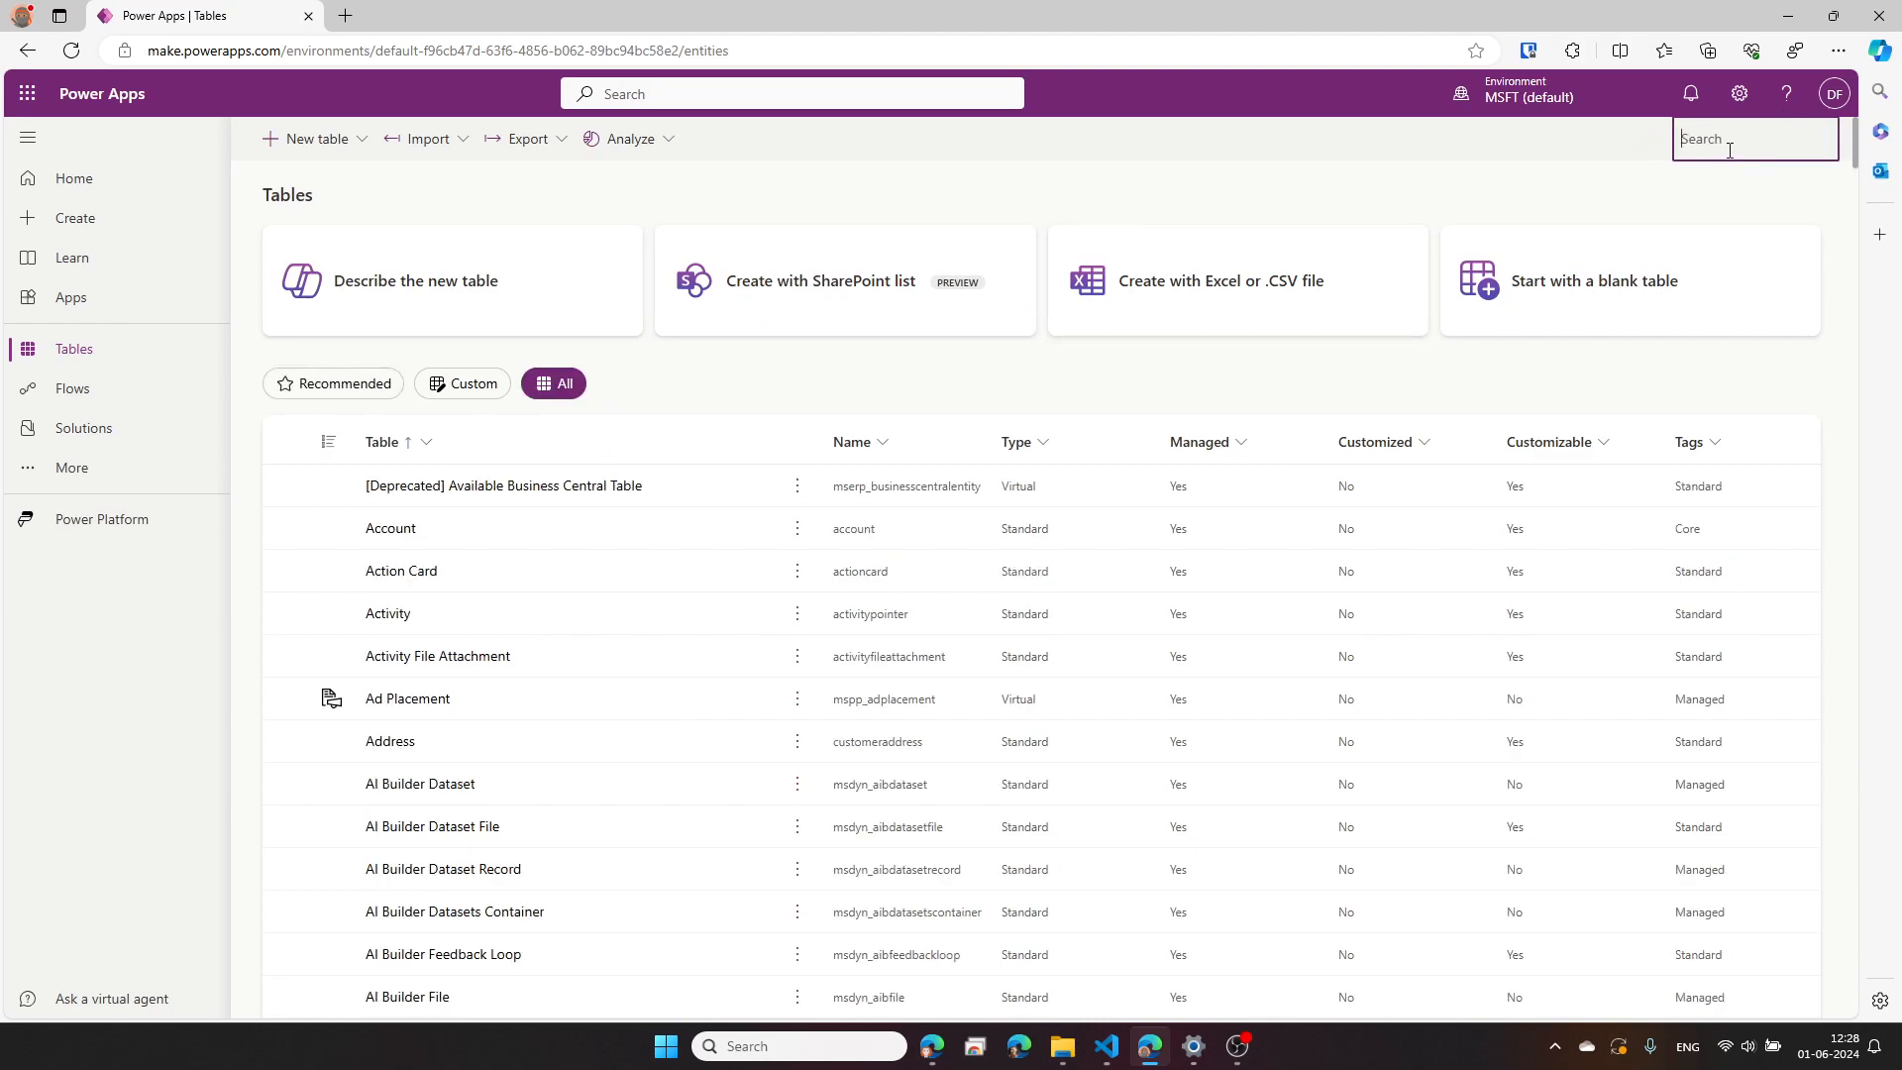
type("super")
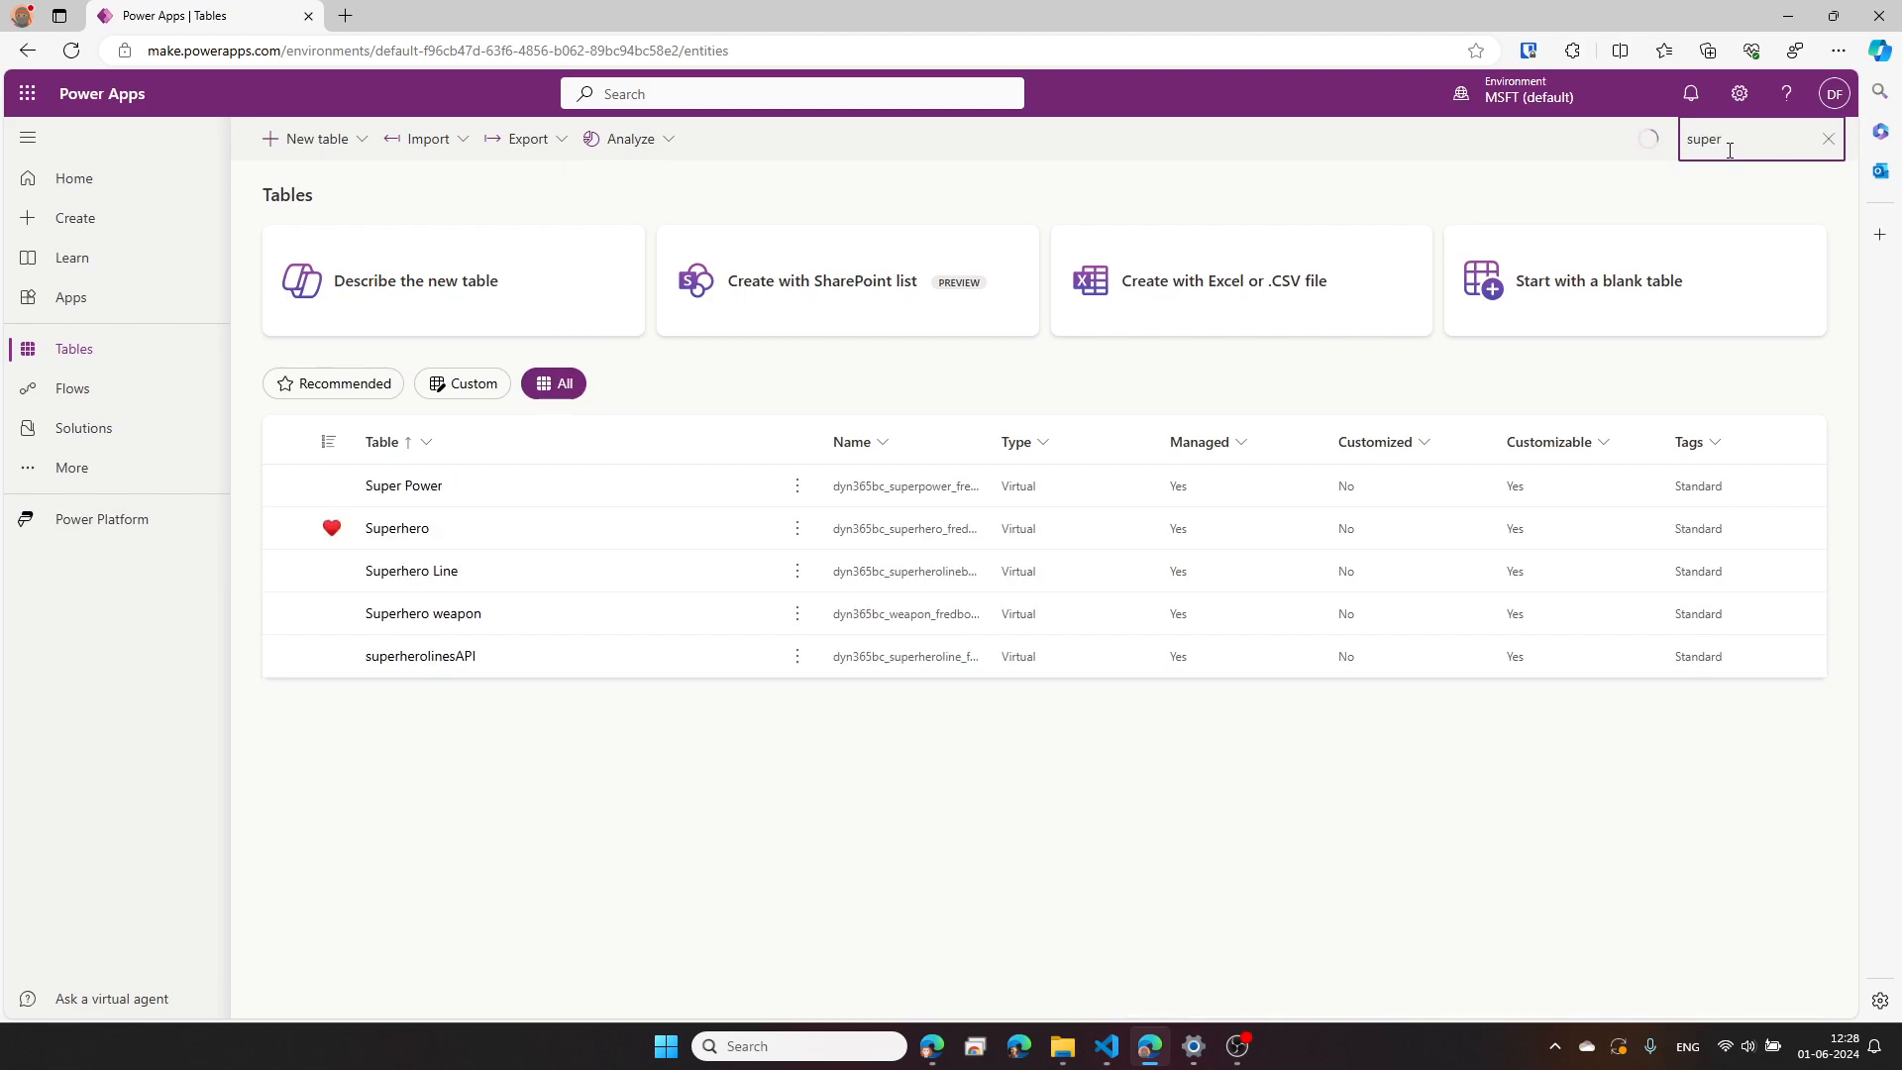
left_click(396, 527)
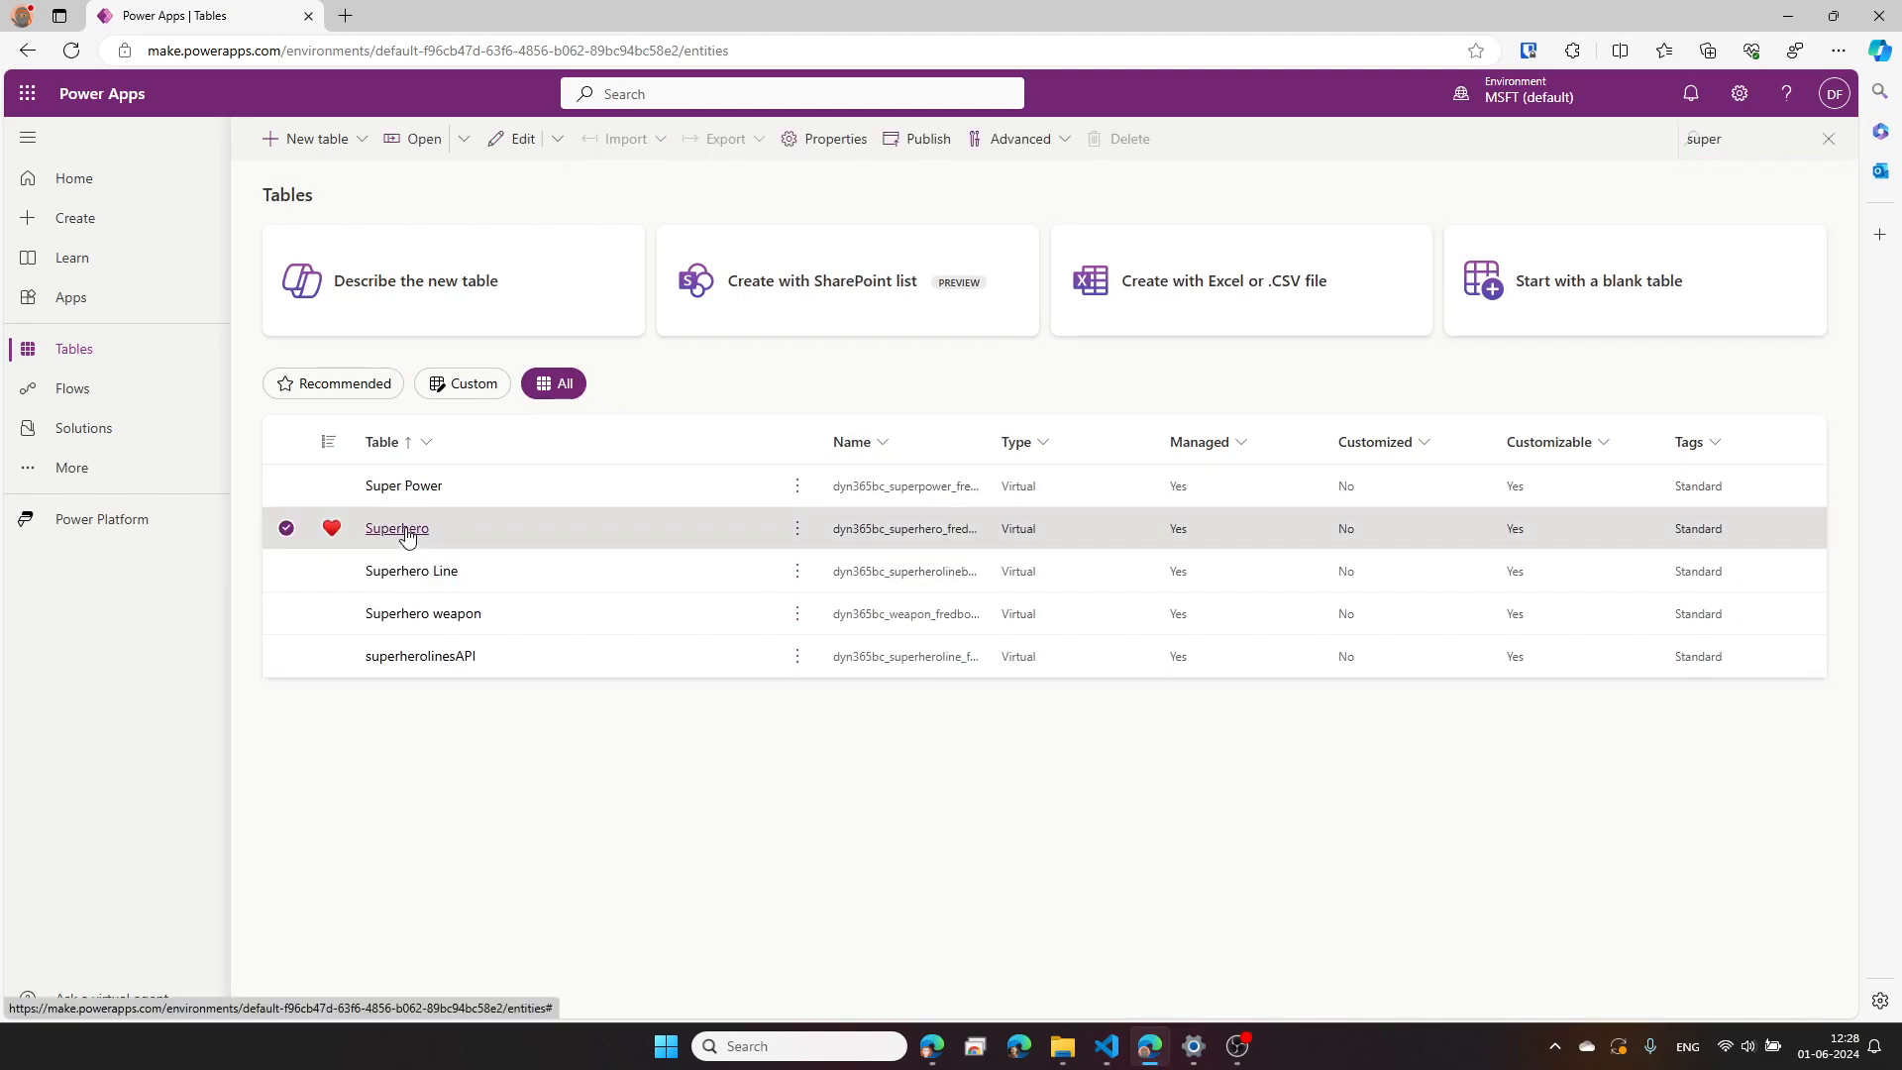
left_click(396, 528)
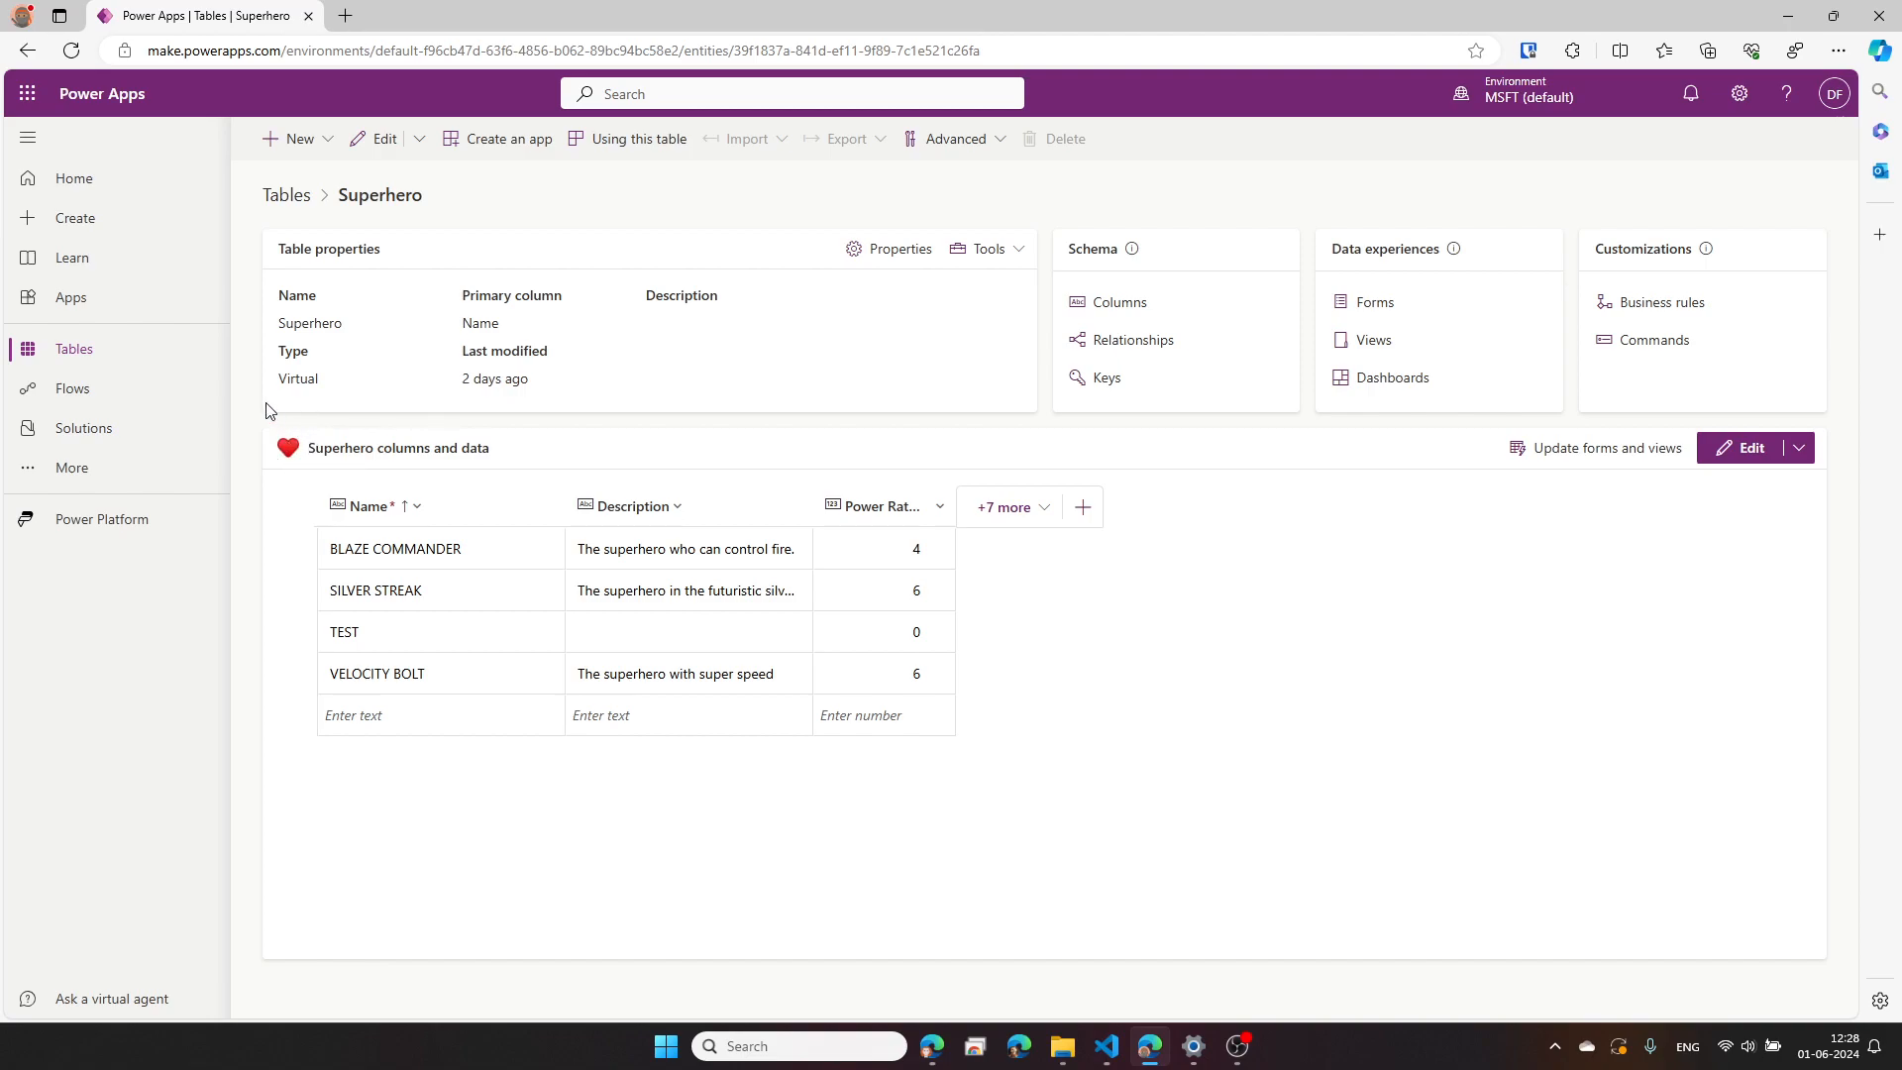
mouse_move(725, 292)
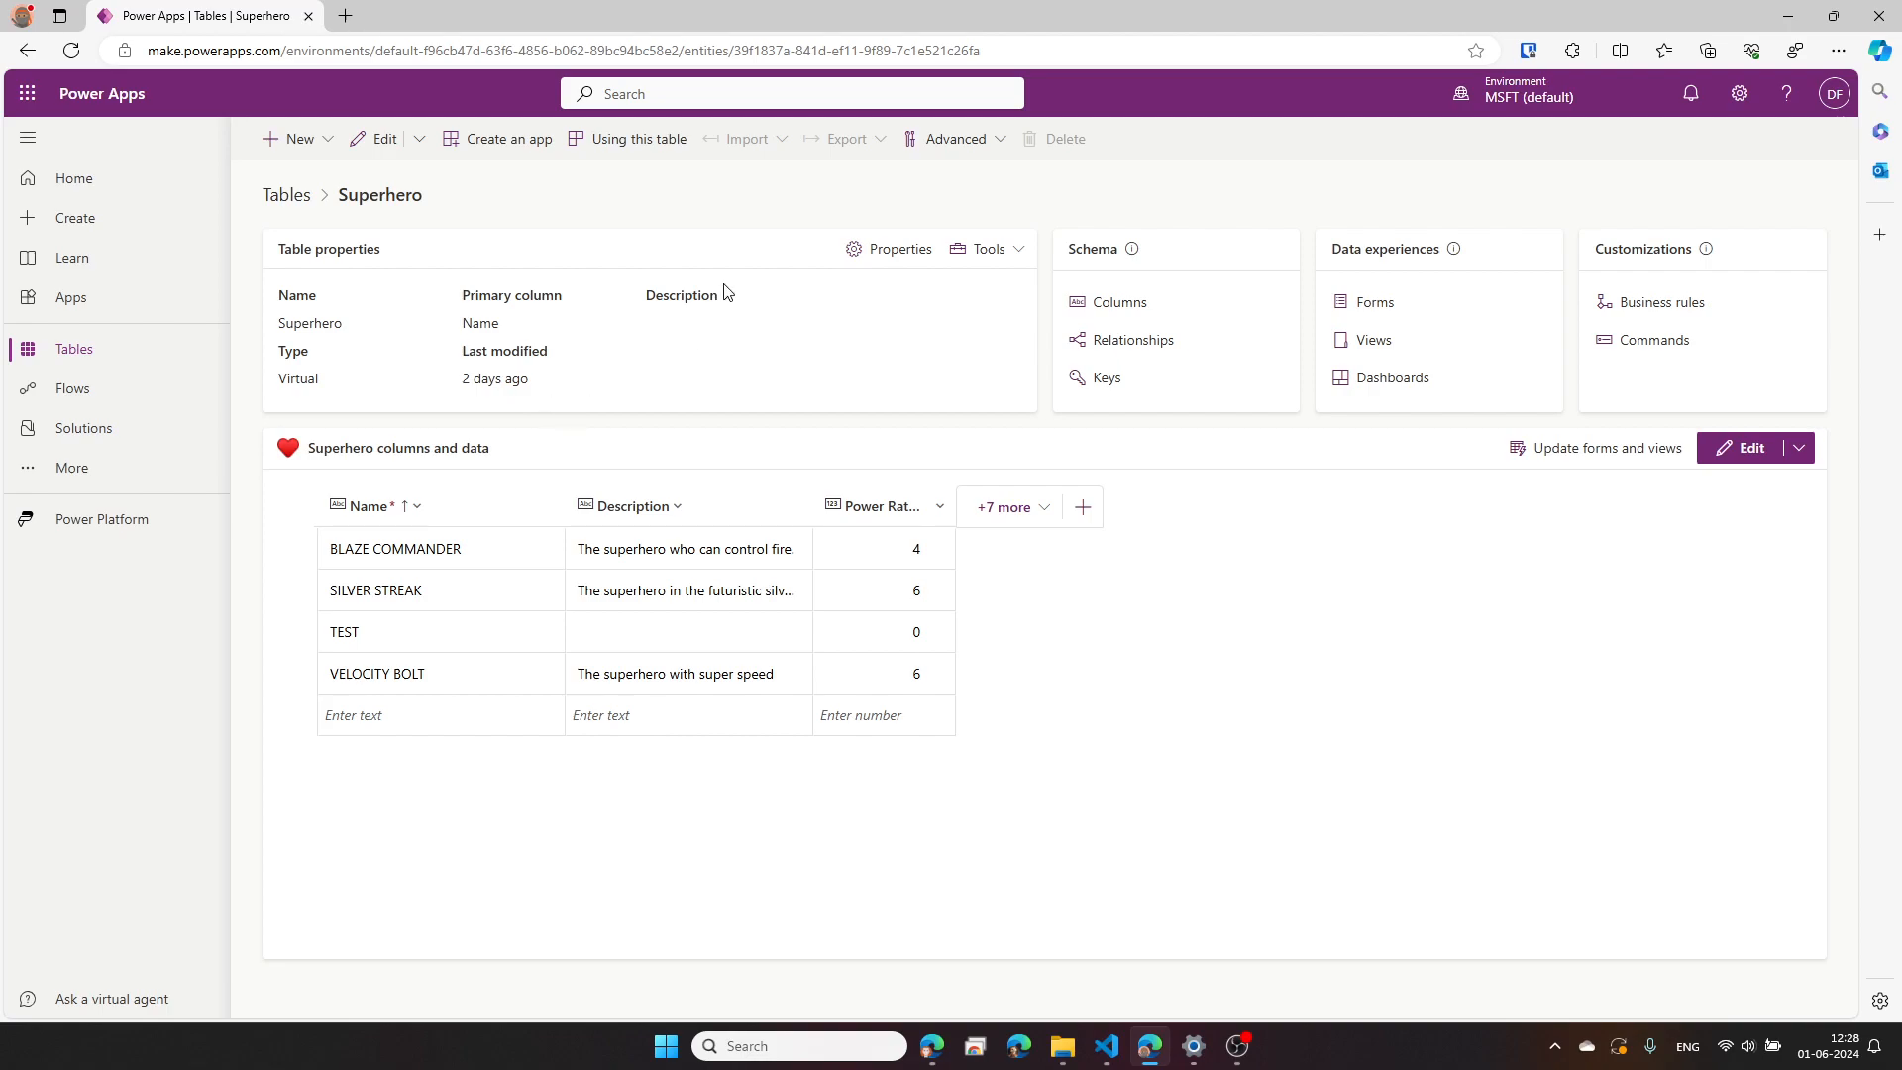
left_click(898, 248)
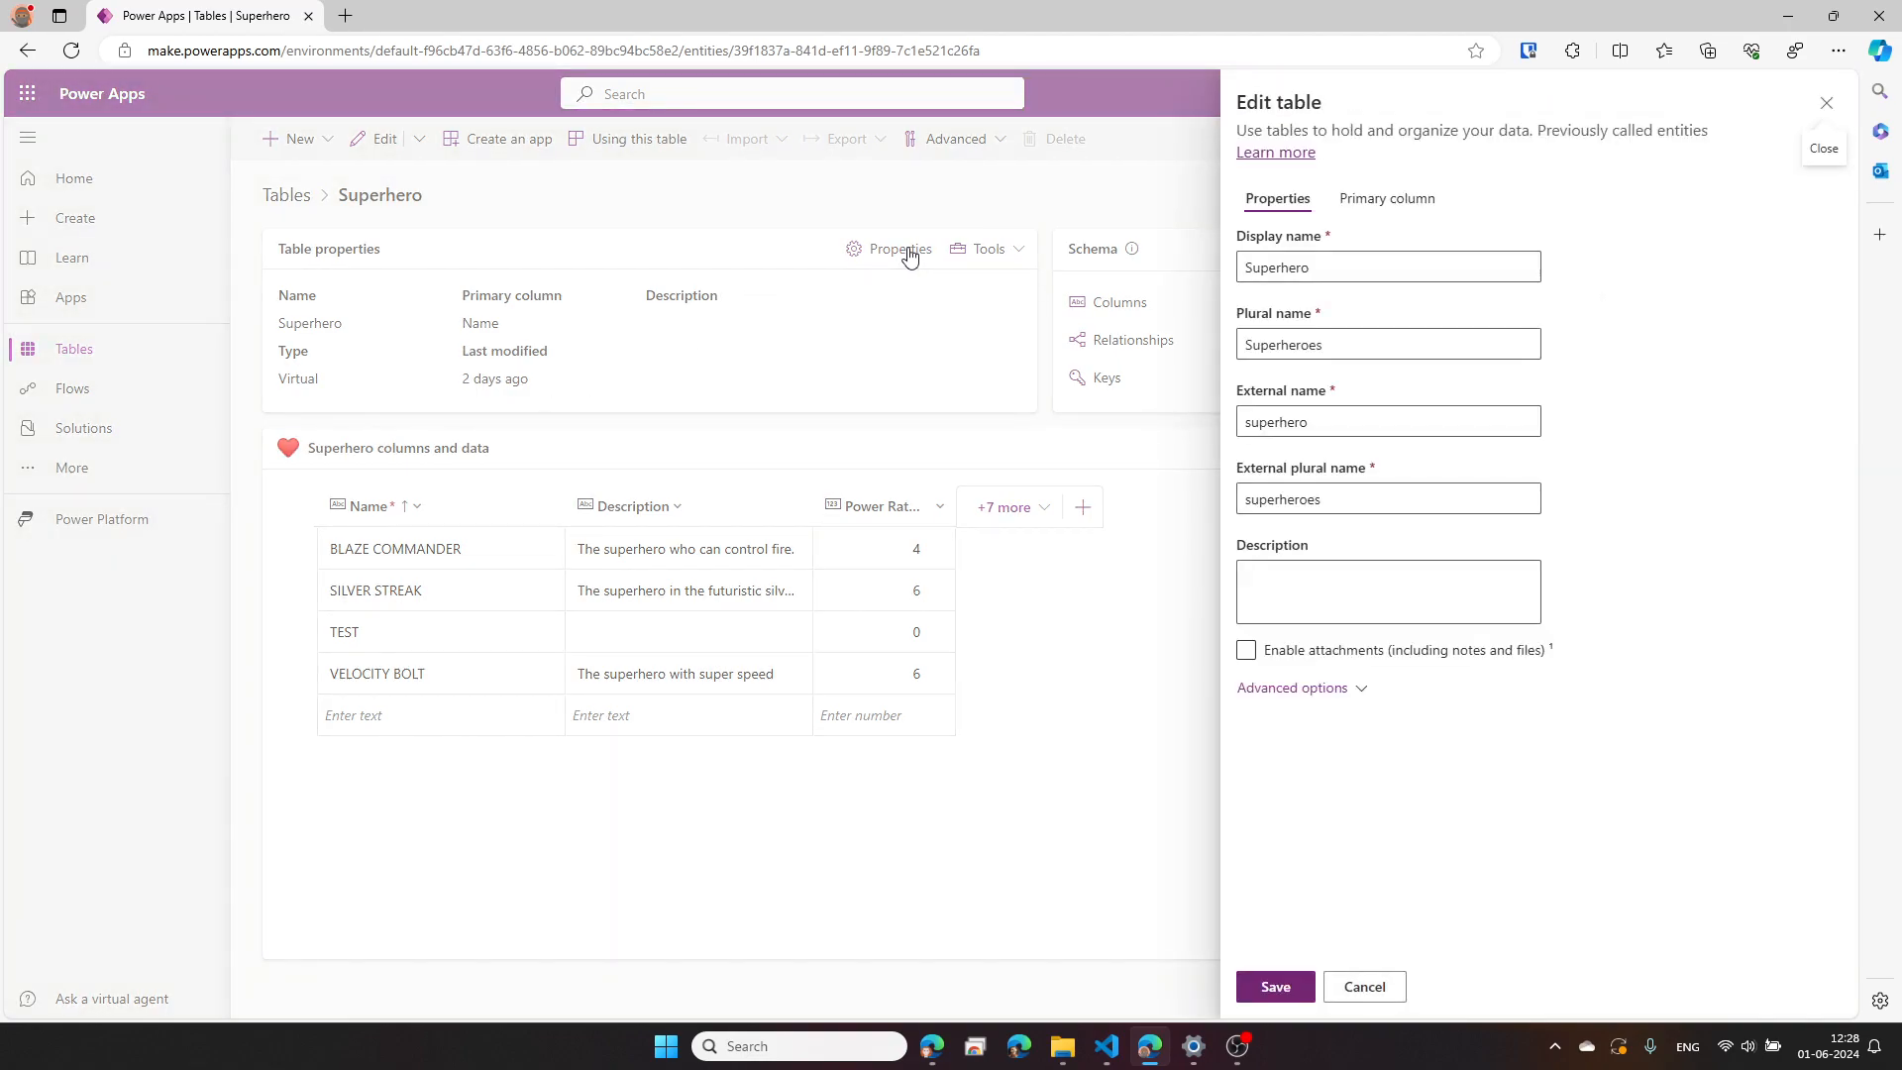
left_click(1291, 688)
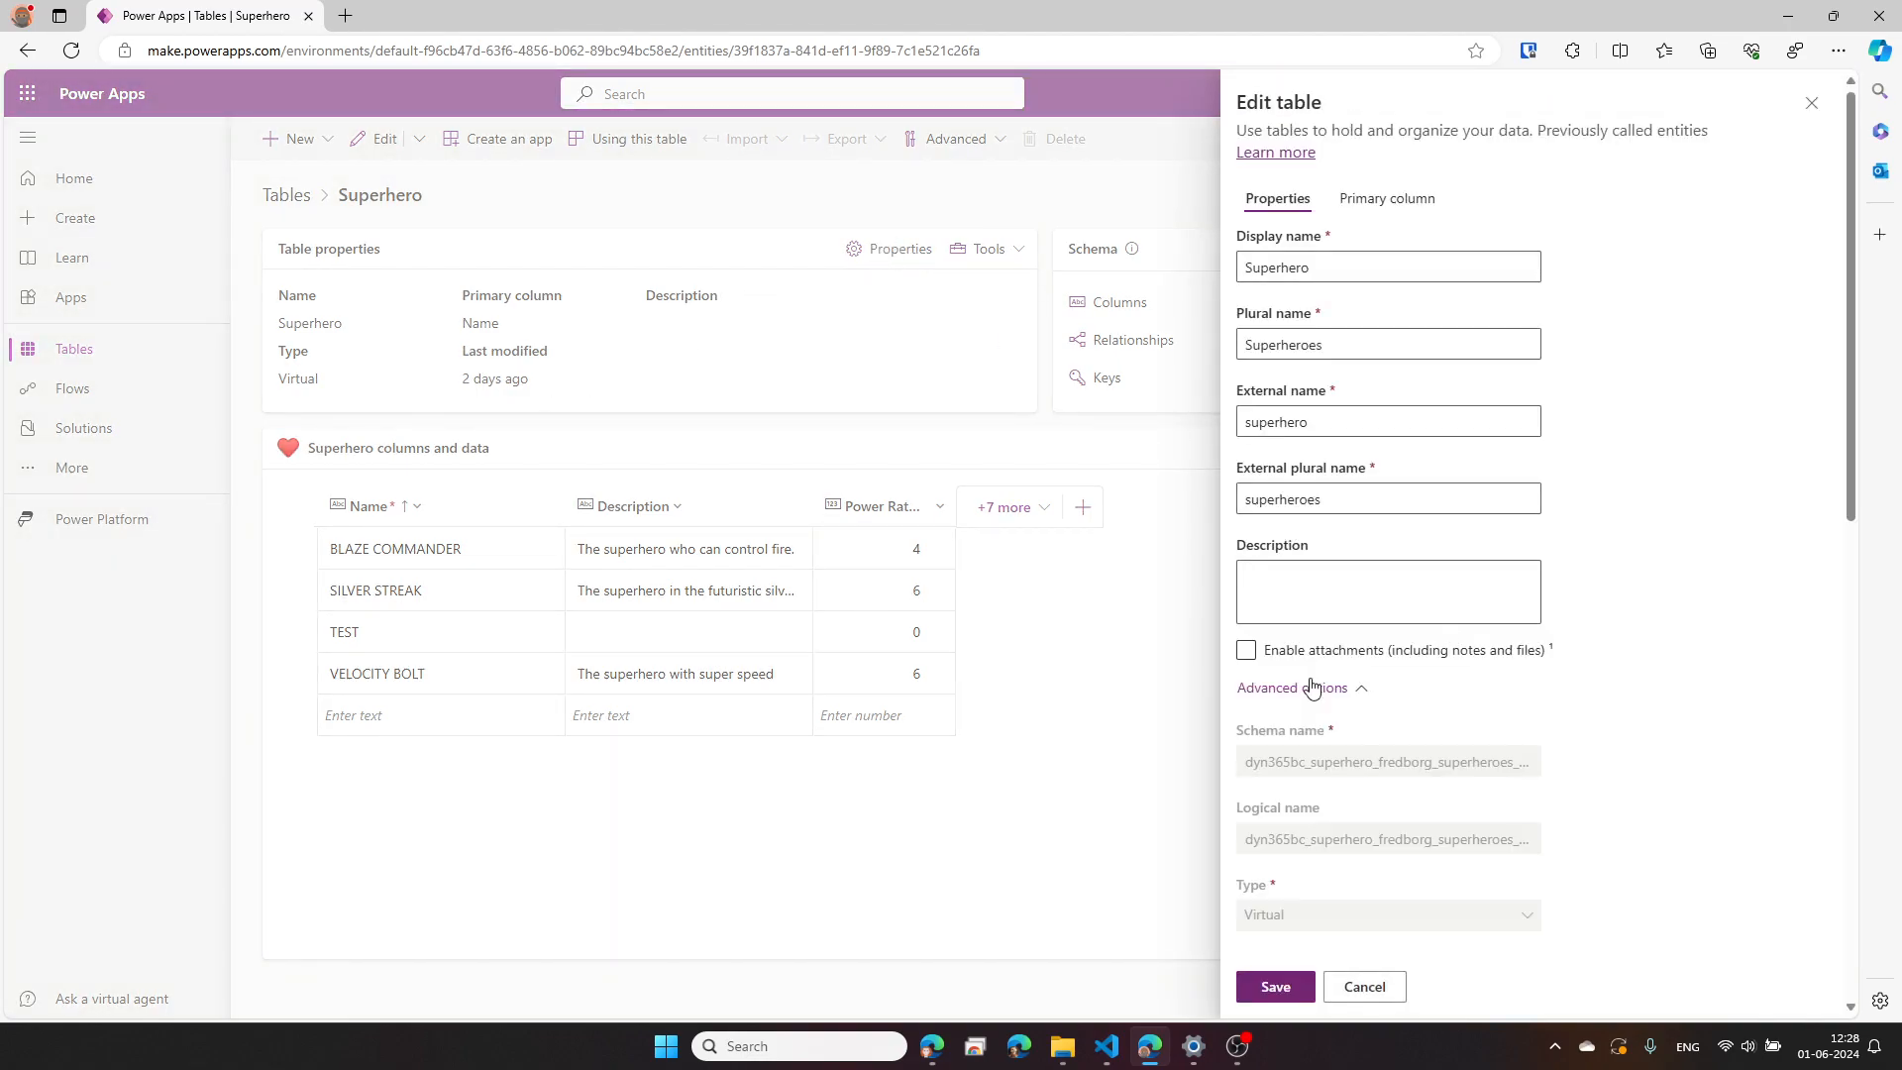
scroll("down", 3)
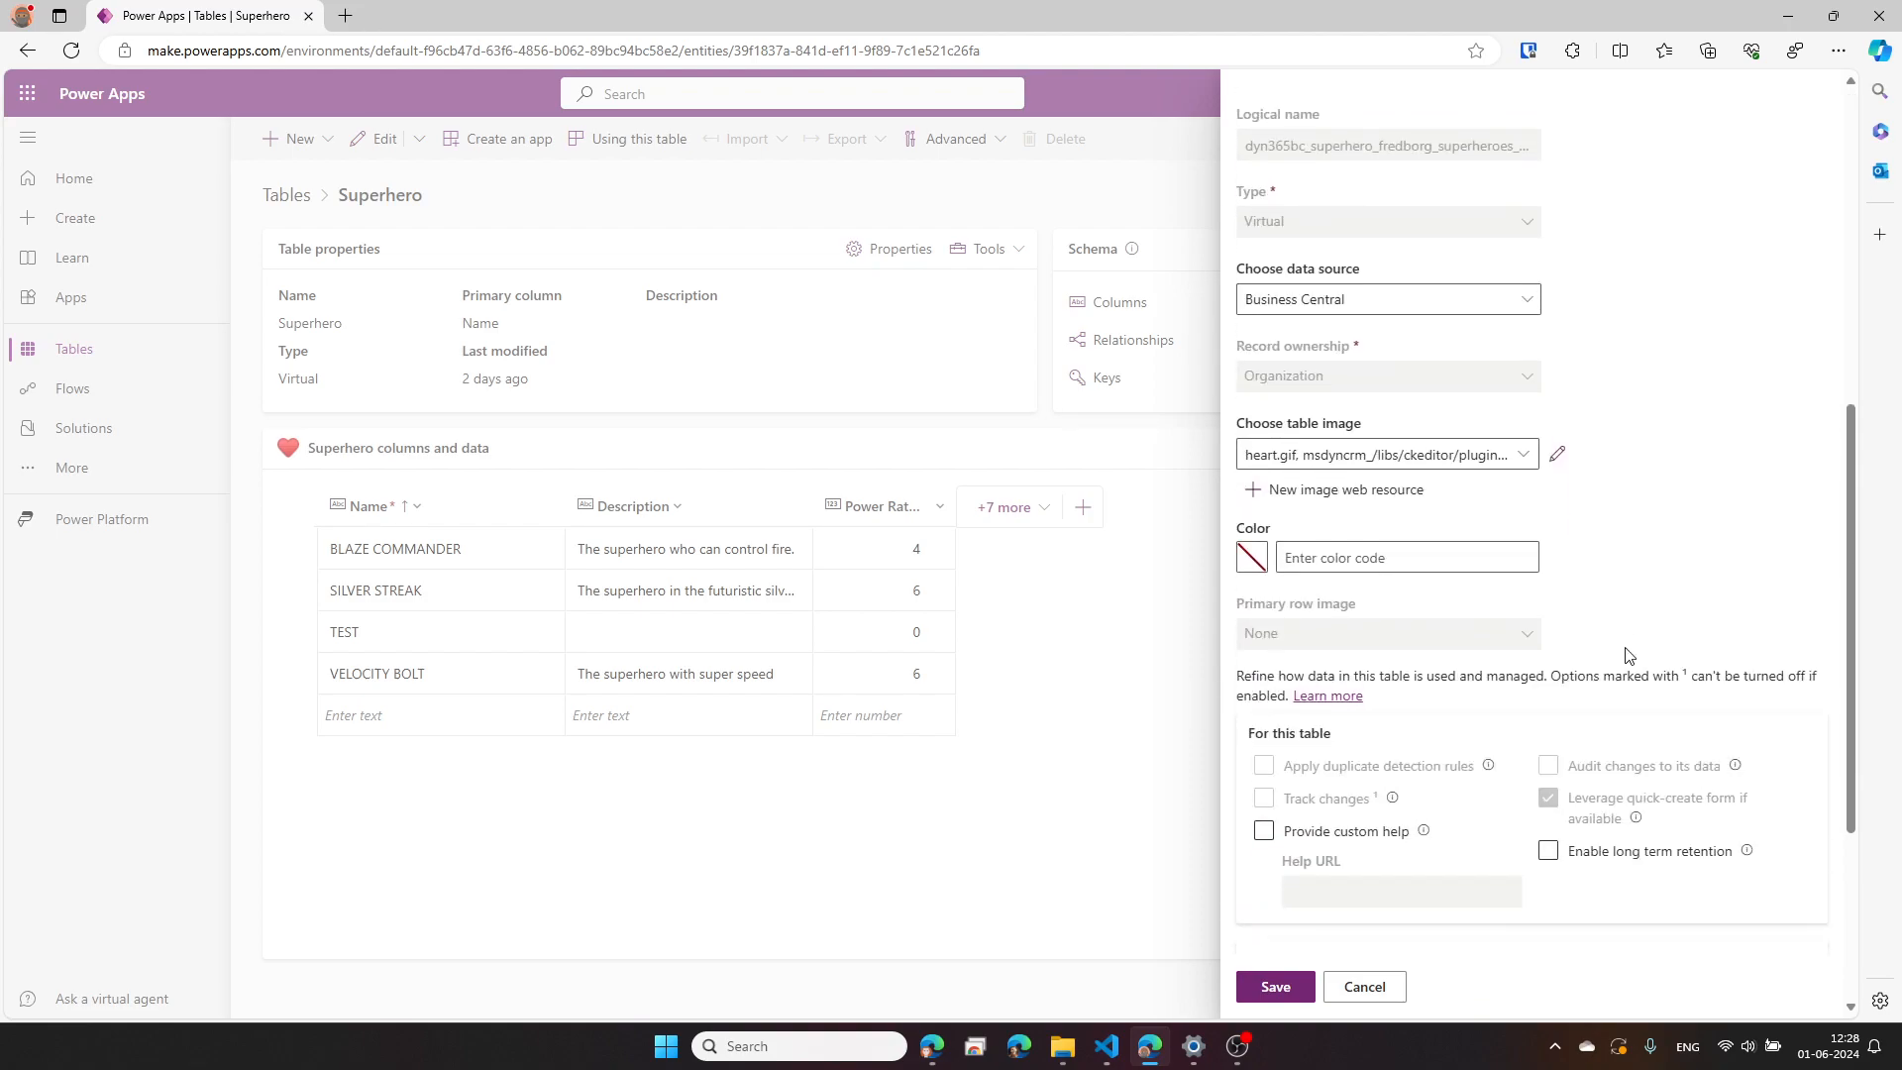
mouse_move(1532, 491)
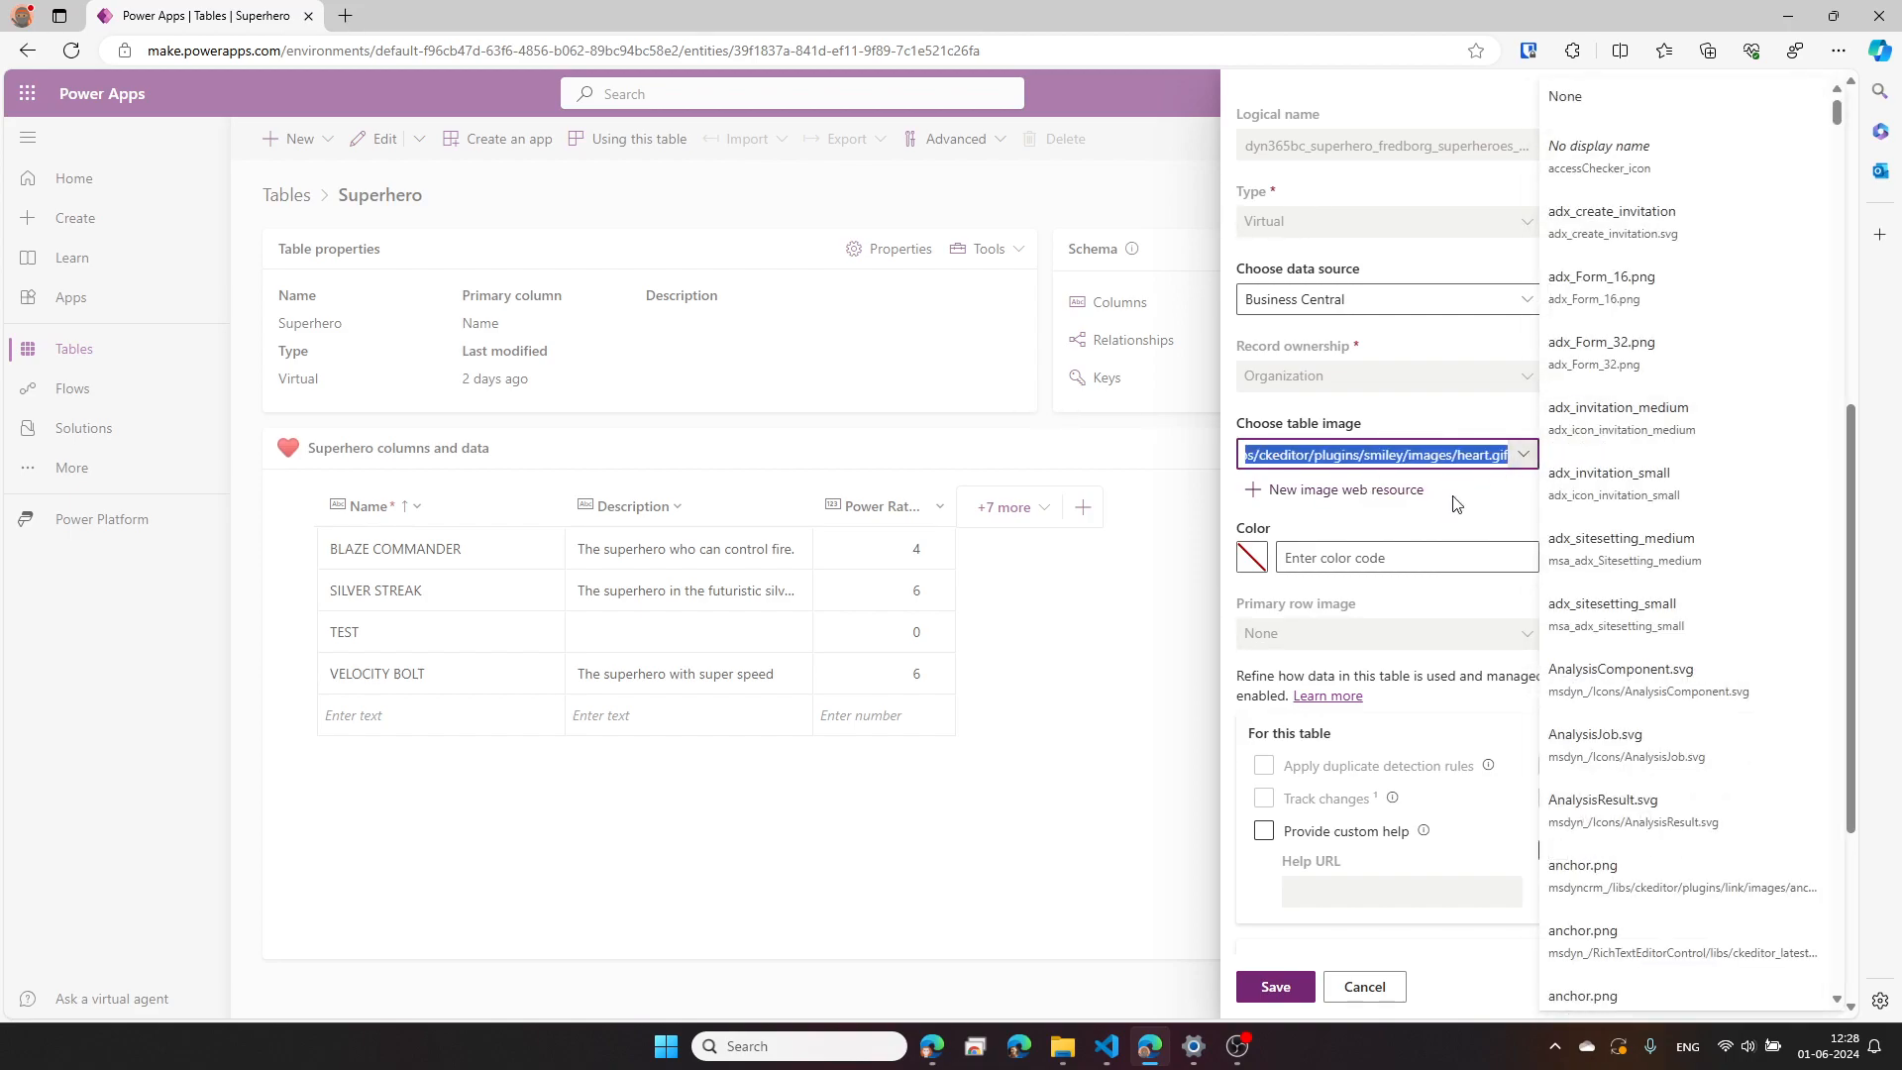
left_click(1344, 488)
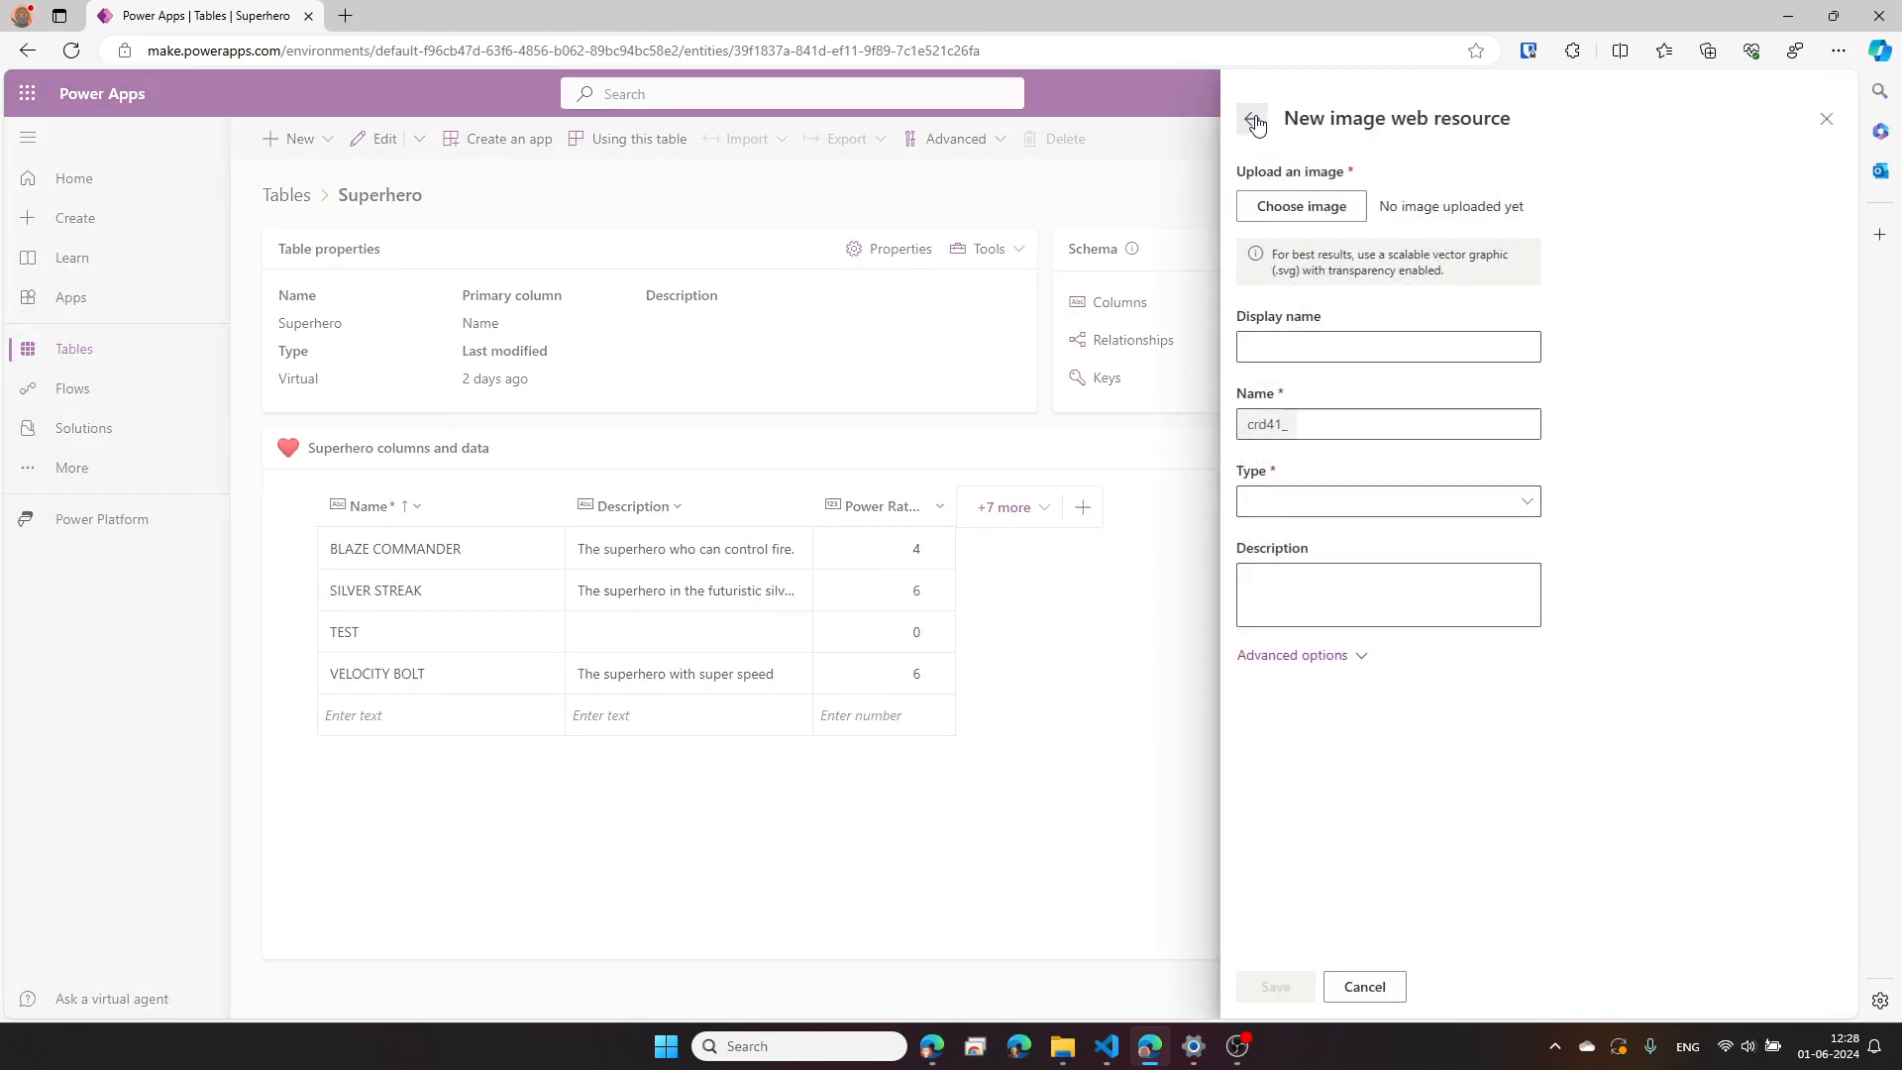
left_click(1255, 121)
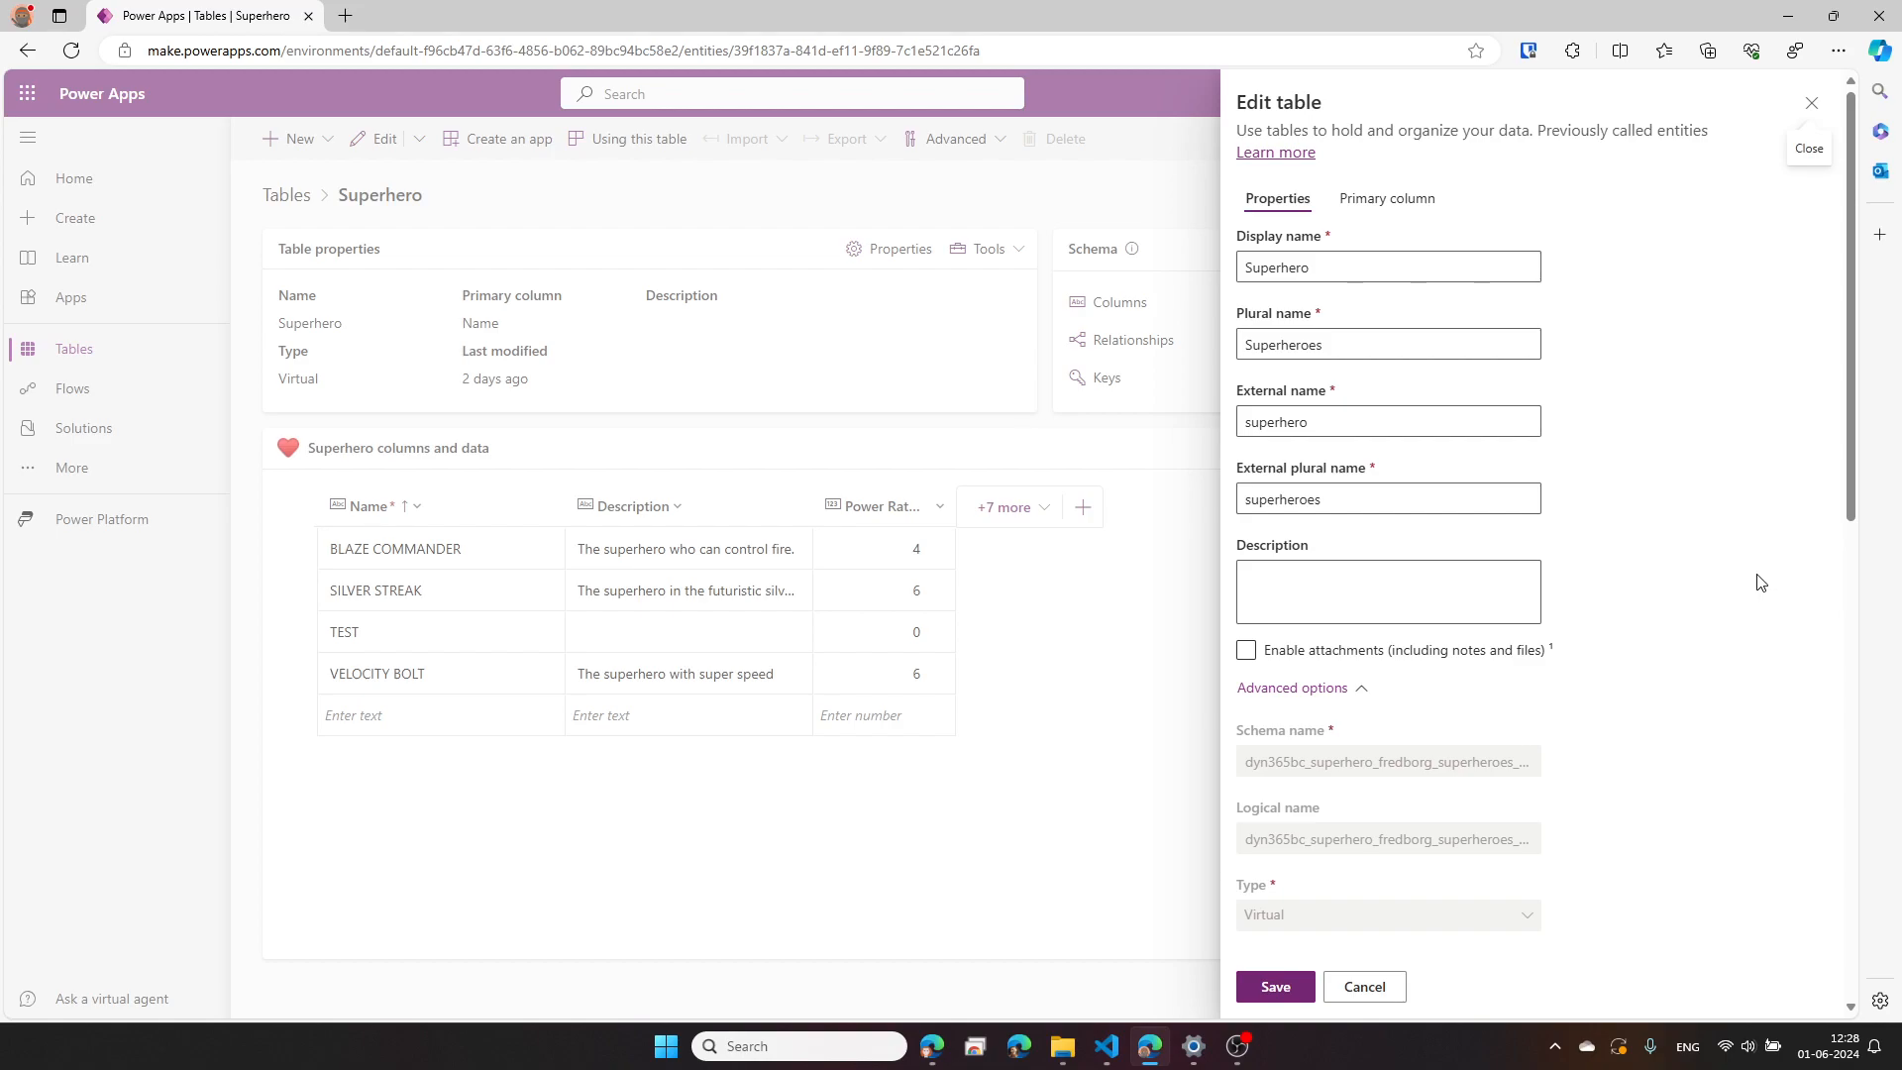
mouse_move(1730, 587)
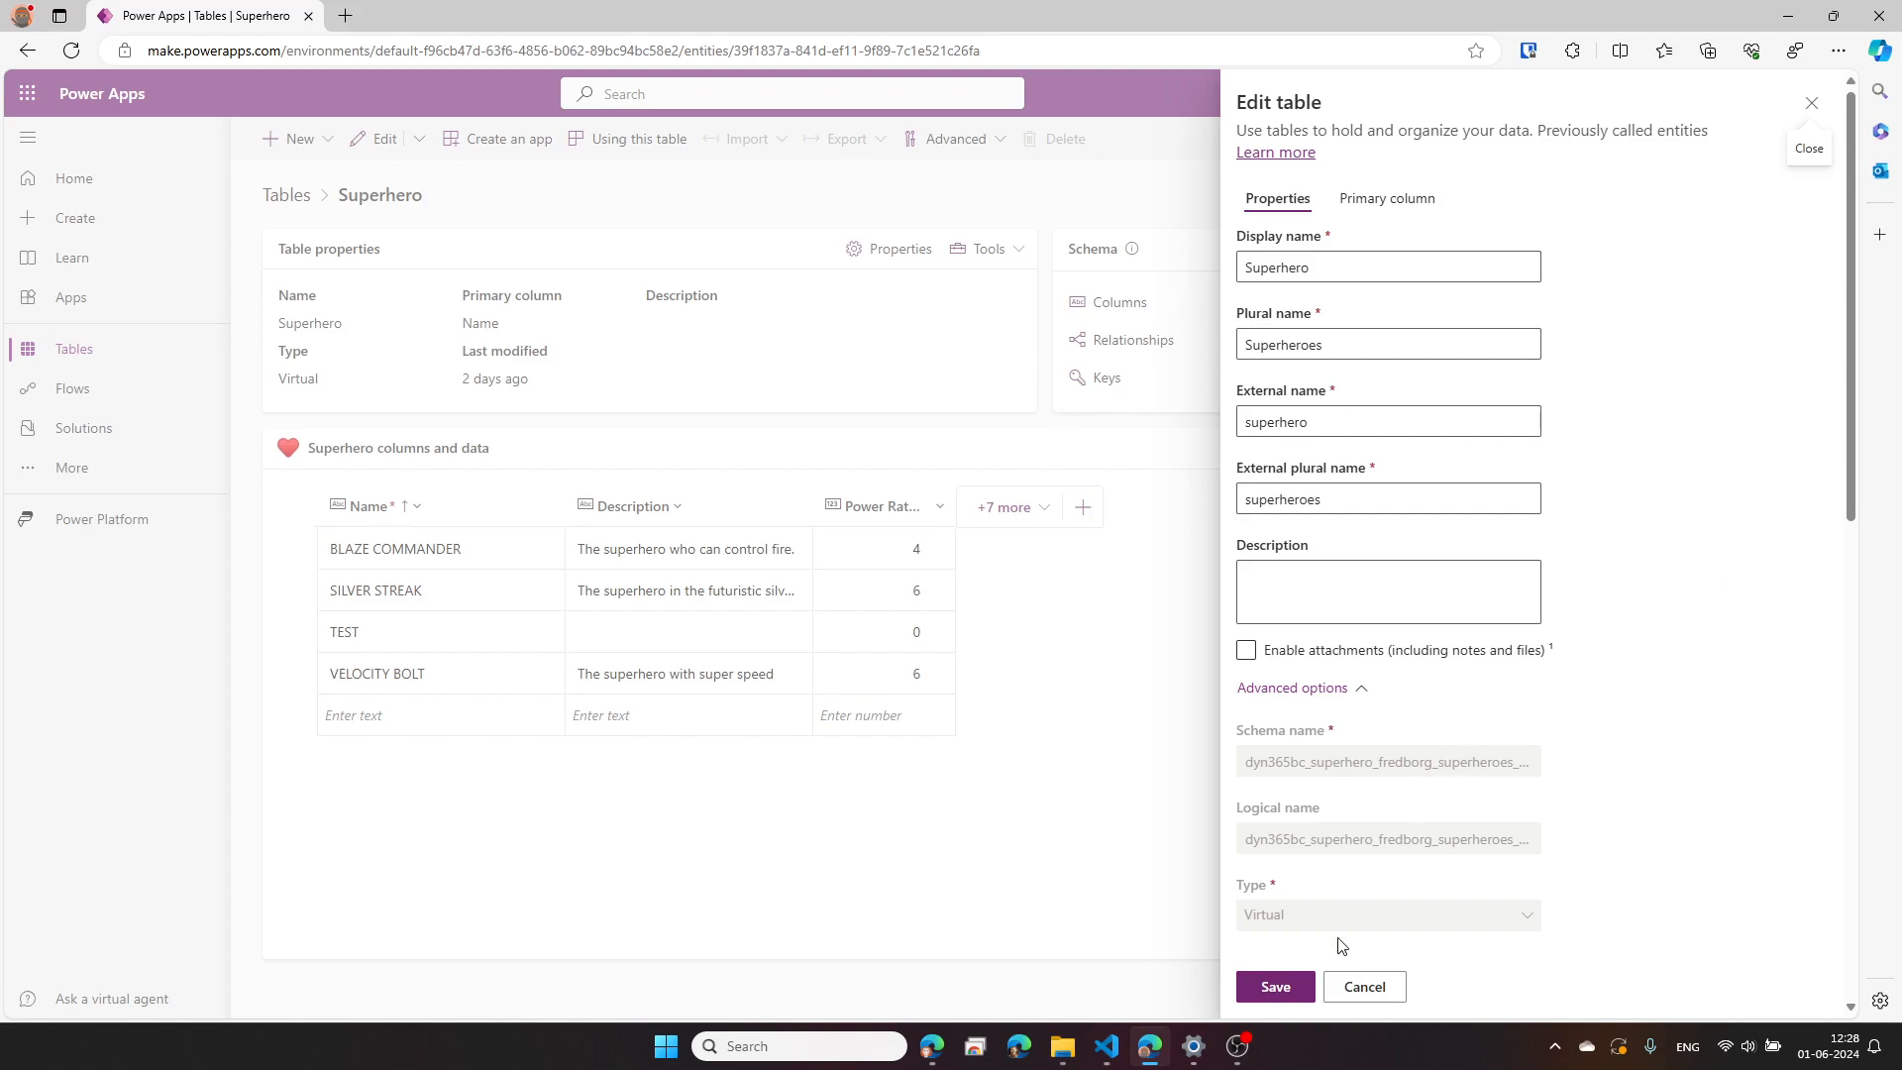
left_click(1363, 986)
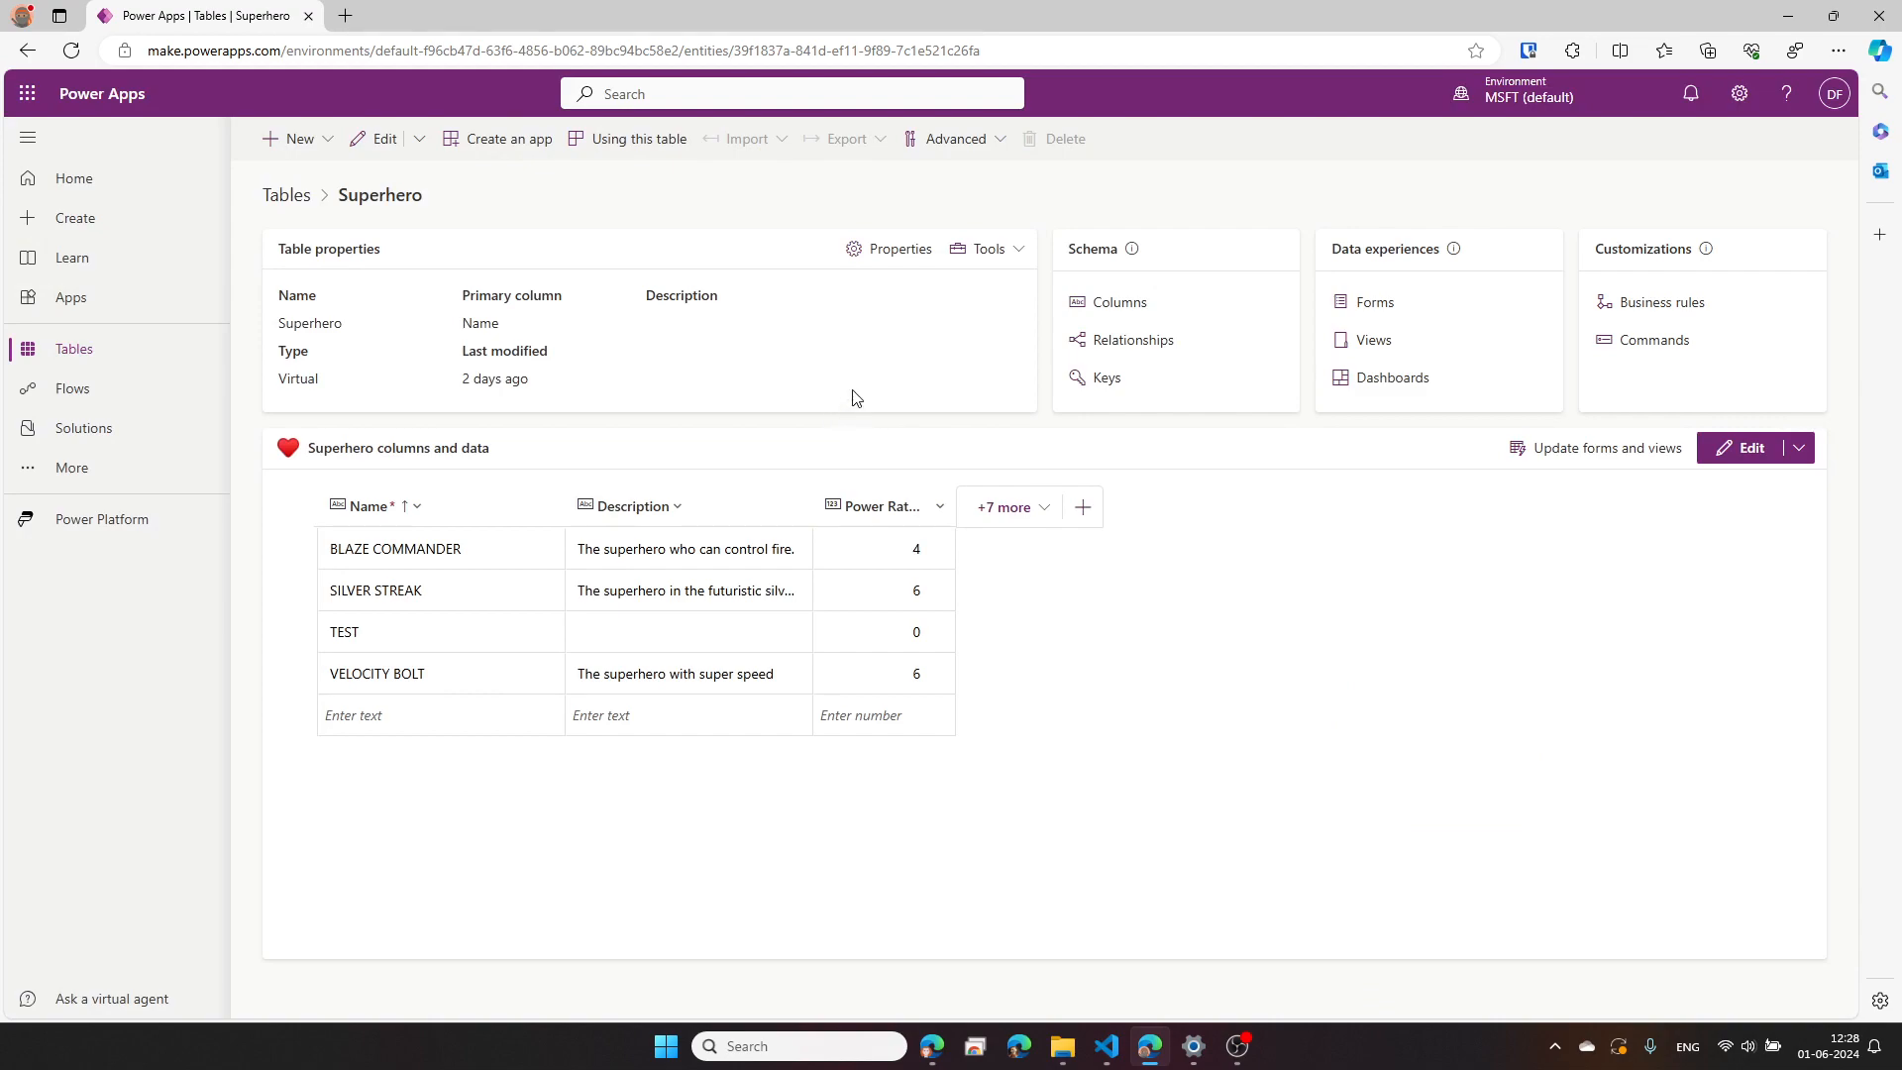
mouse_move(1374, 302)
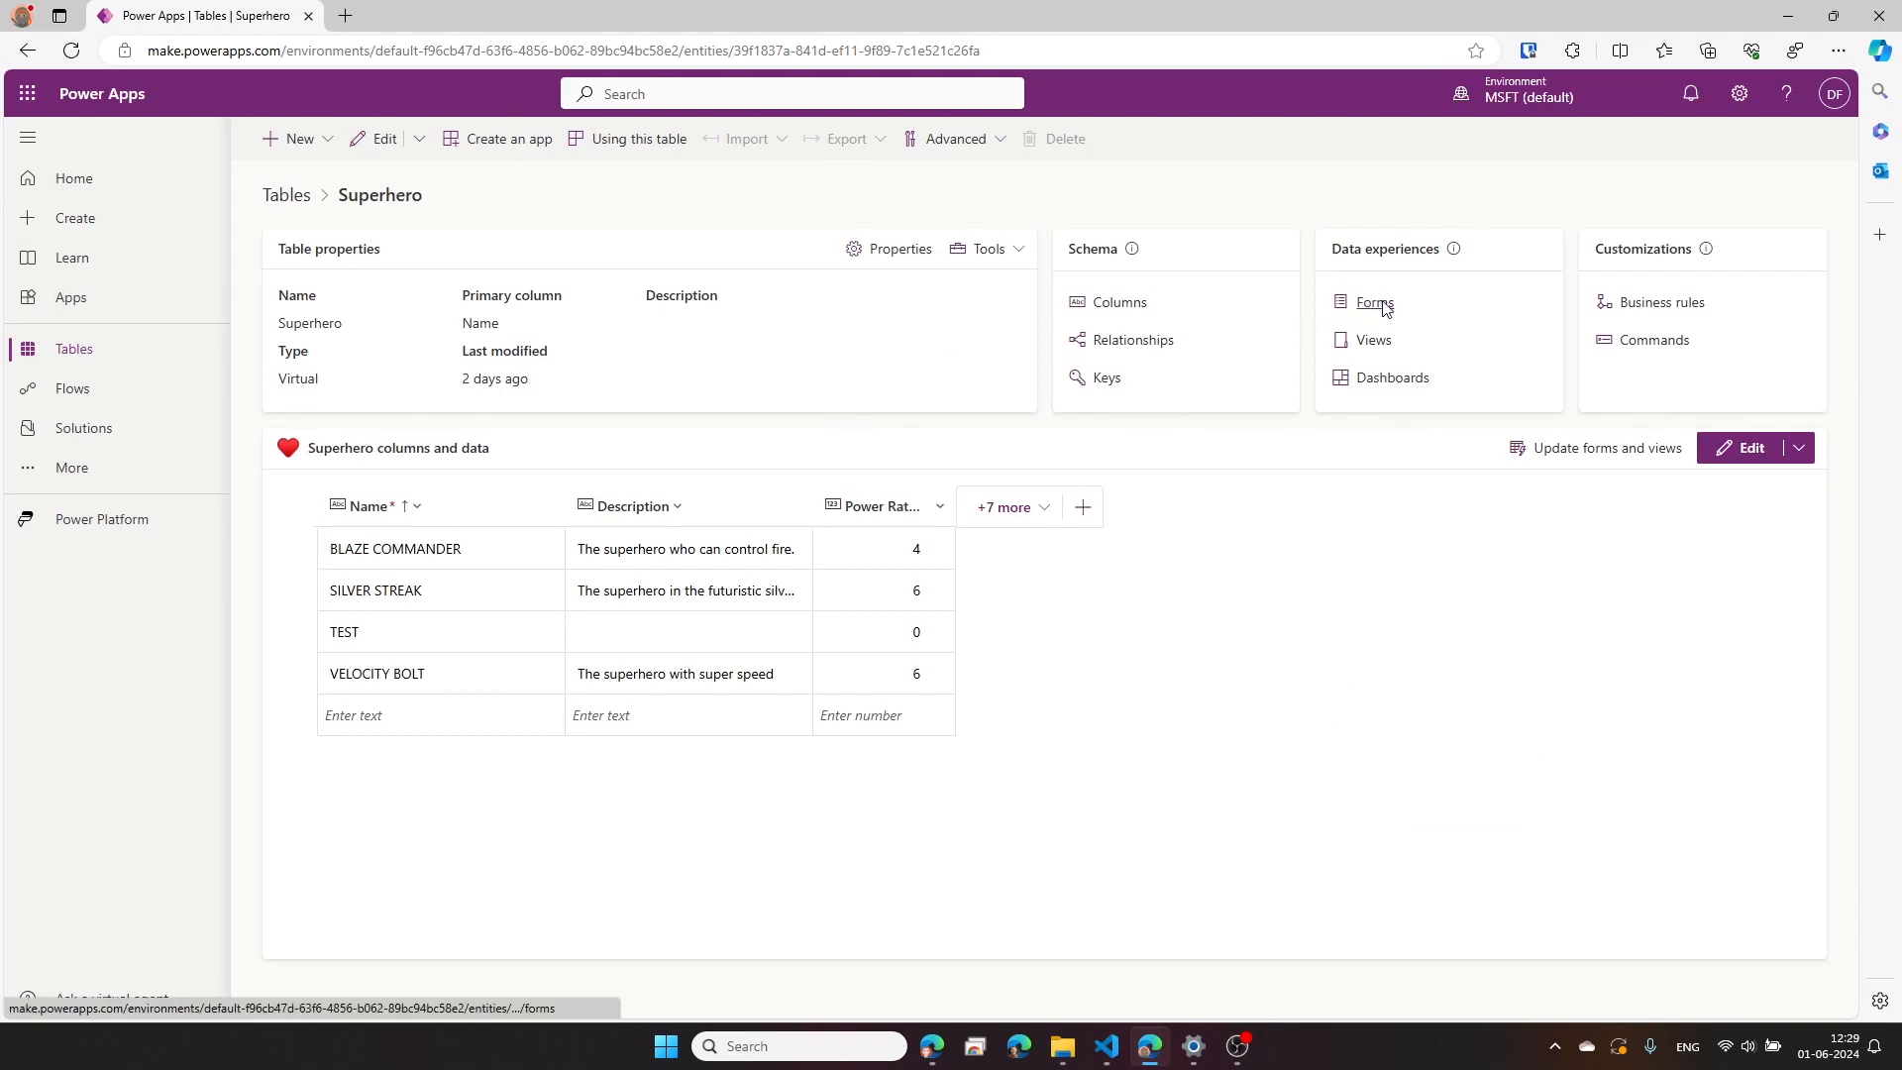
- Open the Superhero forms, check the related tables (Audits, Lines), and select the Lines section
left_click(1374, 302)
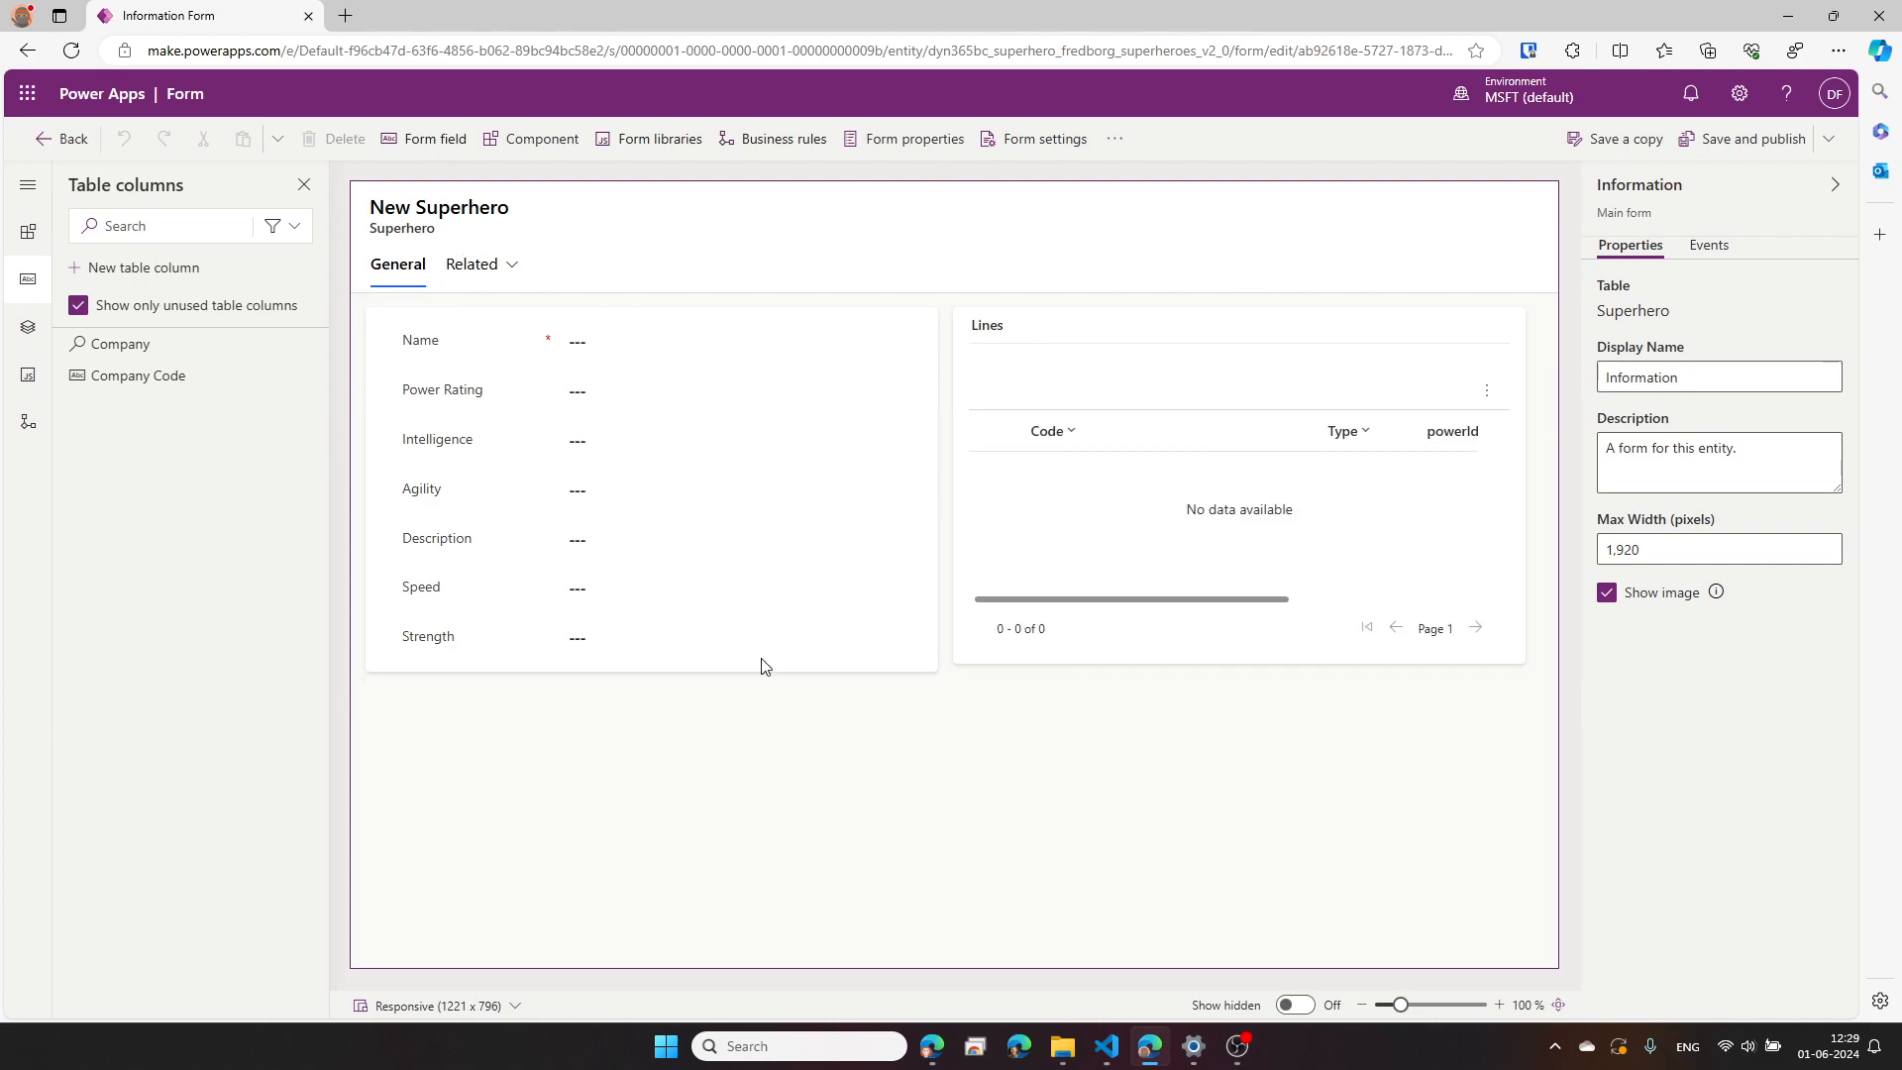
mouse_move(571, 359)
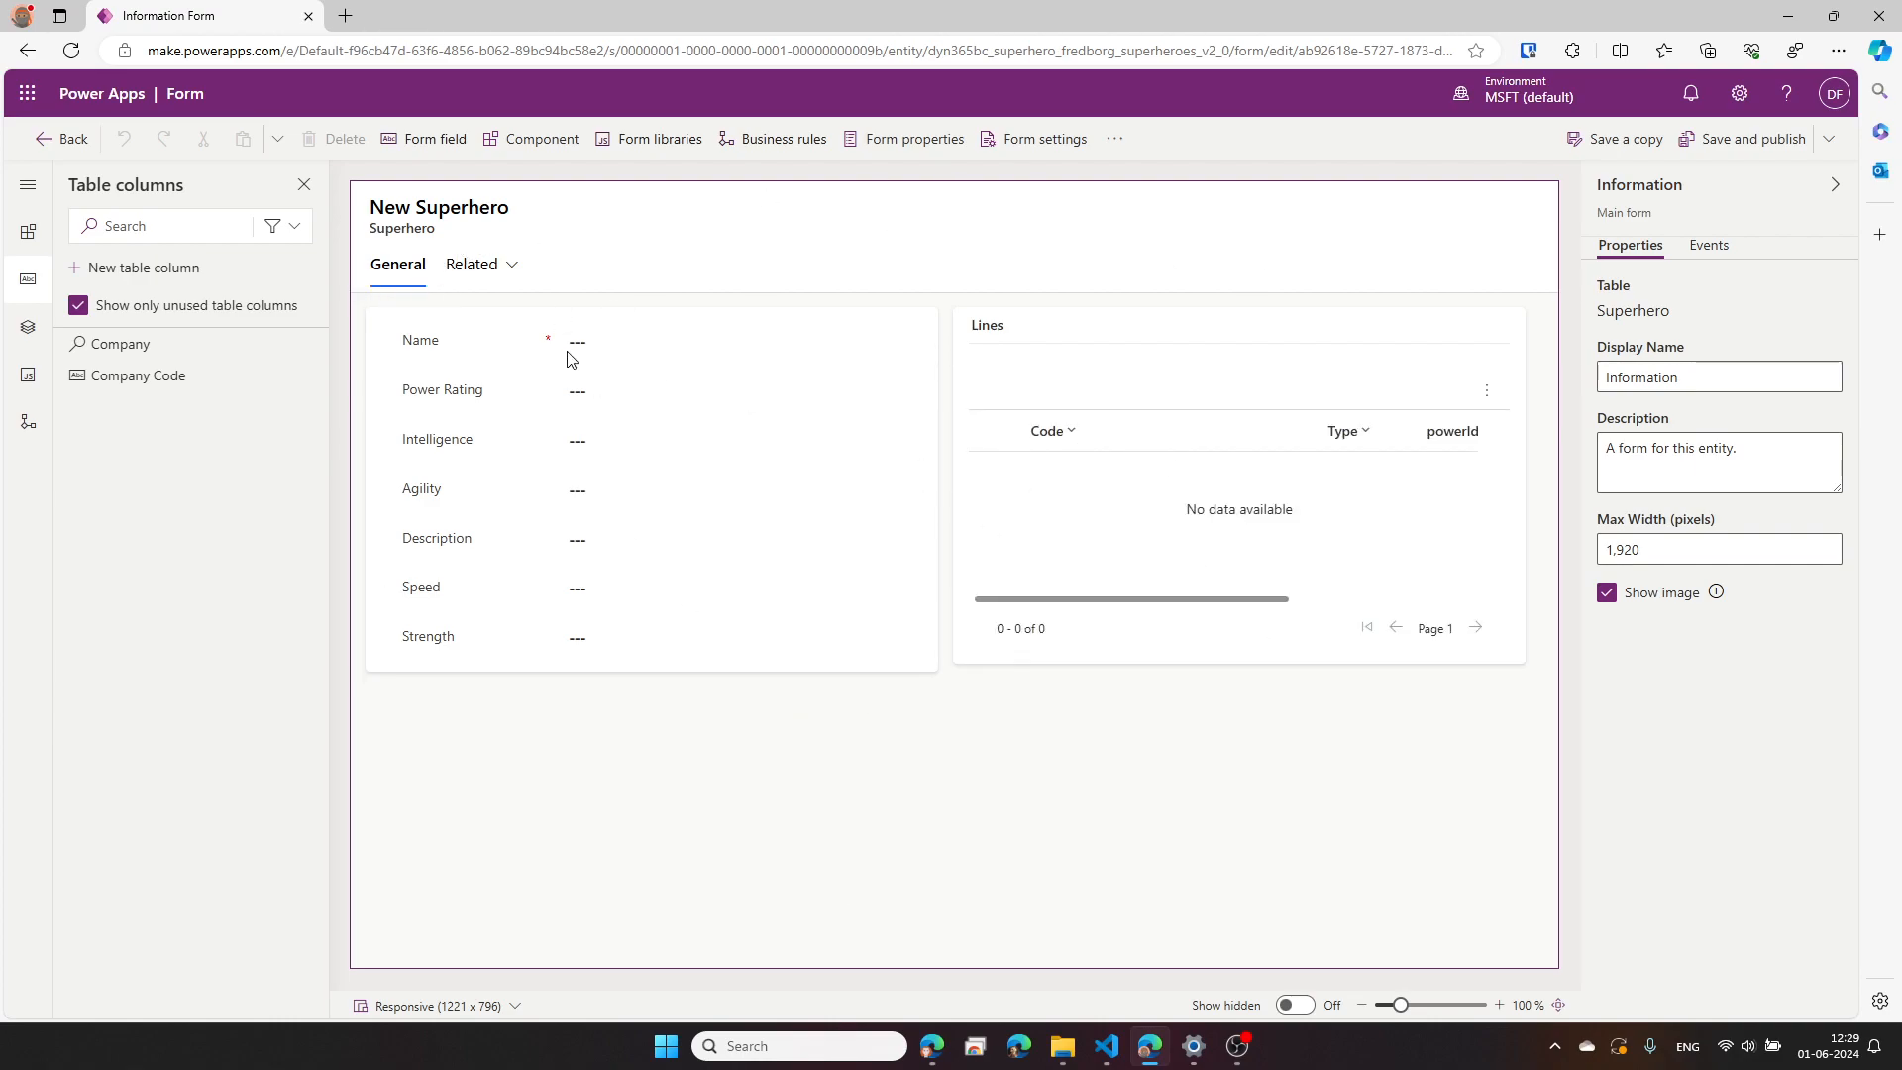
mouse_move(426, 340)
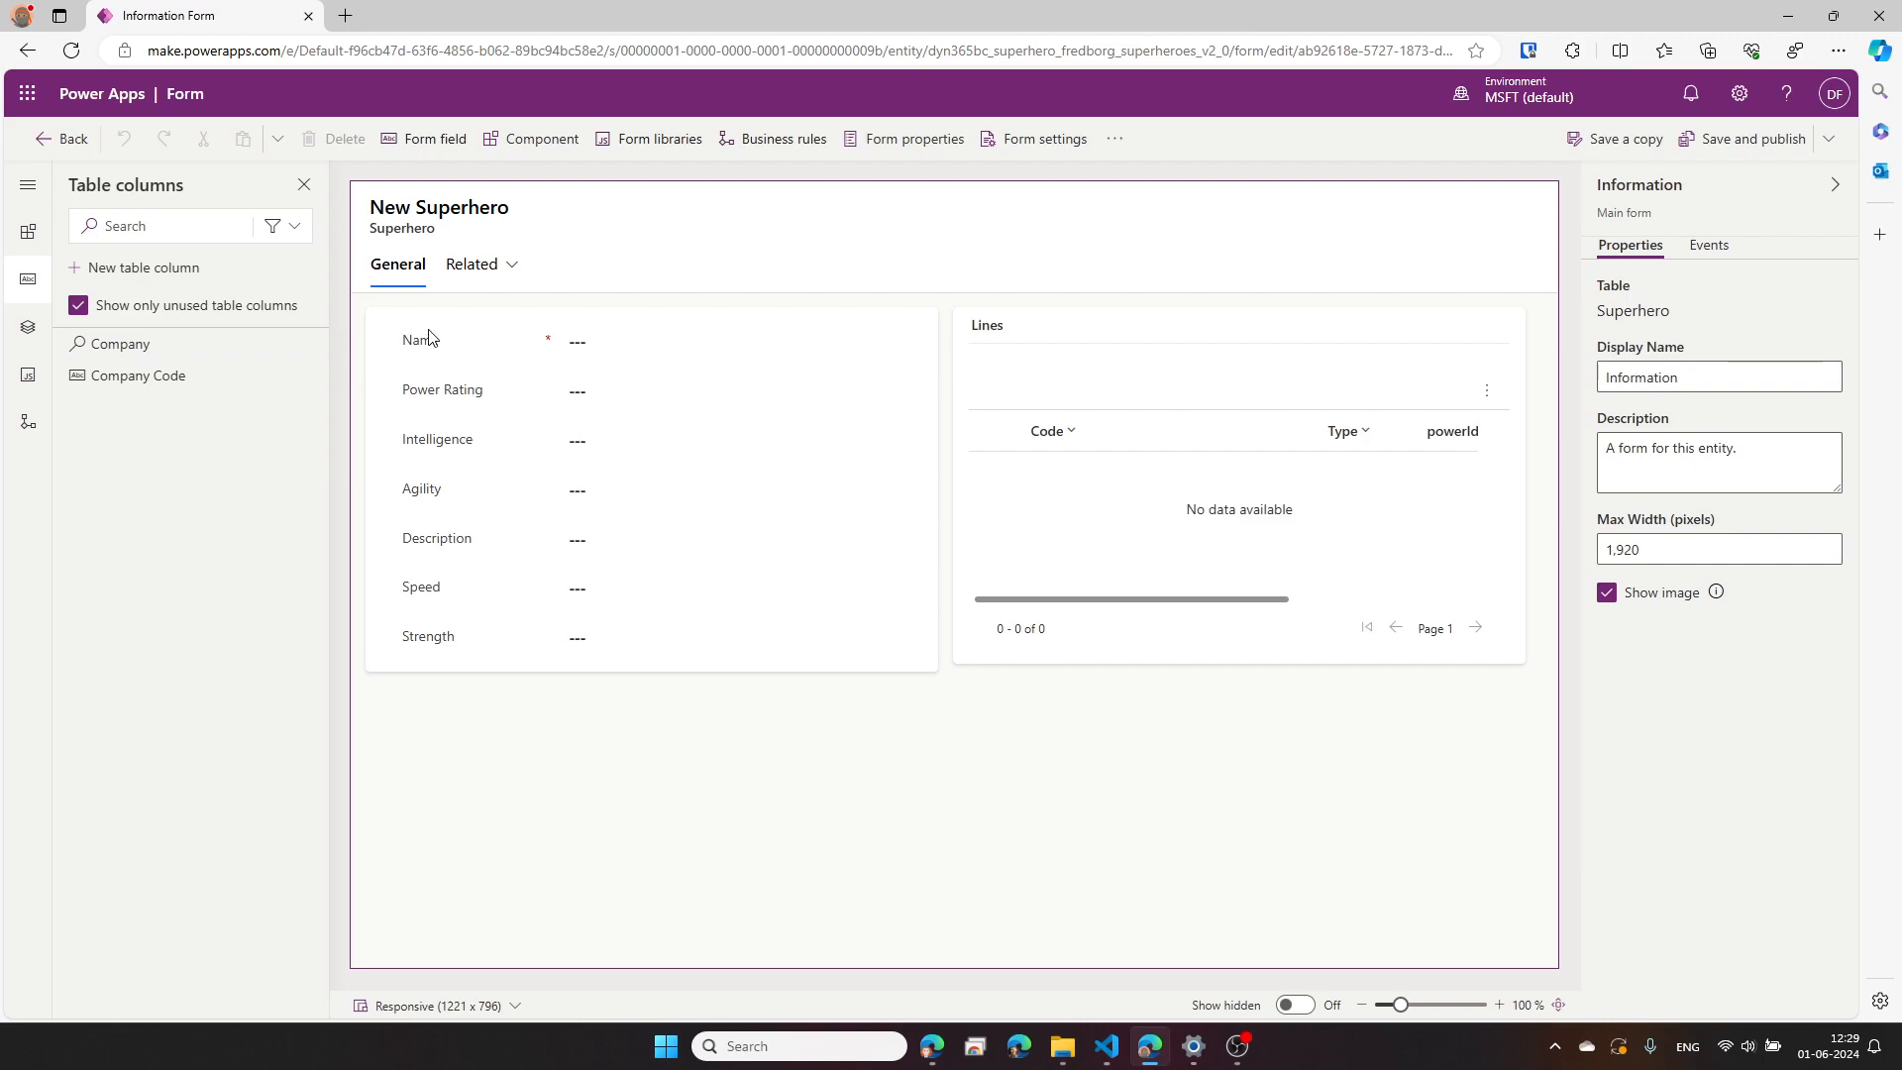
mouse_move(993, 503)
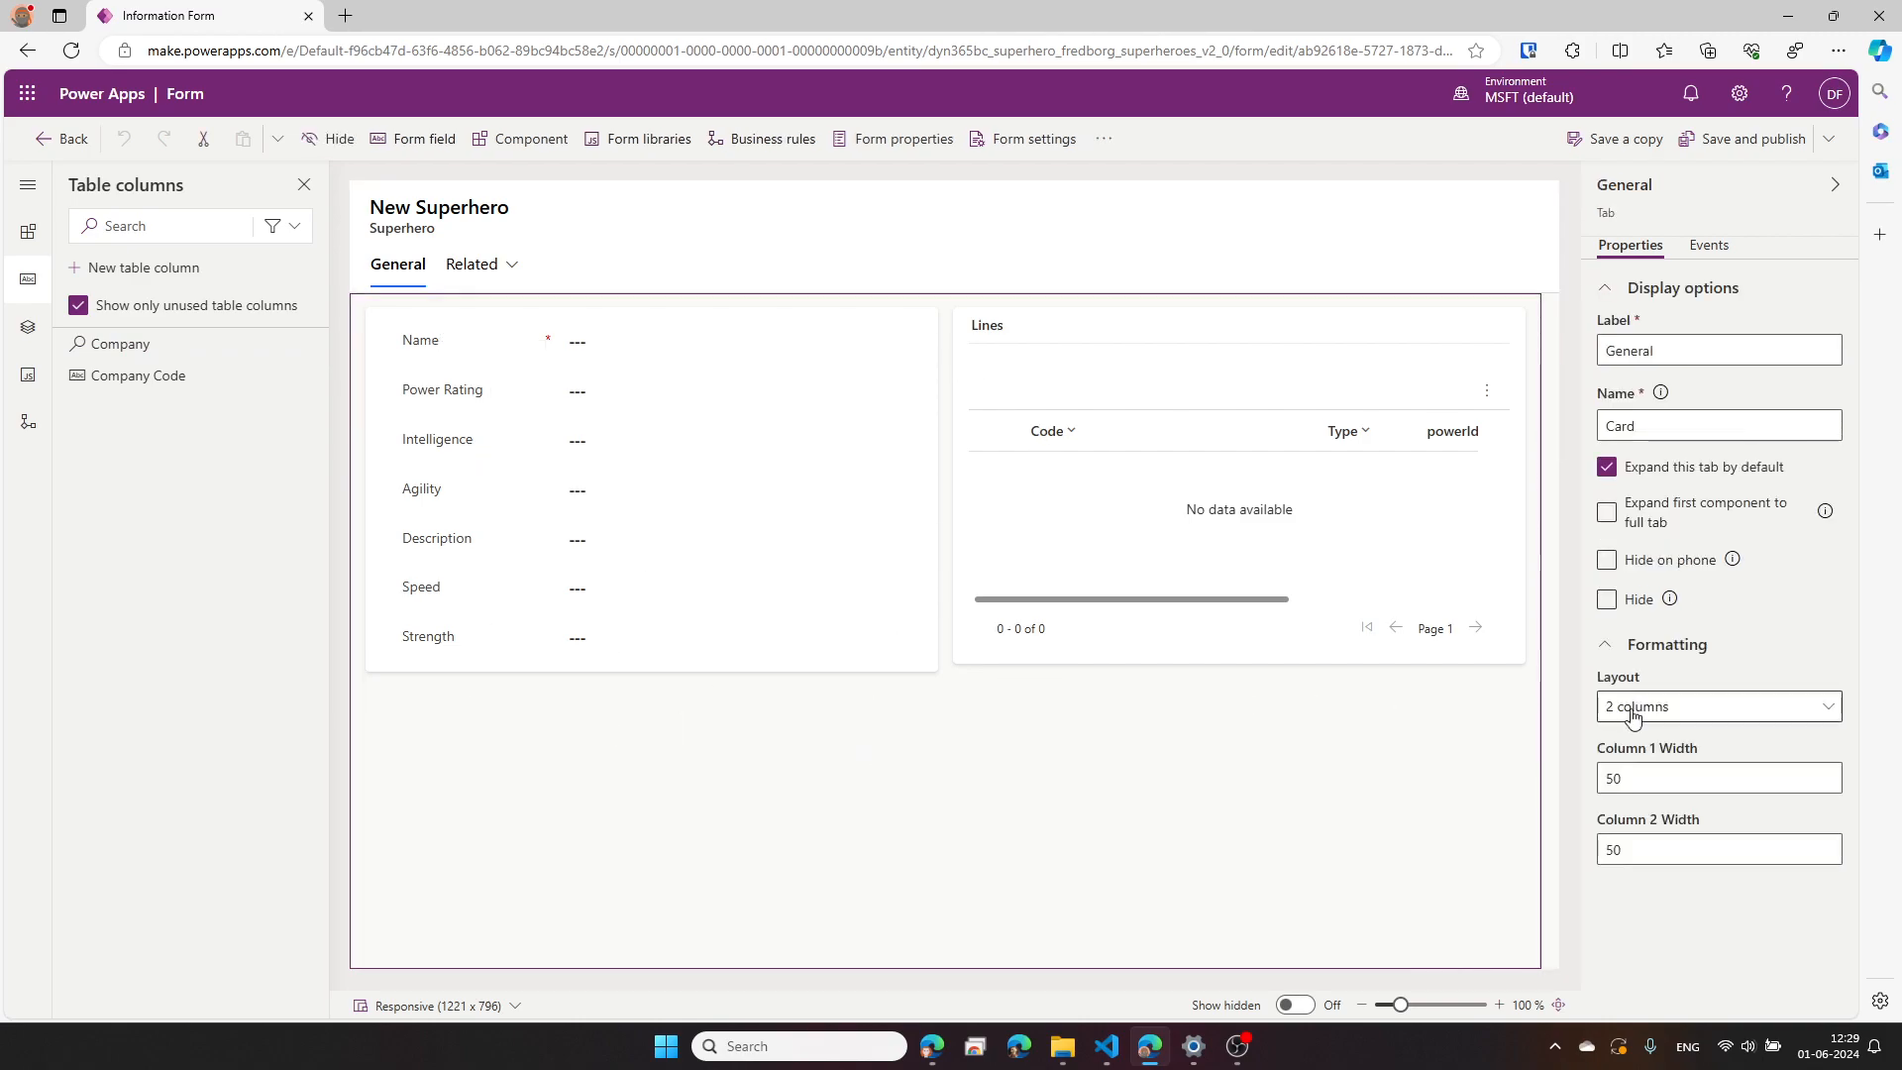
left_click(1715, 706)
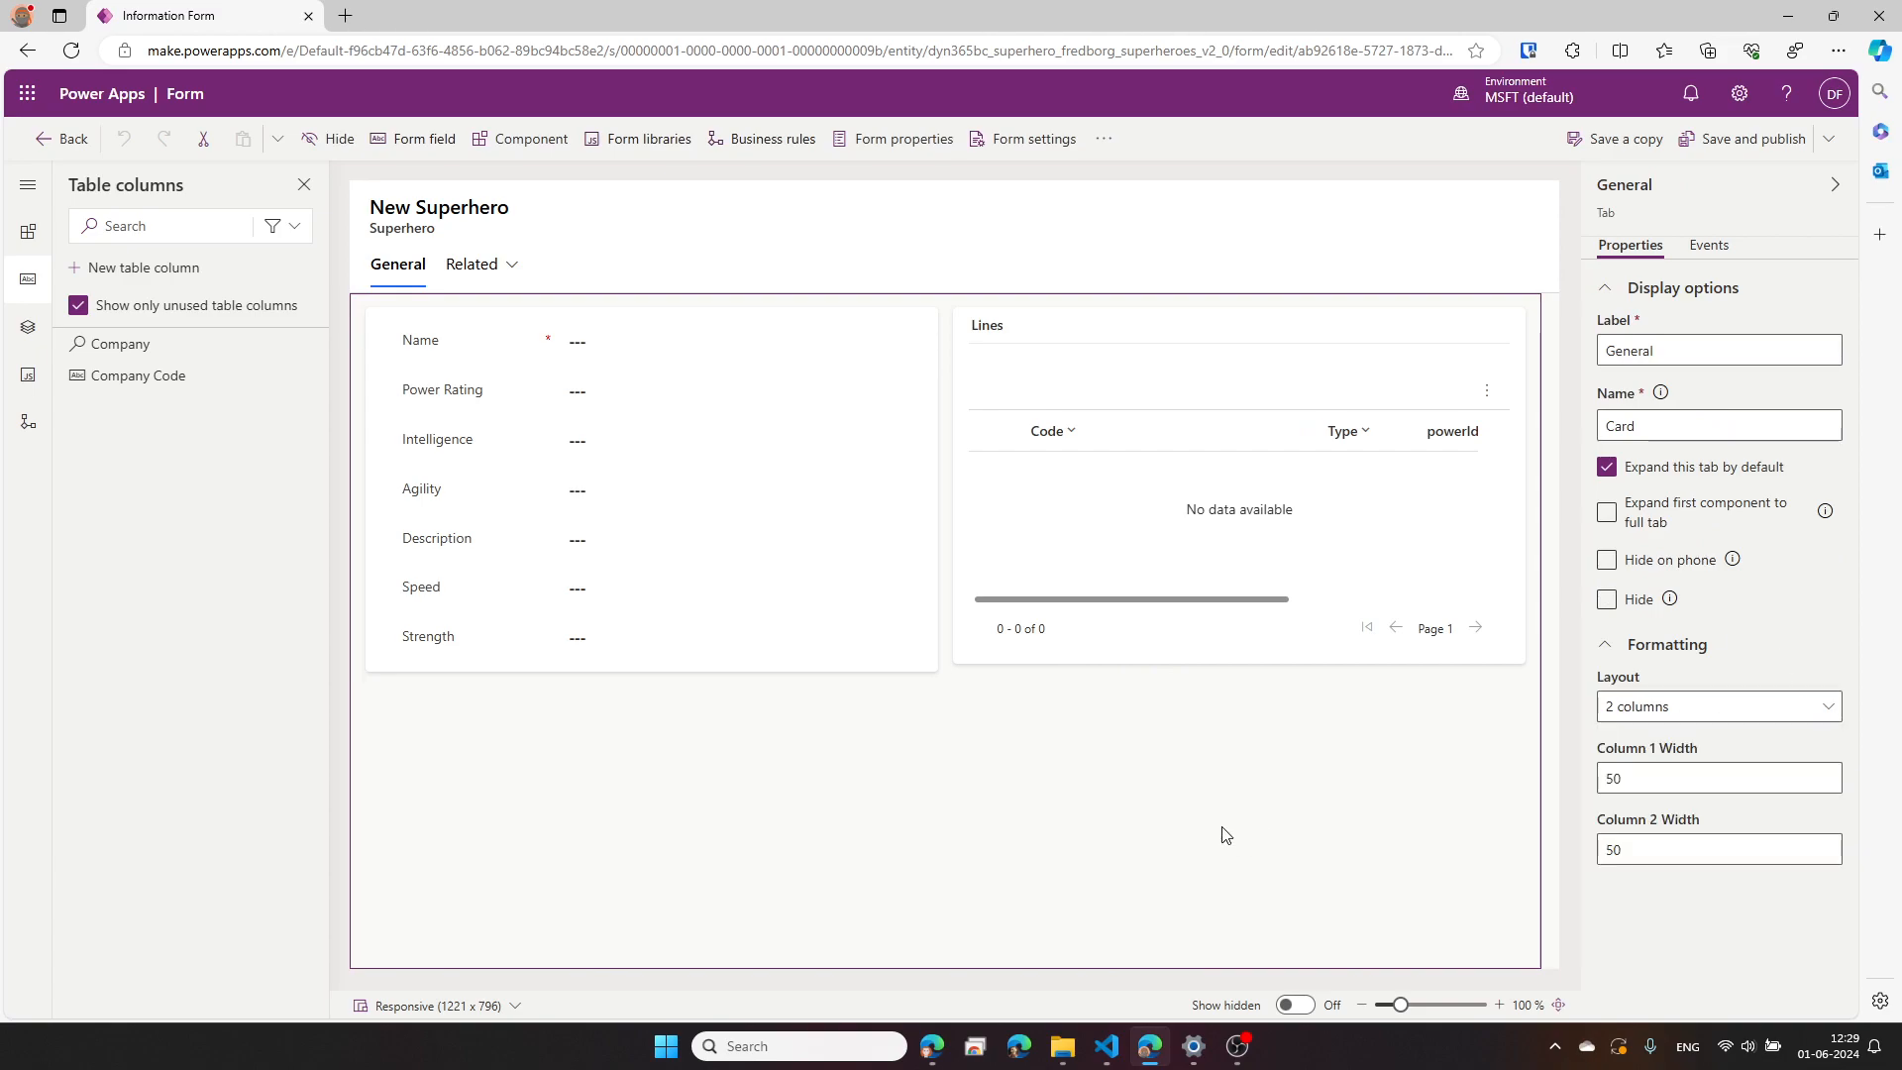
left_click(1718, 706)
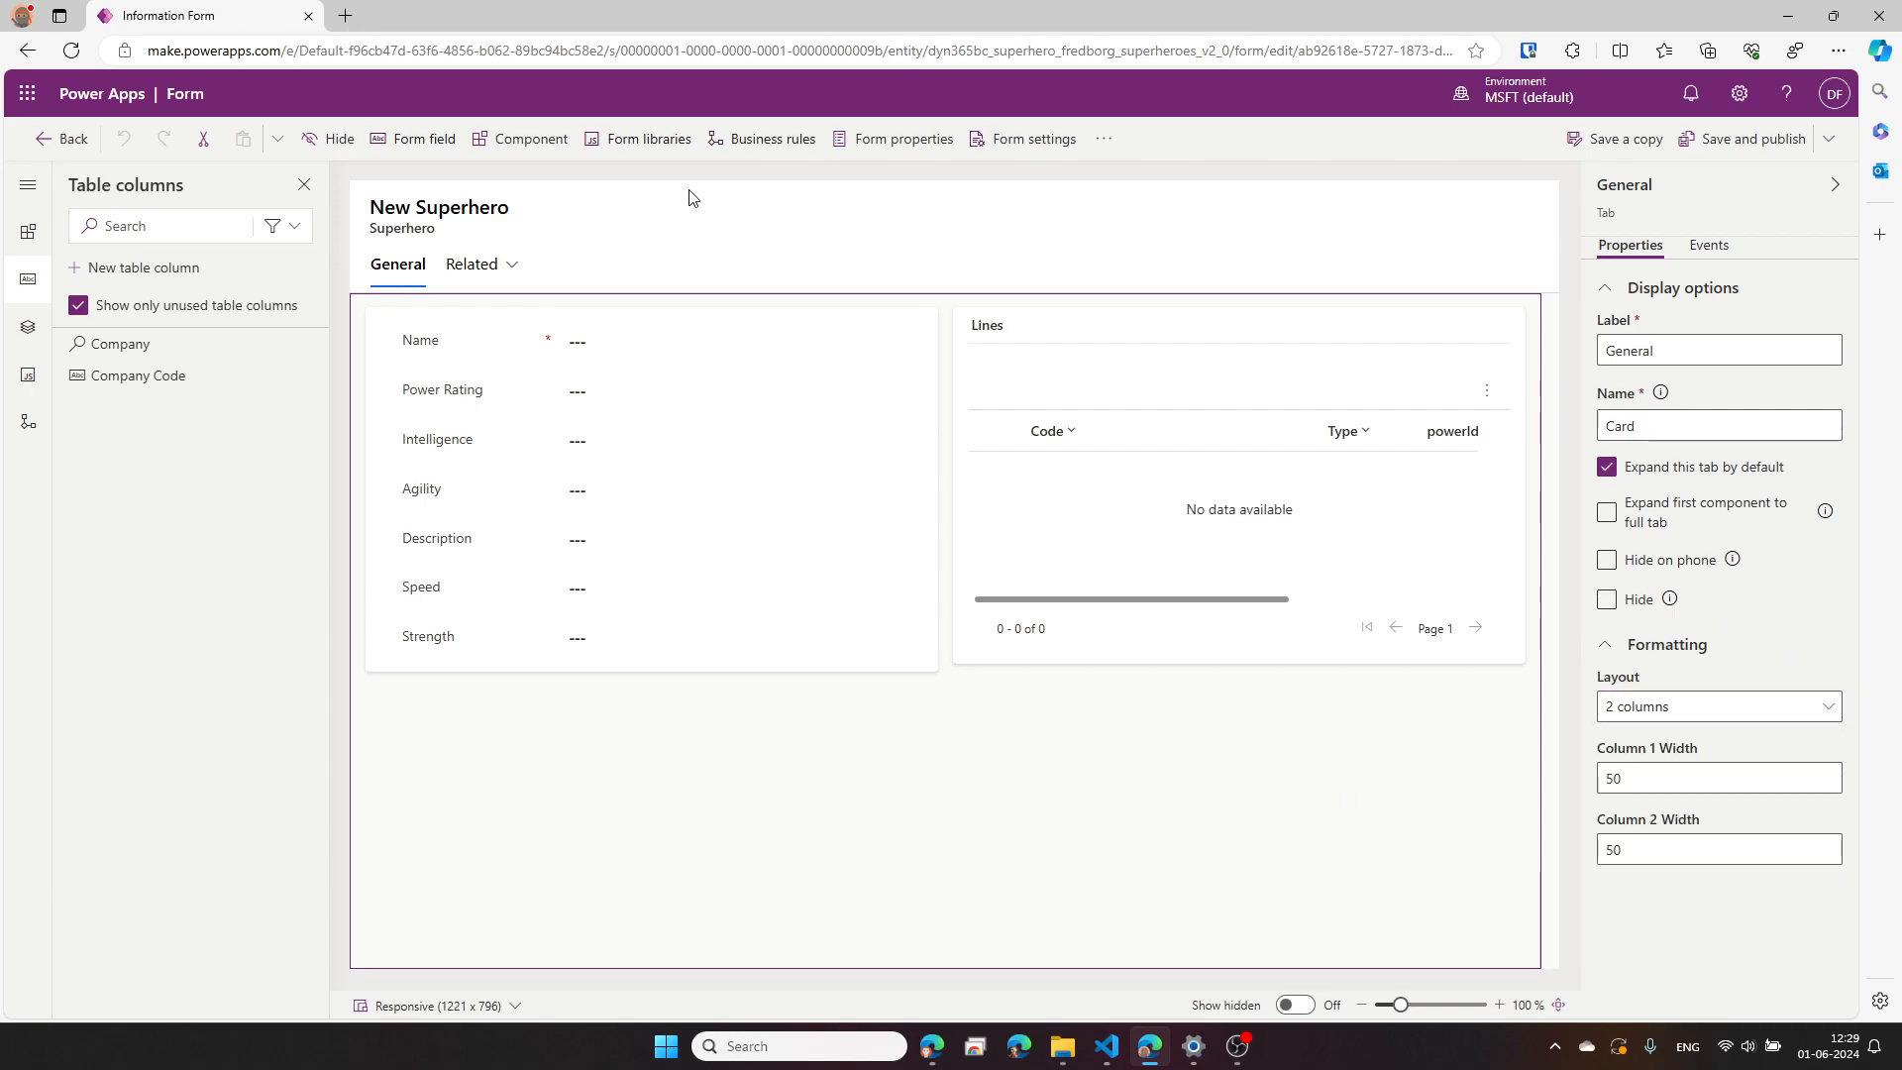
left_click(473, 264)
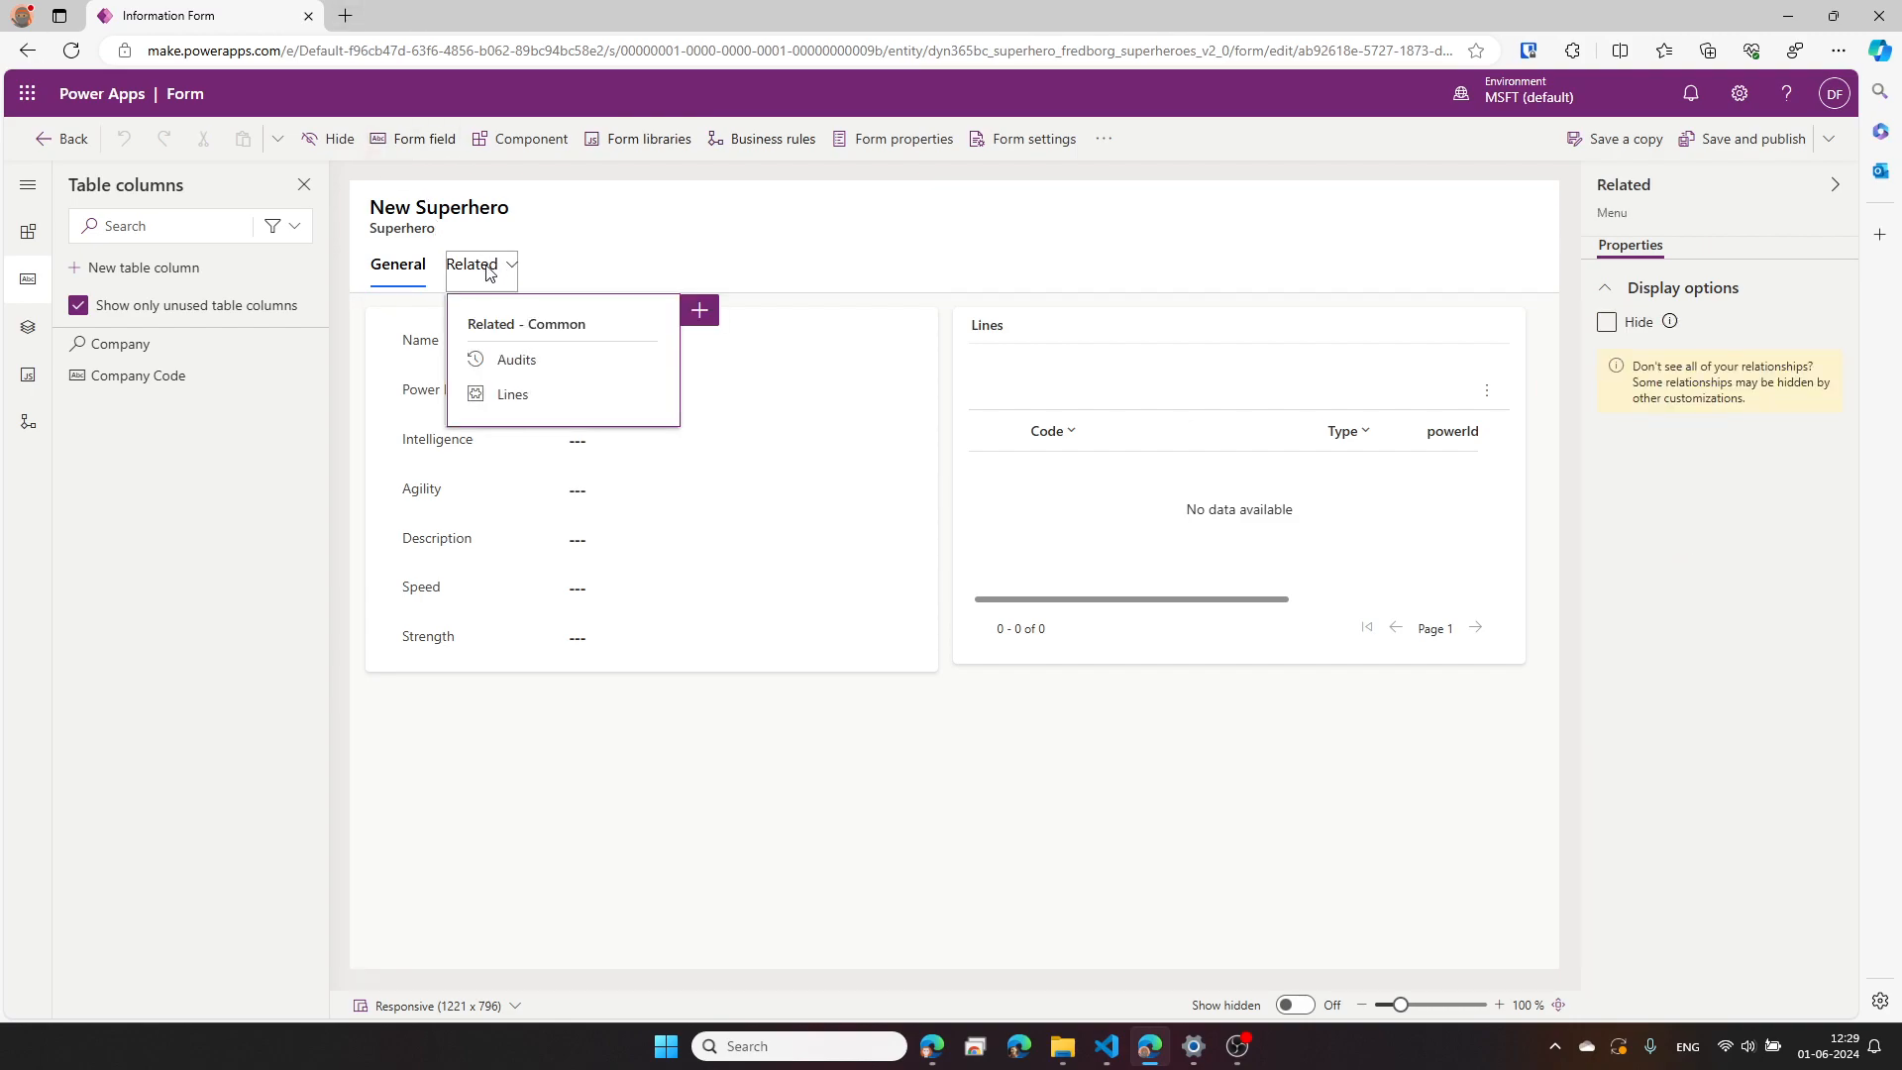
mouse_move(512, 394)
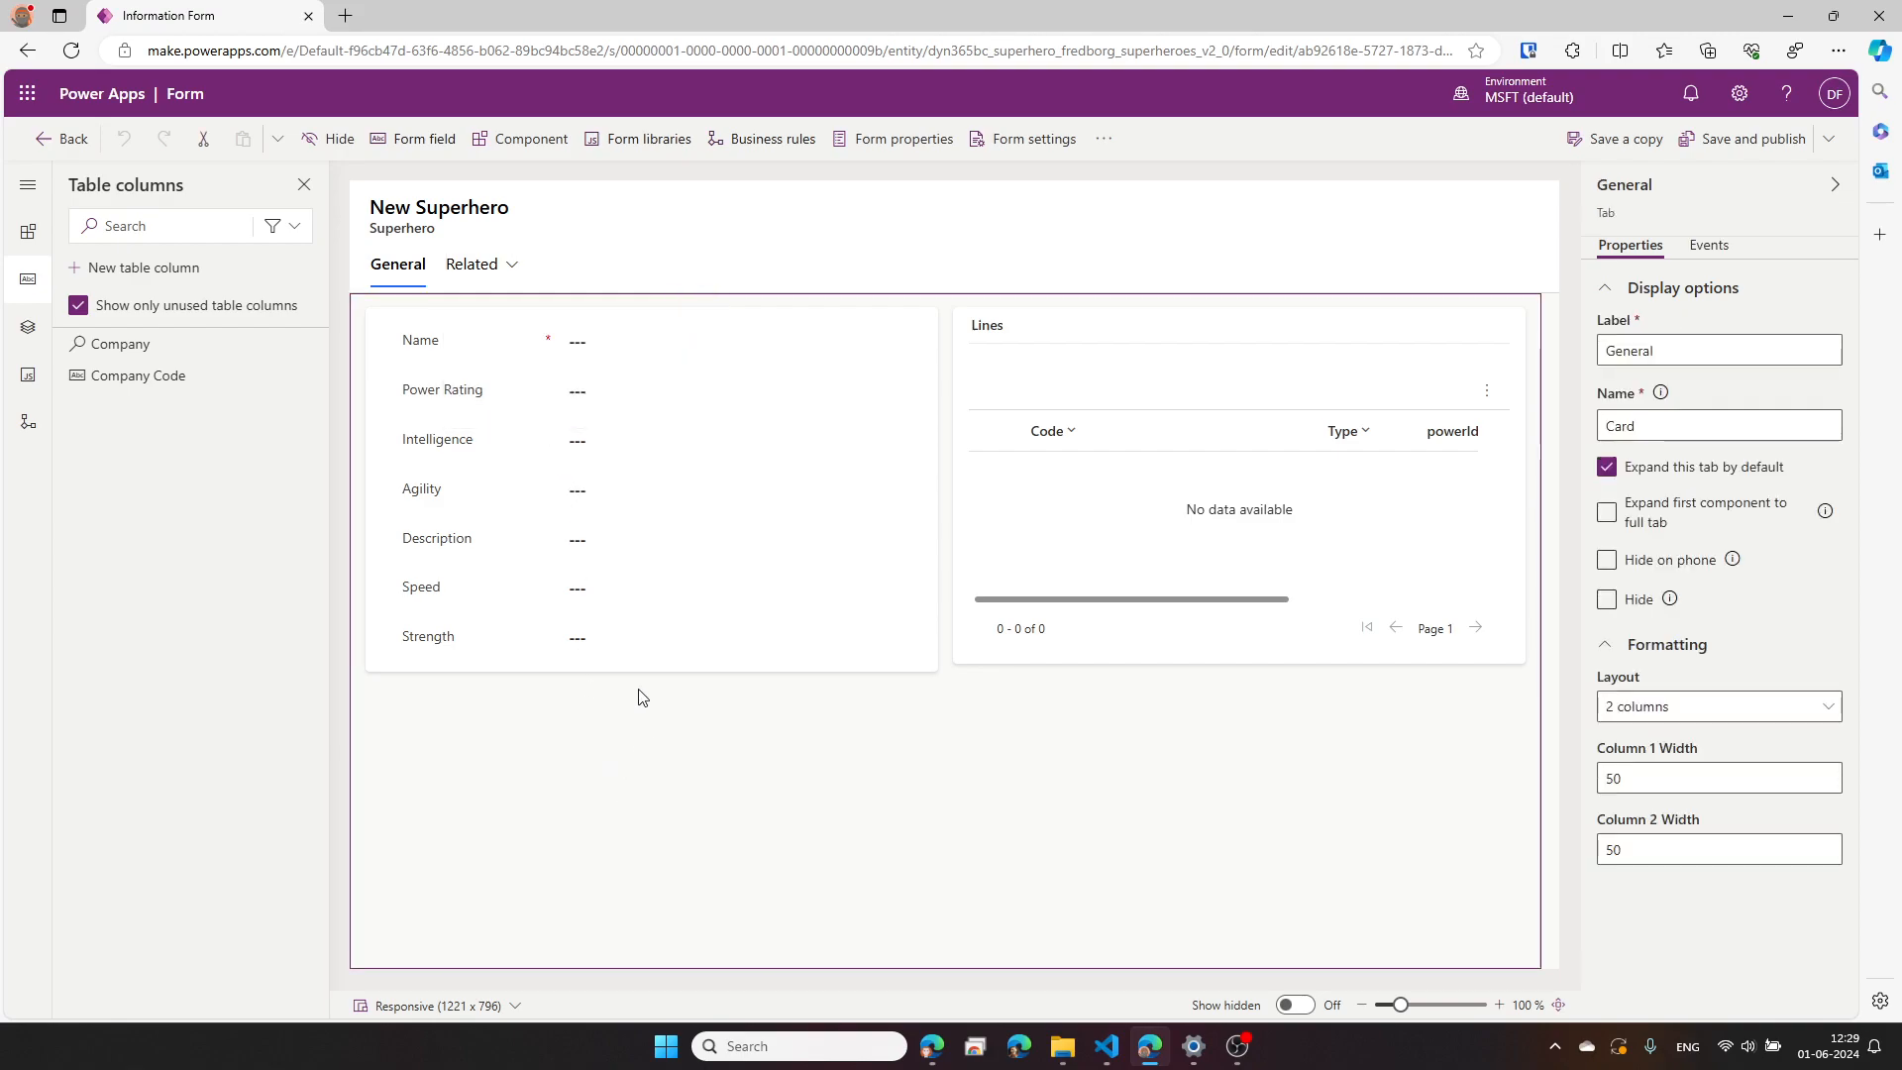
mouse_move(1128, 368)
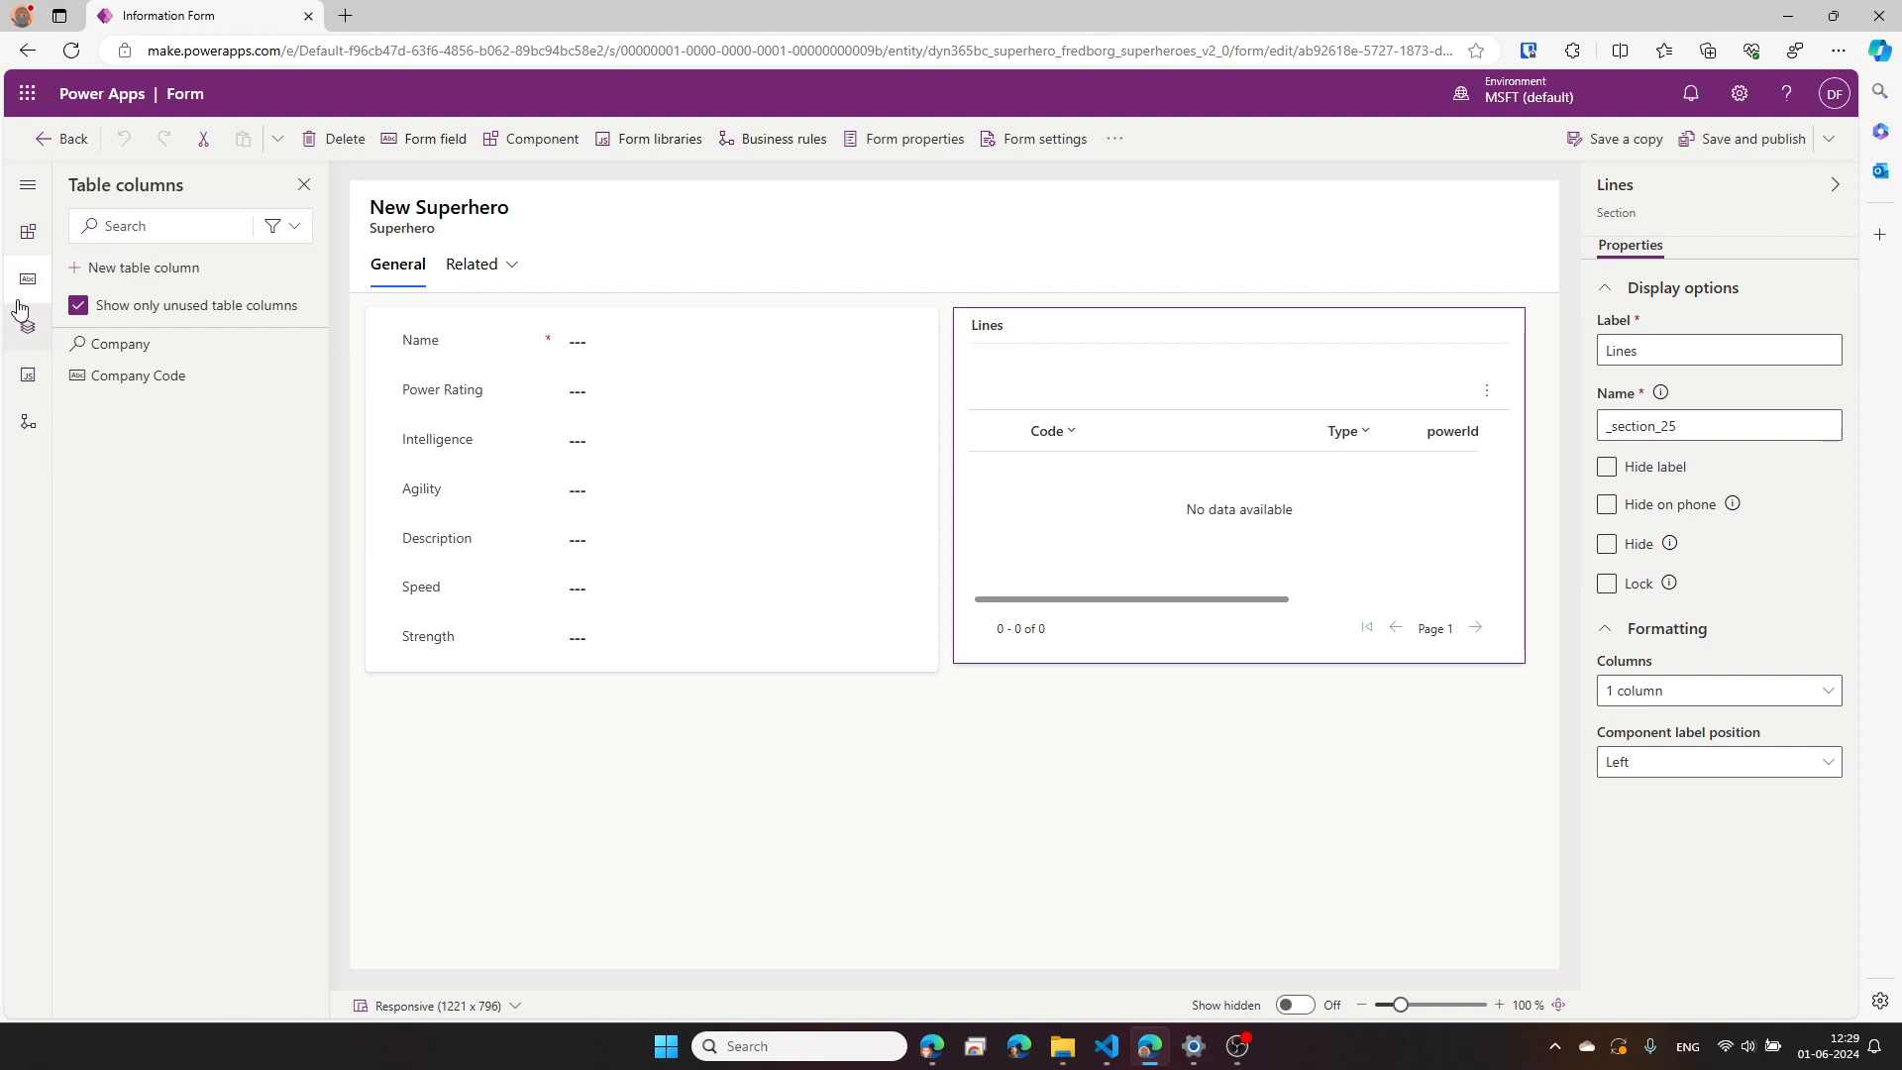
- Add a subgrid of related Superhero Lines records using the All superheroLineBC view, and save
left_click(27, 231)
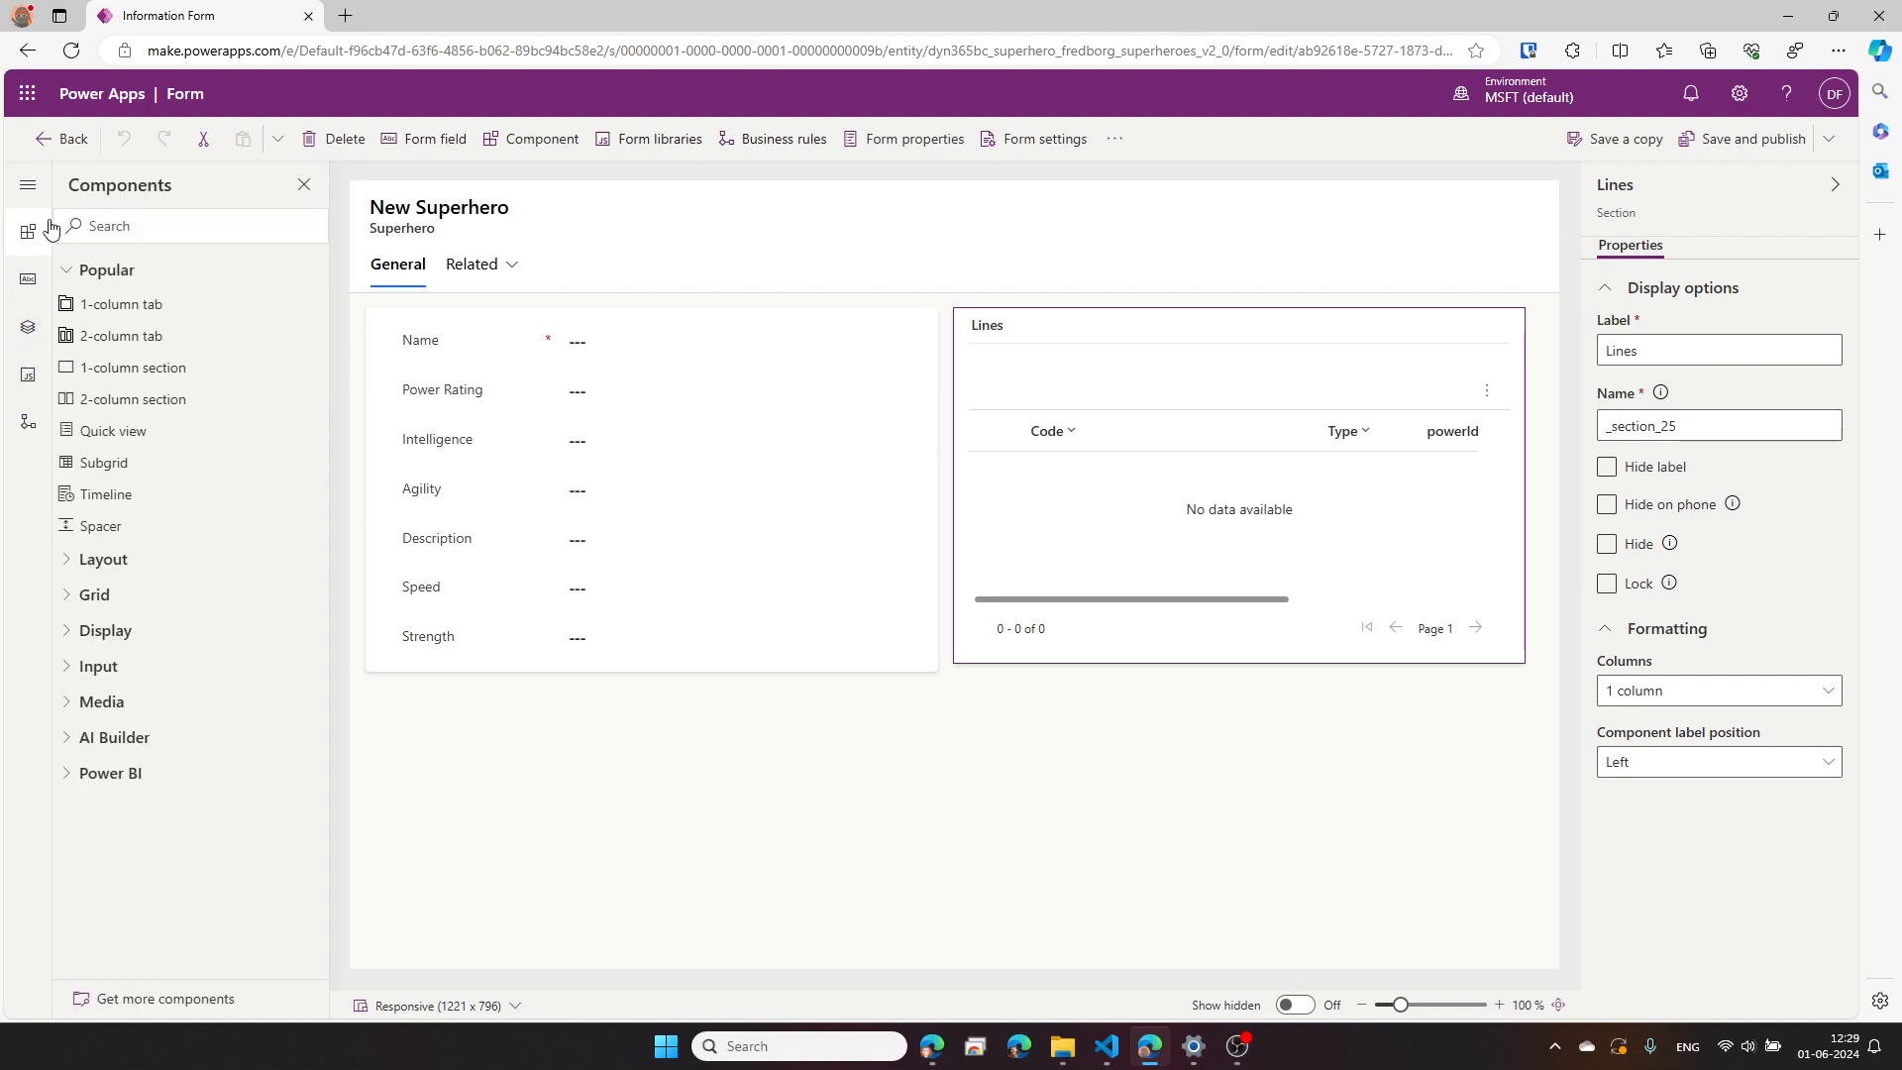
mouse_move(104, 462)
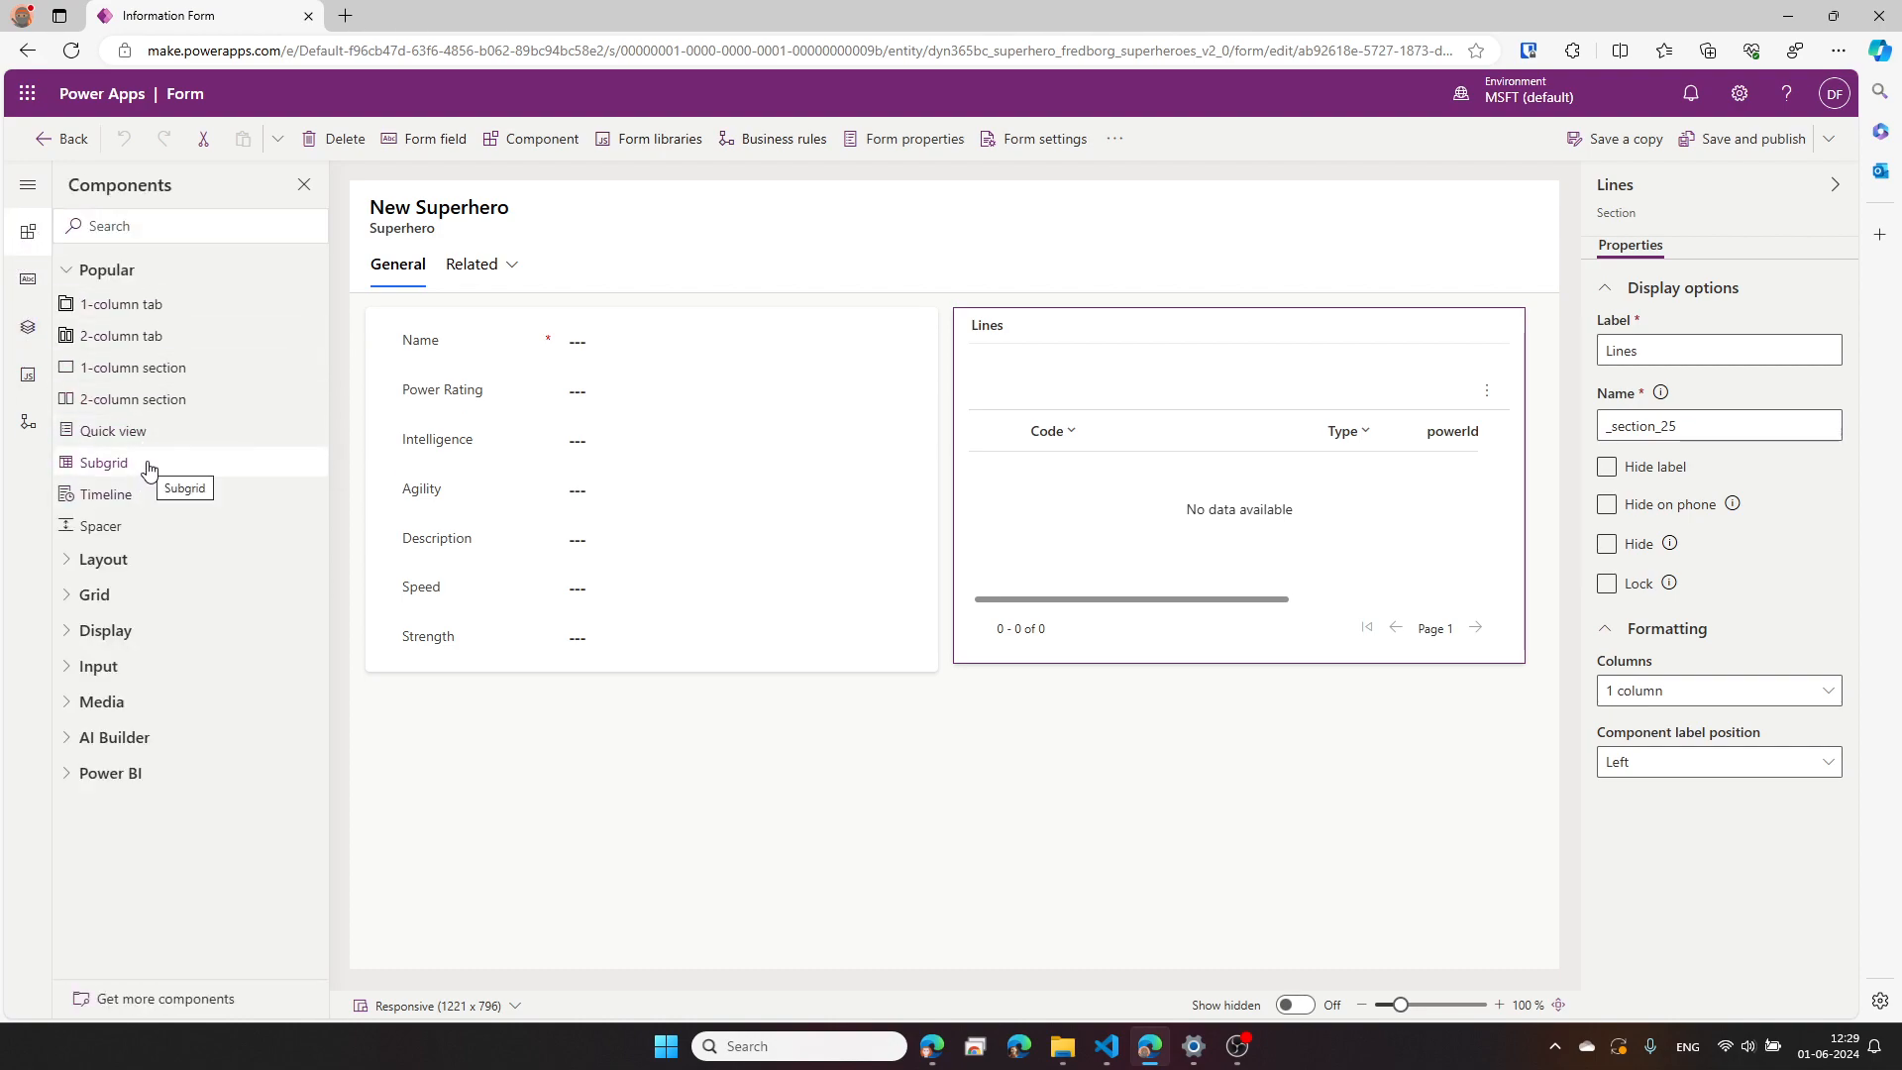
left_click(94, 594)
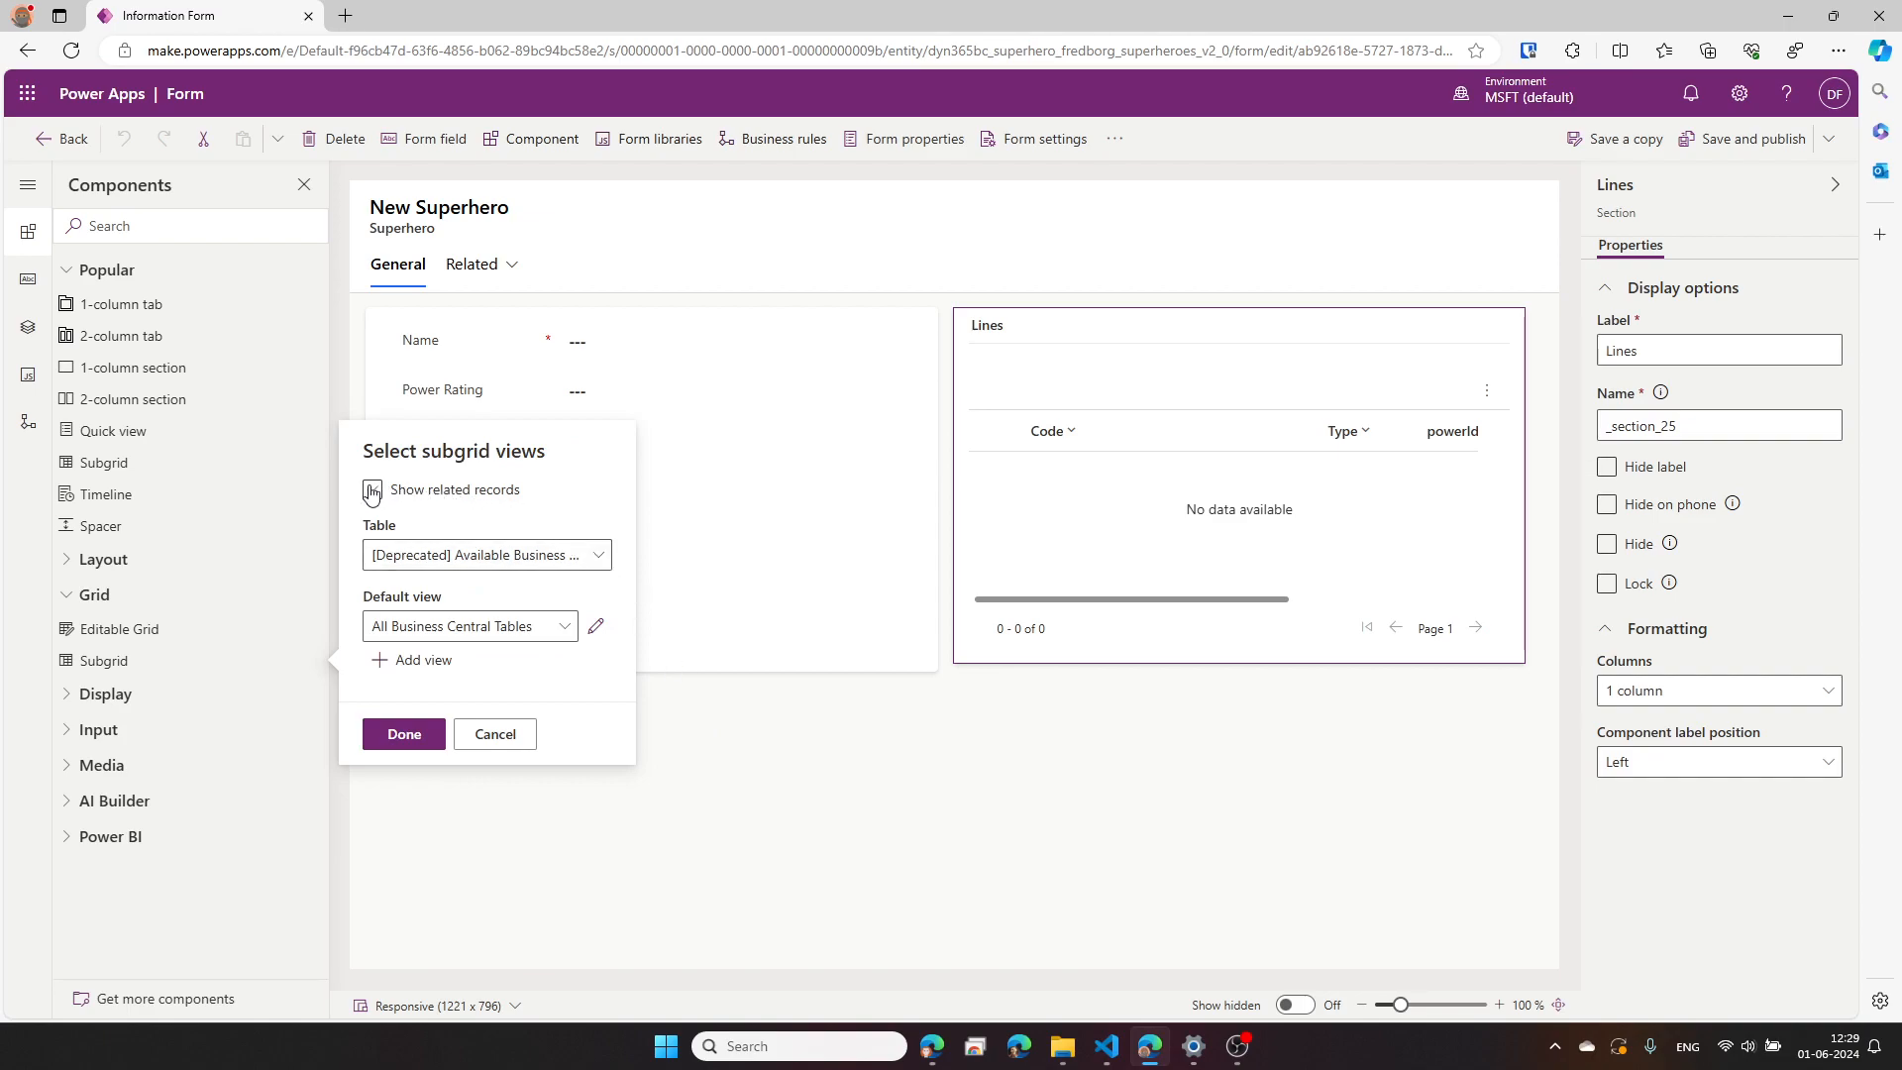
left_click(373, 488)
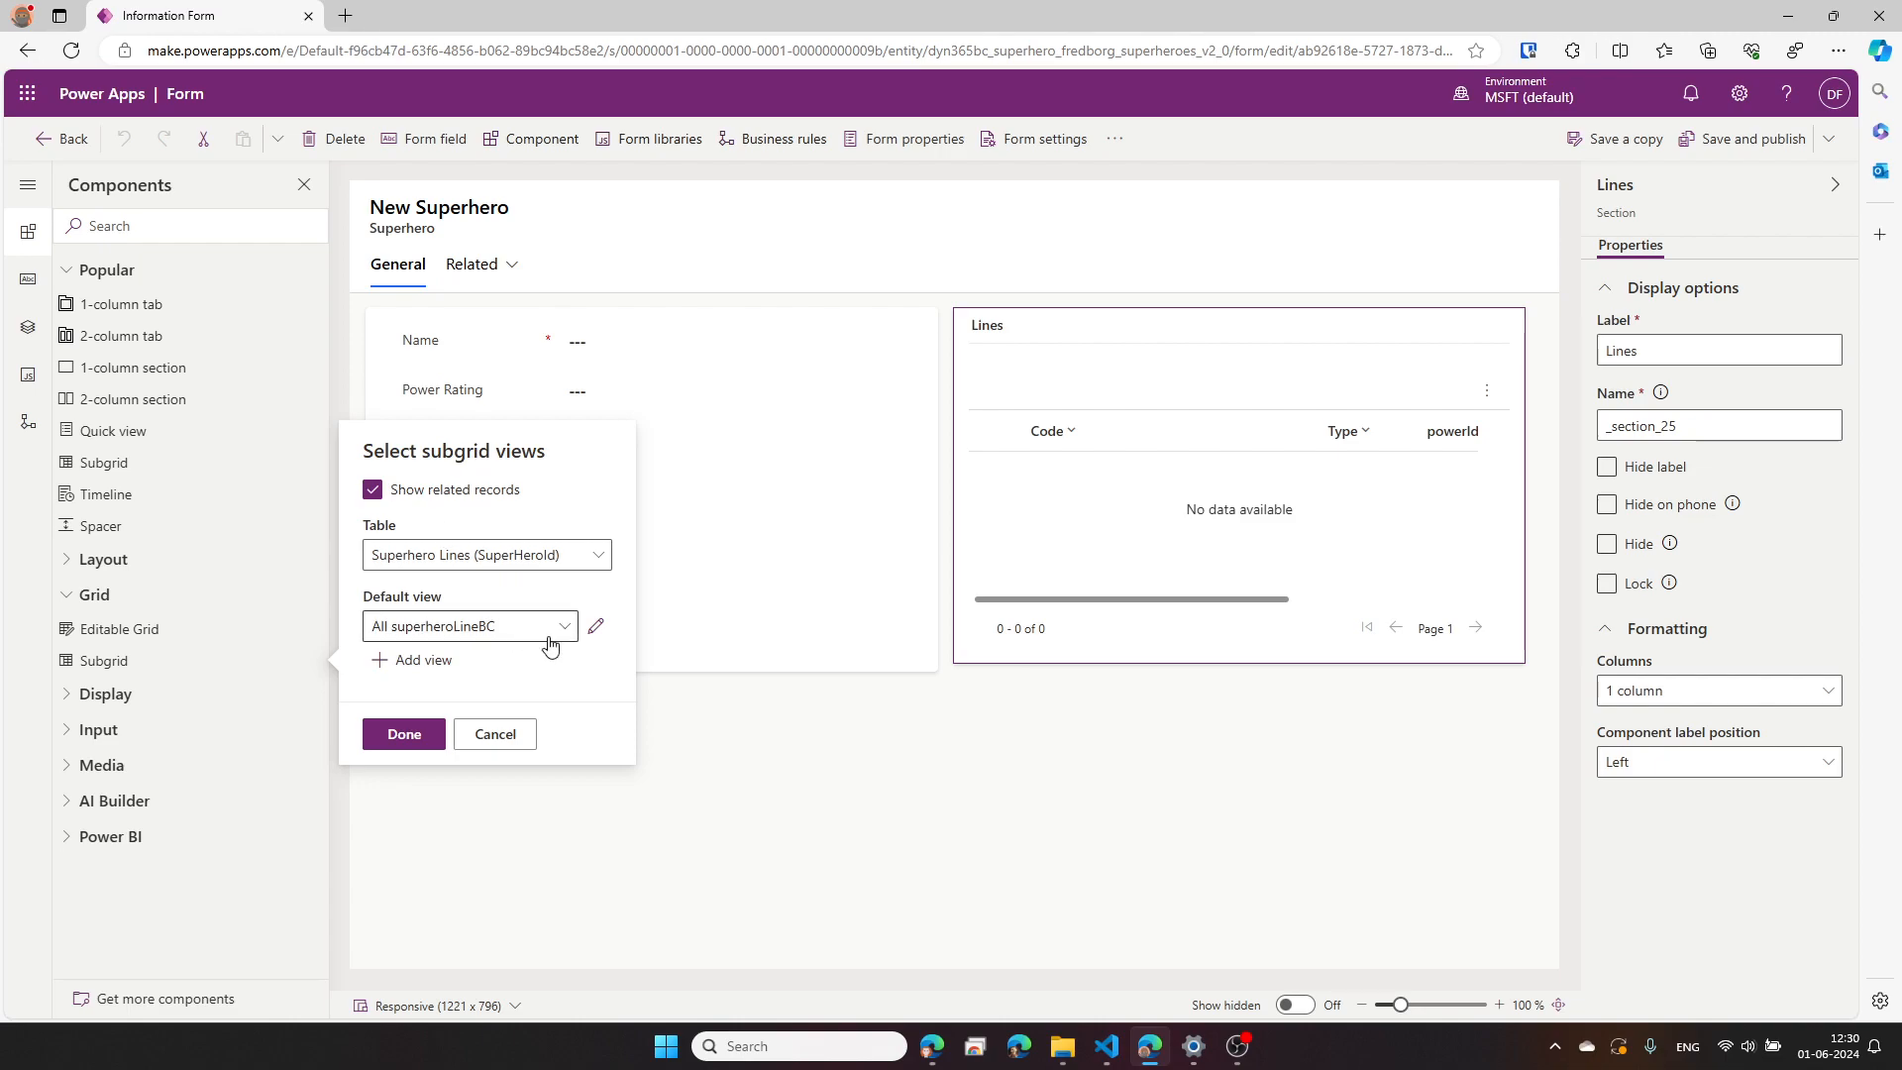
left_click(562, 626)
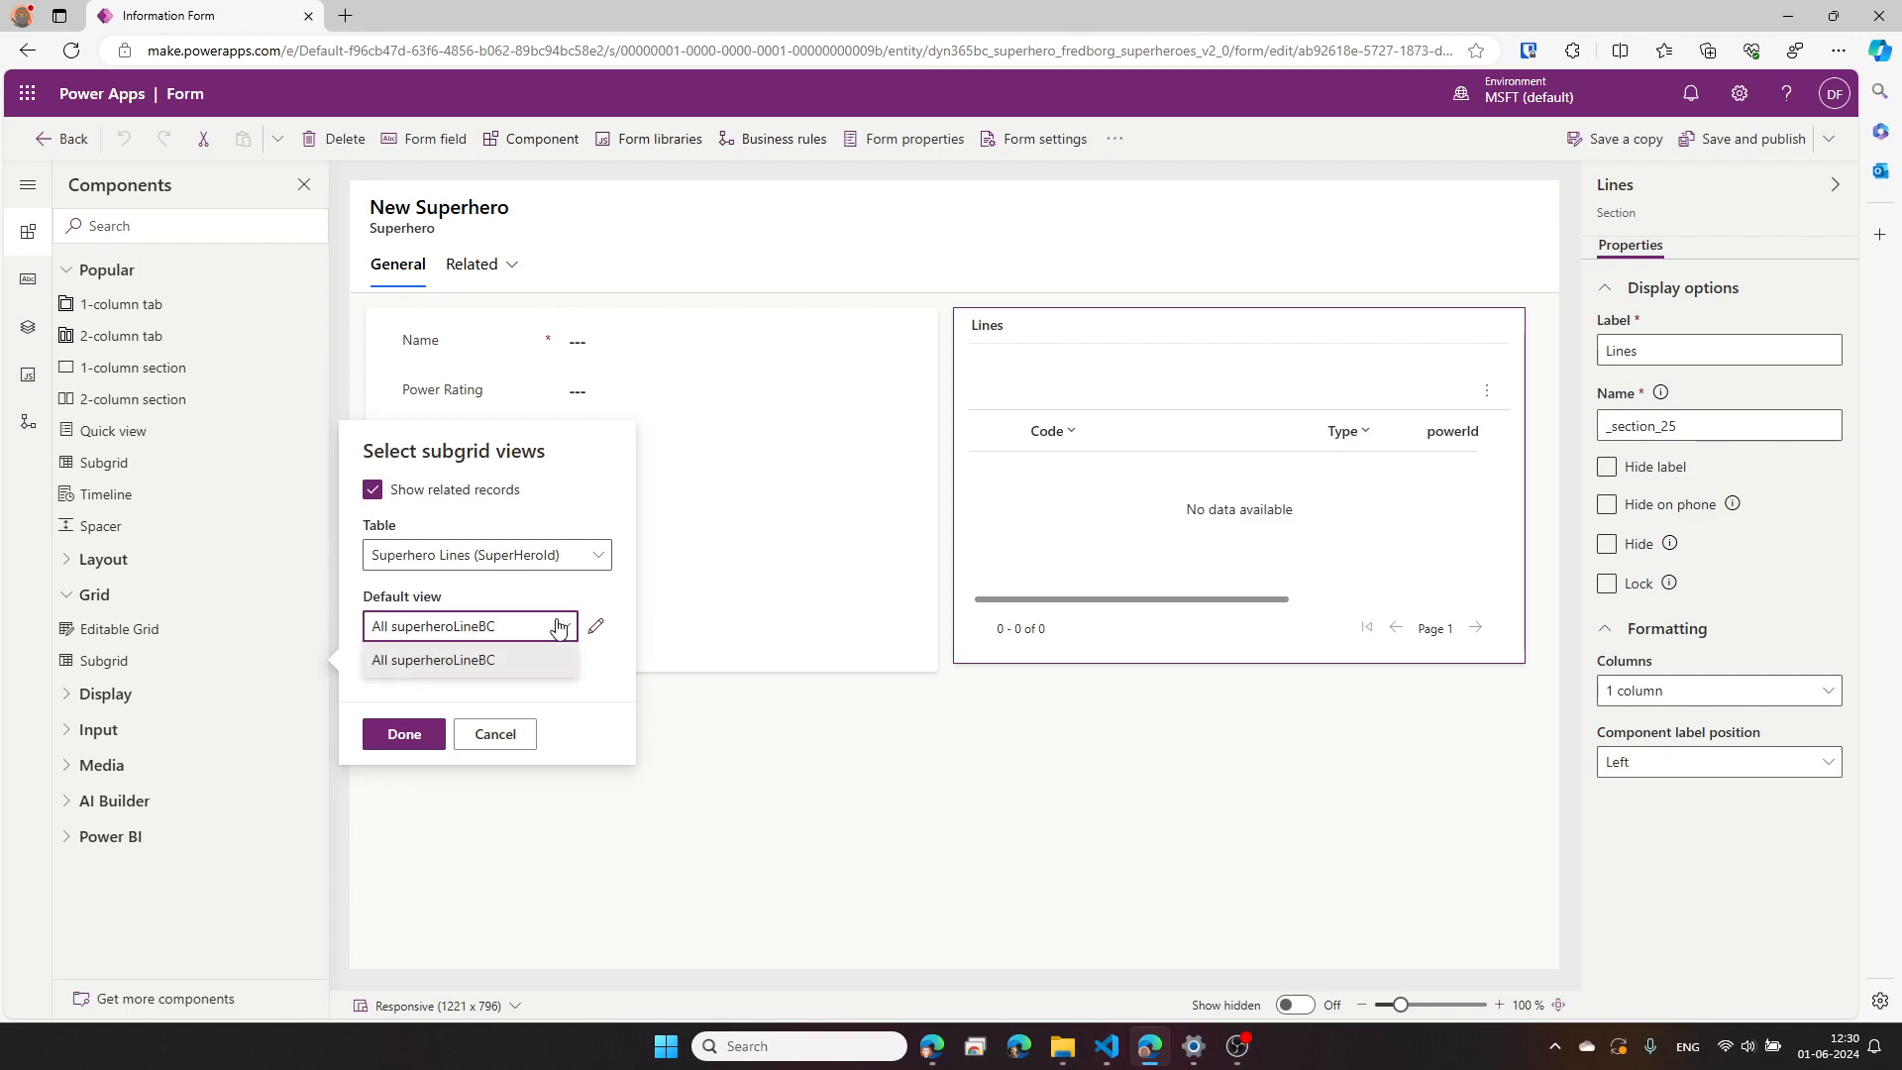
left_click(433, 658)
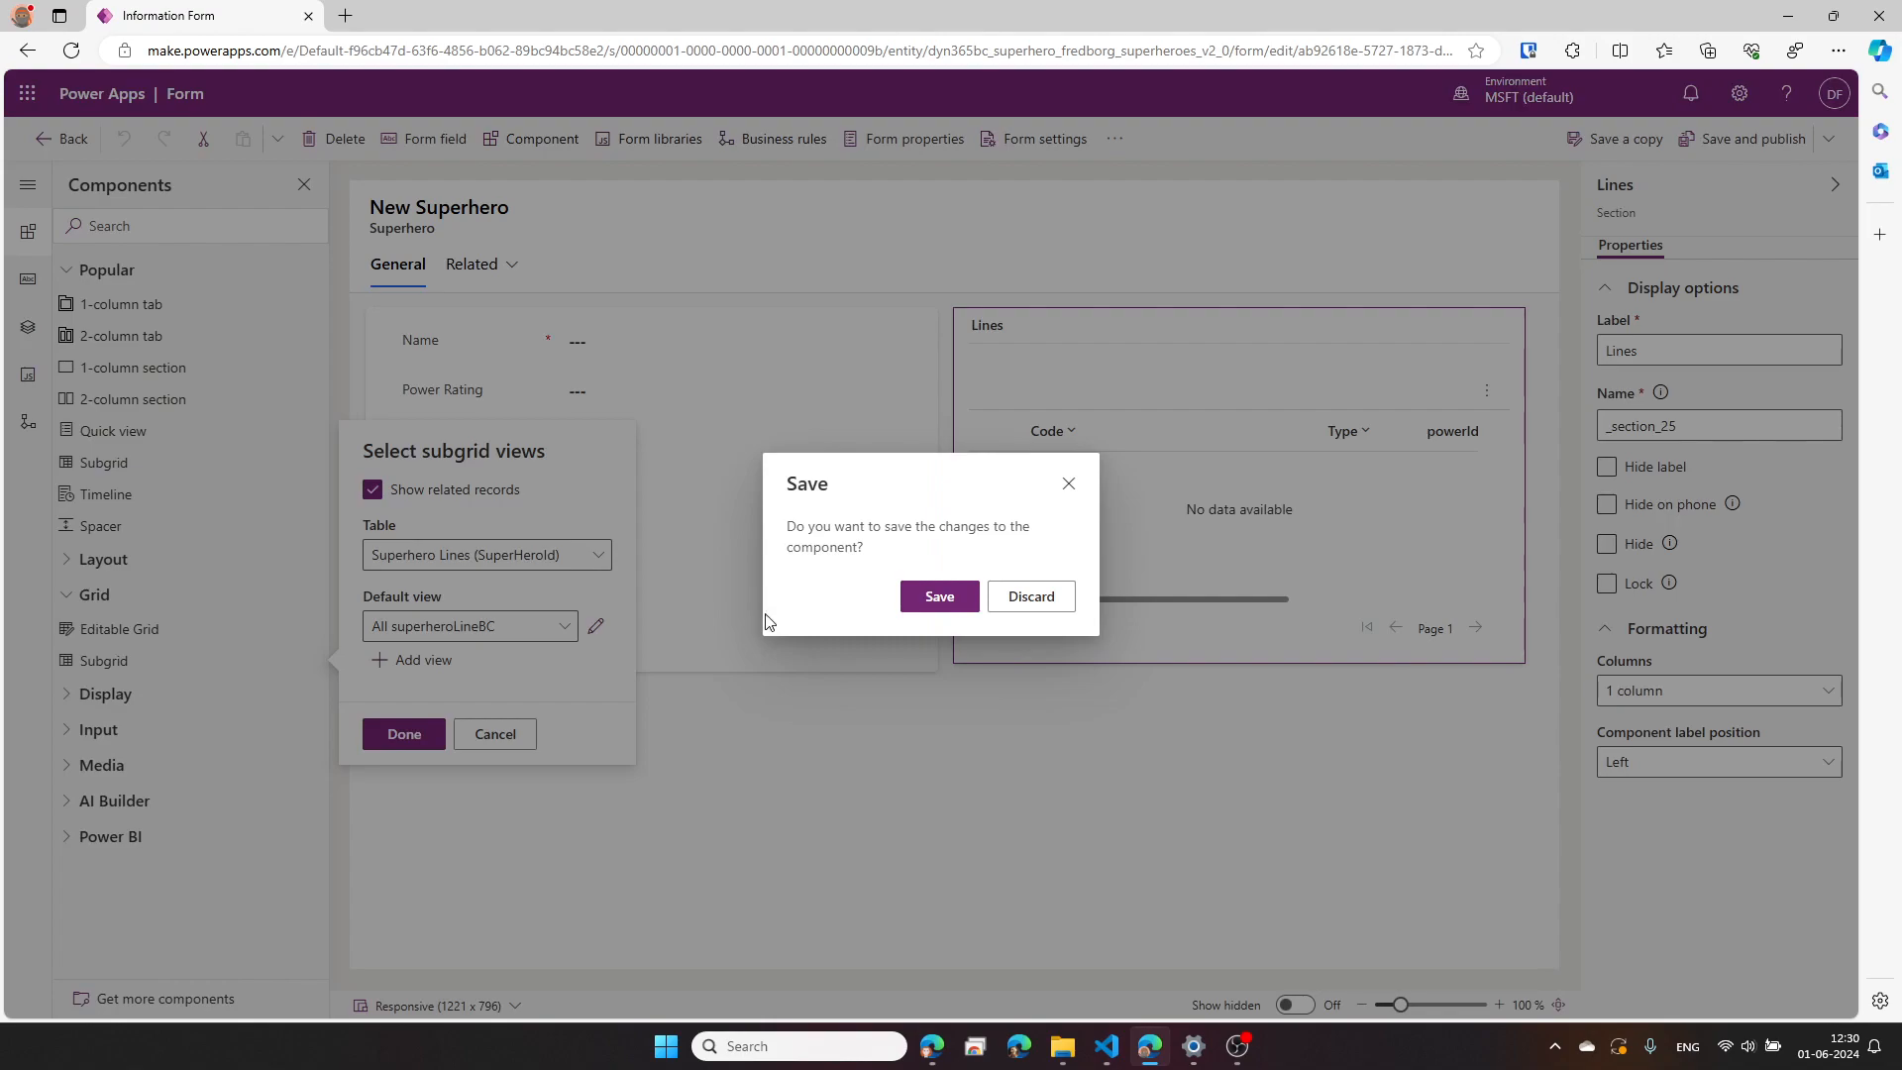
left_click(938, 596)
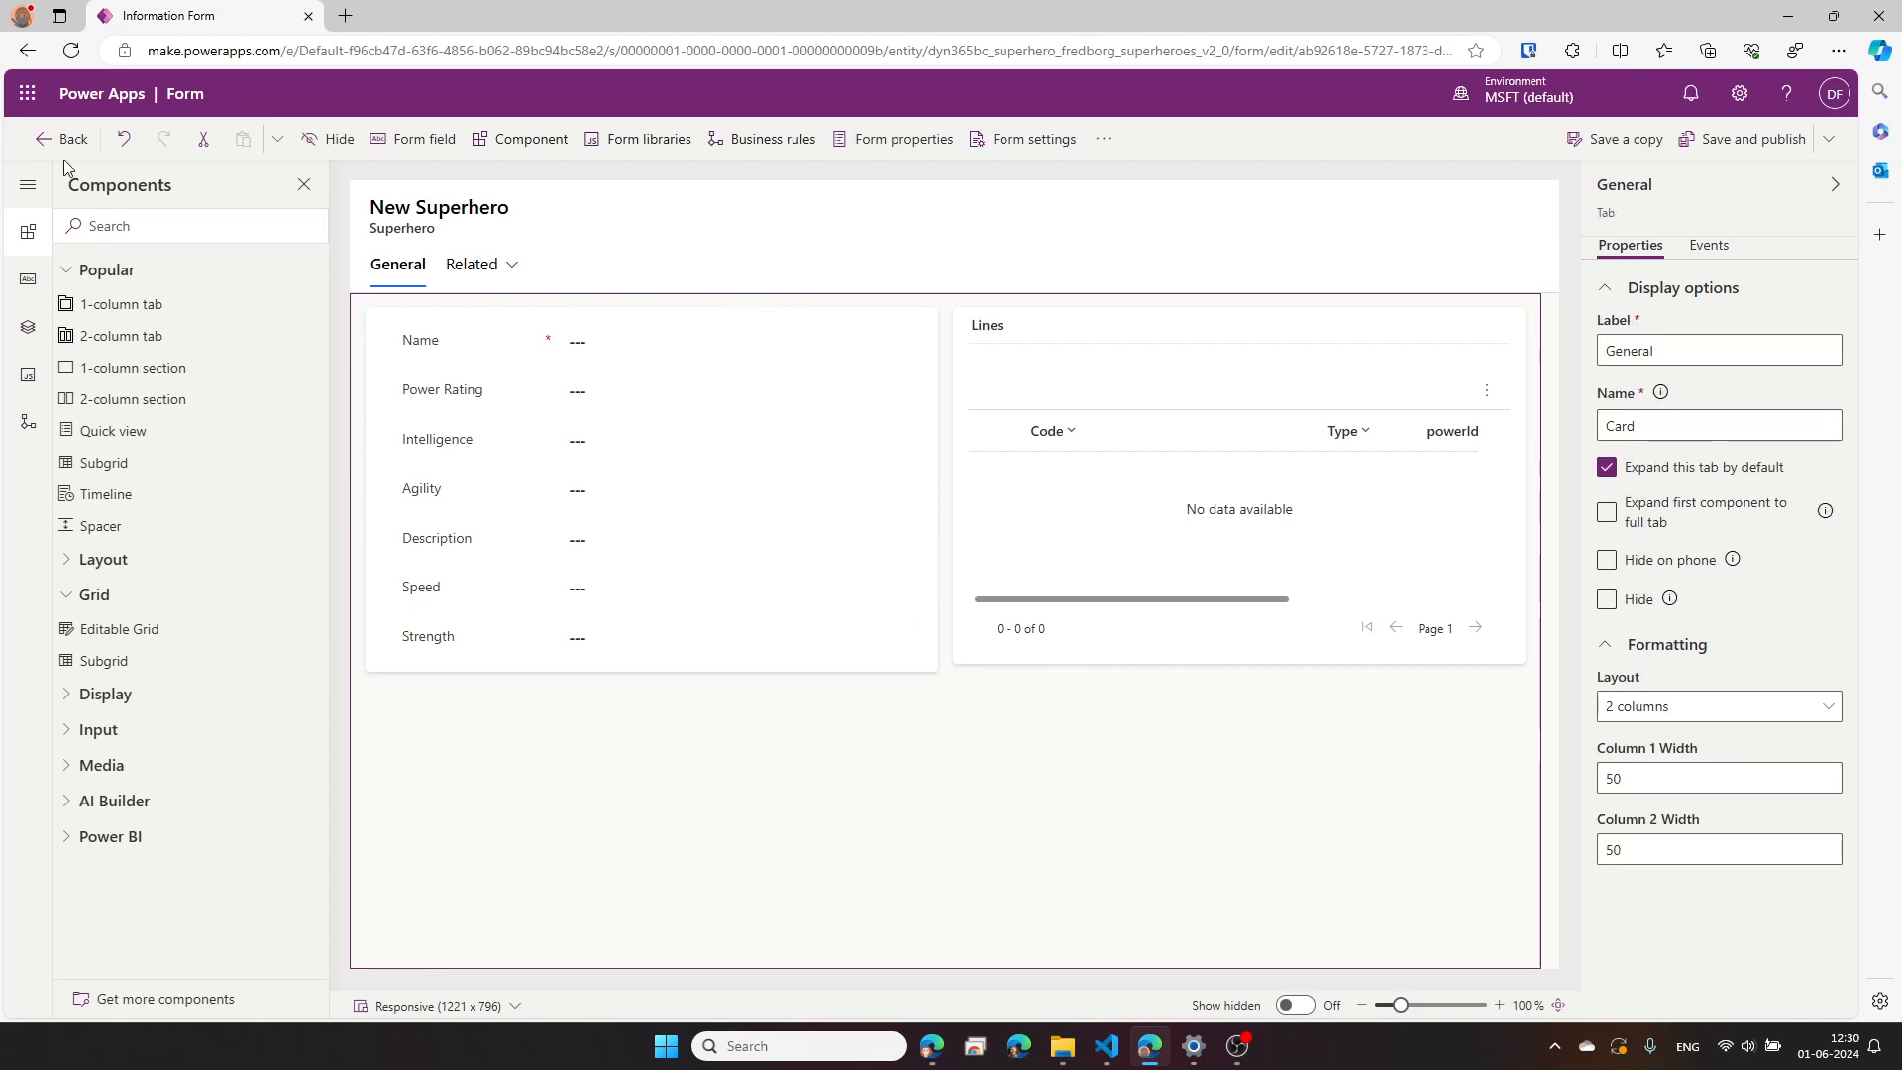
- Leave the form designer discarding unsaved changes and go to the Superhero table overview
left_click(69, 139)
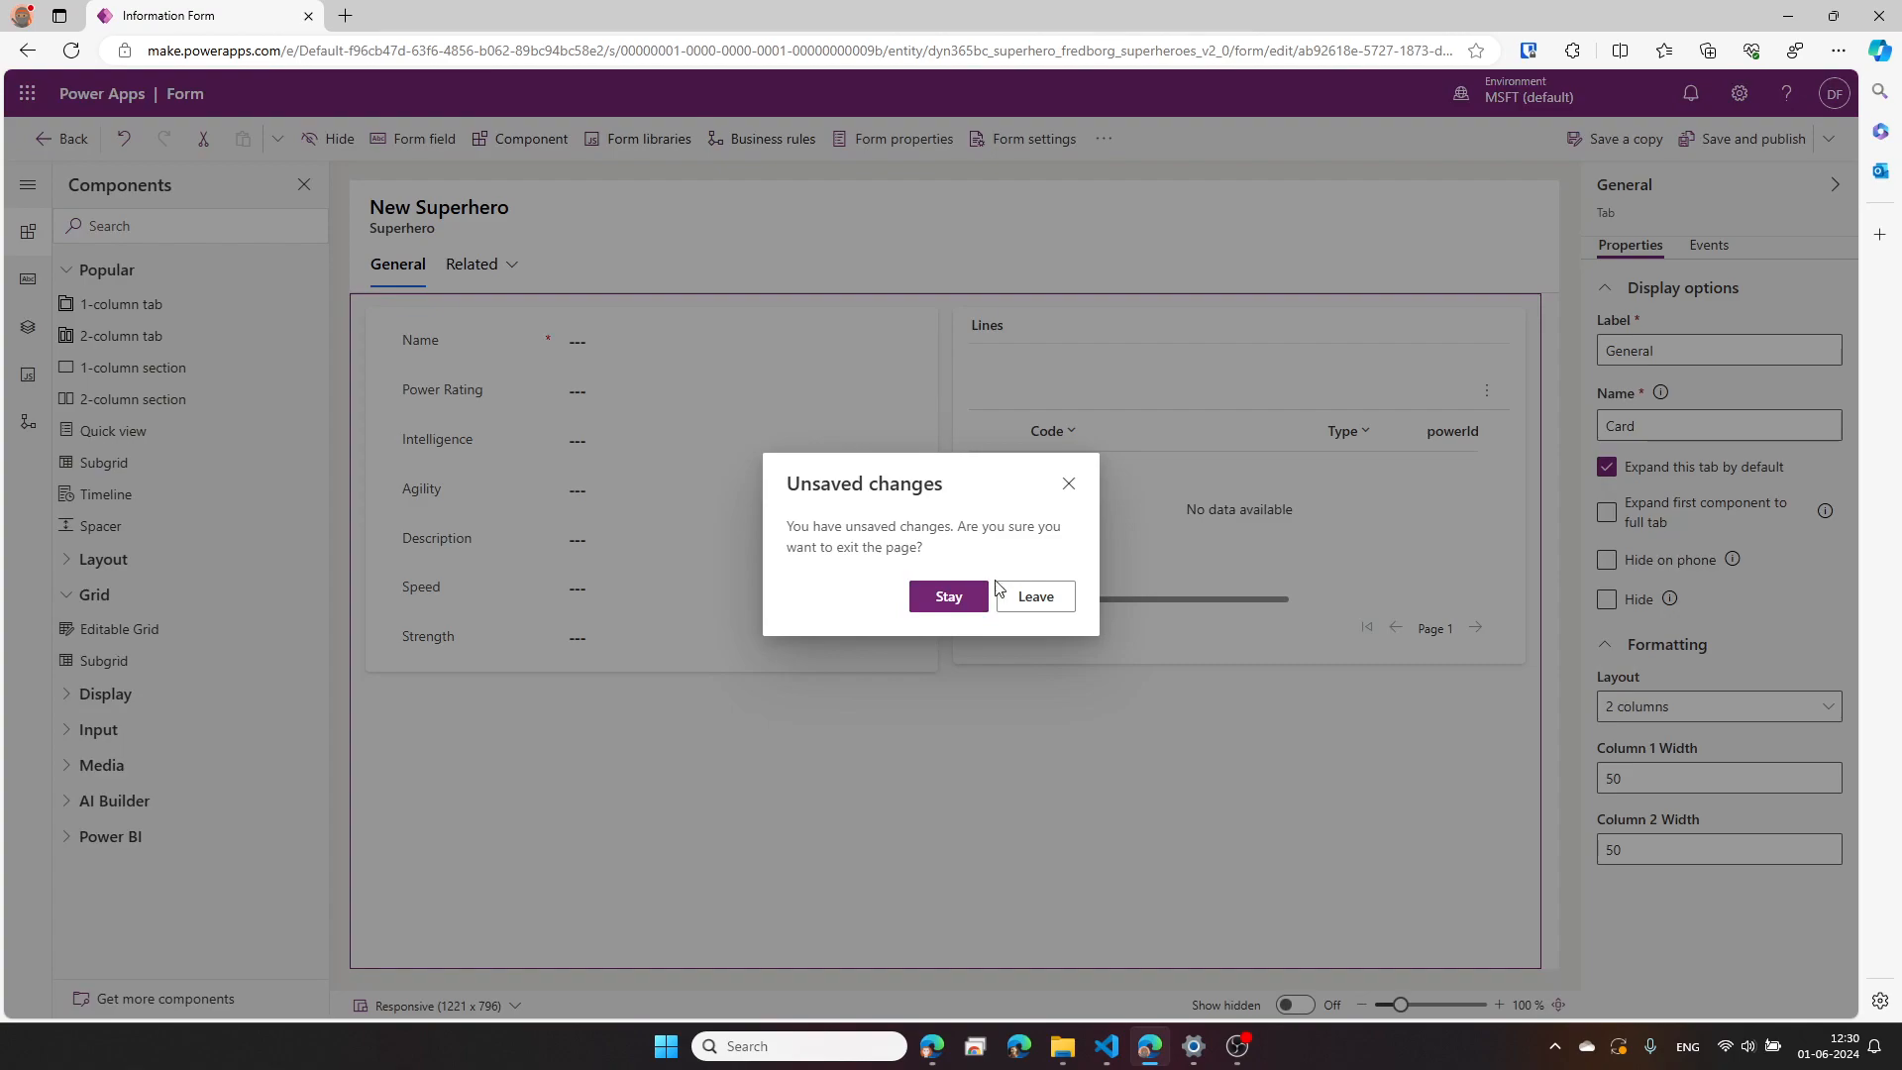
left_click(1033, 596)
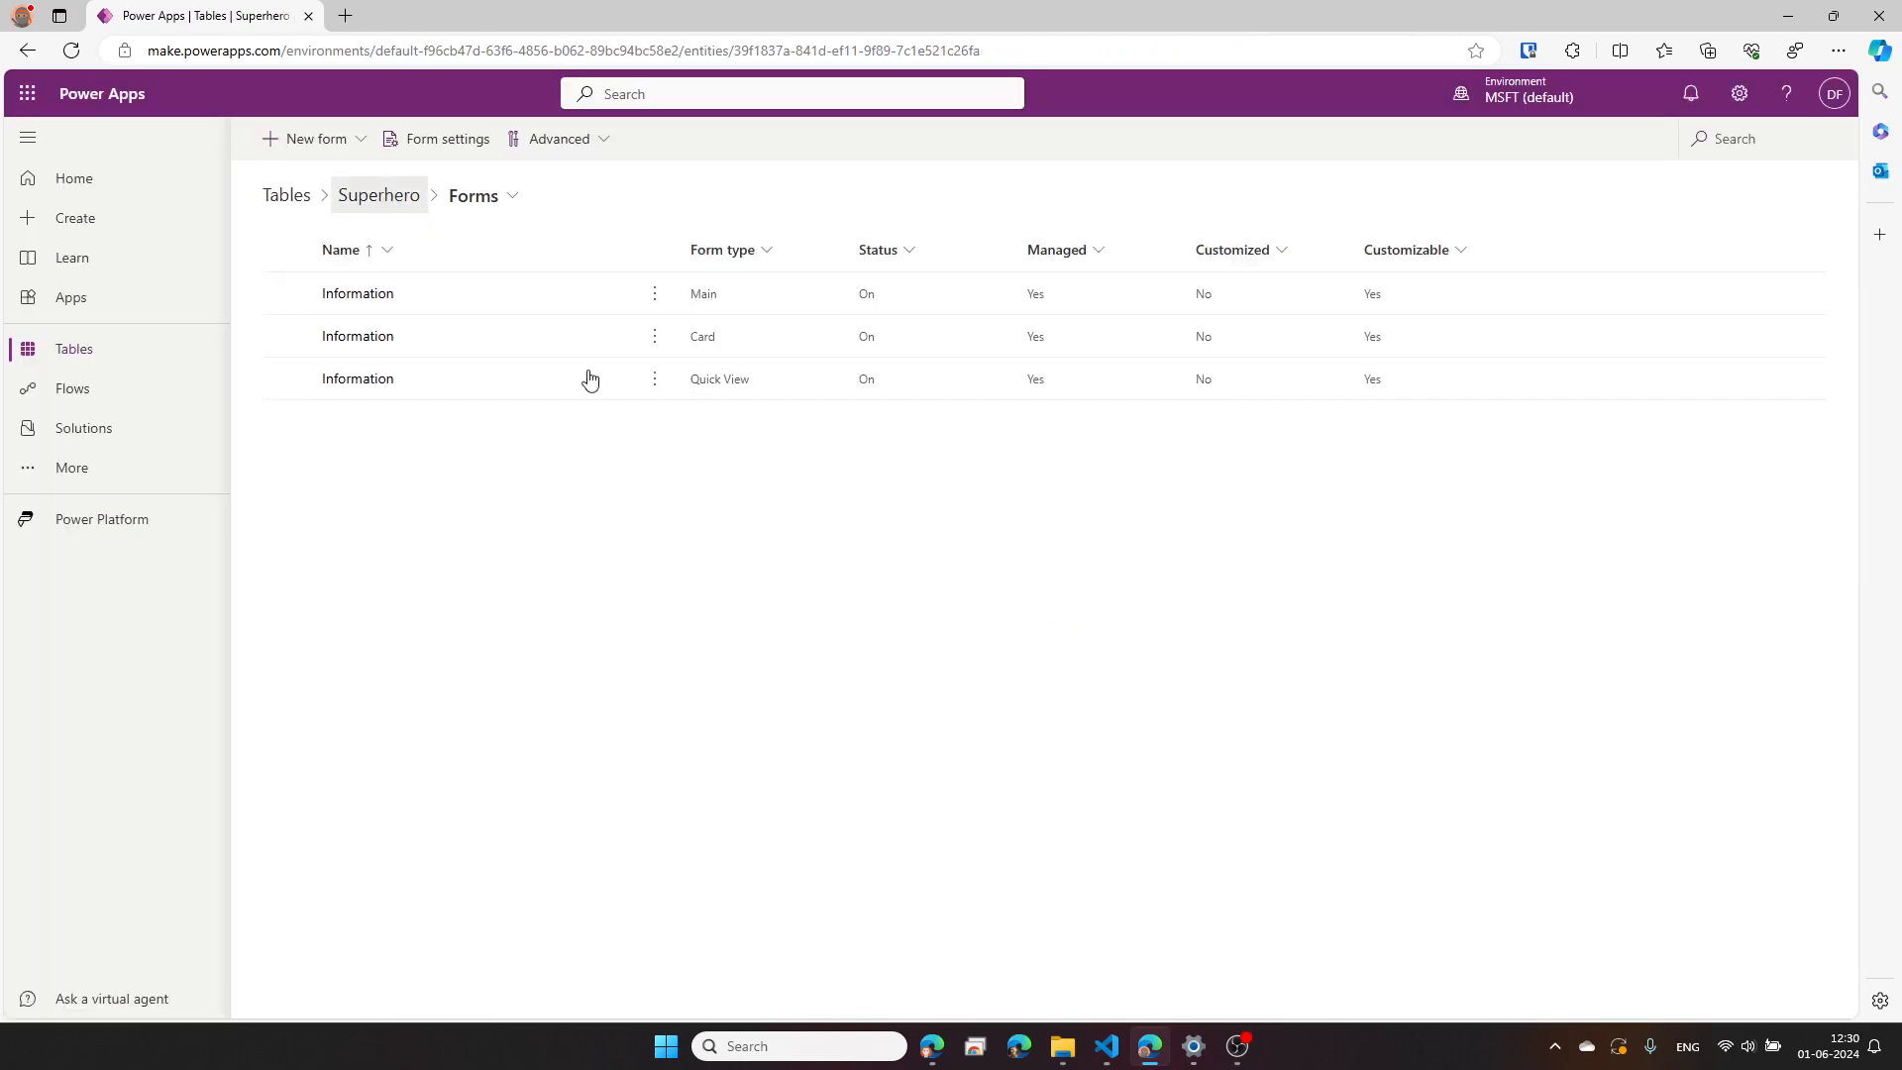
left_click(377, 195)
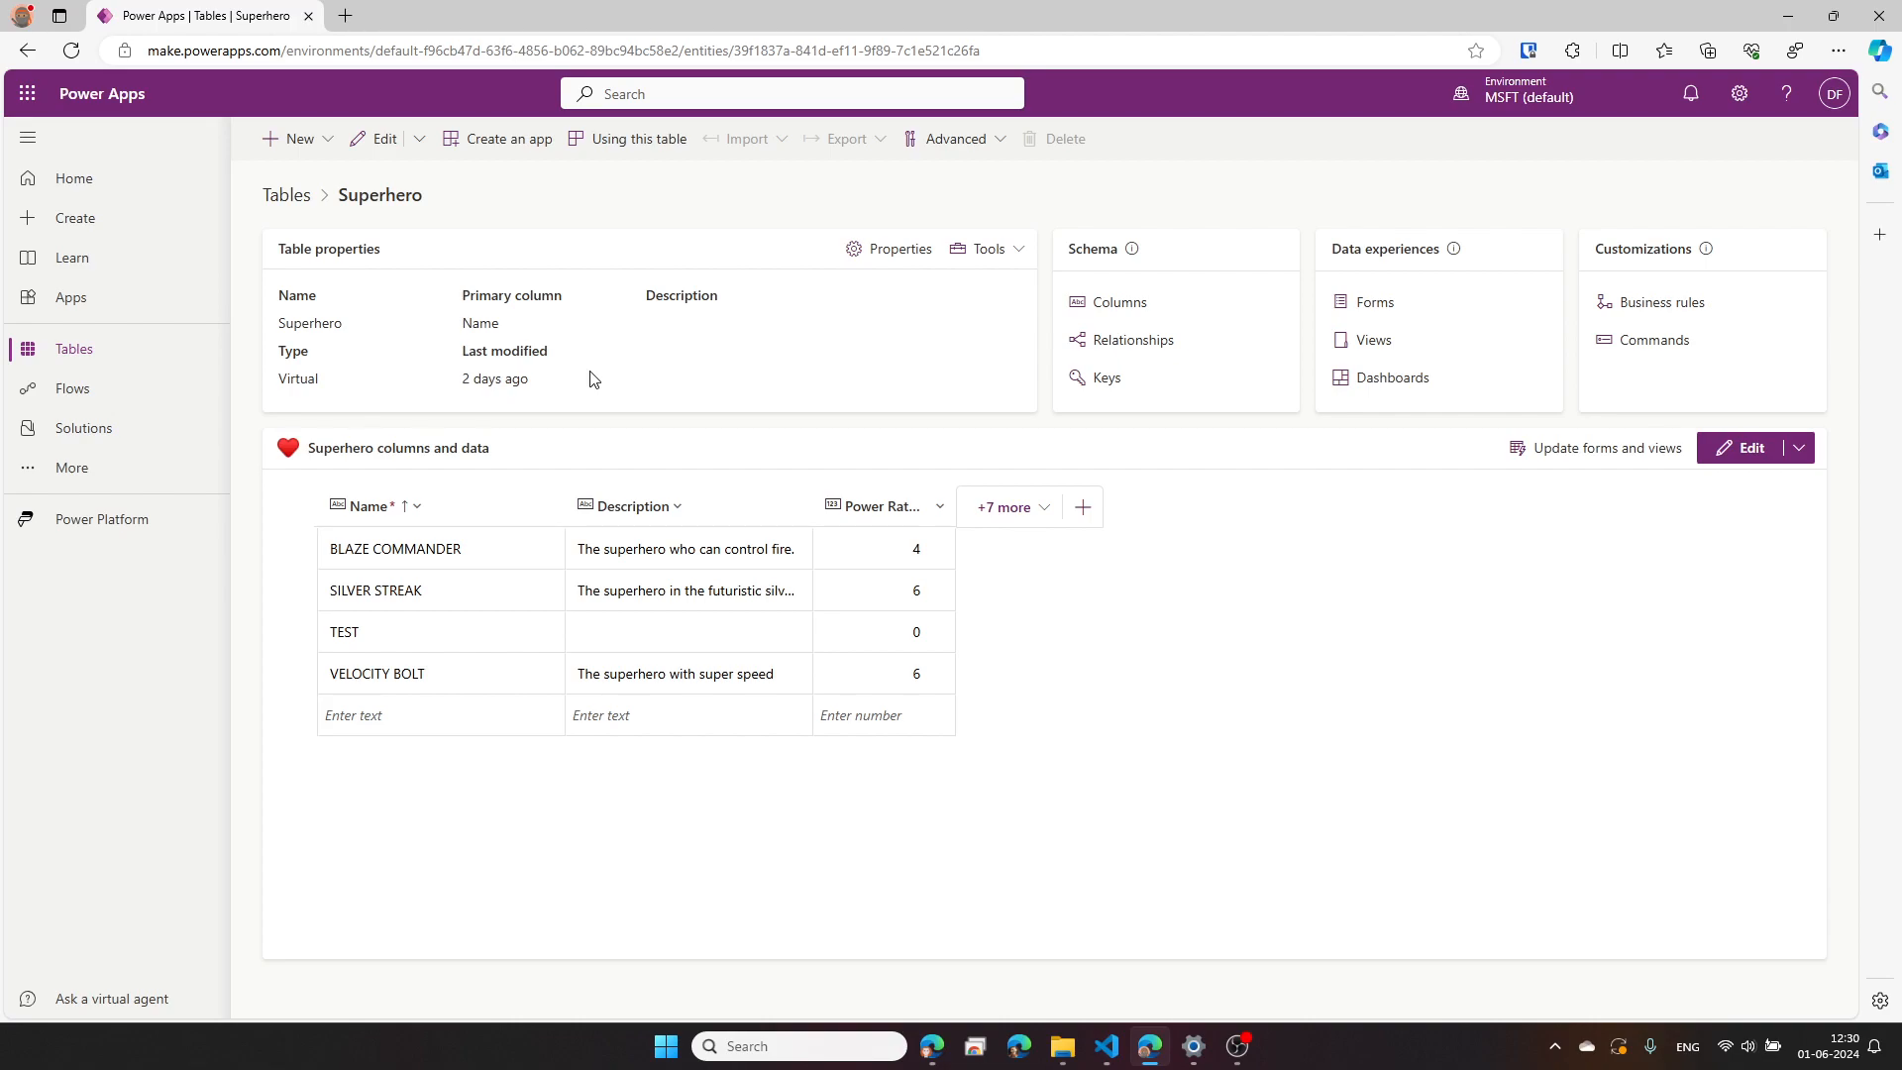
mouse_move(592, 380)
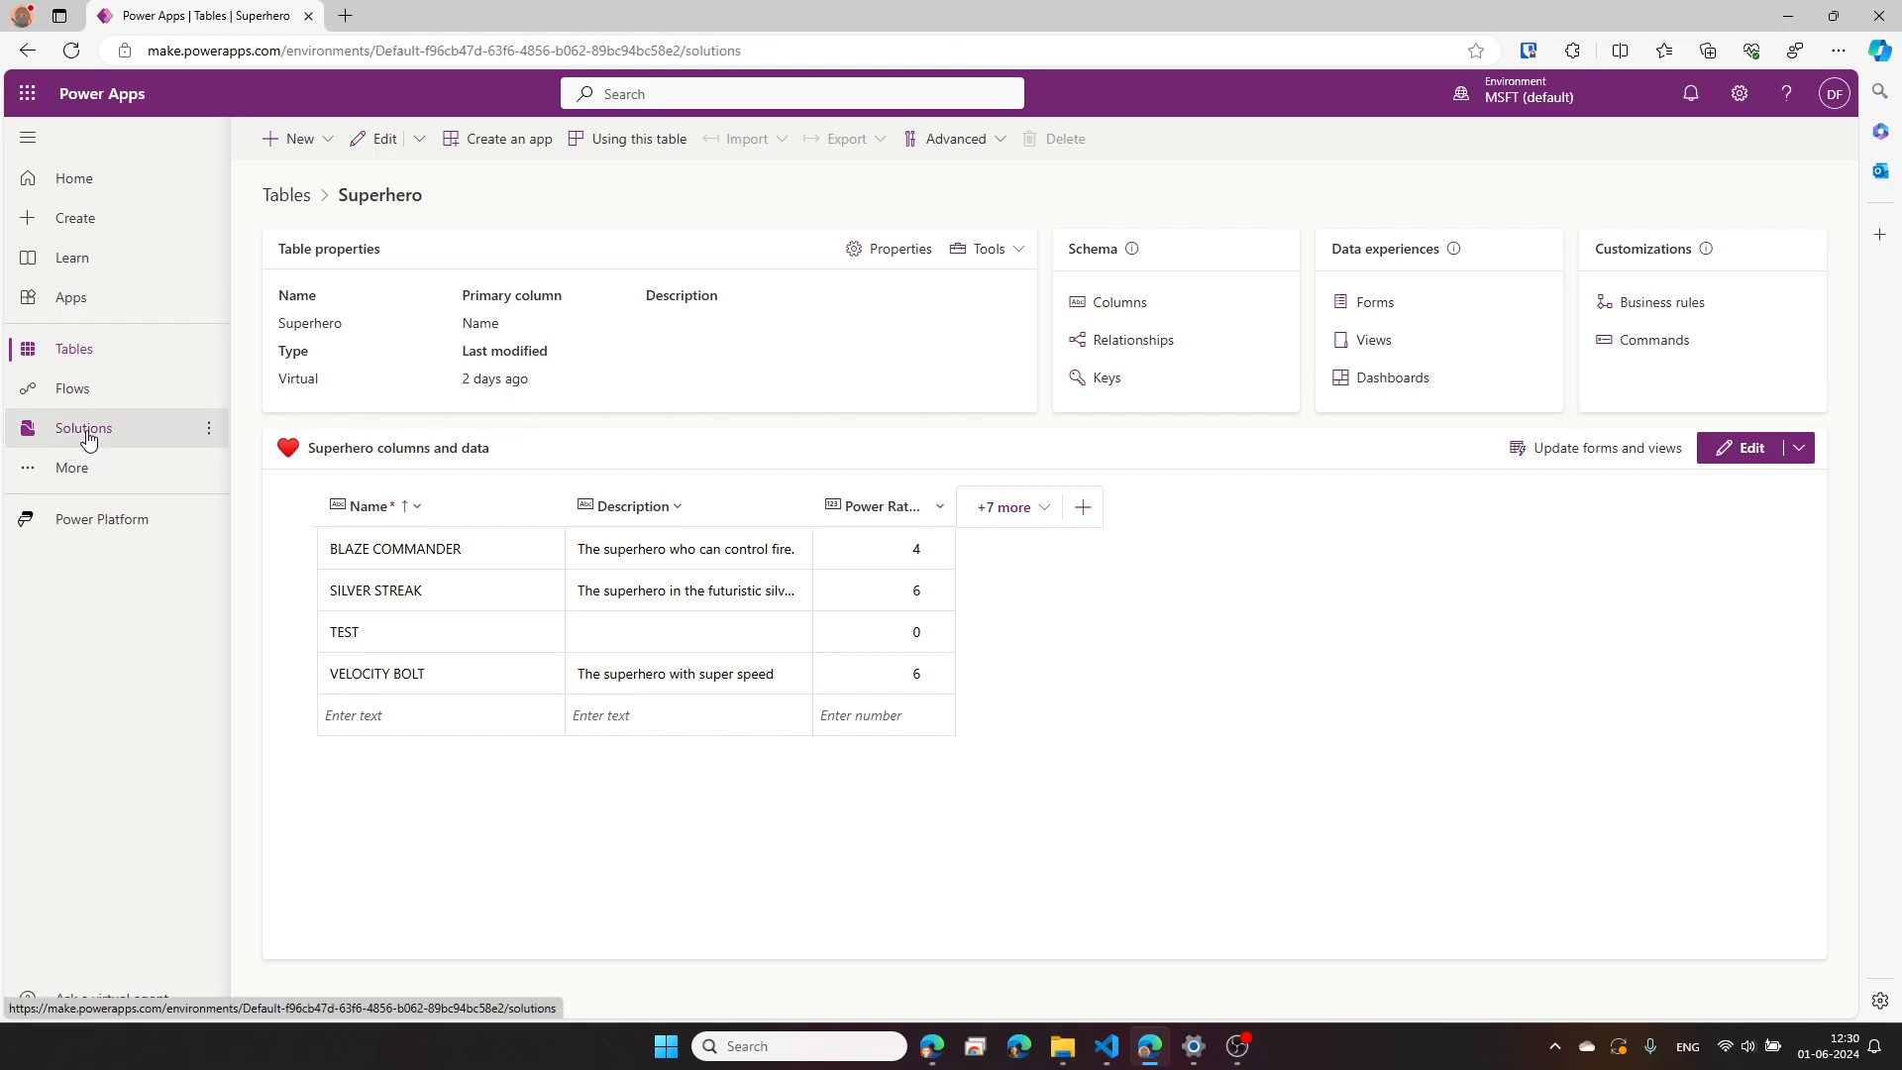
- Create a new solution named 'Superhero Model' under the fredborg publisher
left_click(82, 428)
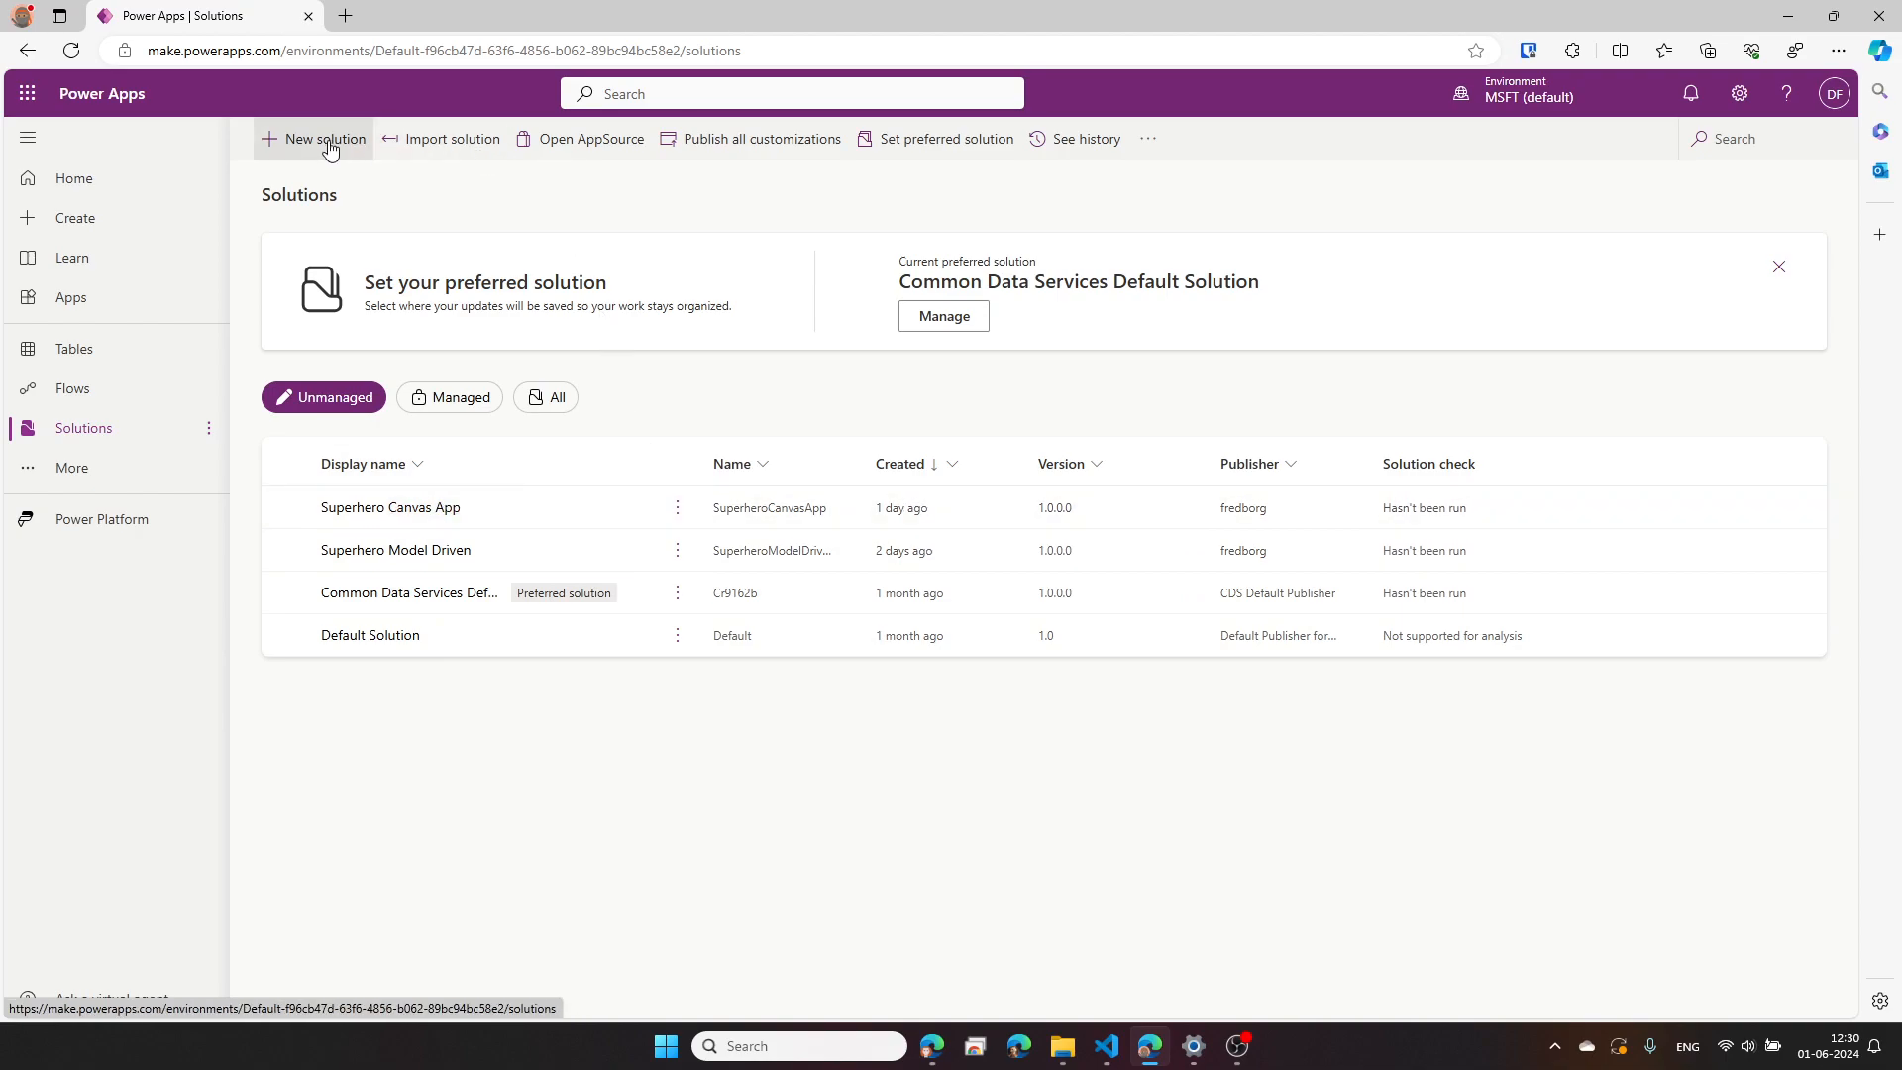
left_click(324, 138)
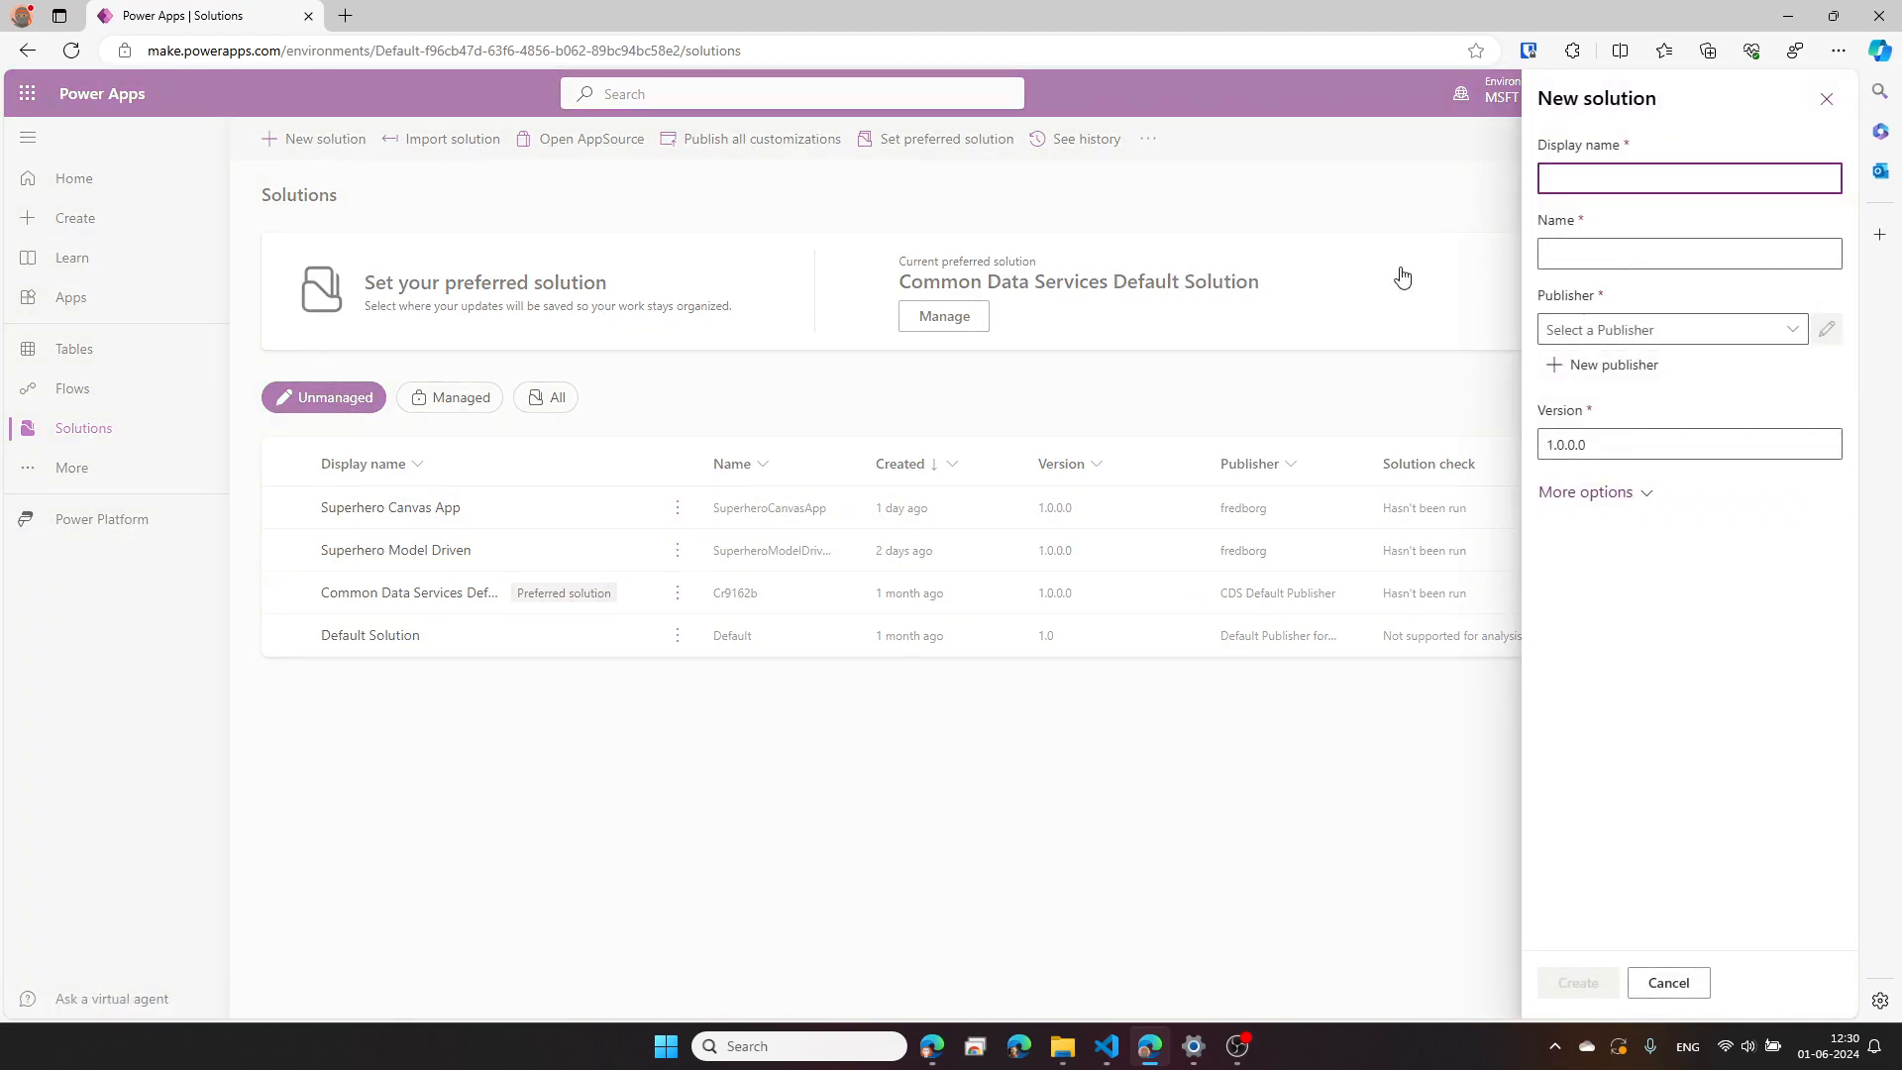
type("Superhero")
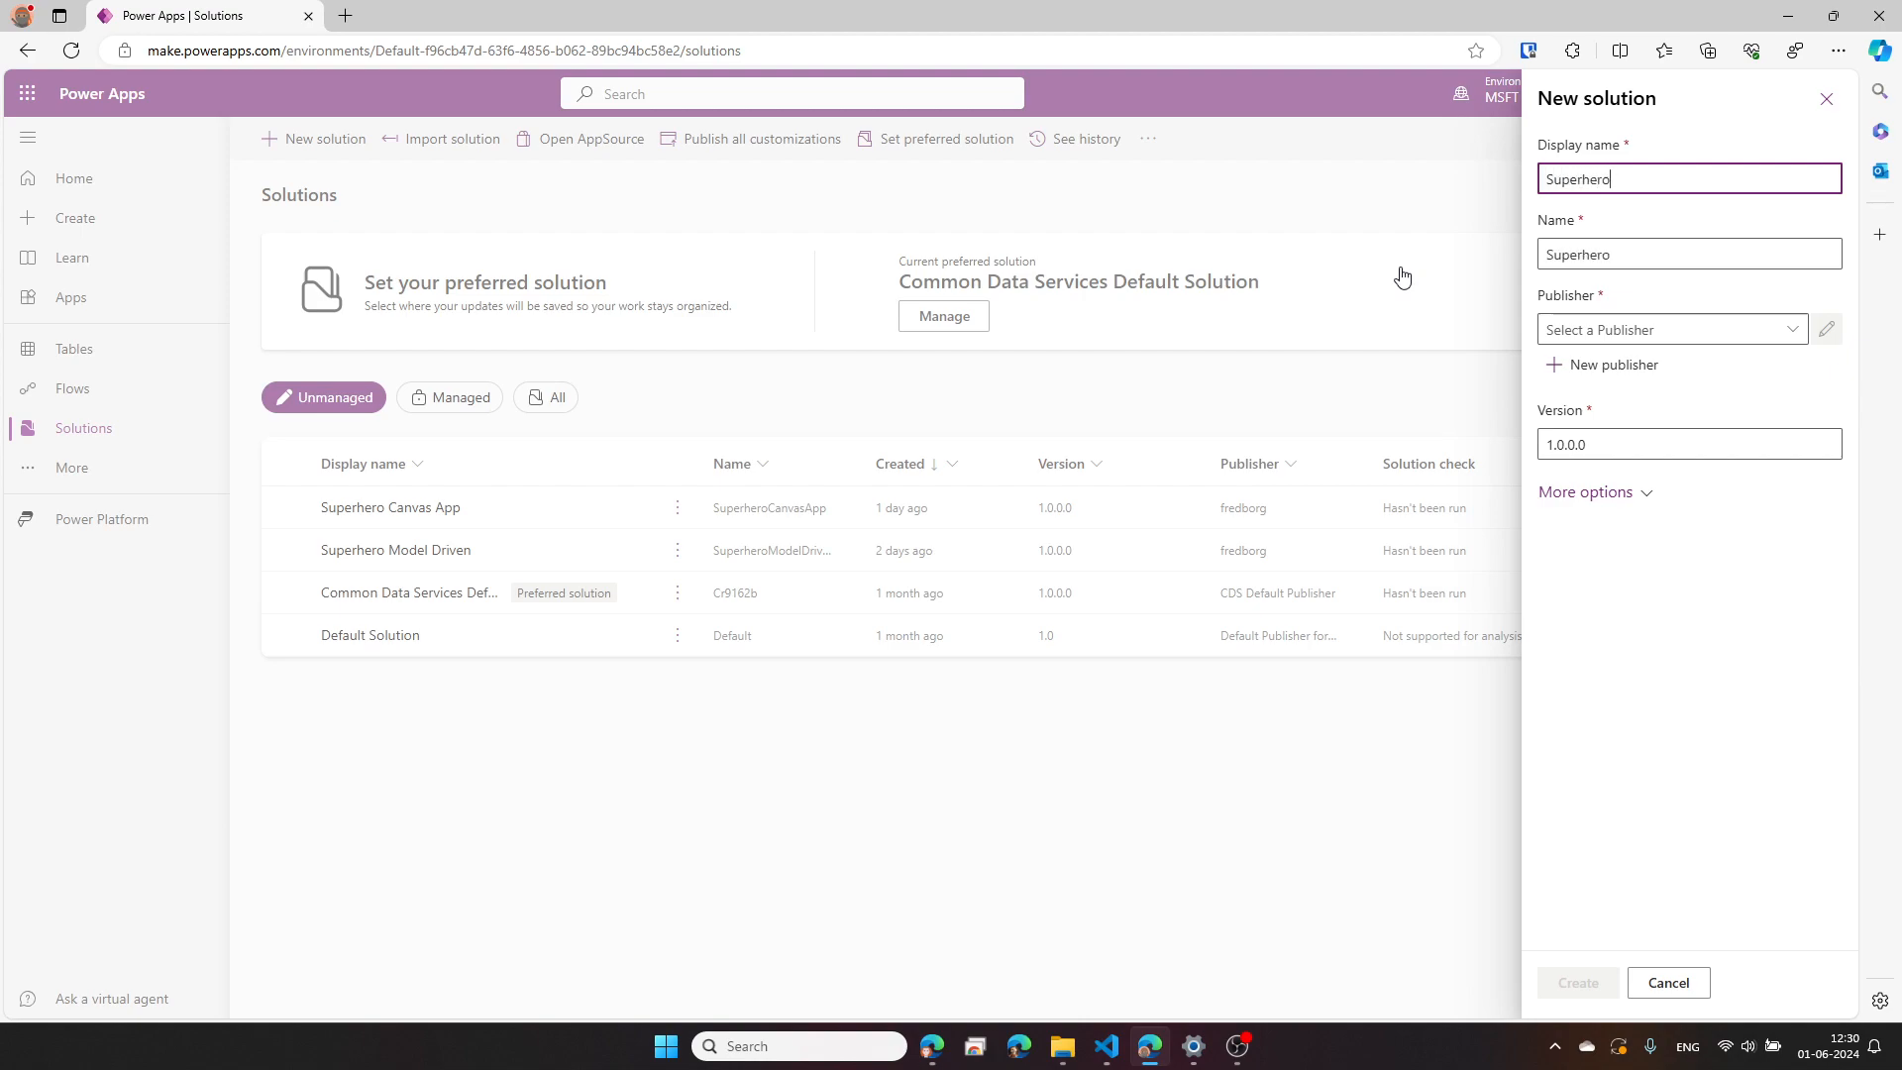
type("Mo")
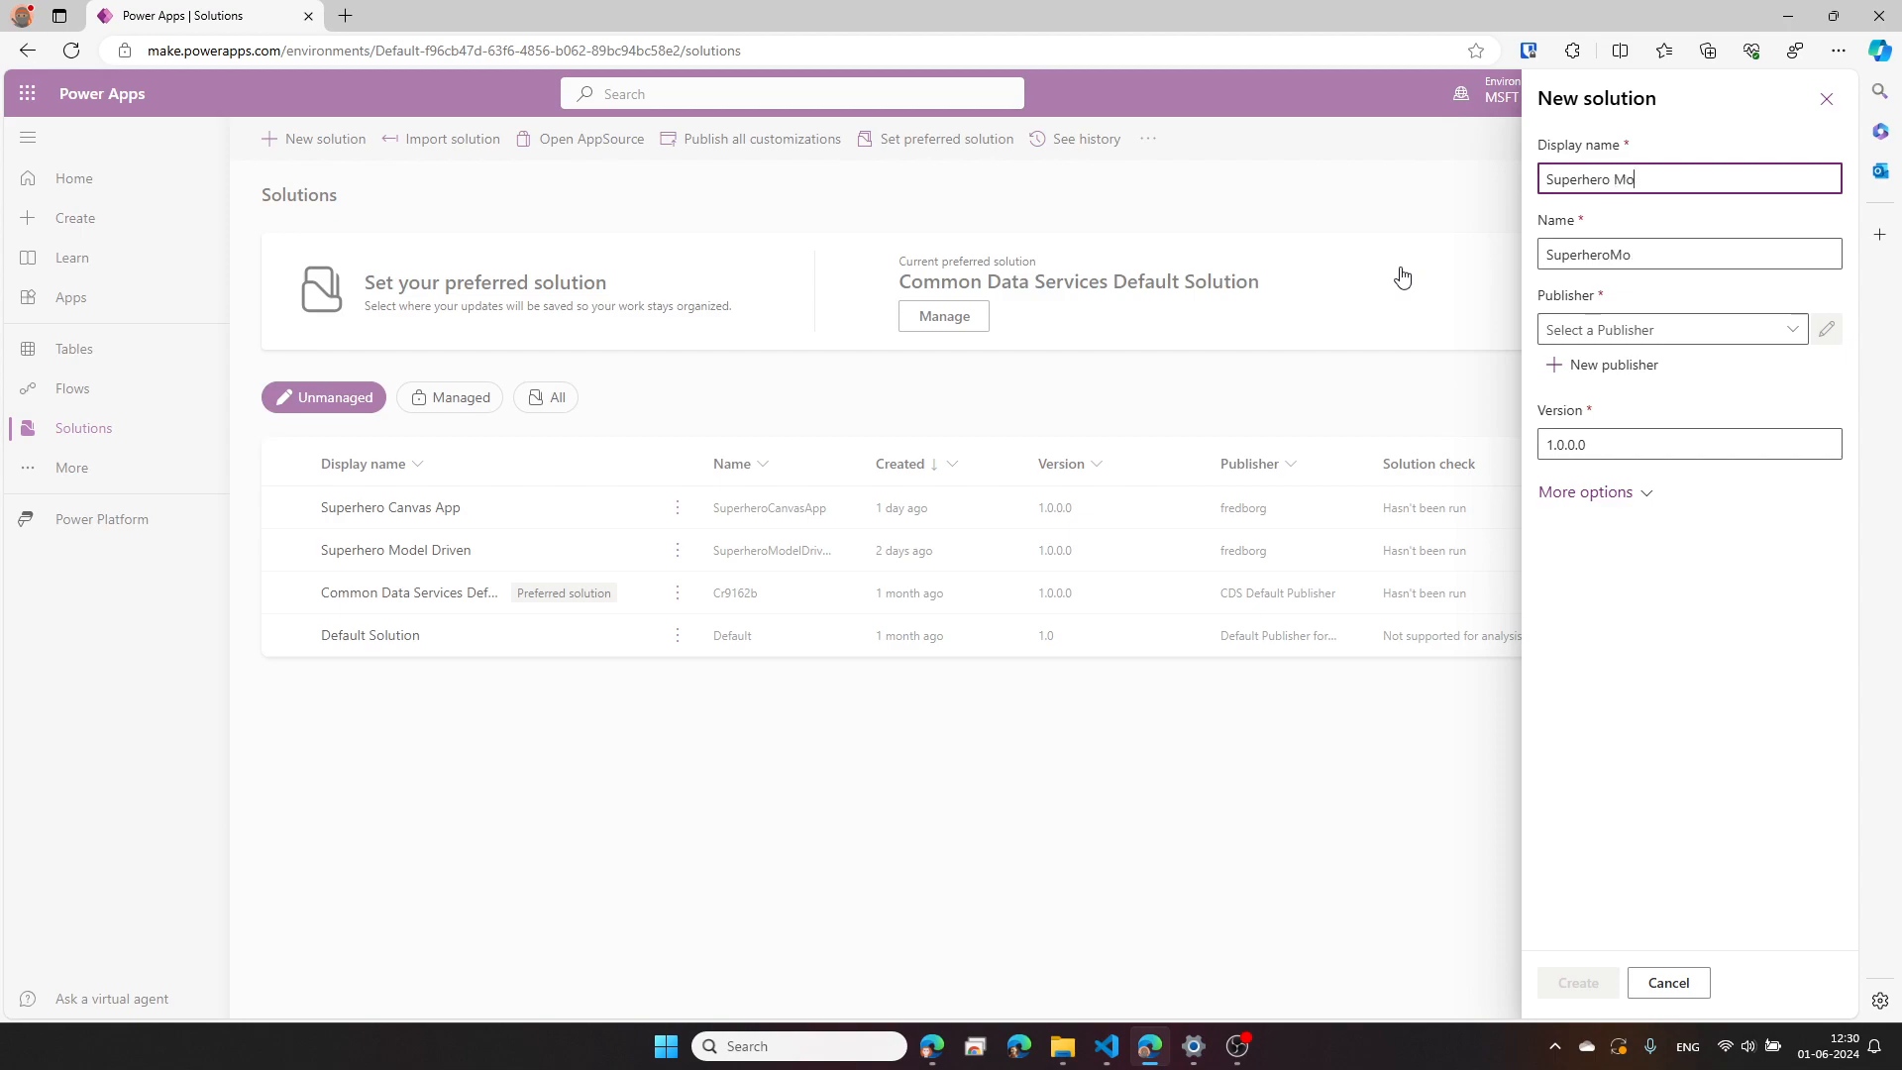
type("dek")
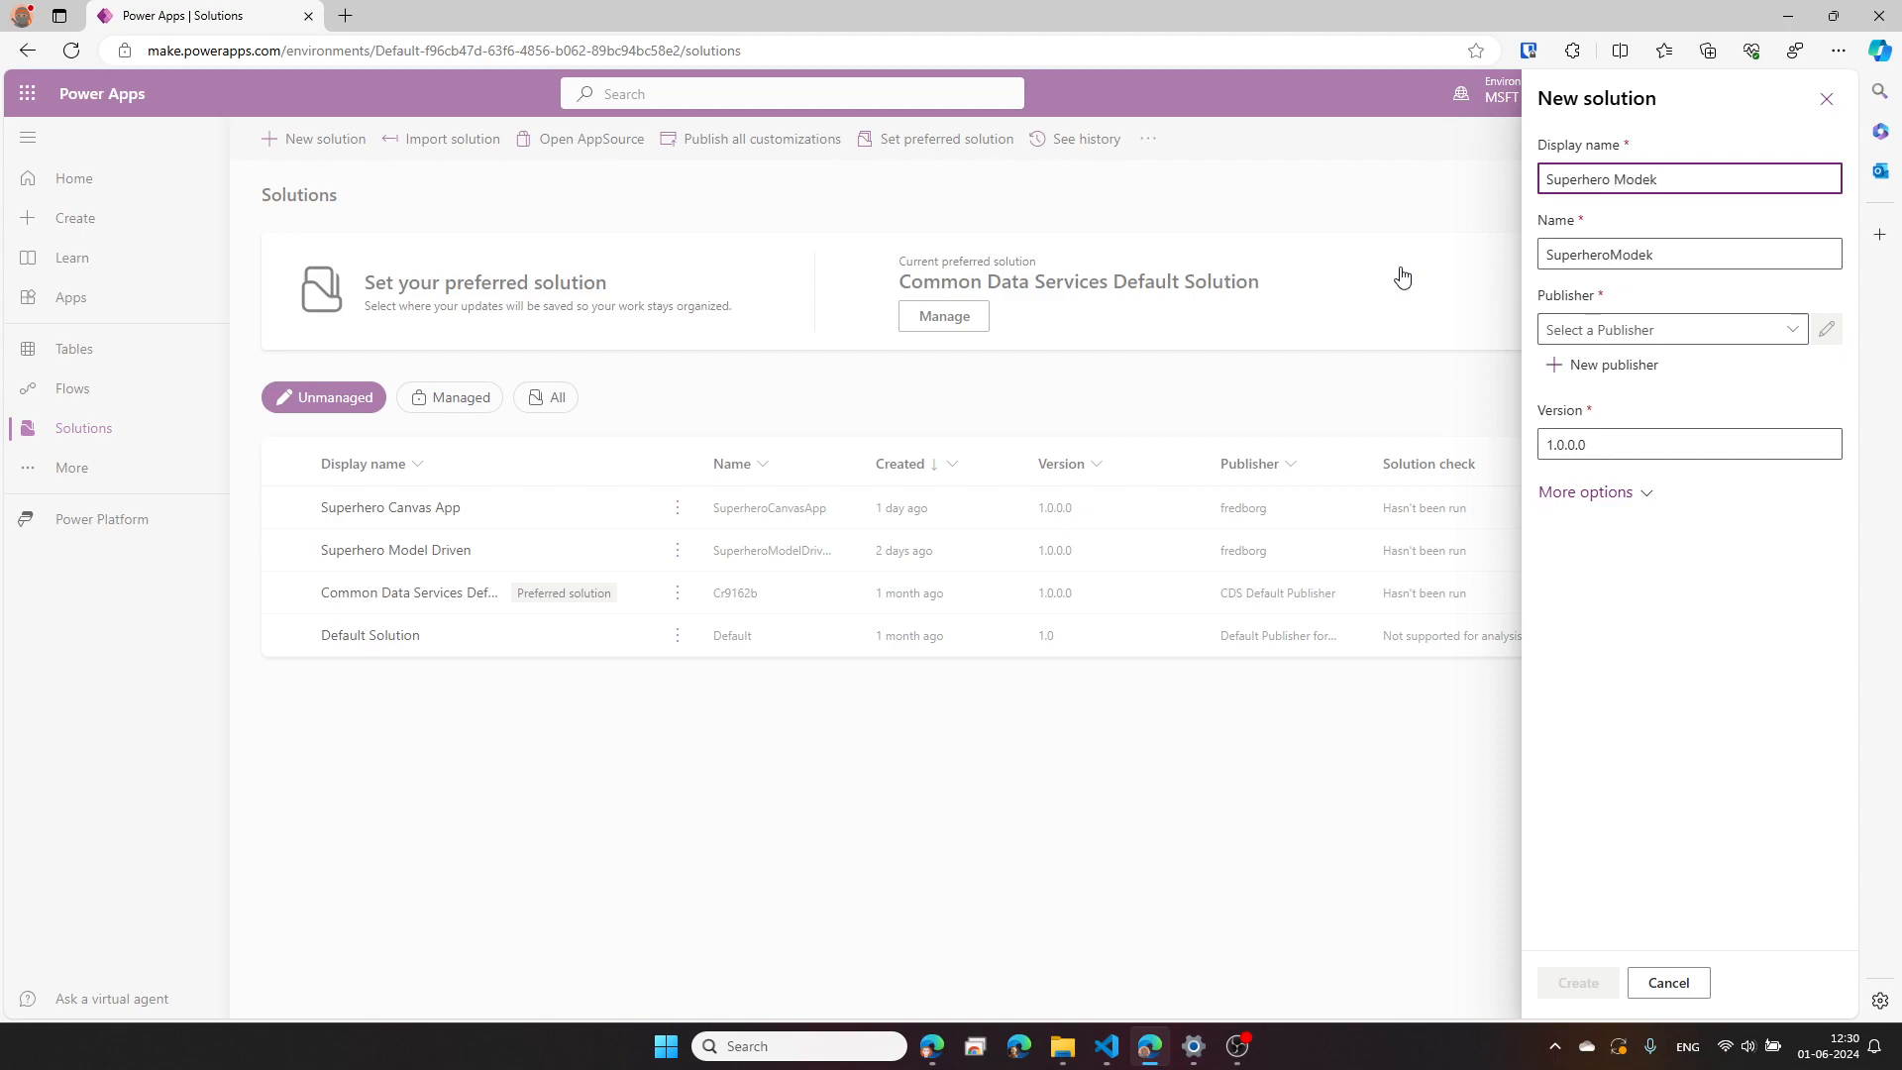
type("Superhero Model")
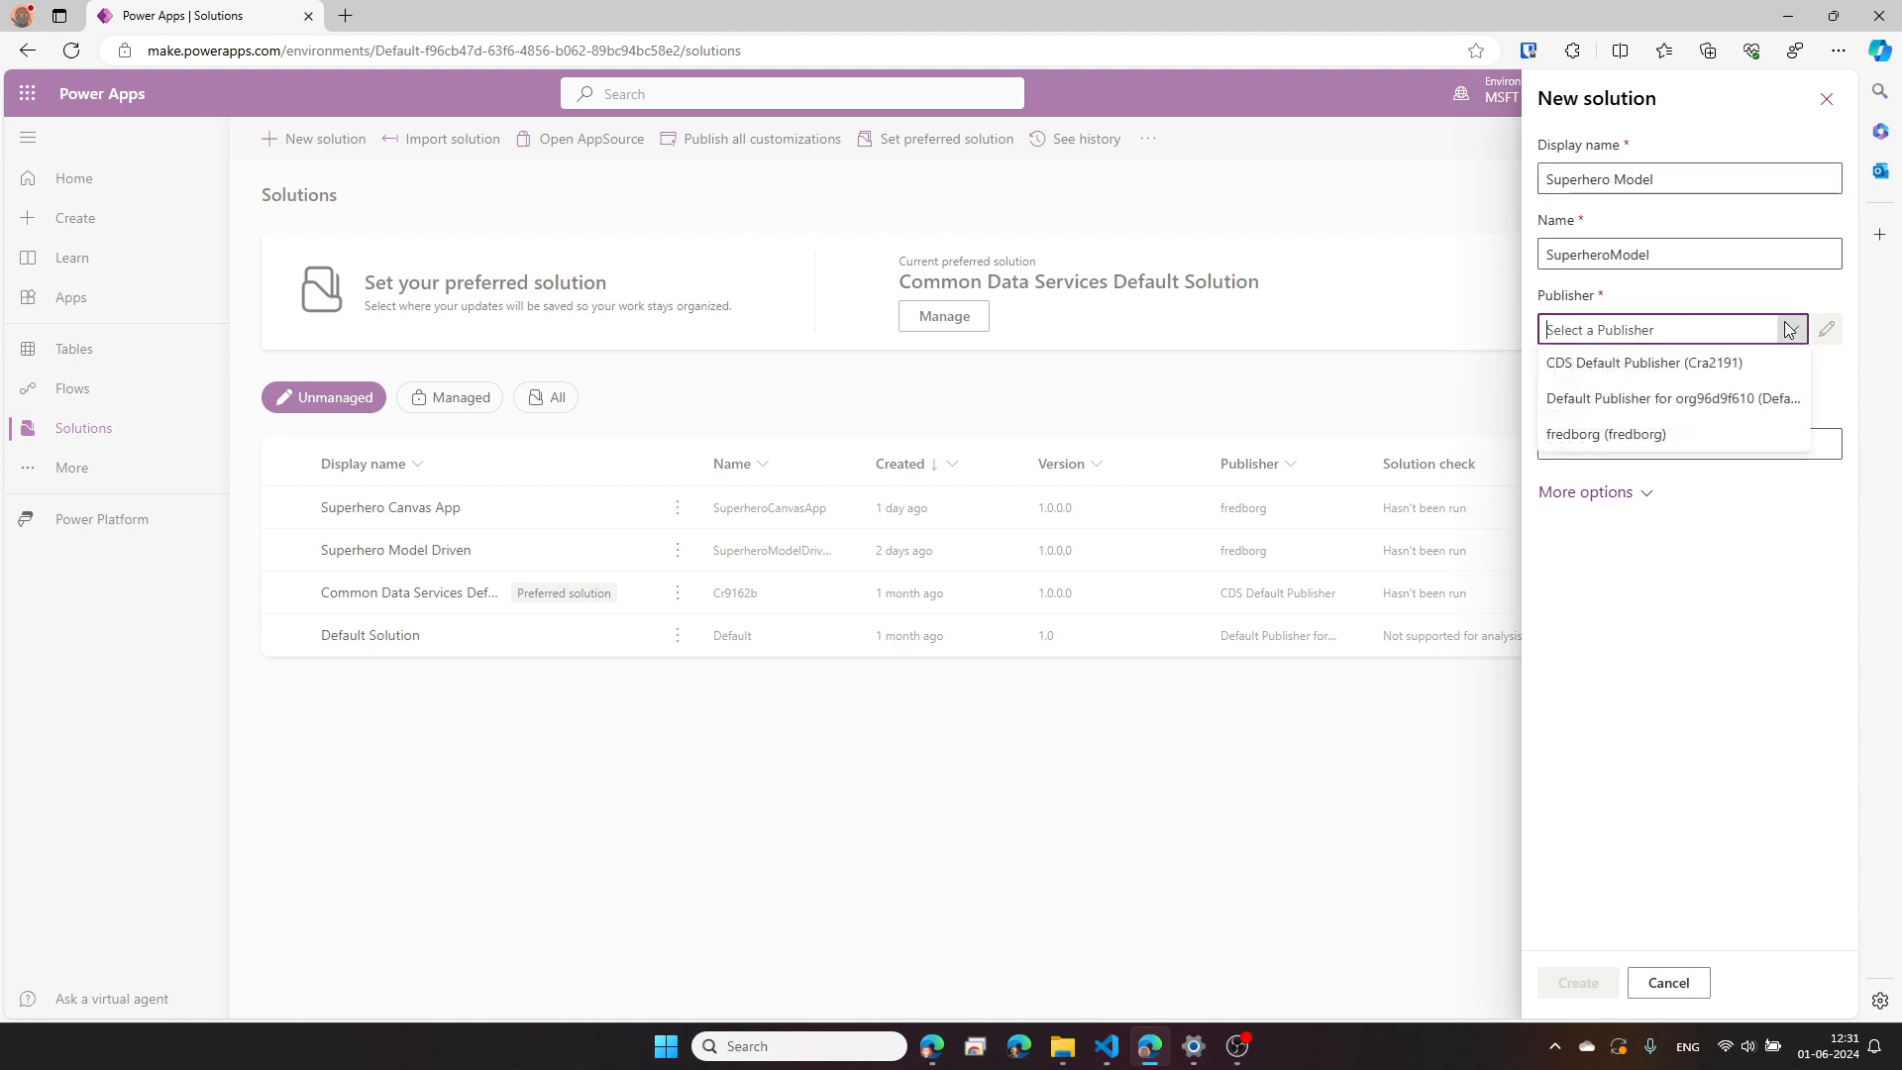
left_click(1606, 433)
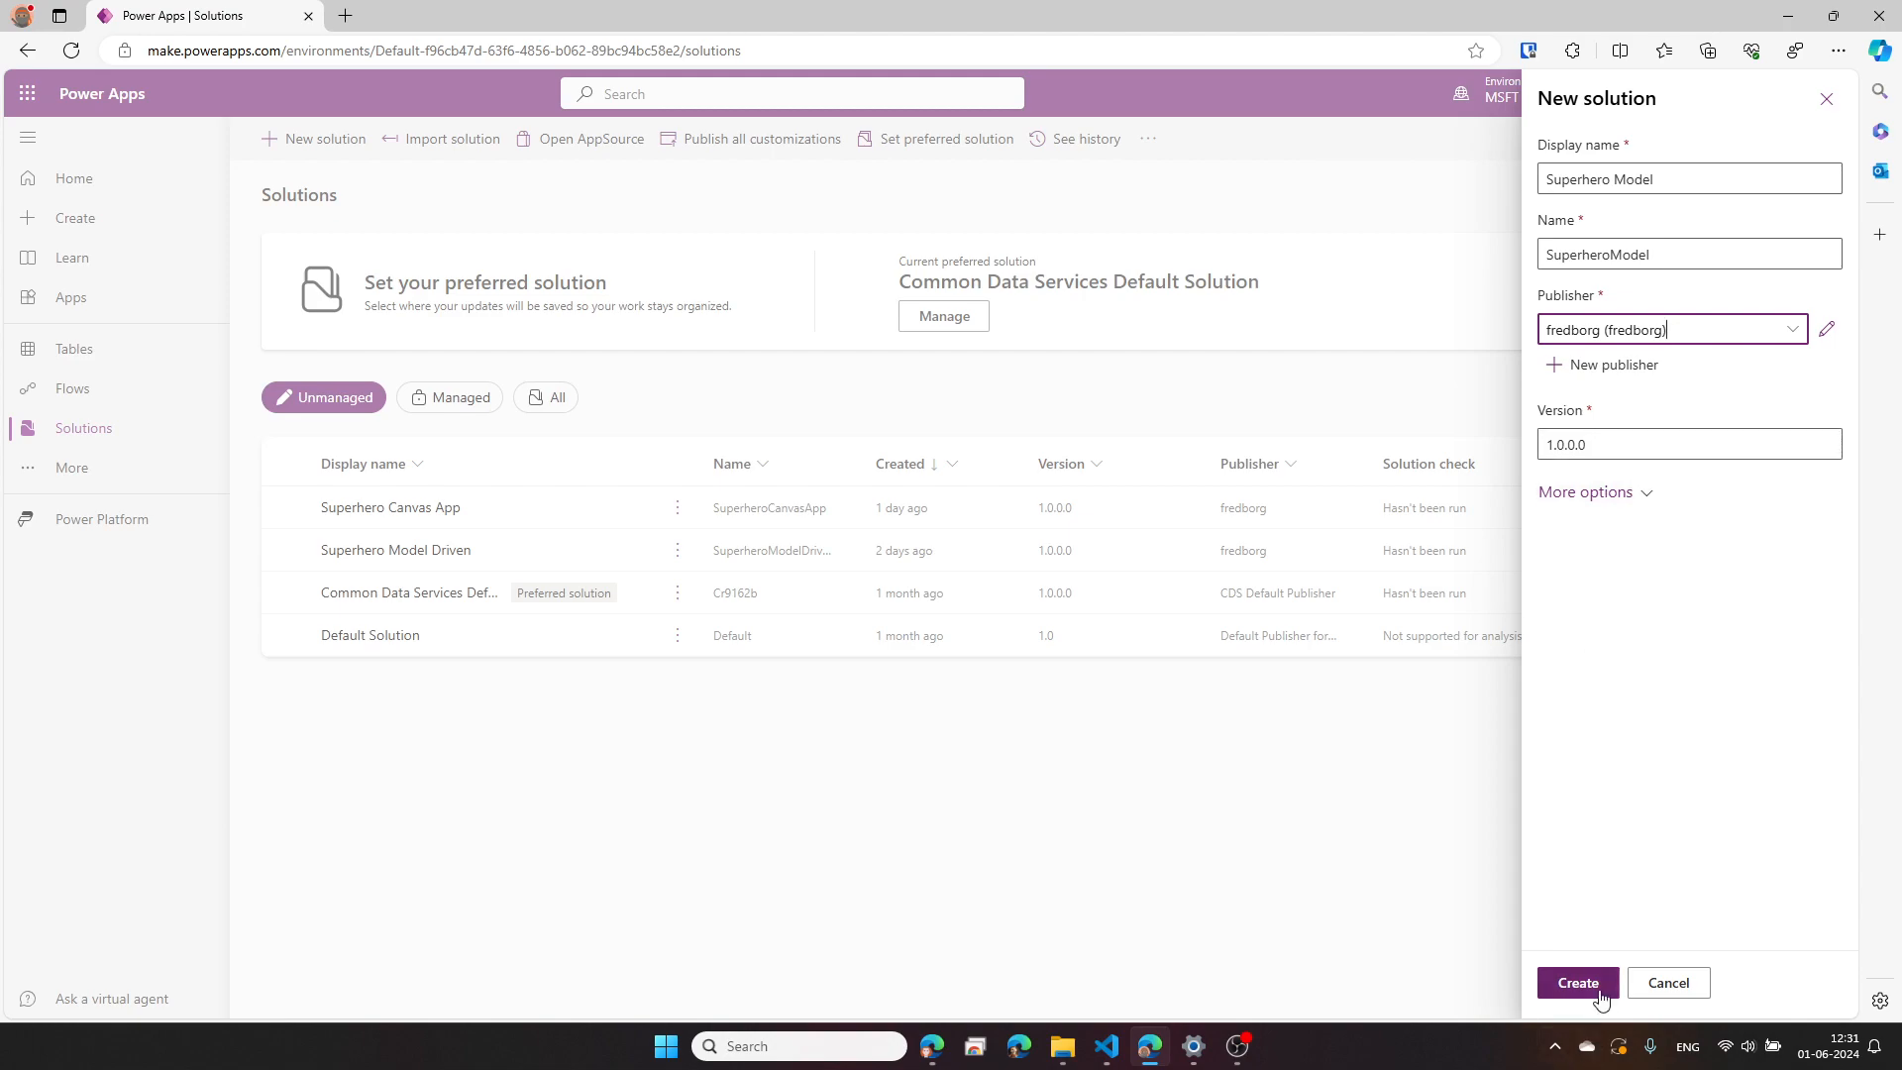
left_click(1577, 983)
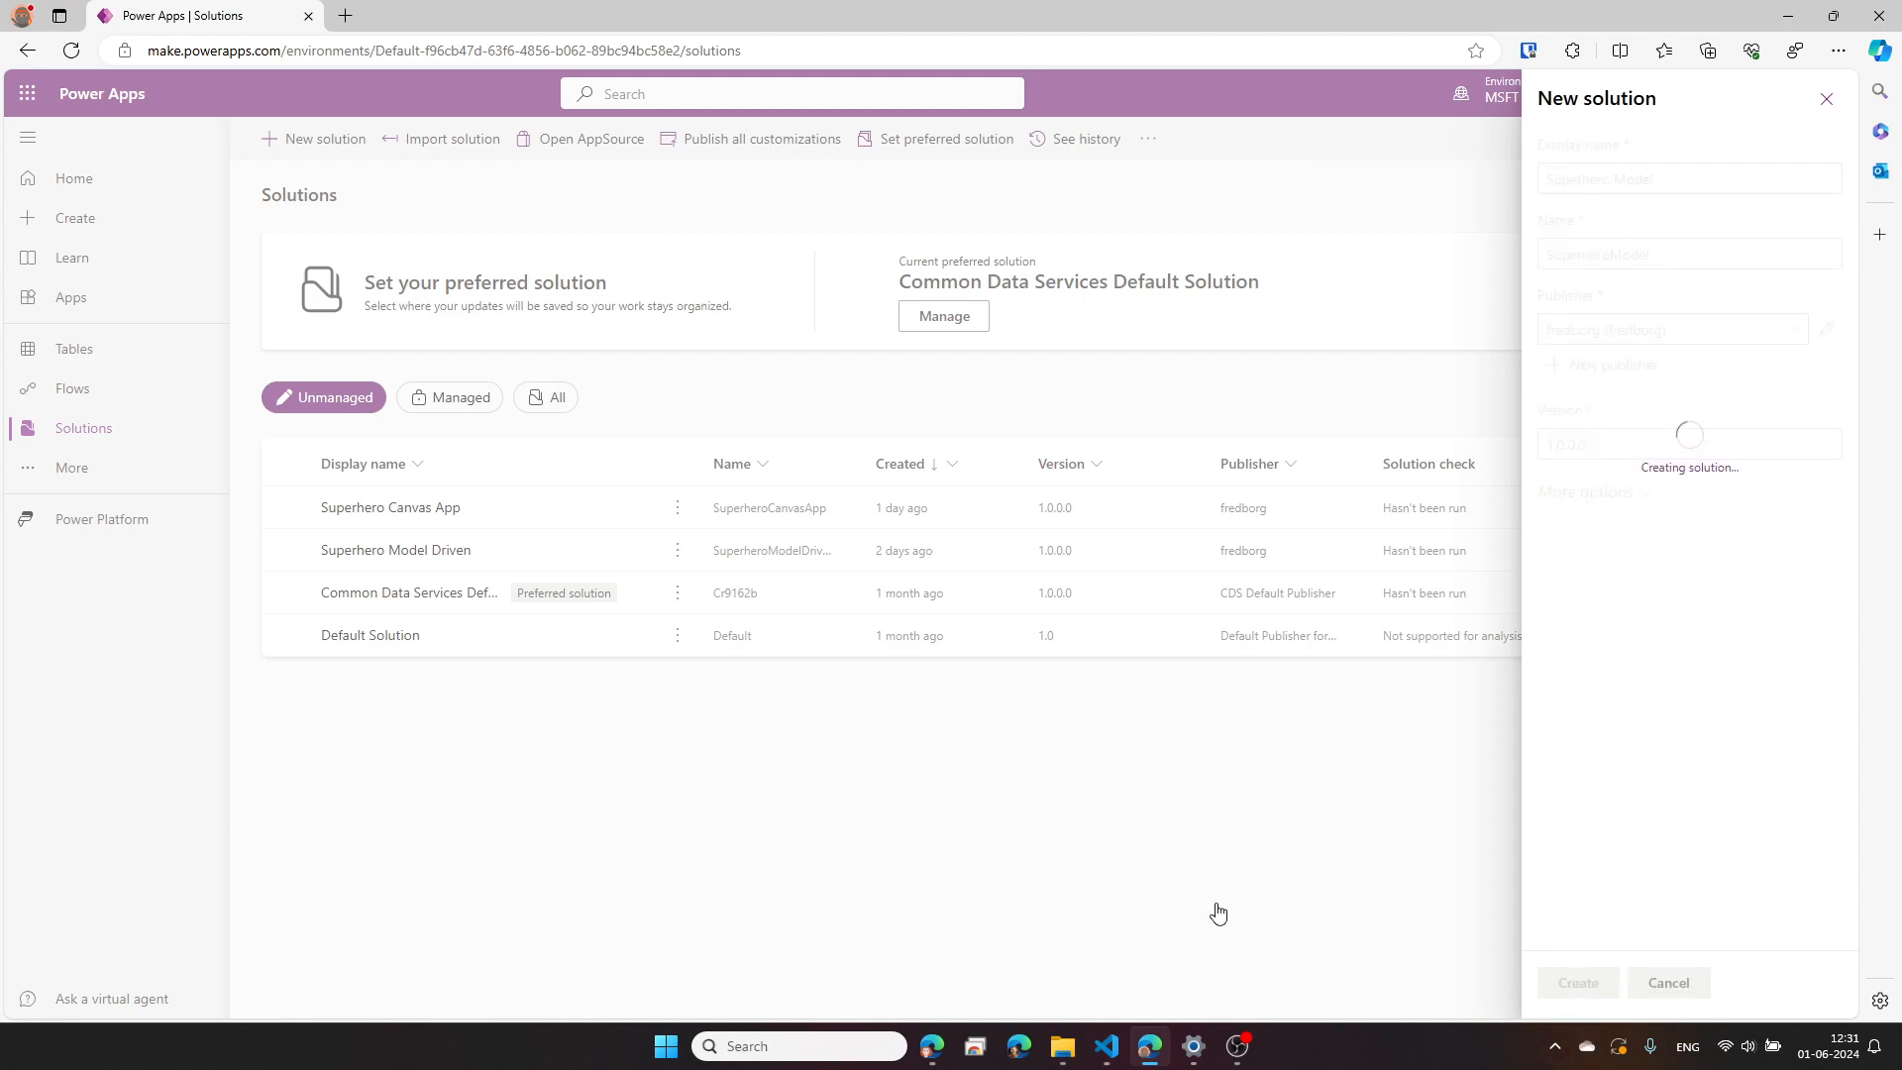
left_click(1576, 983)
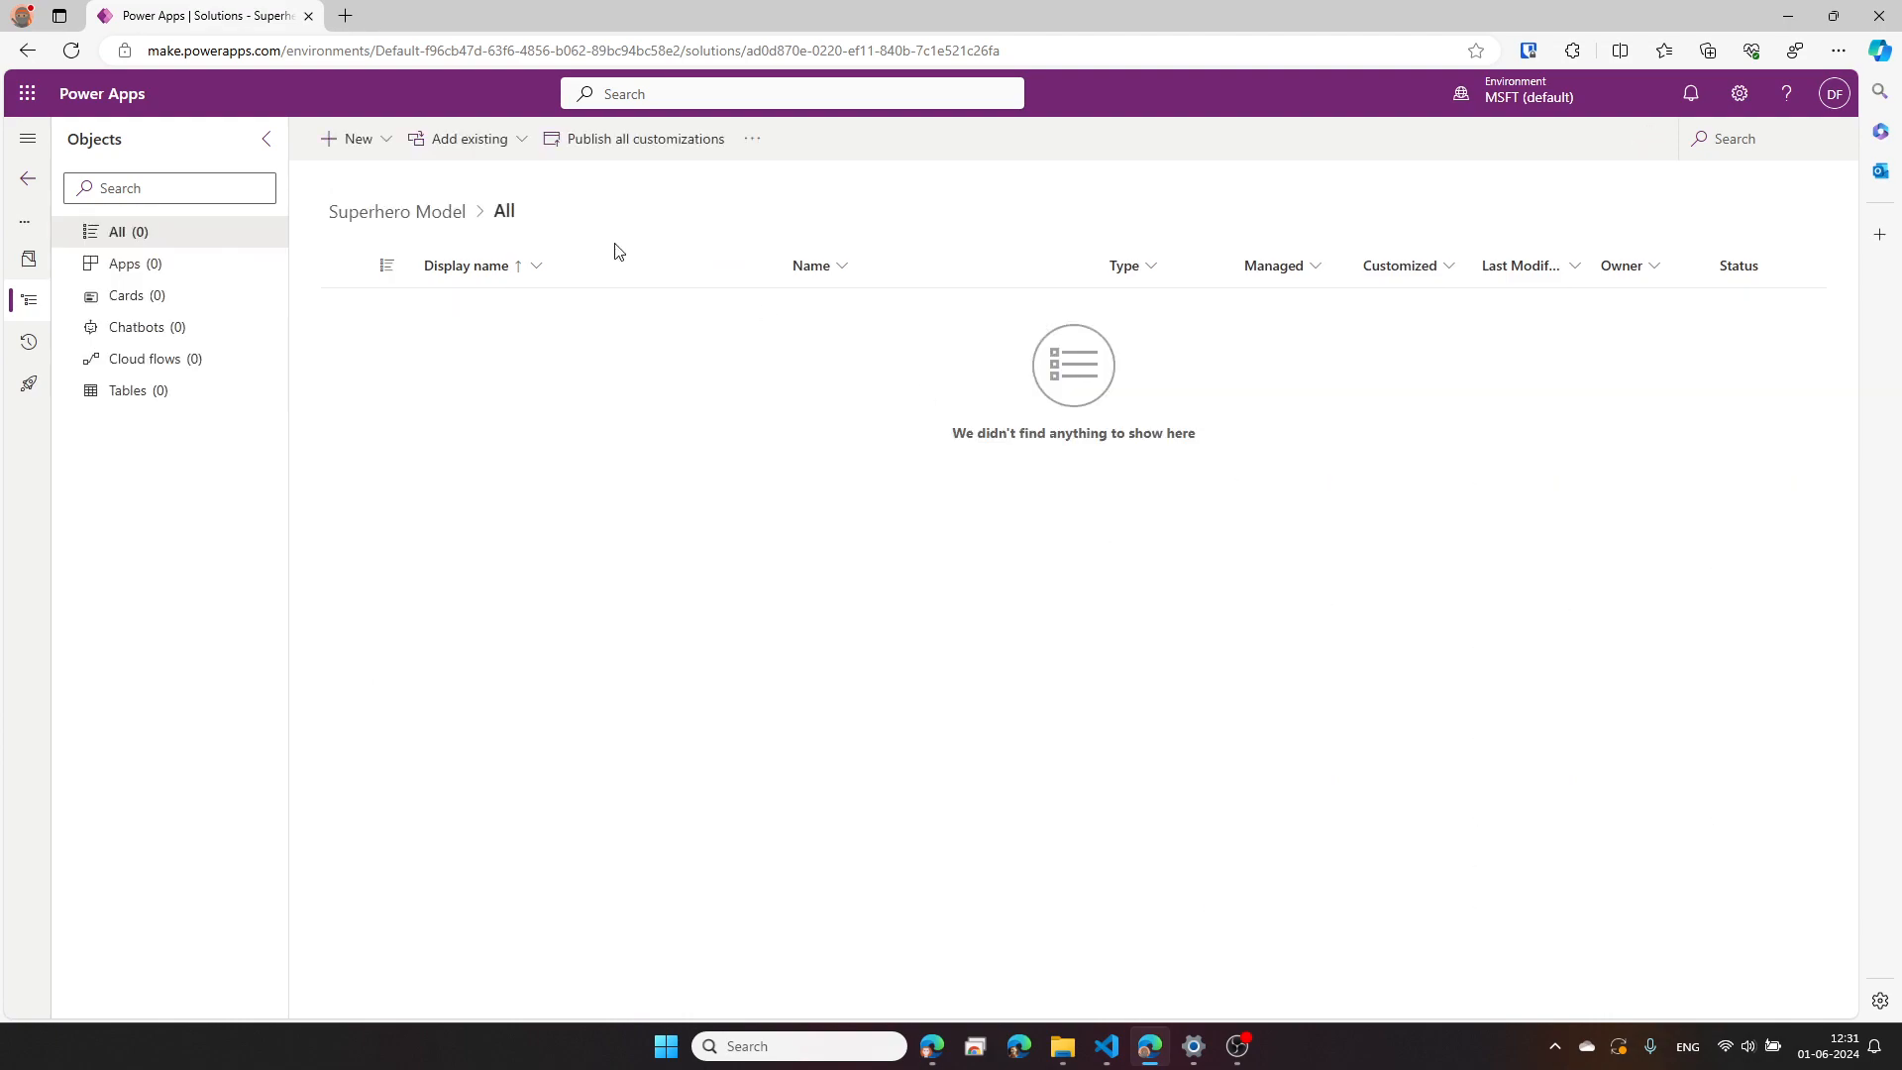
mouse_move(832, 544)
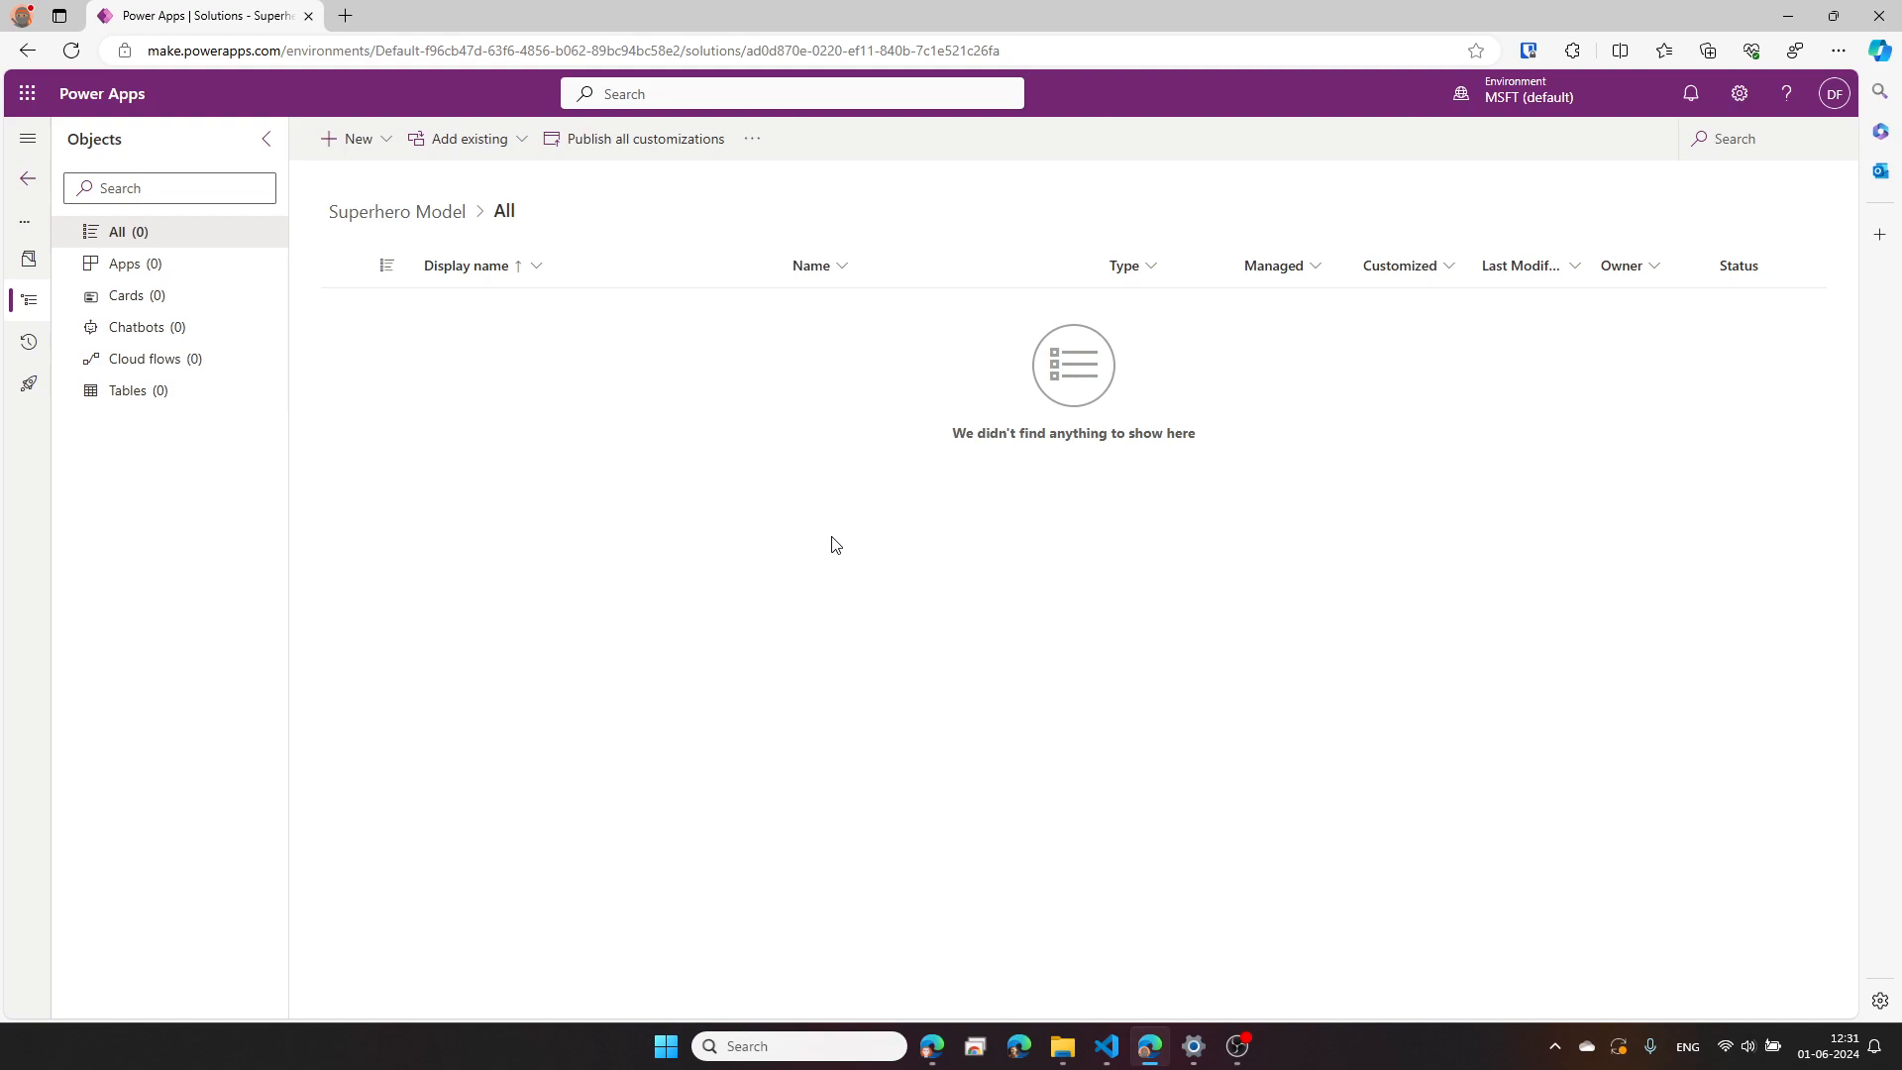
mouse_move(356, 136)
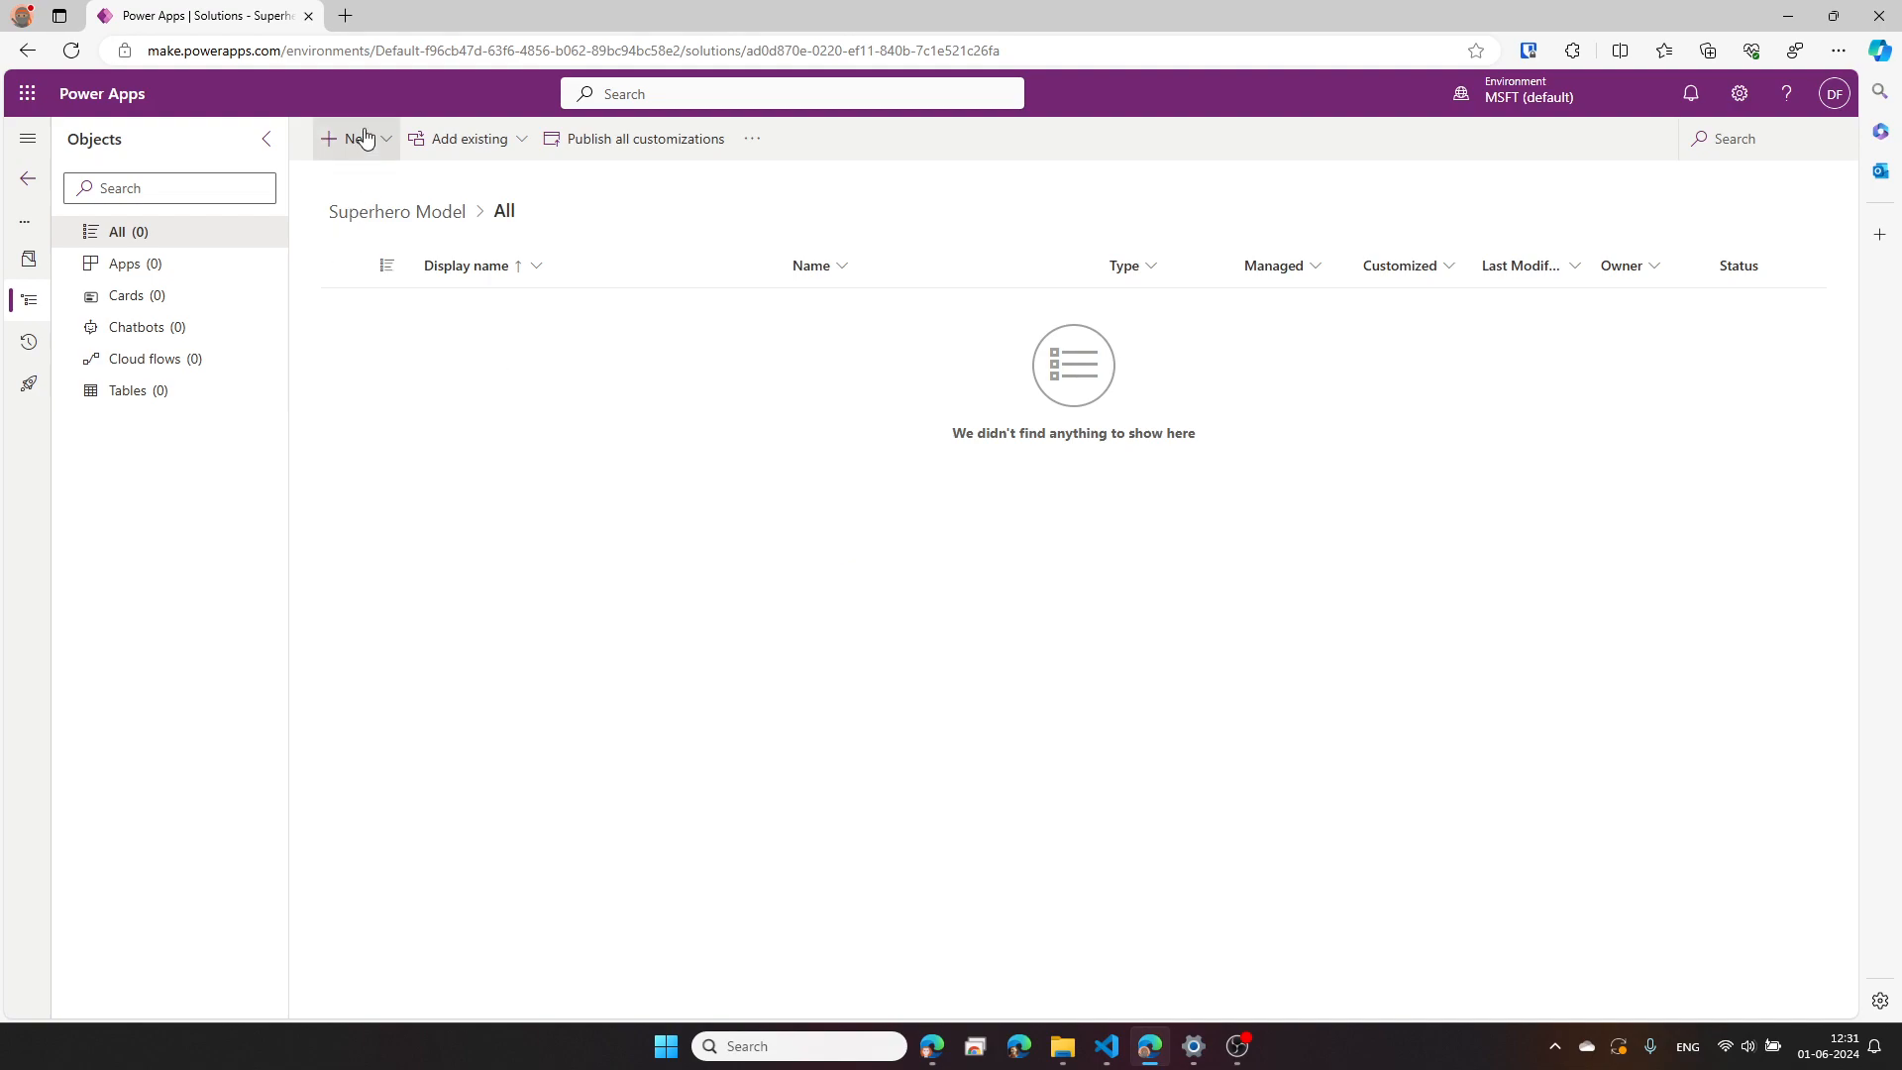
- Bring up the new app options (canvas, model-driven, page) in the Superhero Model solution
left_click(352, 139)
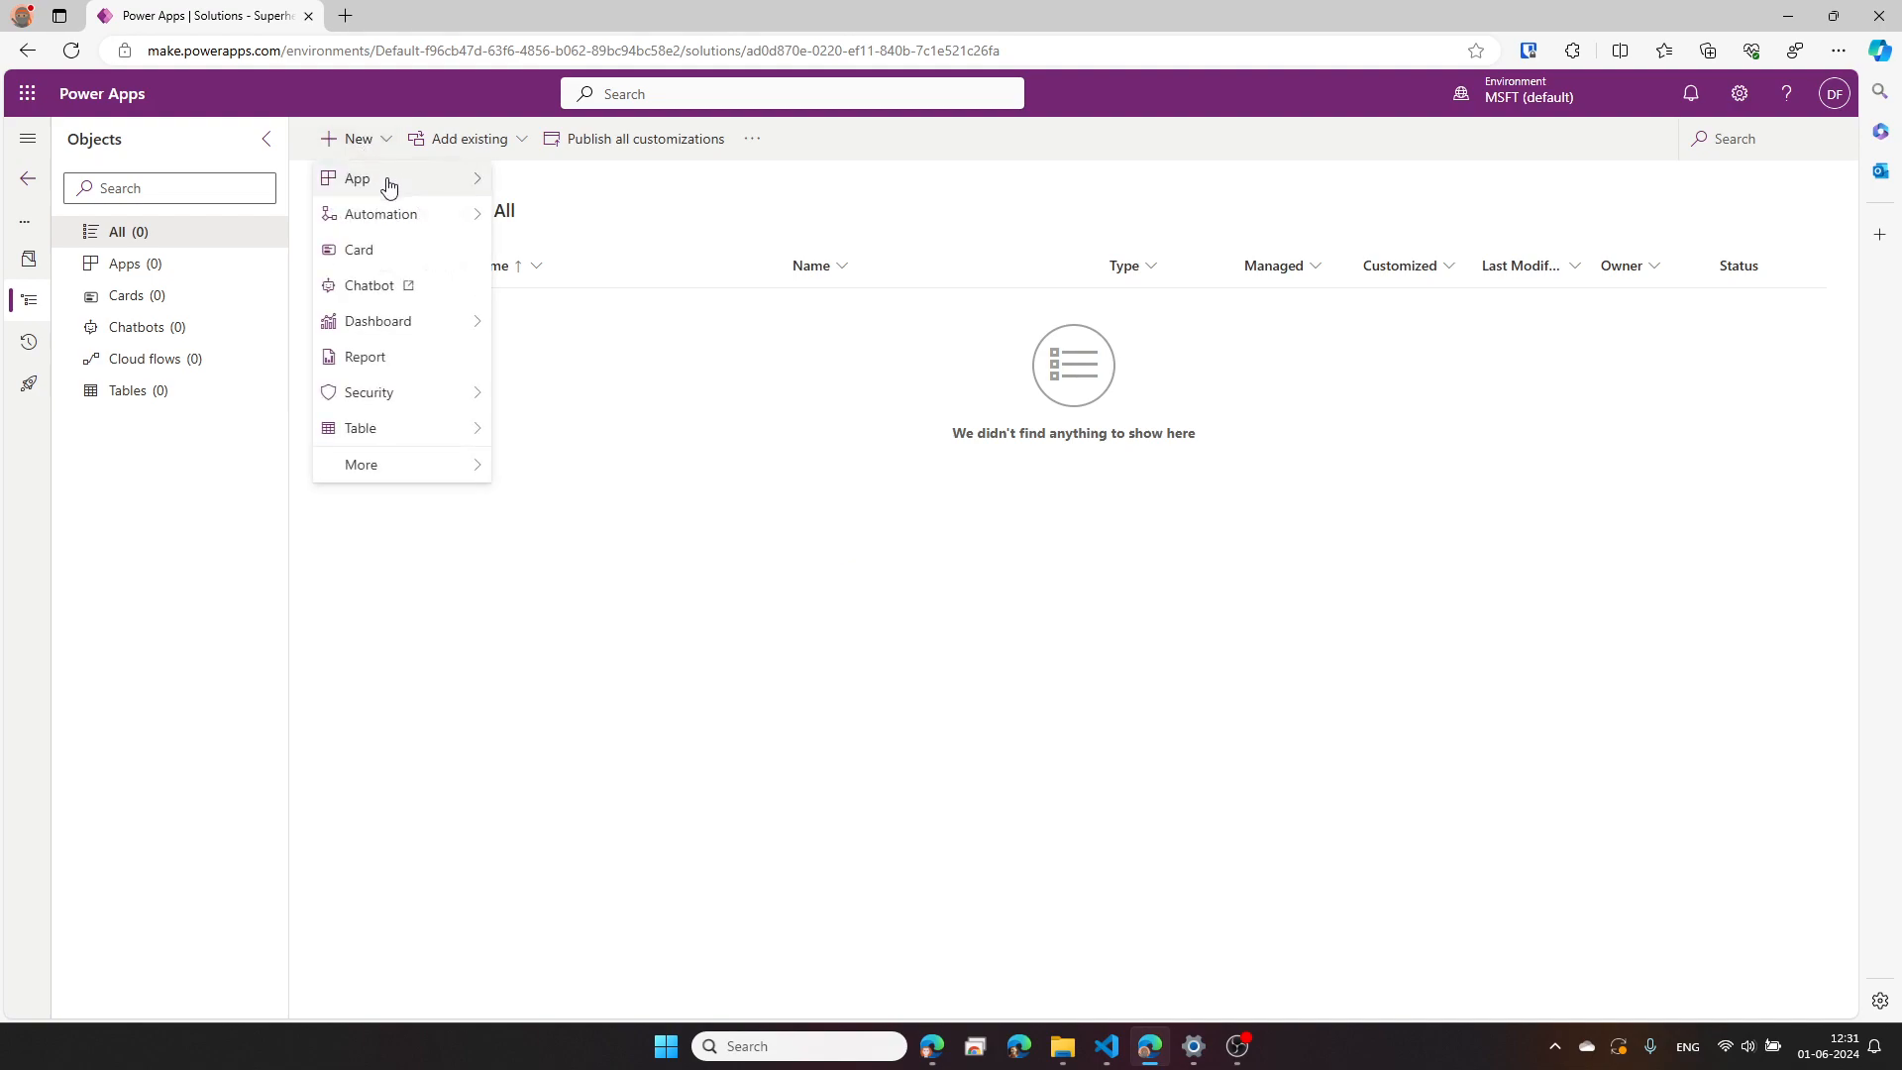
left_click(356, 179)
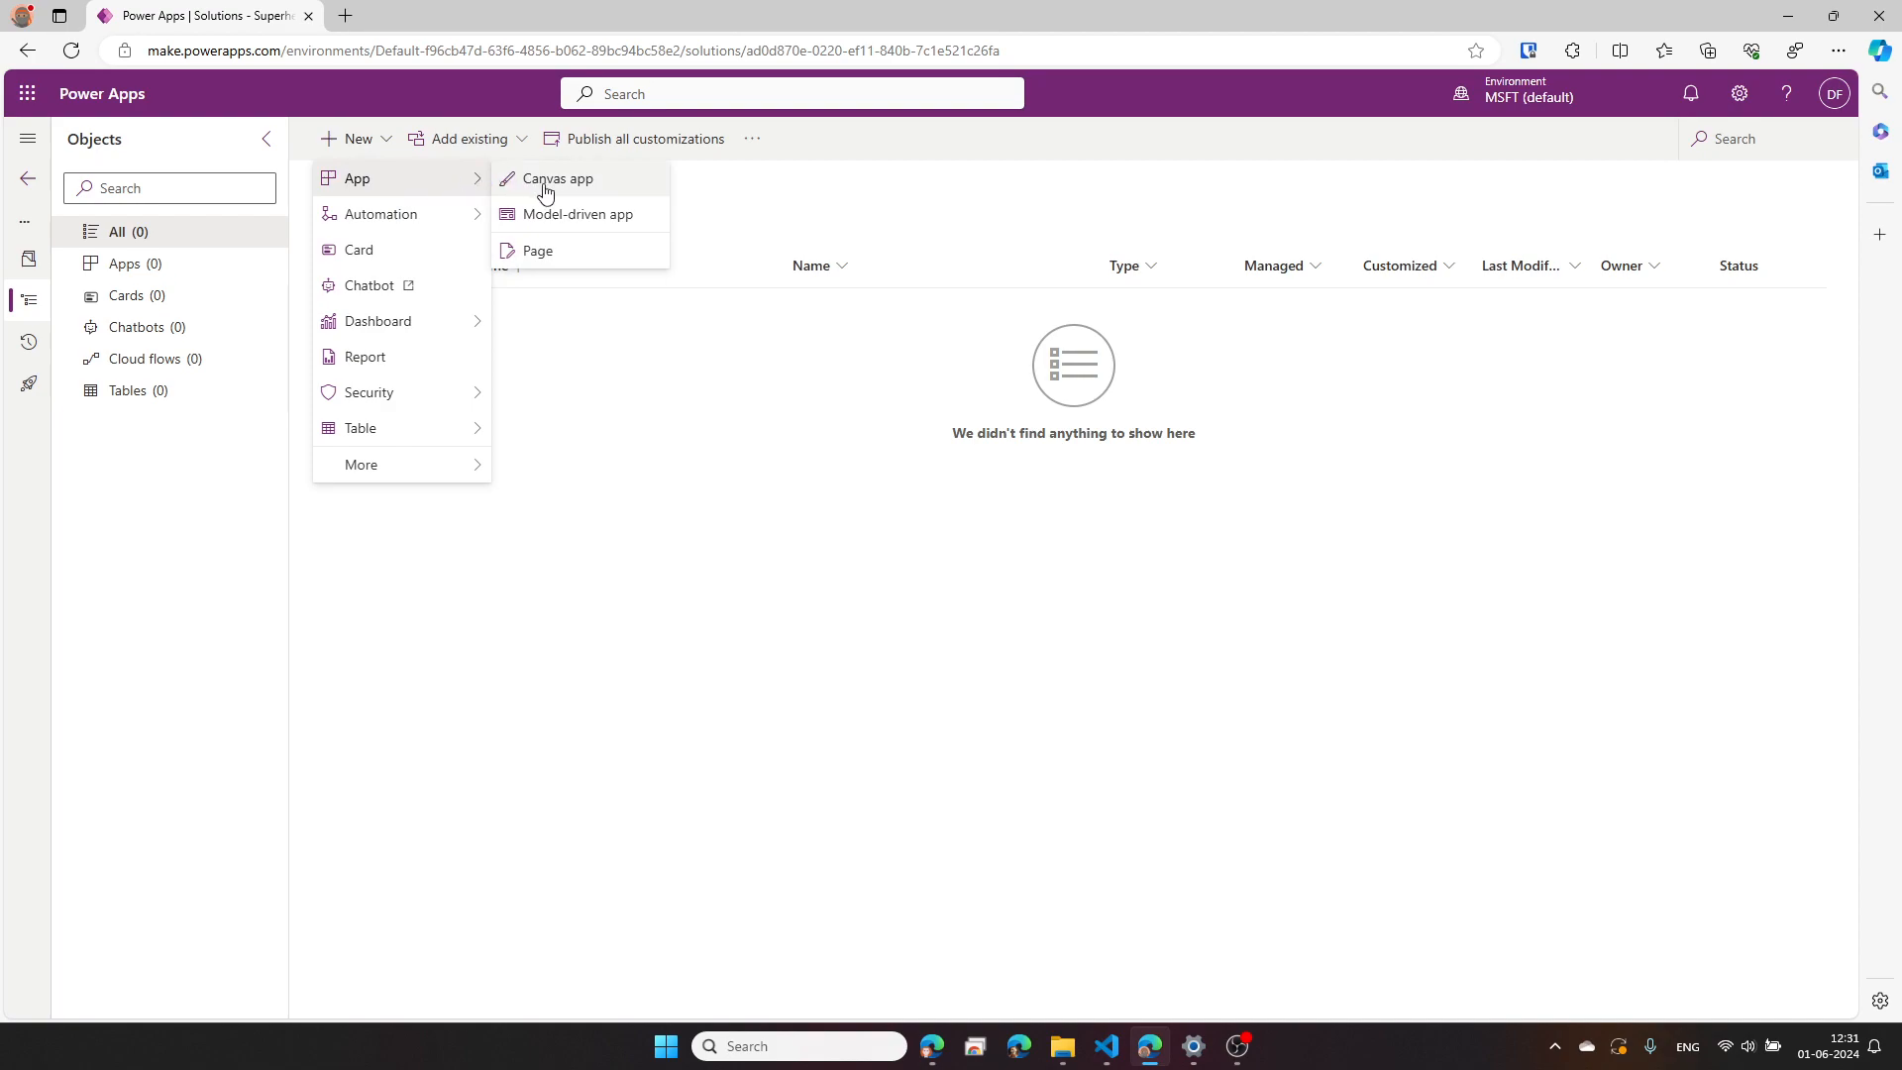
mouse_move(638, 193)
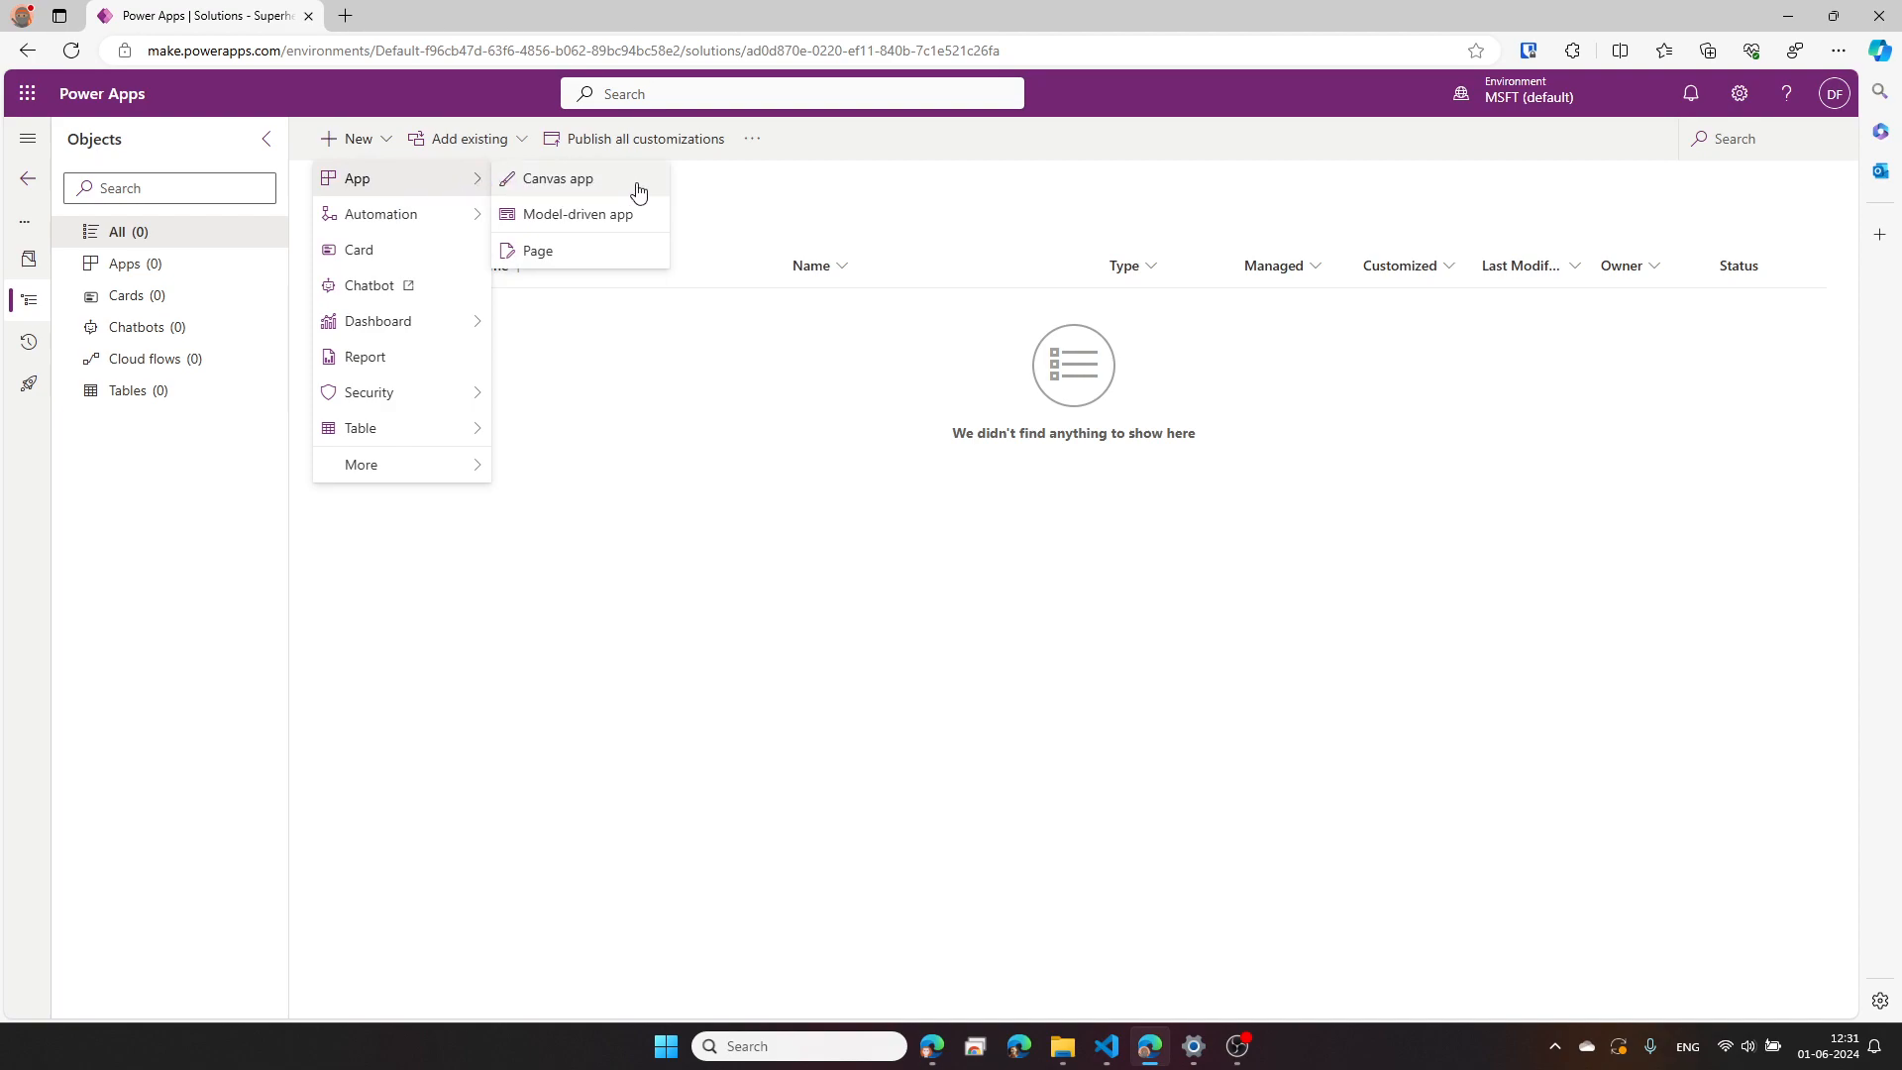
mouse_move(593, 223)
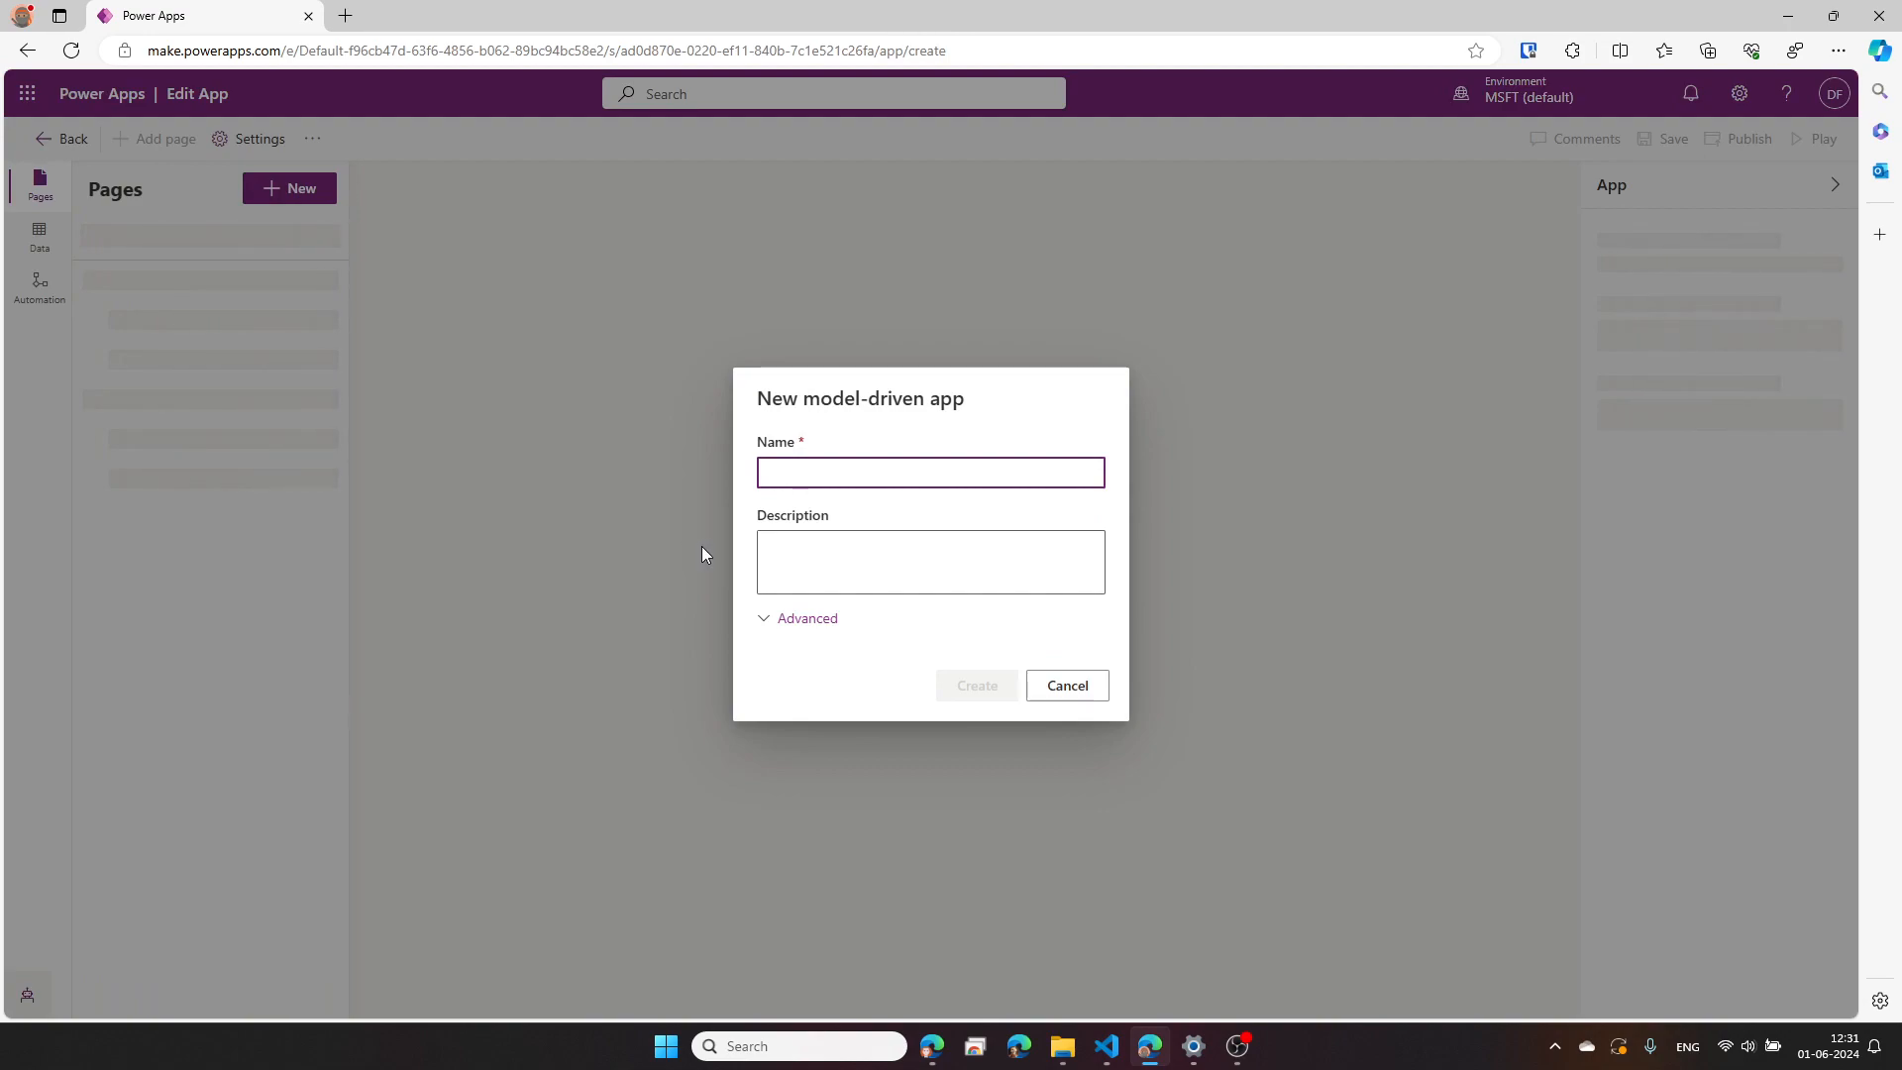
- Create a model-driven app named 'Superhero', expanding Advanced options before creating
type("Superhe")
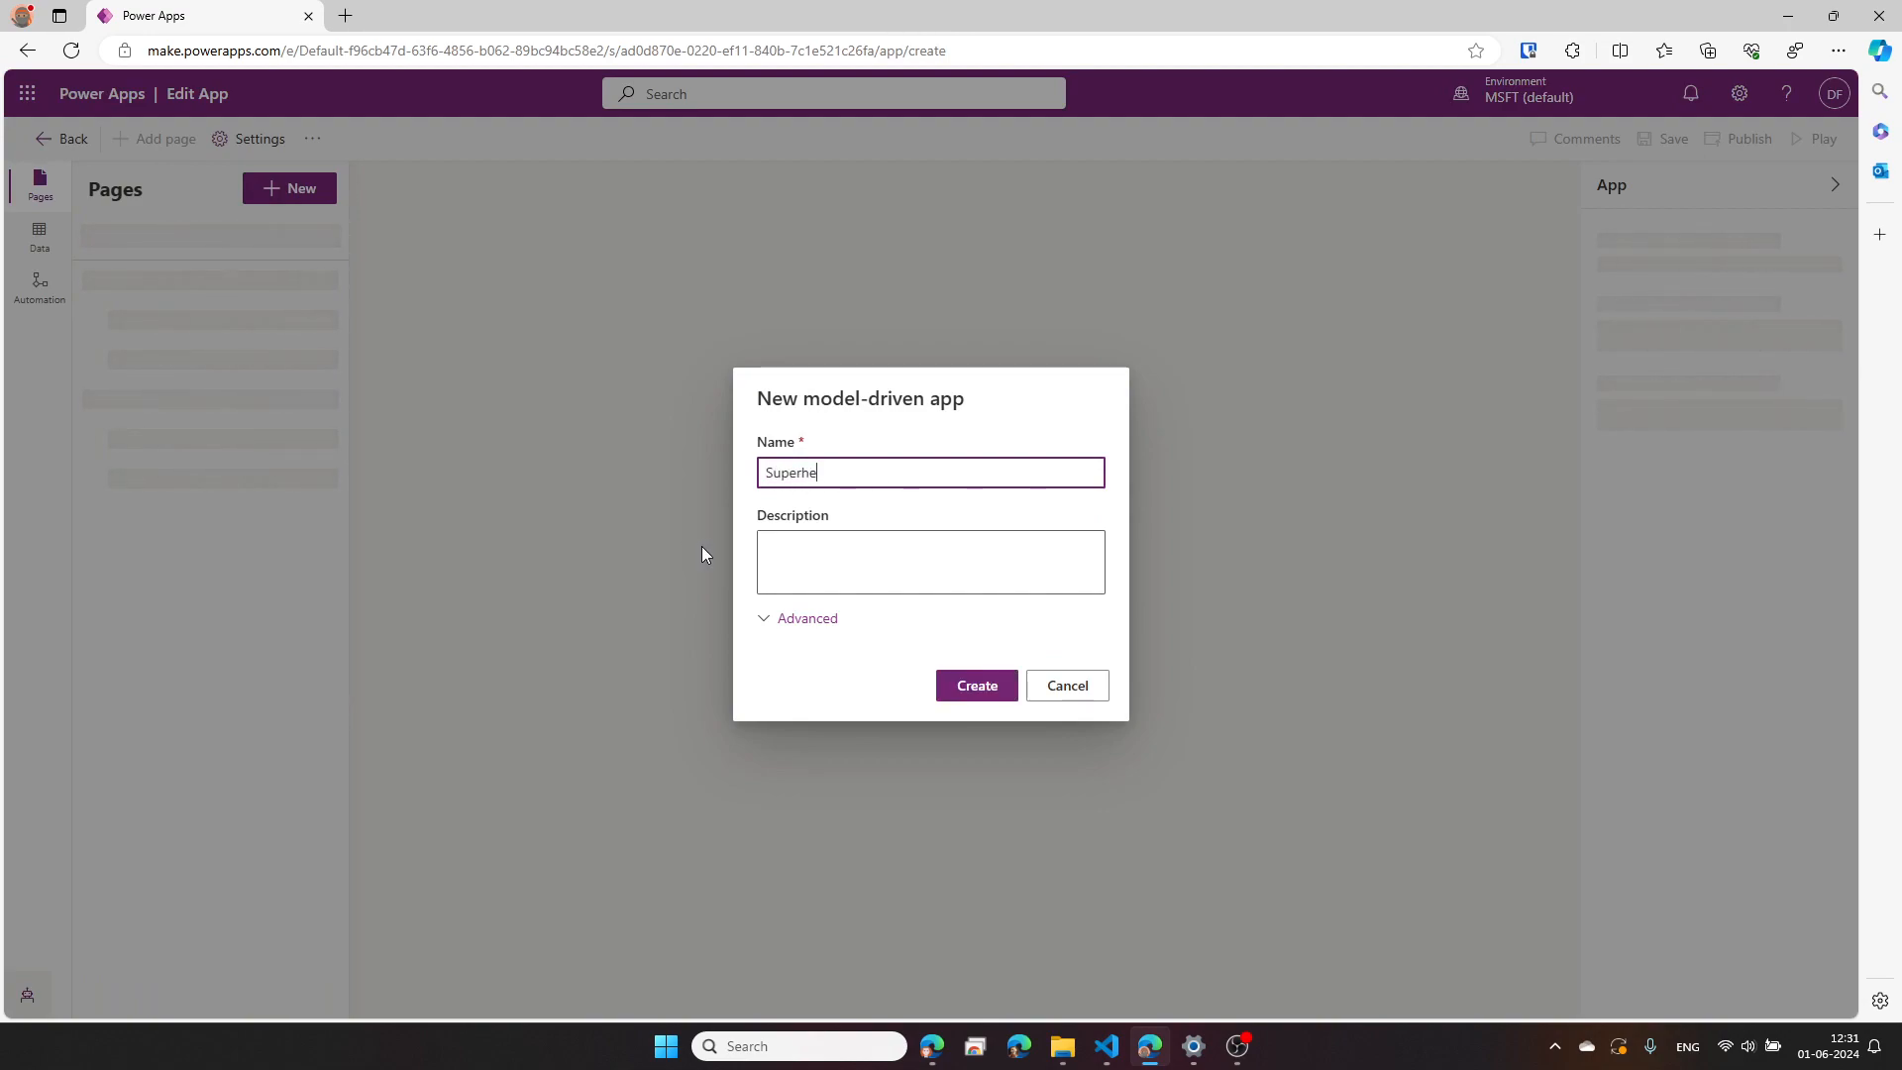
type("ro")
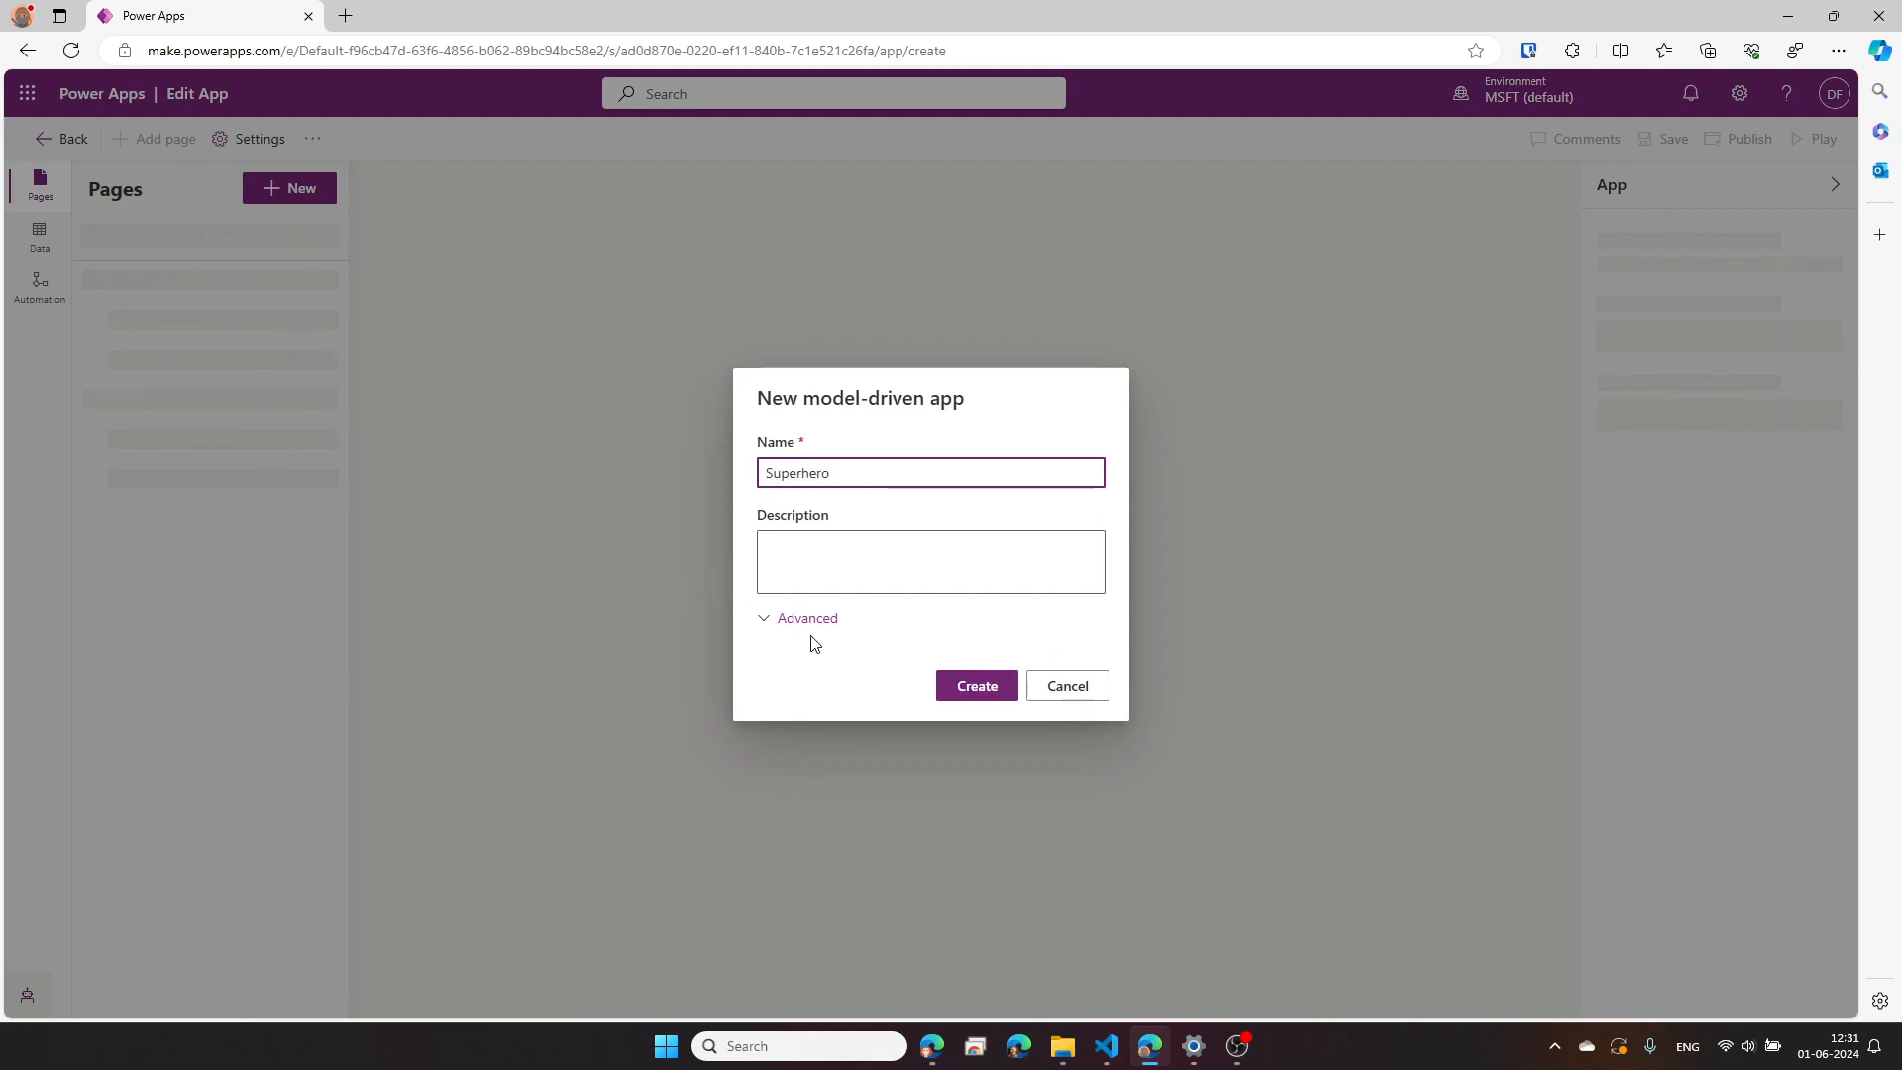
left_click(805, 621)
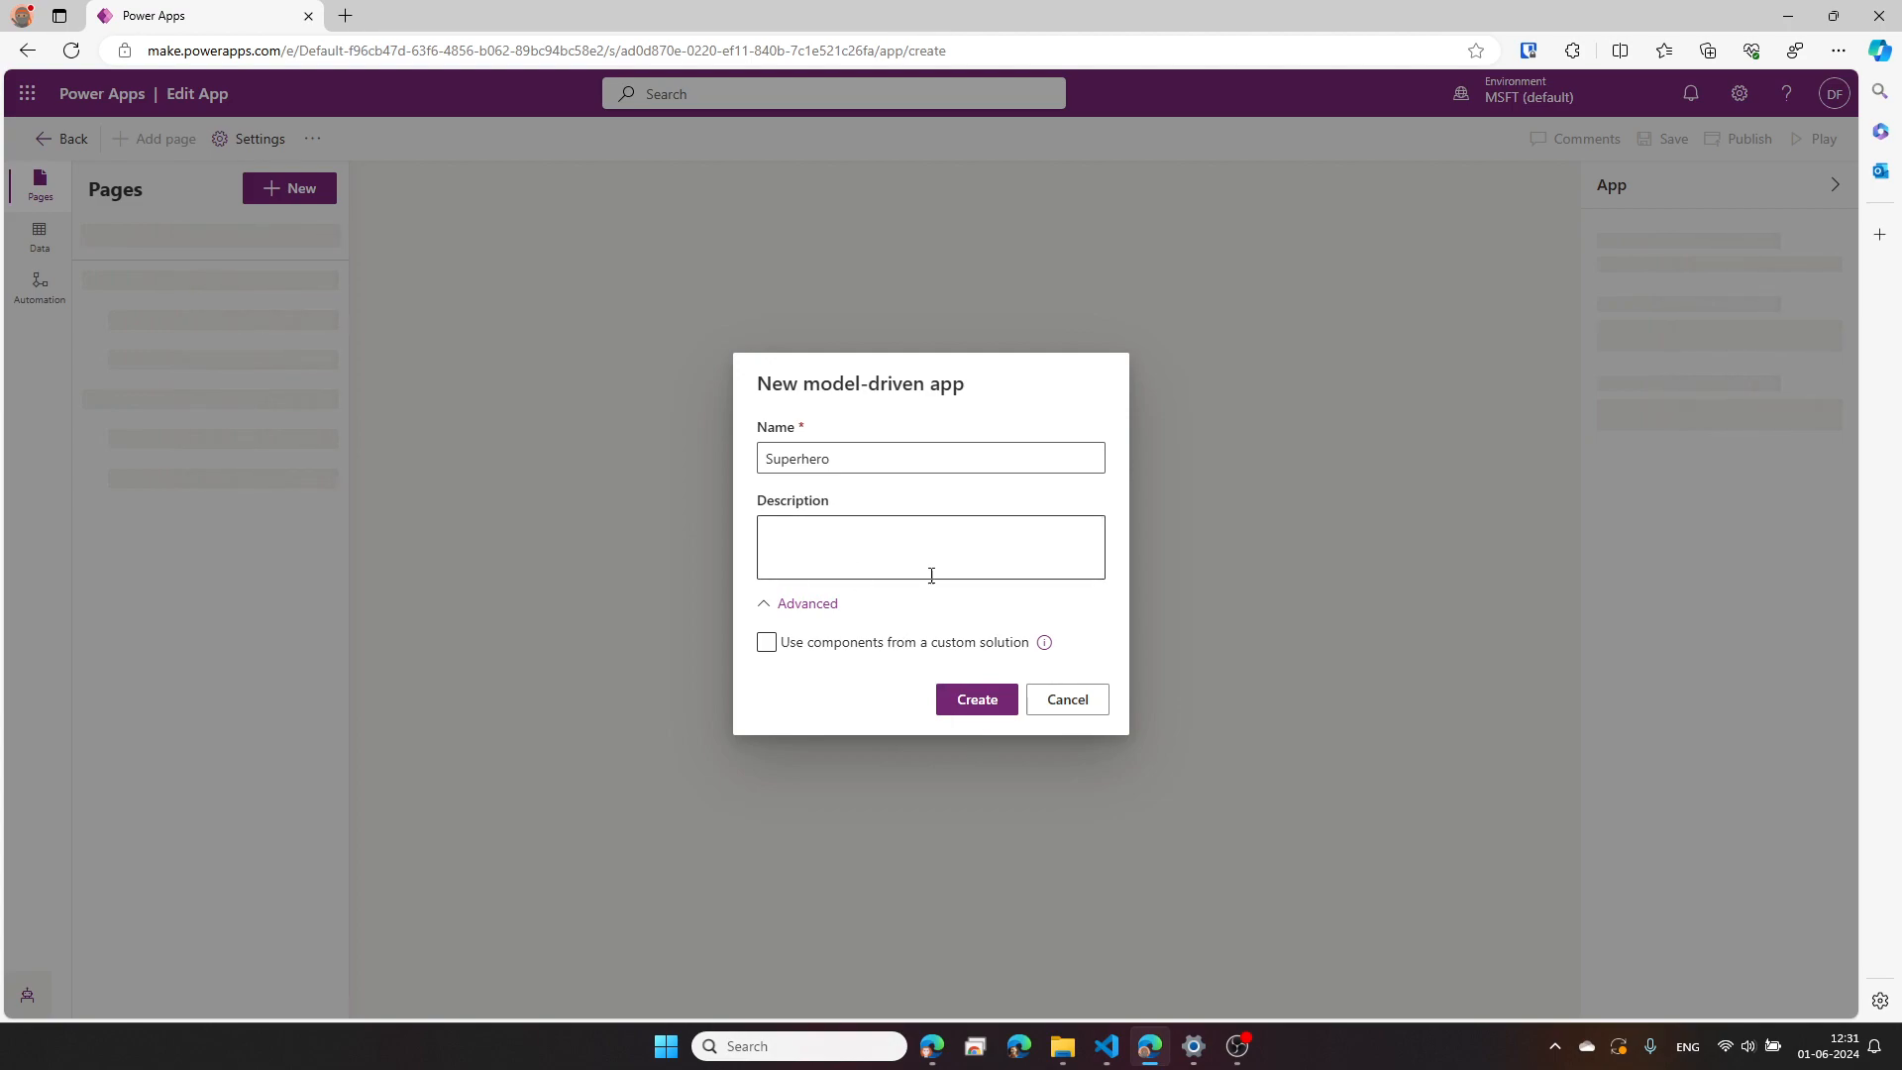
left_click(974, 698)
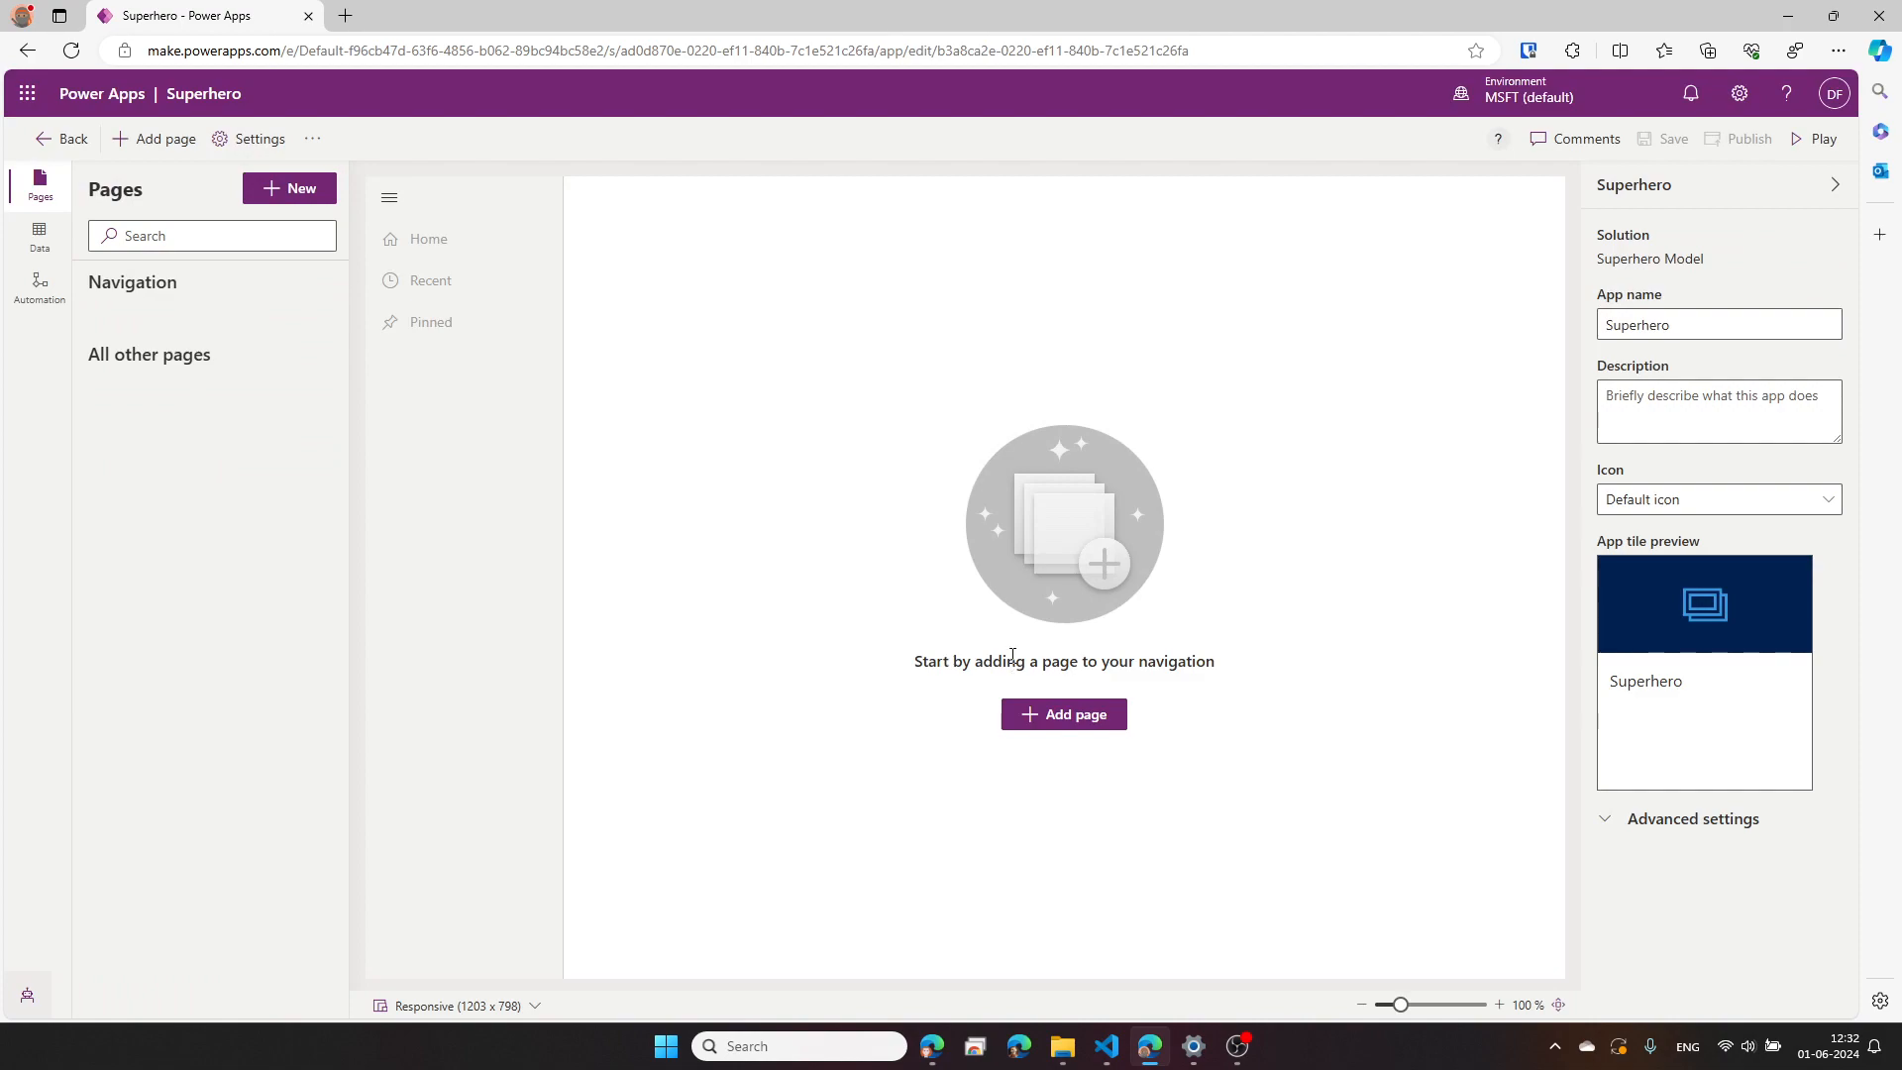
mouse_move(239, 164)
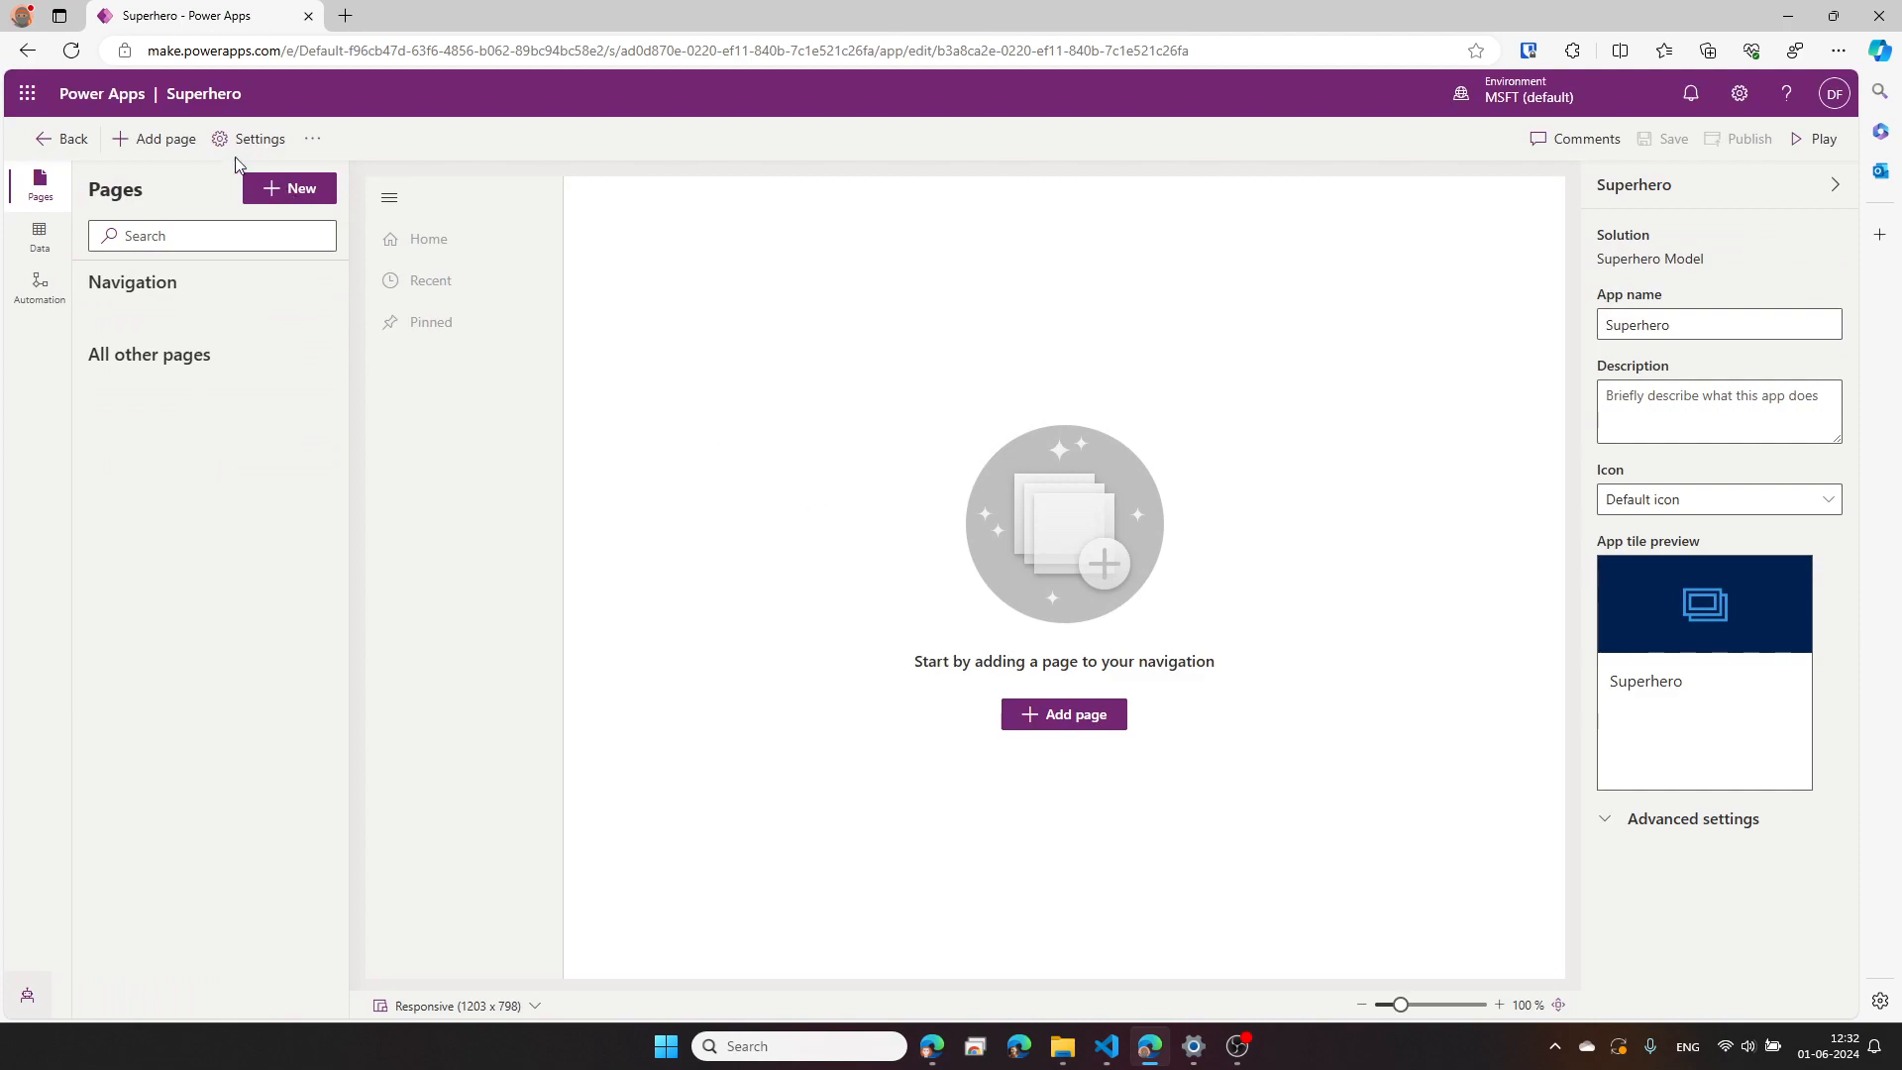
mouse_move(898, 658)
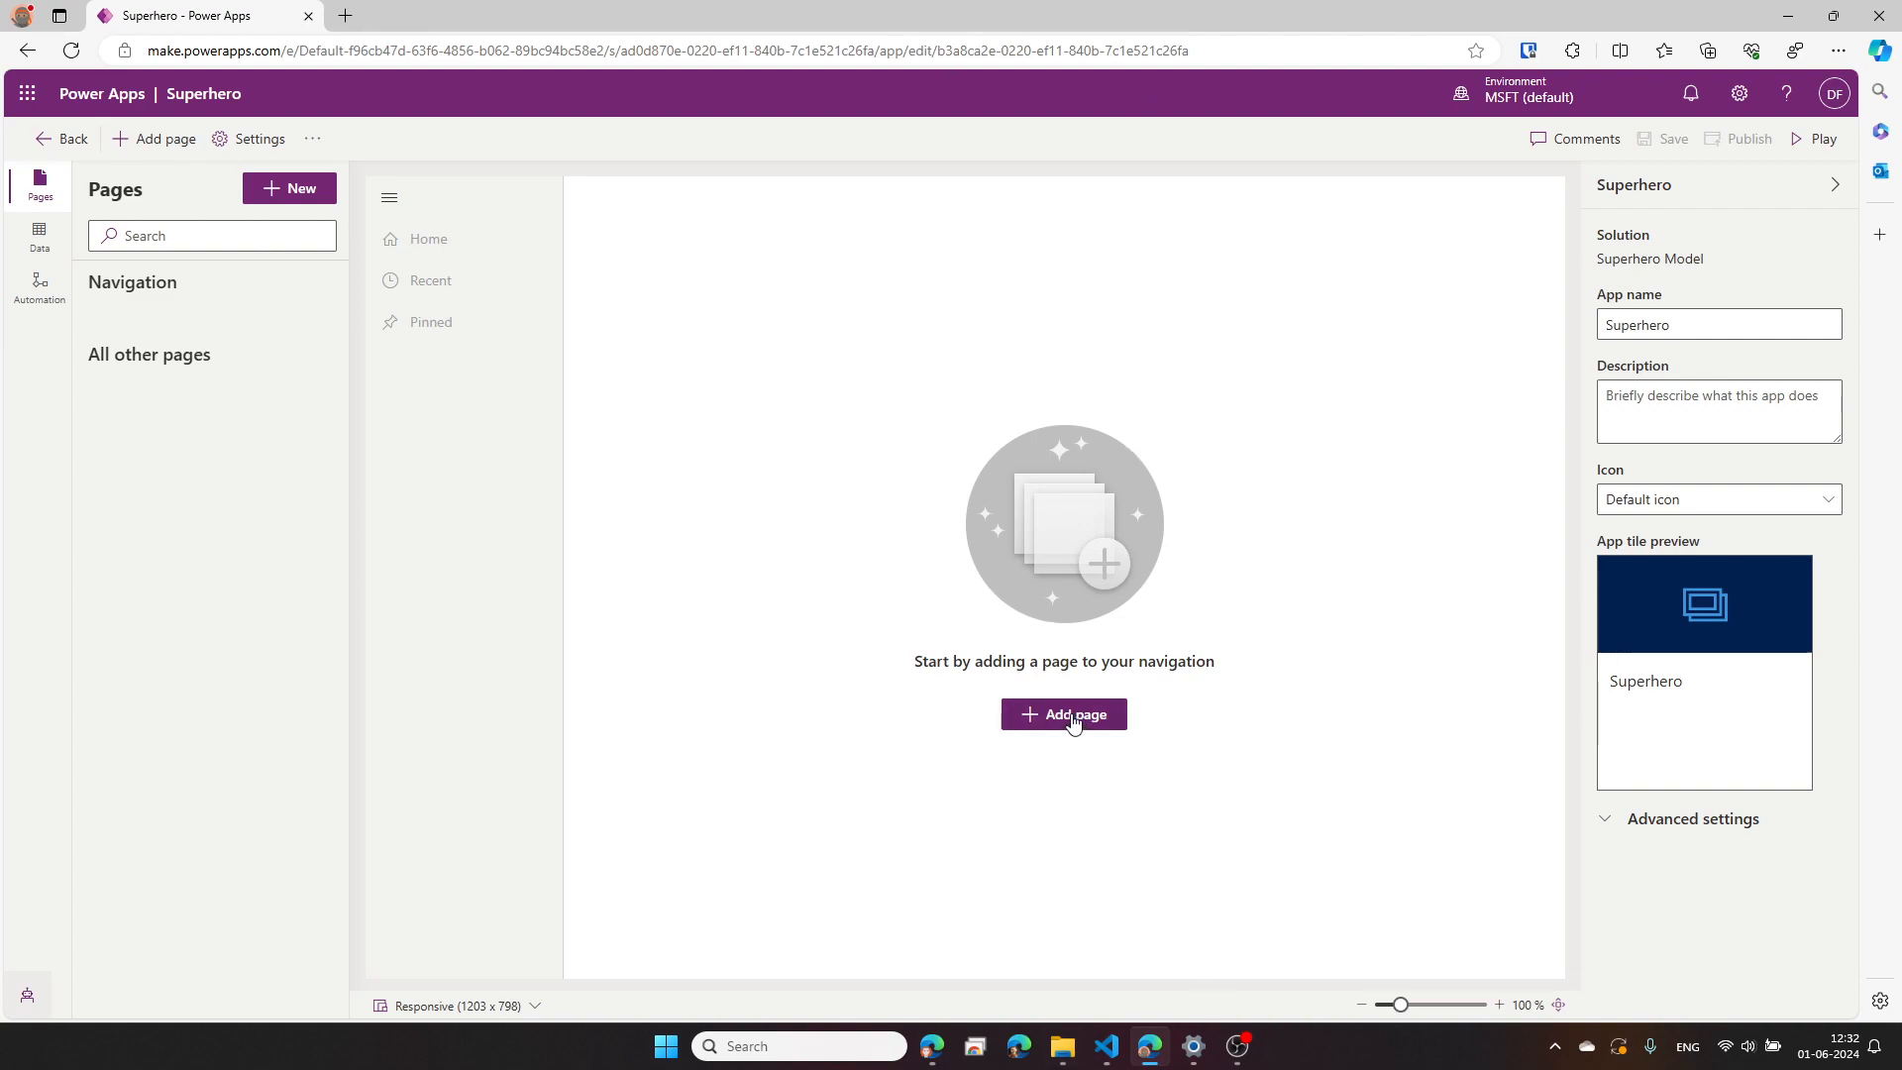
- Begin adding the first page from the empty app designer canvas
left_click(1062, 713)
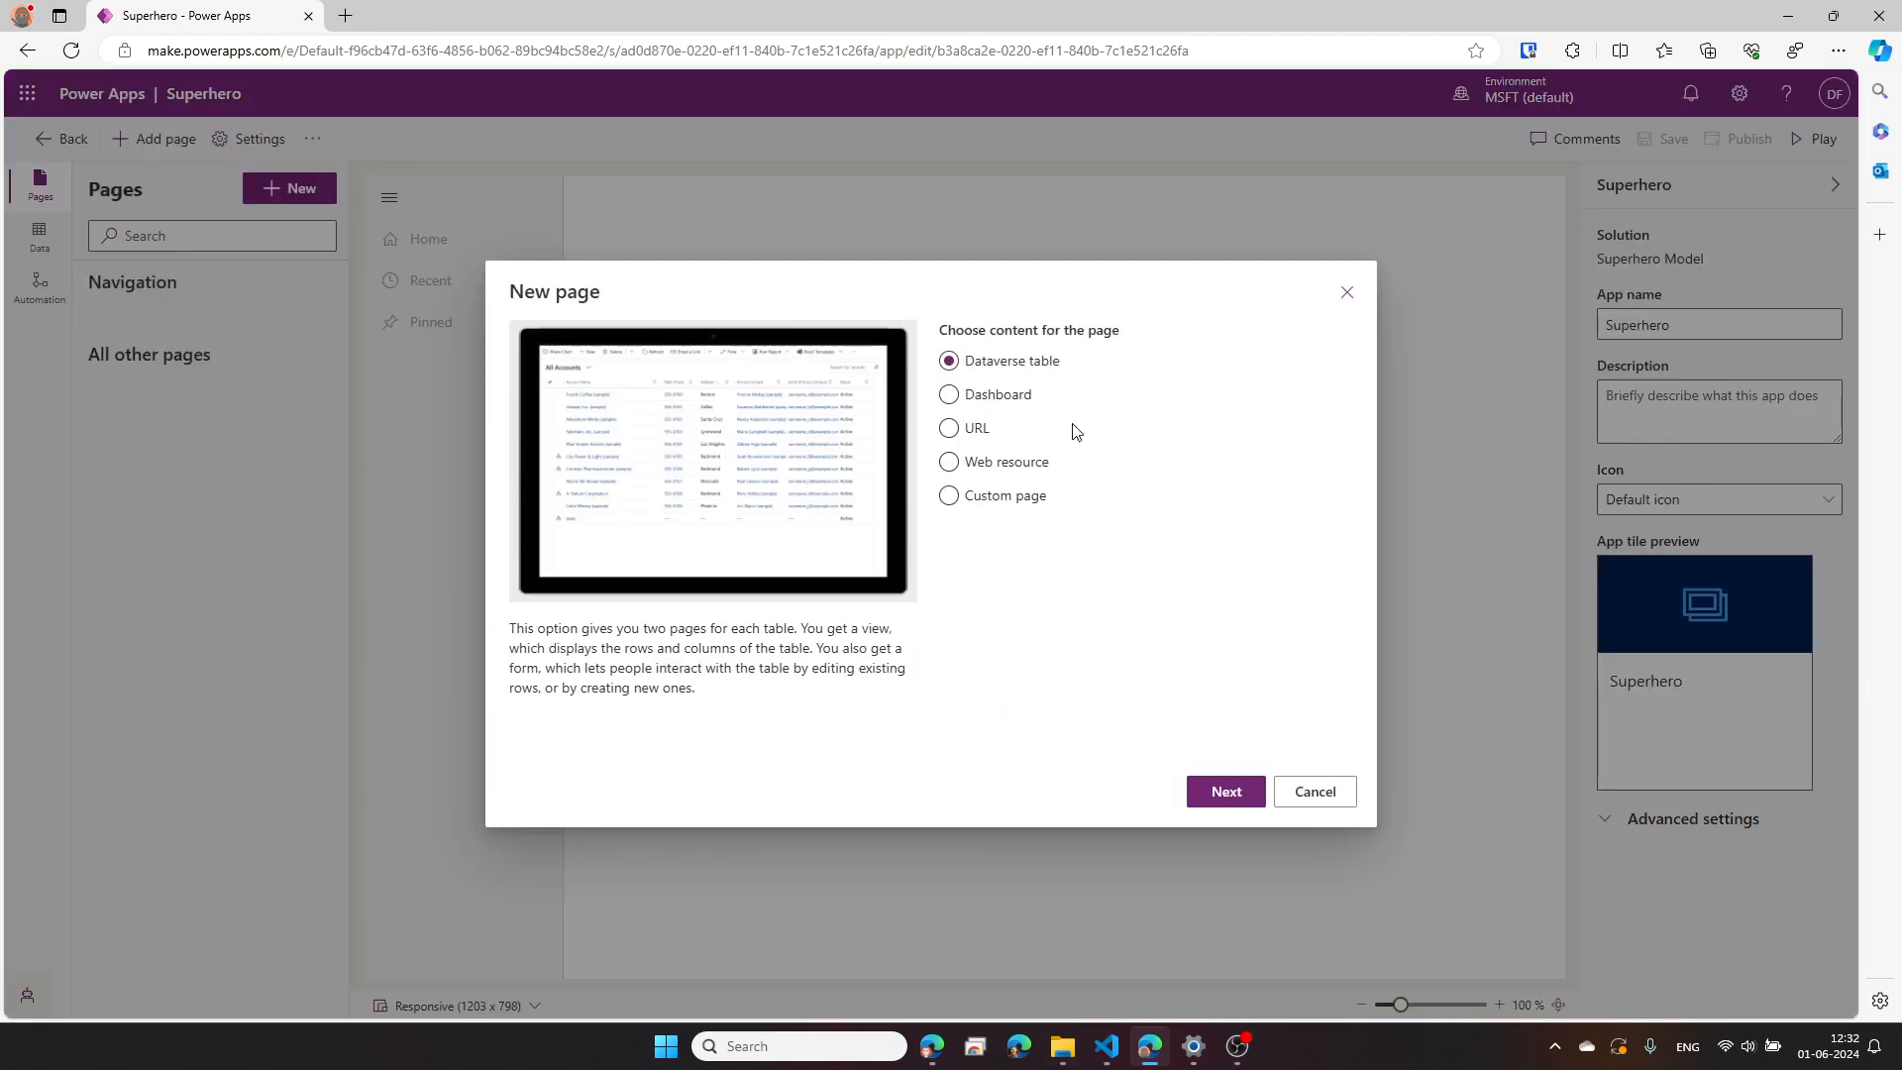
mouse_move(1001, 460)
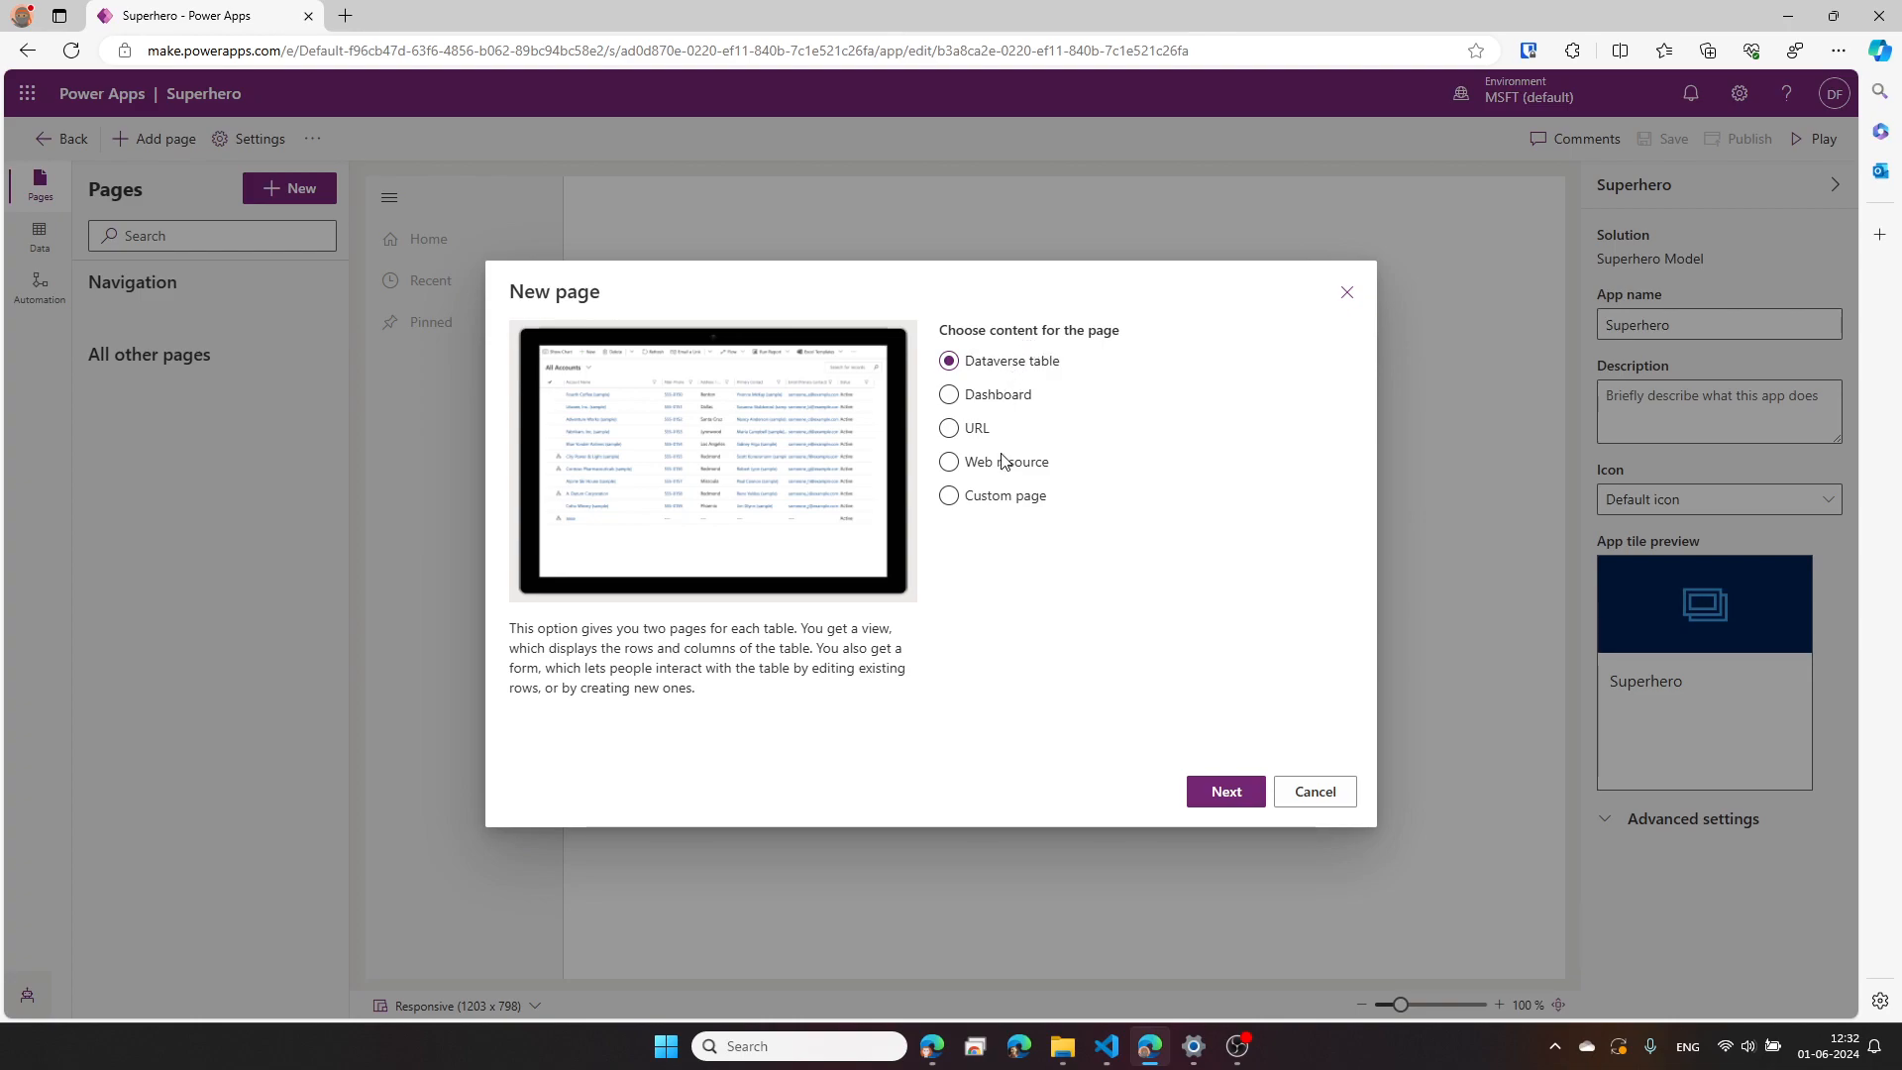
mouse_move(1185, 394)
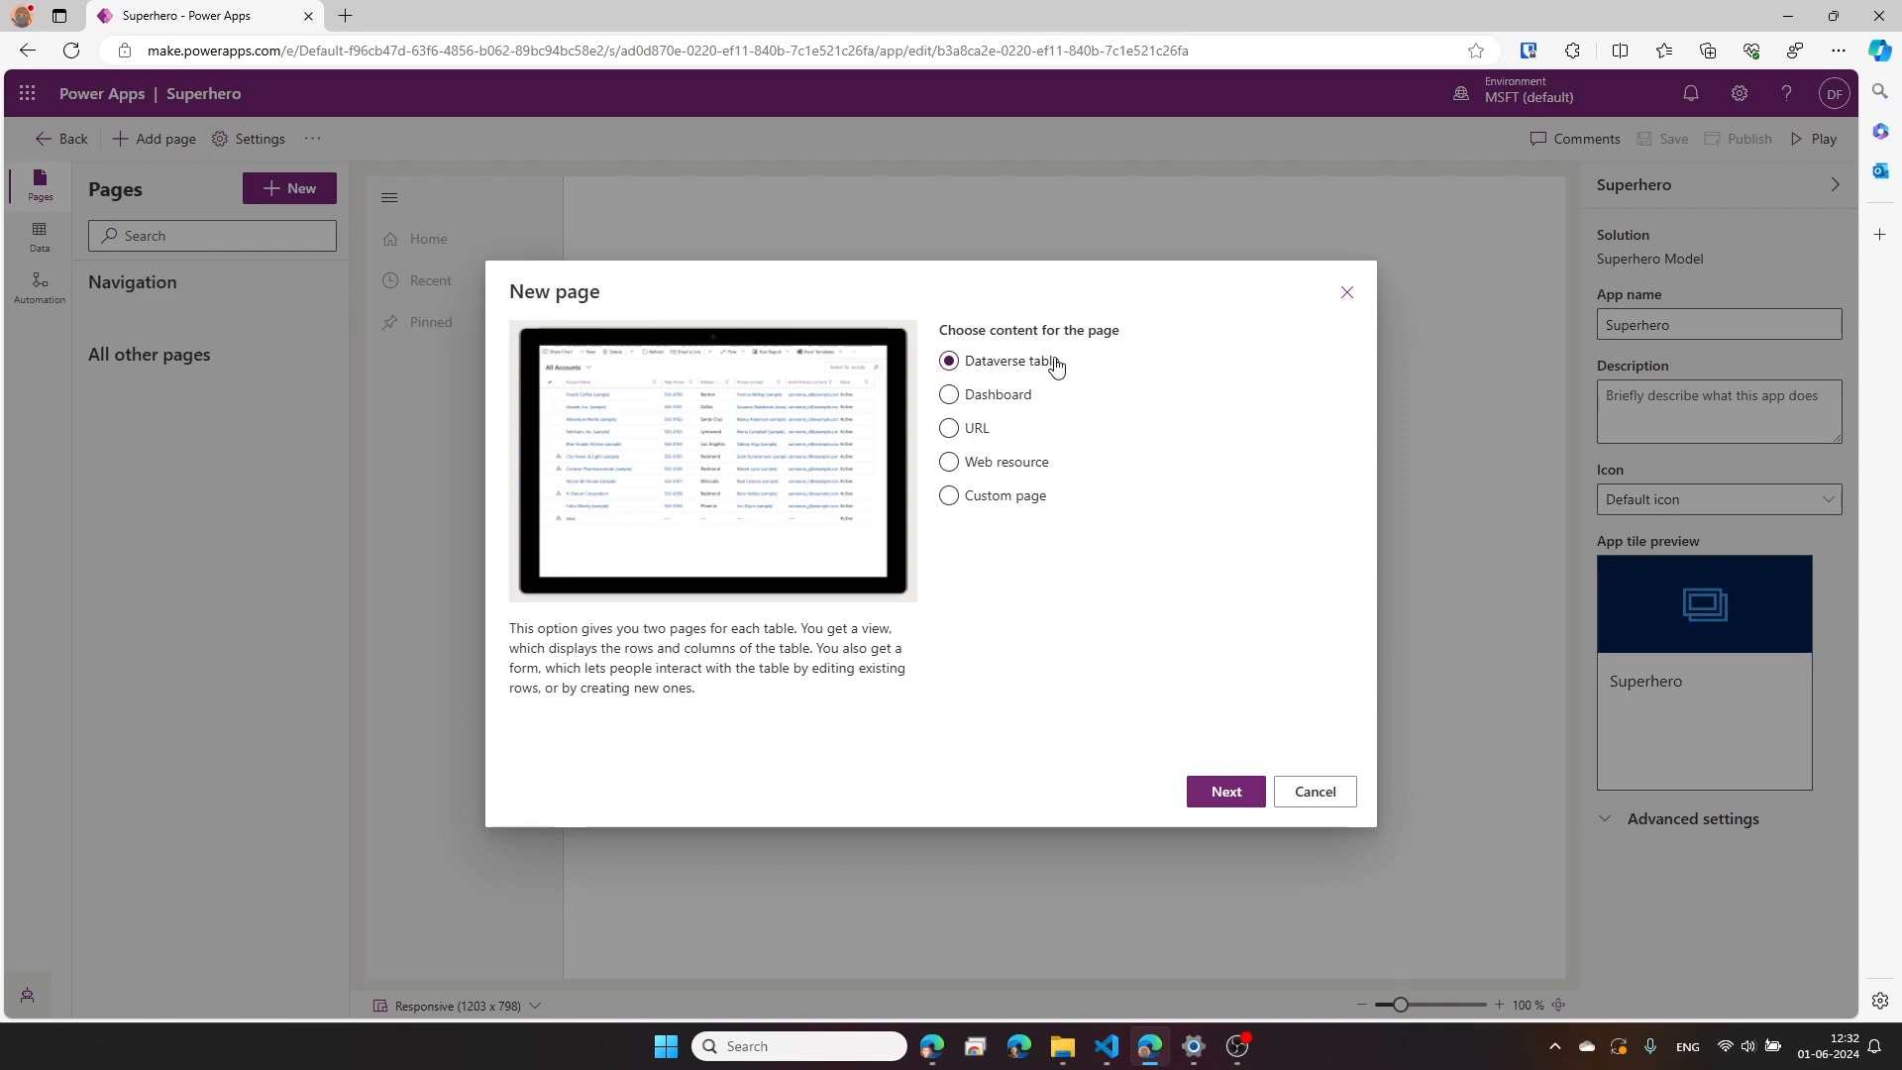
mouse_move(1286, 825)
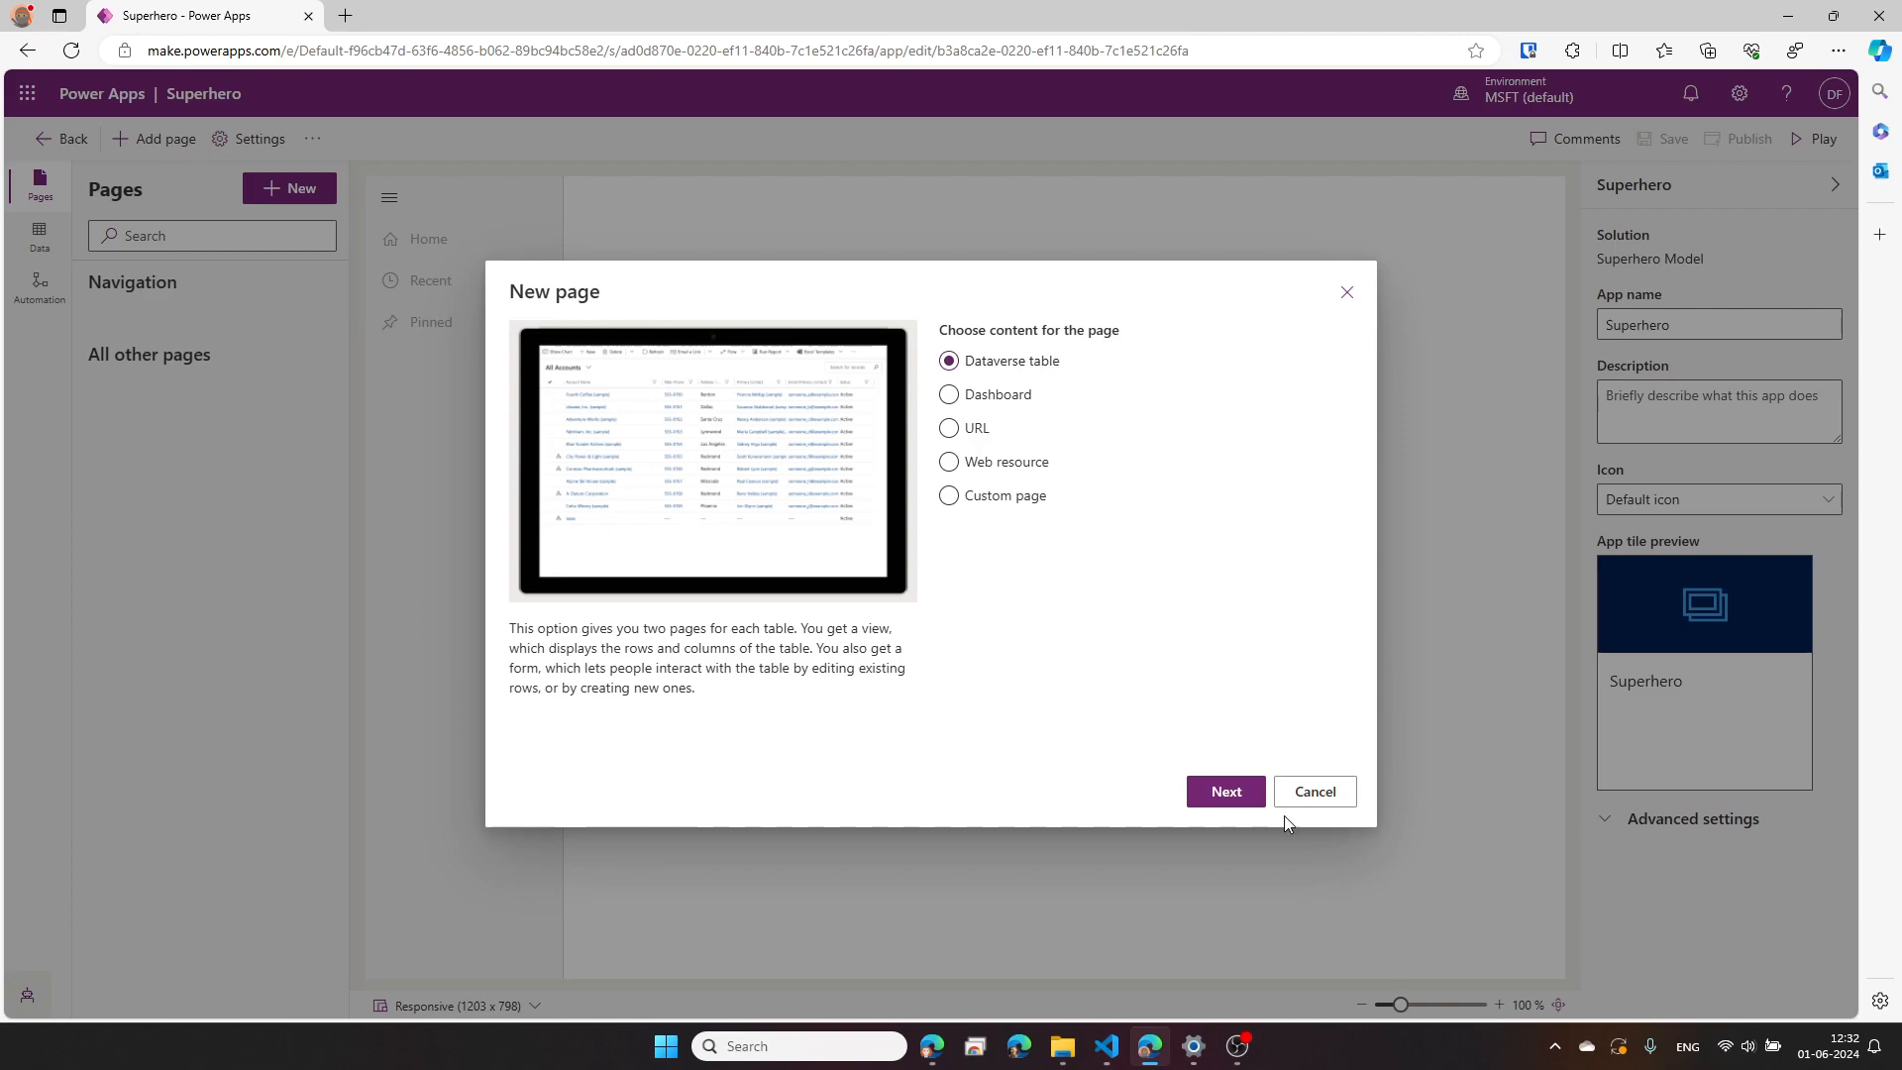
- Choose a Dataverse table page and search the tables for 'super'
left_click(1224, 790)
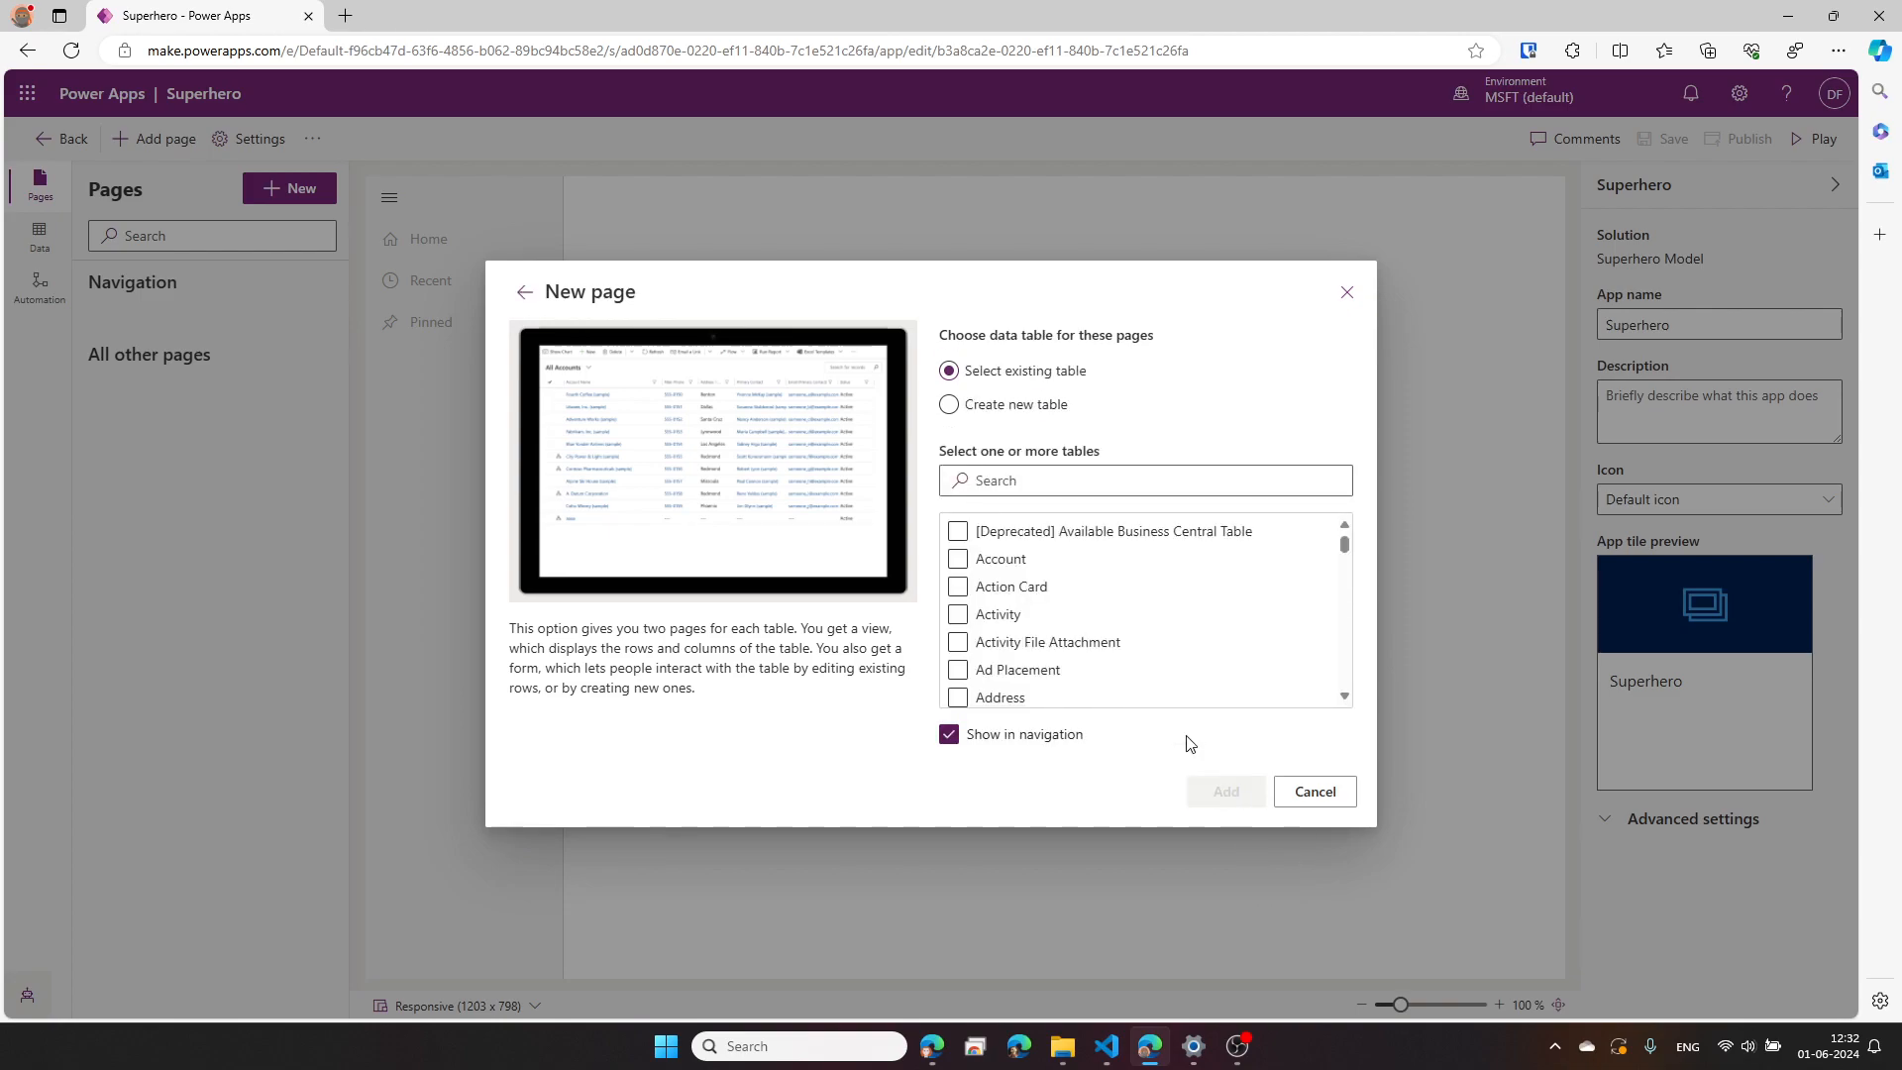
left_click(1144, 480)
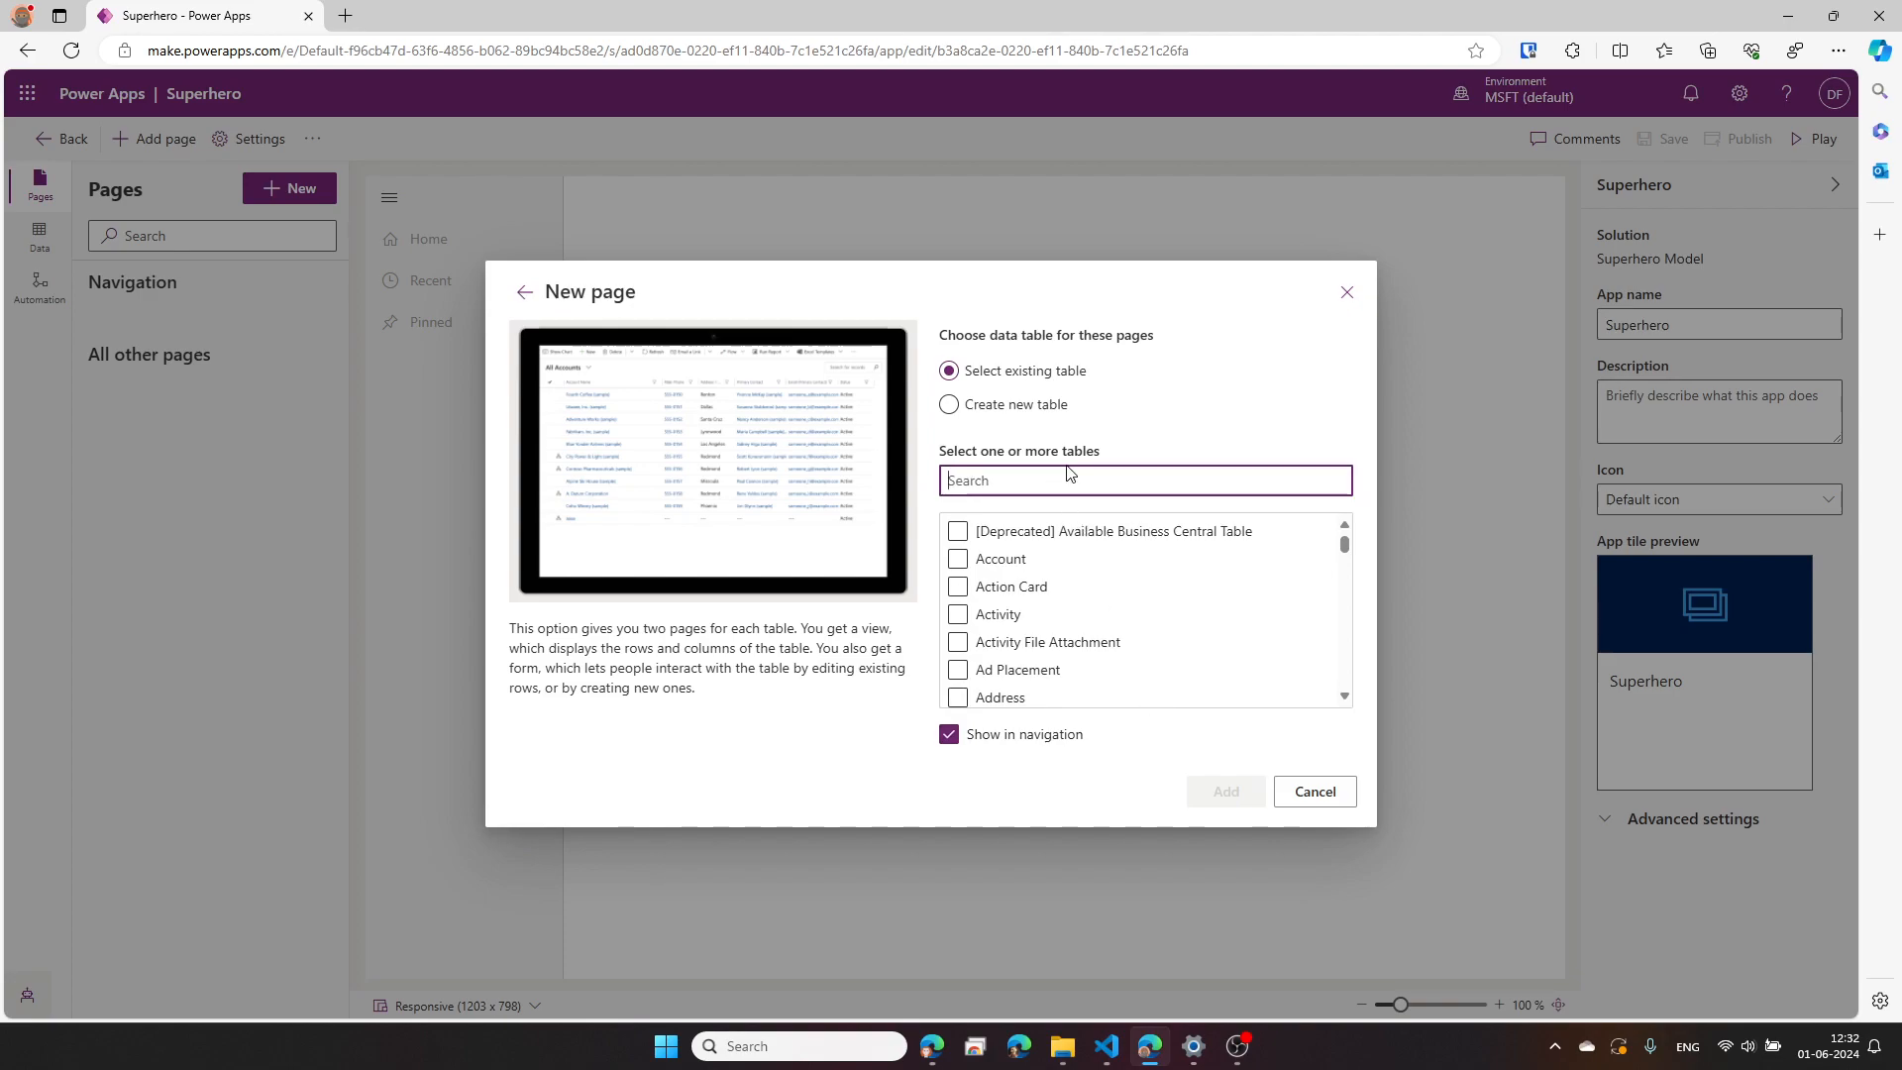
type("super")
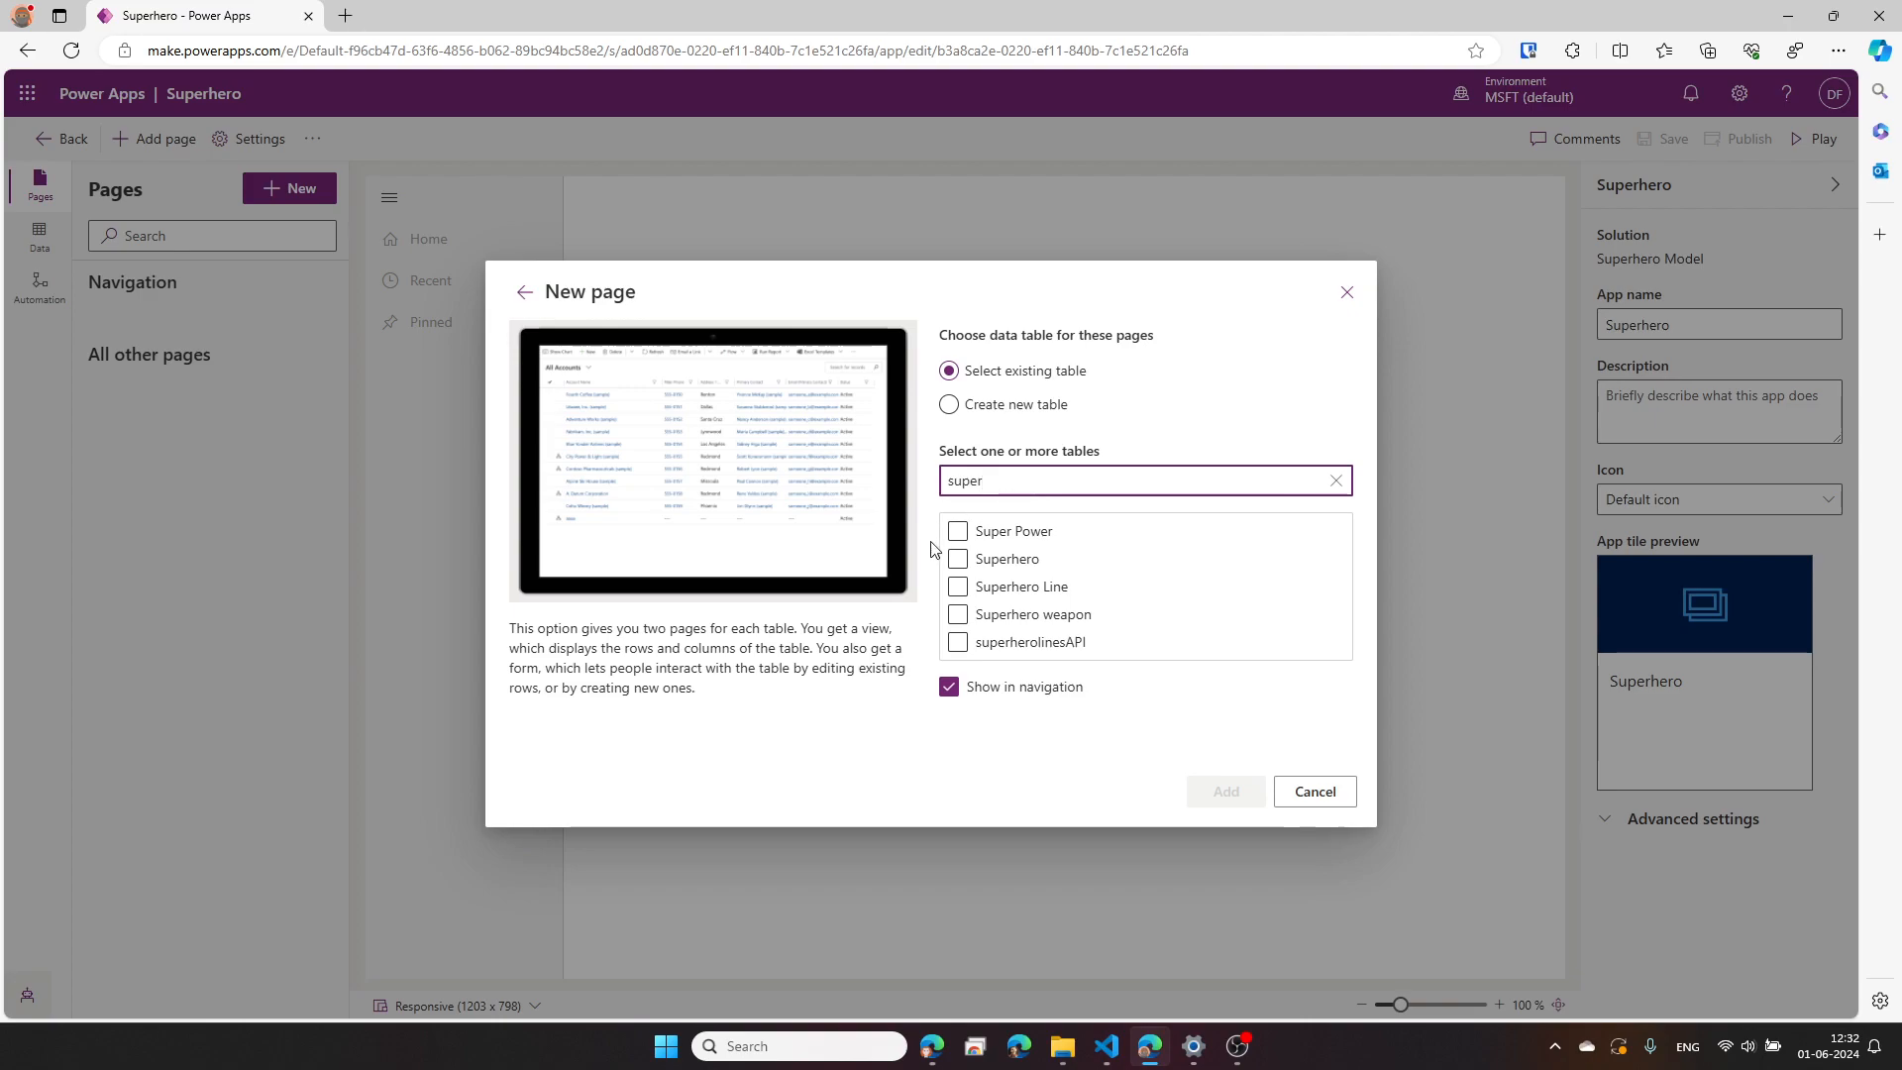
- Select the Super Power, Superhero and Superhero weapon tables and add their pages
left_click(957, 531)
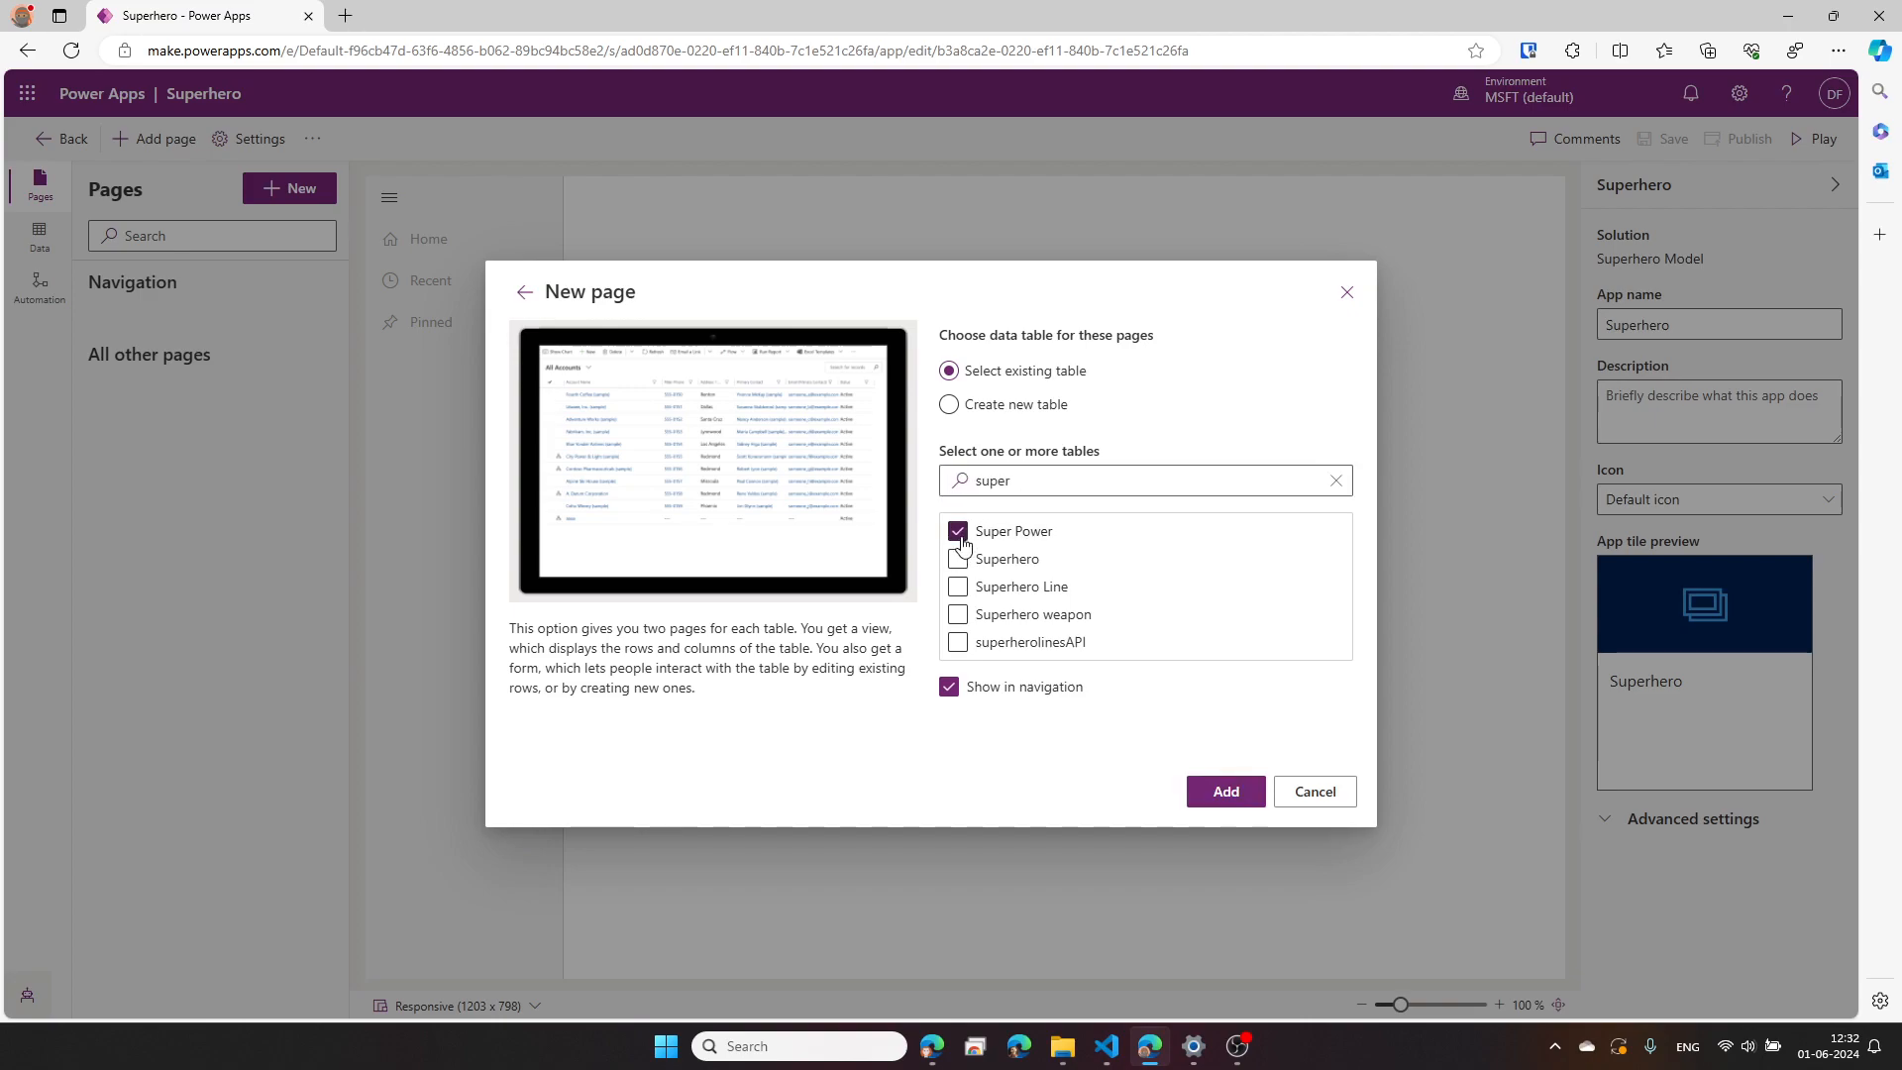
left_click(957, 614)
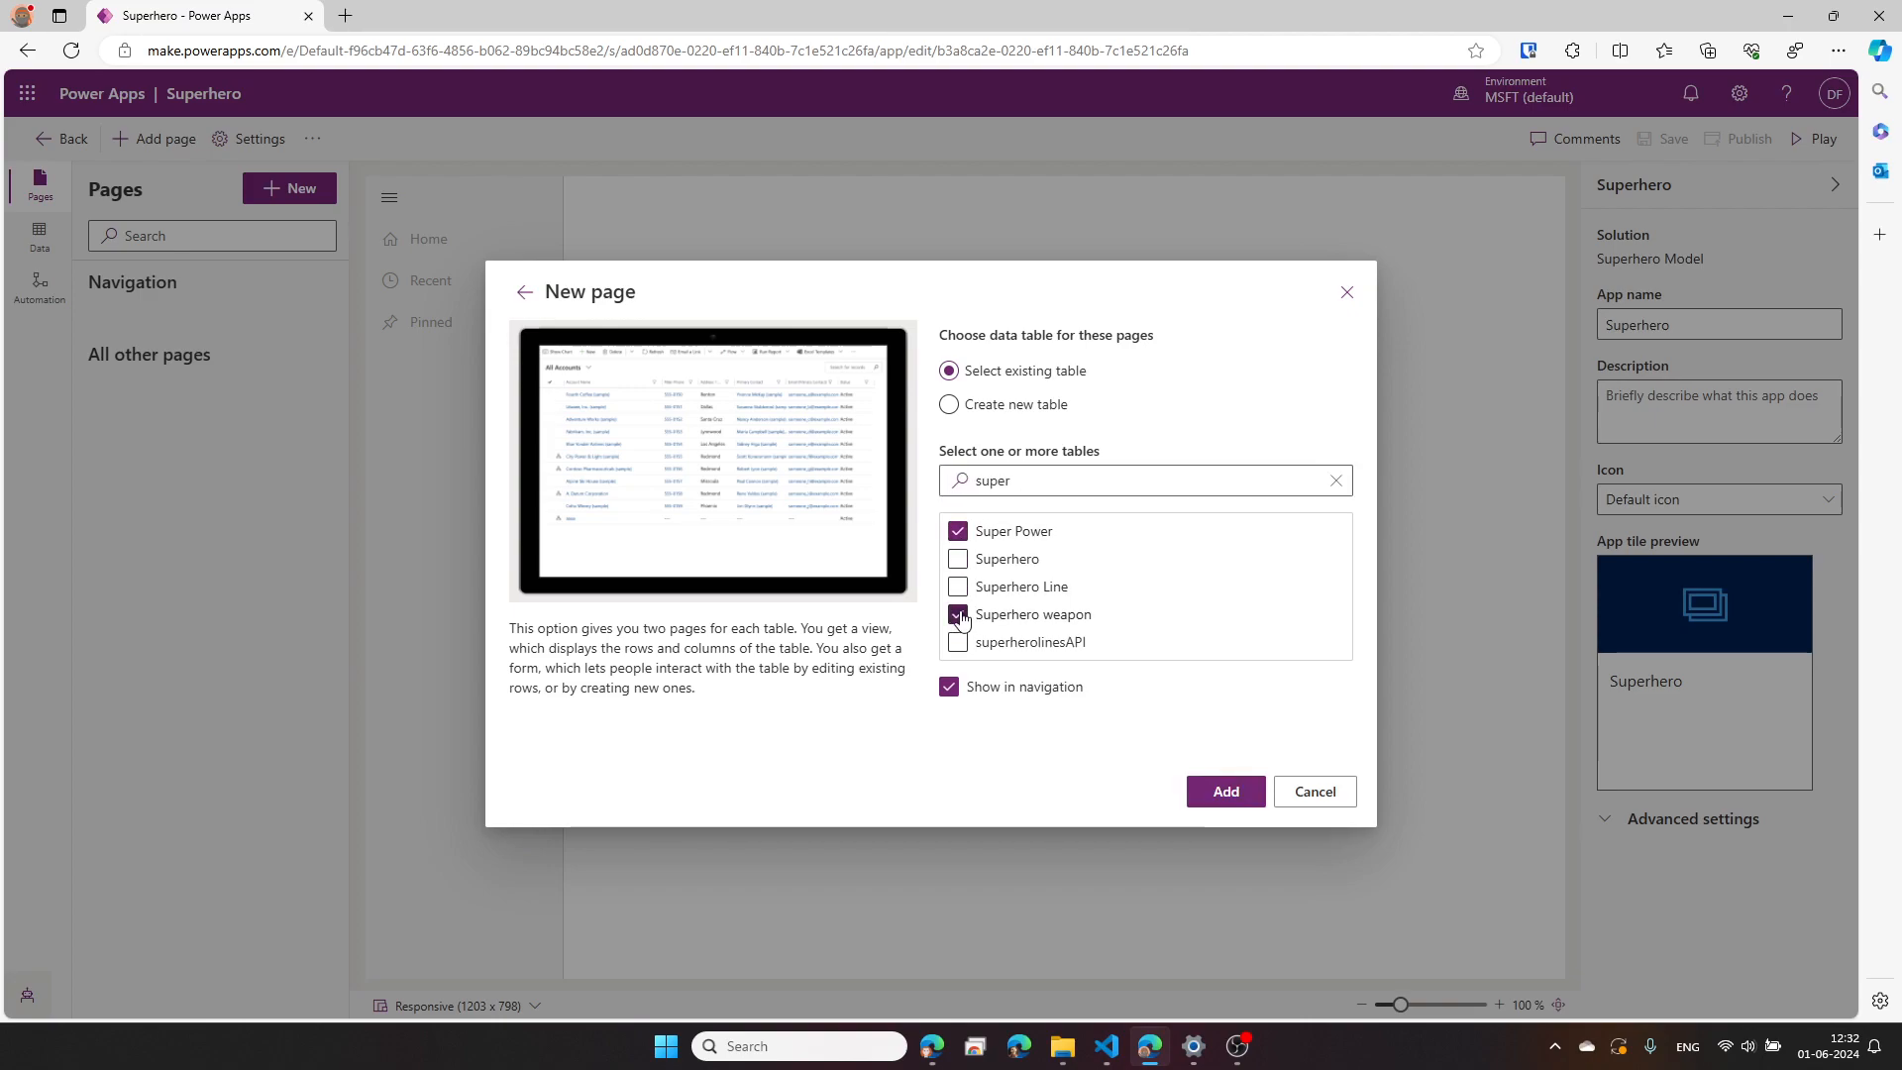
left_click(957, 559)
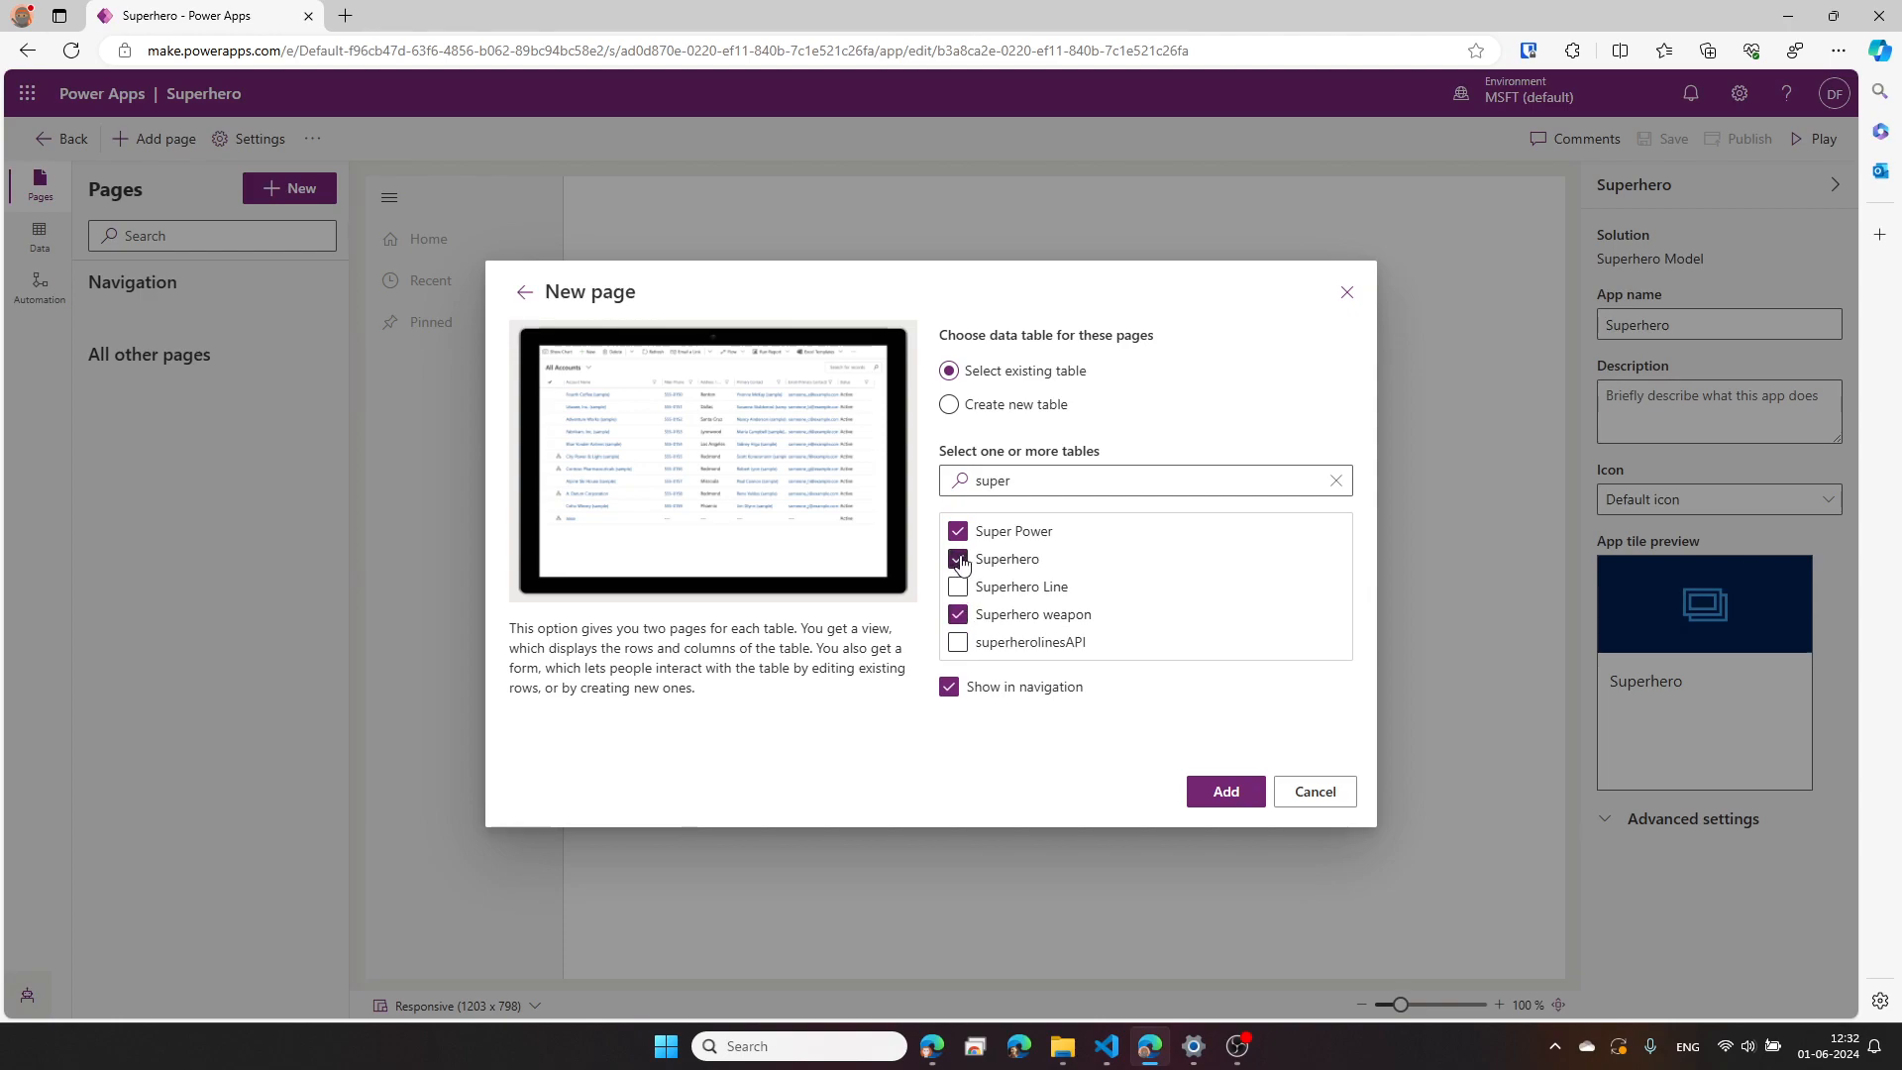
left_click(956, 559)
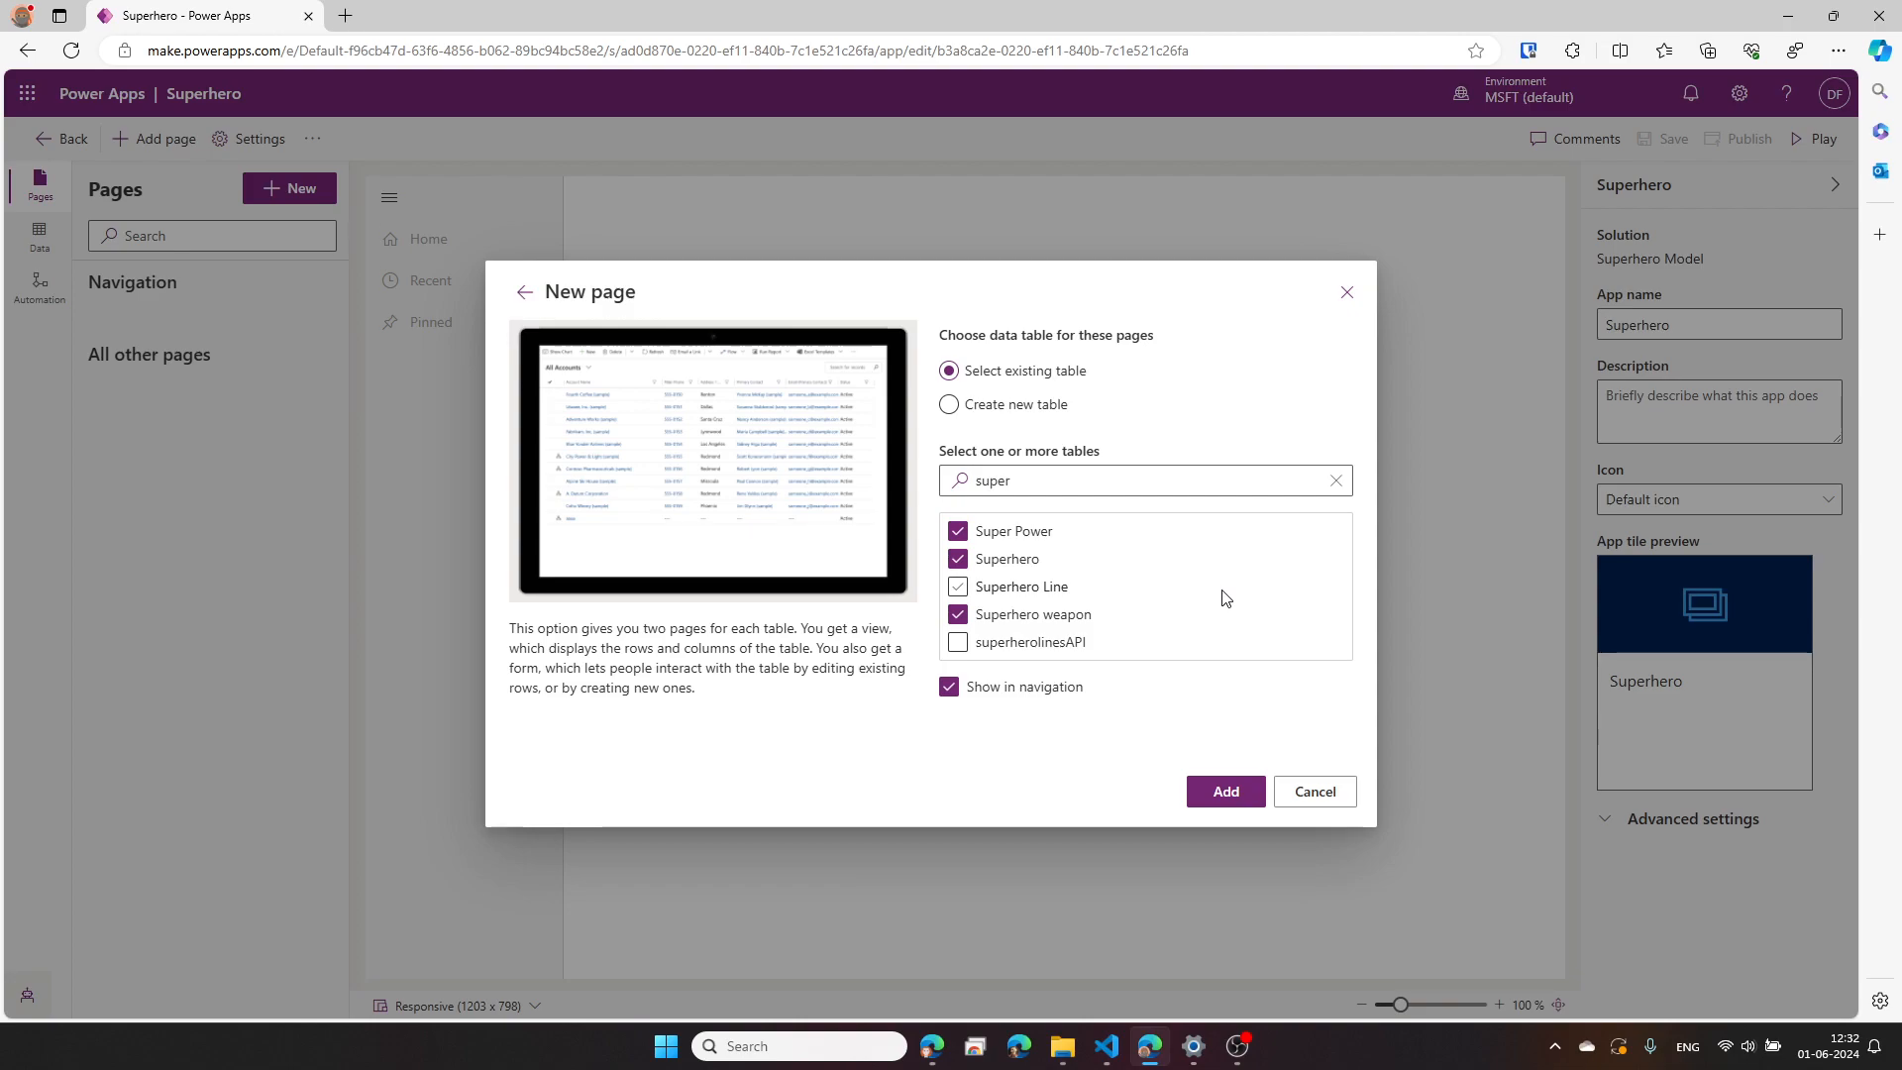
left_click(957, 586)
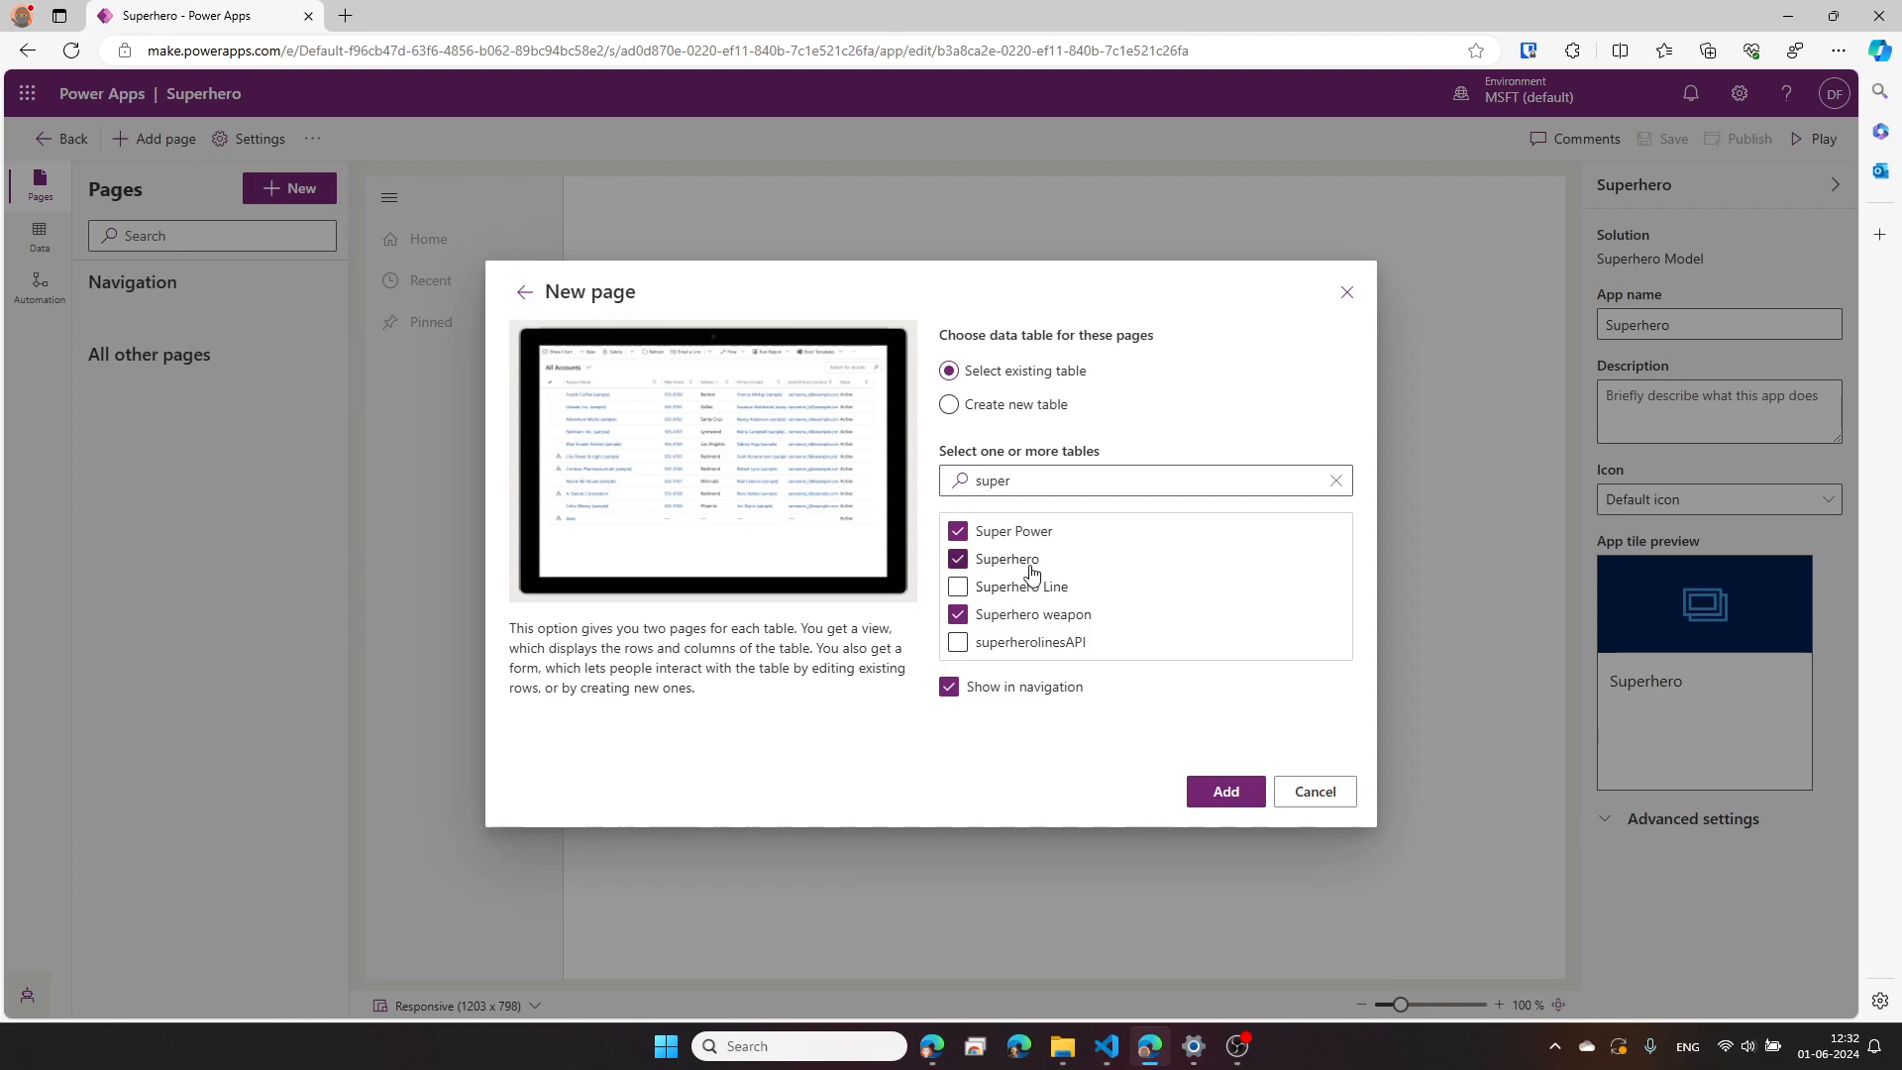
left_click(957, 586)
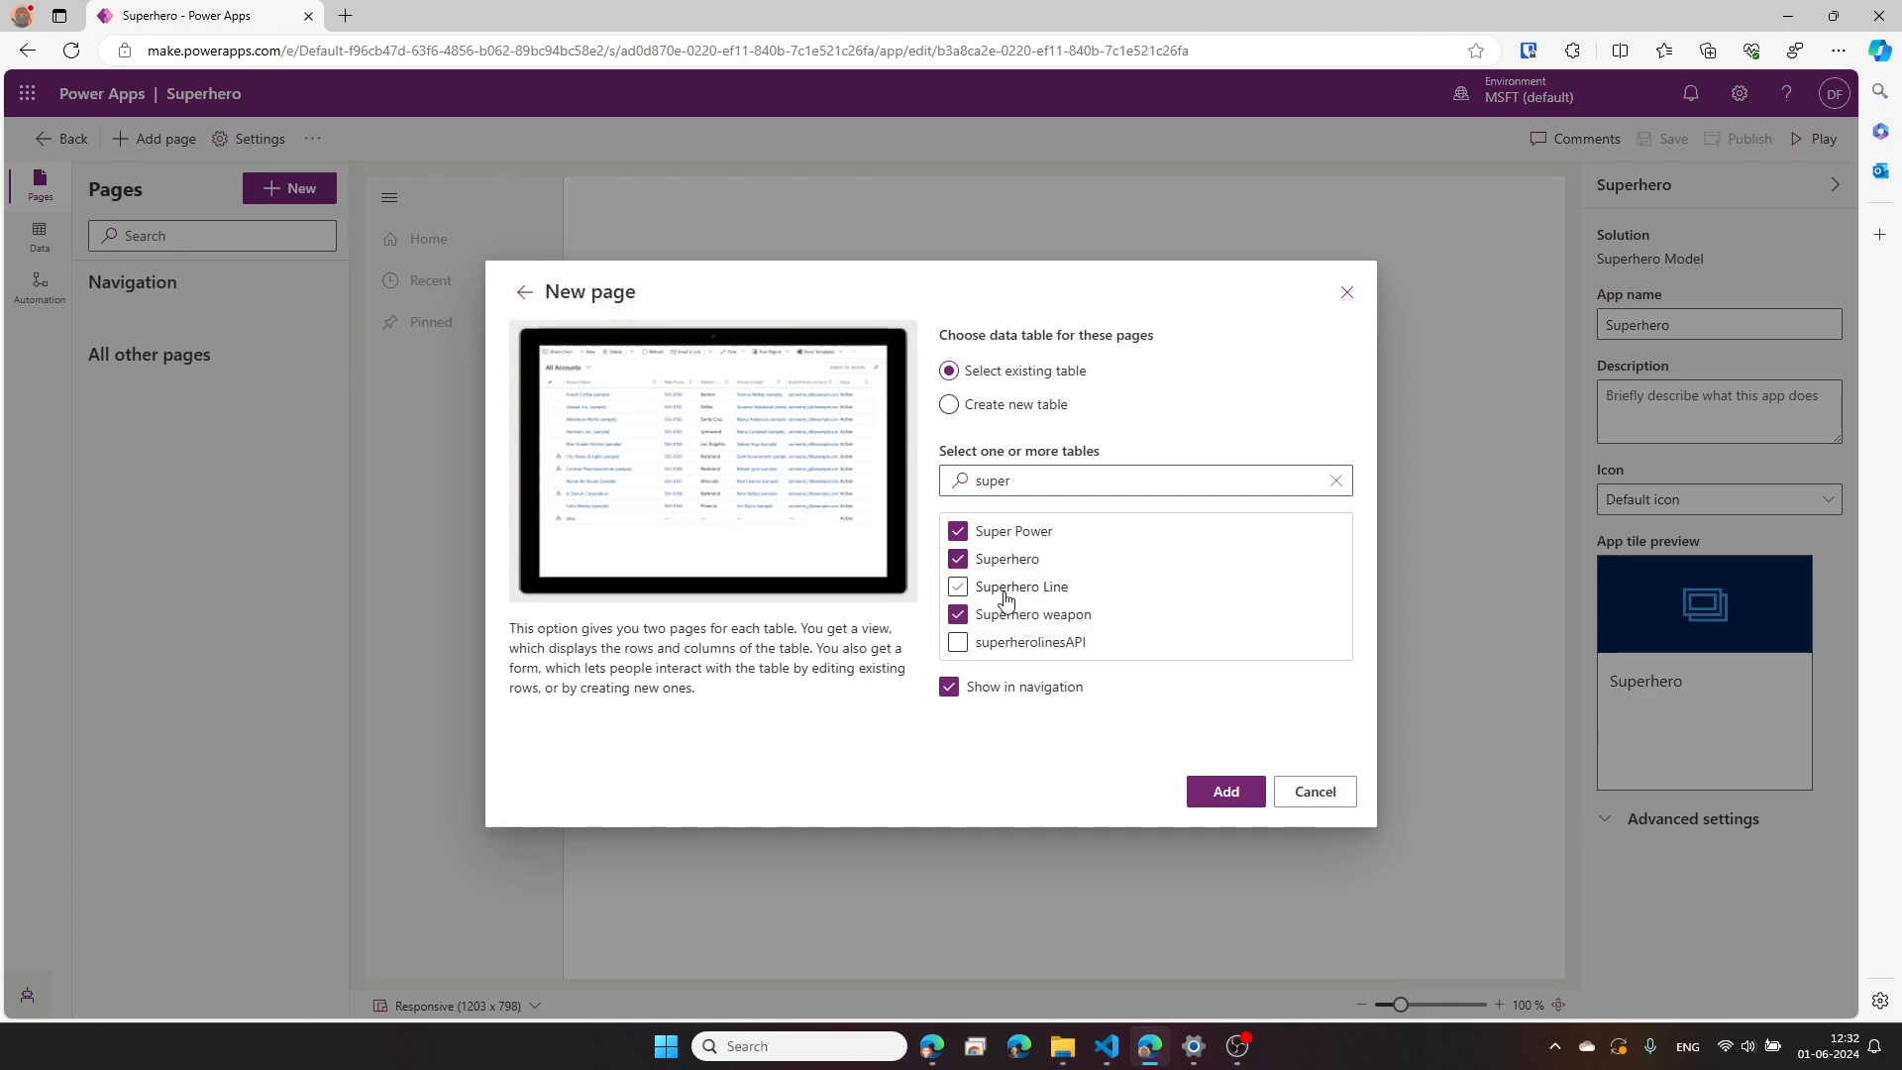
left_click(957, 585)
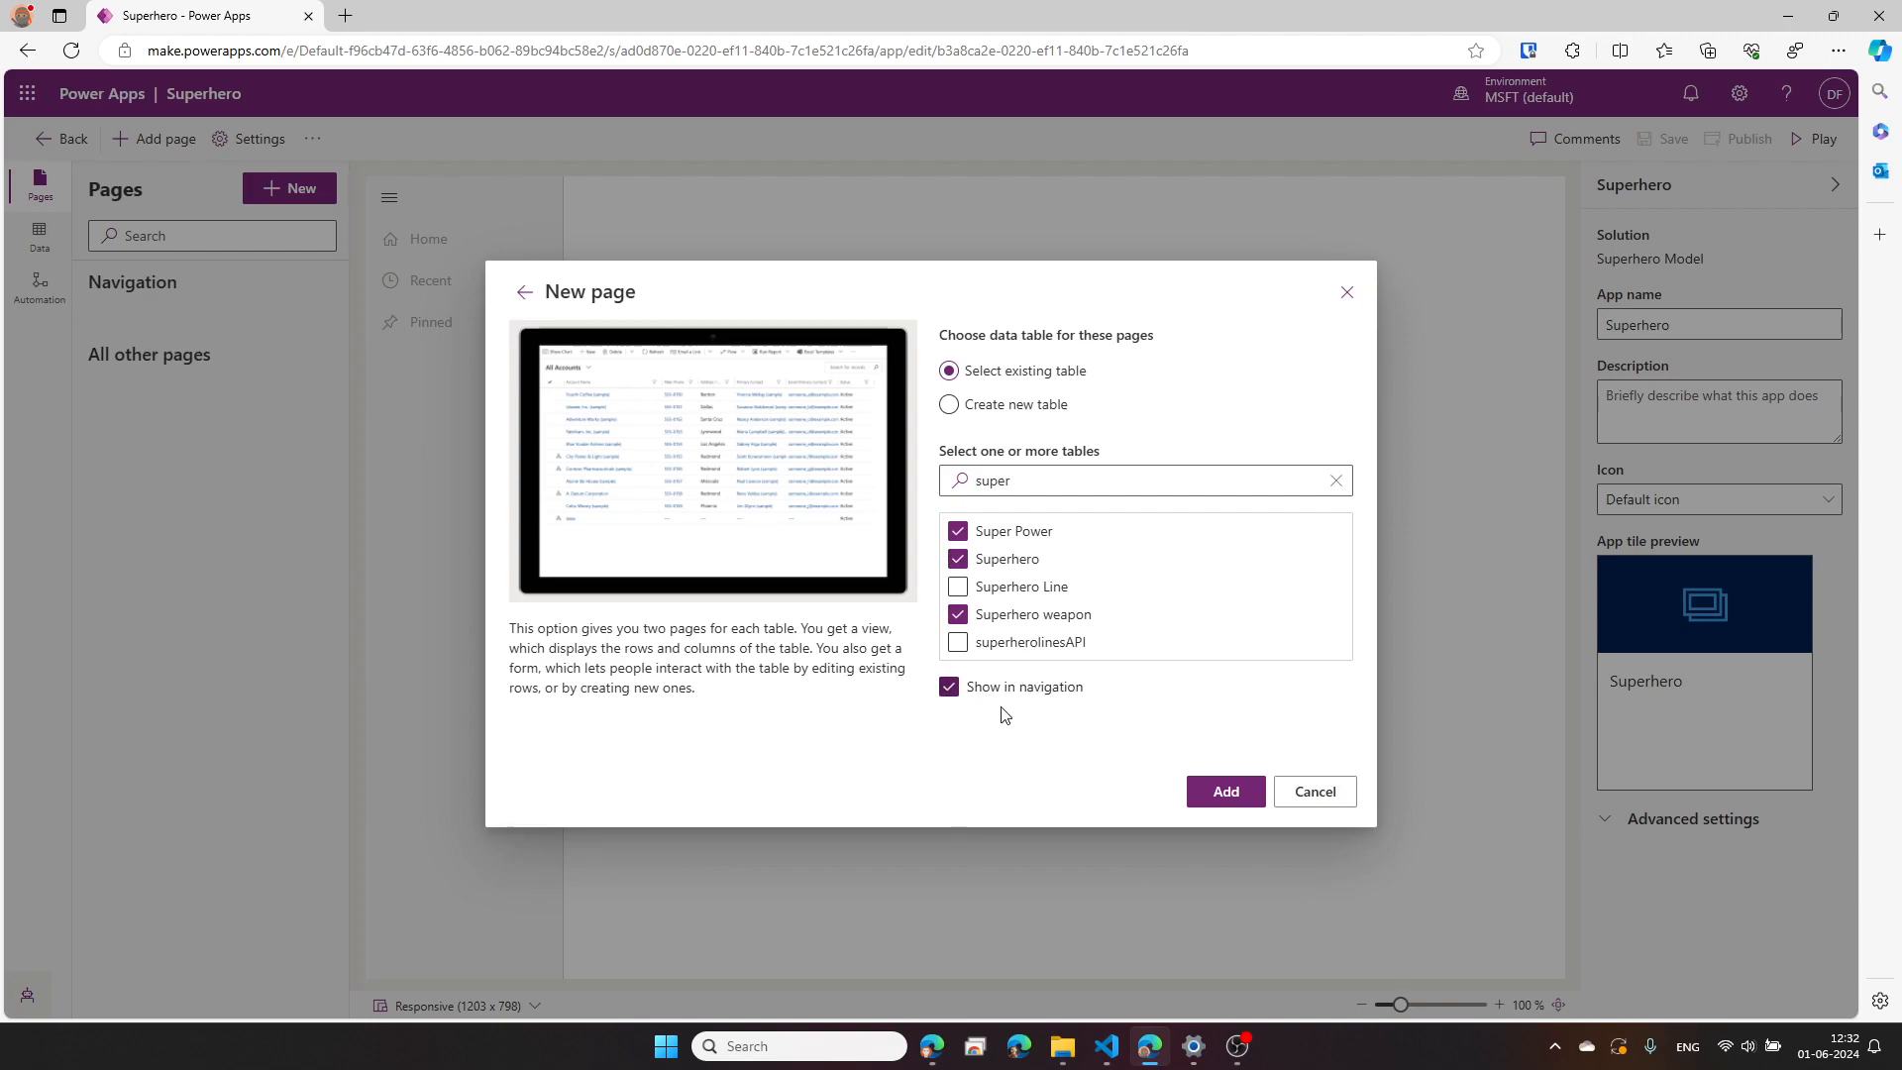
left_click(956, 642)
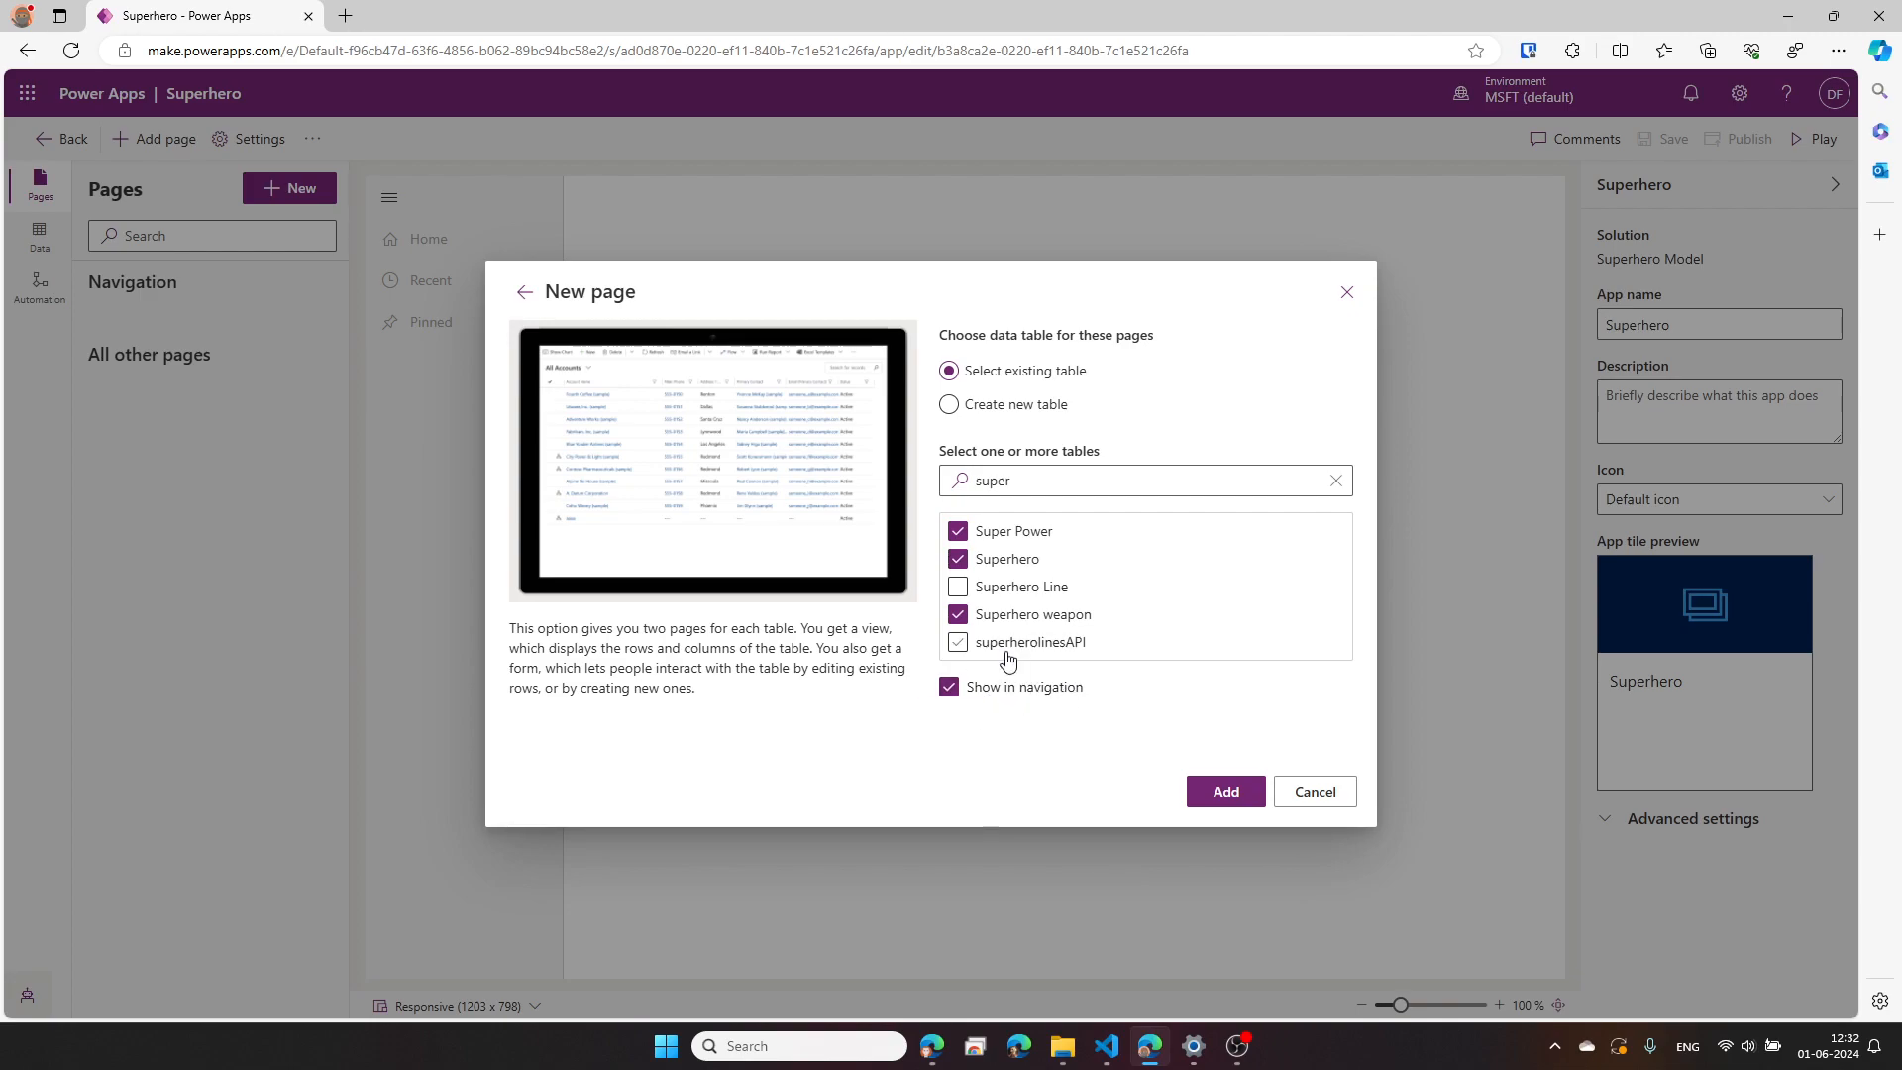
left_click(956, 642)
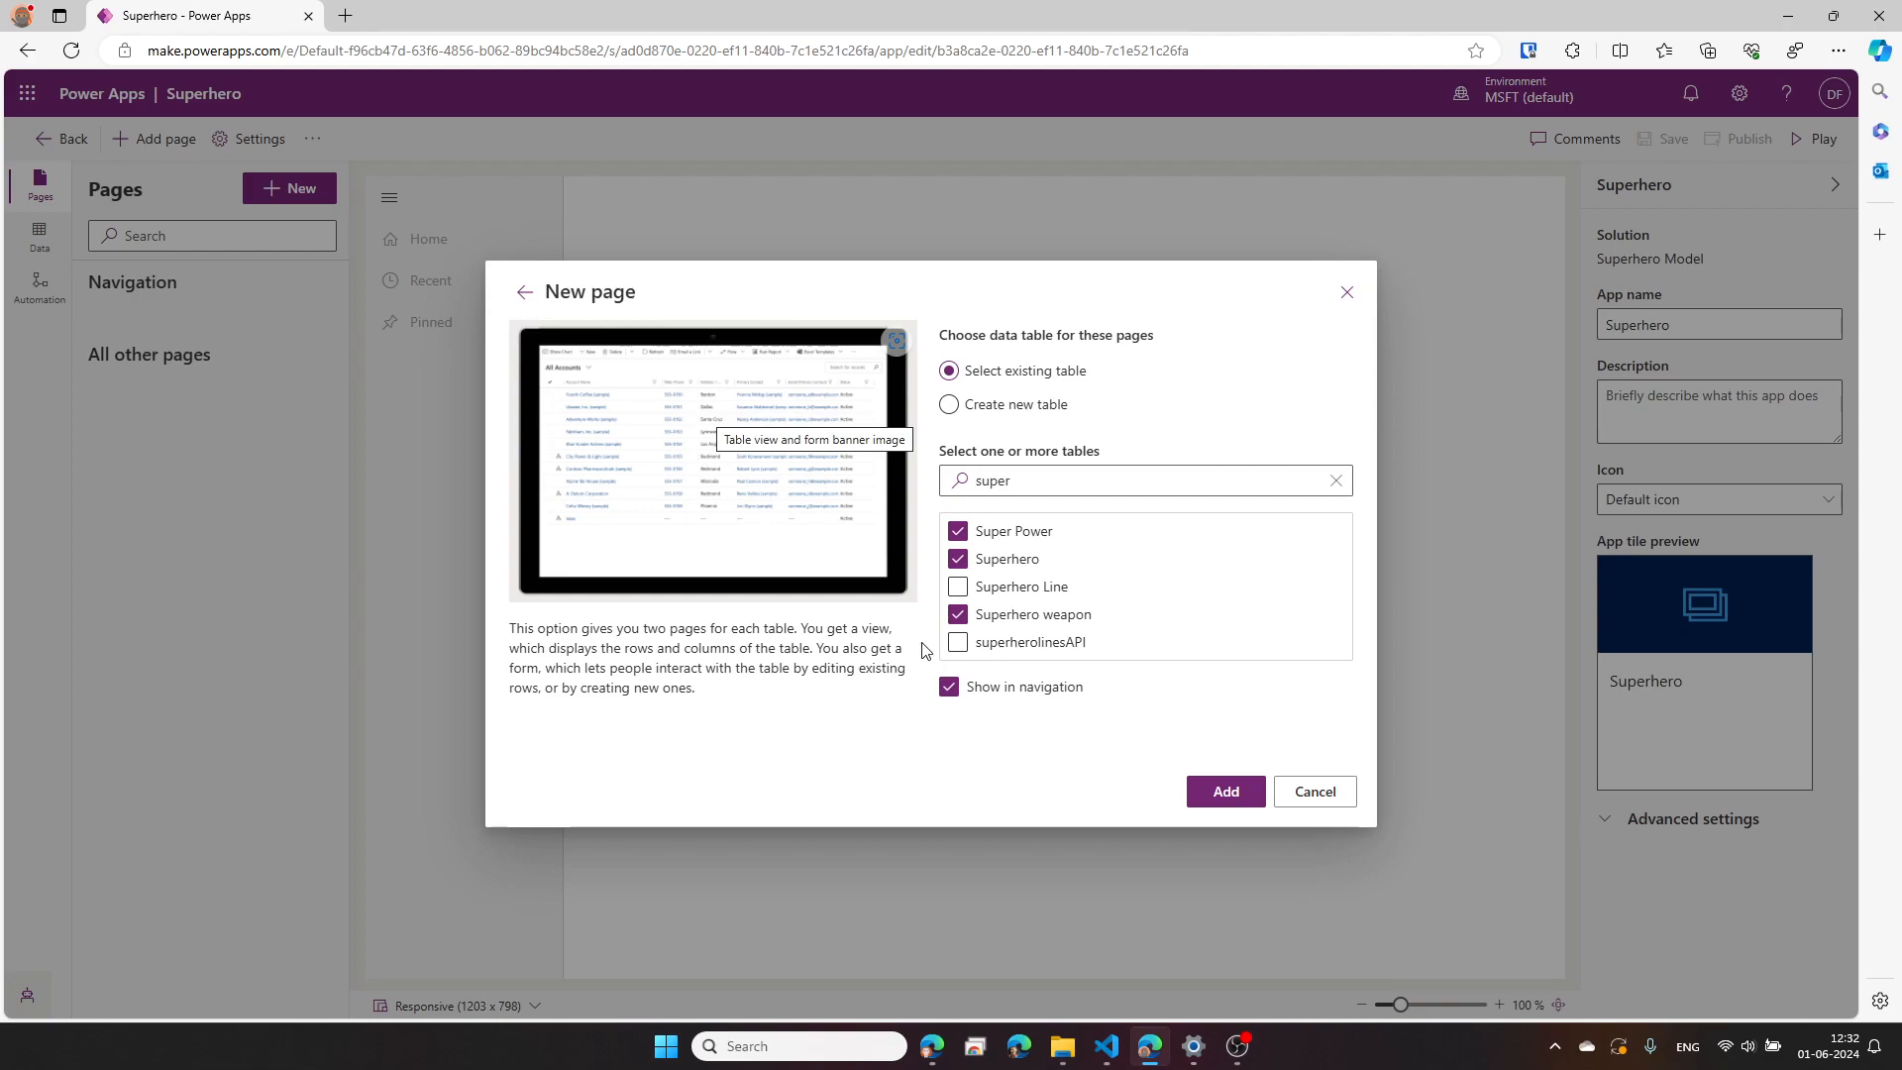
left_click(1225, 791)
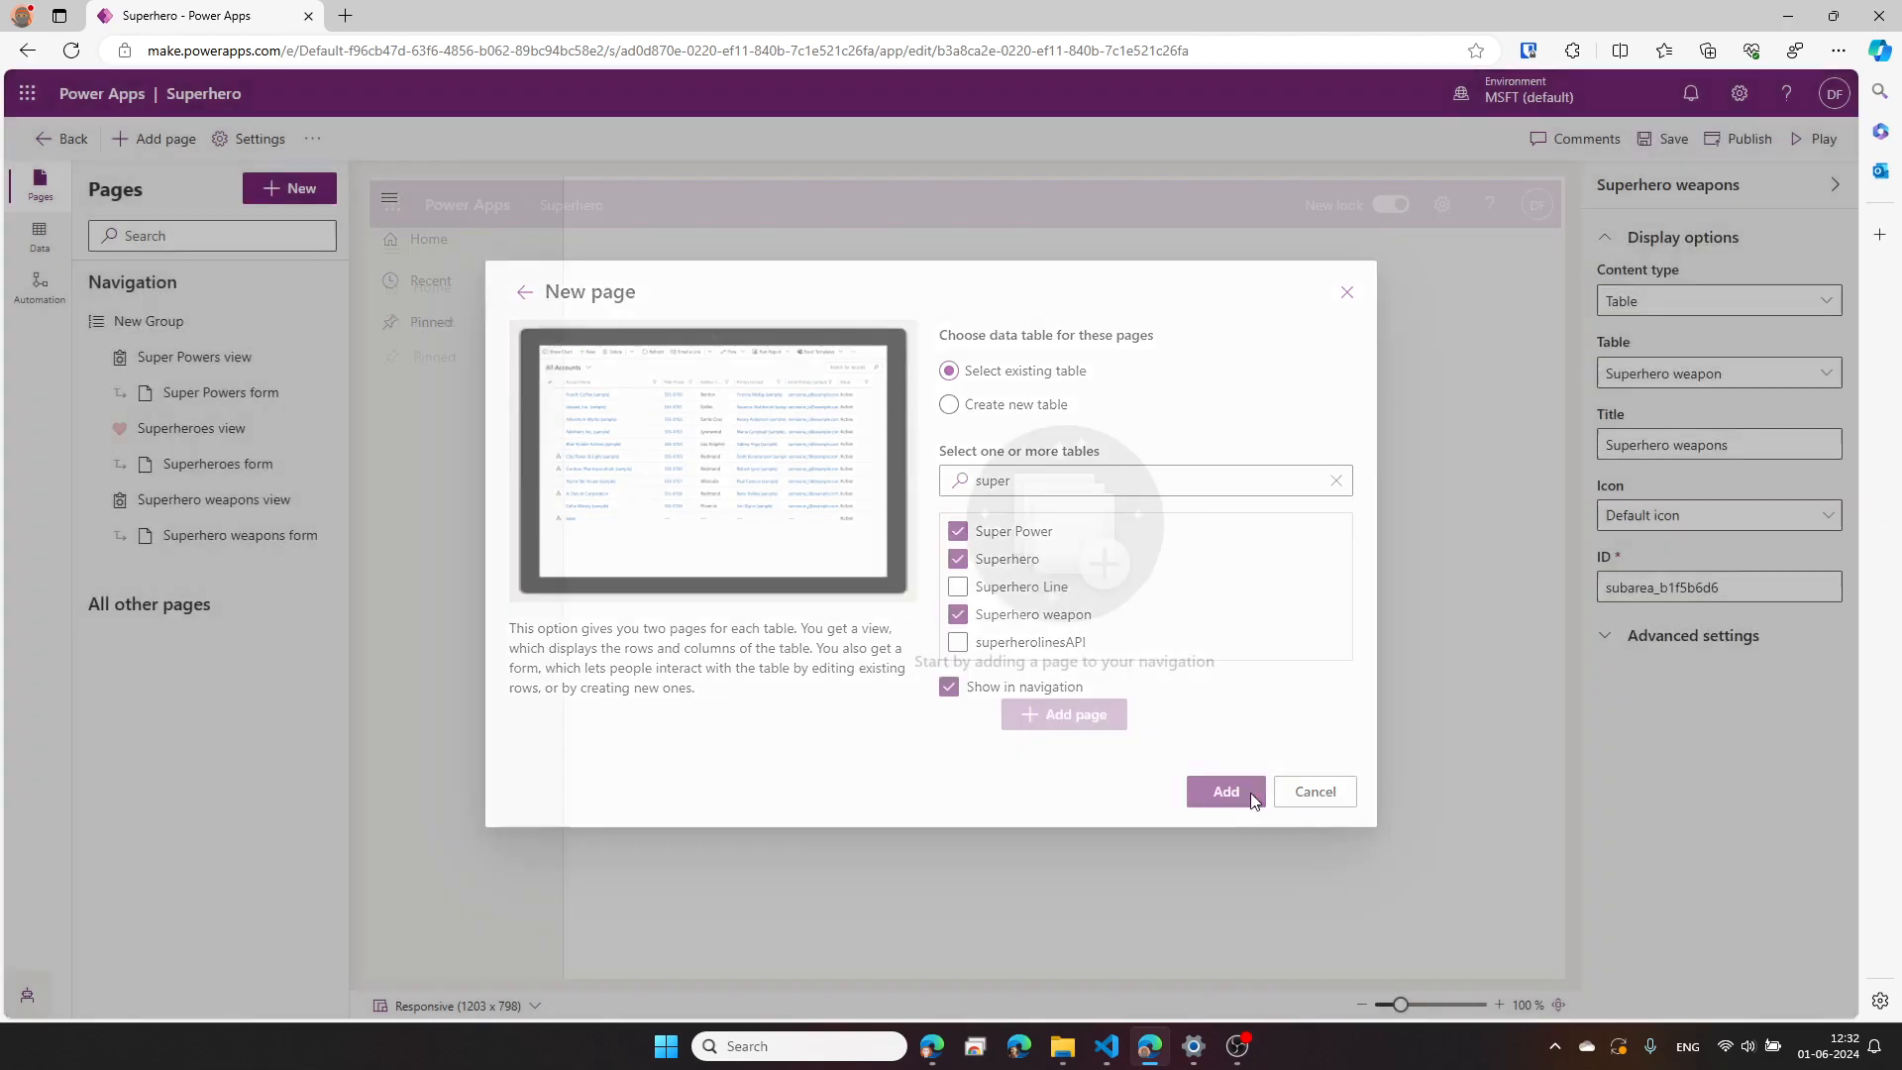
- Show the Superheroes page's Superhero List of four heroes in the app preview
left_click(1224, 790)
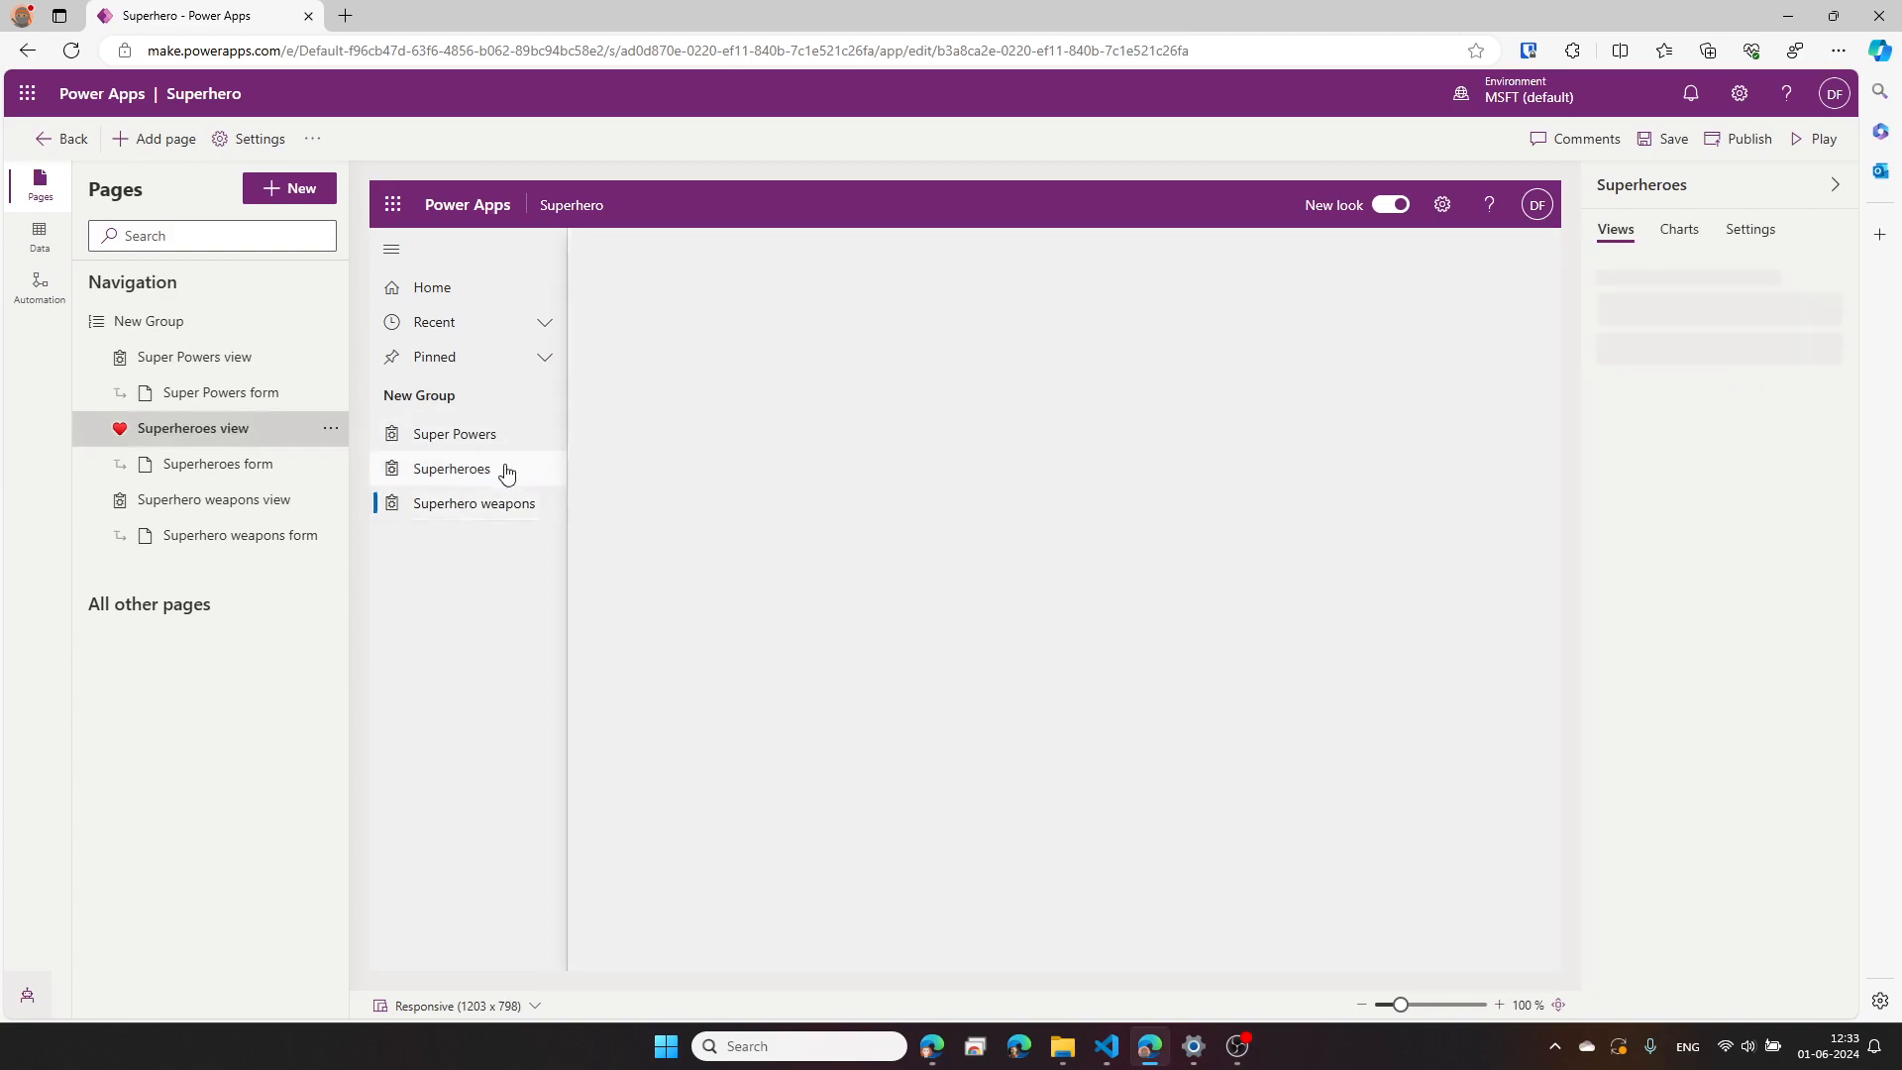
left_click(450, 468)
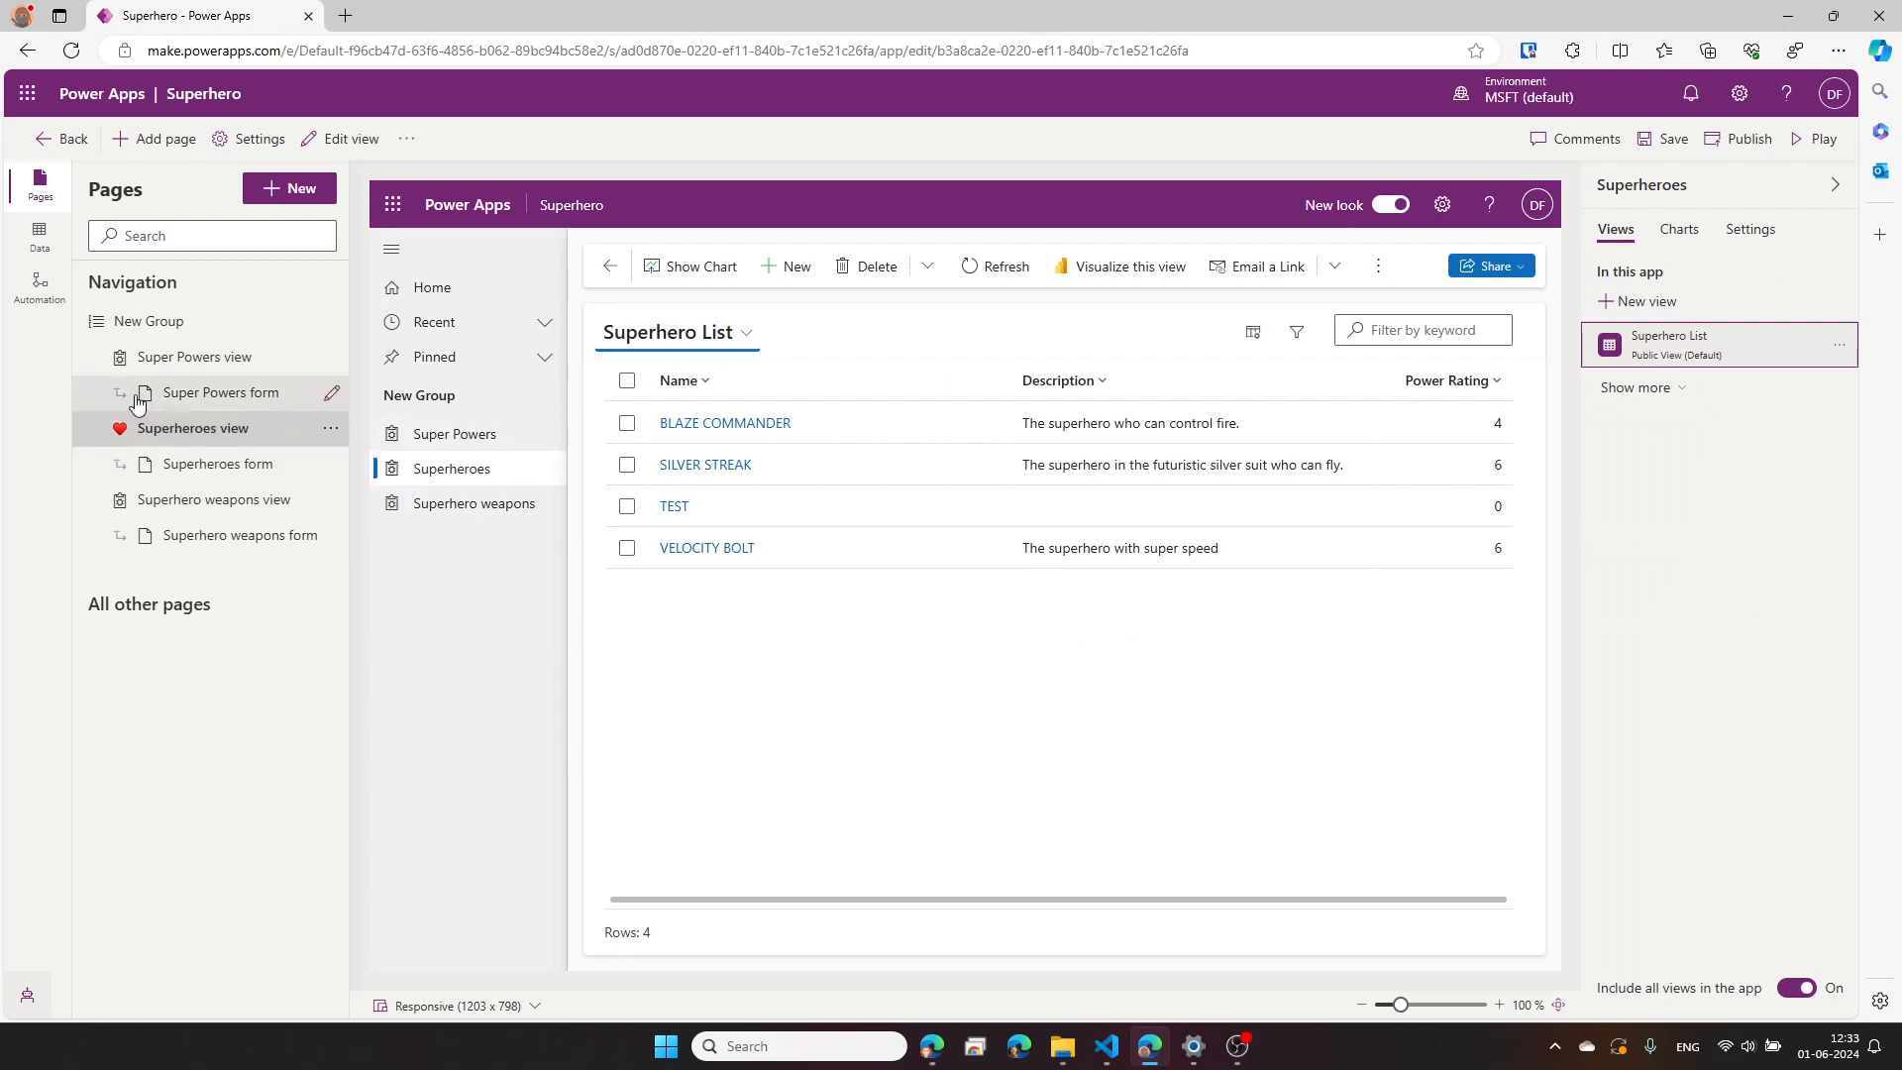
left_click(330, 427)
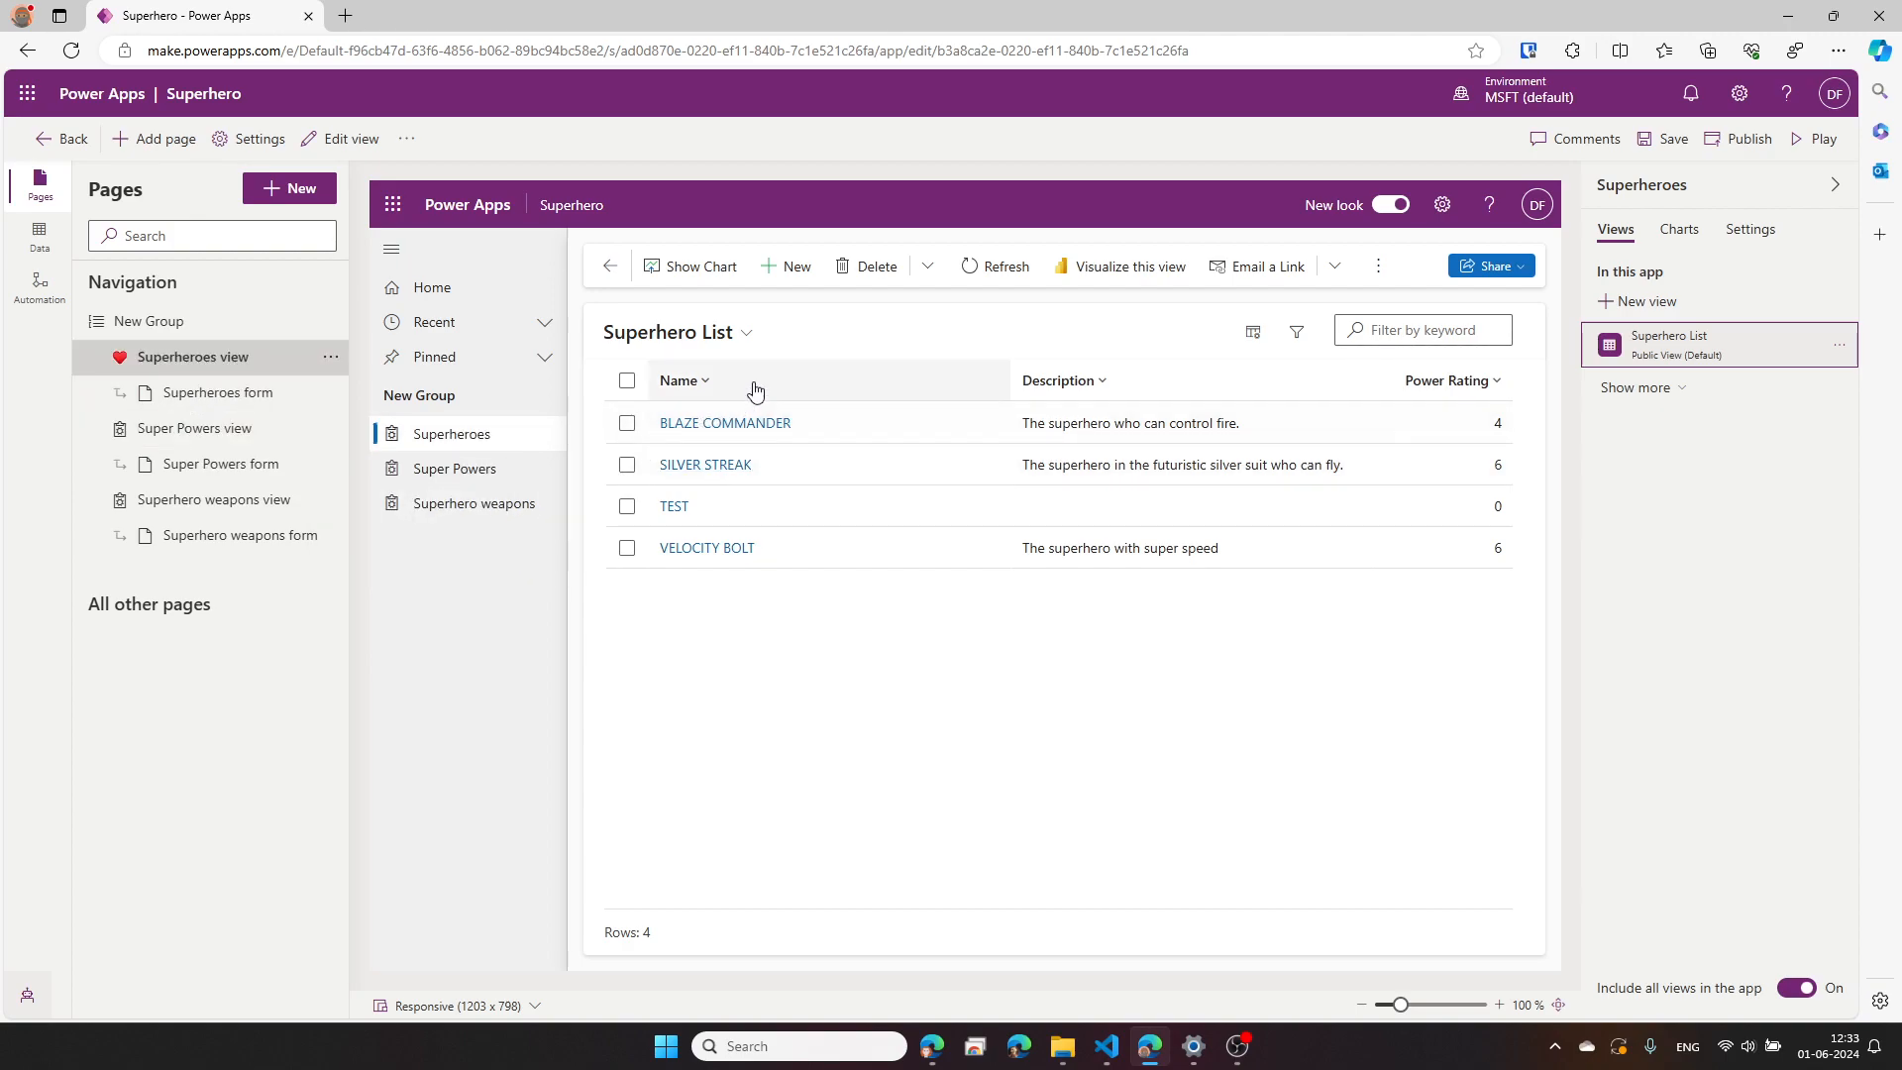
mouse_move(902, 631)
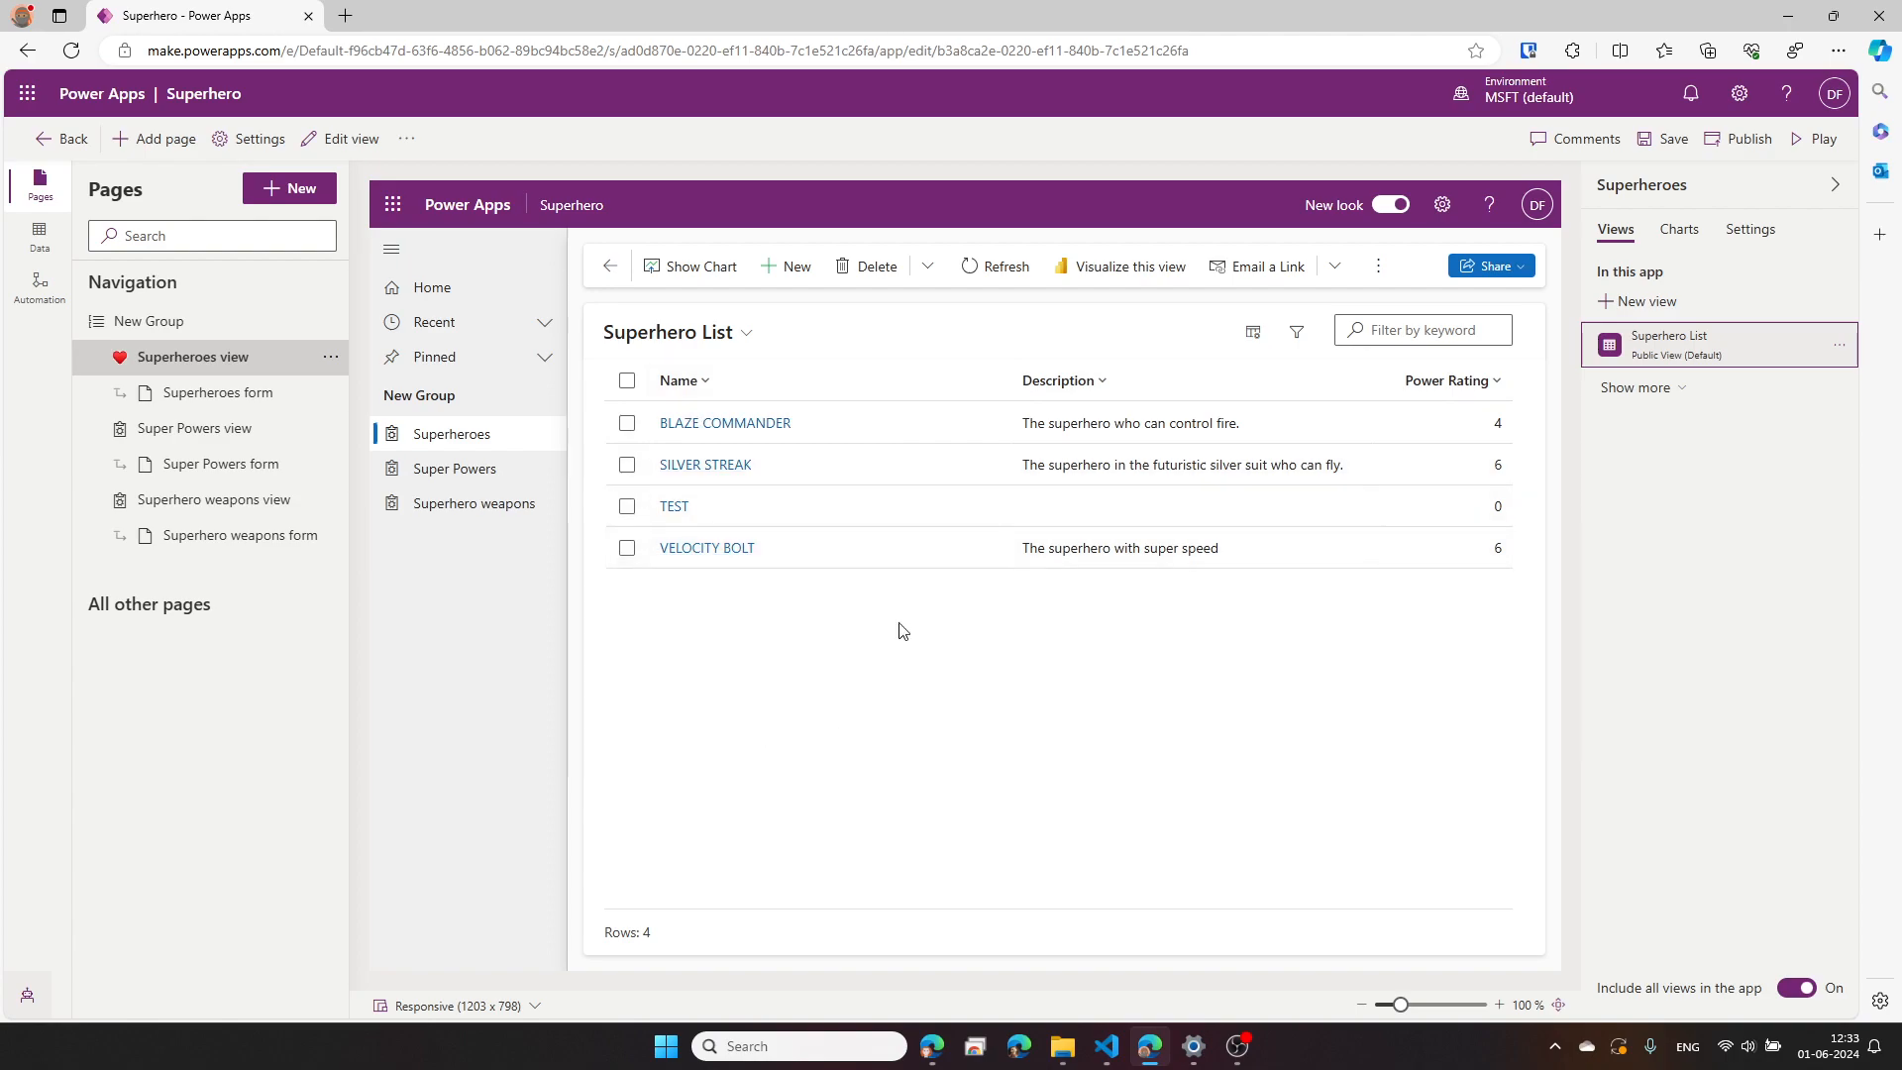
mouse_move(911, 630)
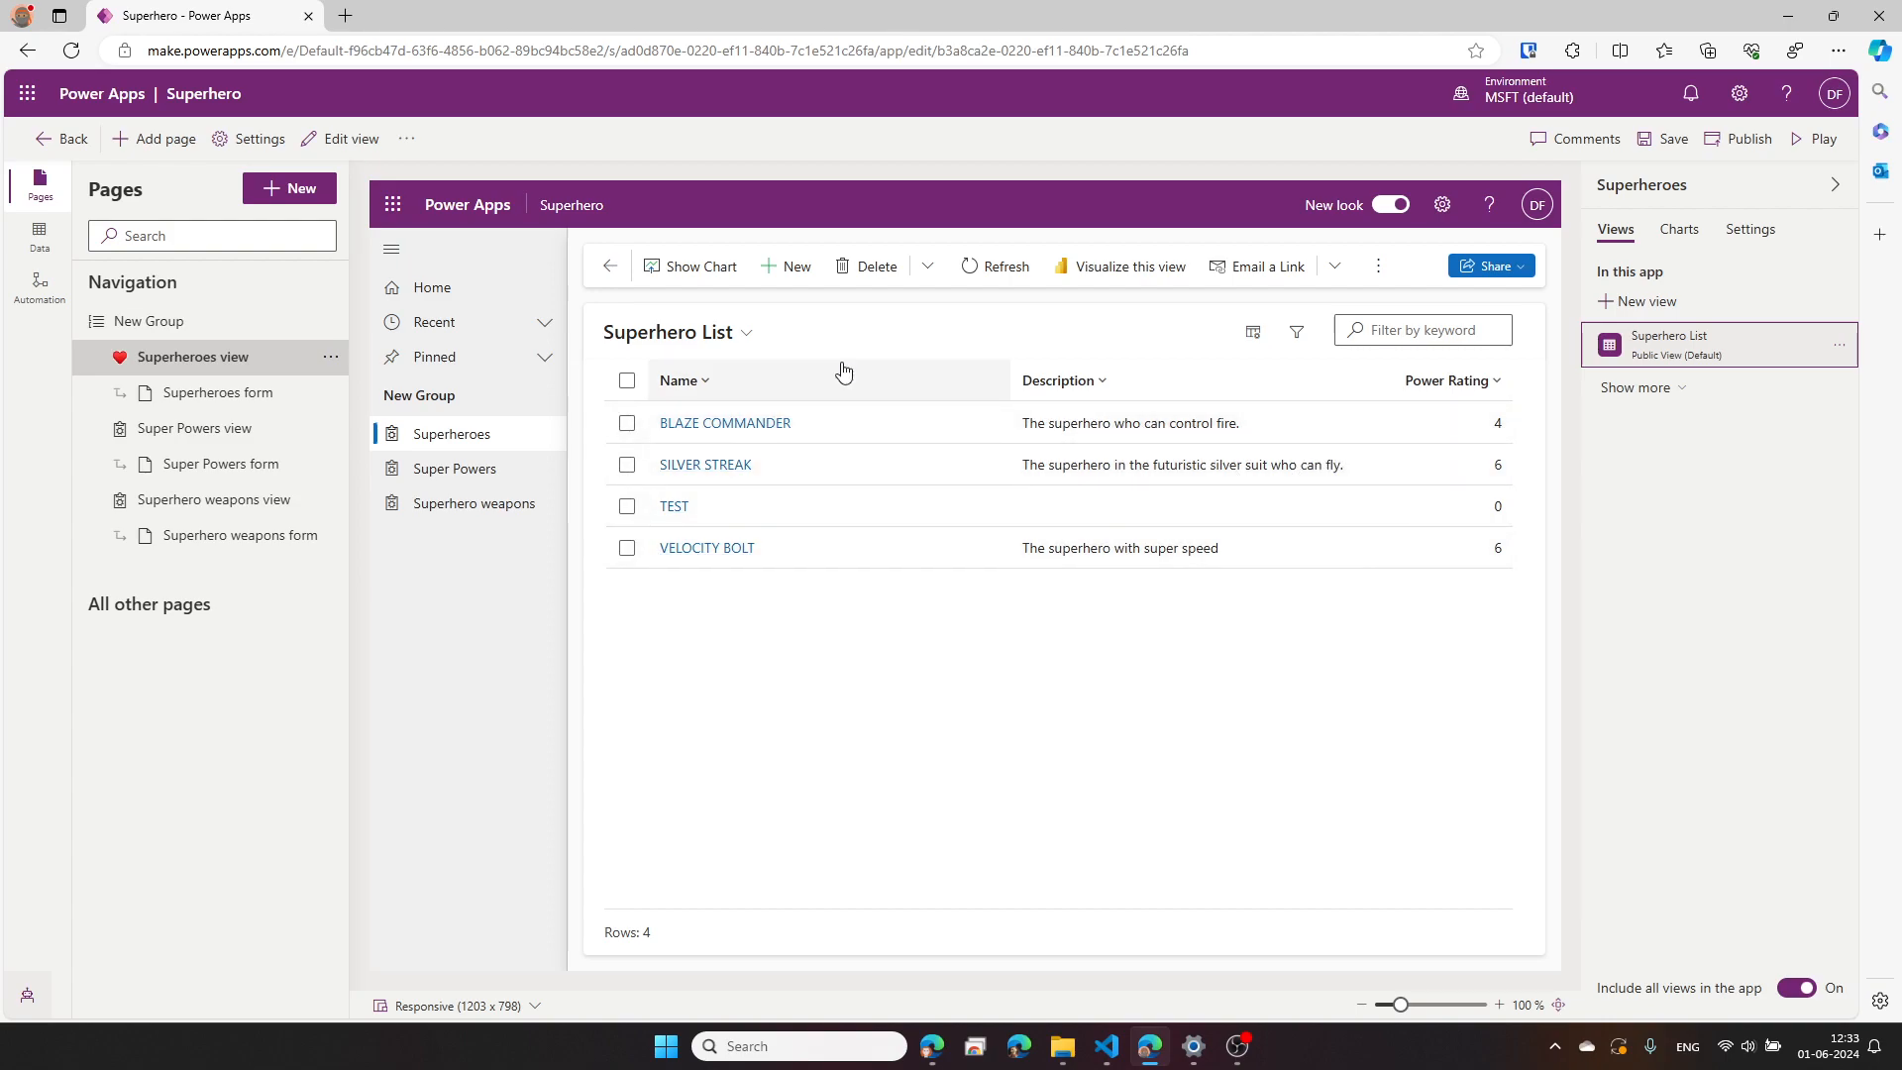
- Refresh the Superhero List preview and open the VELOCITY BOLT record
left_click(1335, 265)
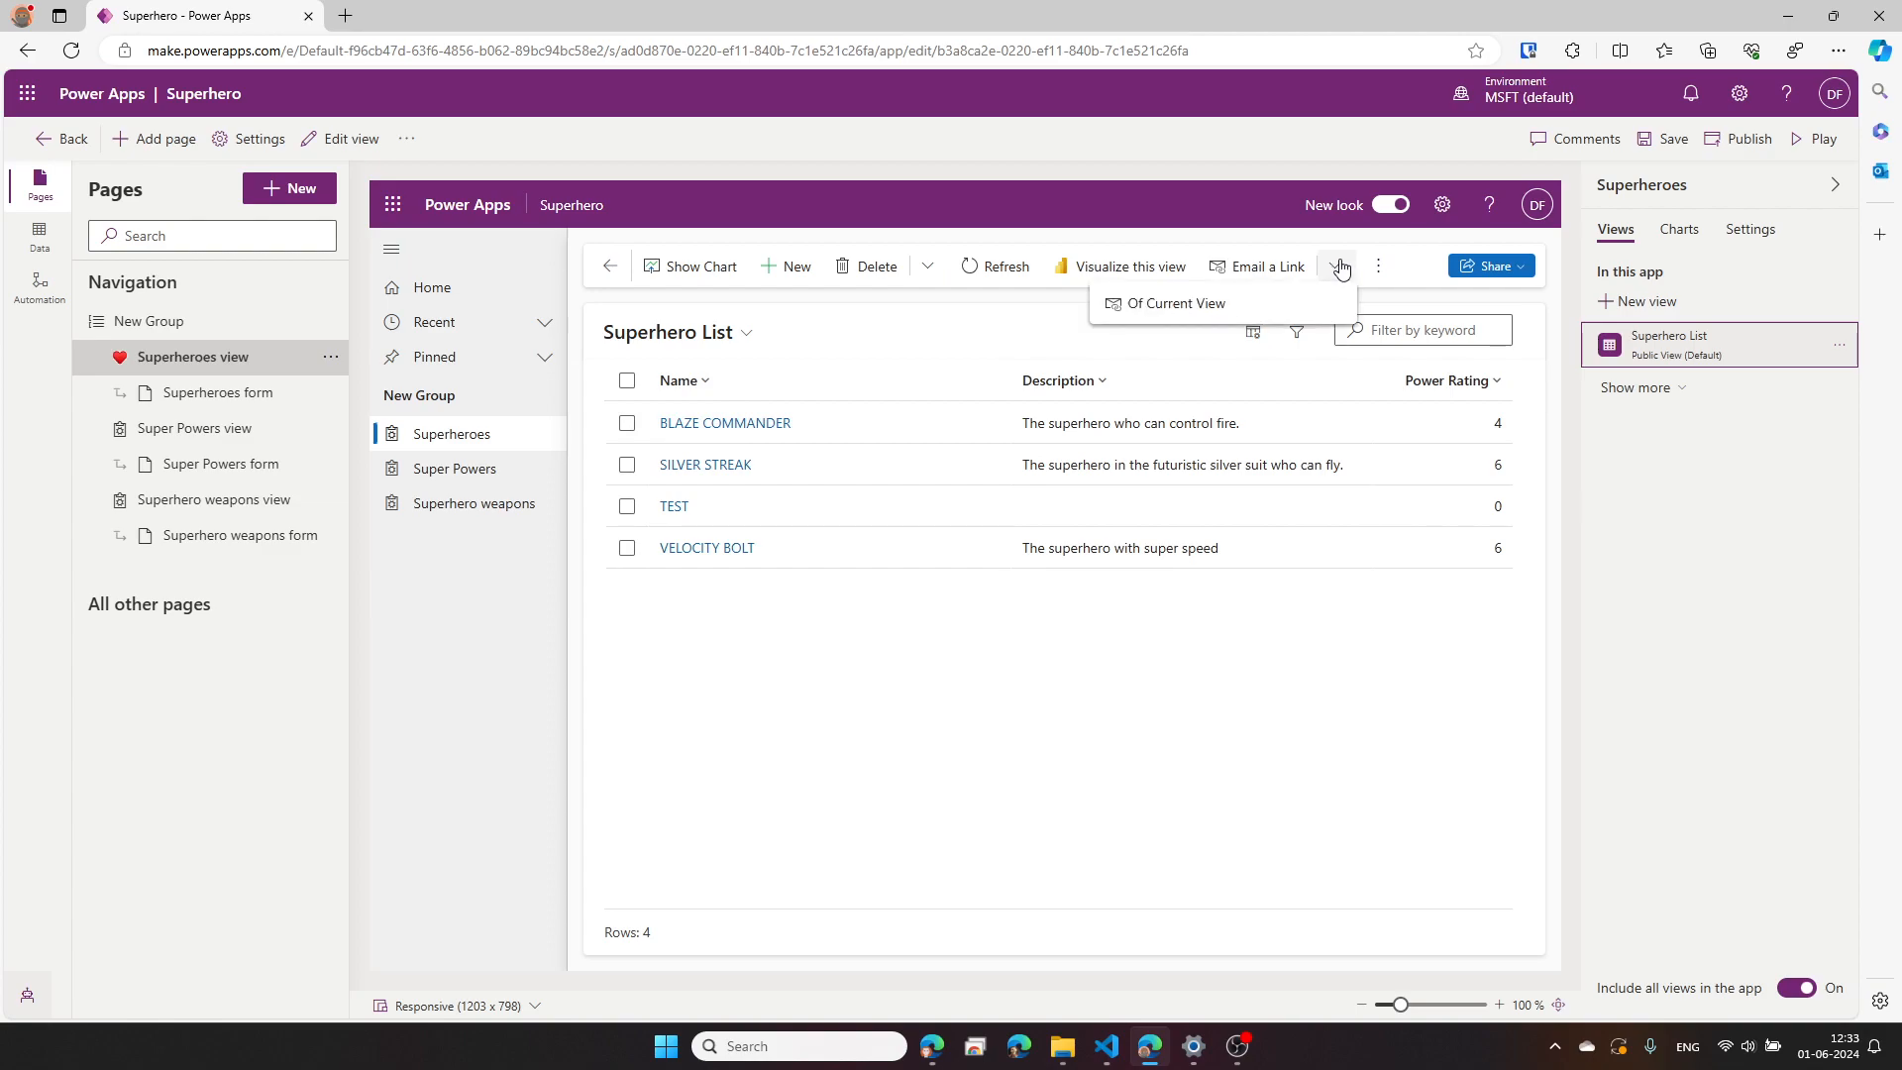
left_click(1339, 266)
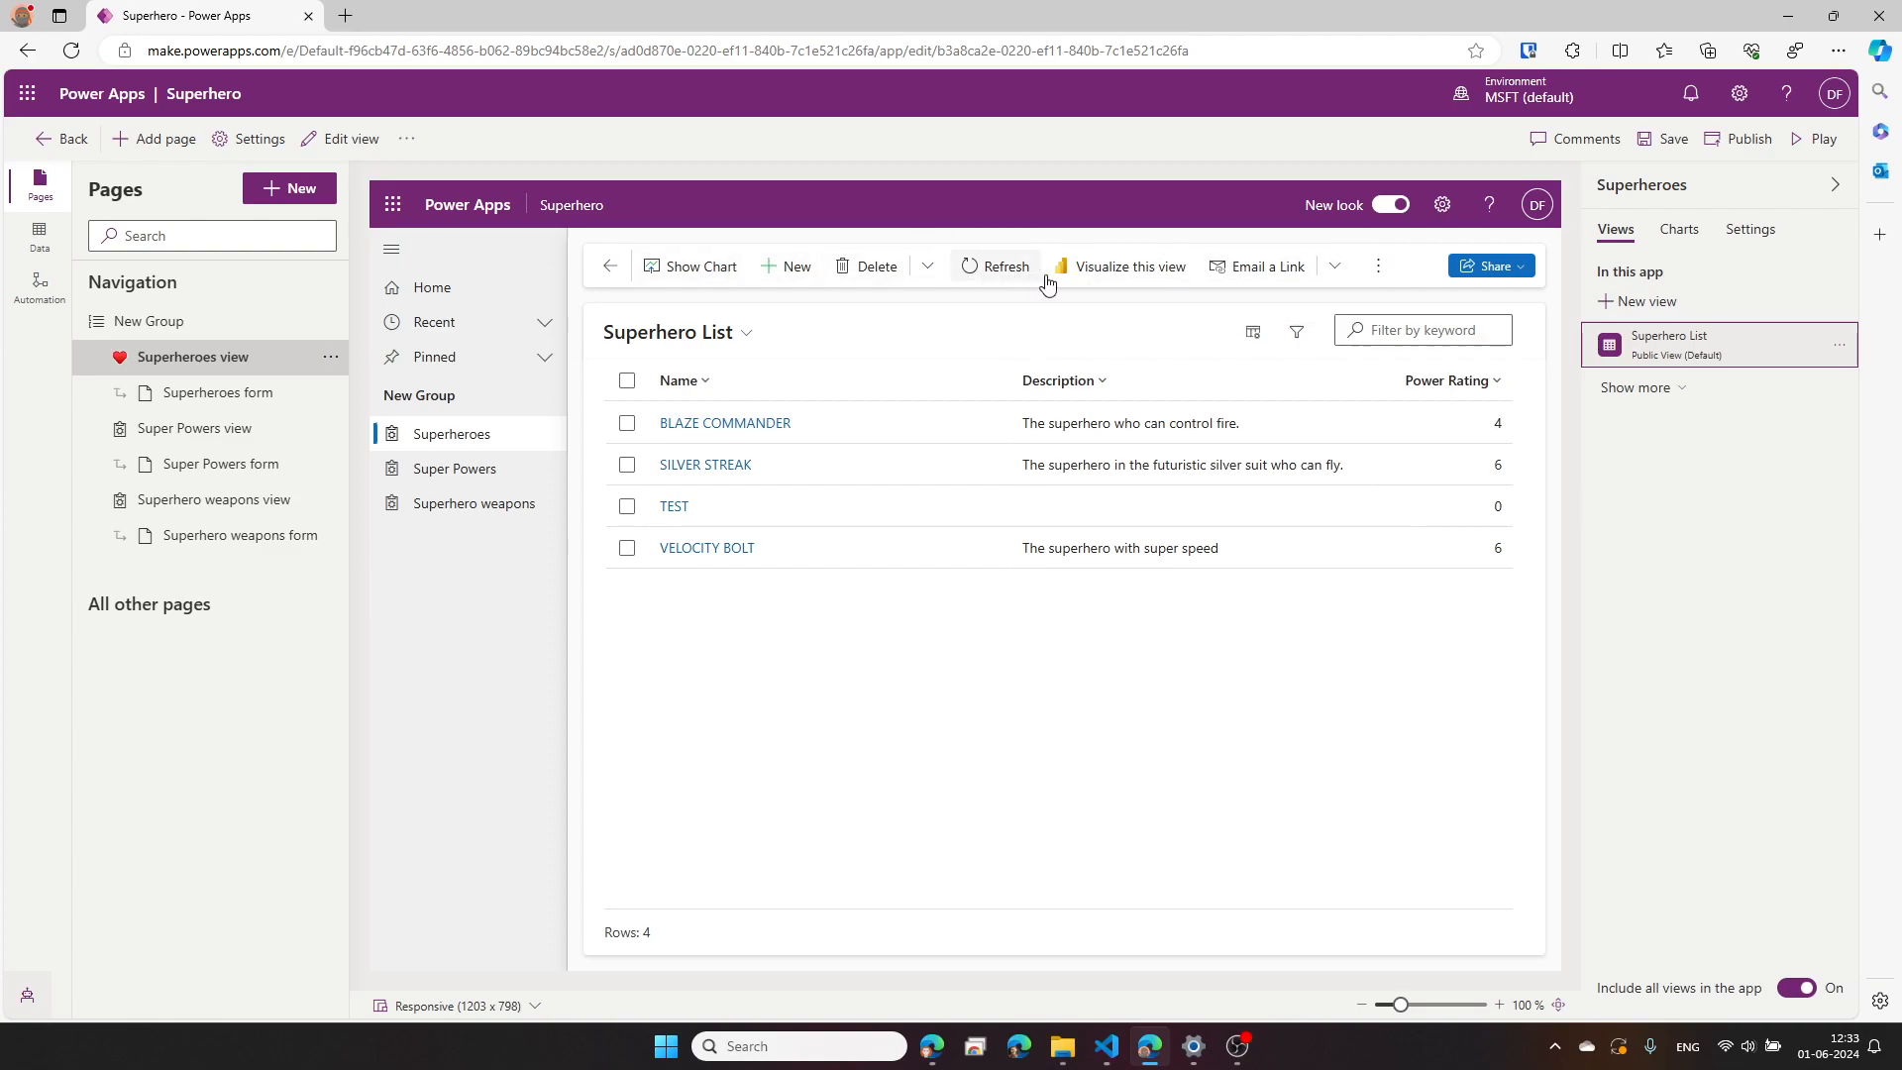
left_click(1377, 266)
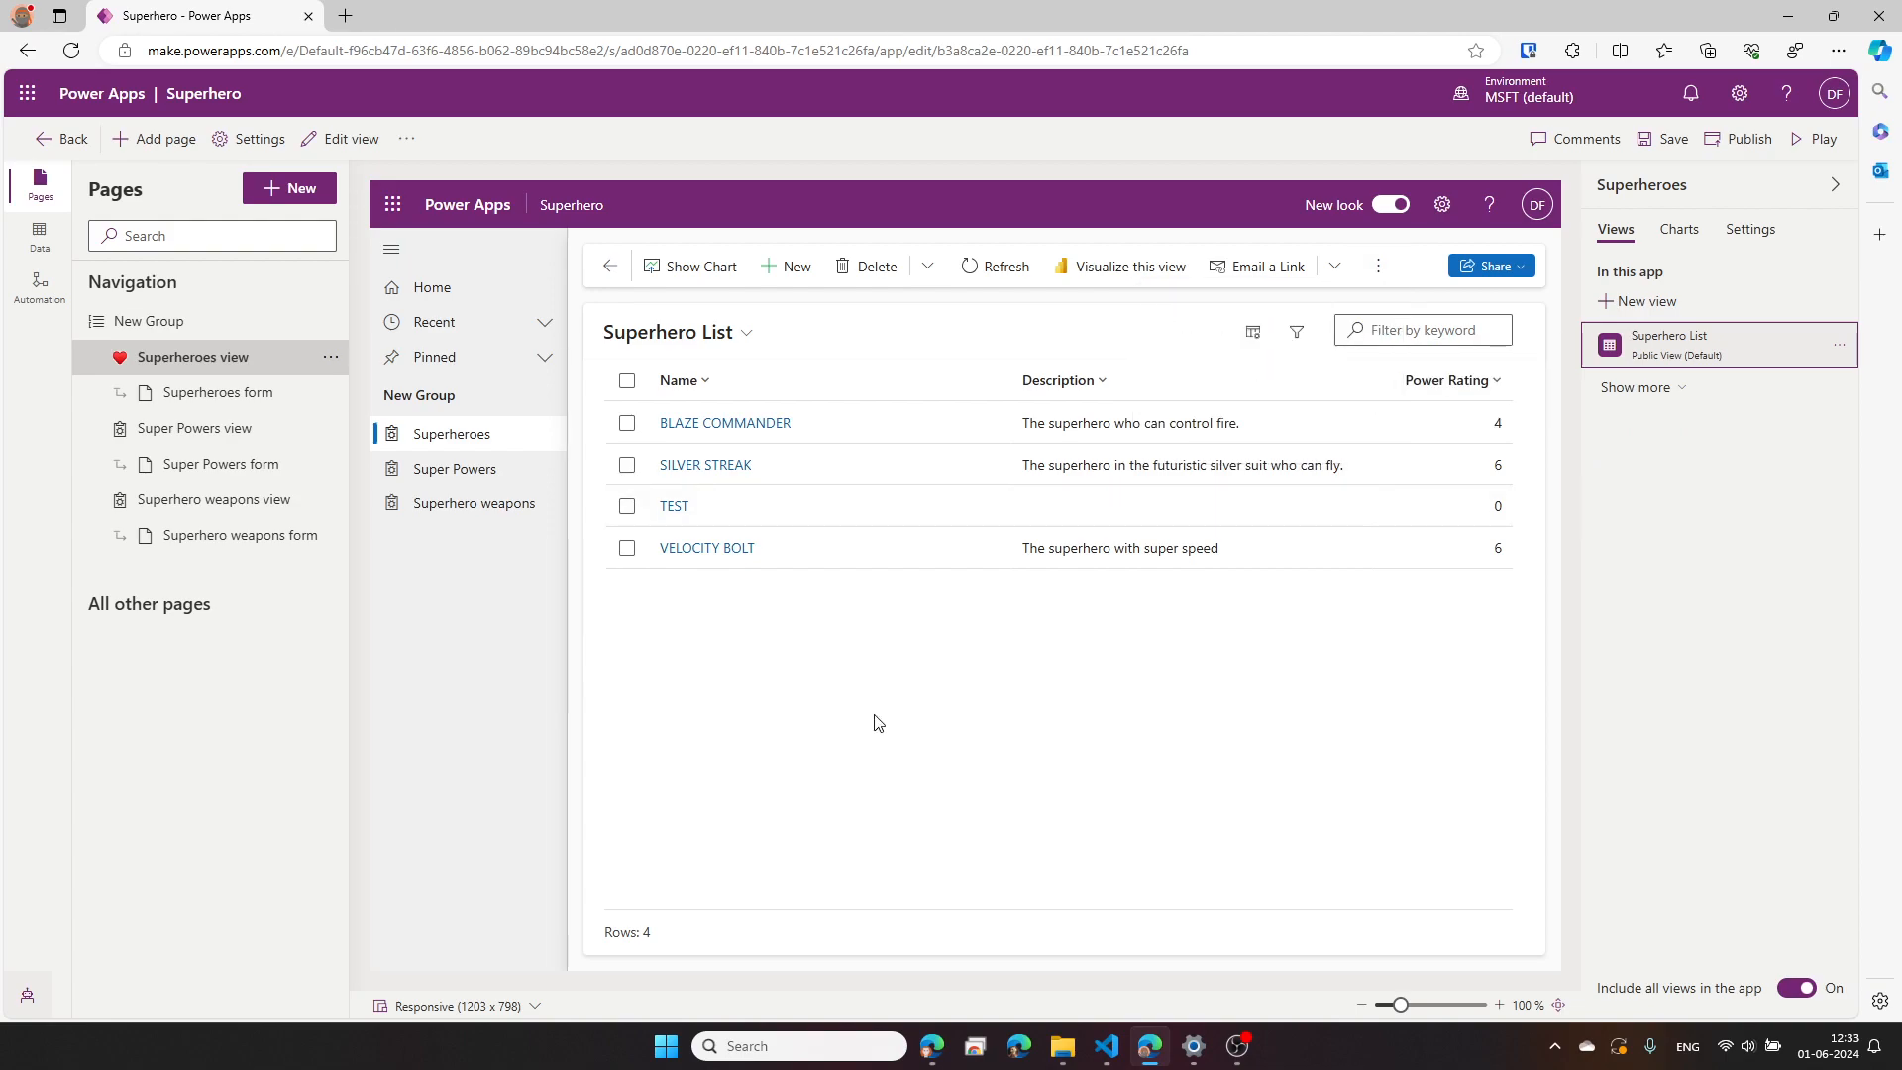
mouse_move(795, 562)
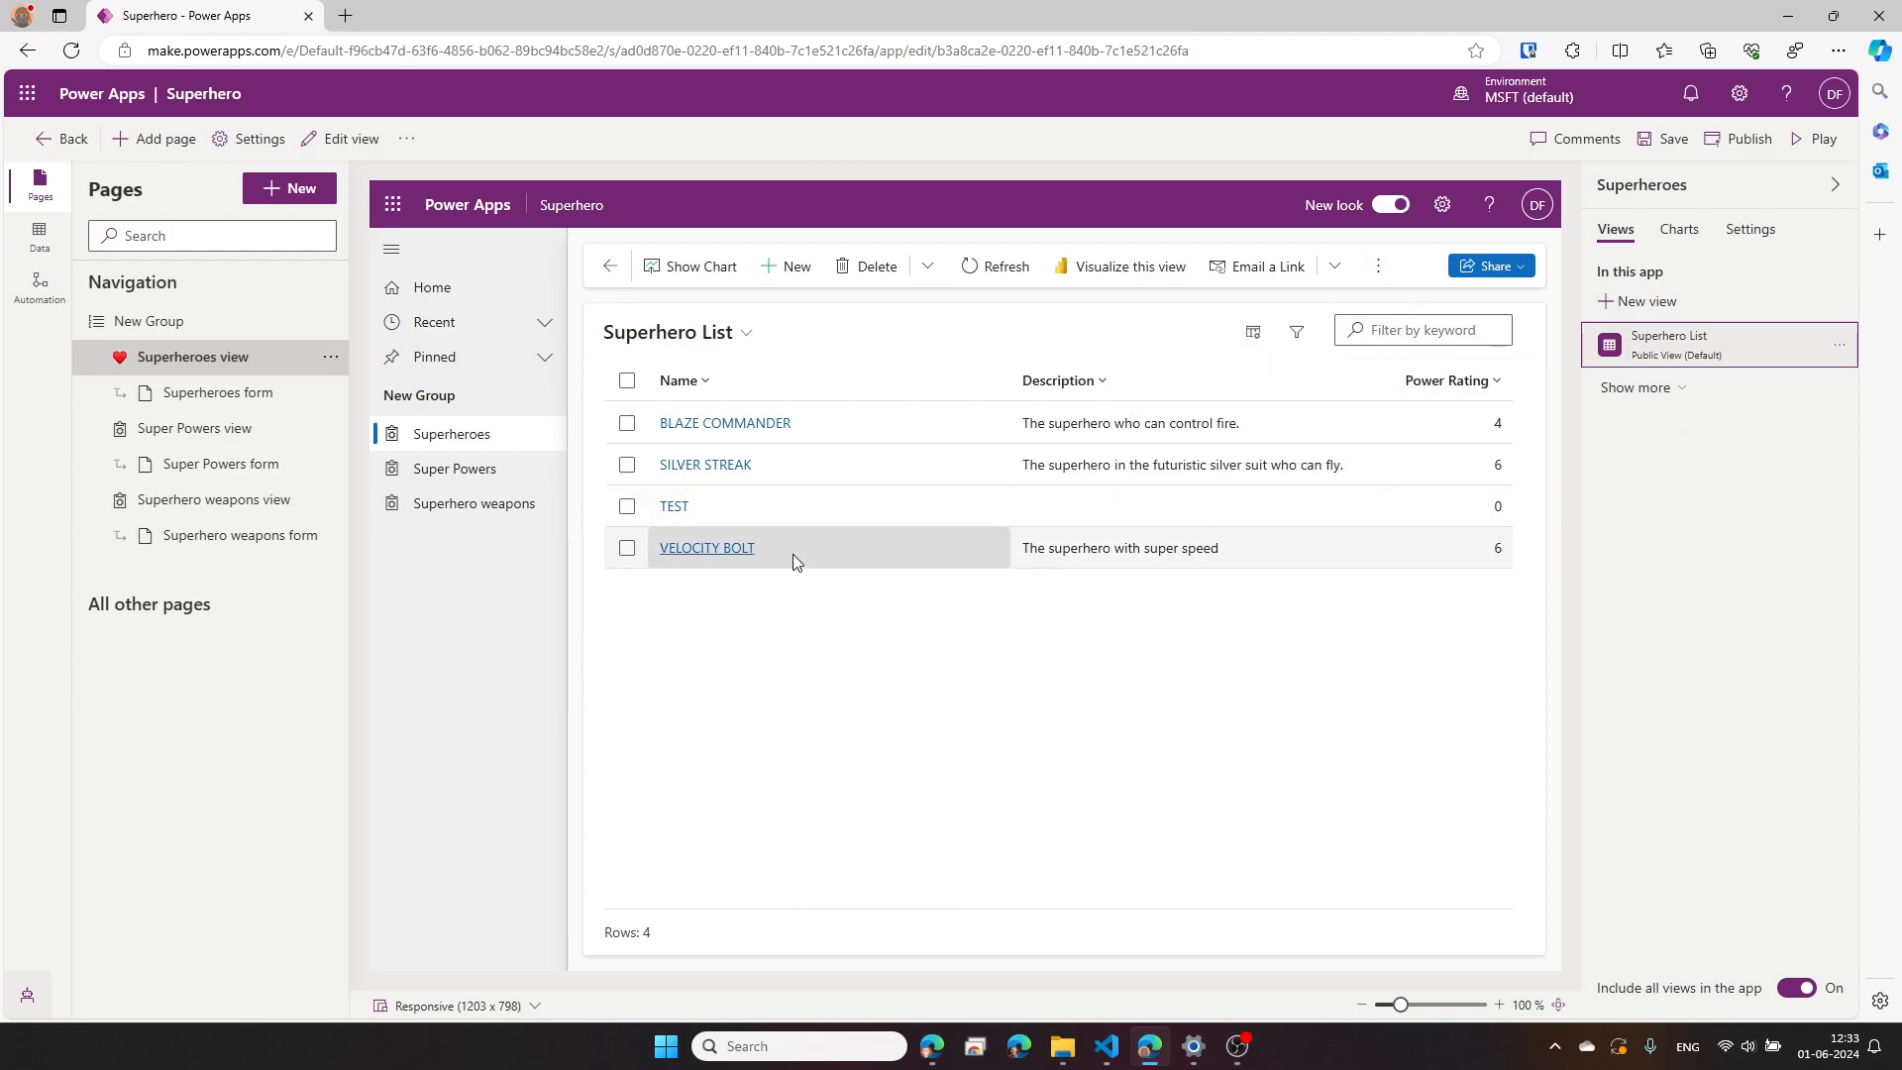
left_click(707, 547)
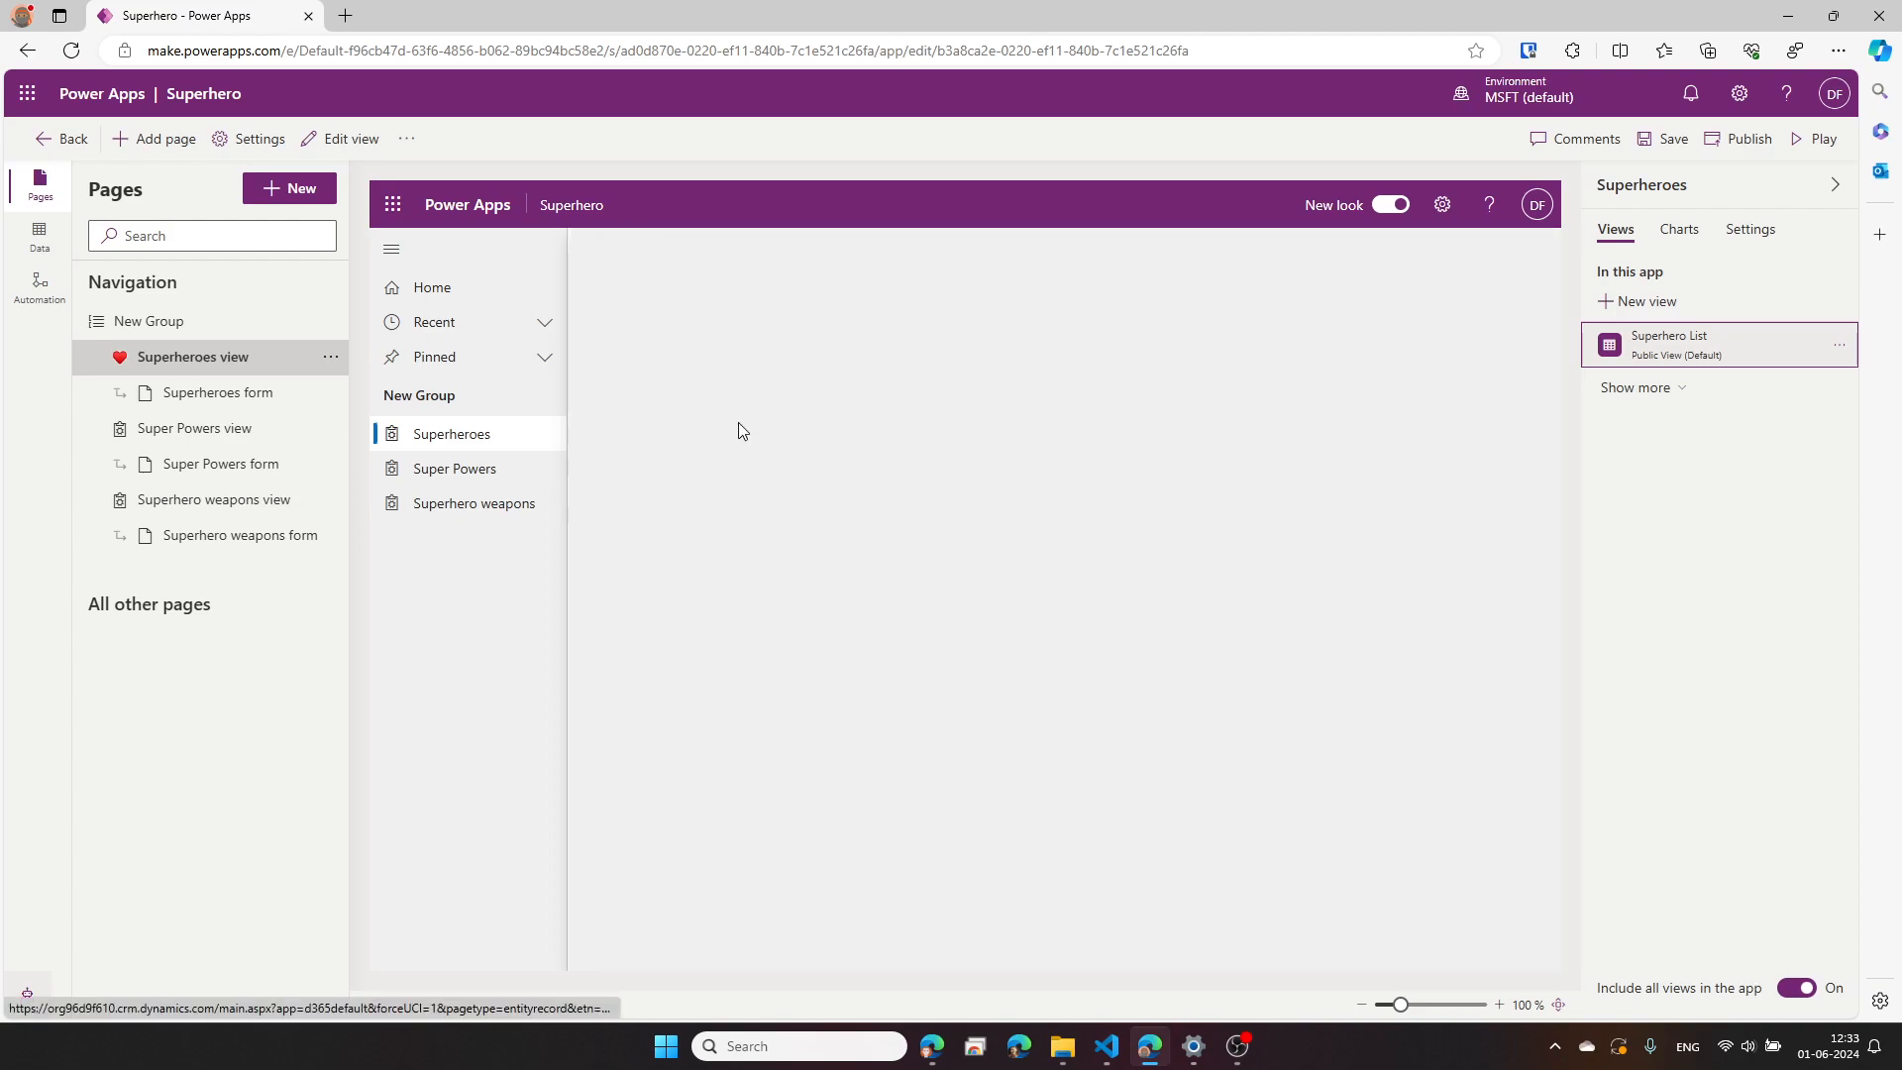
- Open Blaze Commander, view its related Lines (FIREBALL, AXE), then return to General
left_click(219, 392)
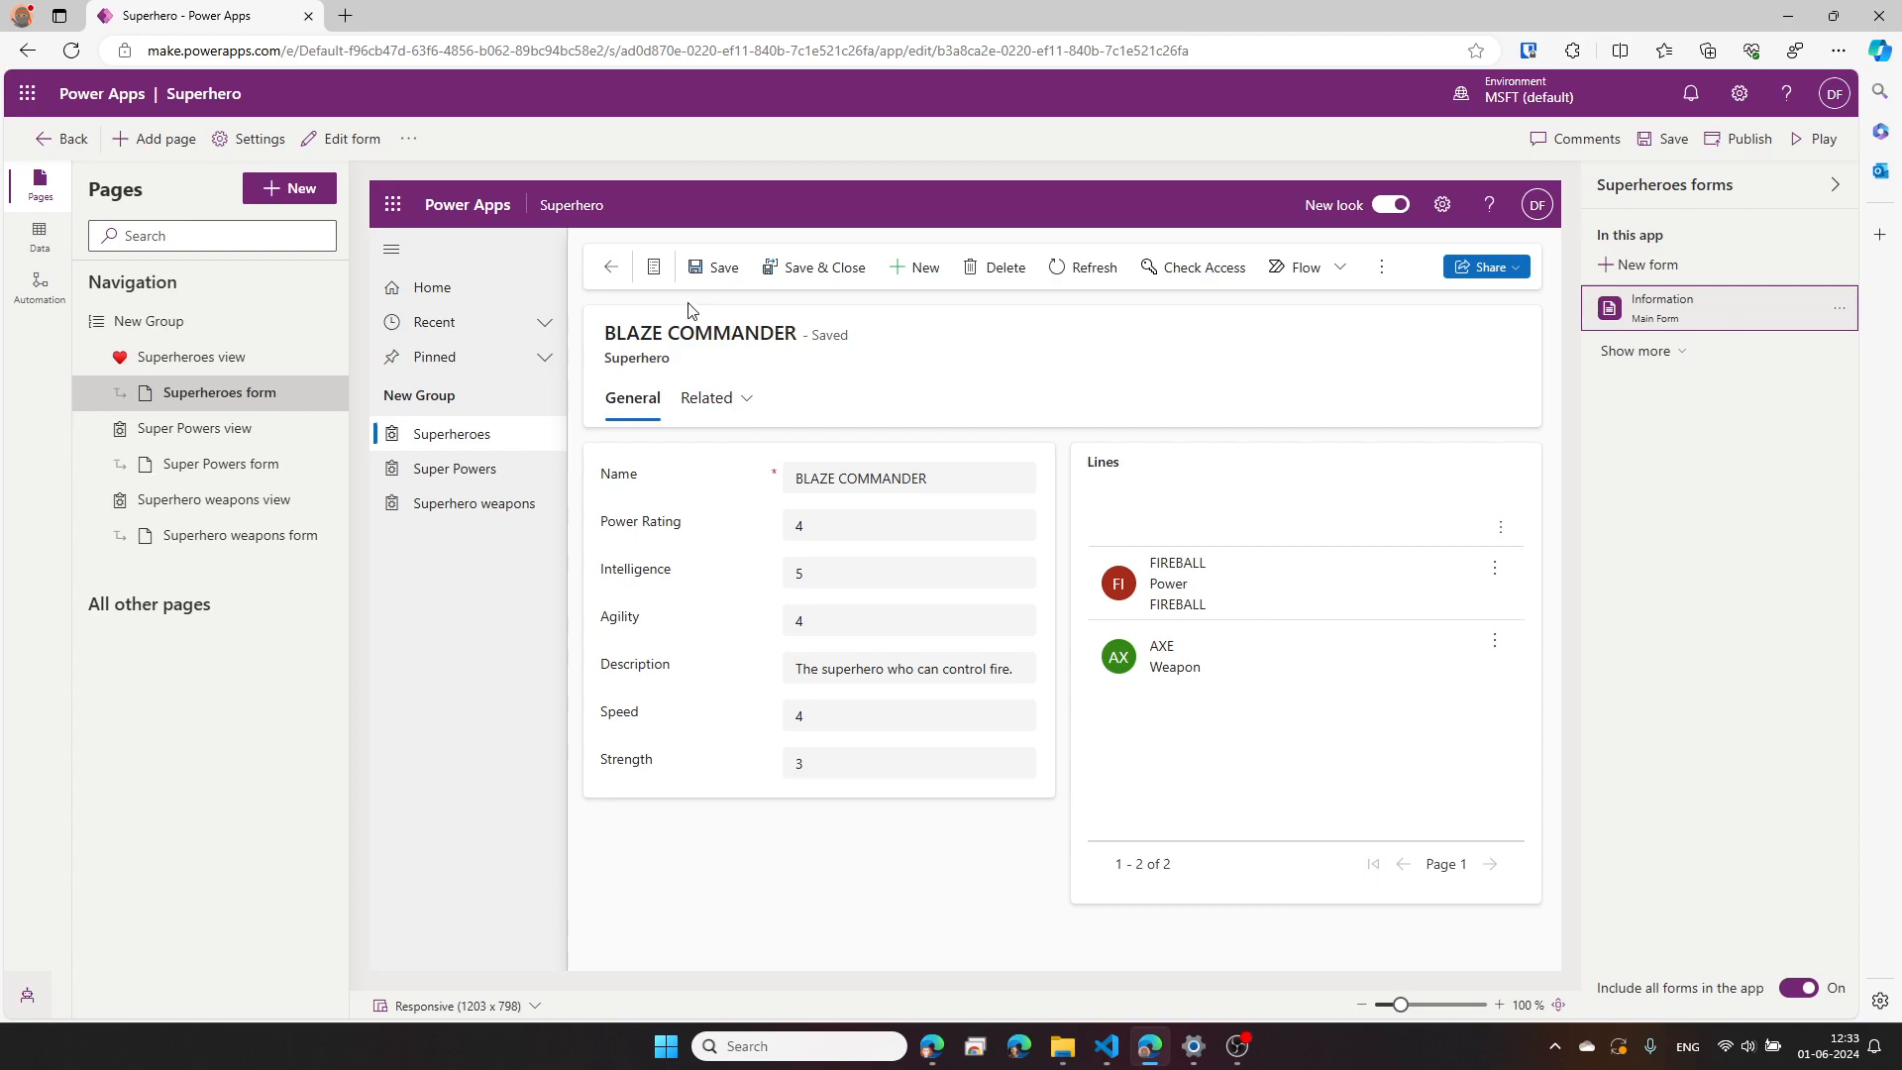
mouse_move(1633, 724)
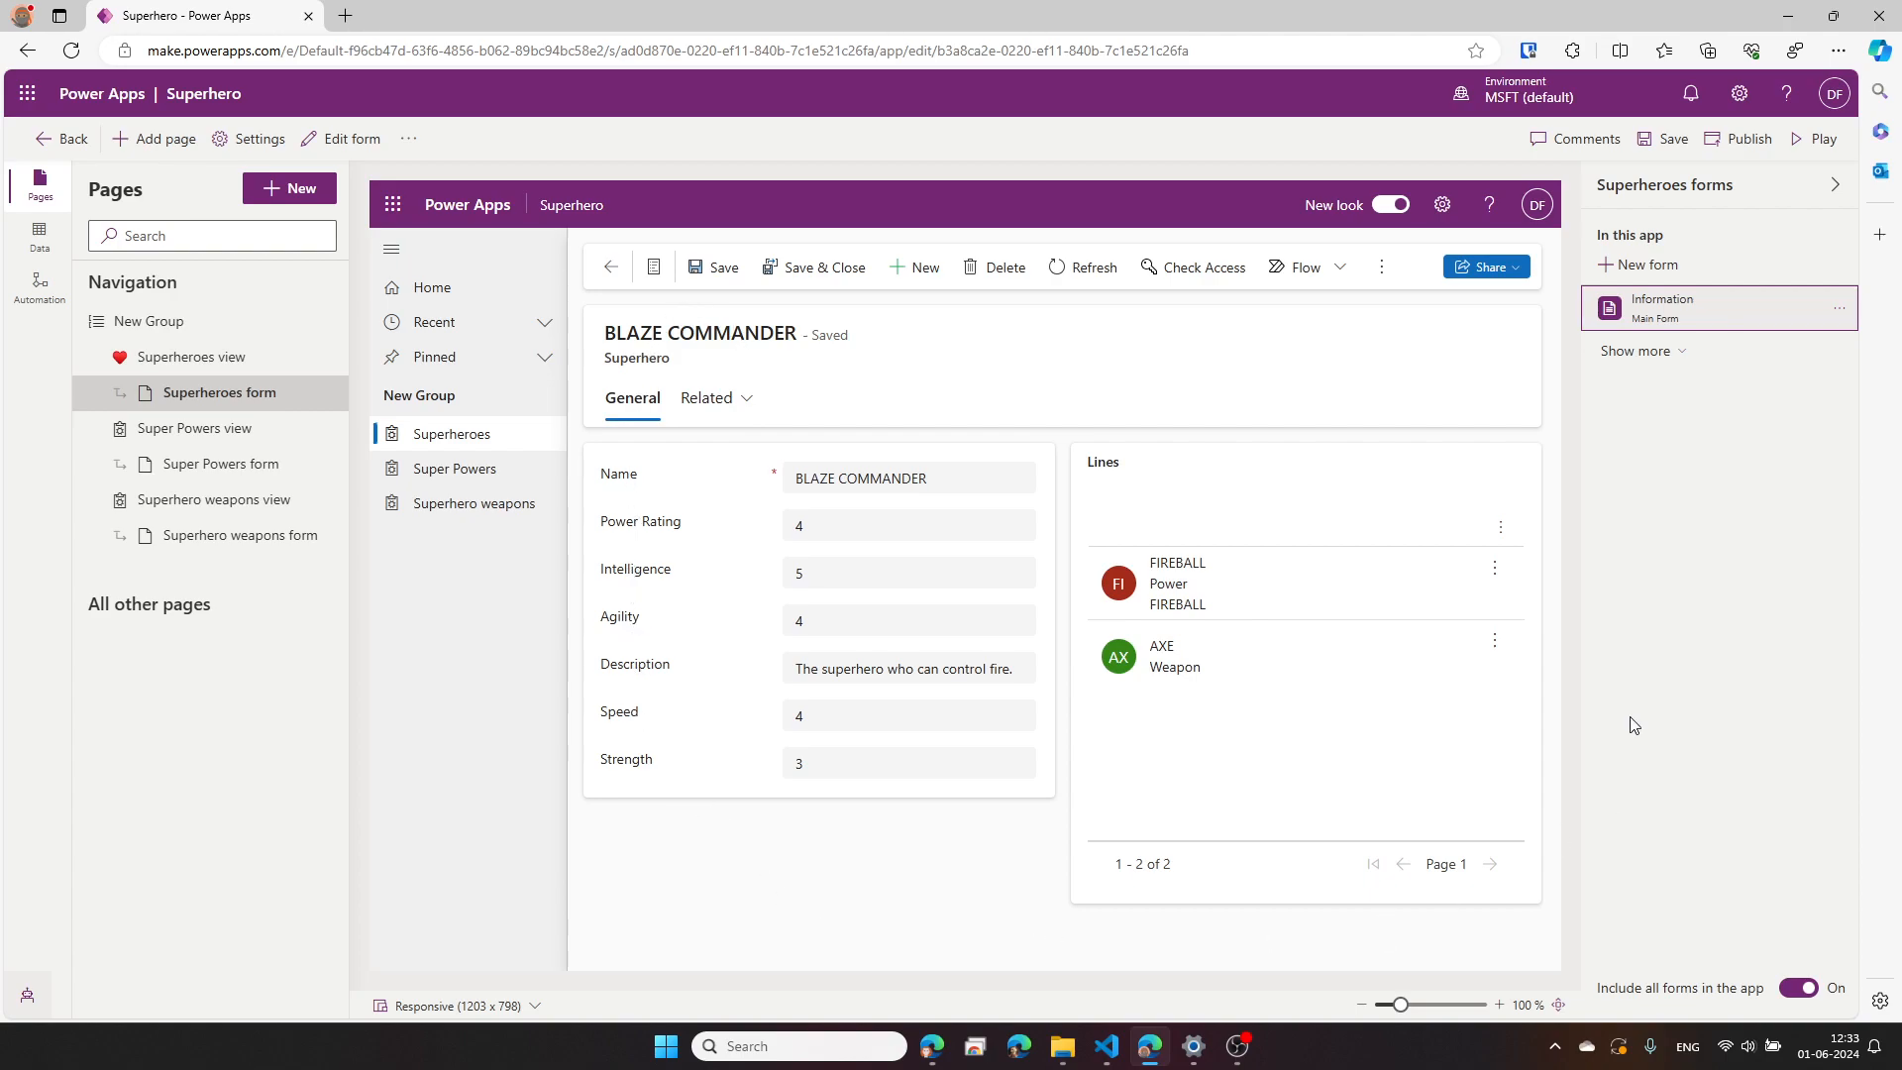
mouse_move(674, 480)
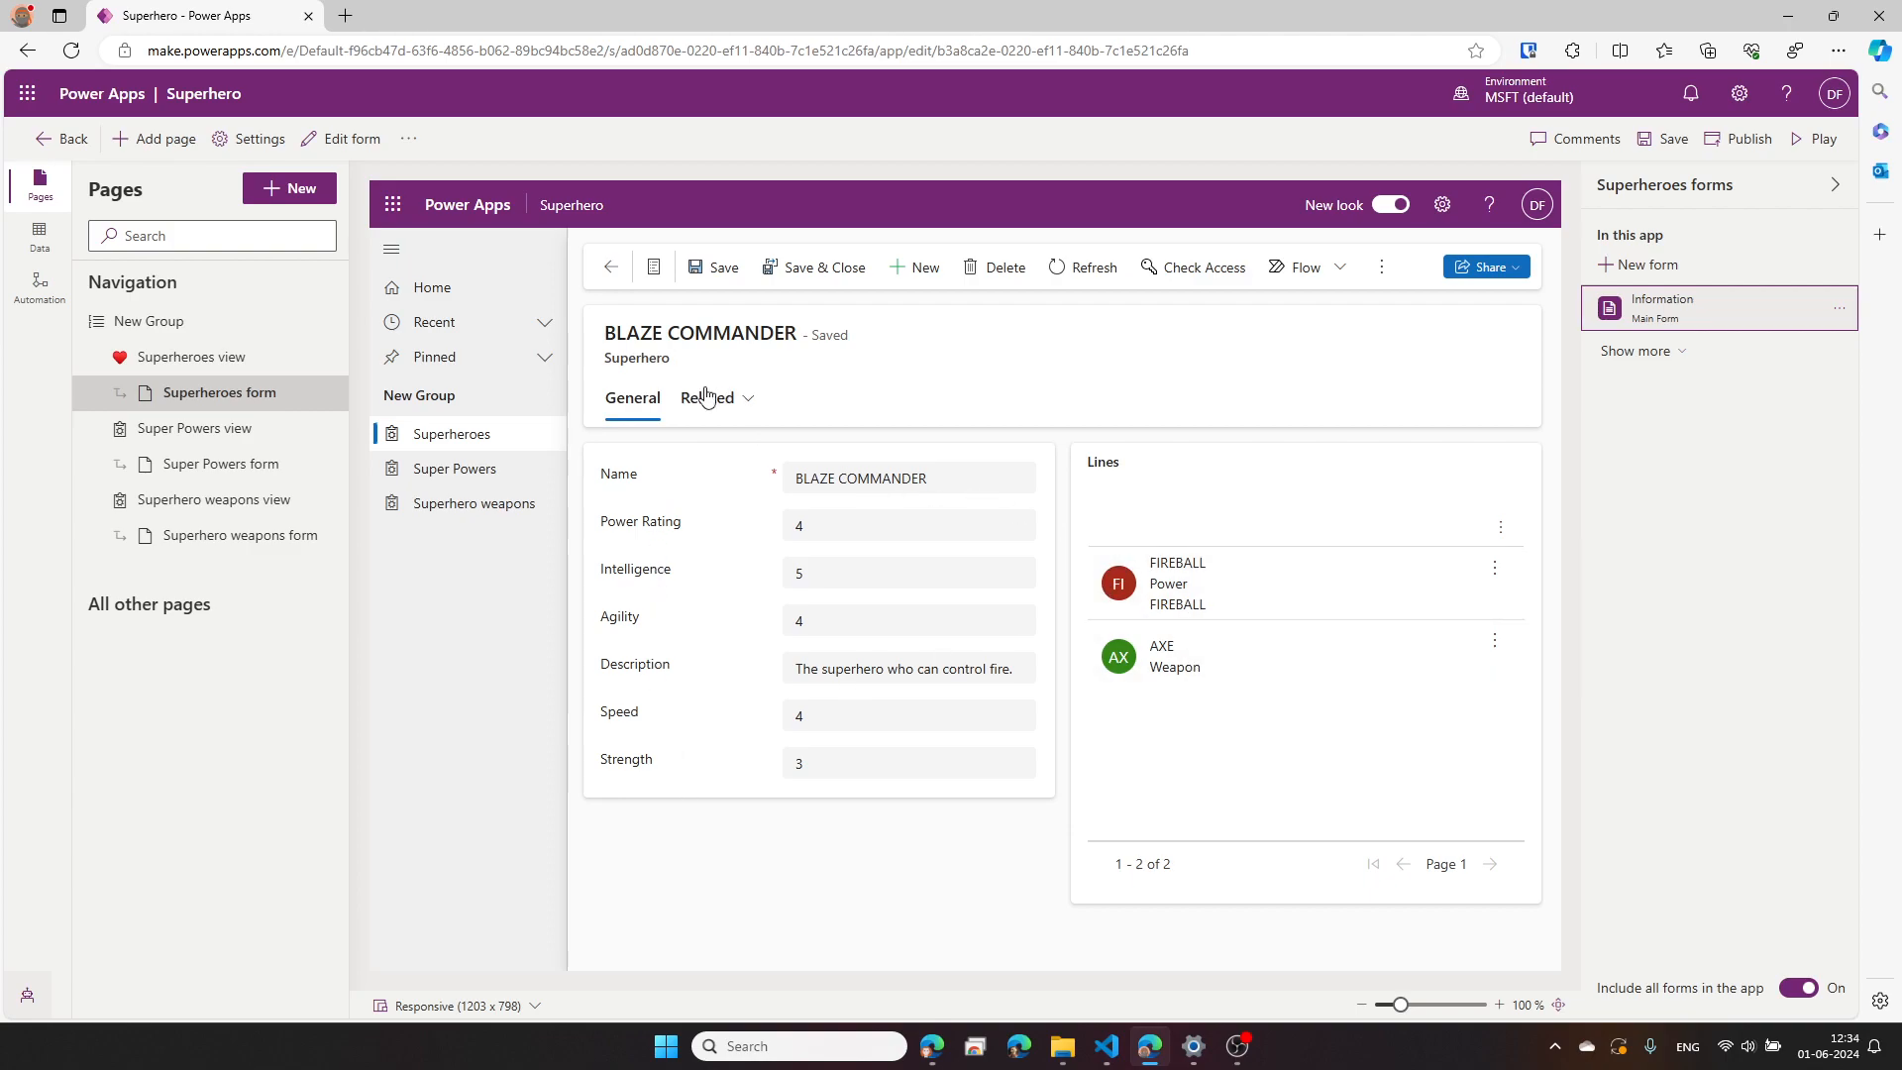
left_click(709, 398)
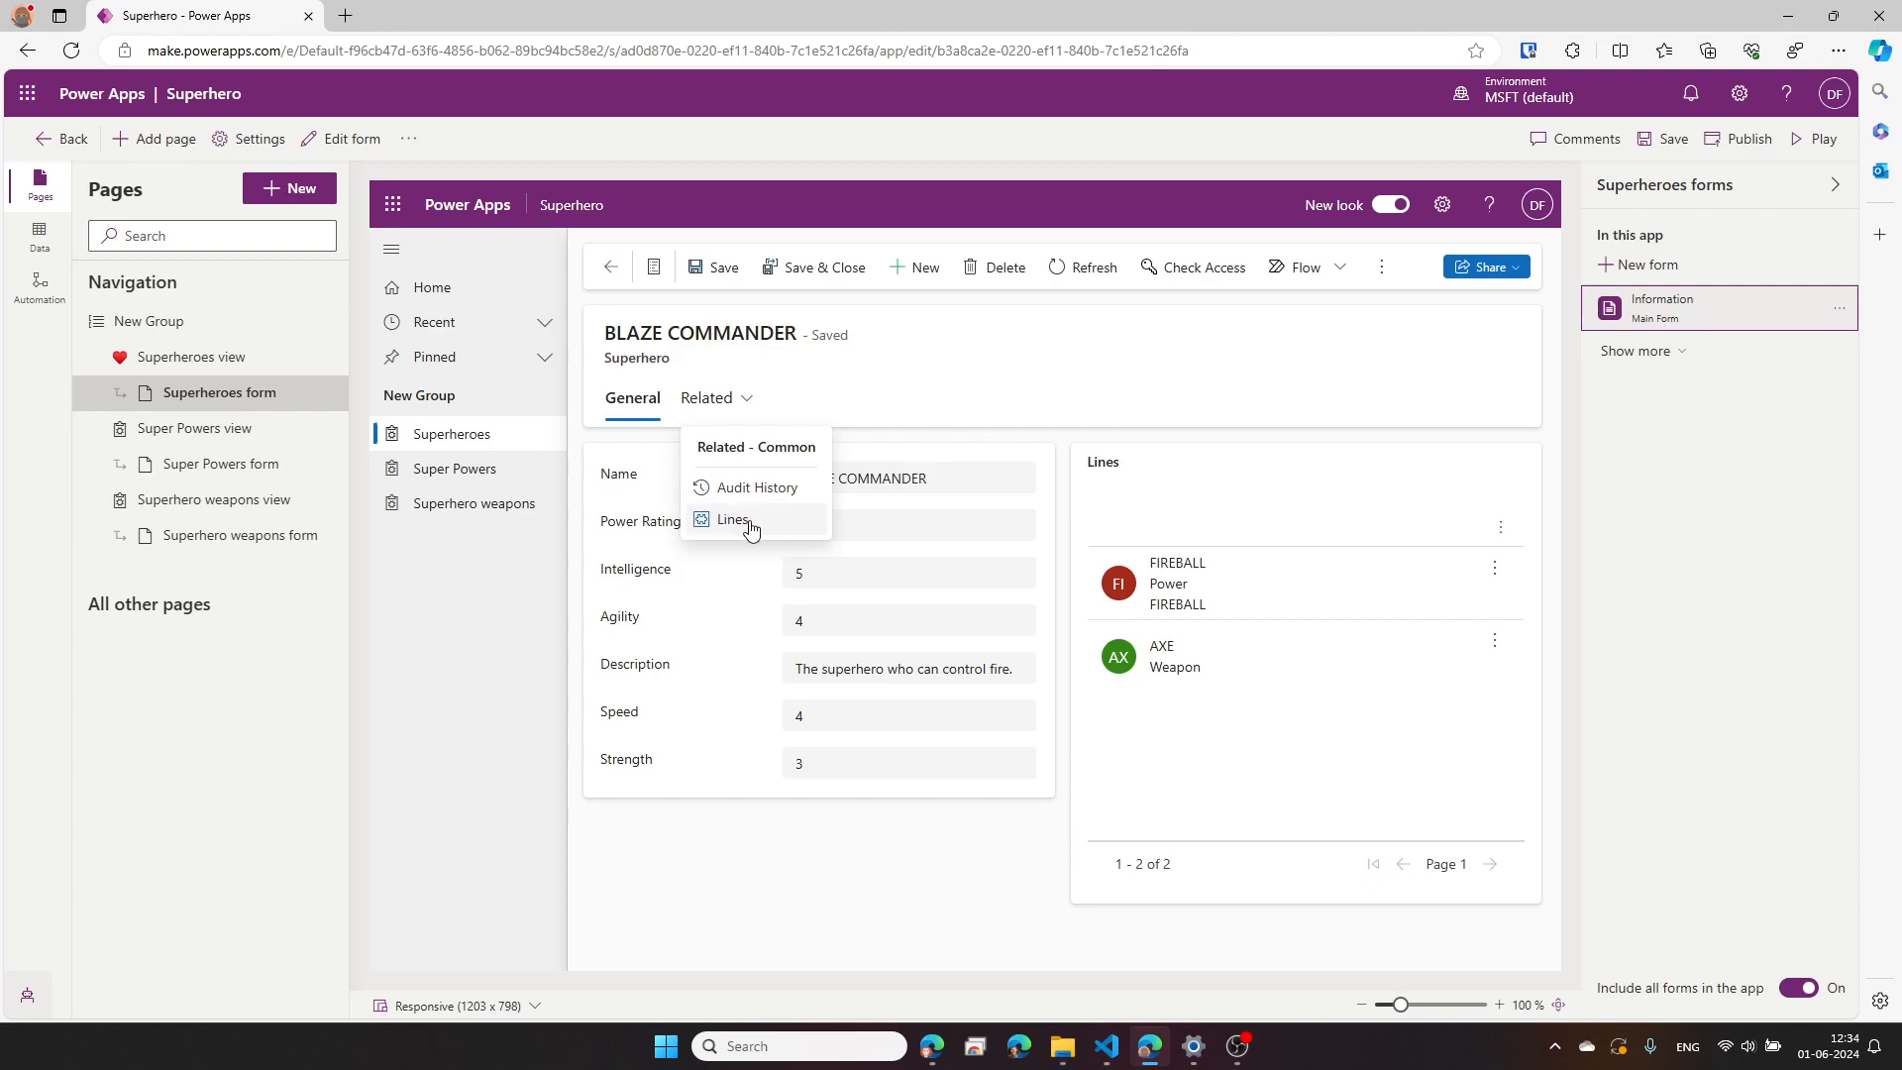
left_click(731, 519)
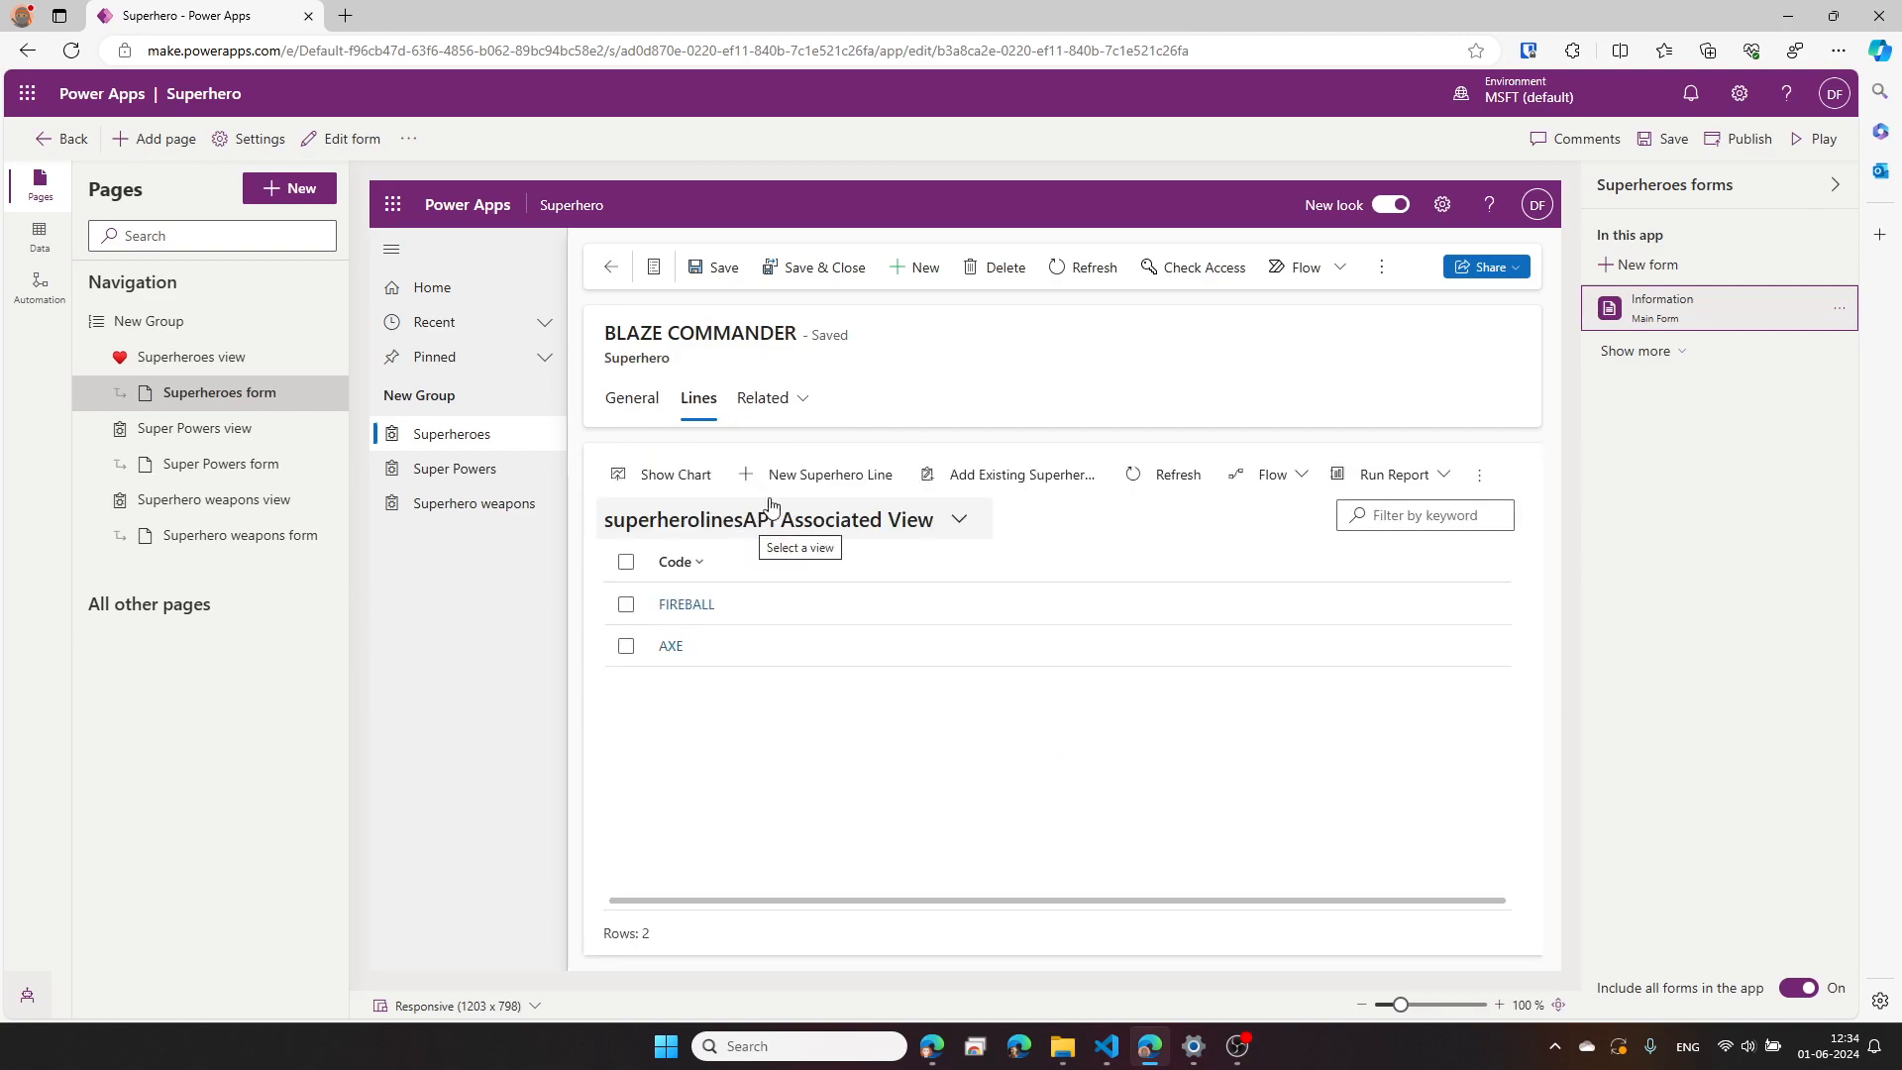
mouse_move(744, 726)
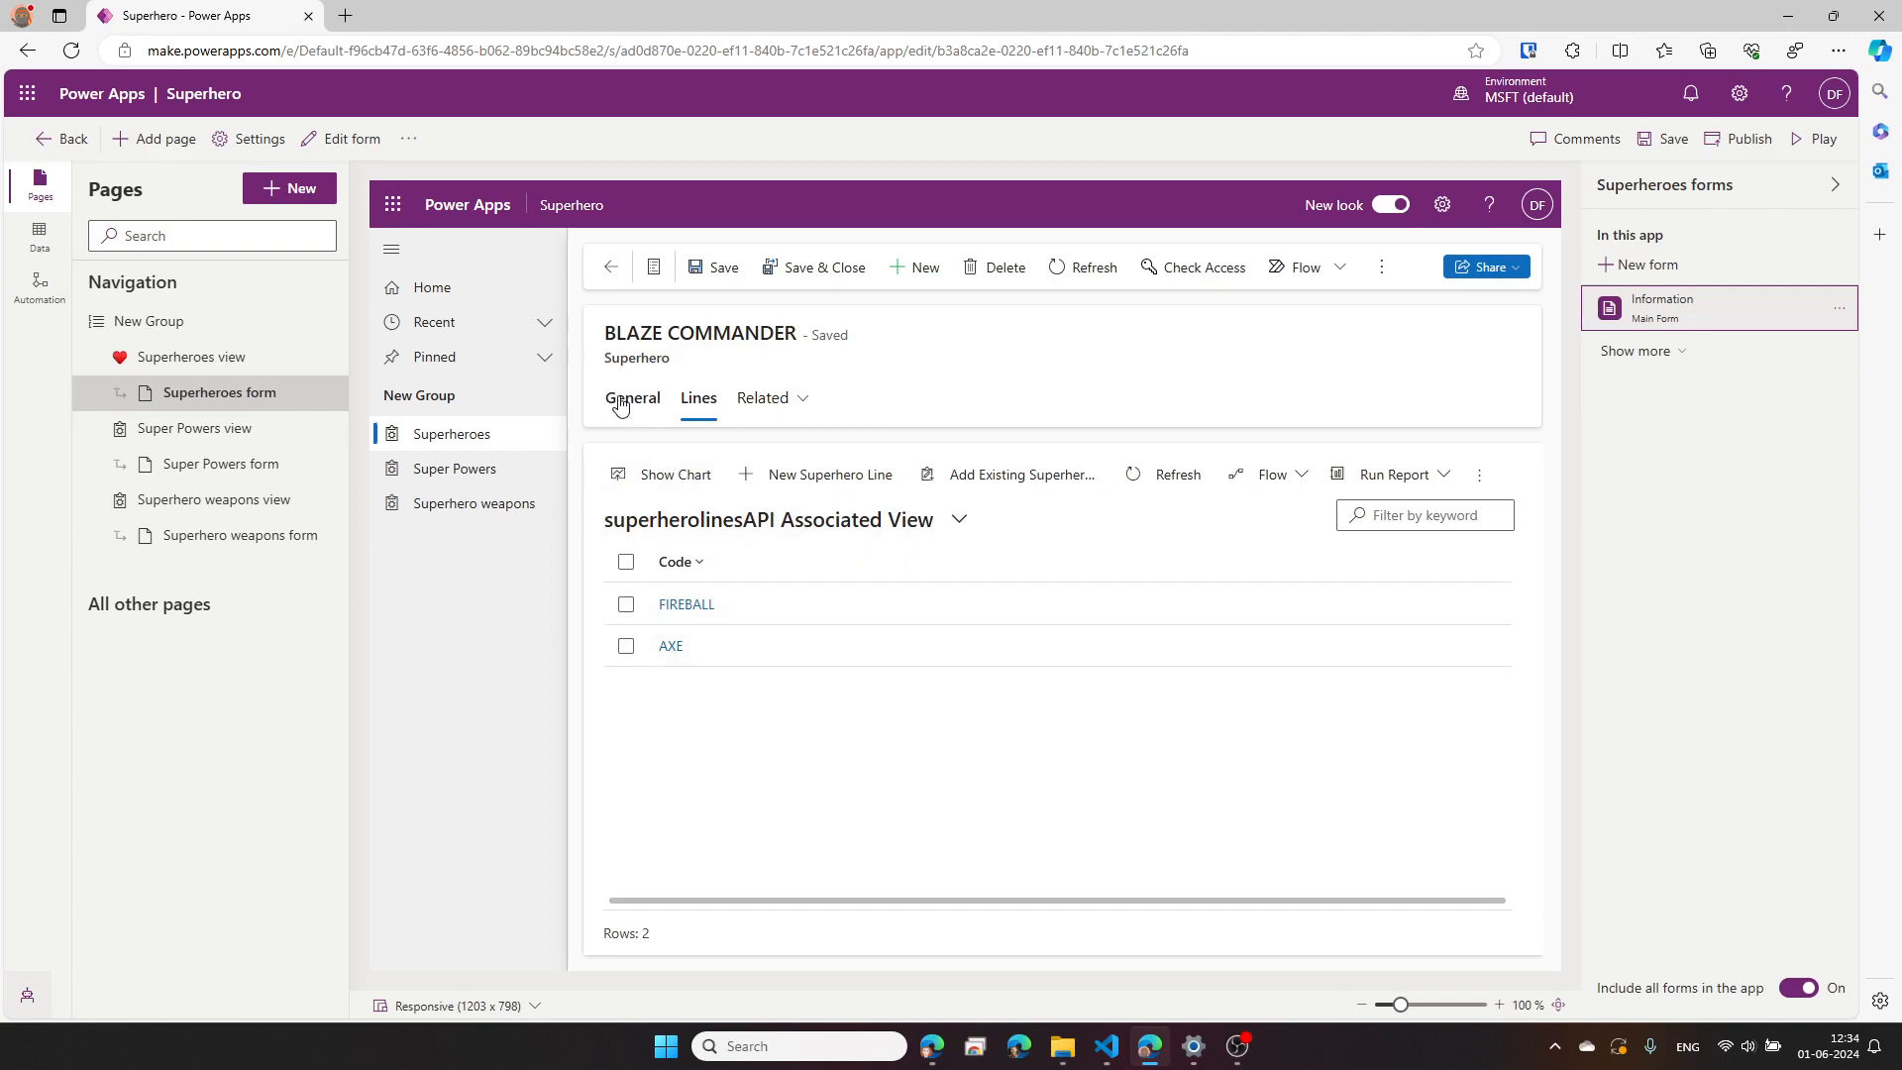
left_click(632, 398)
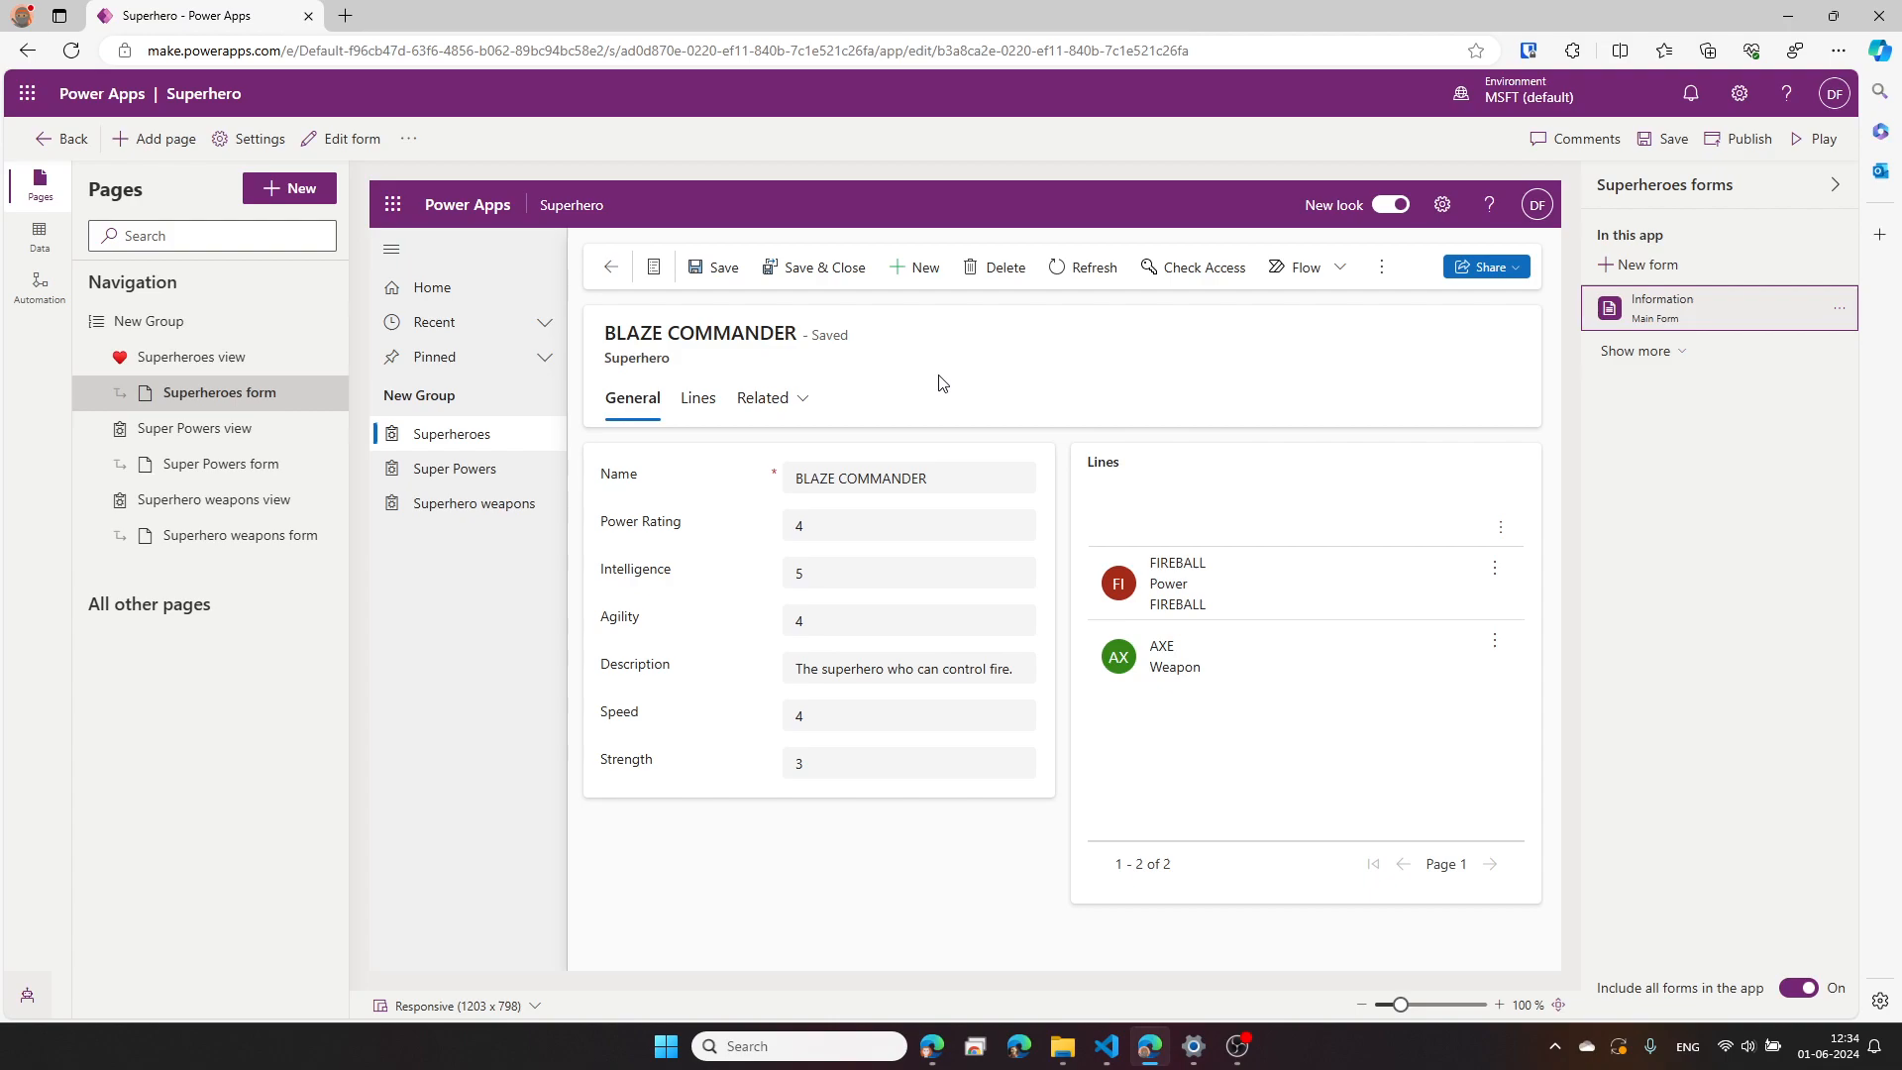
mouse_move(1835, 174)
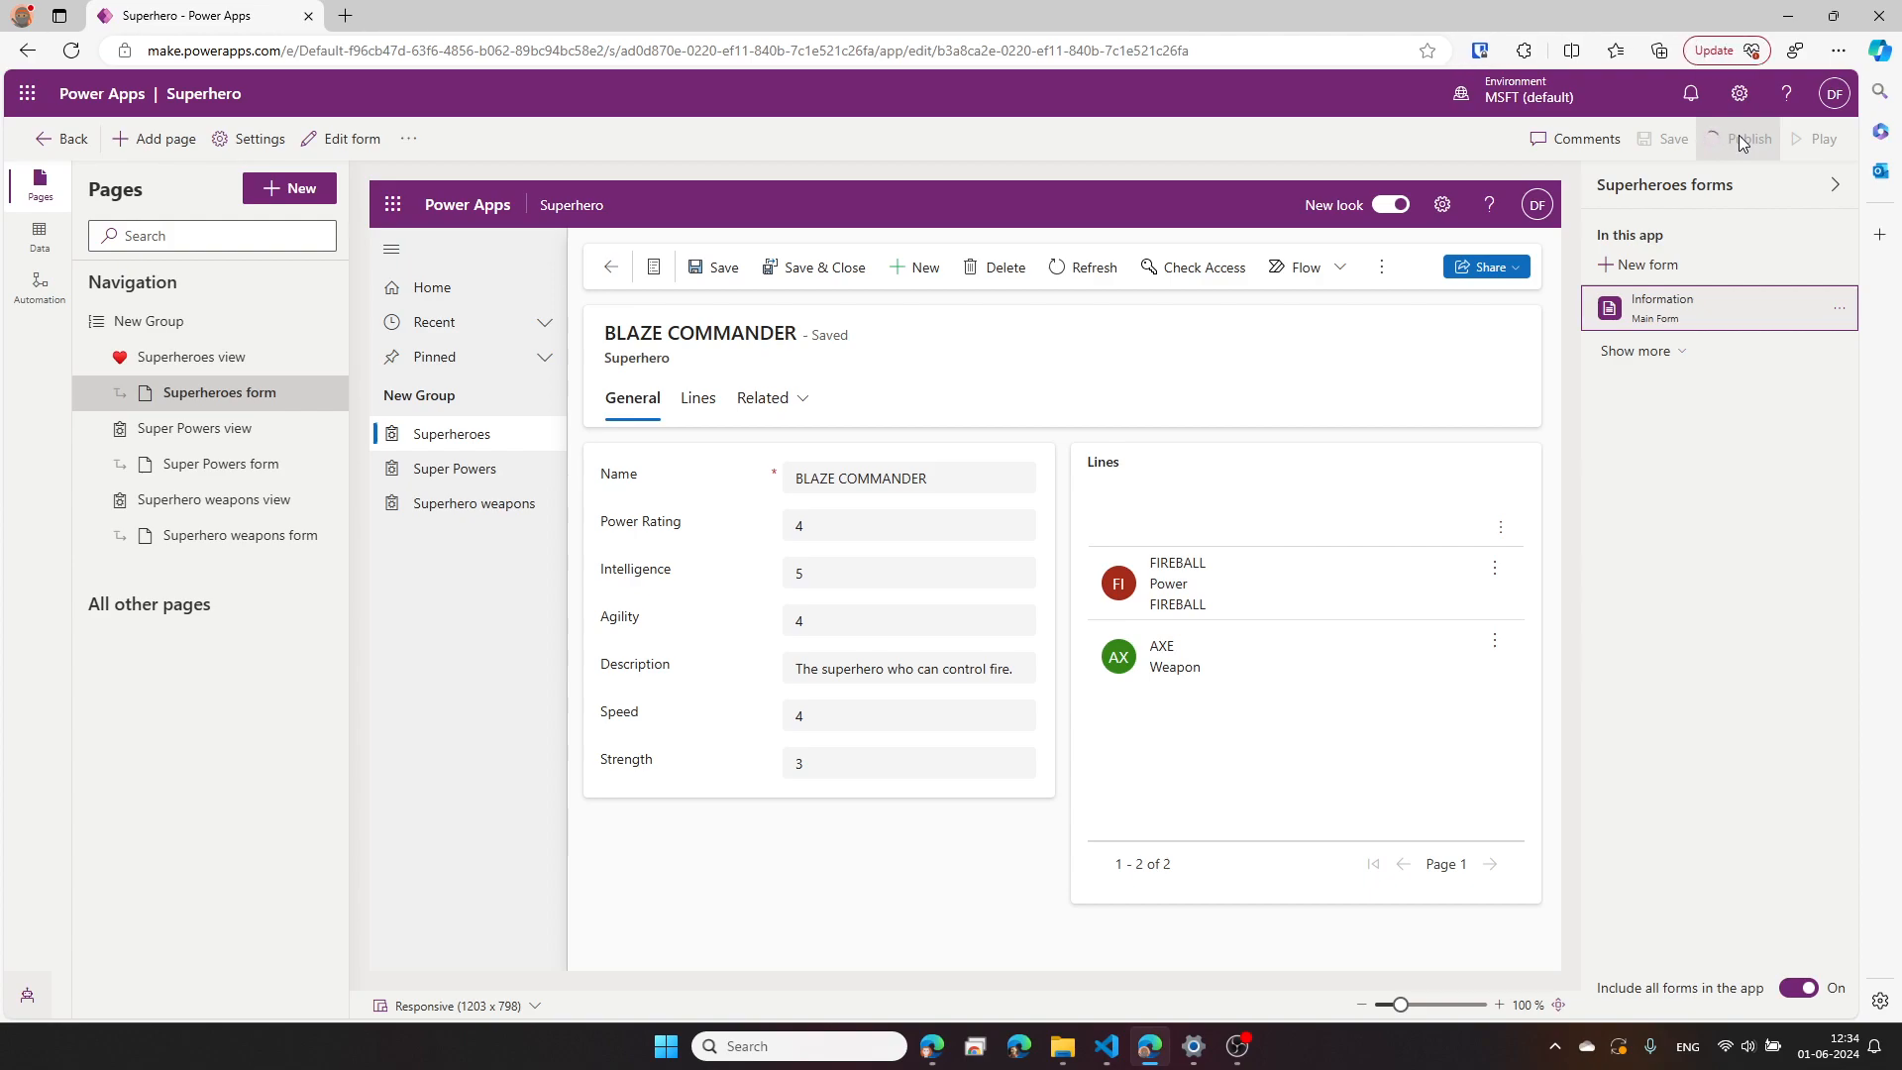
- Publish the Superhero app from the designer's command bar
left_click(1744, 138)
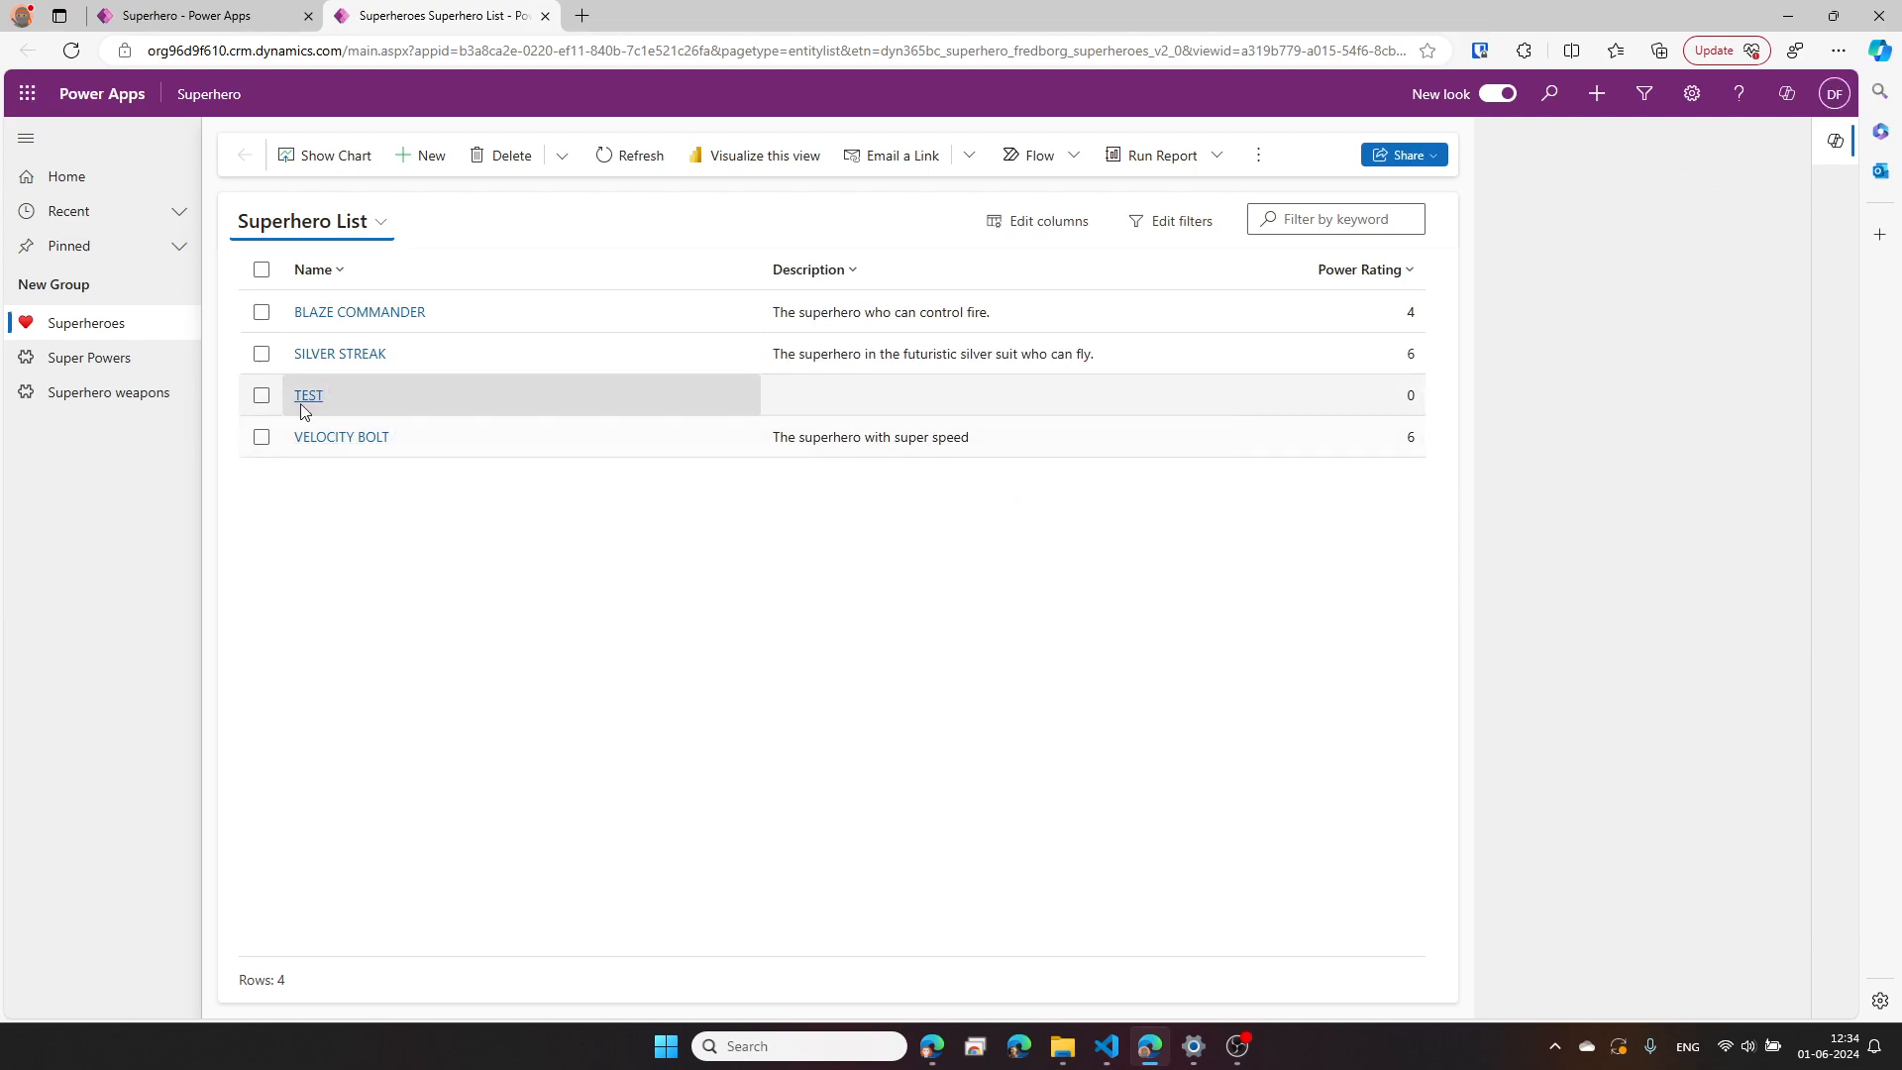
- Open Copilot chat, browse the Super Powers page, then return to Superheroes
left_click(1835, 141)
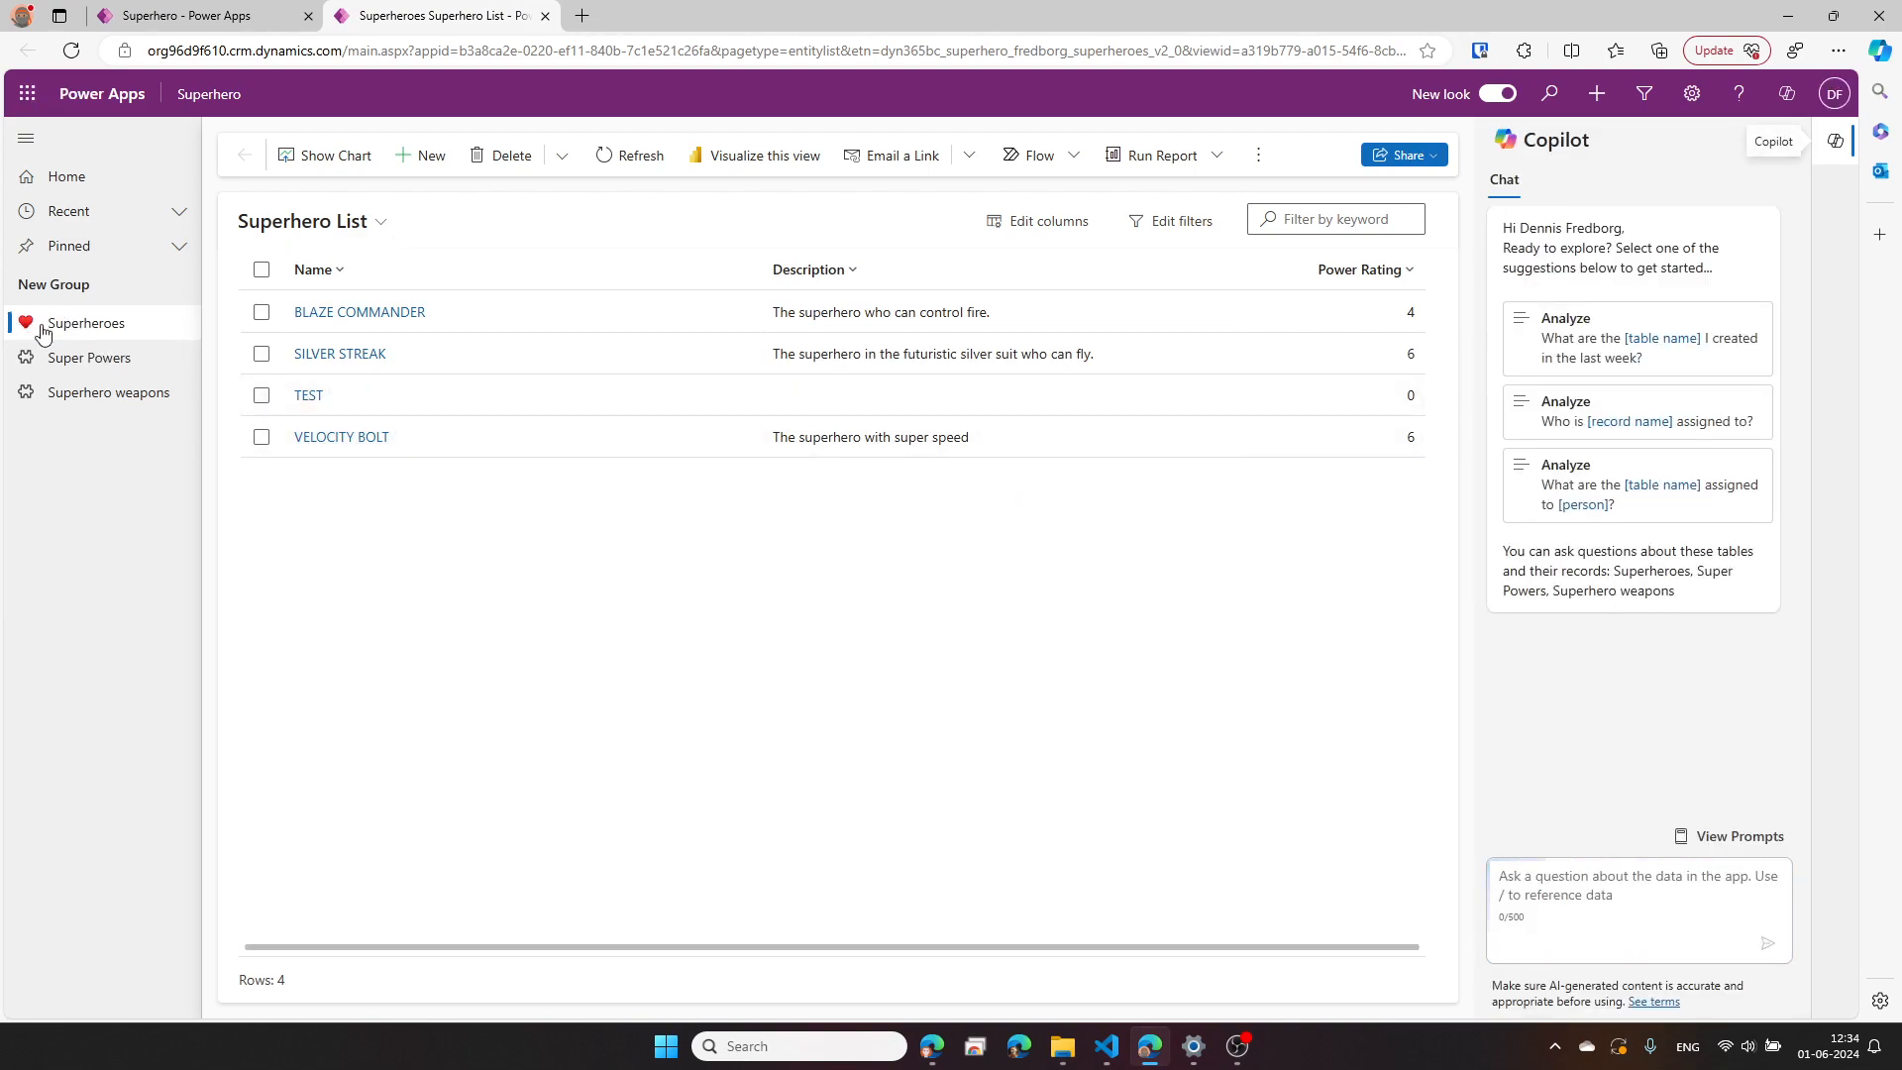
mouse_move(85, 323)
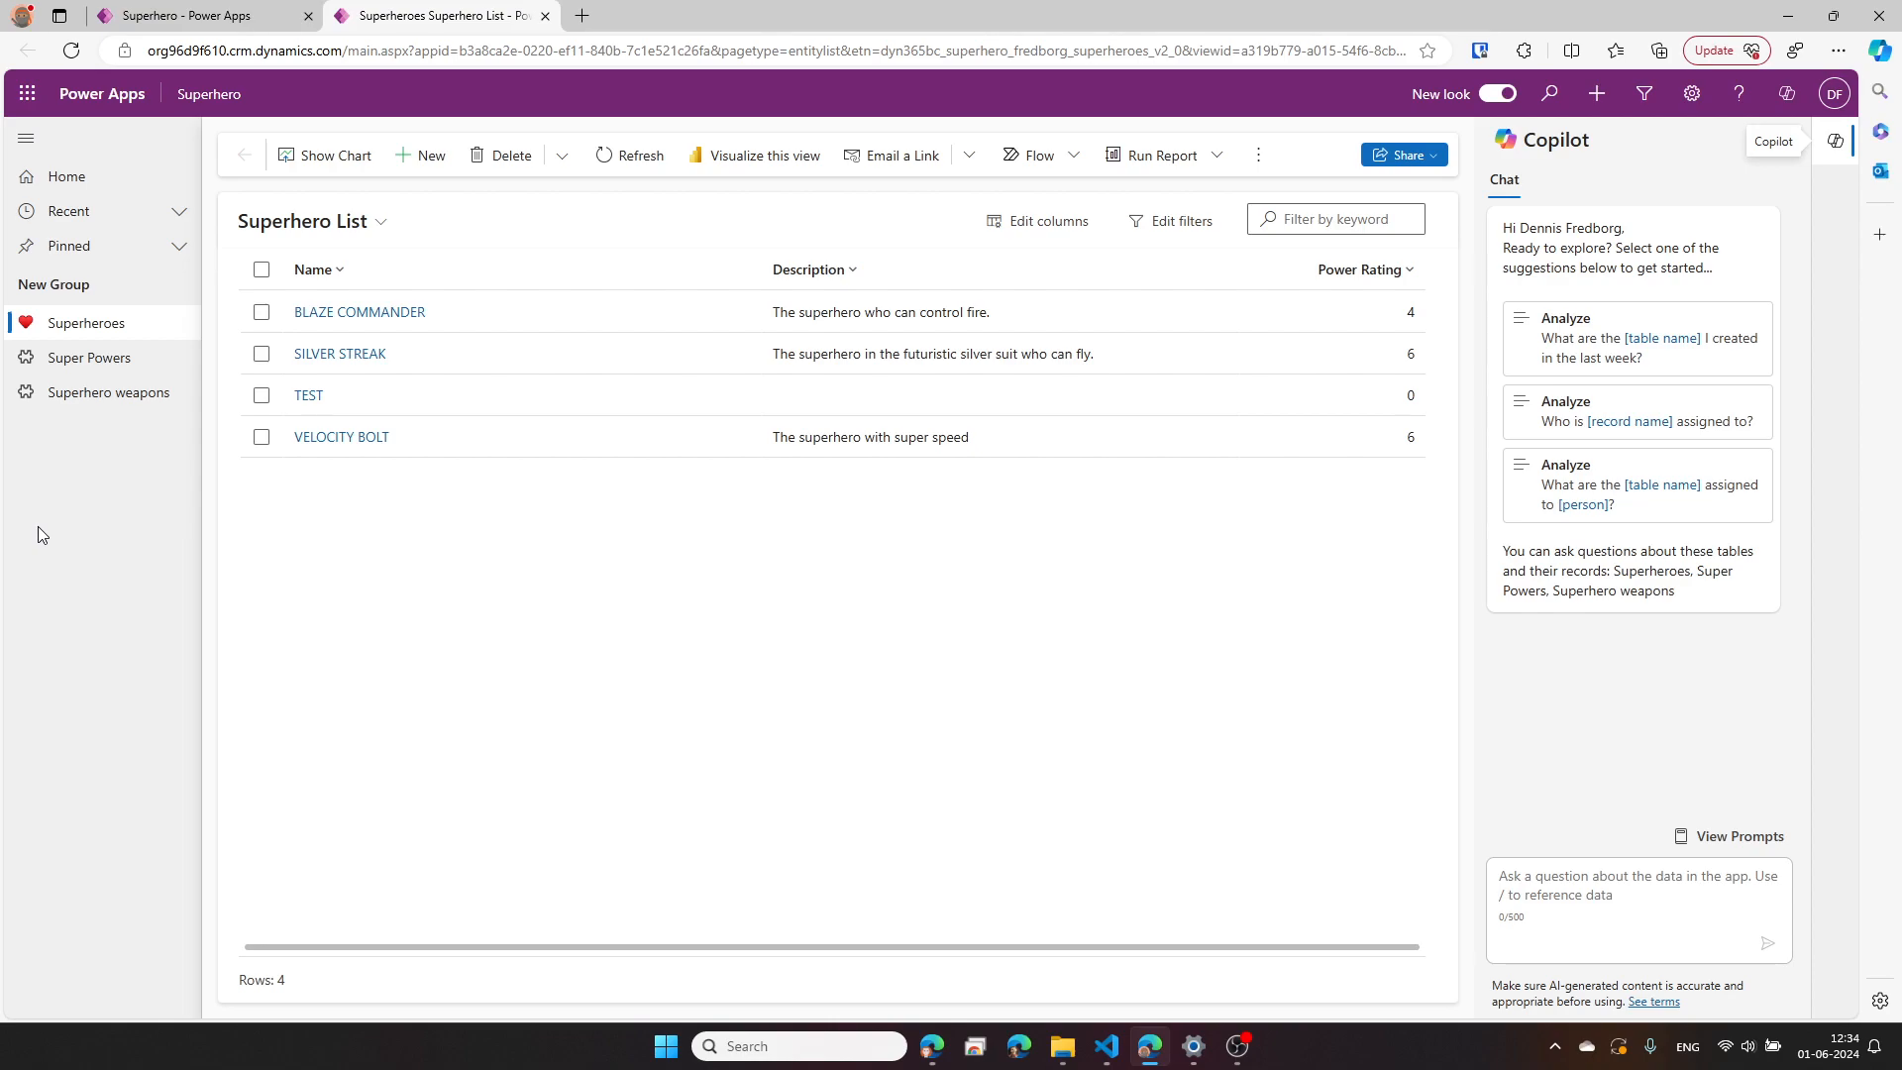
mouse_move(88, 357)
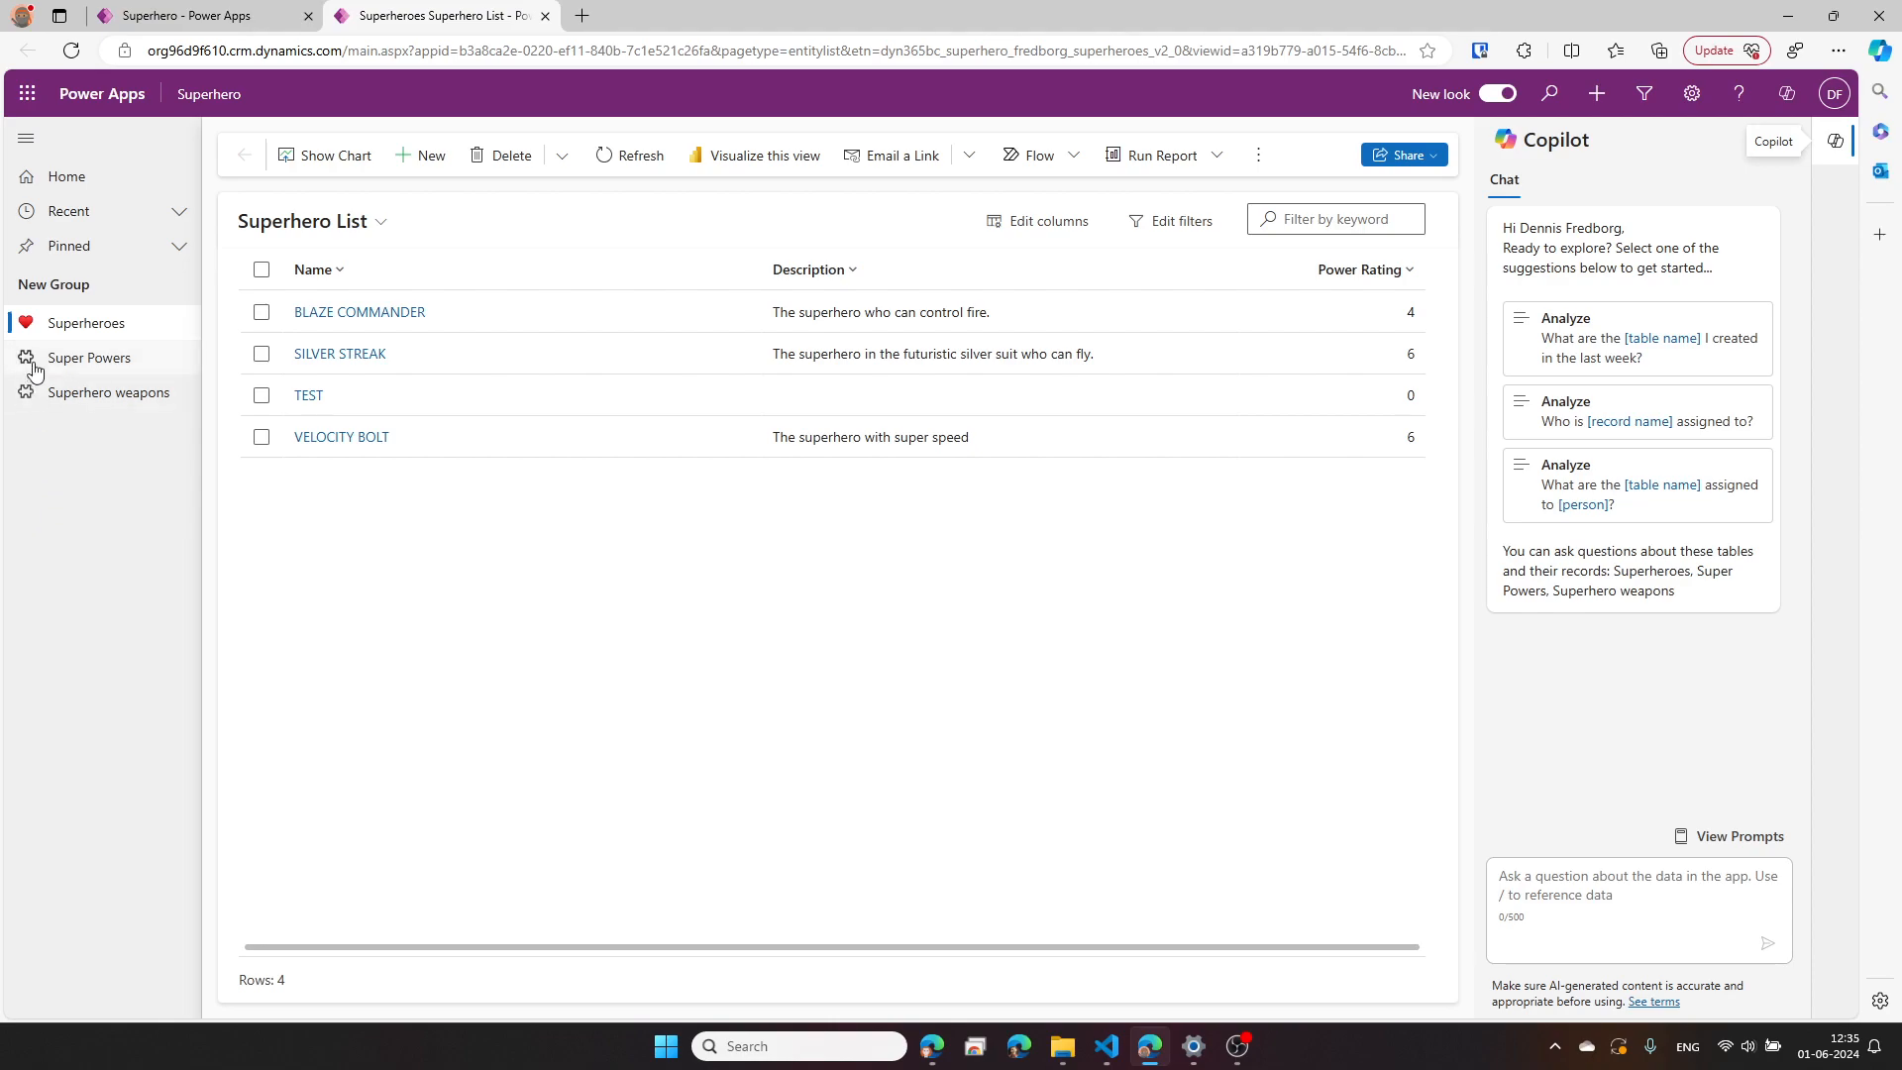
mouse_move(26, 386)
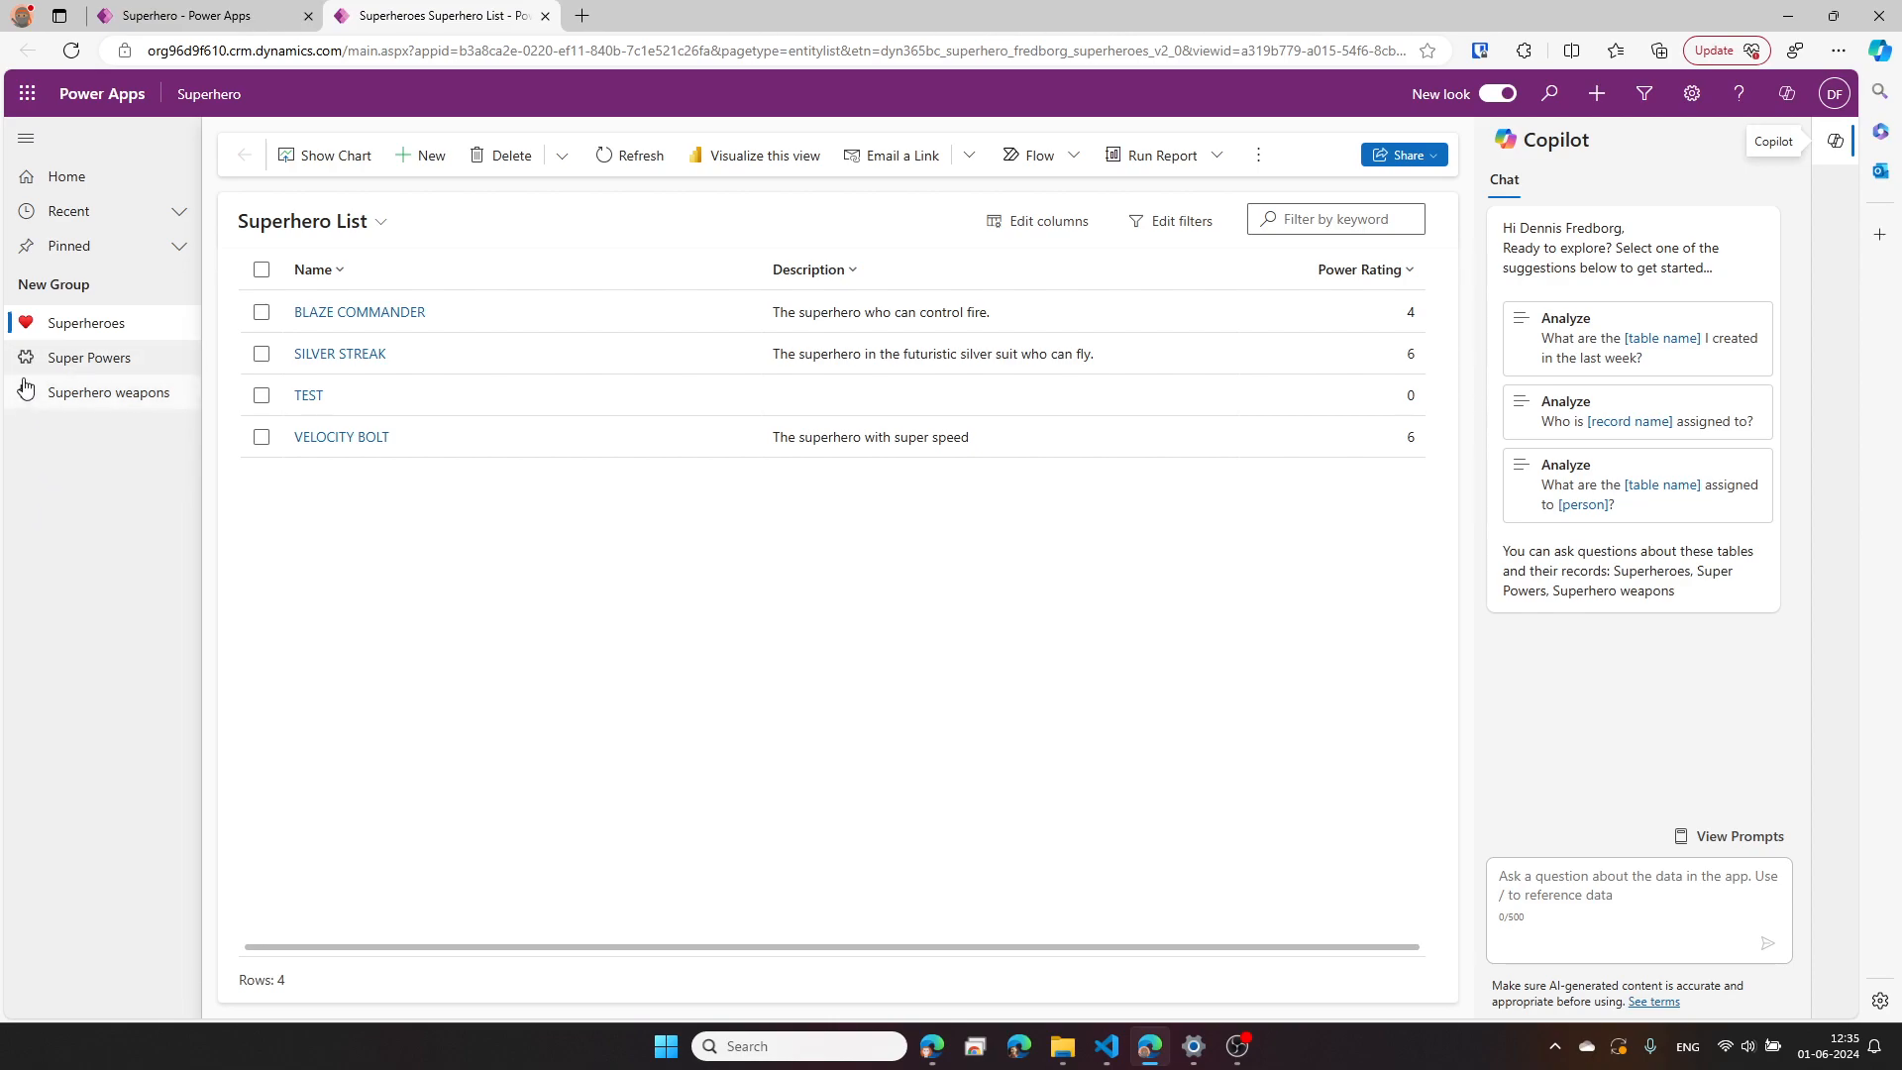
mouse_move(89, 357)
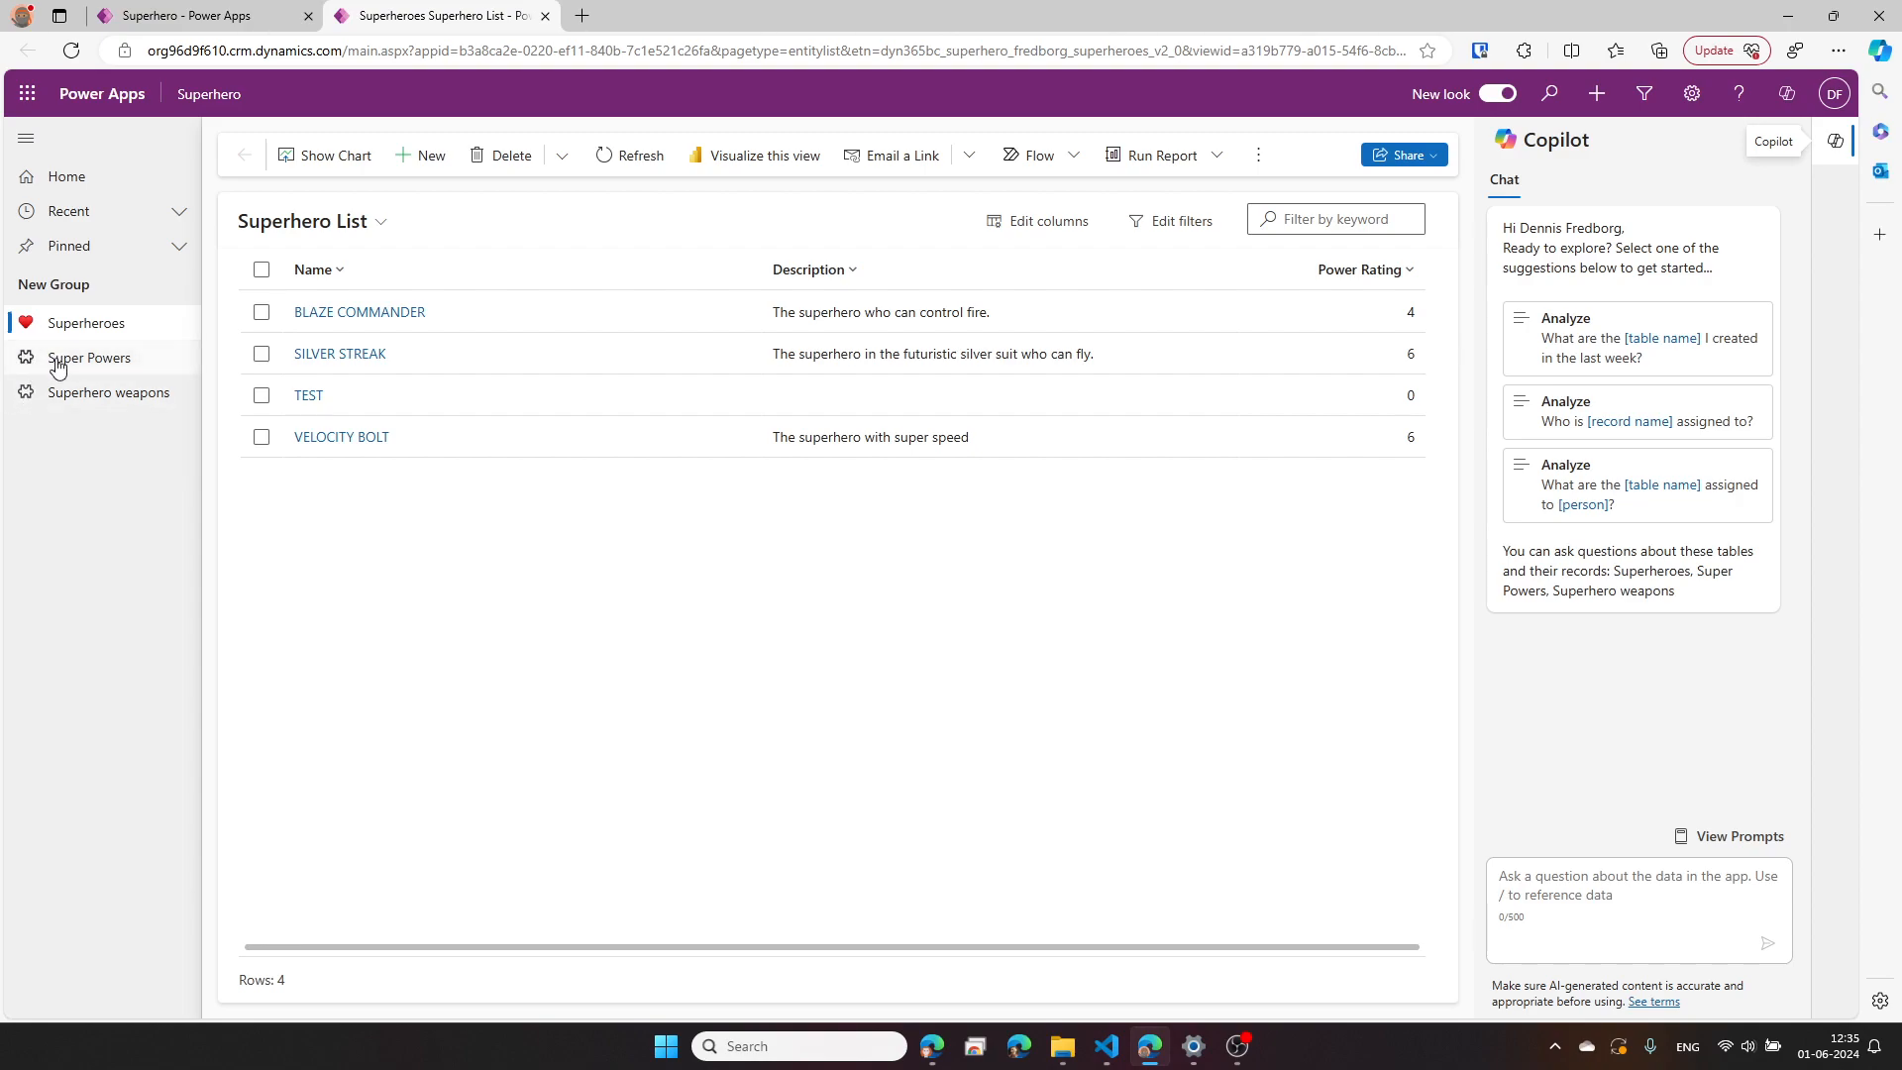
mouse_move(88, 357)
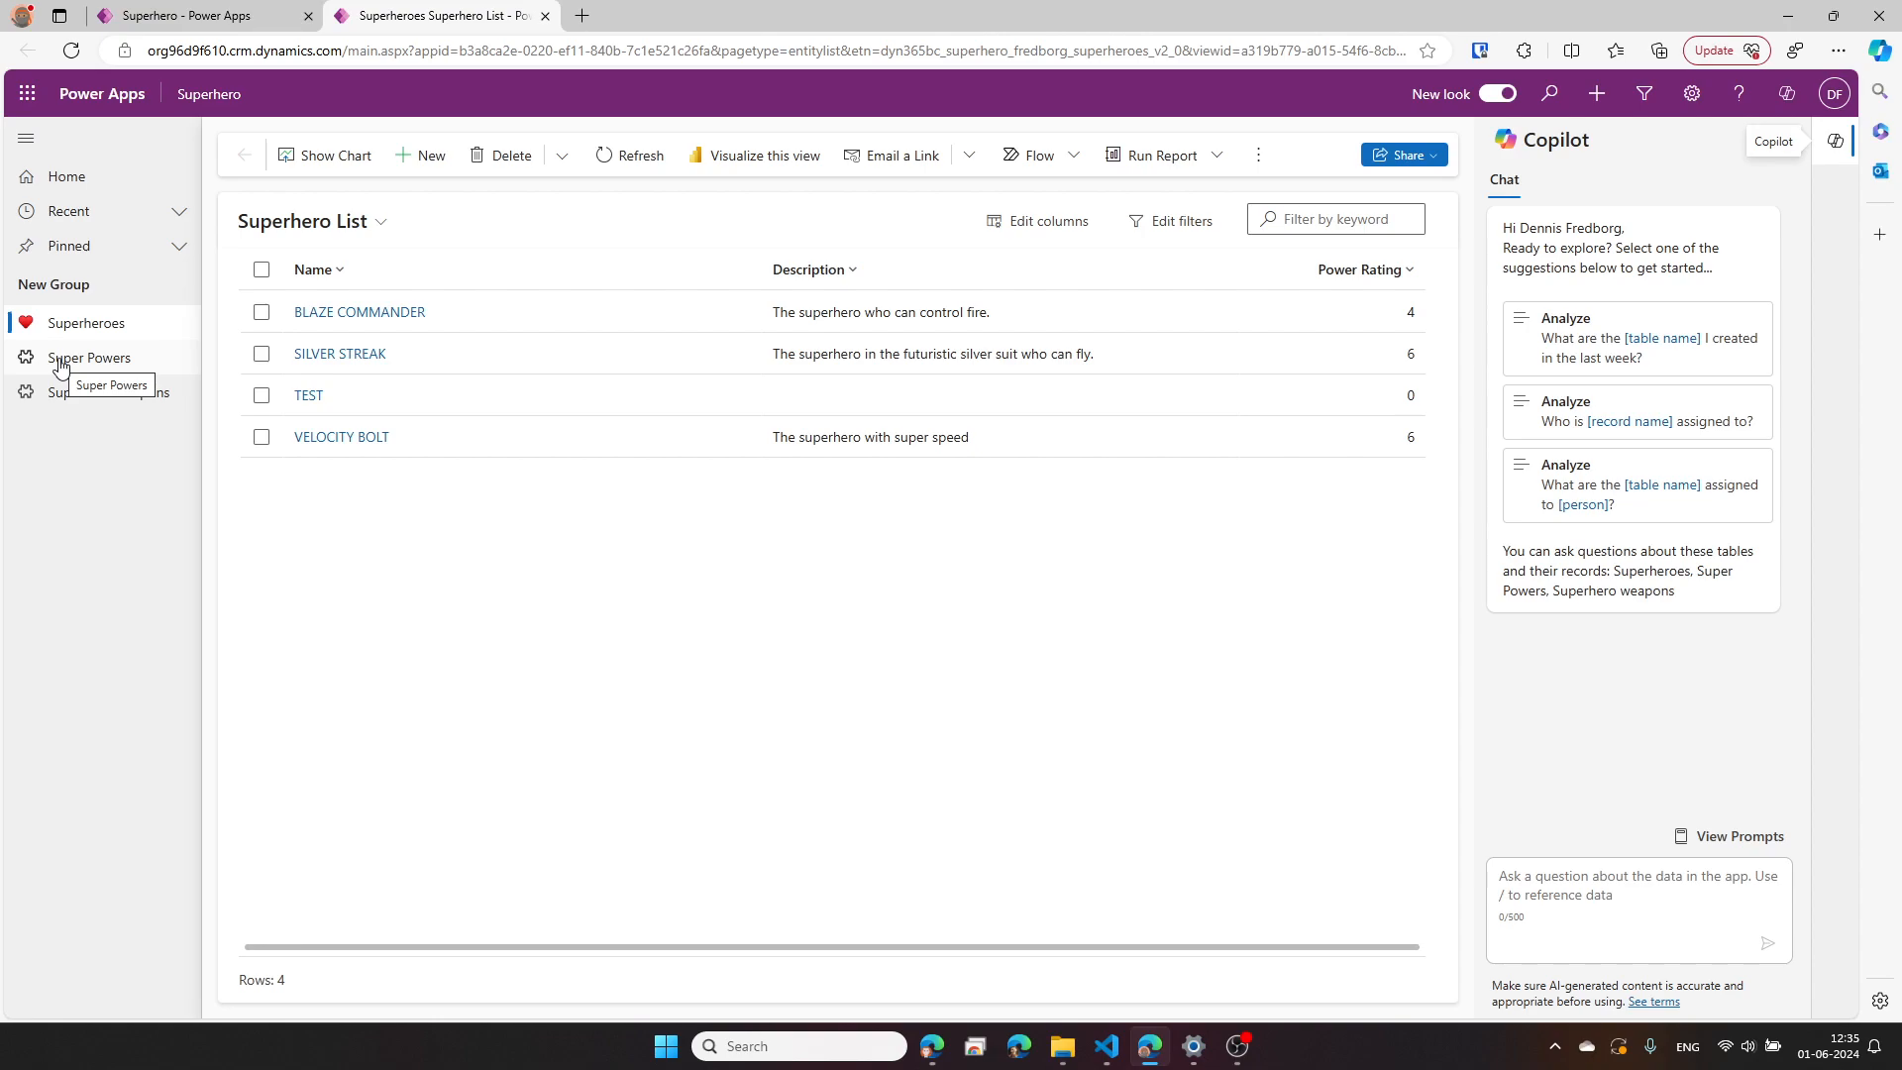
left_click(88, 356)
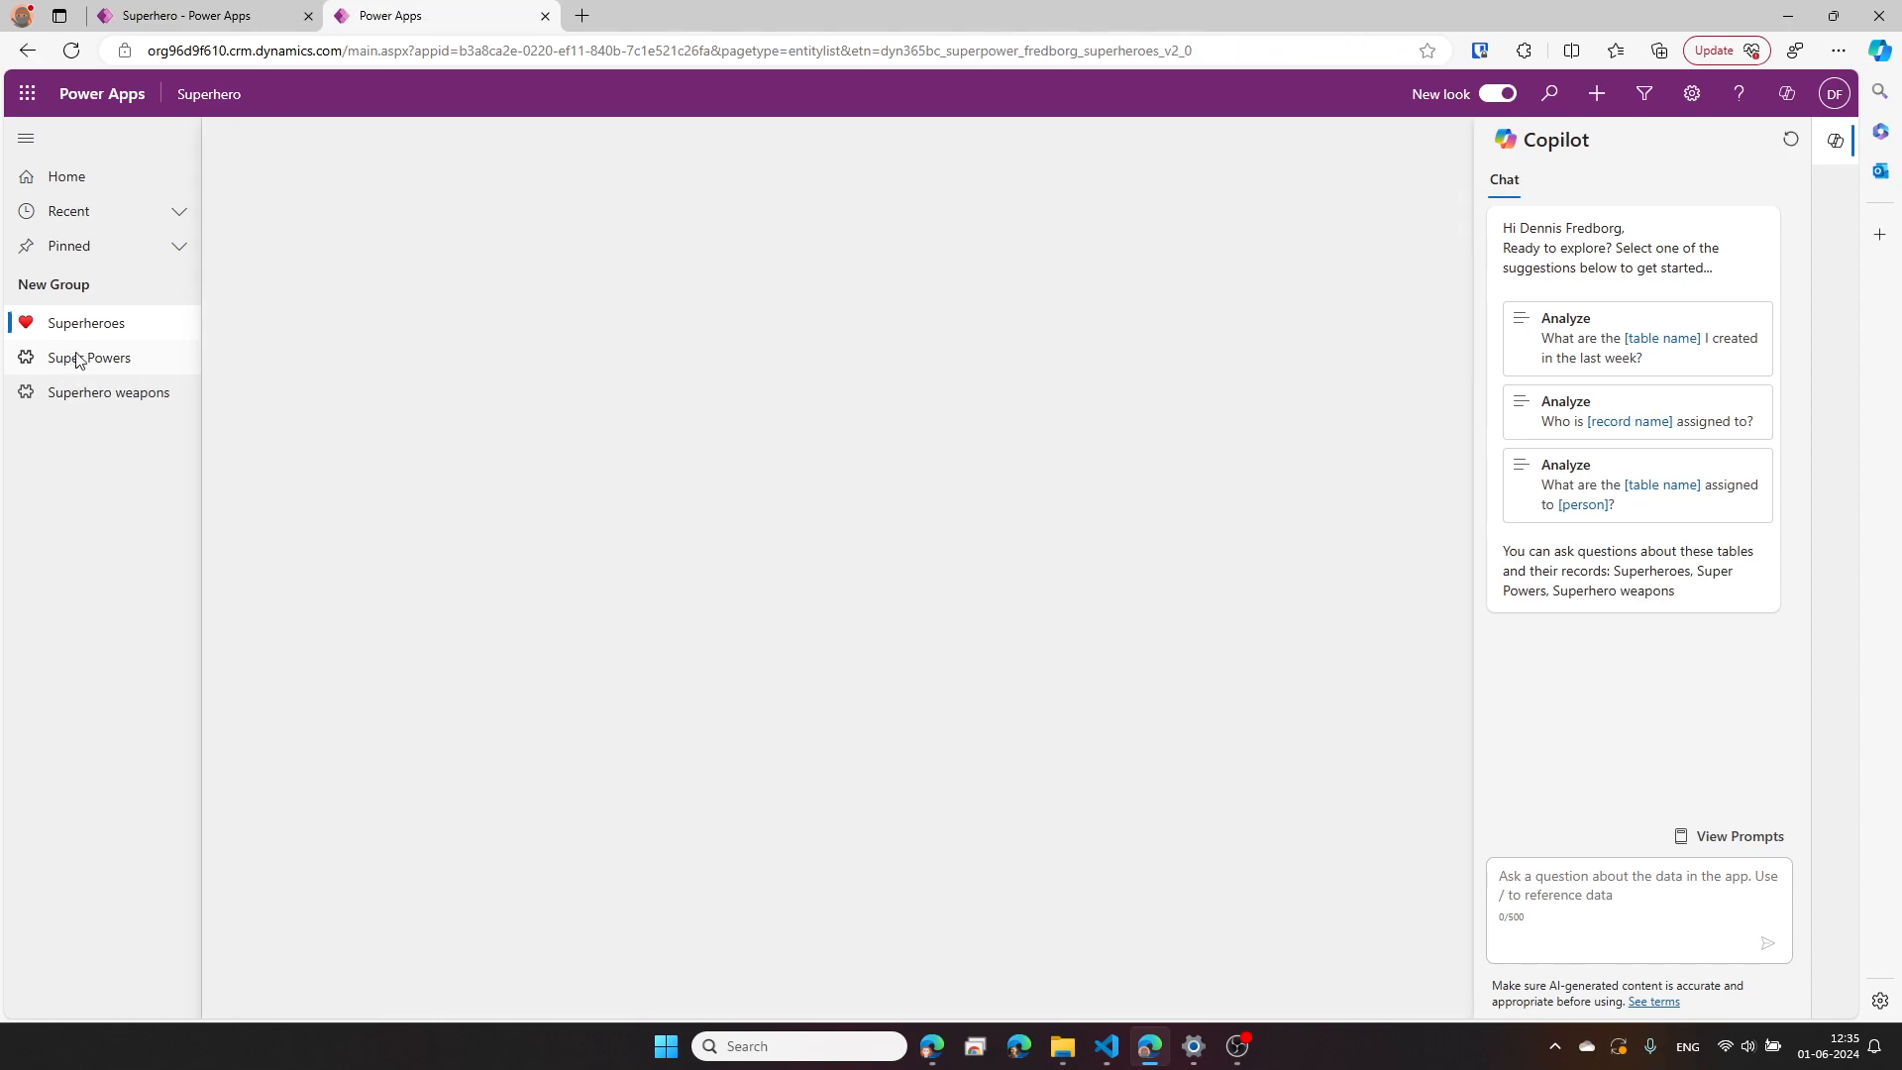
left_click(88, 357)
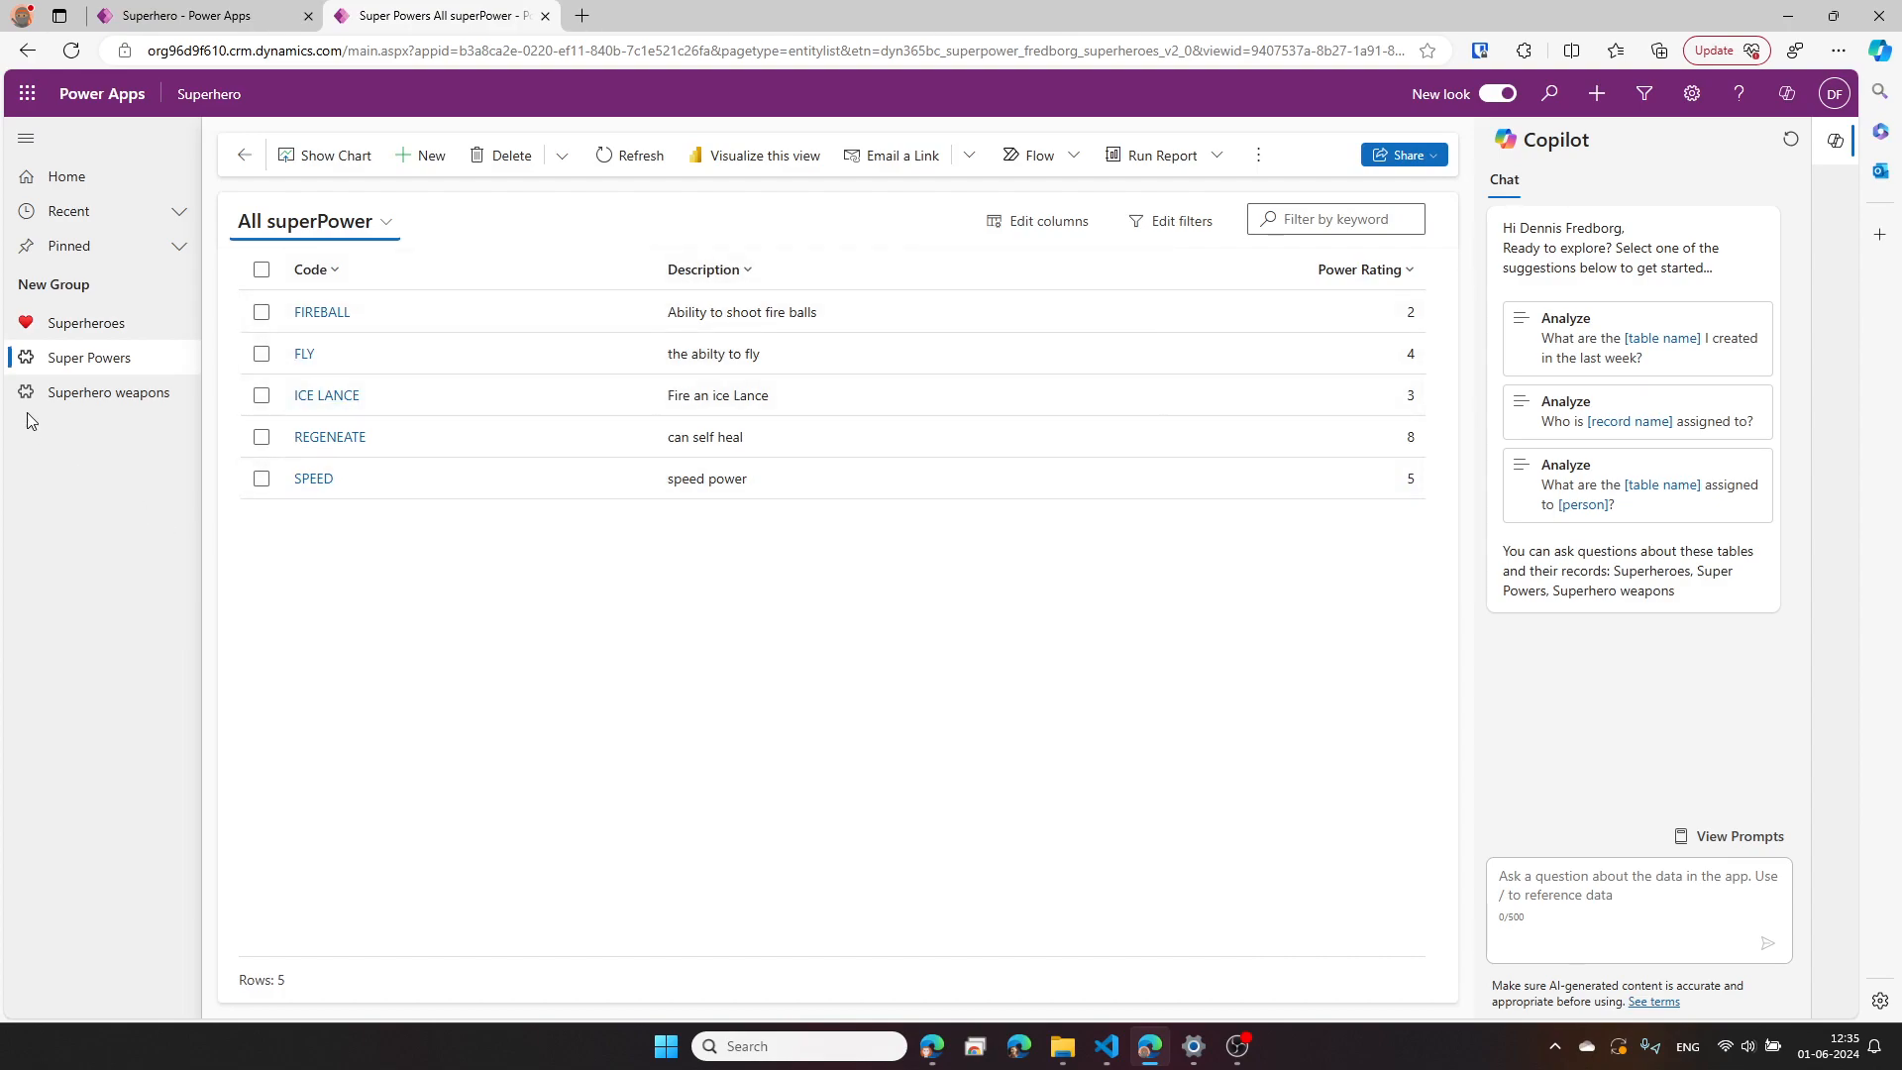
left_click(87, 323)
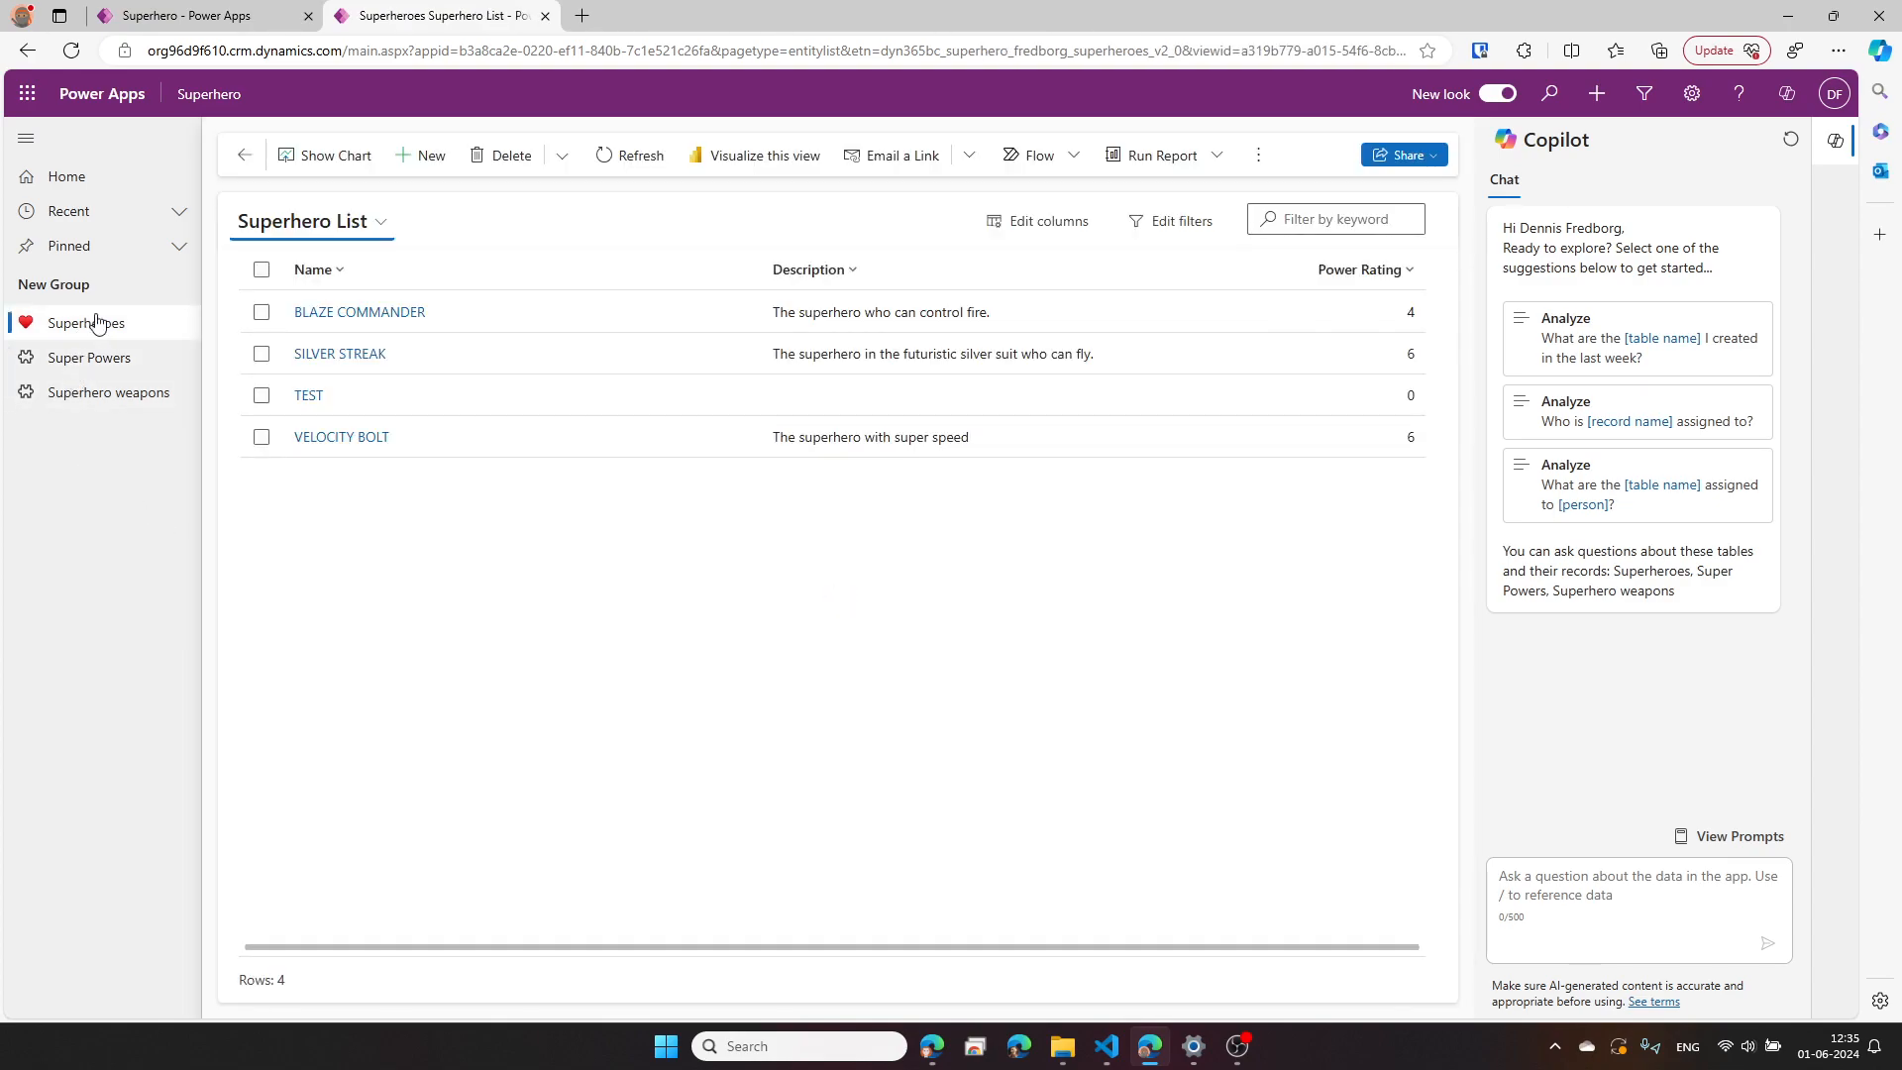
left_click(427, 155)
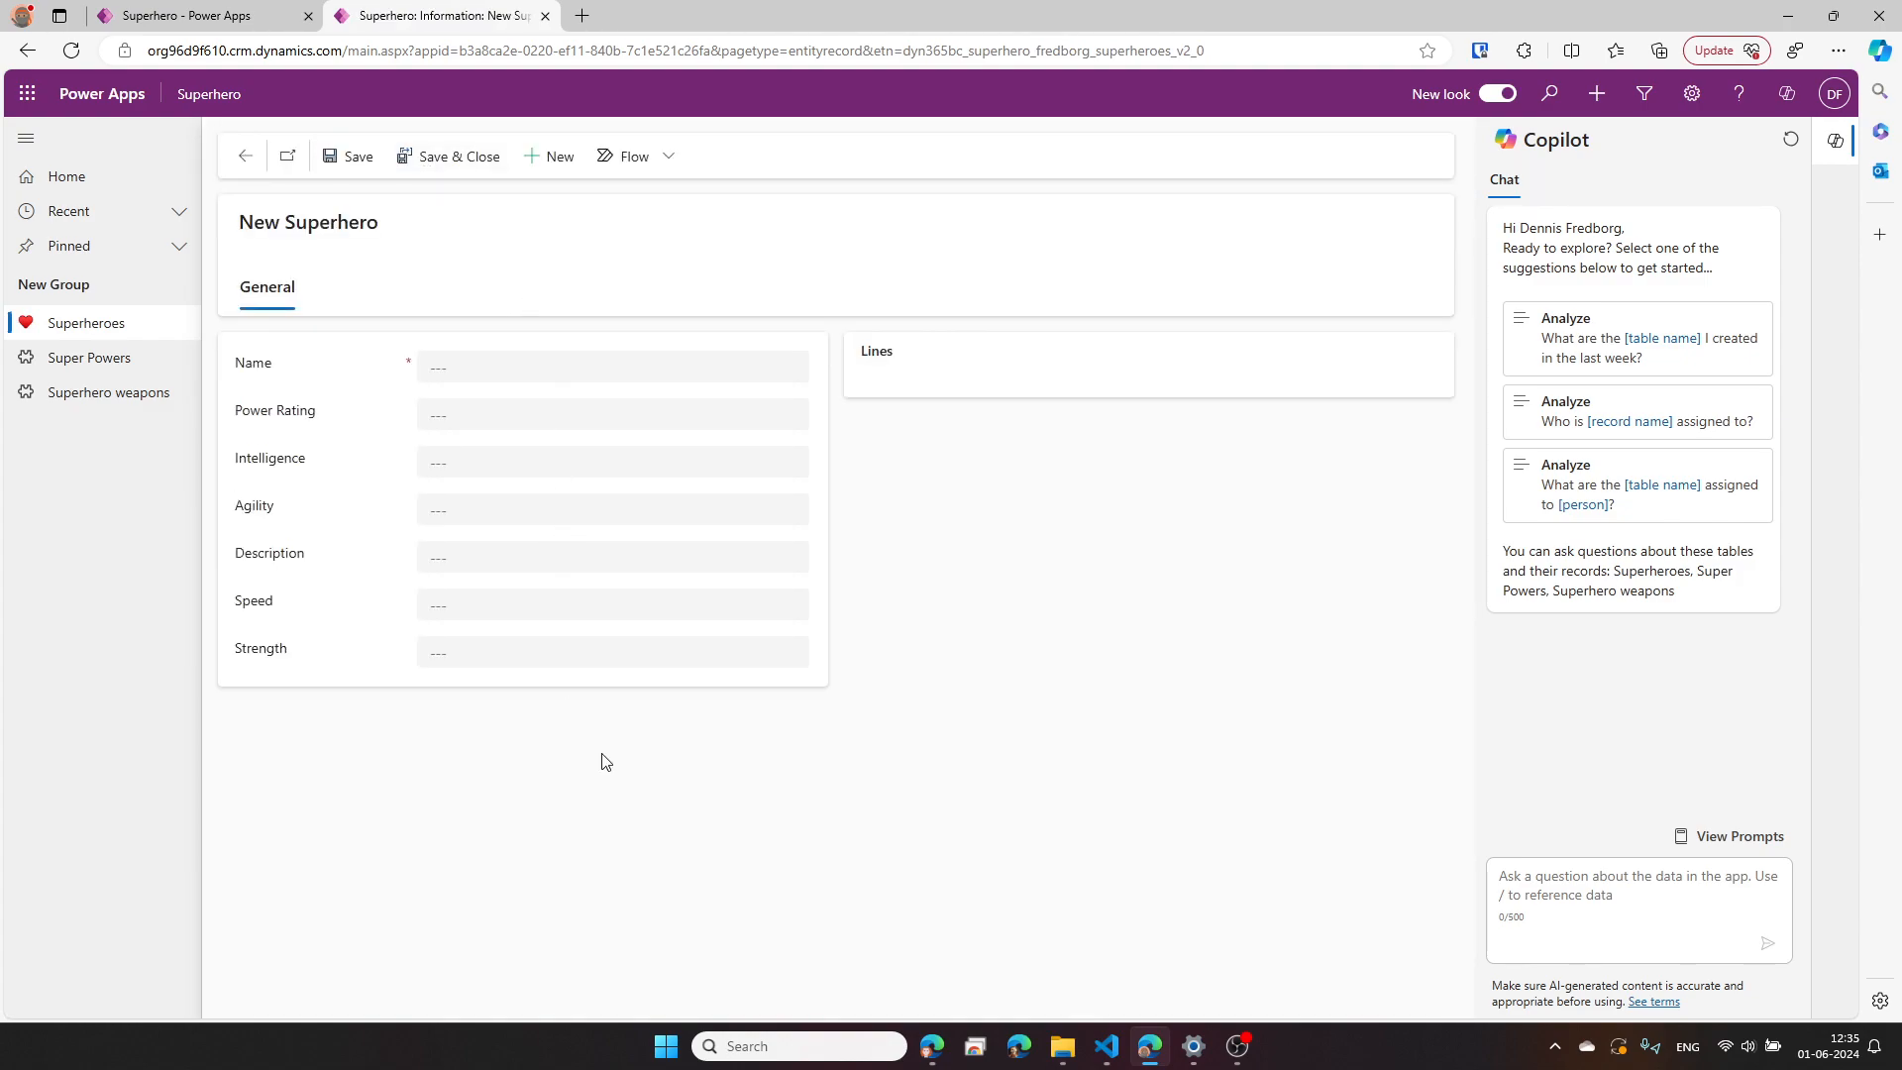
mouse_move(415, 243)
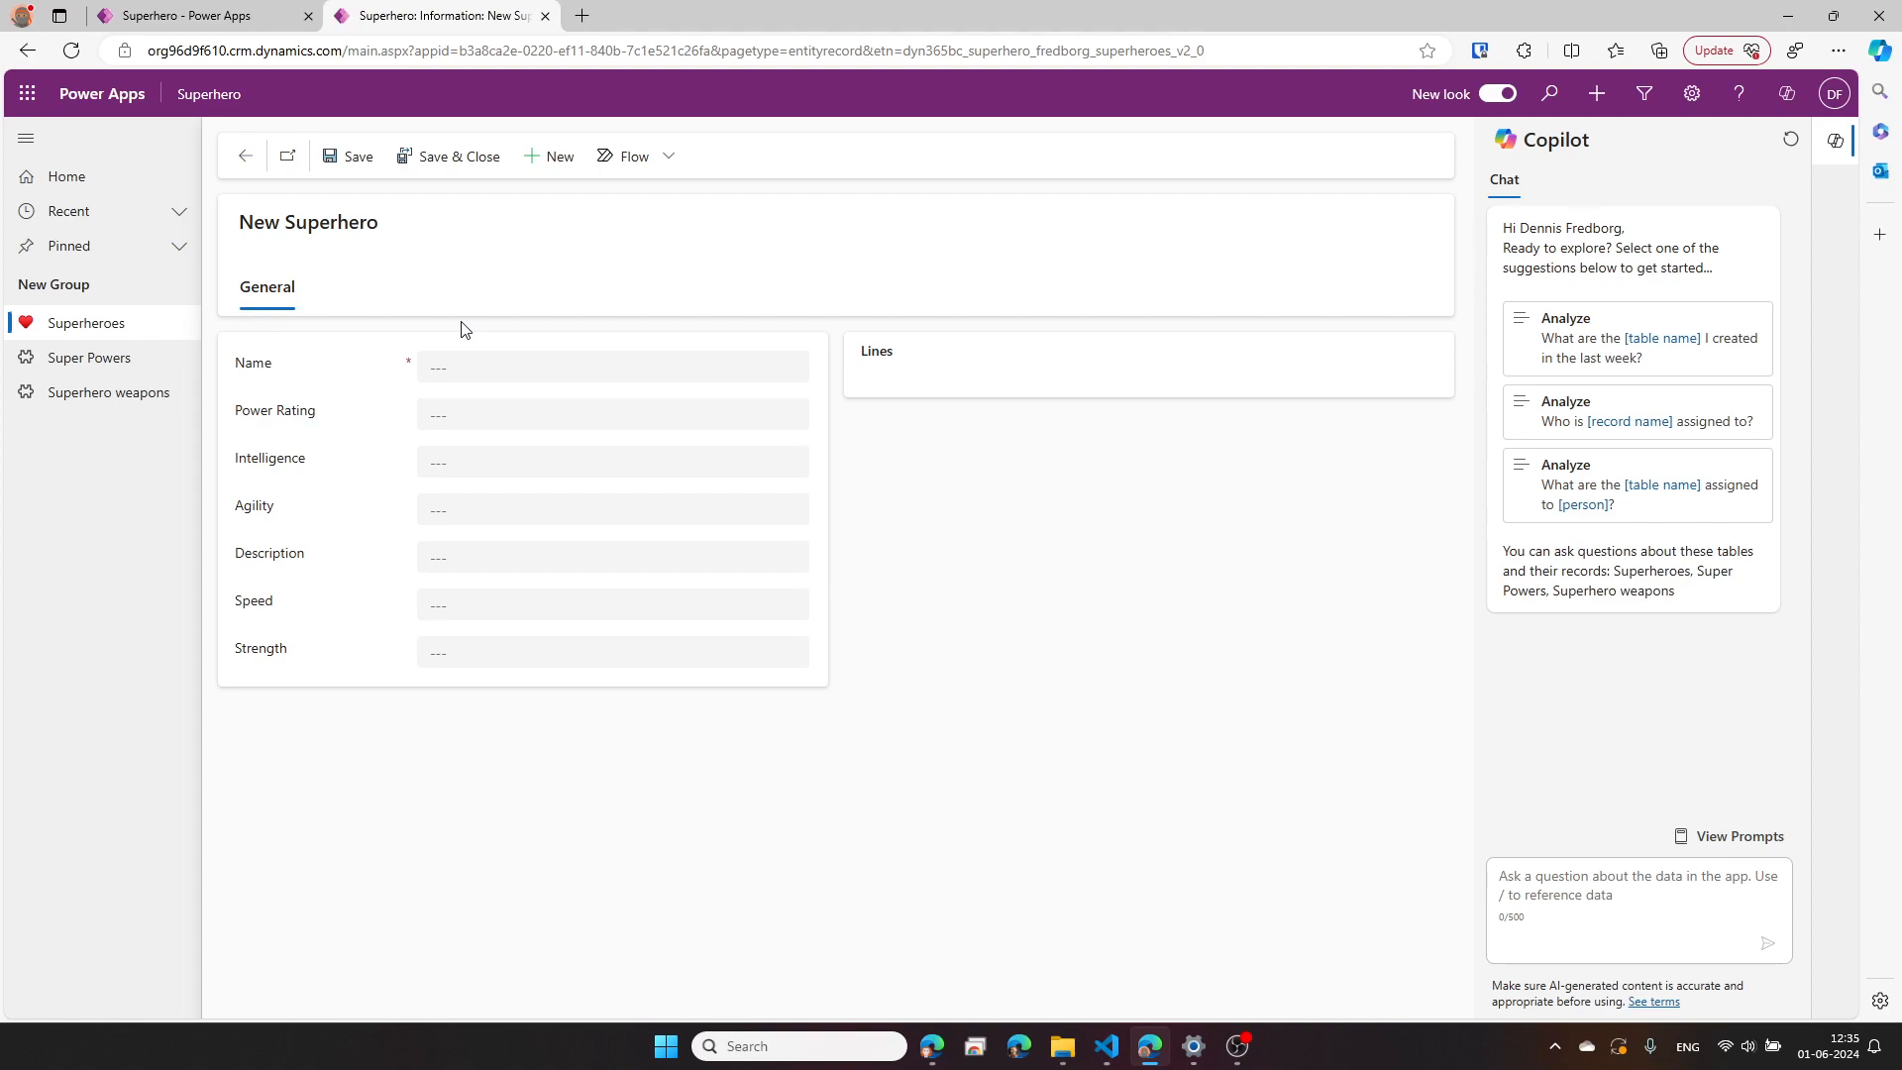
mouse_move(243, 155)
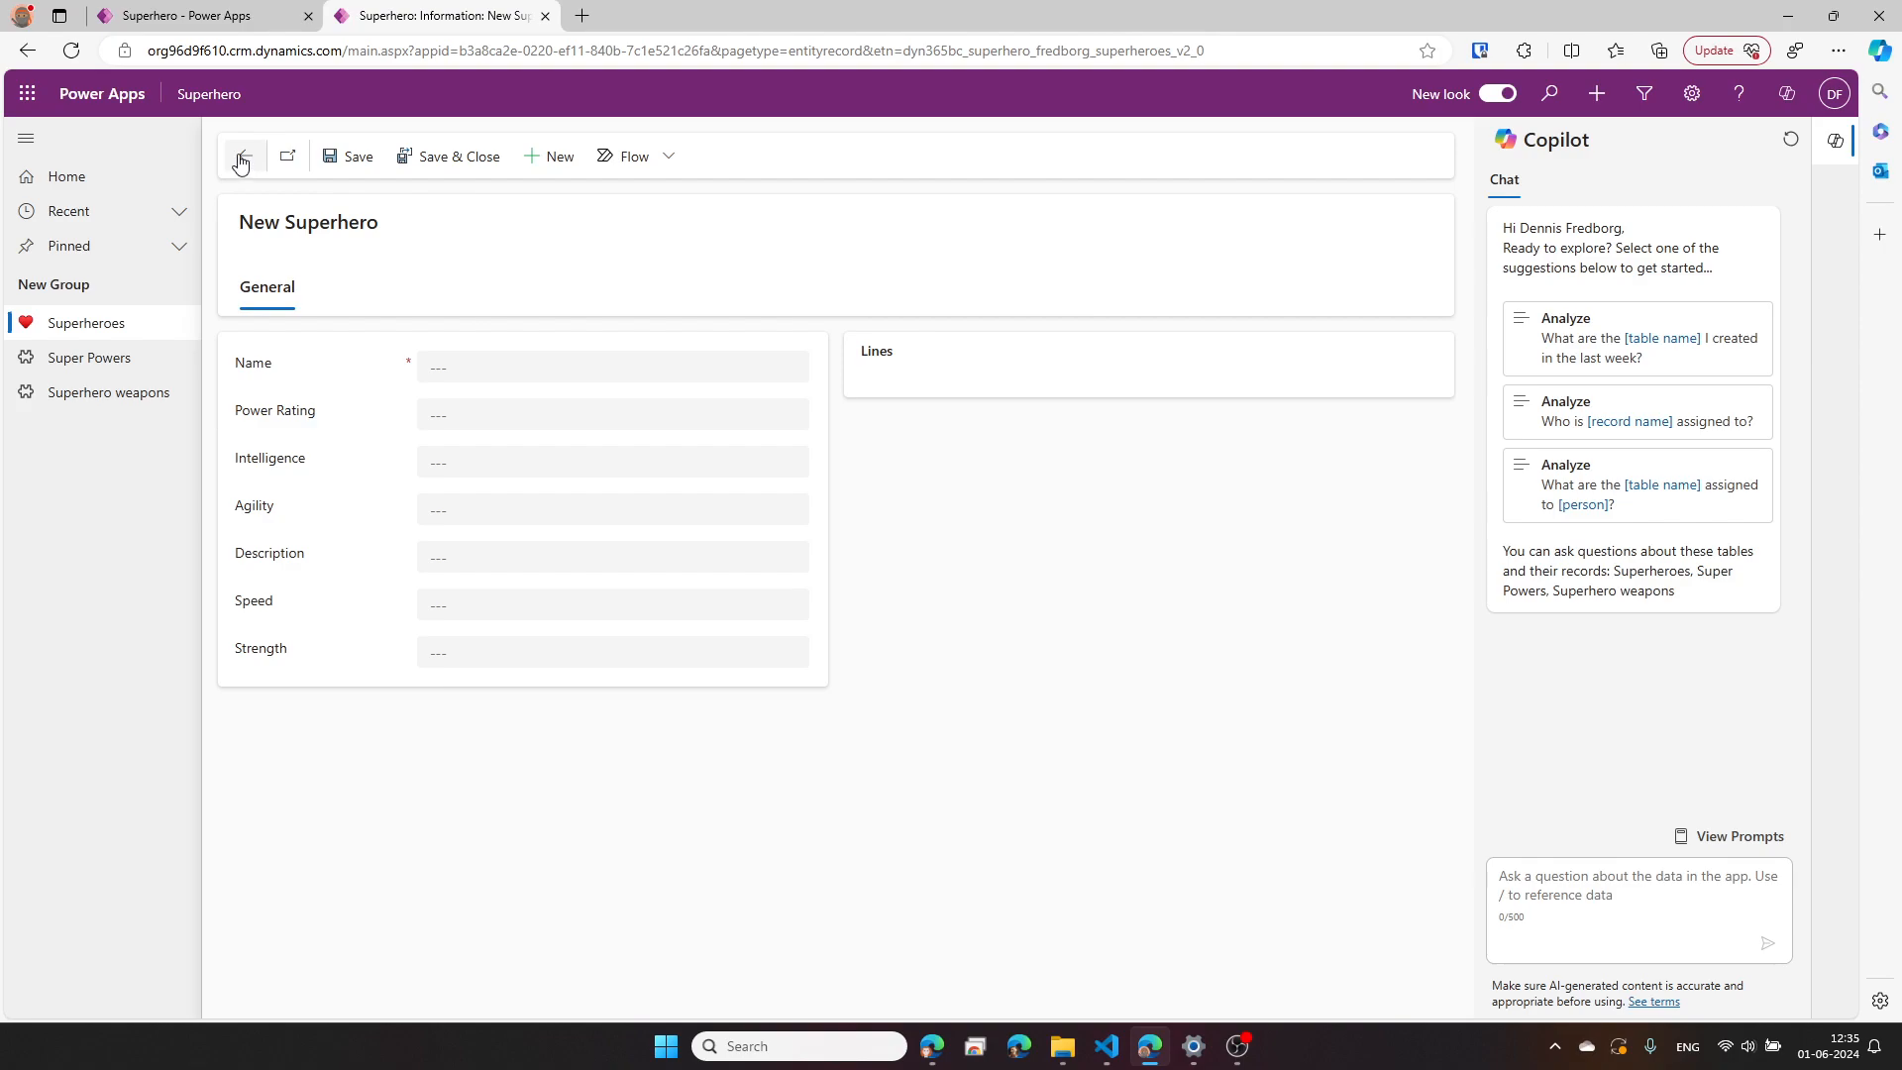
left_click(242, 156)
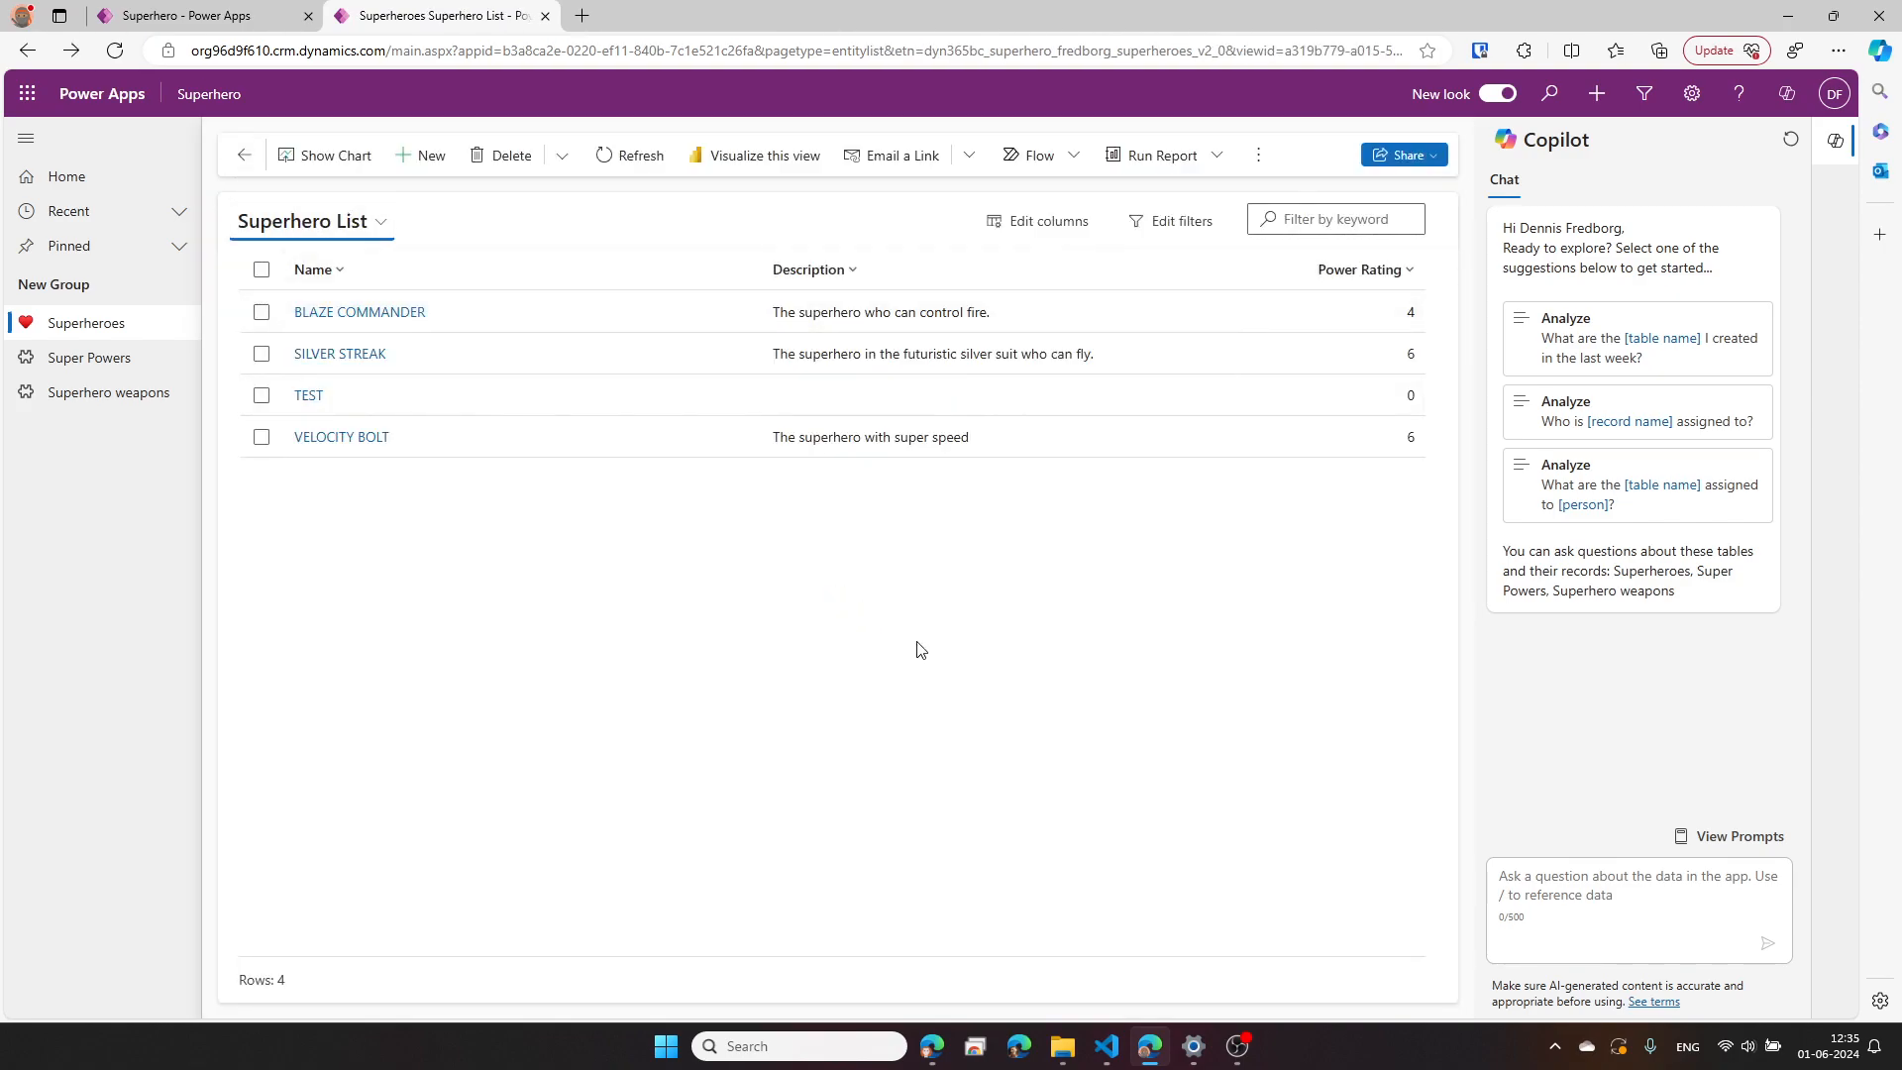
mouse_move(968, 712)
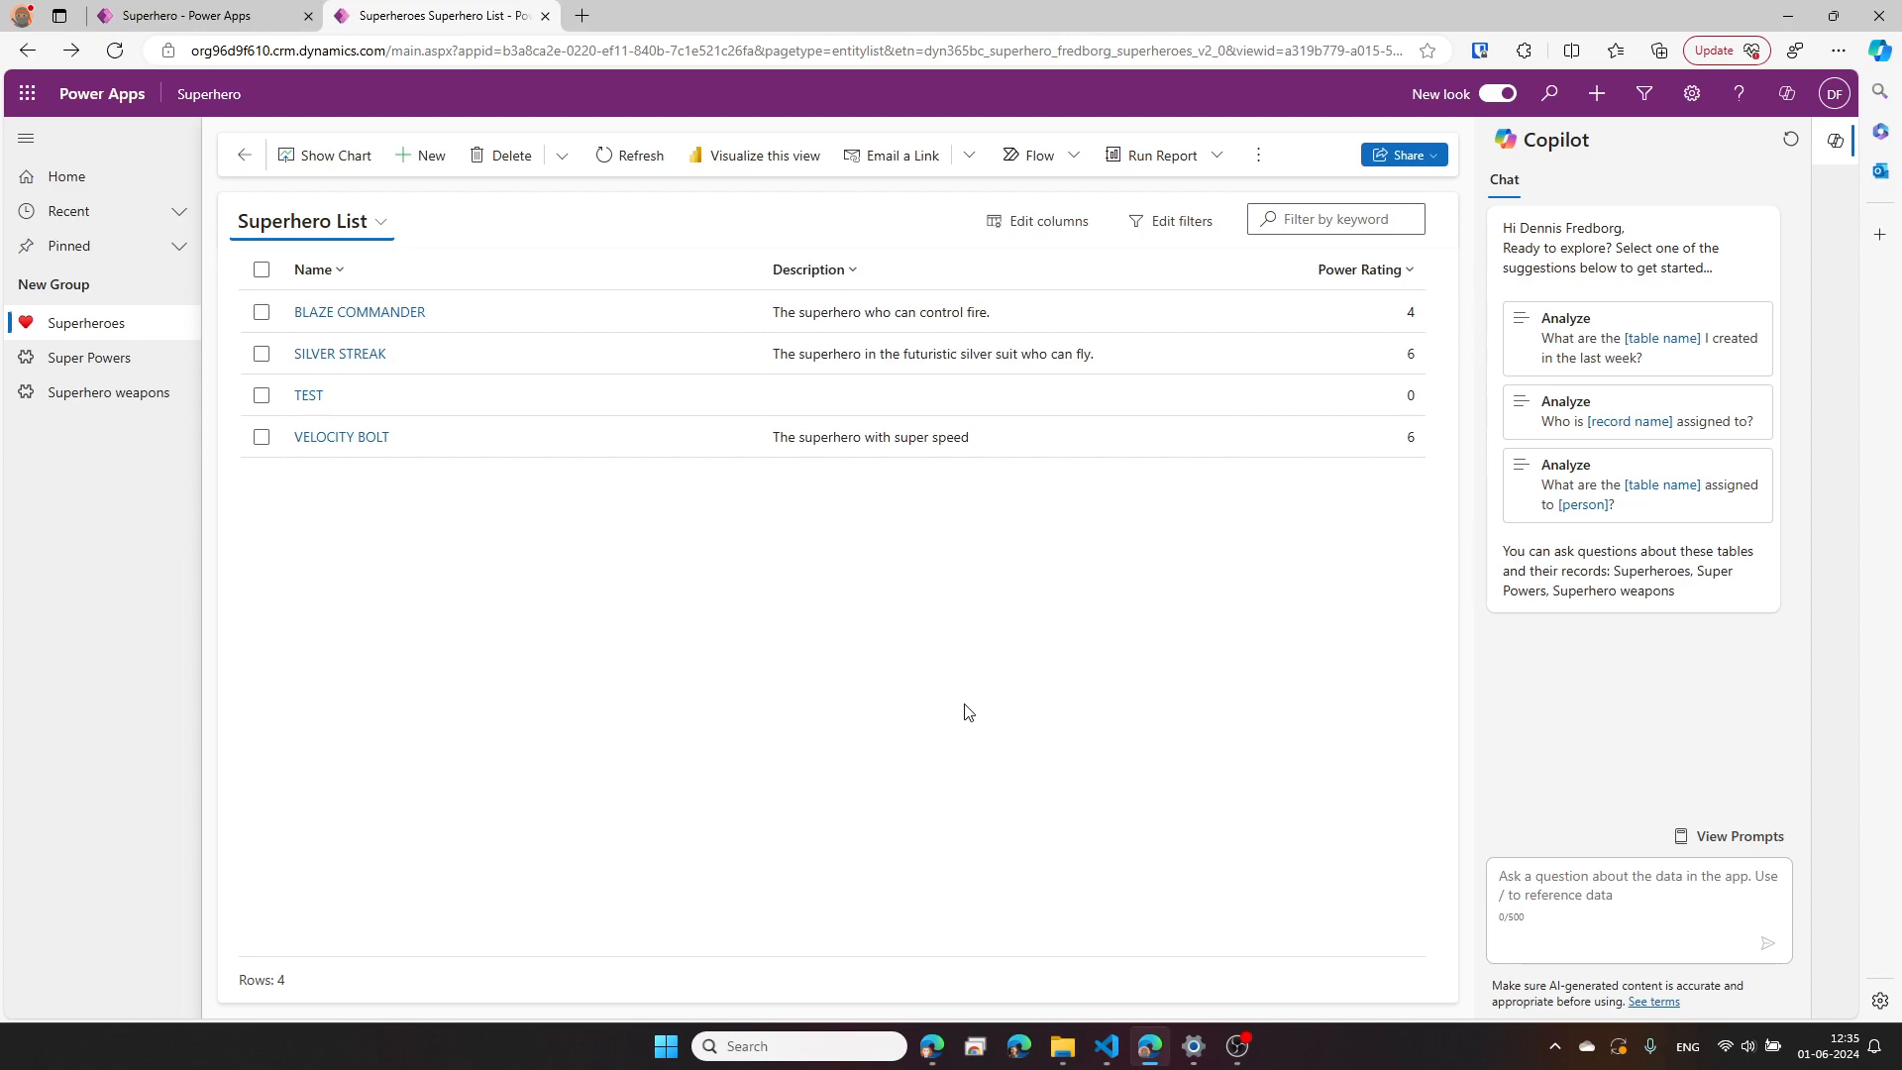
mouse_move(647, 497)
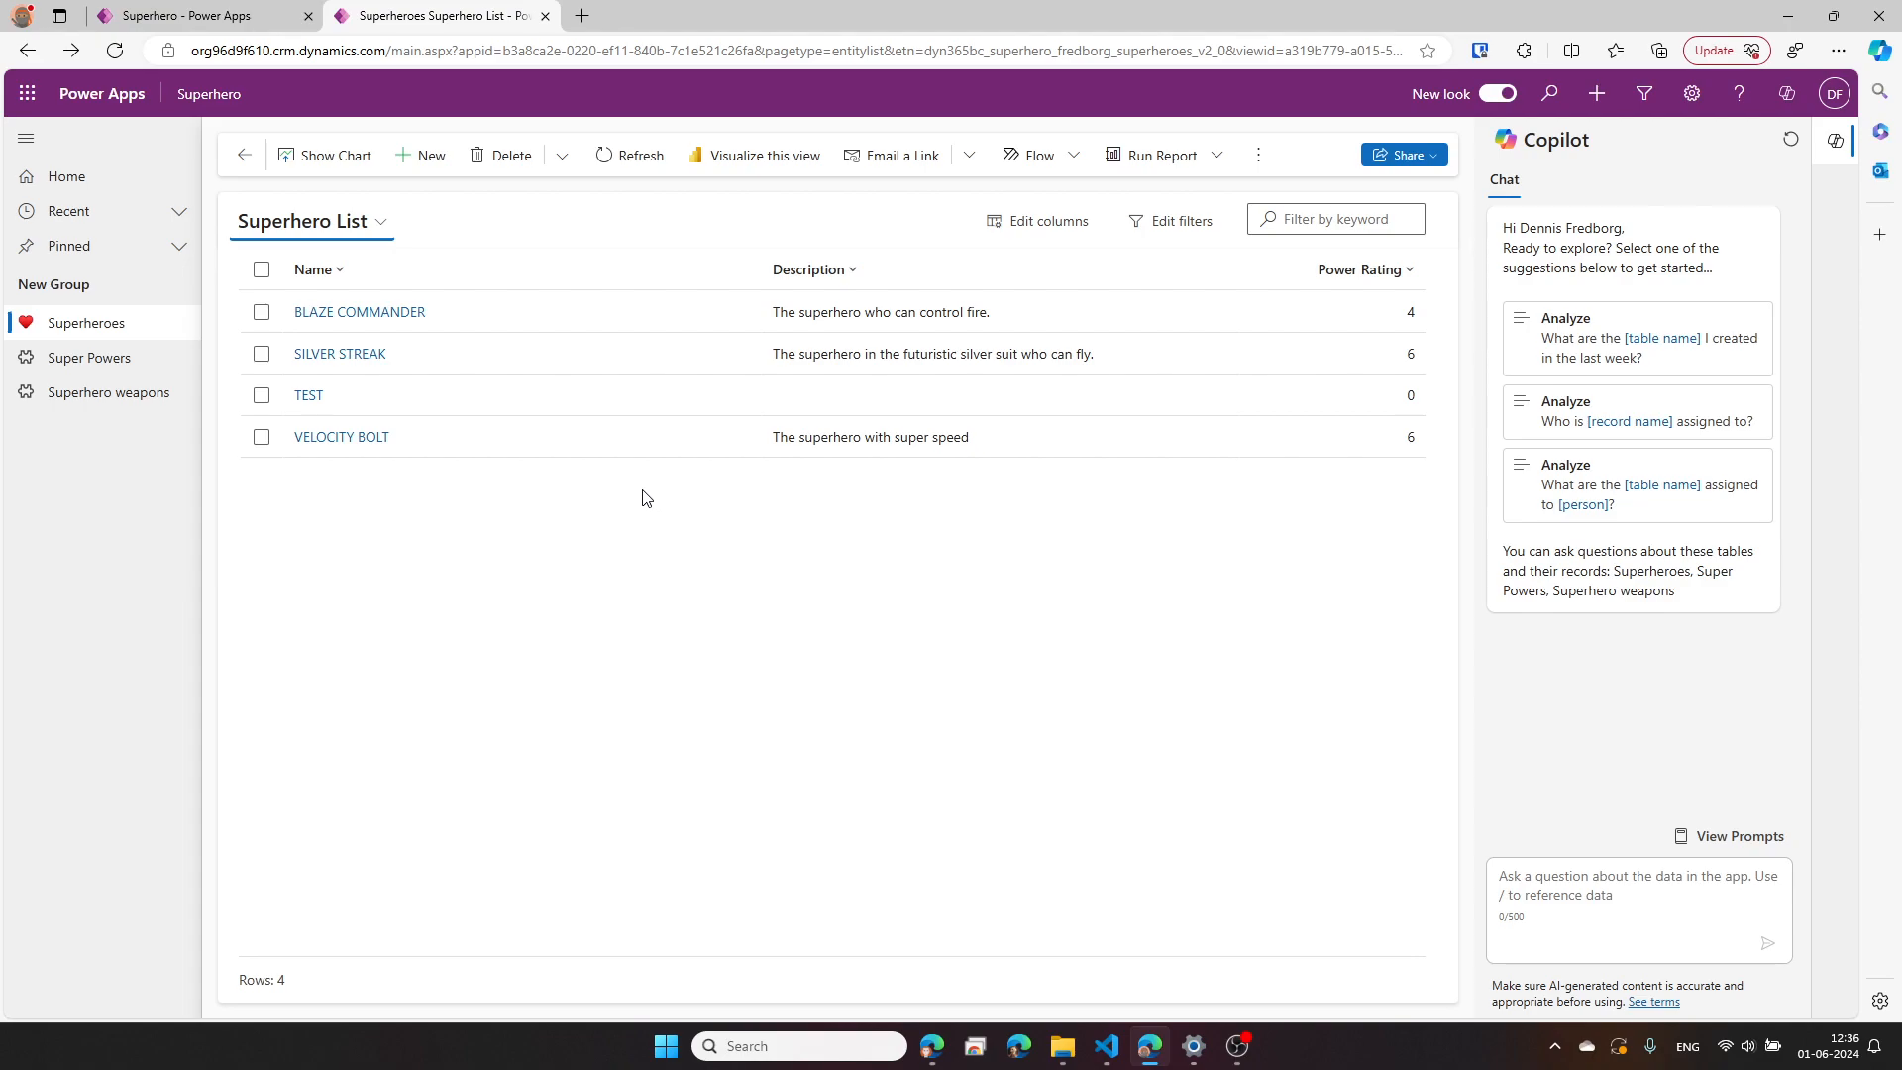
mouse_move(644, 497)
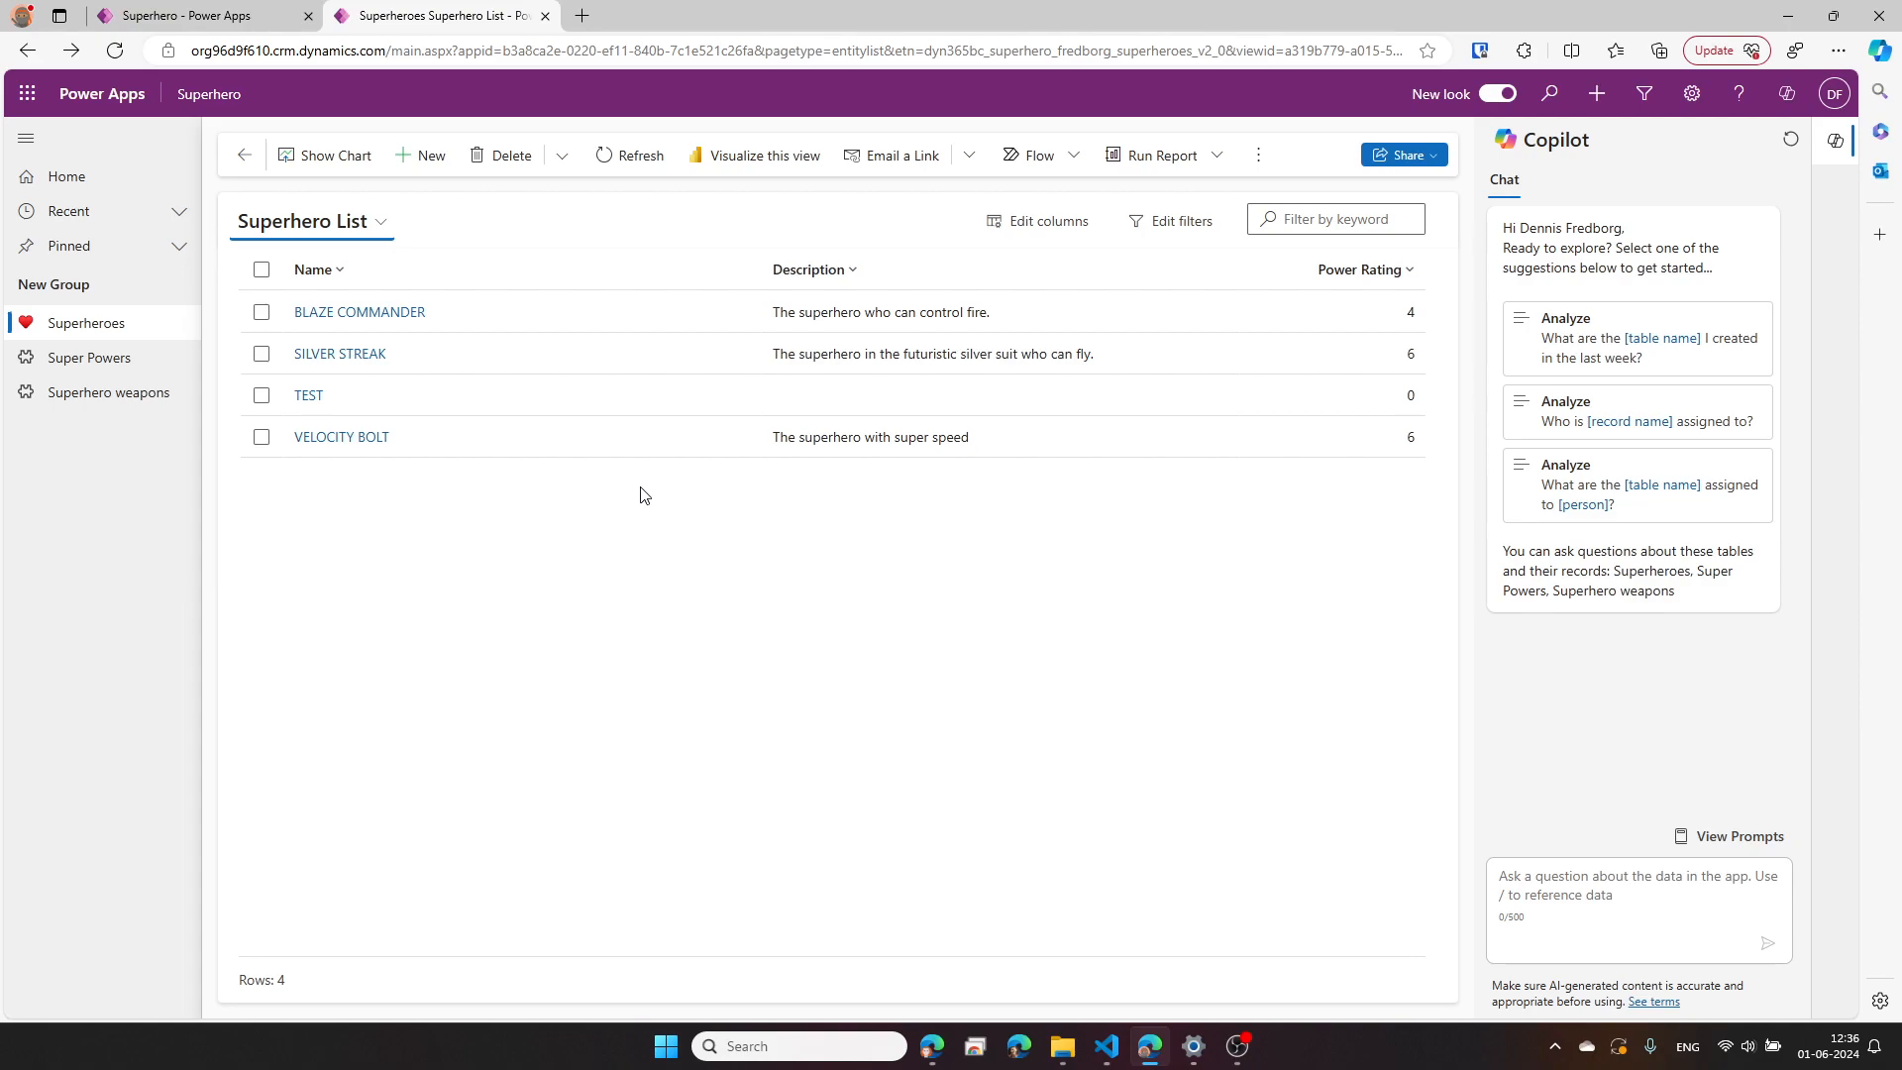